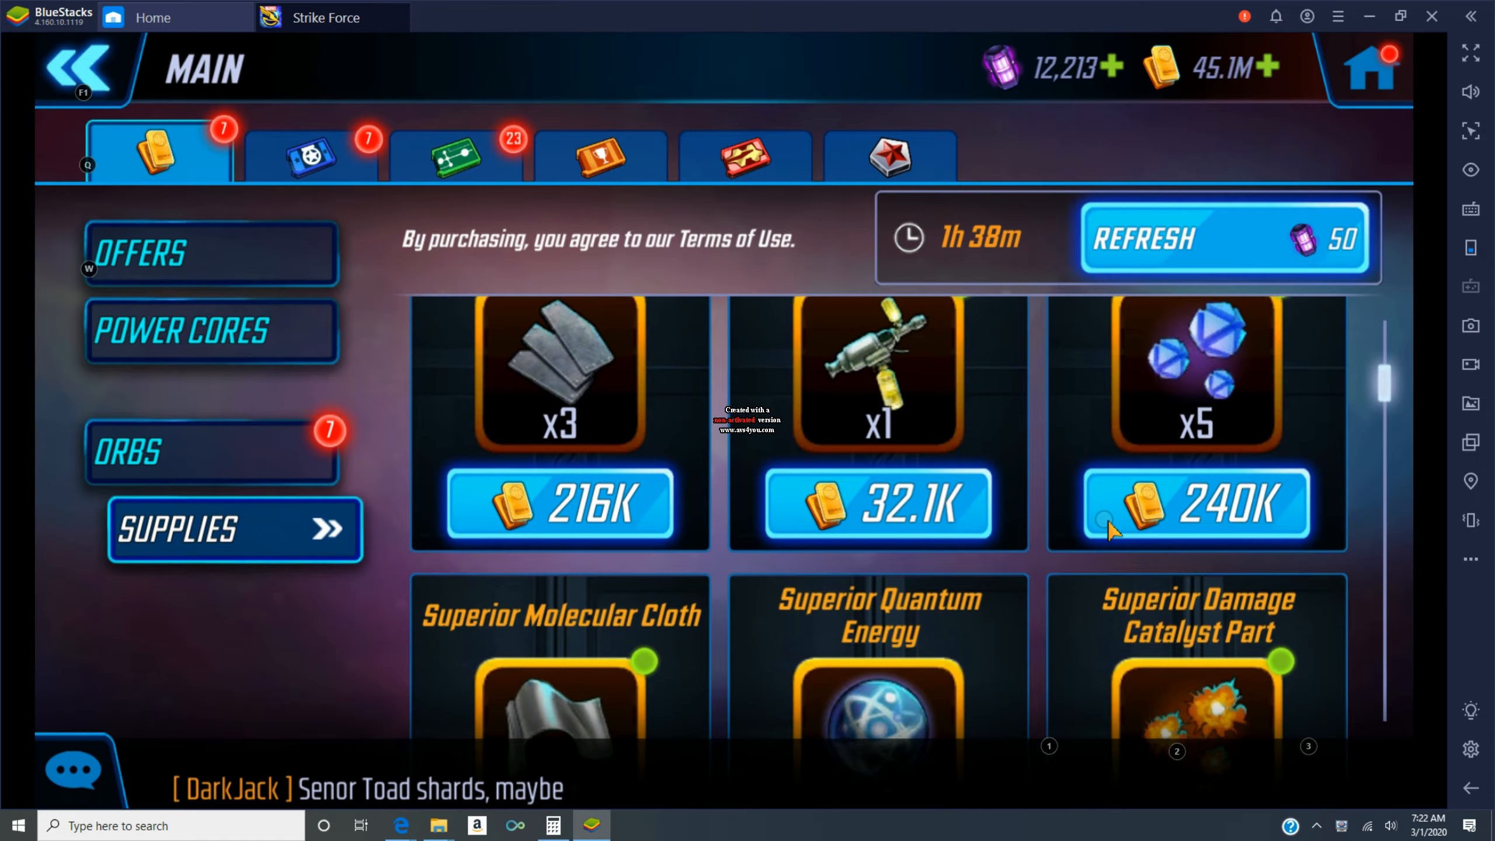
mouse_move(1307, 547)
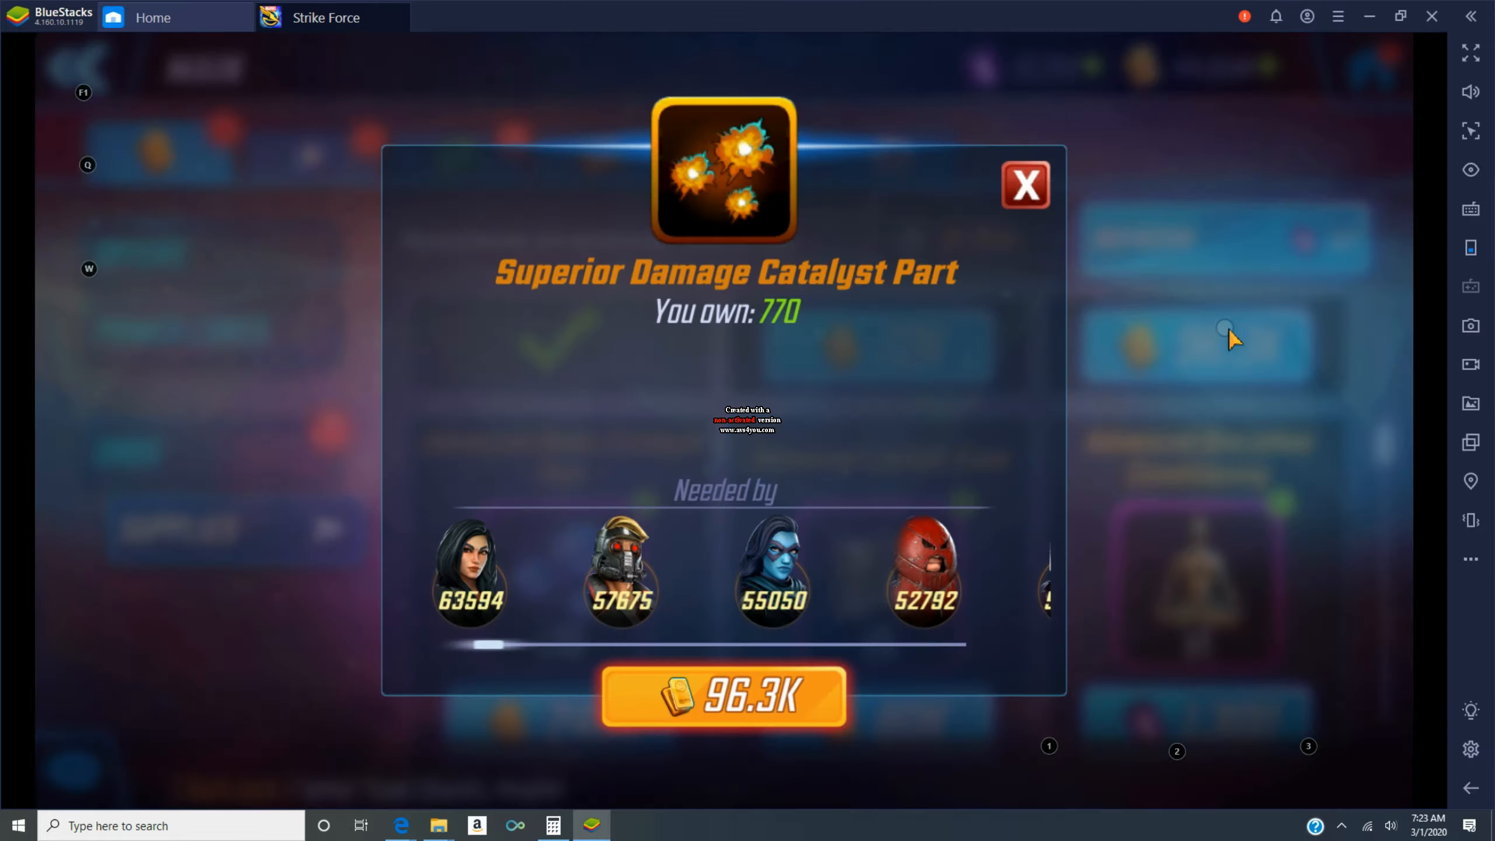
- Check the Superior Damage Catalyst Part's owners, then bring up the full hero roster
click(1026, 184)
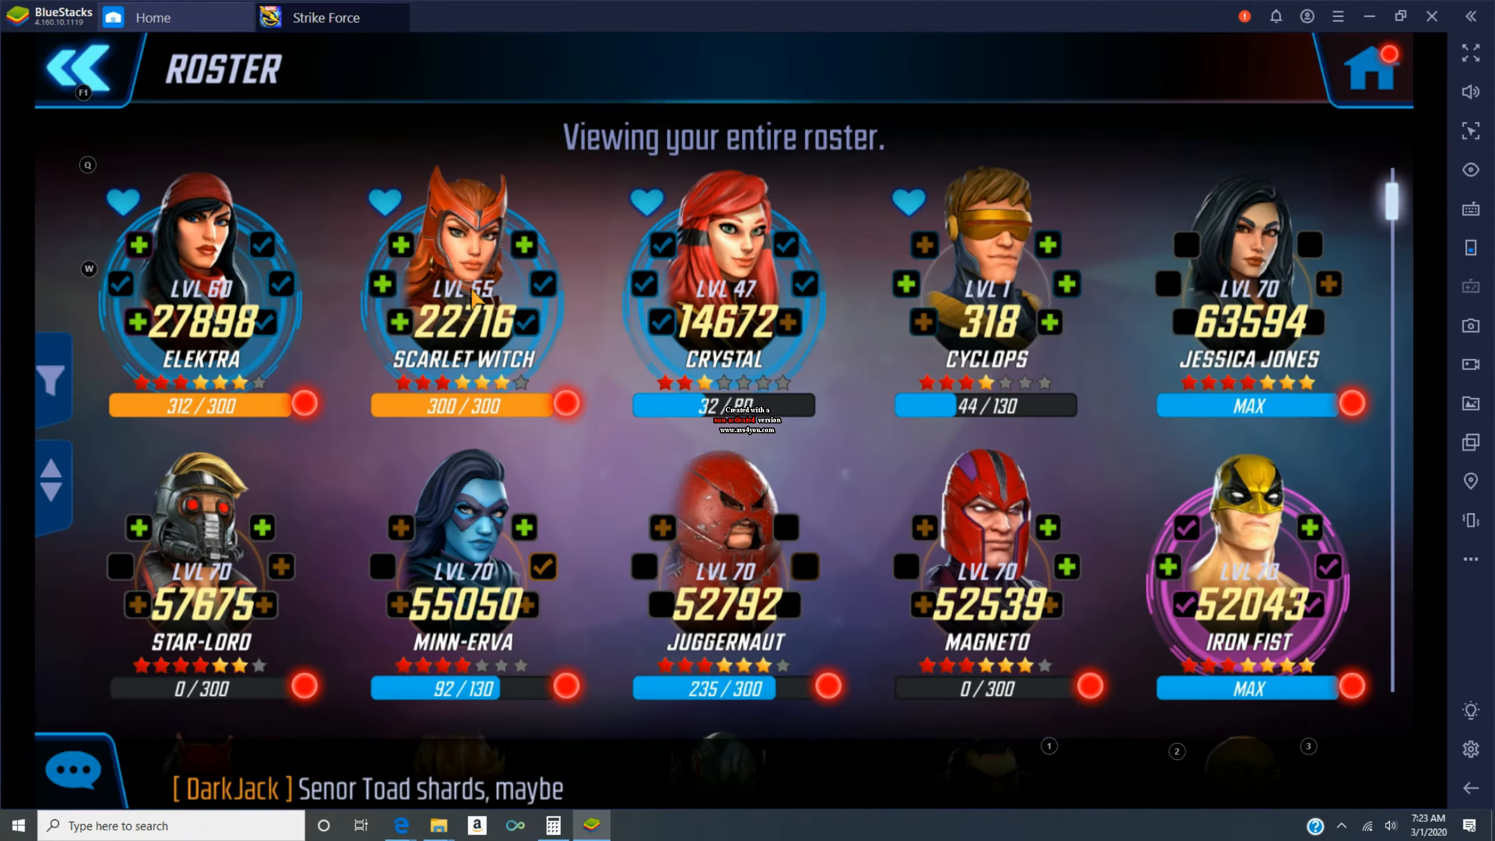
- Browse Scarlet Witch's and Crystal's character pages, closing the Rocknado ability details
click(462, 296)
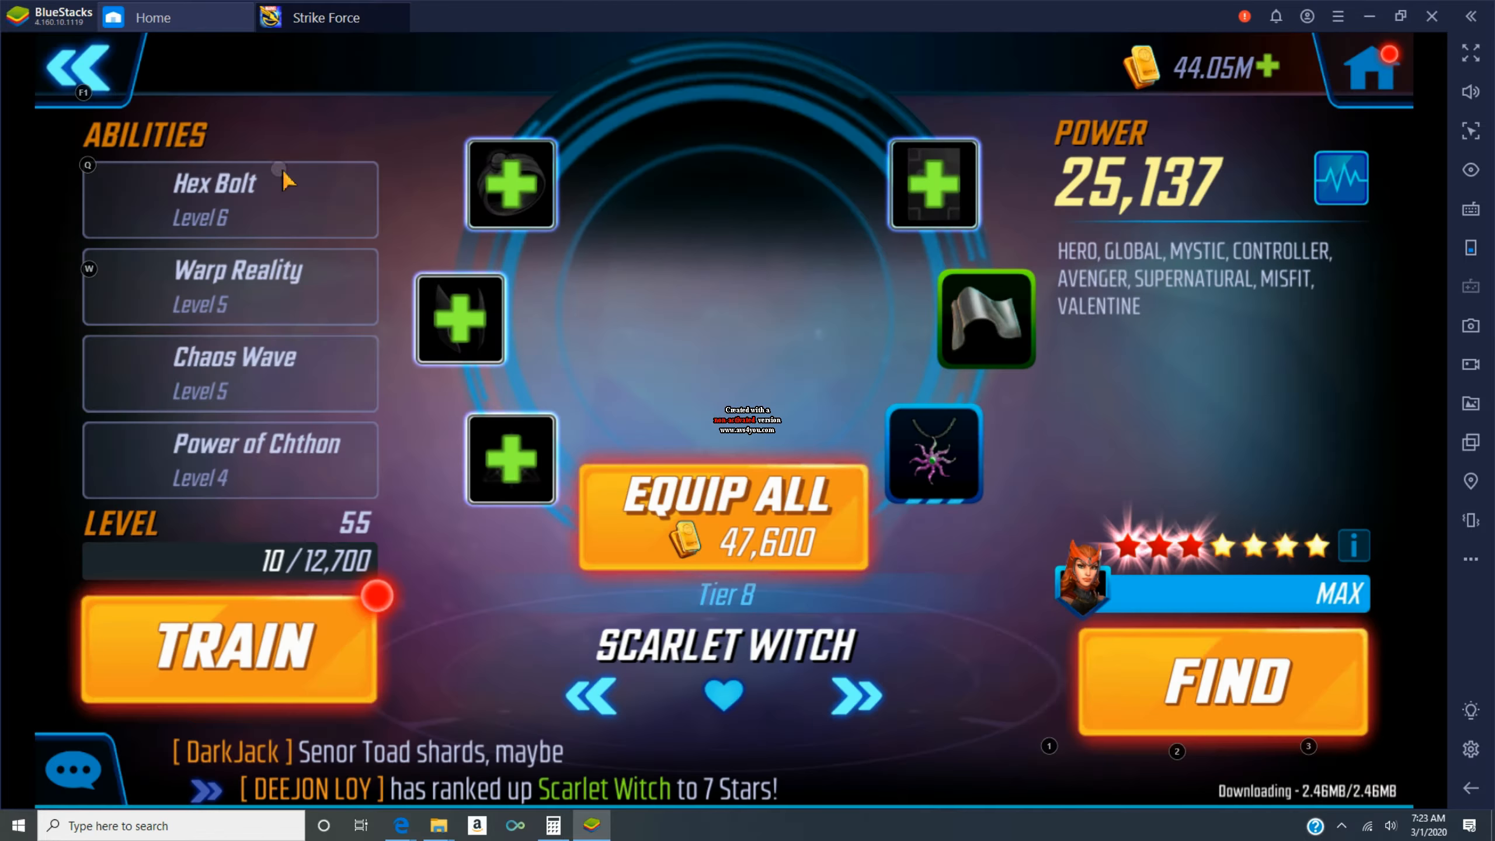
click(853, 696)
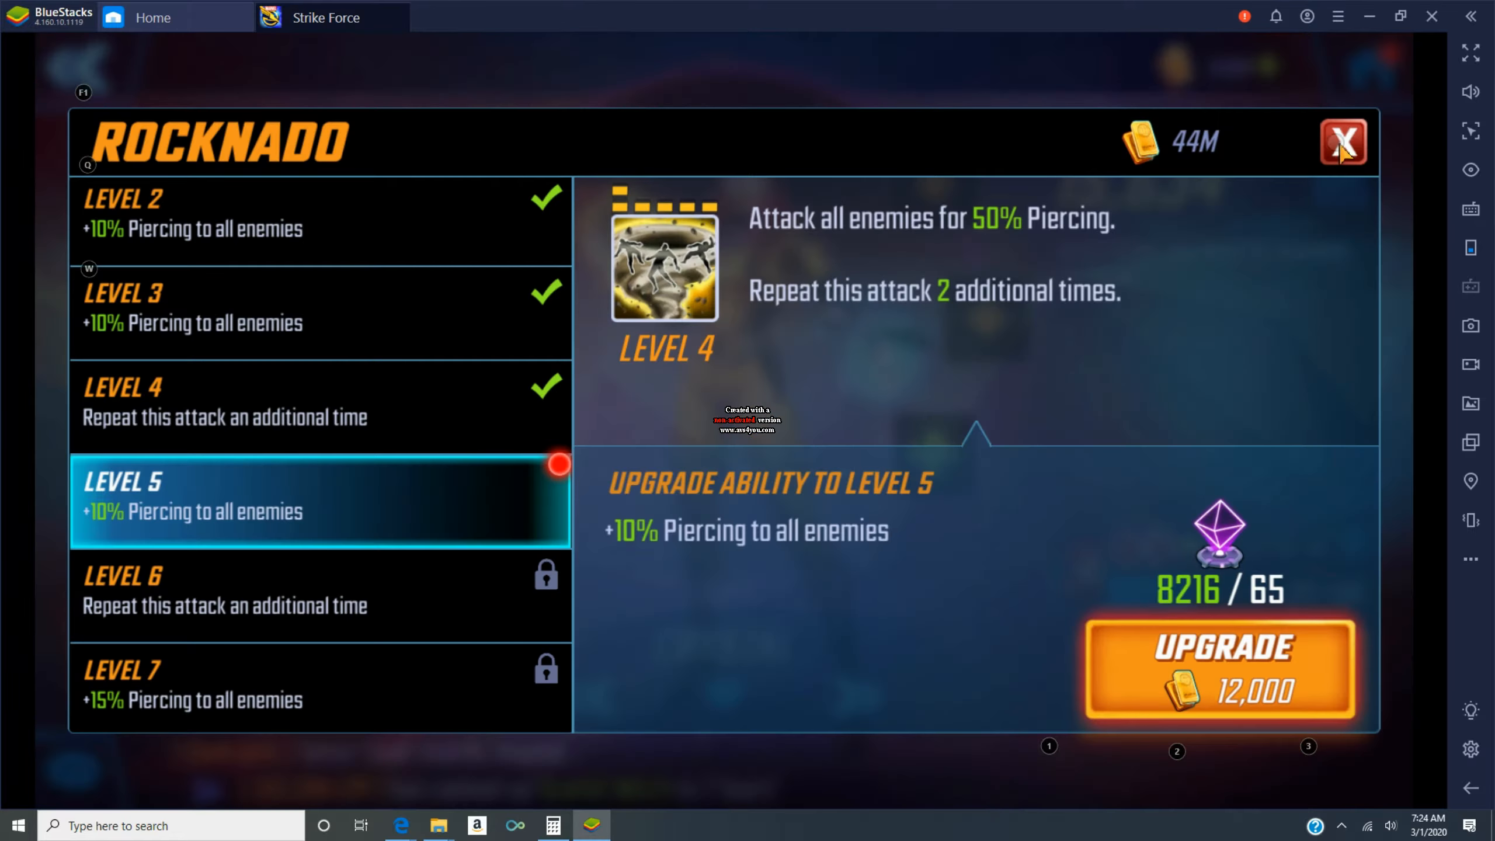
click(1343, 143)
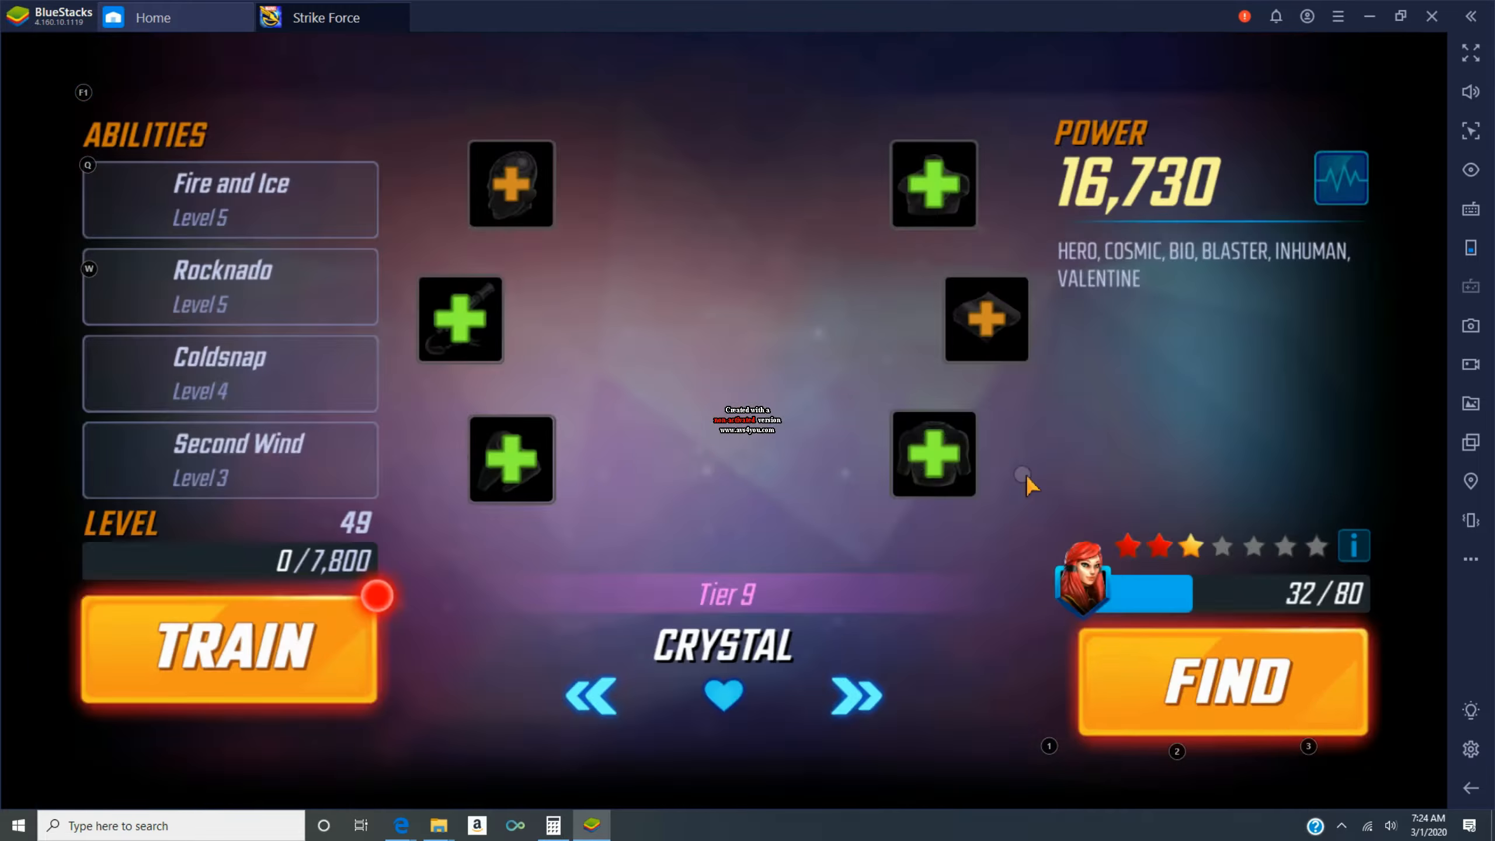
click(229, 648)
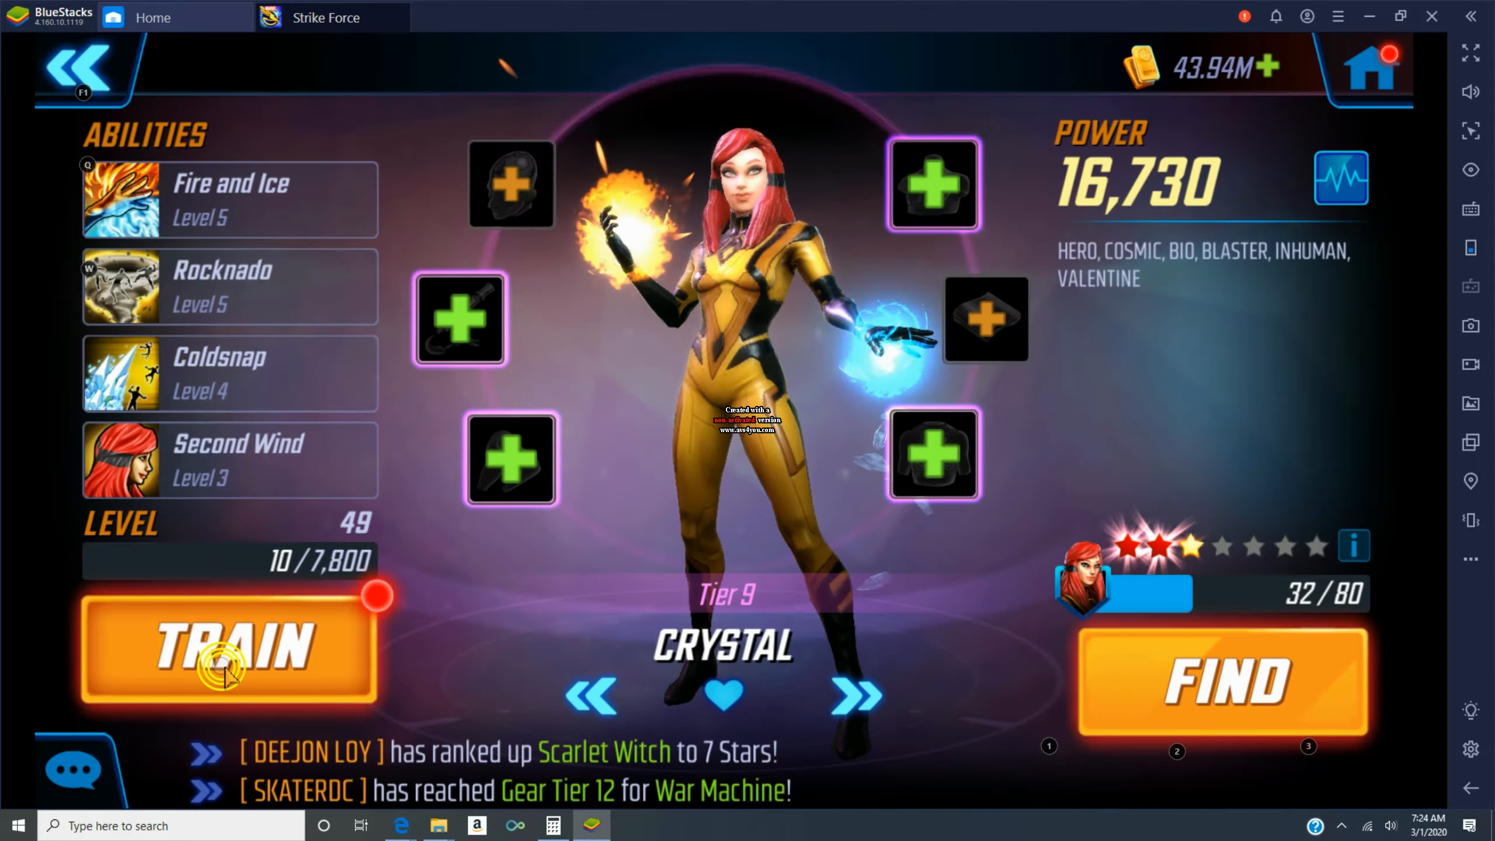
- Train Cyclops with XP, through a level-up, to level 22
click(229, 644)
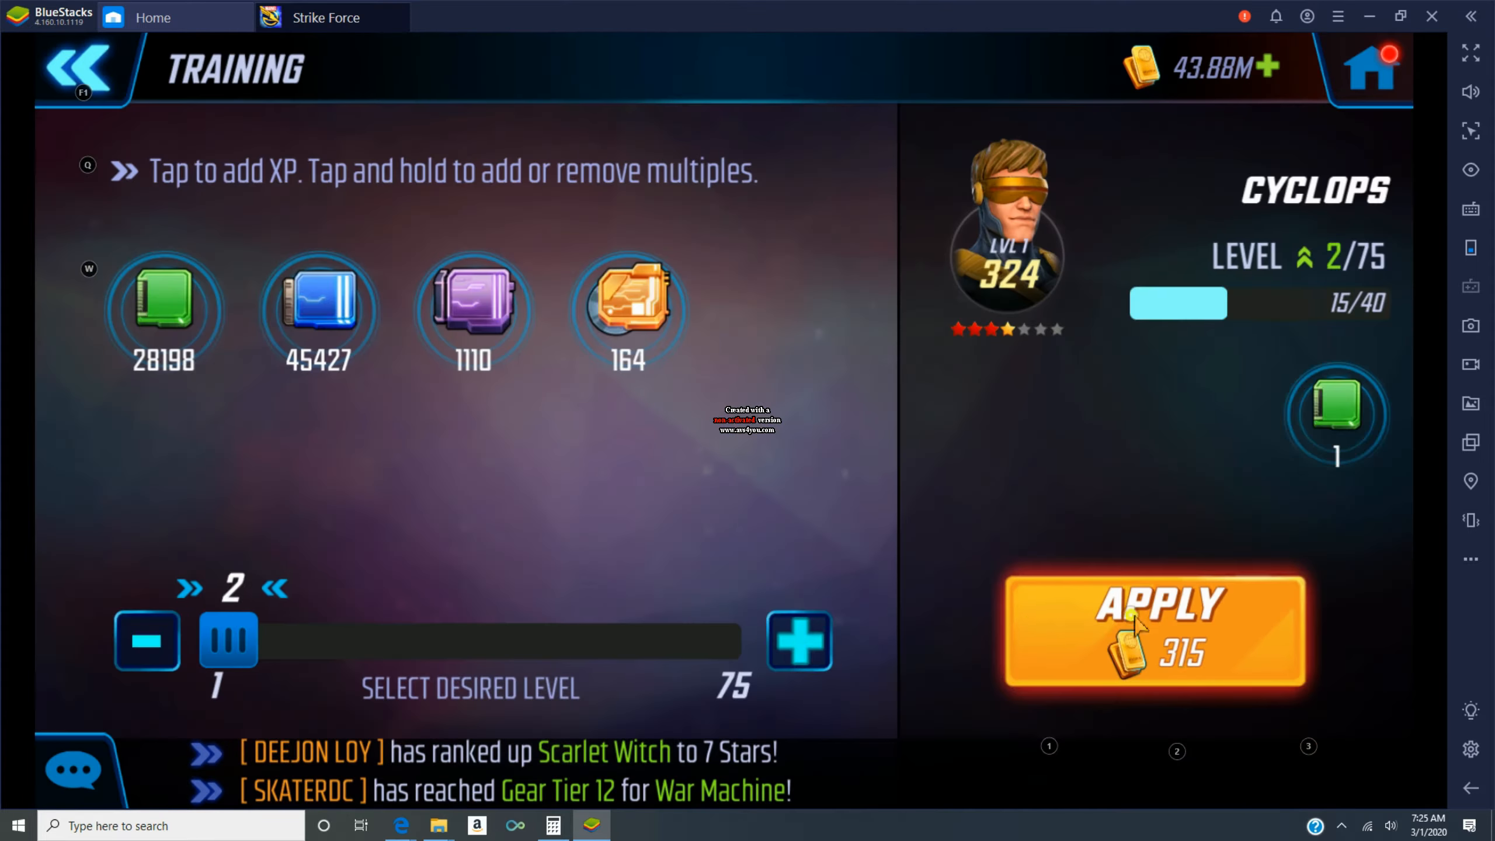
click(1154, 631)
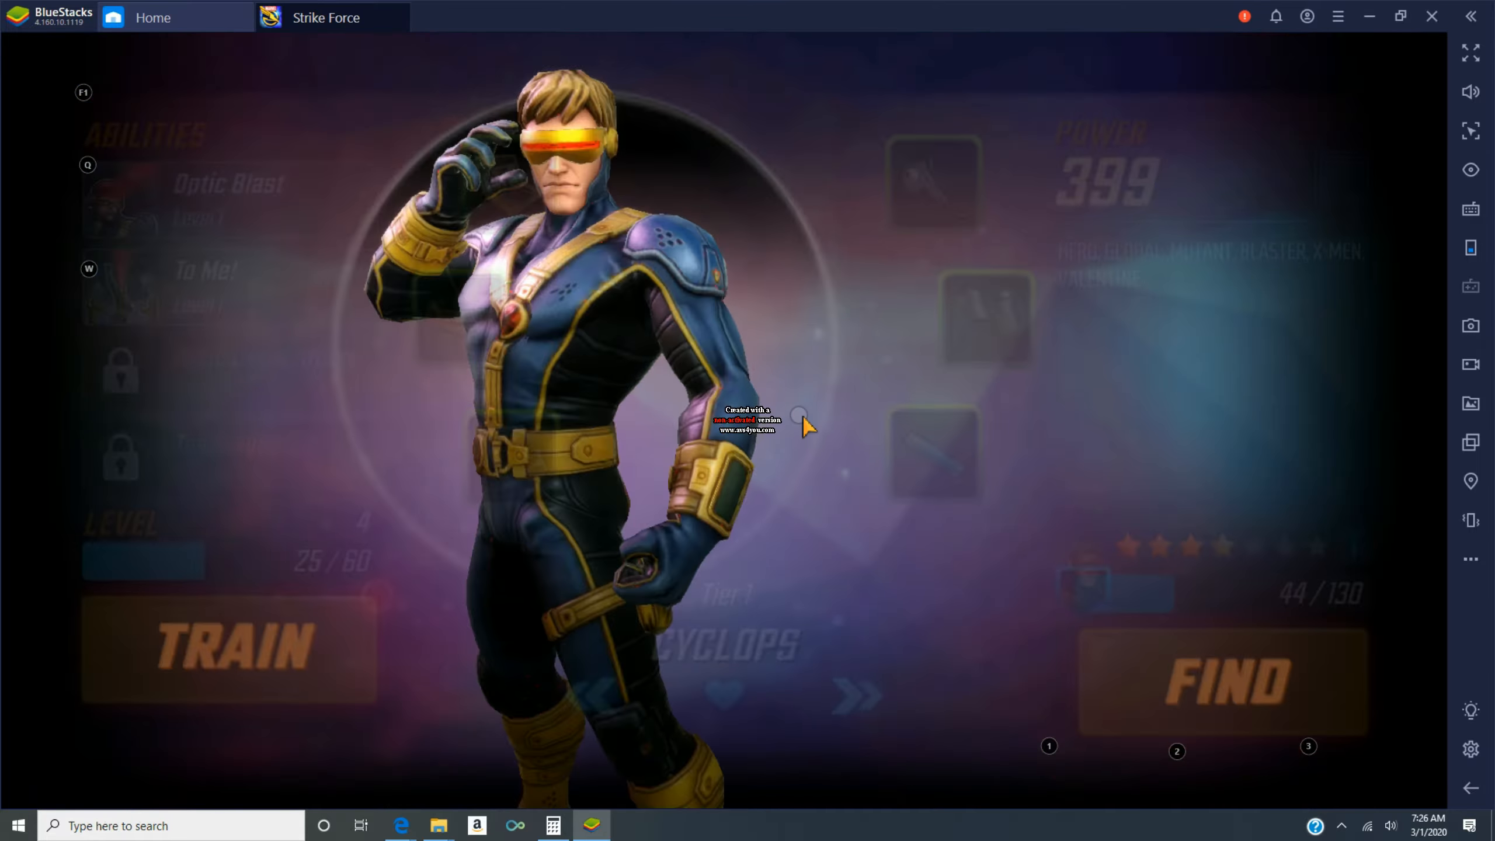
click(227, 643)
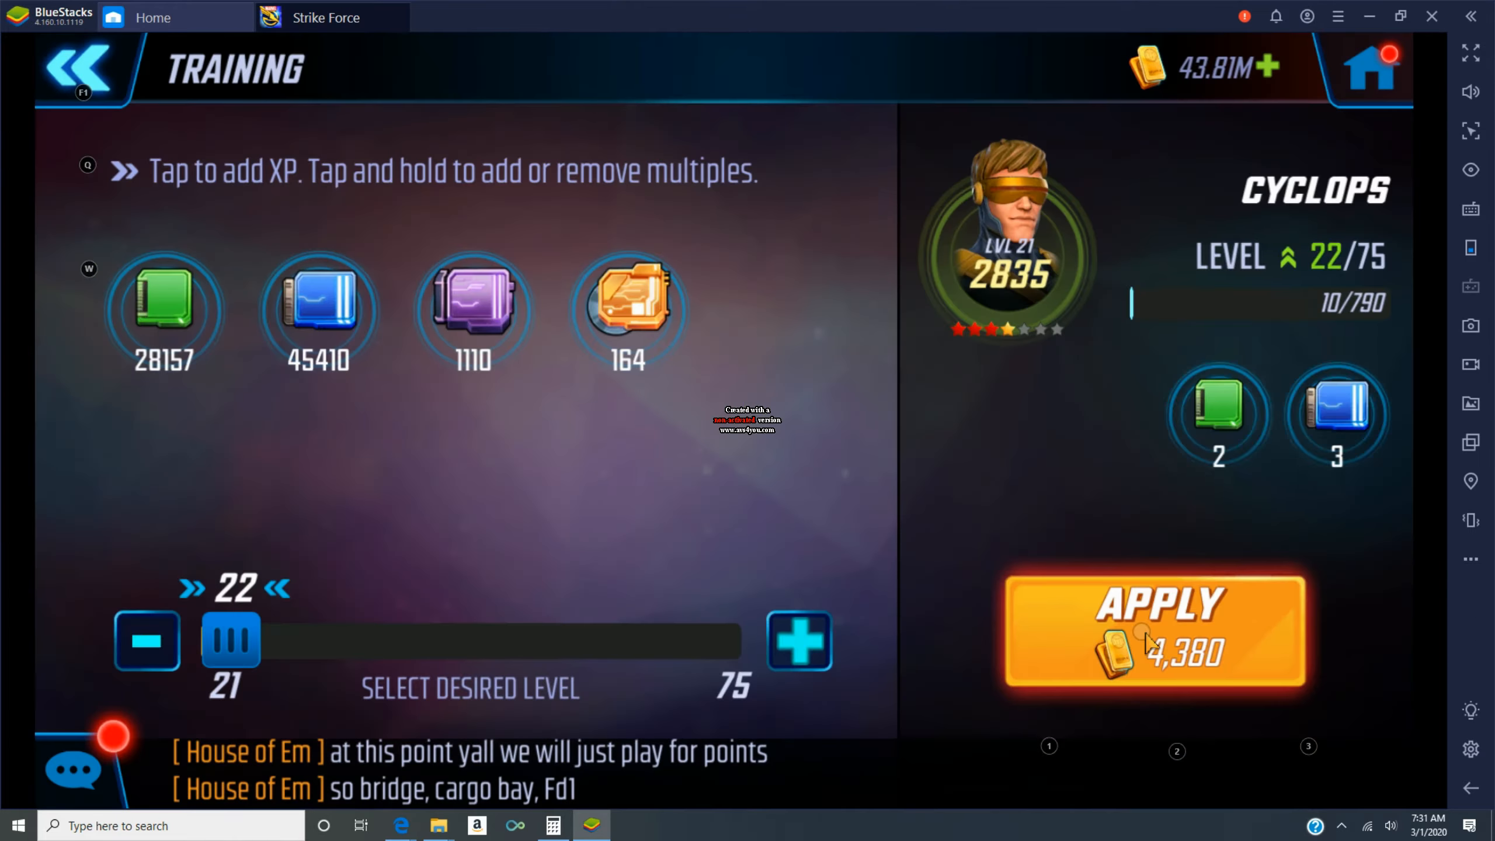
click(1154, 630)
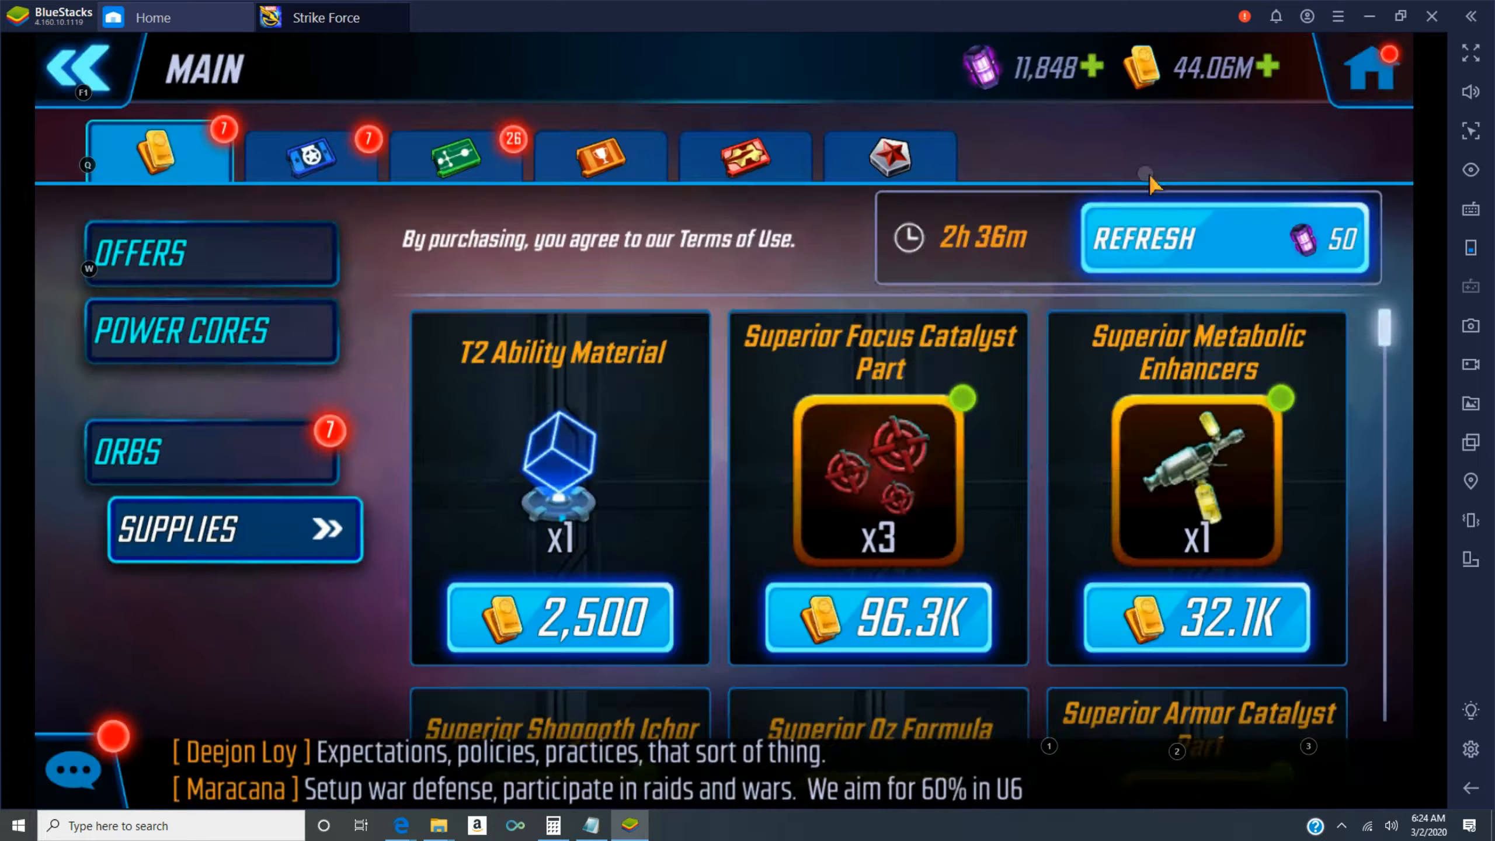
- View who needs the Superior Damage Catalyst Part and open Elektra's page from that list
click(877, 476)
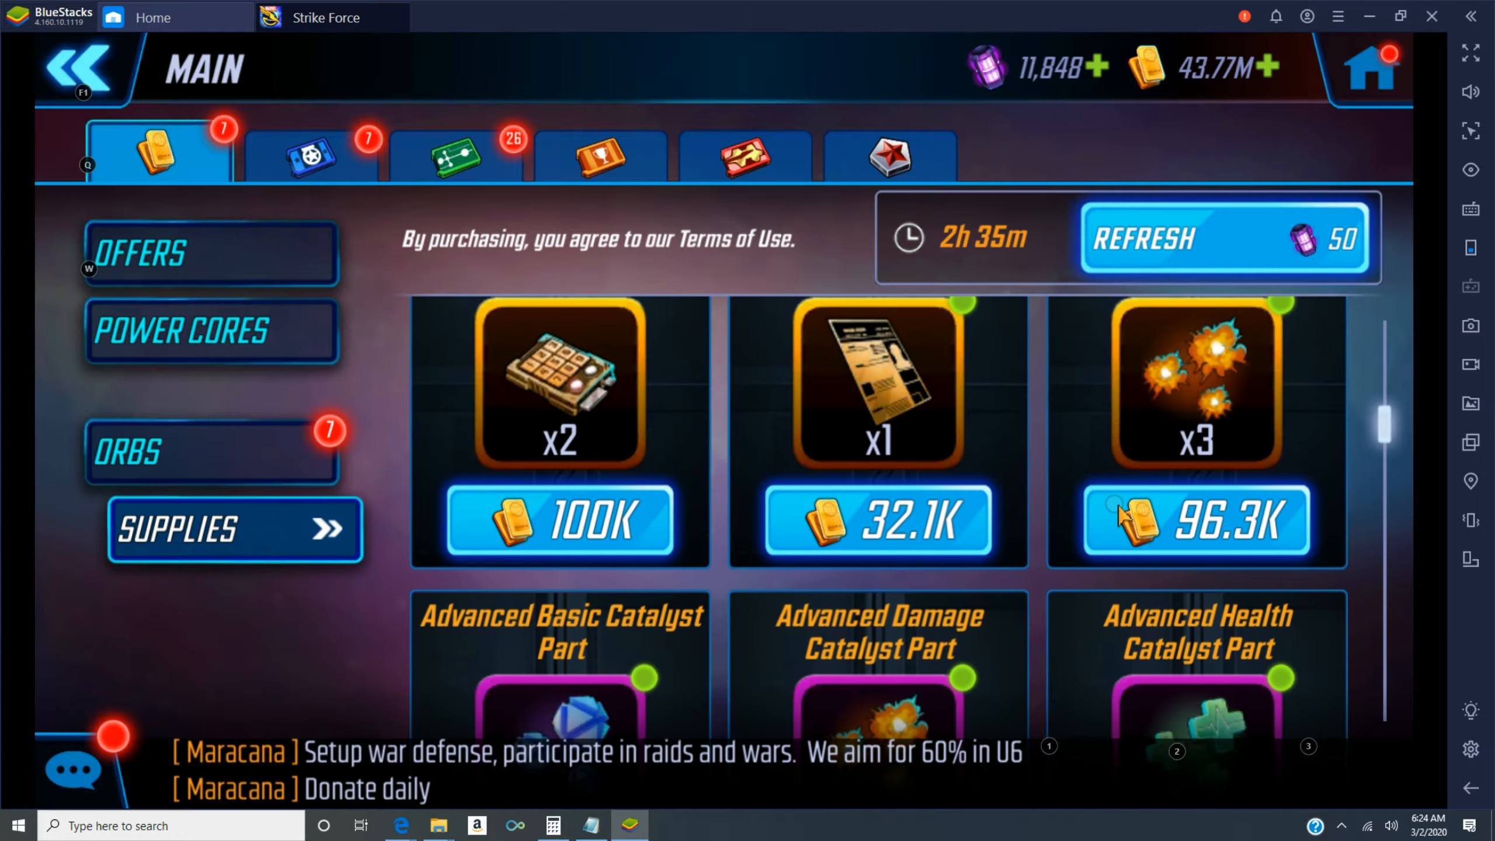
mouse_move(867, 429)
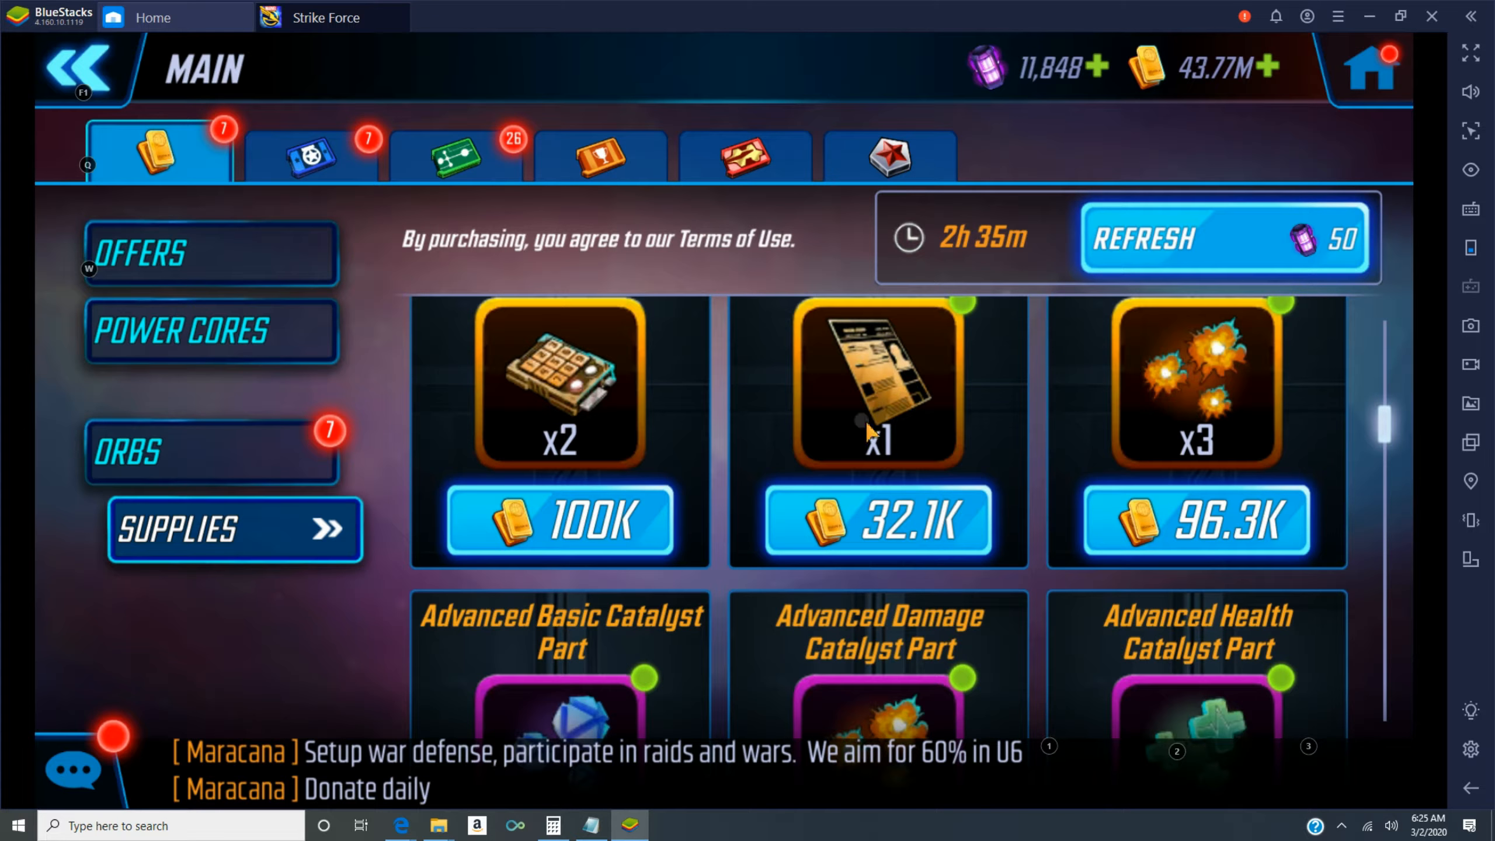
click(1197, 381)
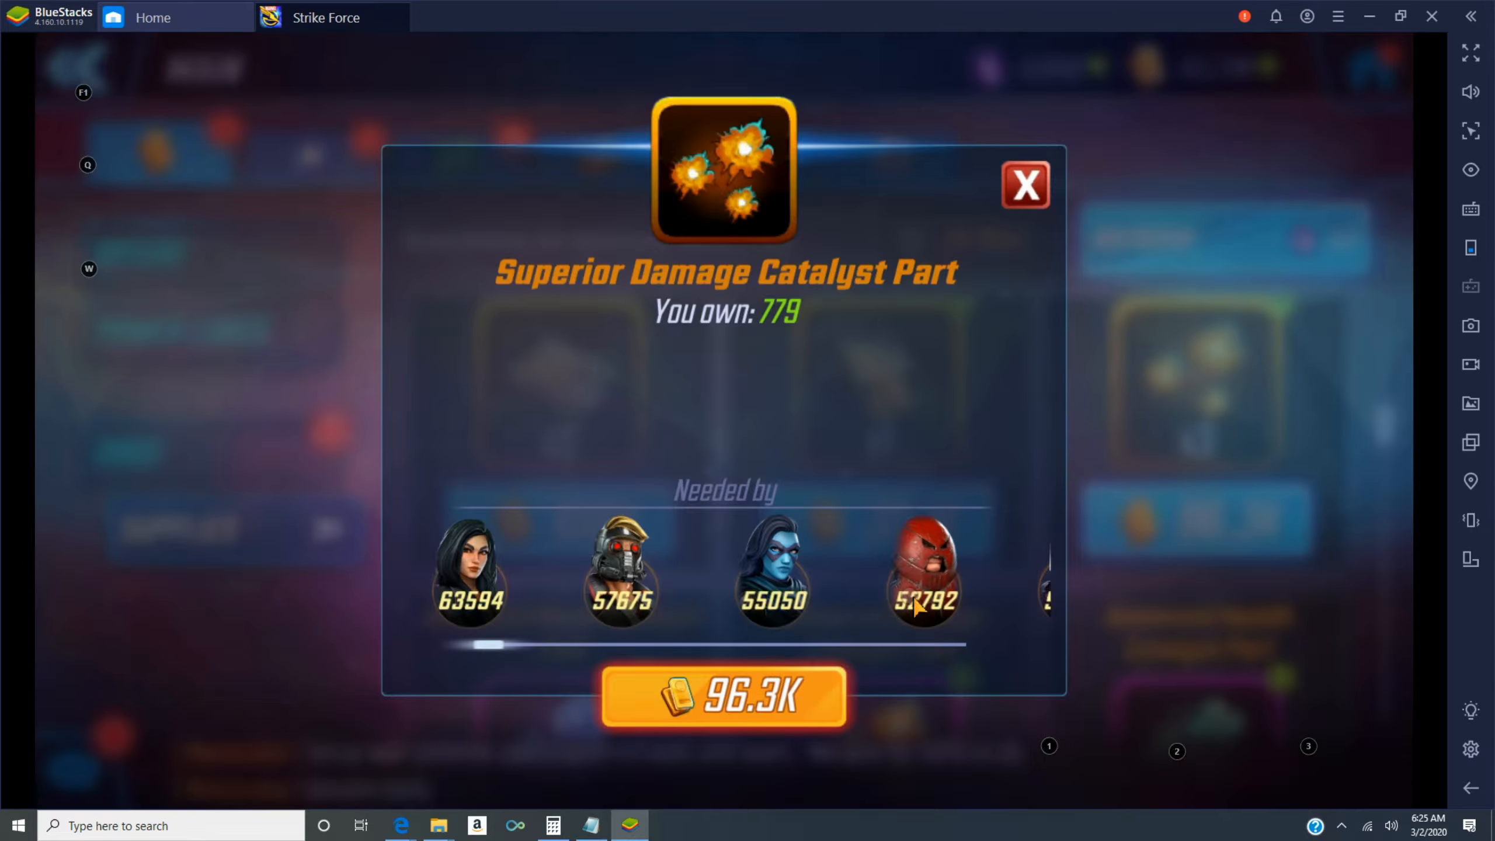
click(1025, 185)
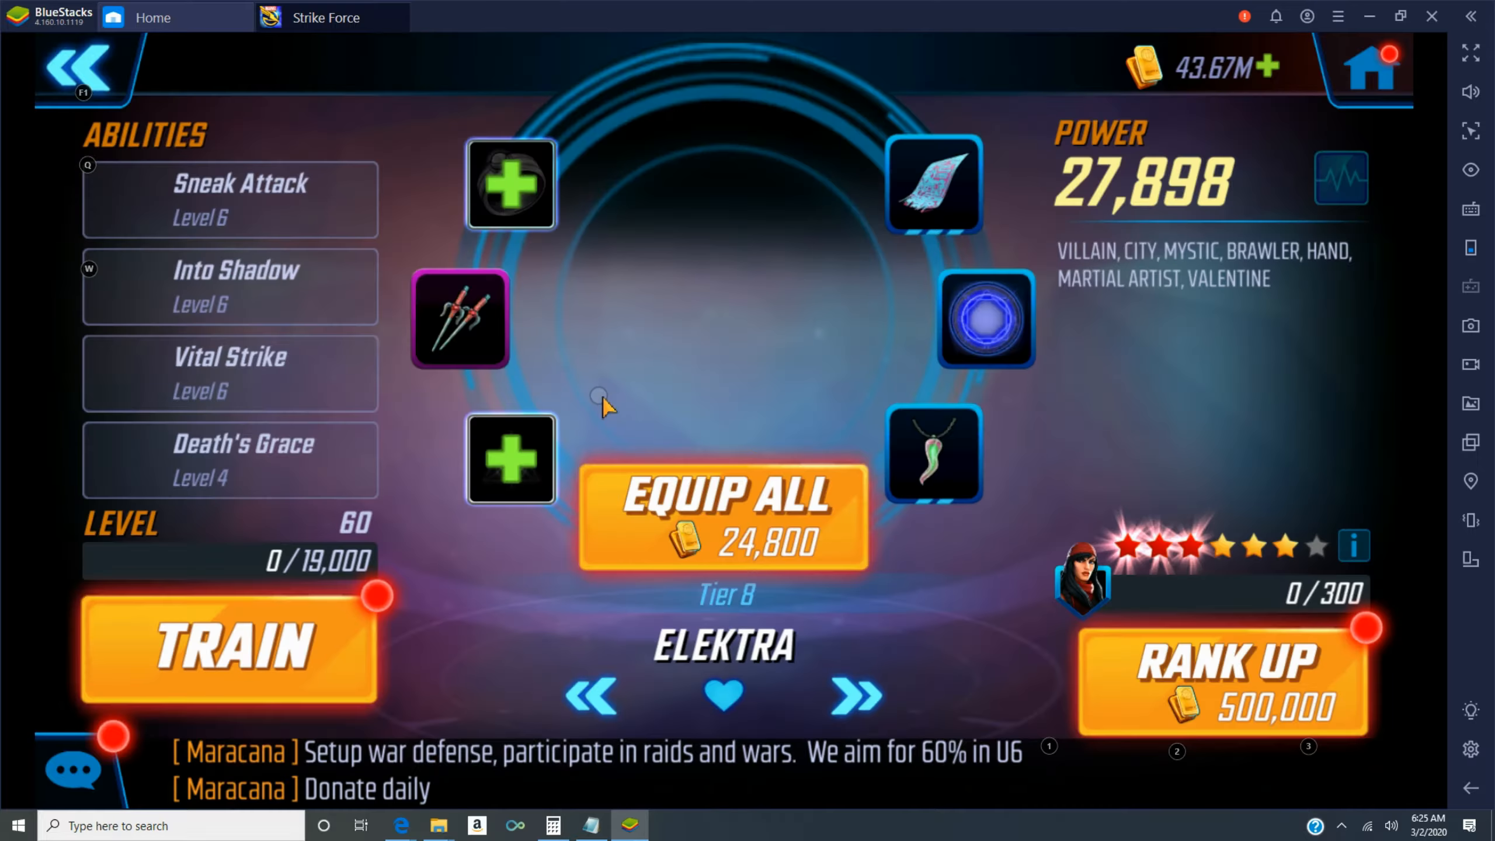
- Train Cyclops with XP, continuing past the level-up summary, toward level 36
click(1223, 676)
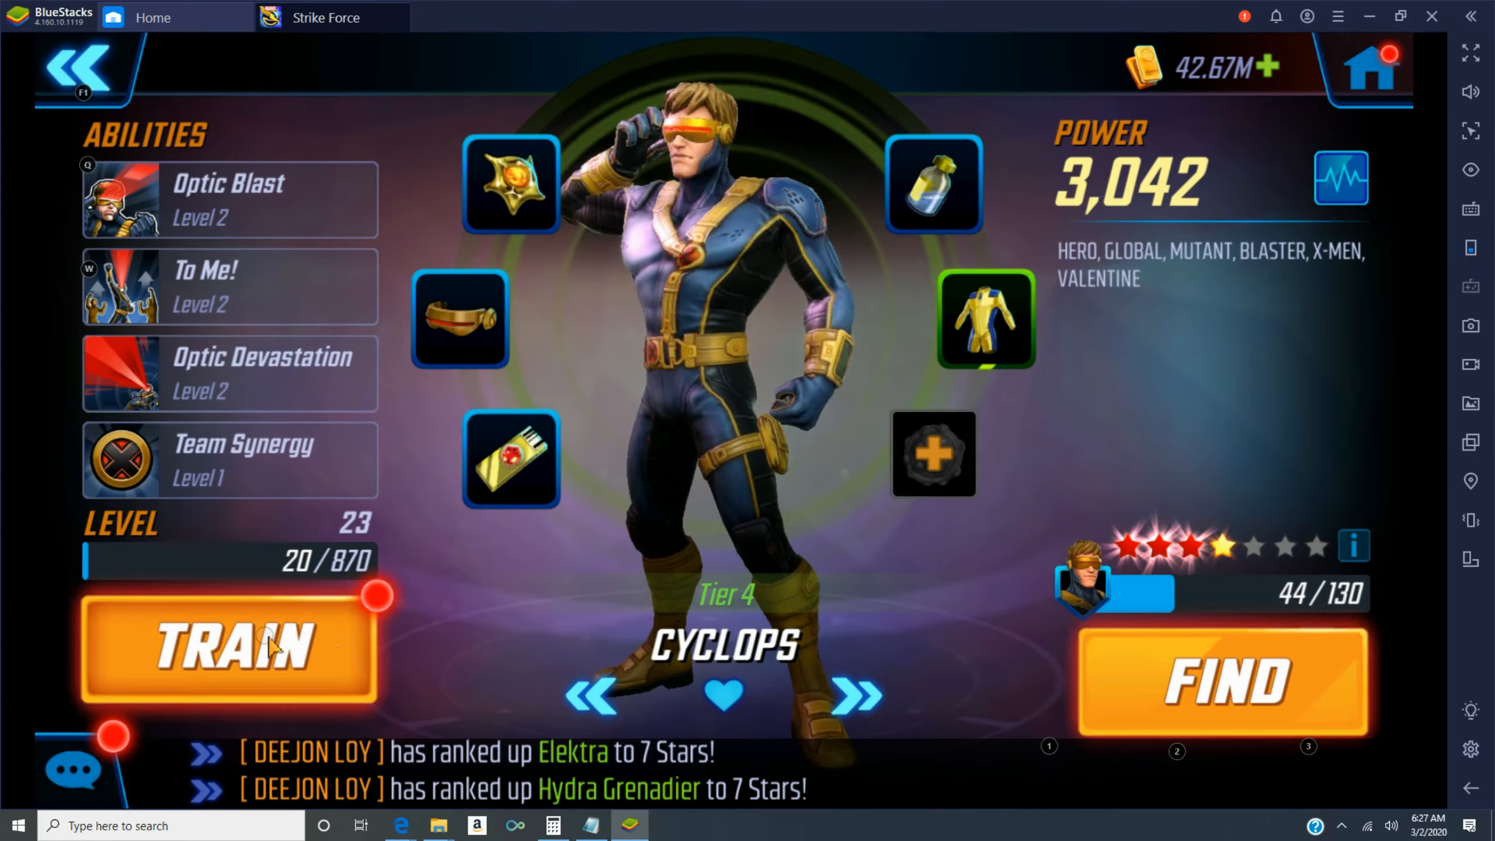
click(229, 644)
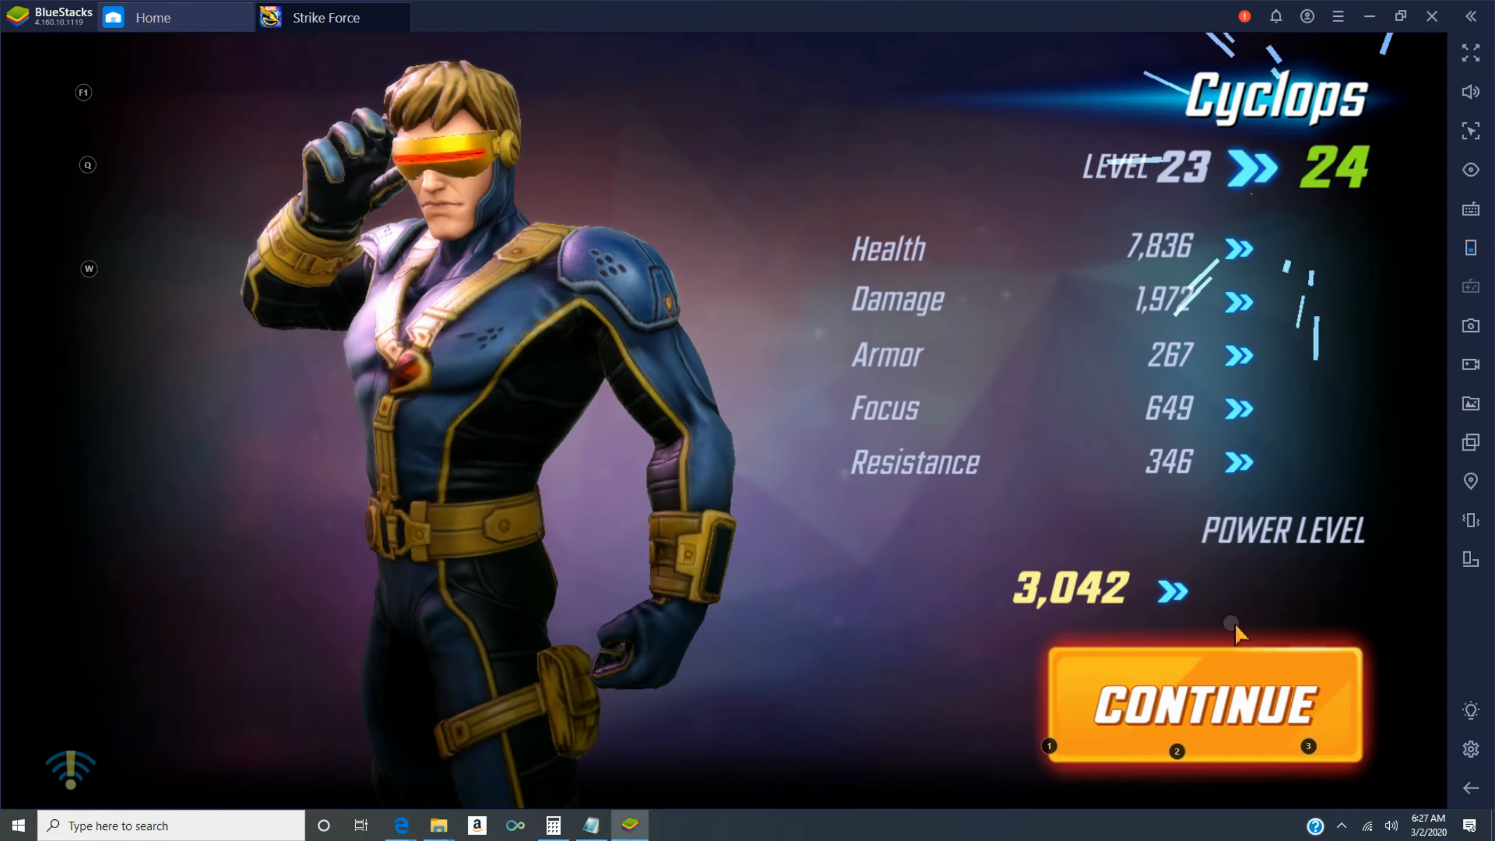
click(1204, 705)
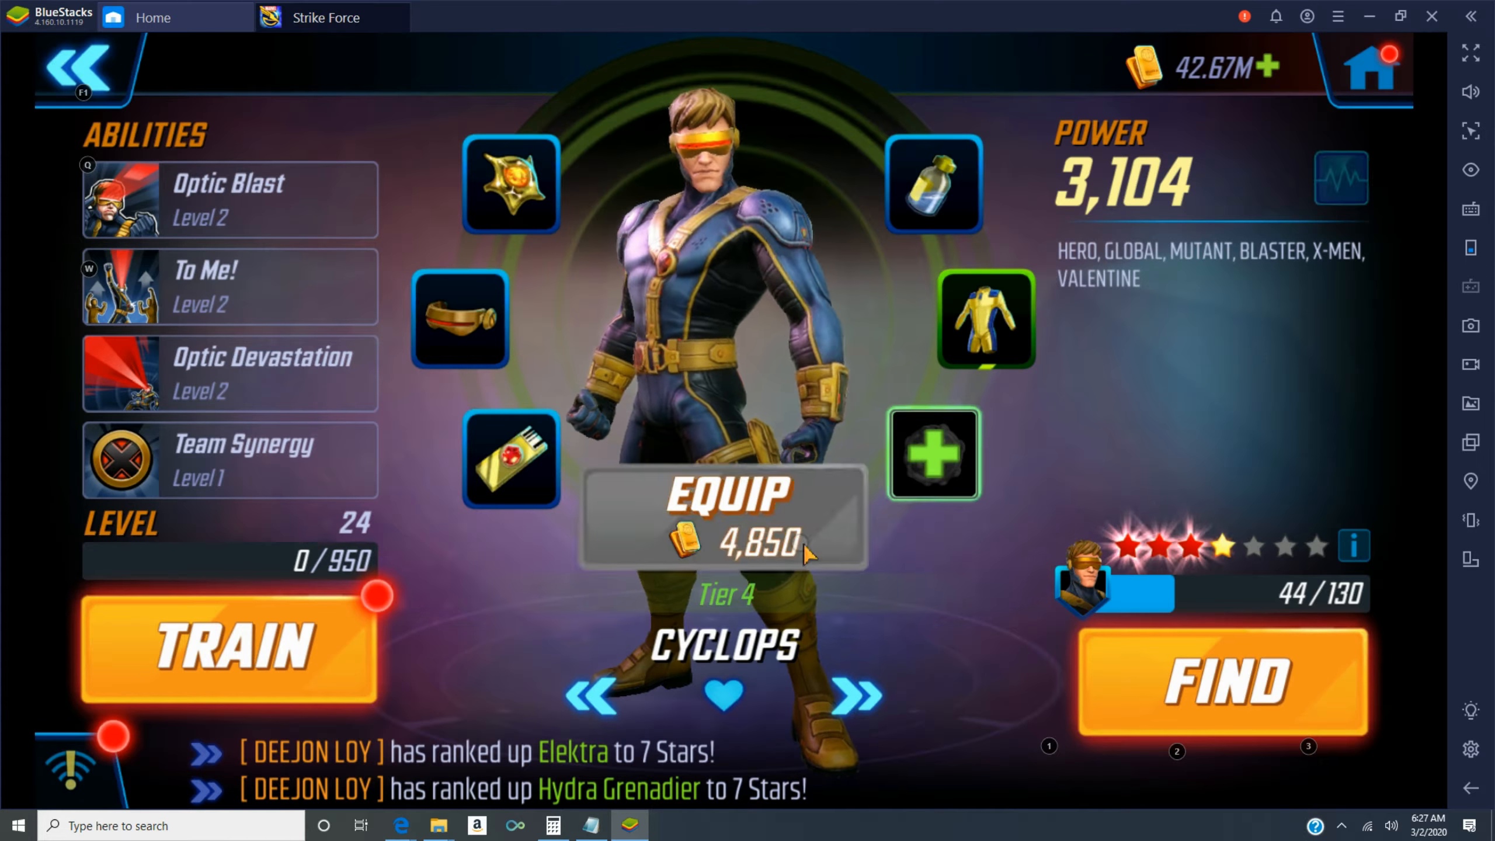
click(229, 653)
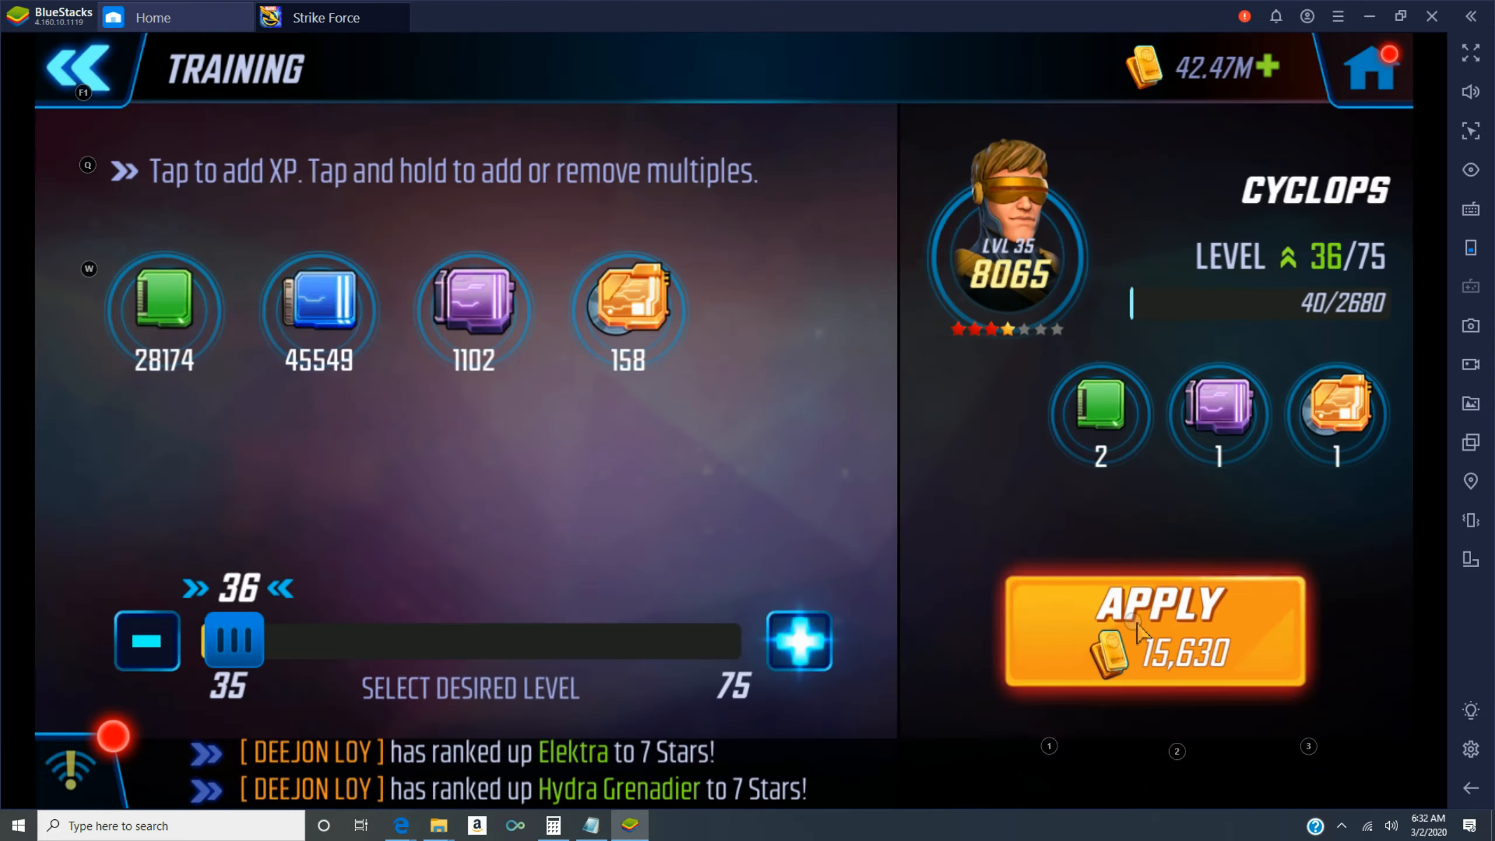
click(1152, 634)
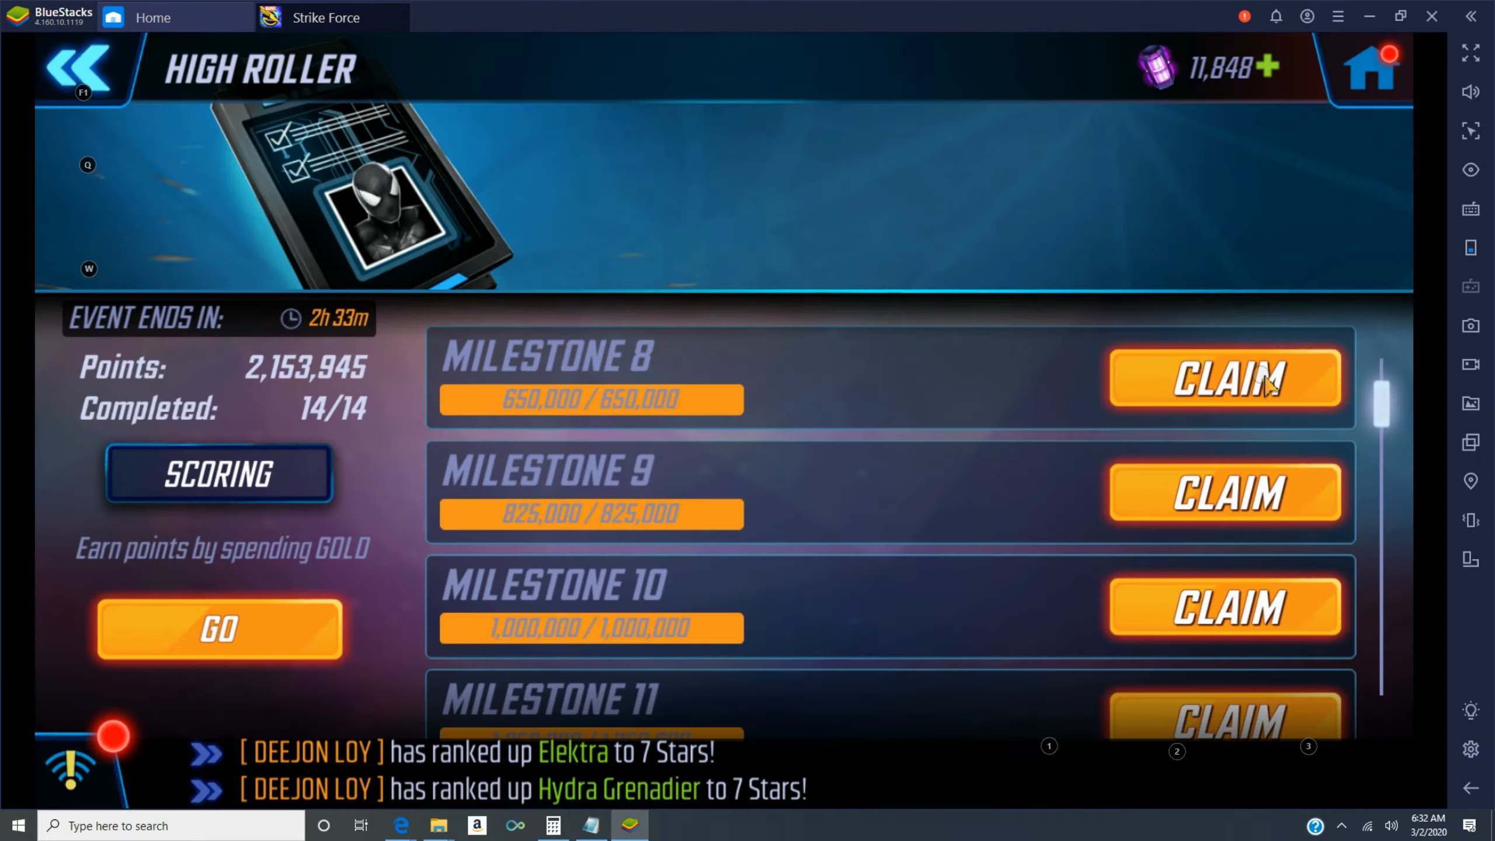
- Claim High Roller milestone rewards, check Superior Carbonadium's Needed by list, and view milestone events
click(1224, 378)
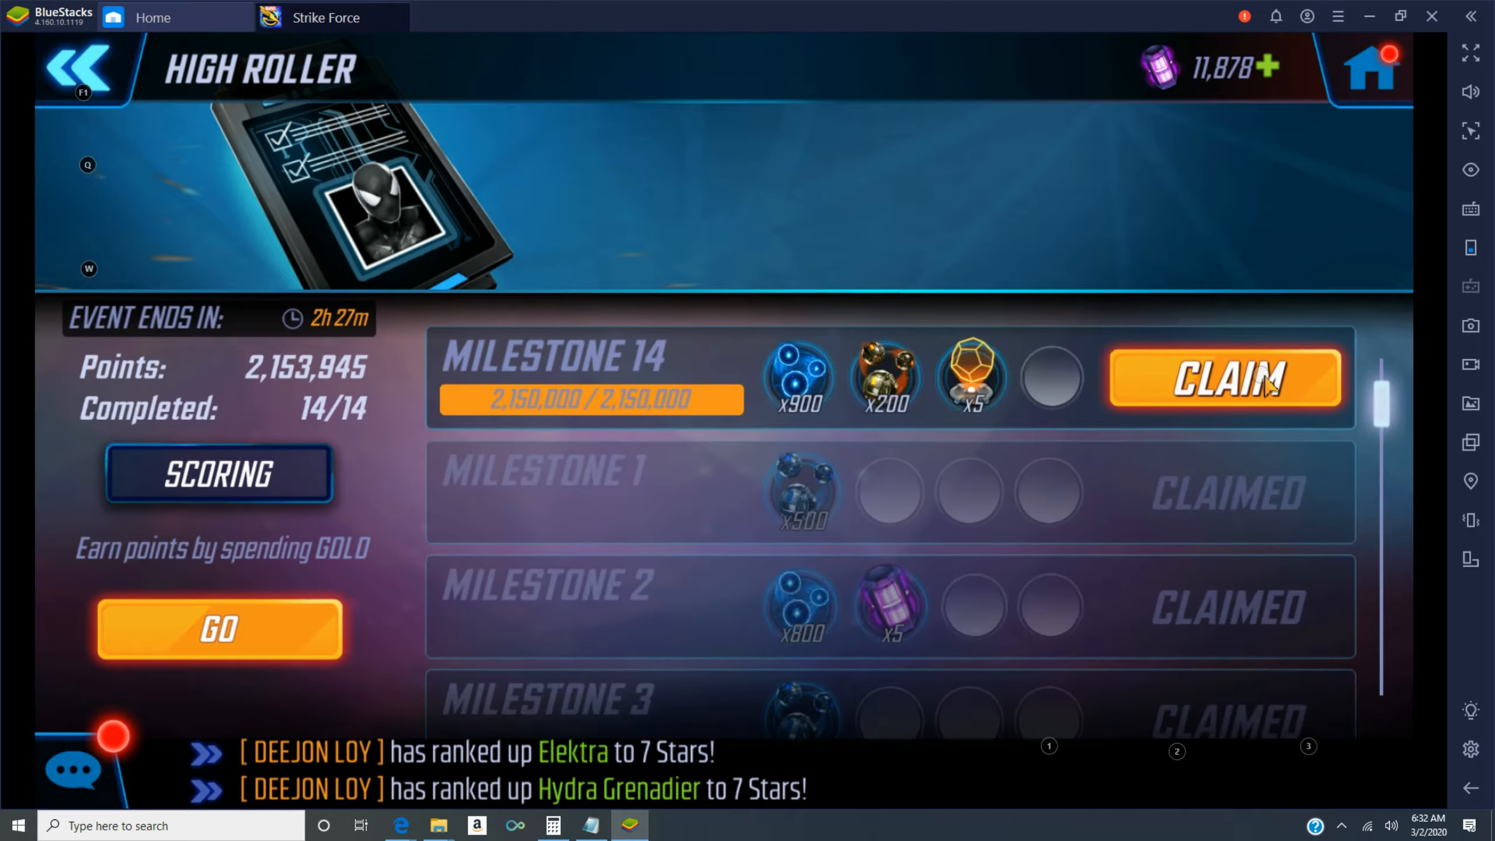
click(81, 69)
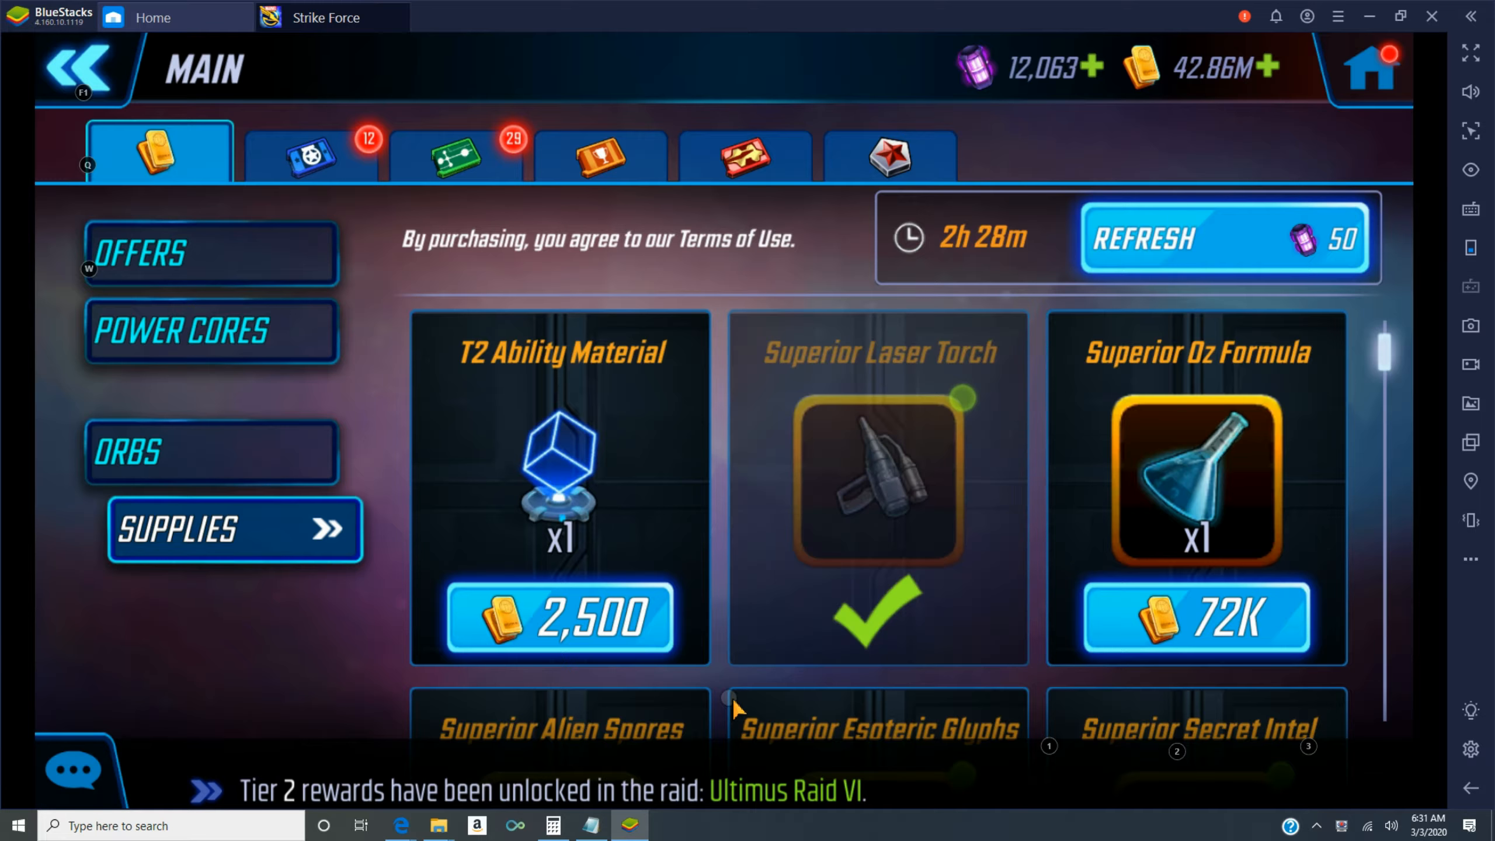
scroll(down, 3)
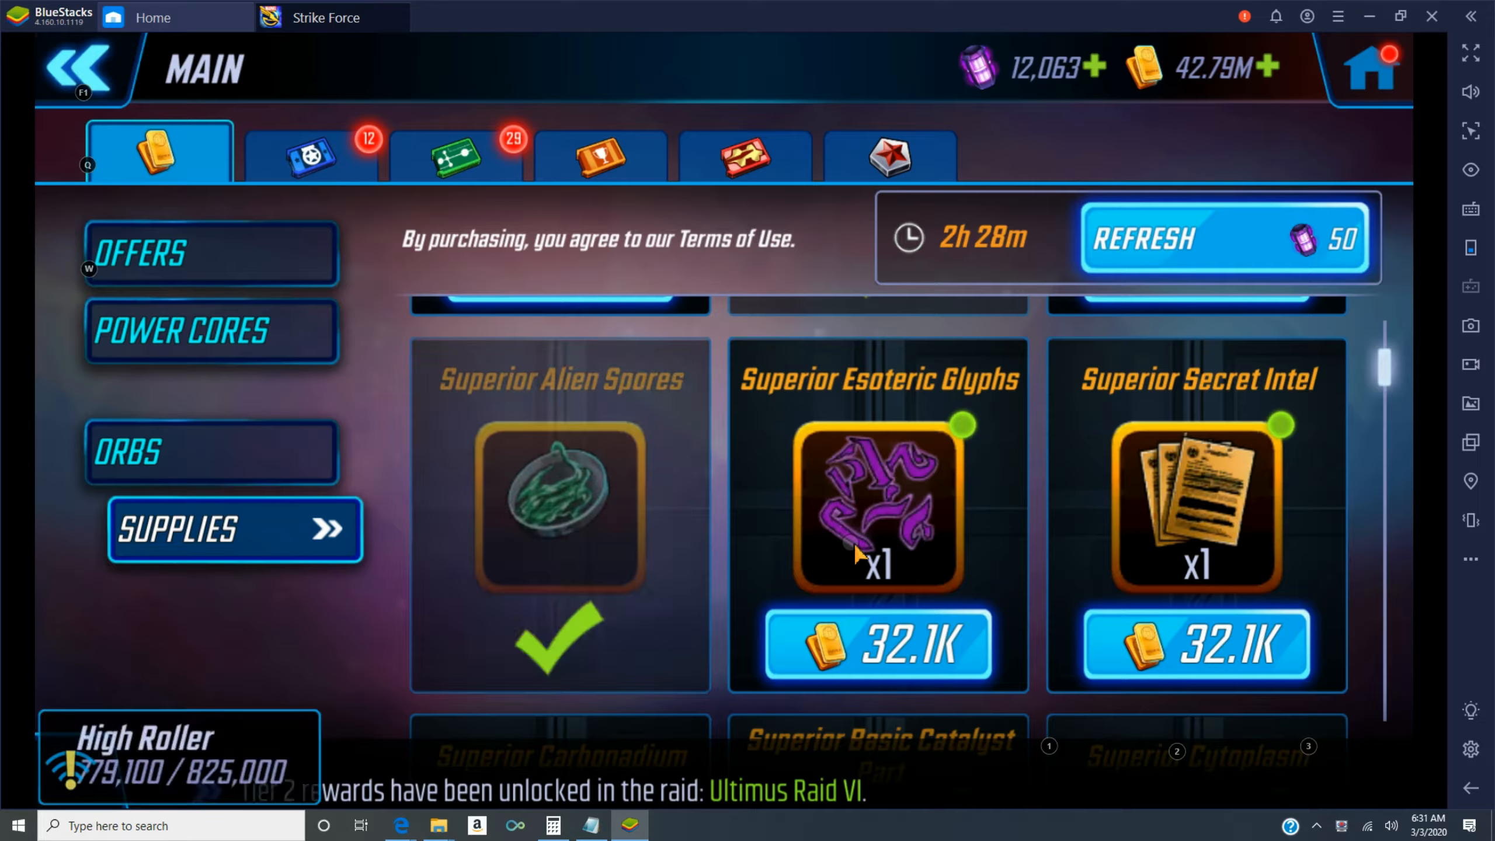
click(877, 643)
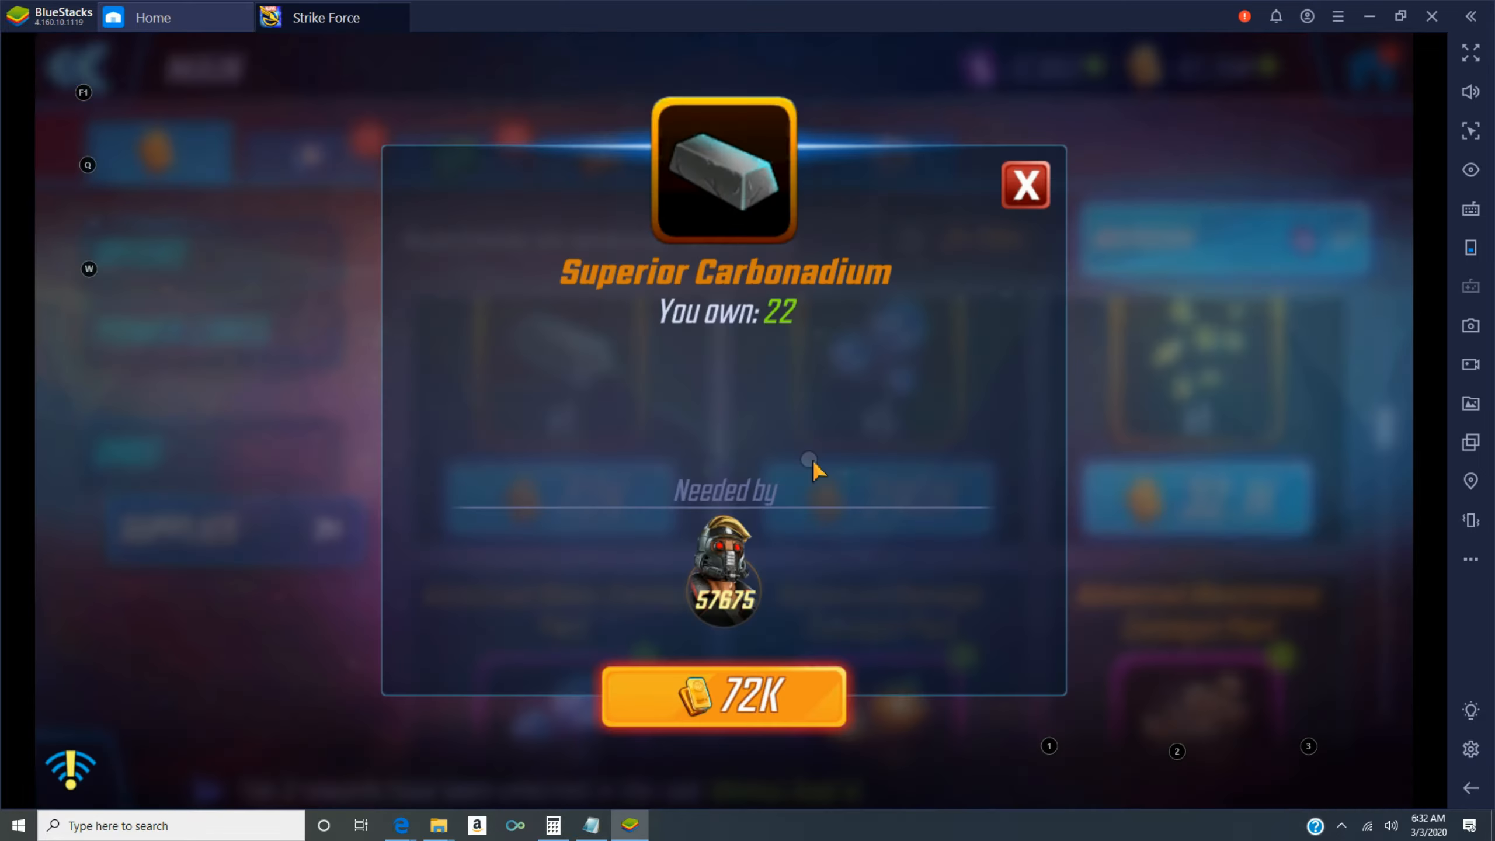
click(1025, 184)
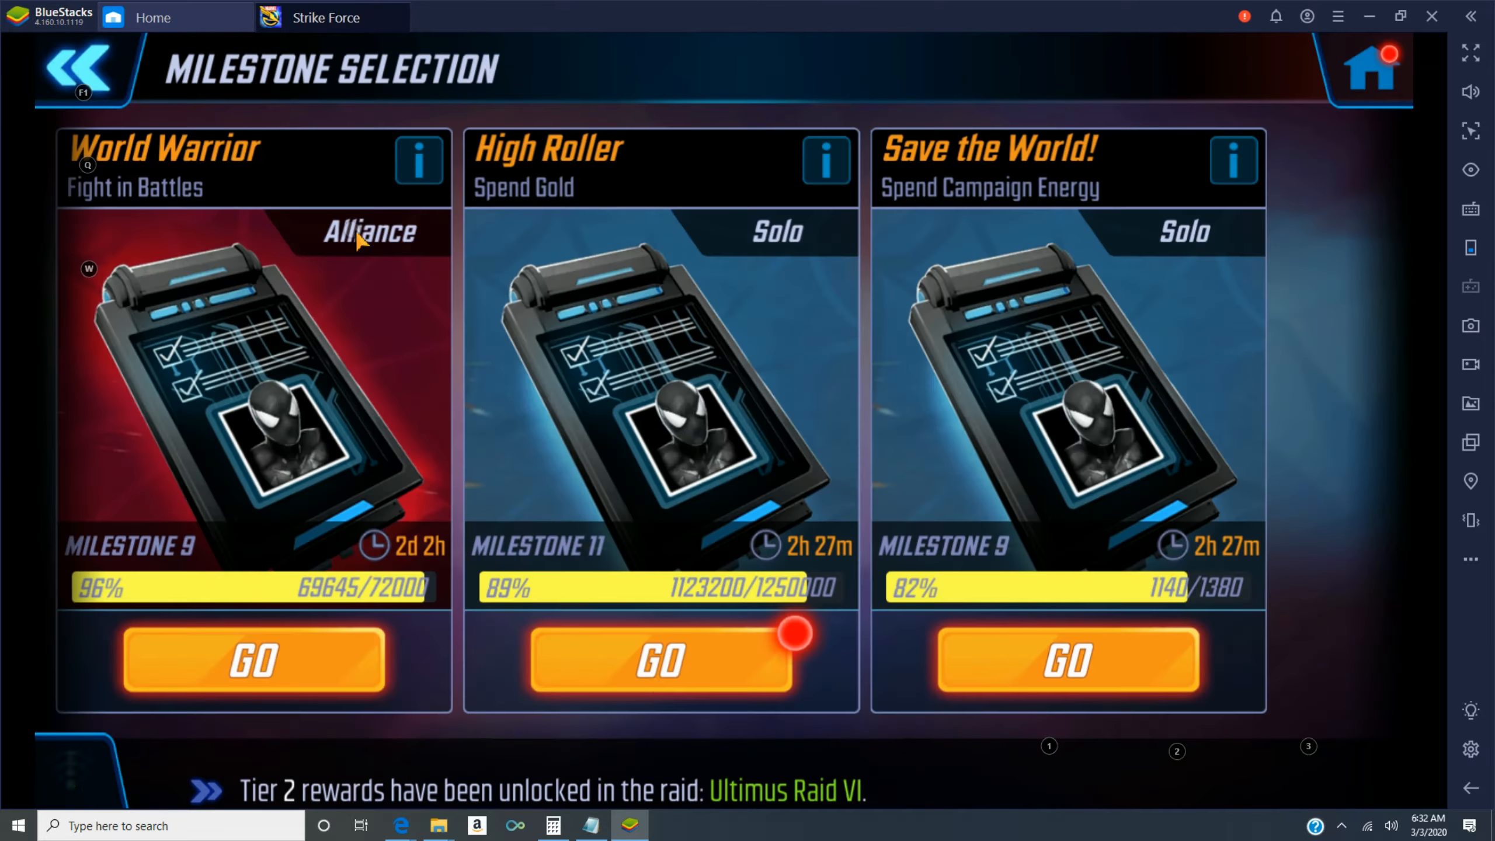
- Switch to Cyclops and train him with XP to level 40
click(660, 661)
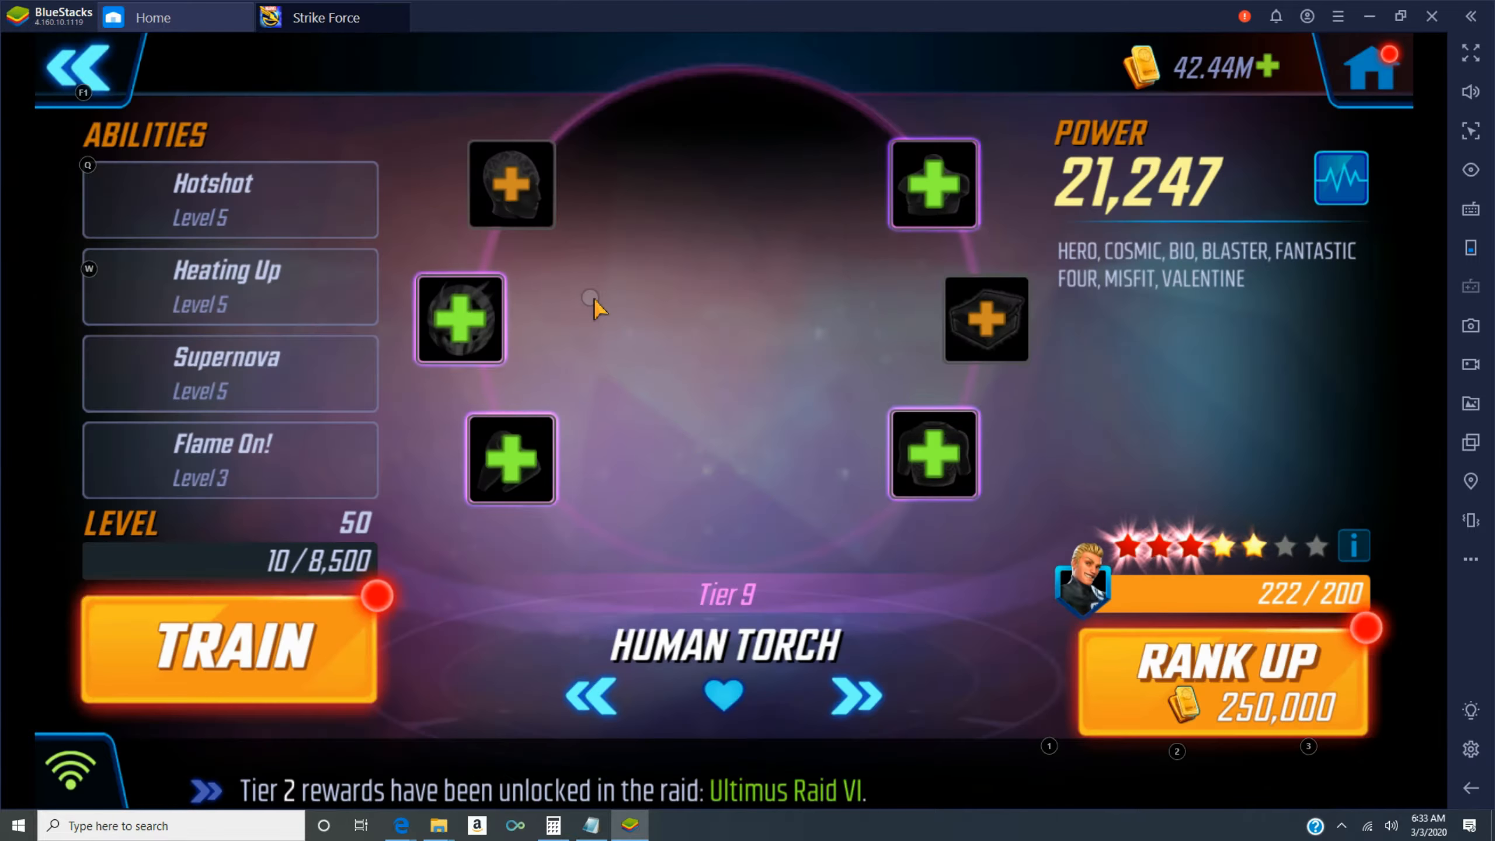
click(1223, 677)
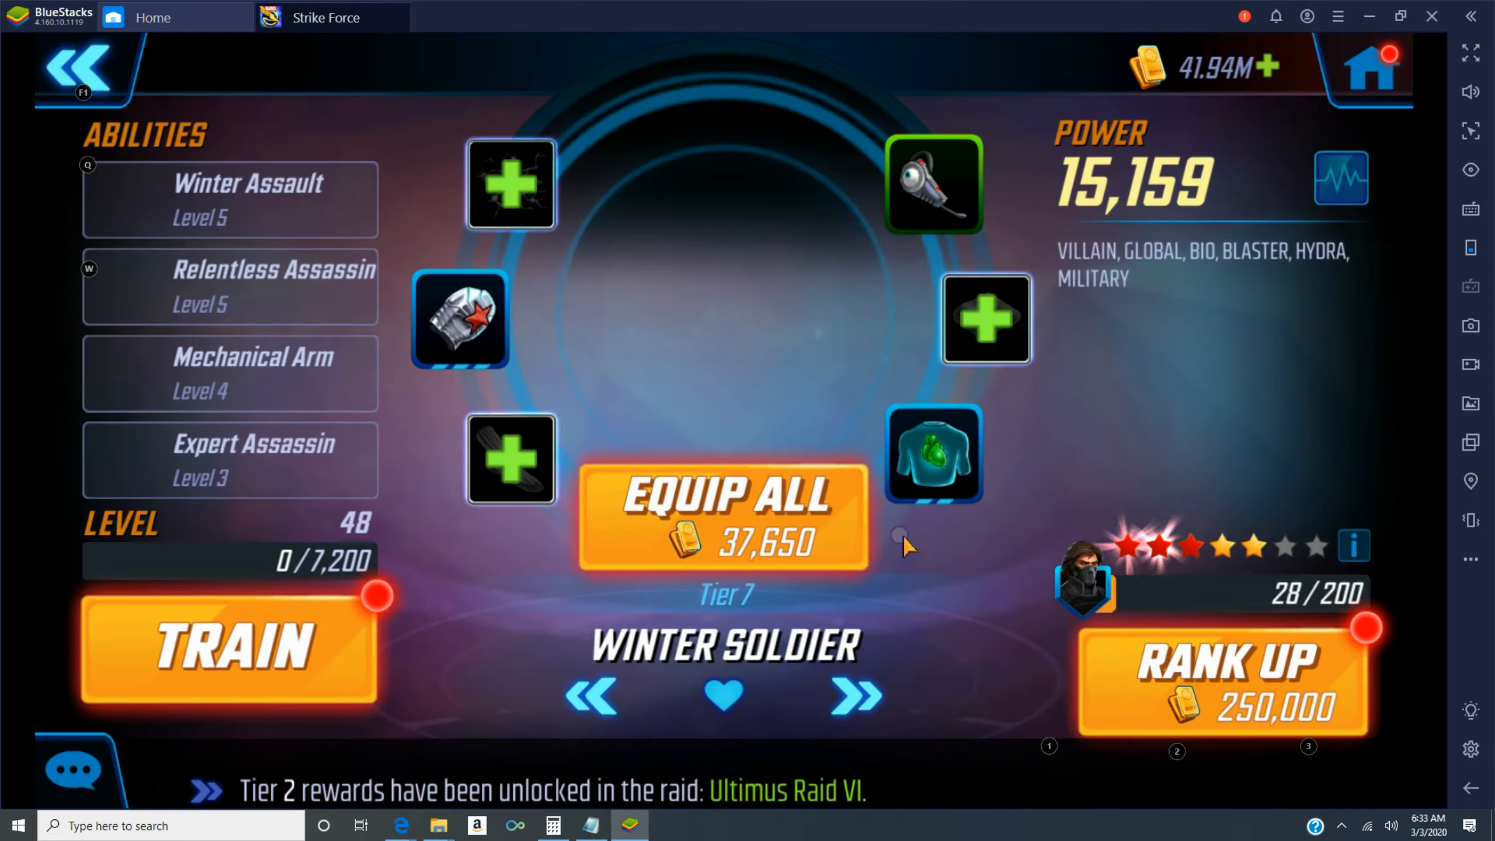
click(1223, 677)
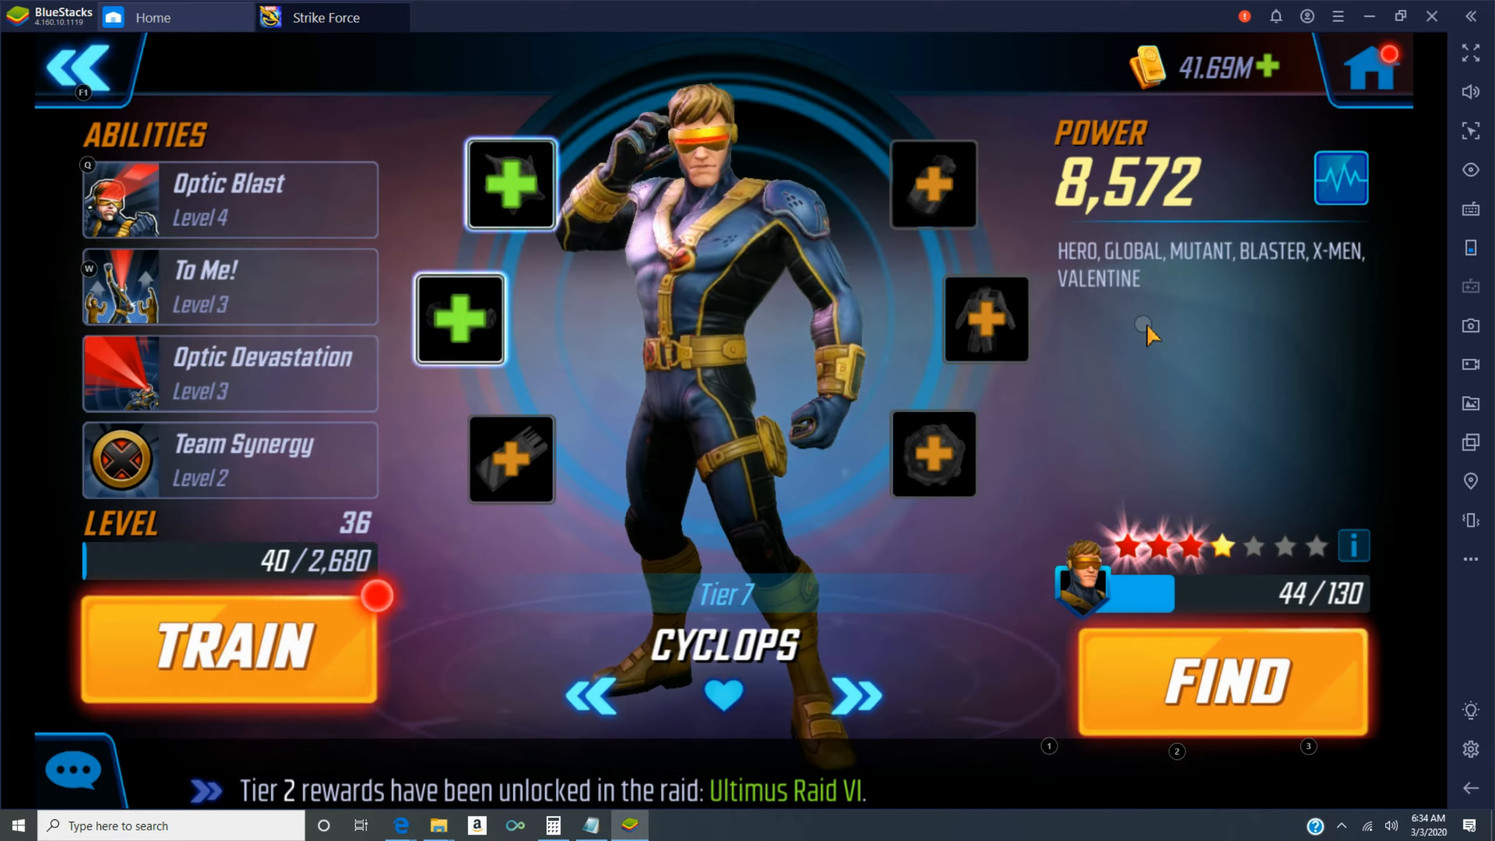
click(229, 648)
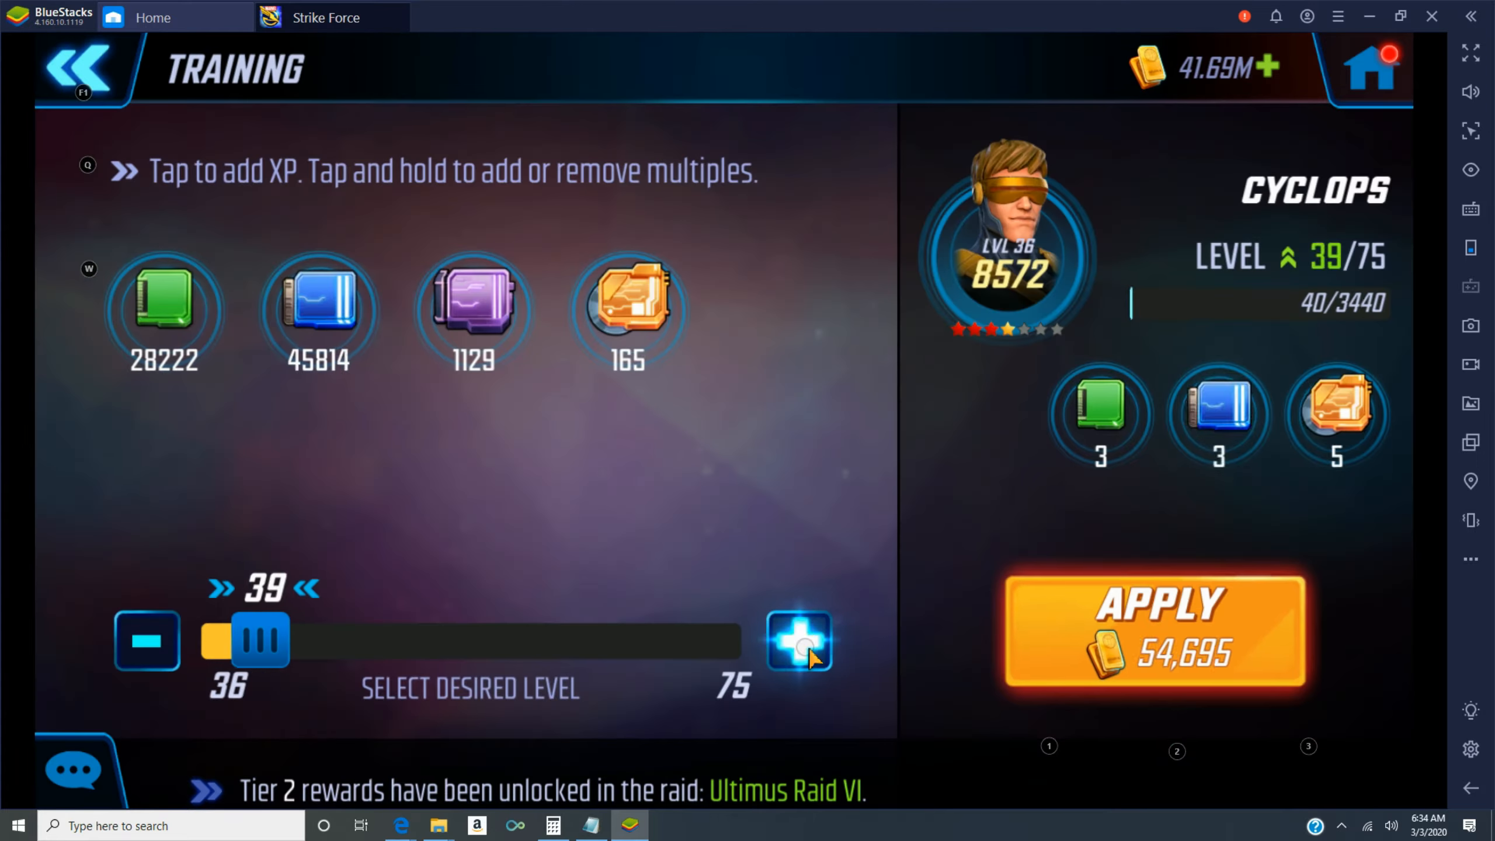
click(1153, 632)
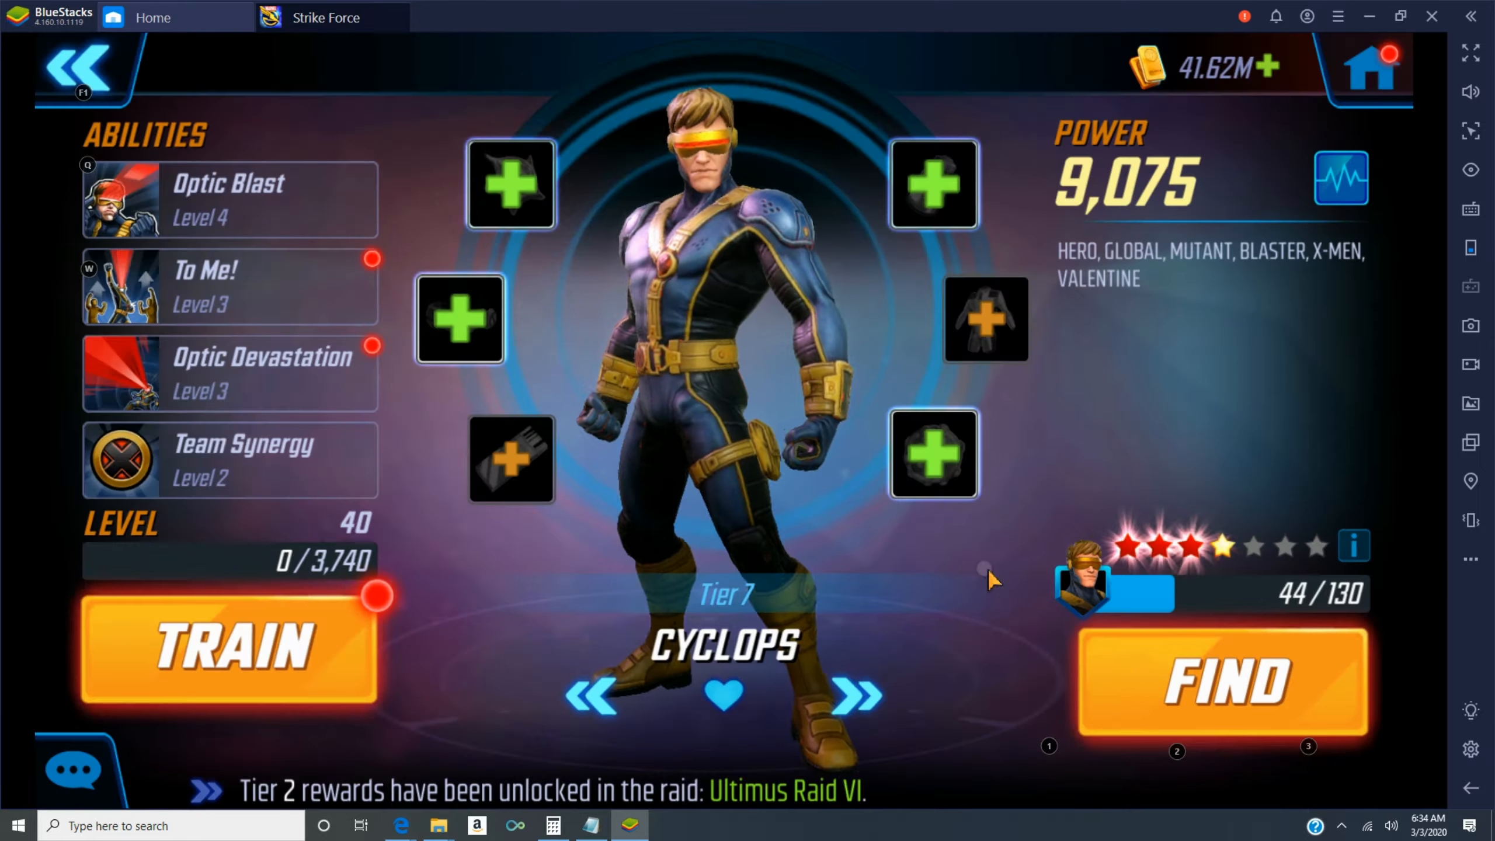
- Review the Optic Devastation upgrade, then equip all of Karnak's Tier 1 gear
click(229, 286)
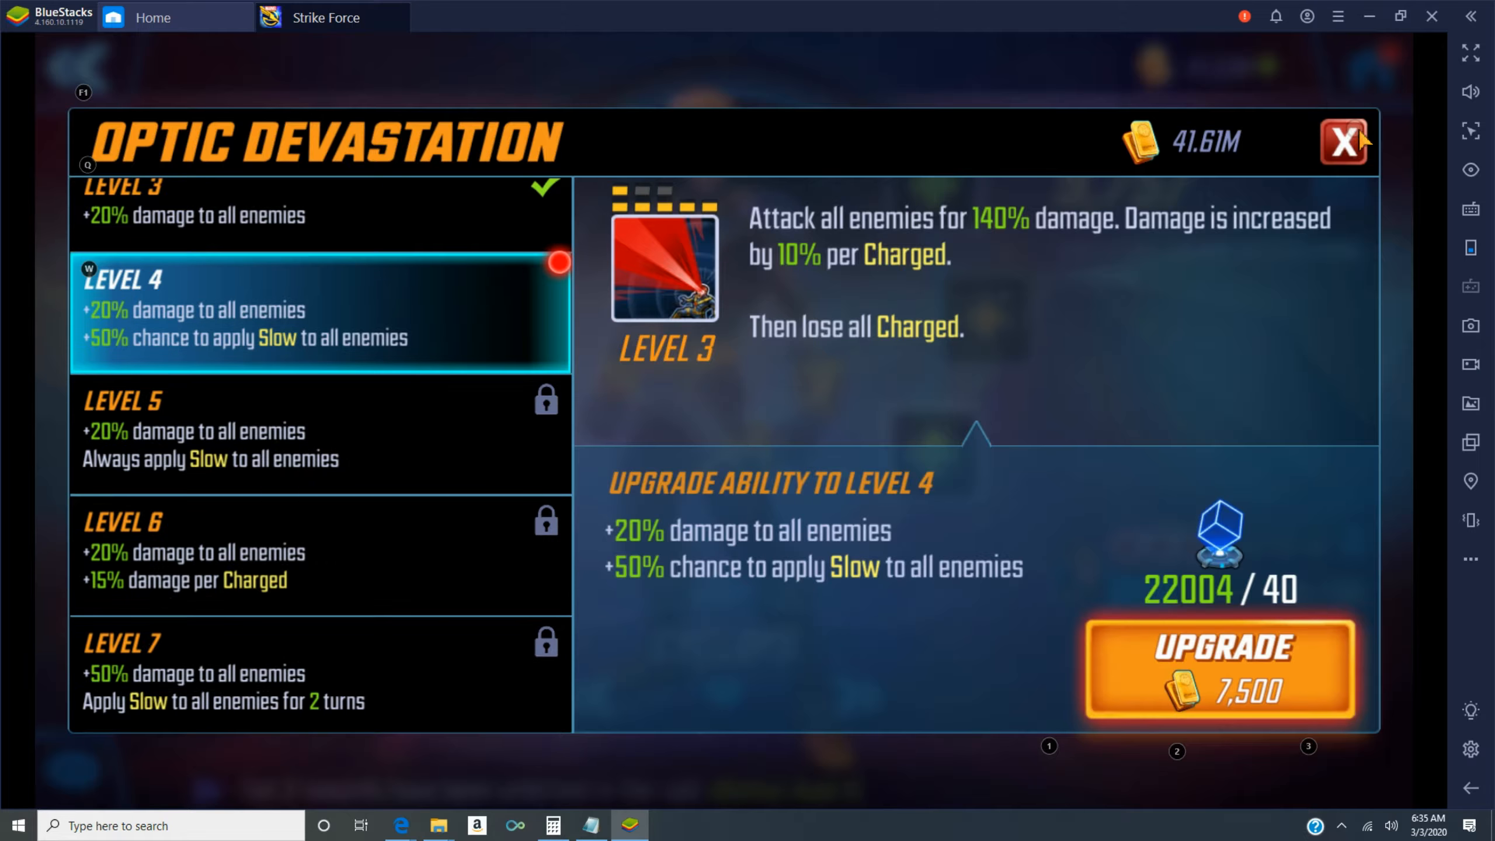
click(1343, 142)
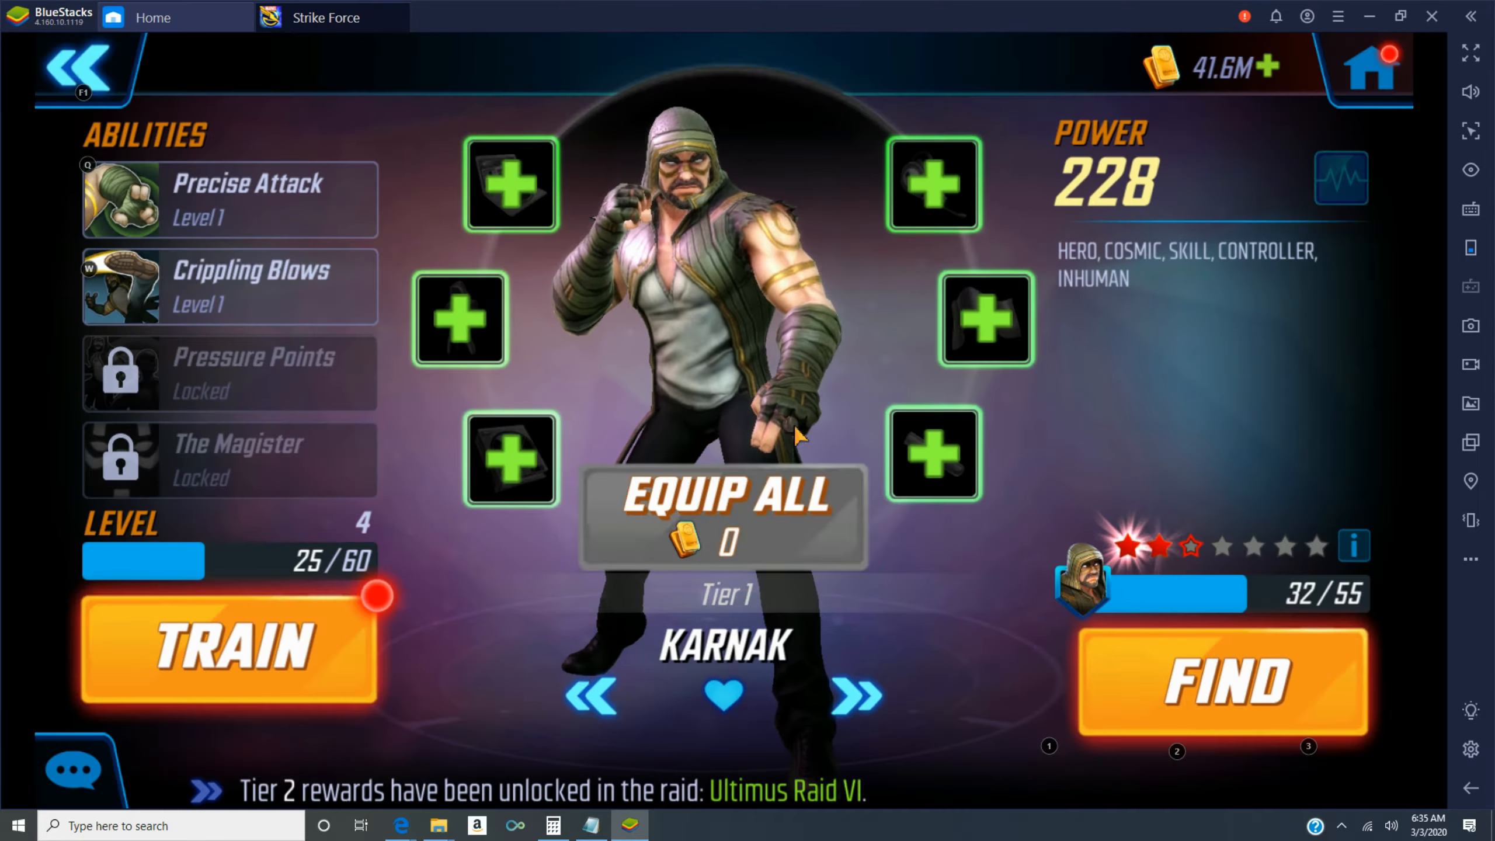
click(721, 517)
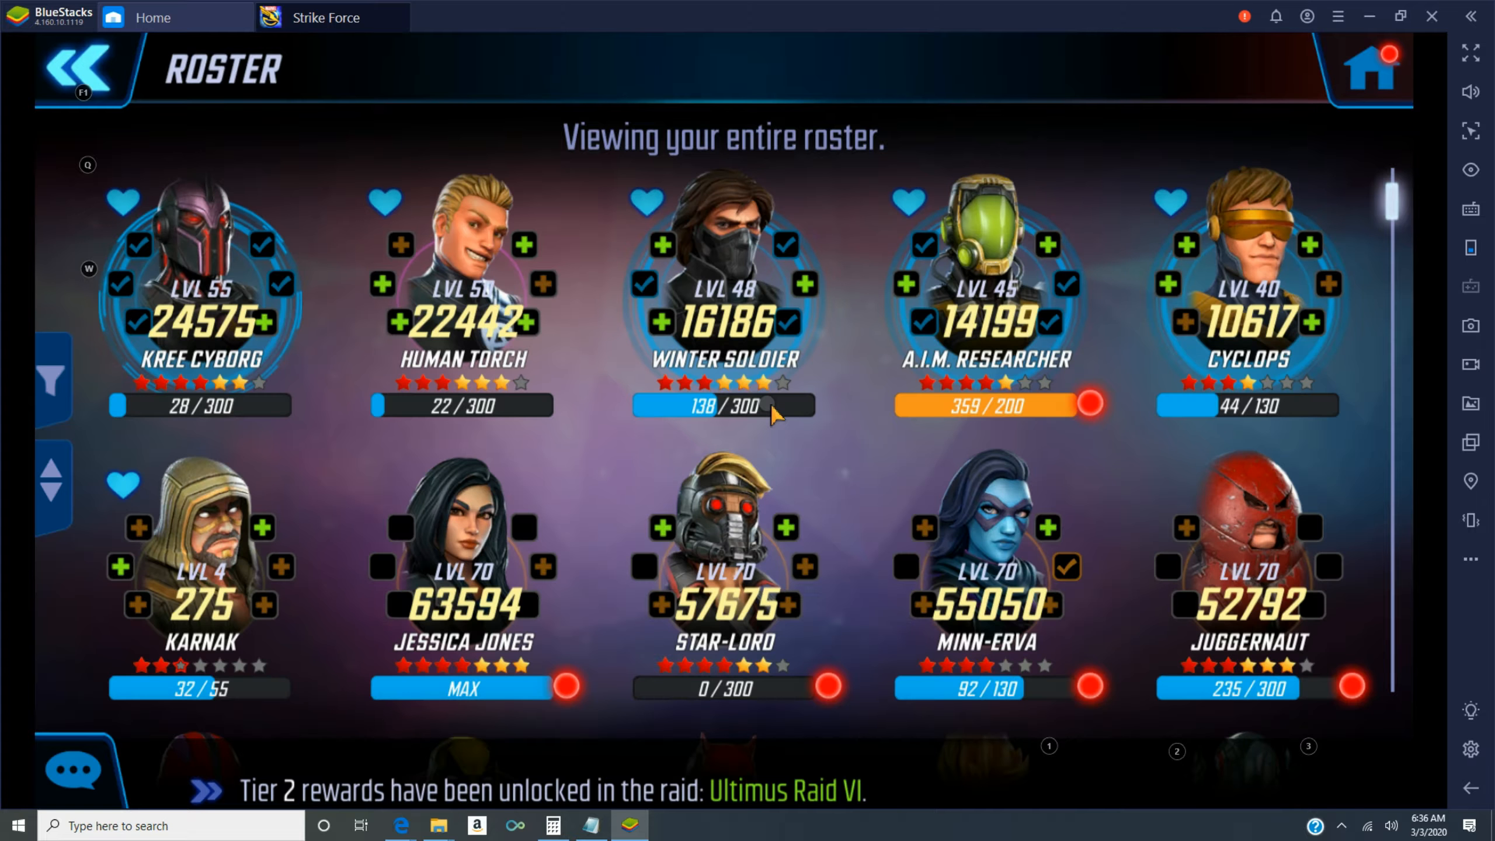
- Train Karnak to level 12 and promote him to Tier 3
click(198, 563)
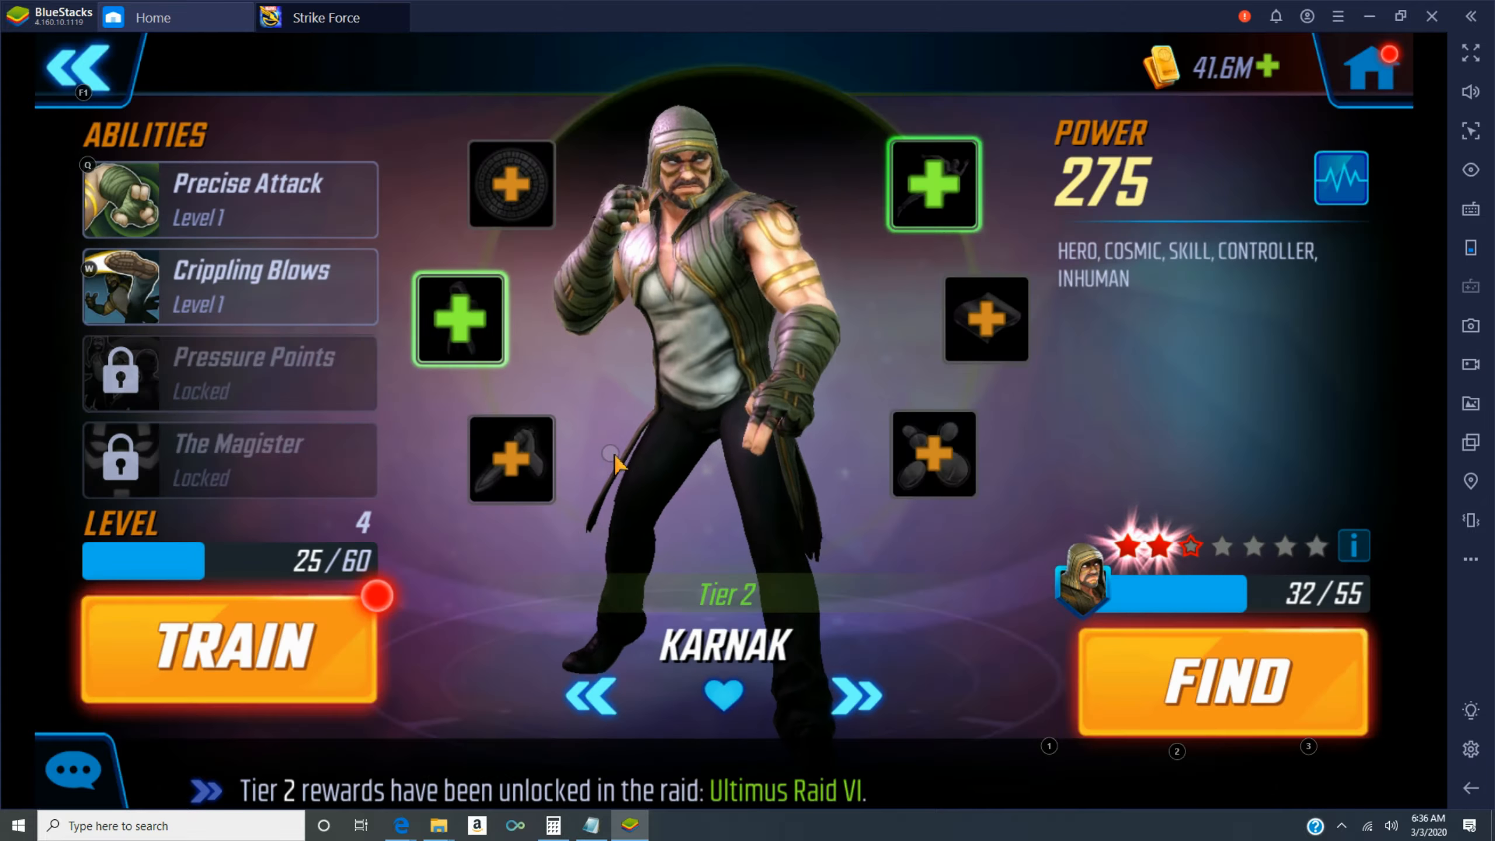
click(228, 648)
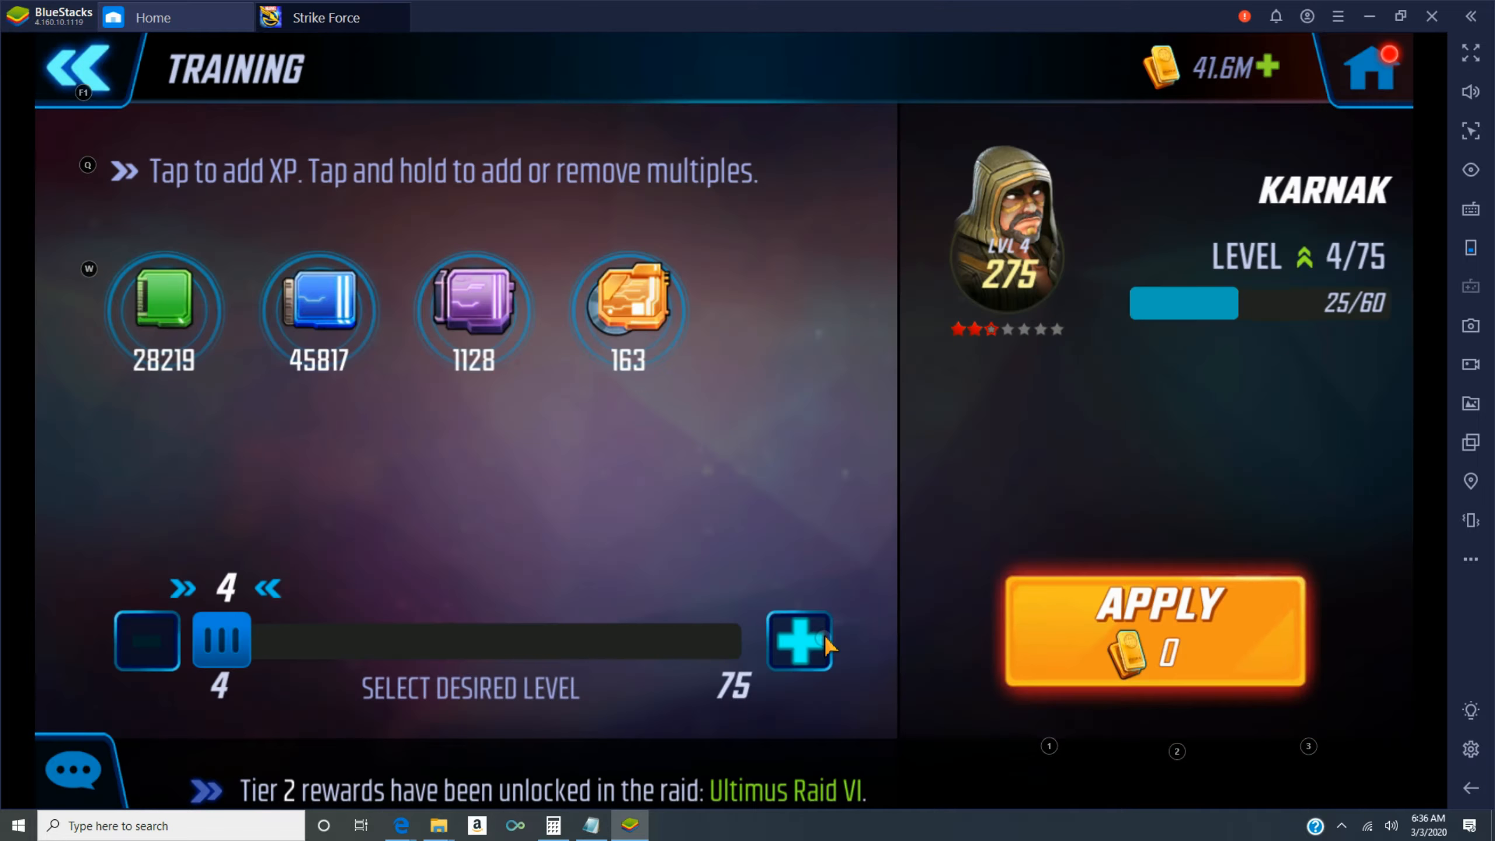
click(799, 640)
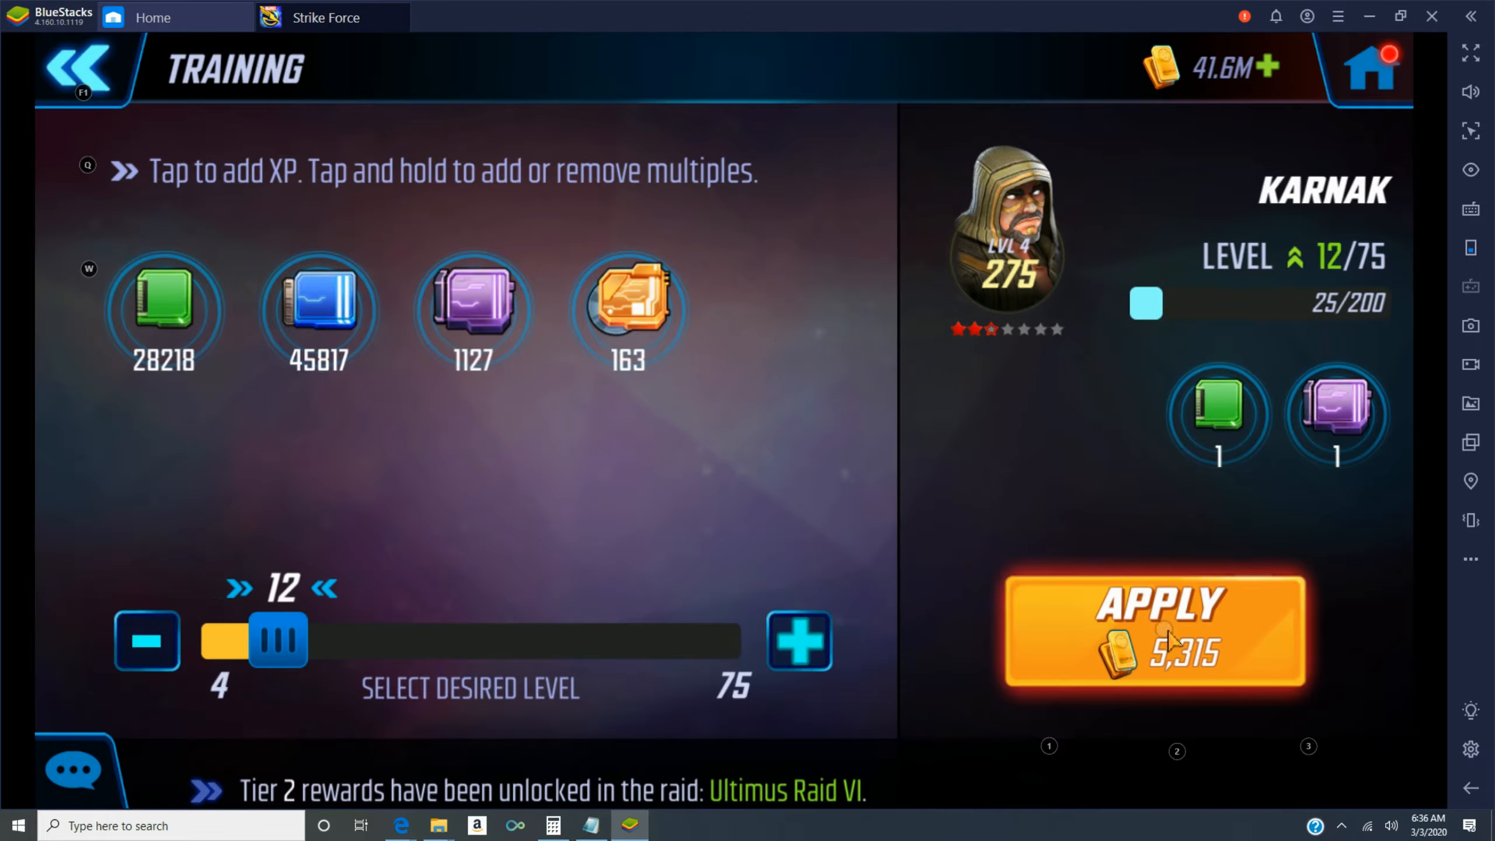
click(1154, 635)
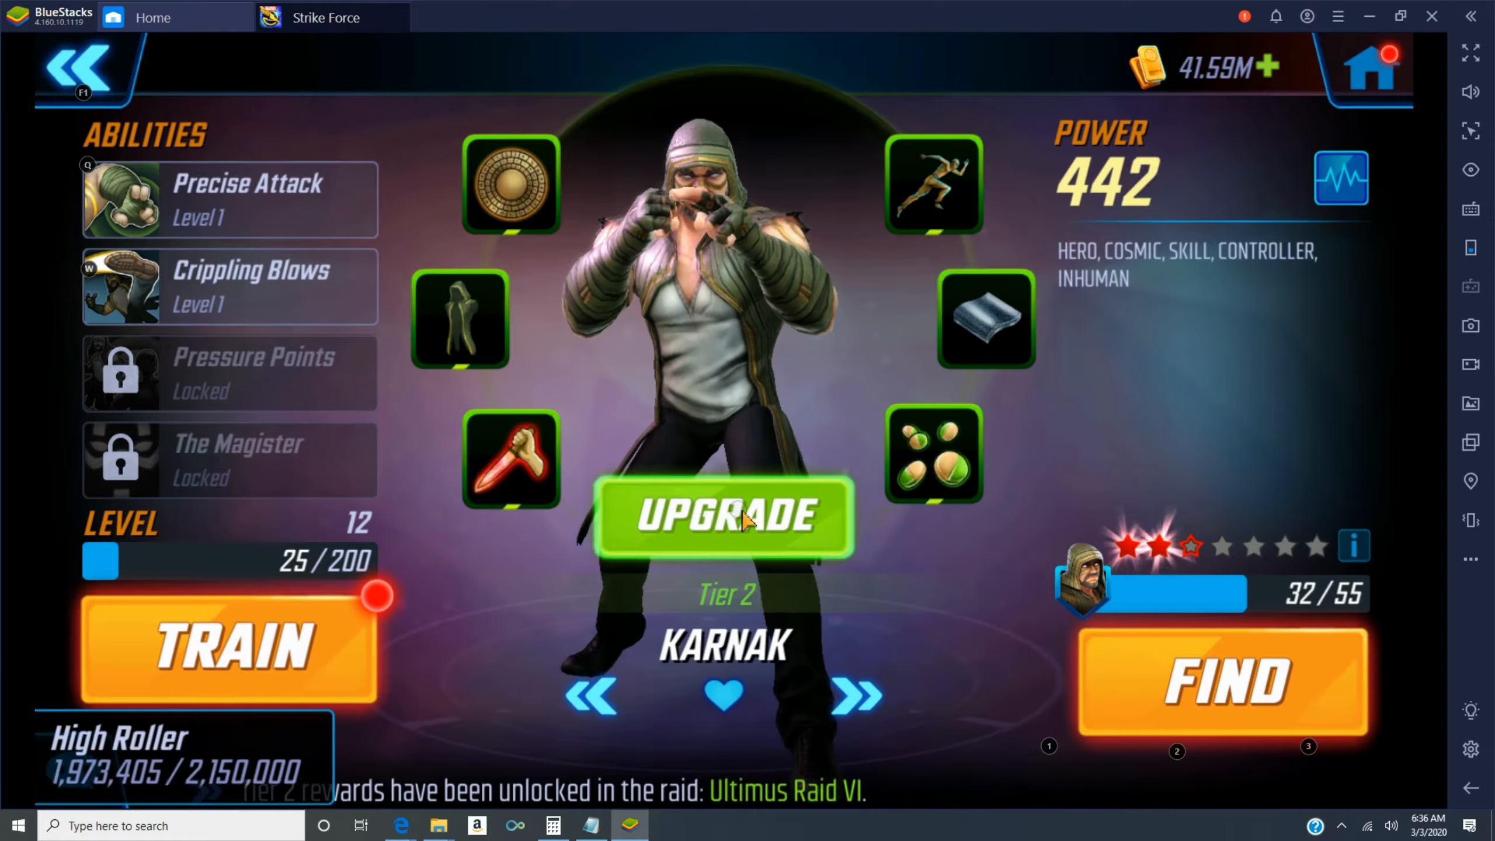
click(723, 518)
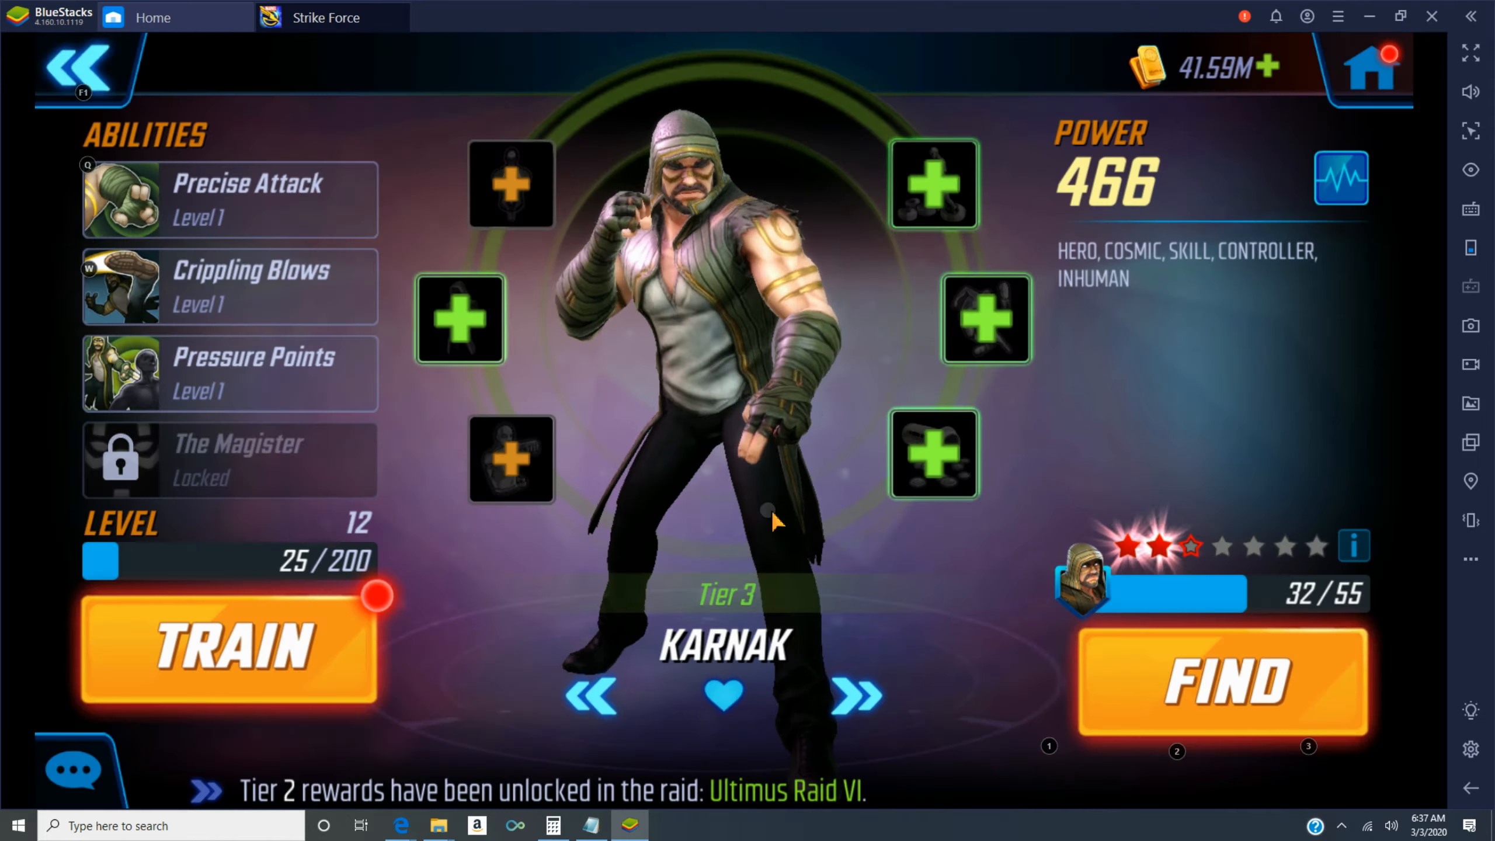
- Train Karnak further to level 29, upgrading Crippling Blows to level 2
click(229, 649)
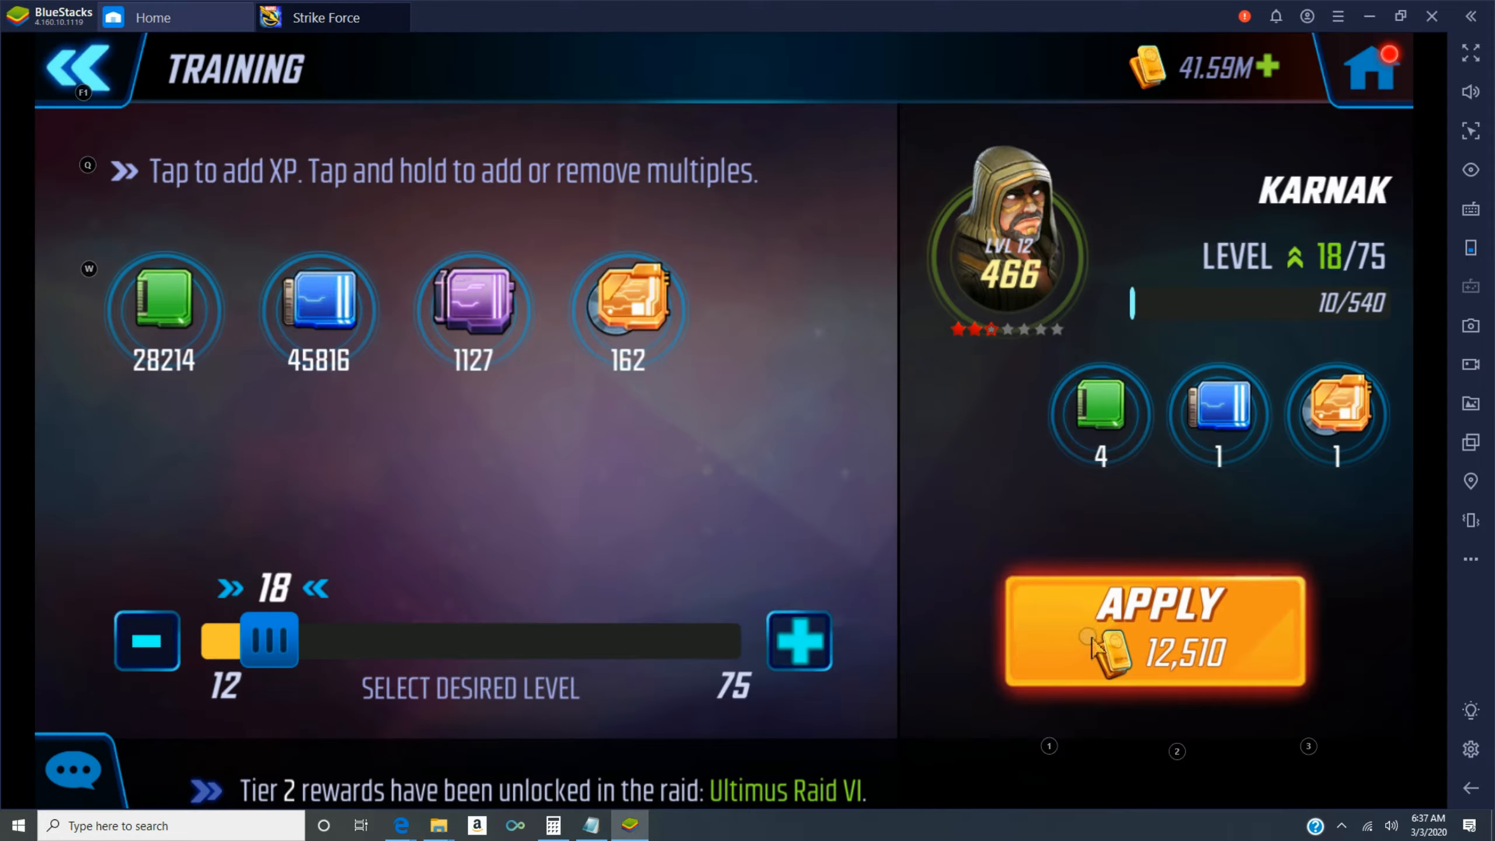
click(1154, 634)
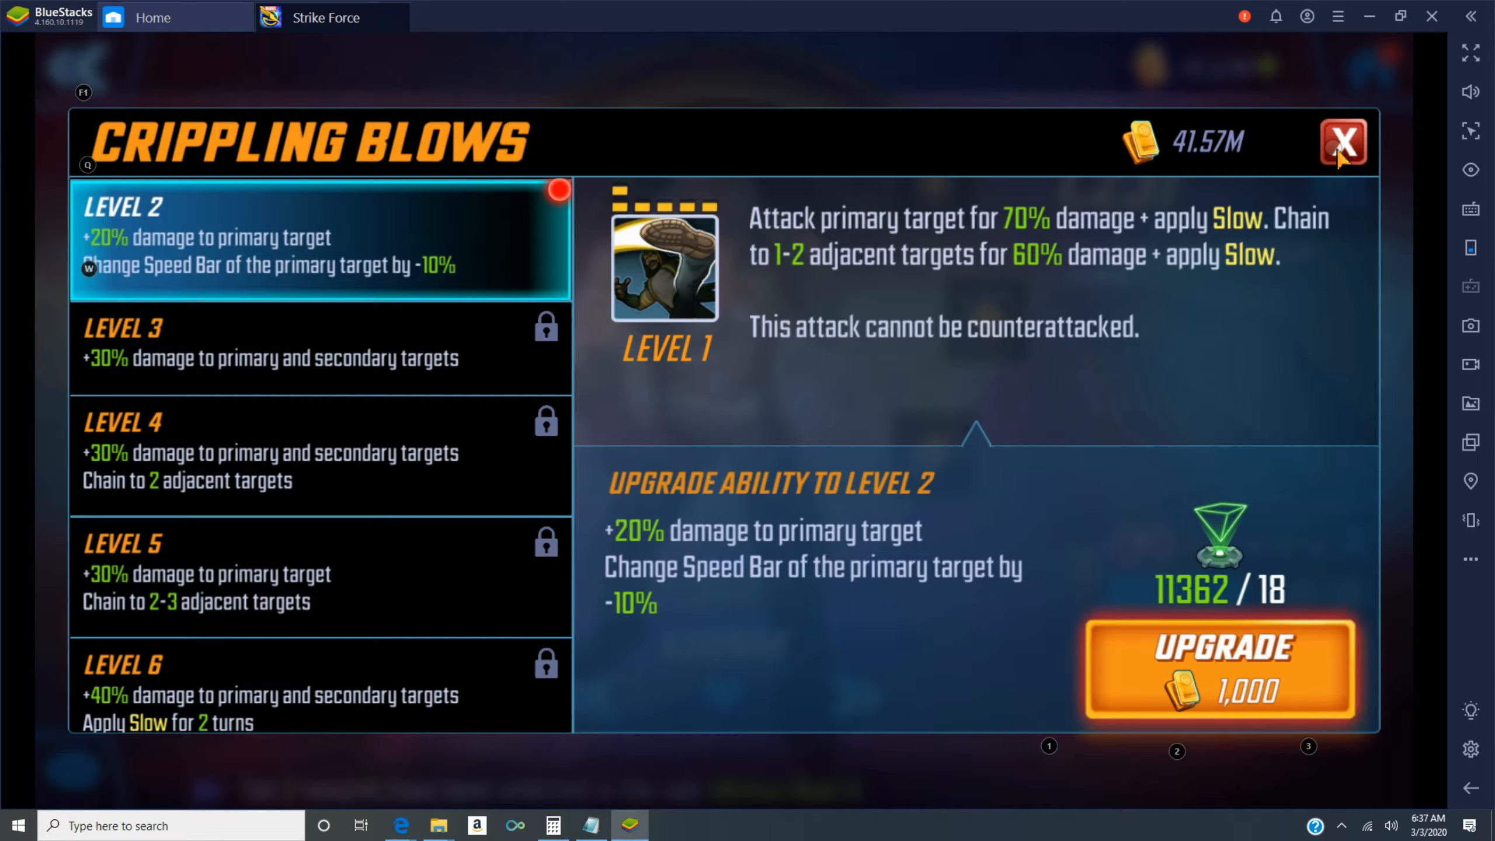
click(1343, 143)
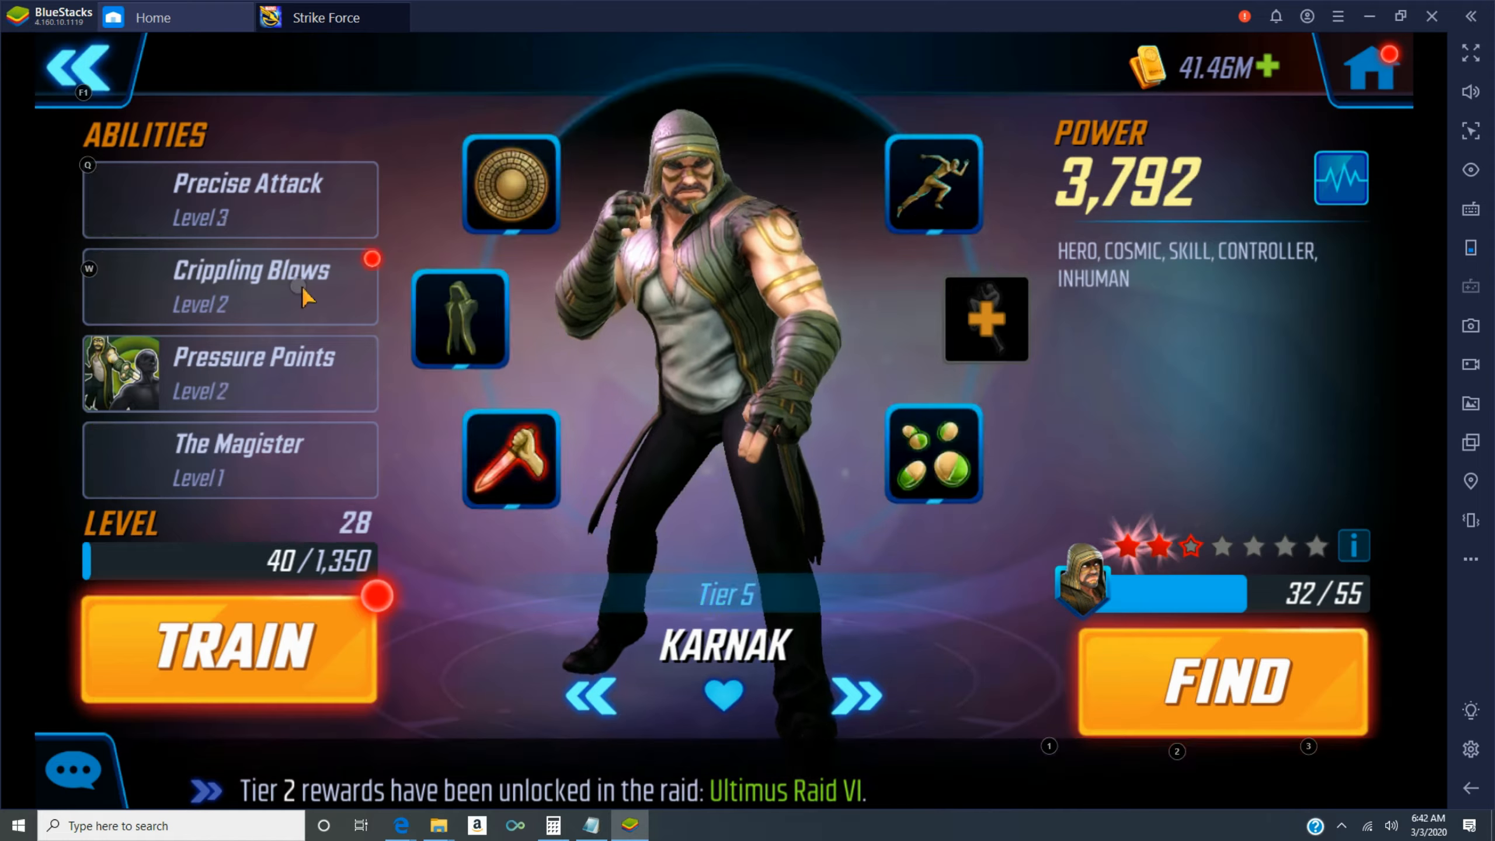
click(229, 286)
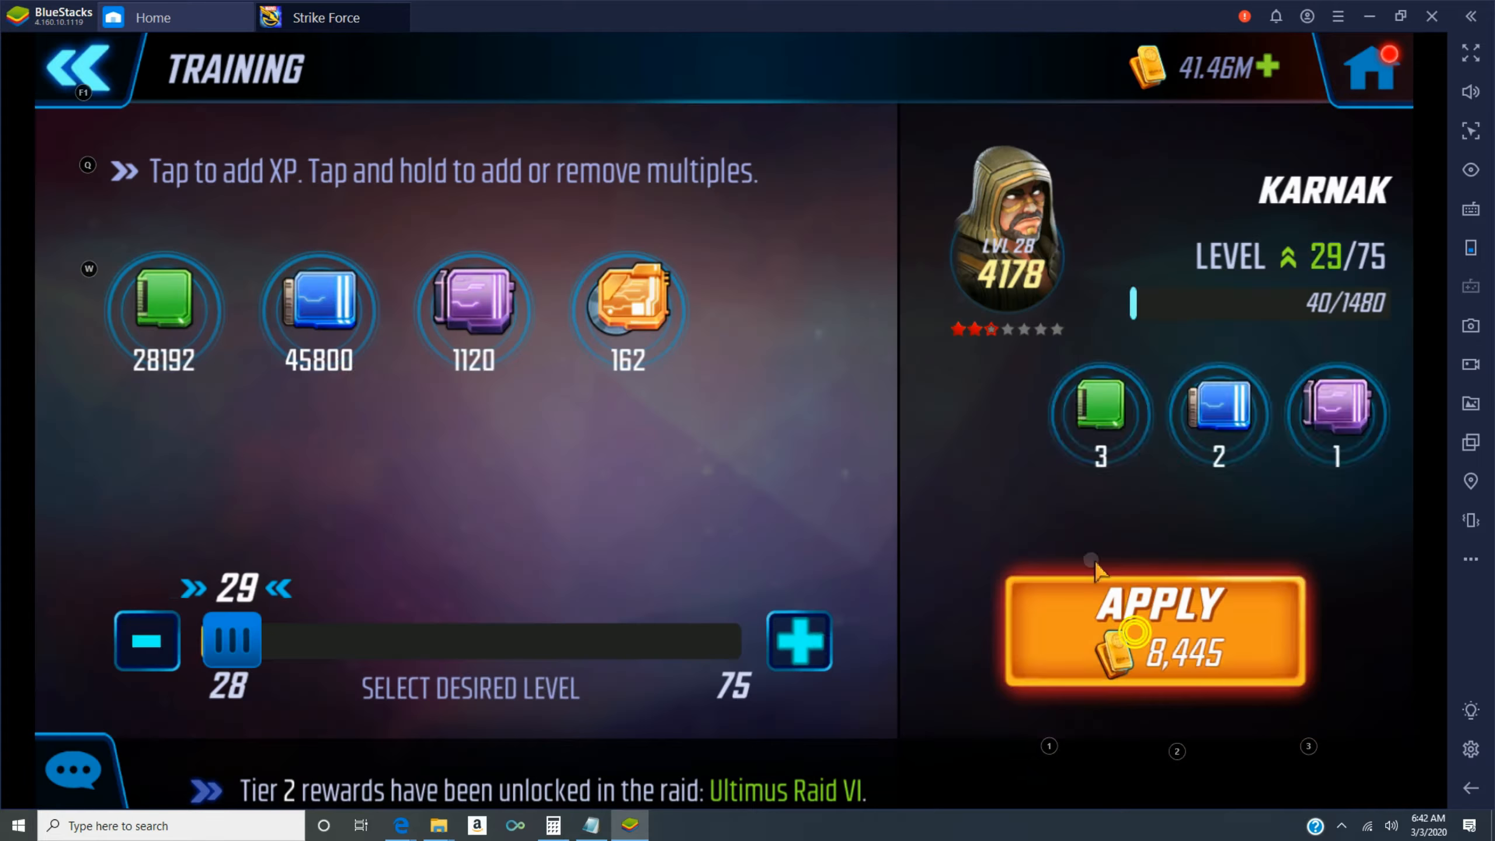
click(1152, 630)
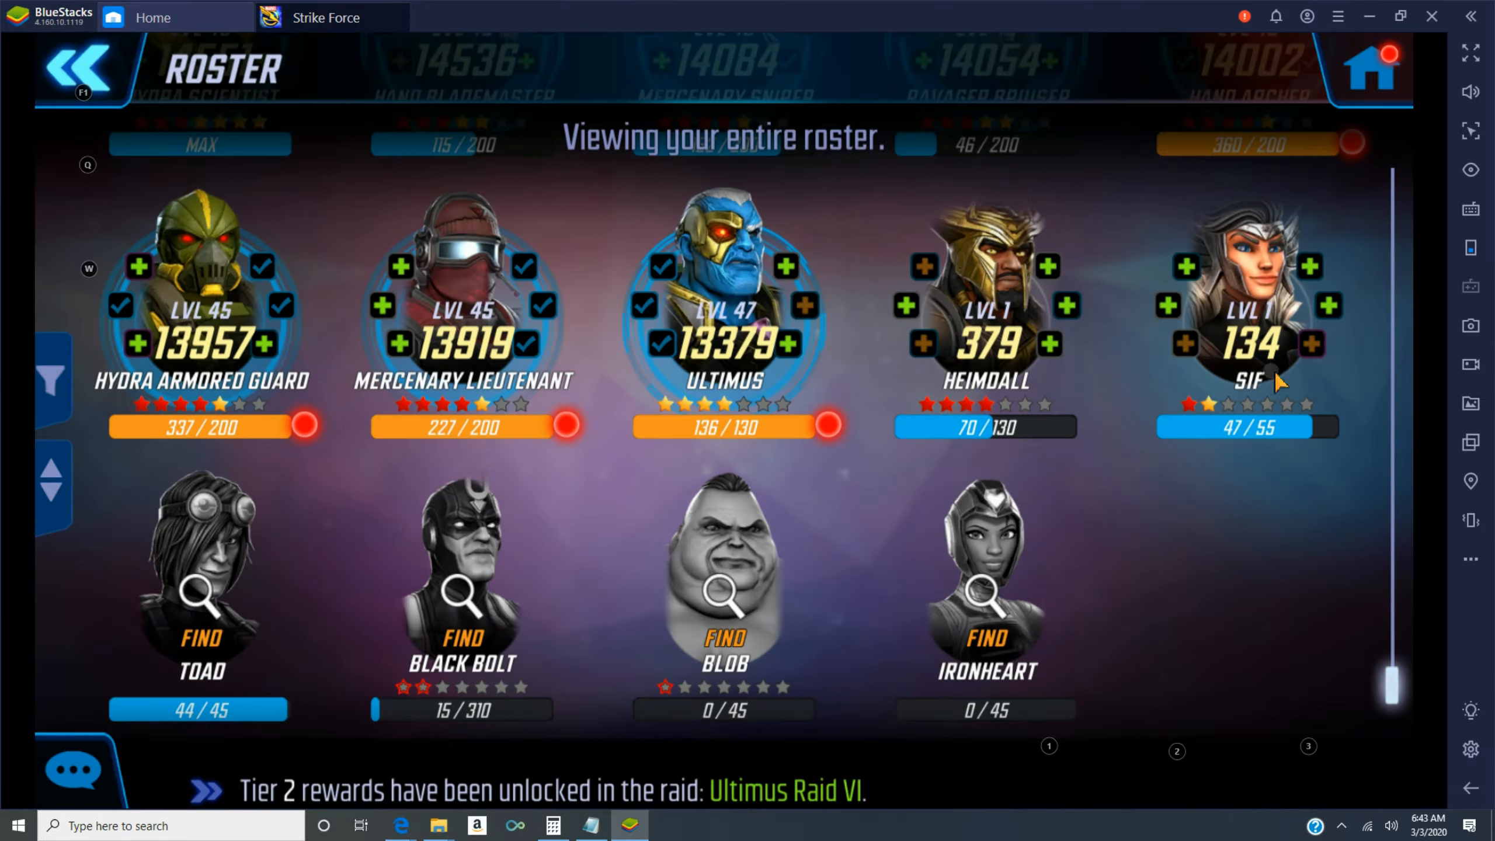
- Equip and train Sif to level 8, then confirm High Roller at 100%
click(1244, 305)
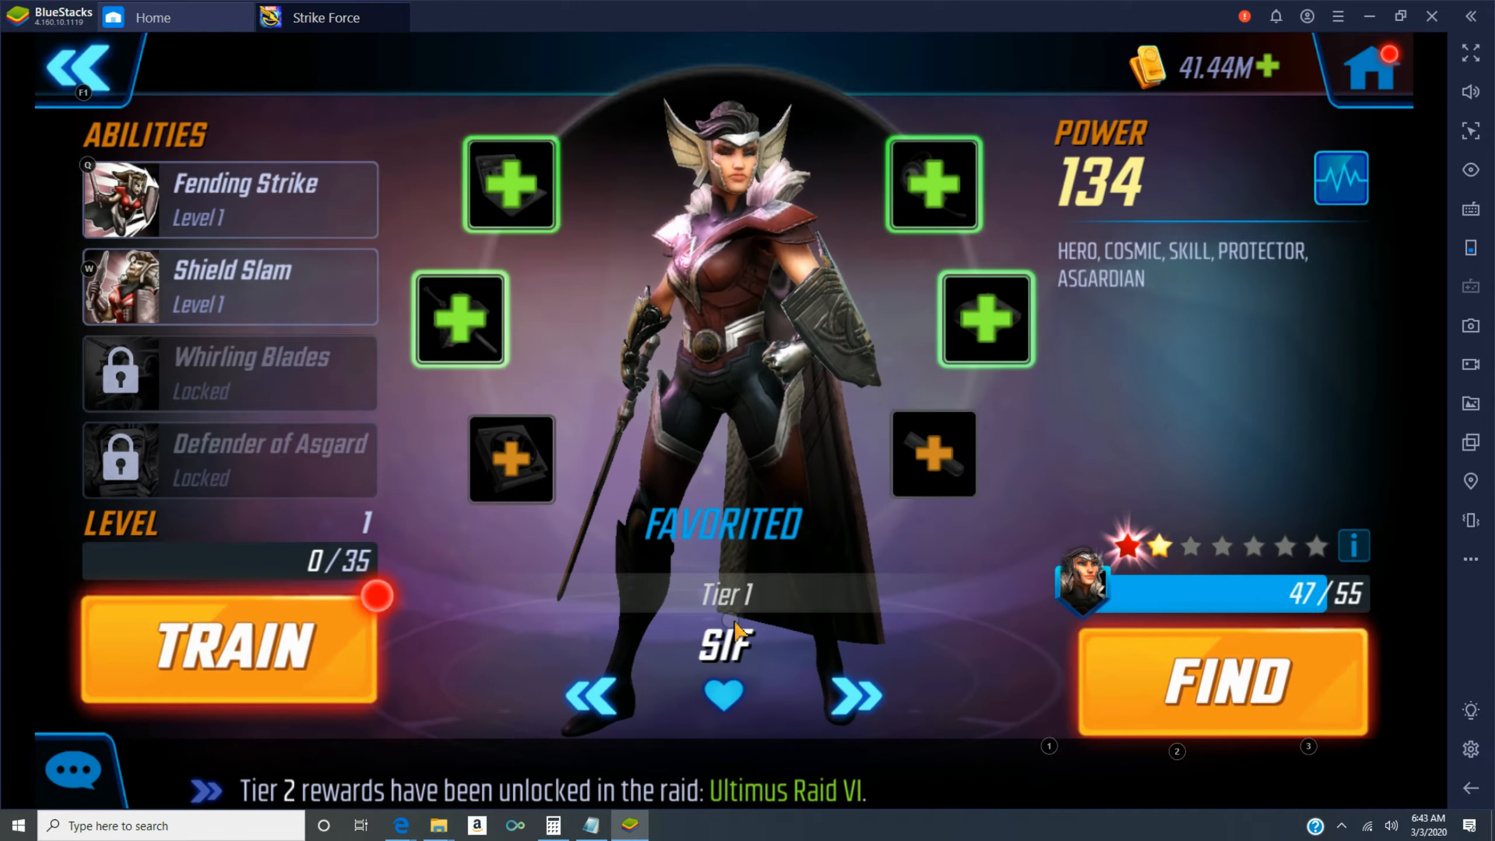
click(1234, 700)
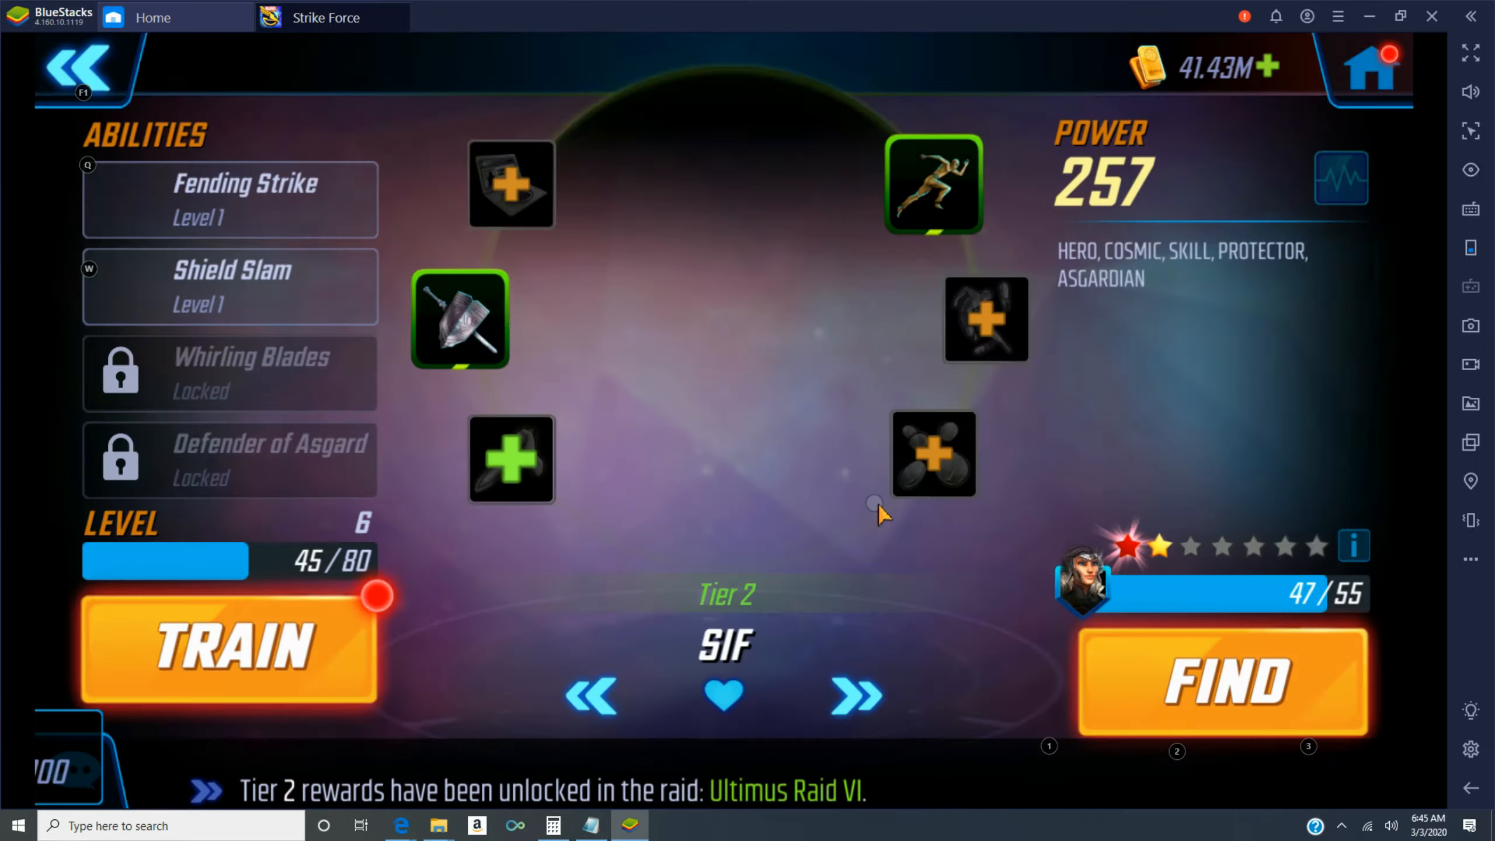
click(229, 648)
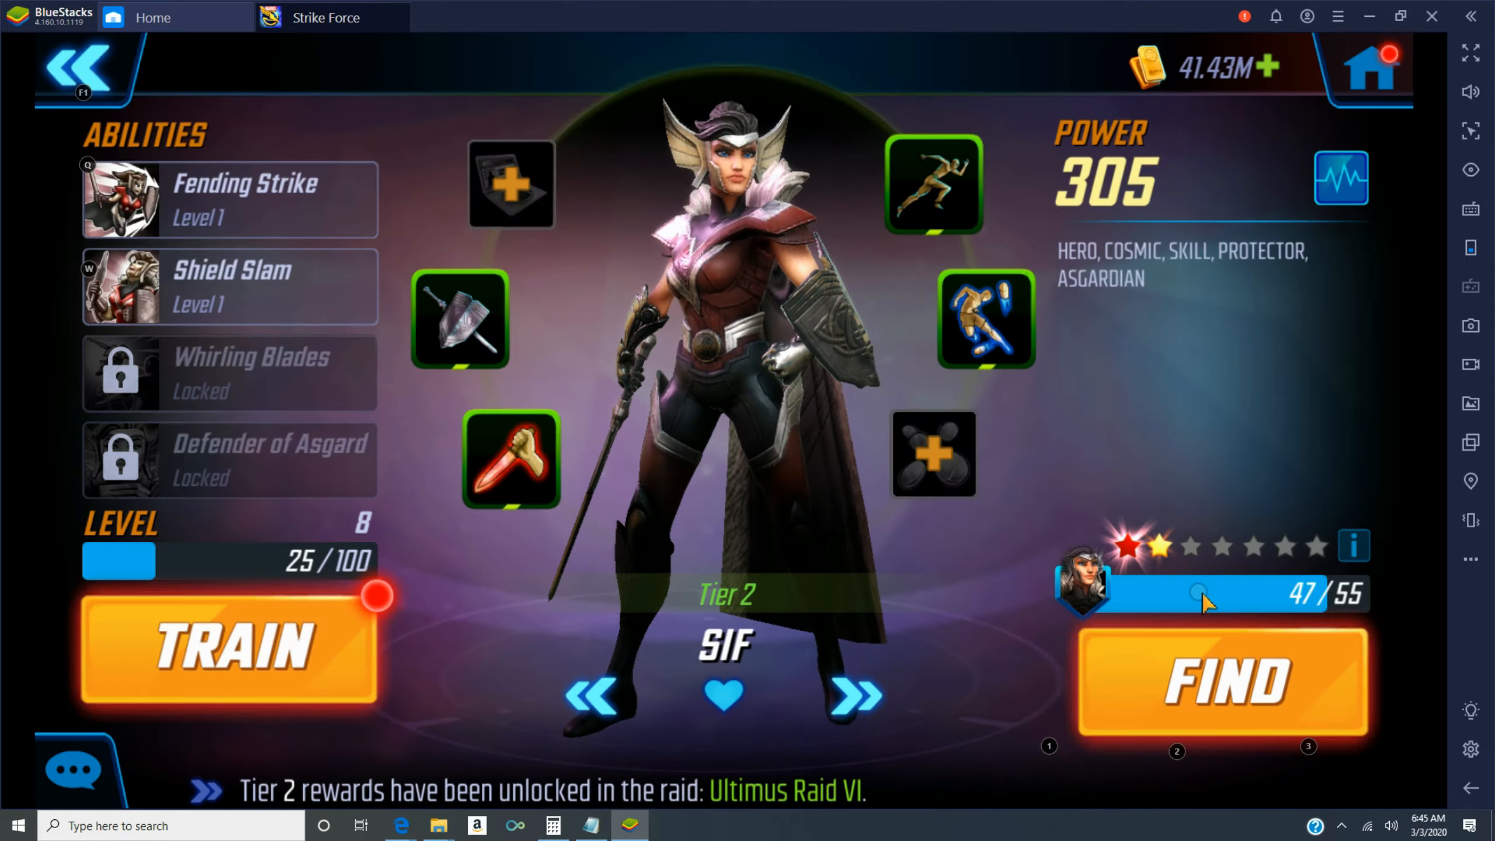
click(1223, 681)
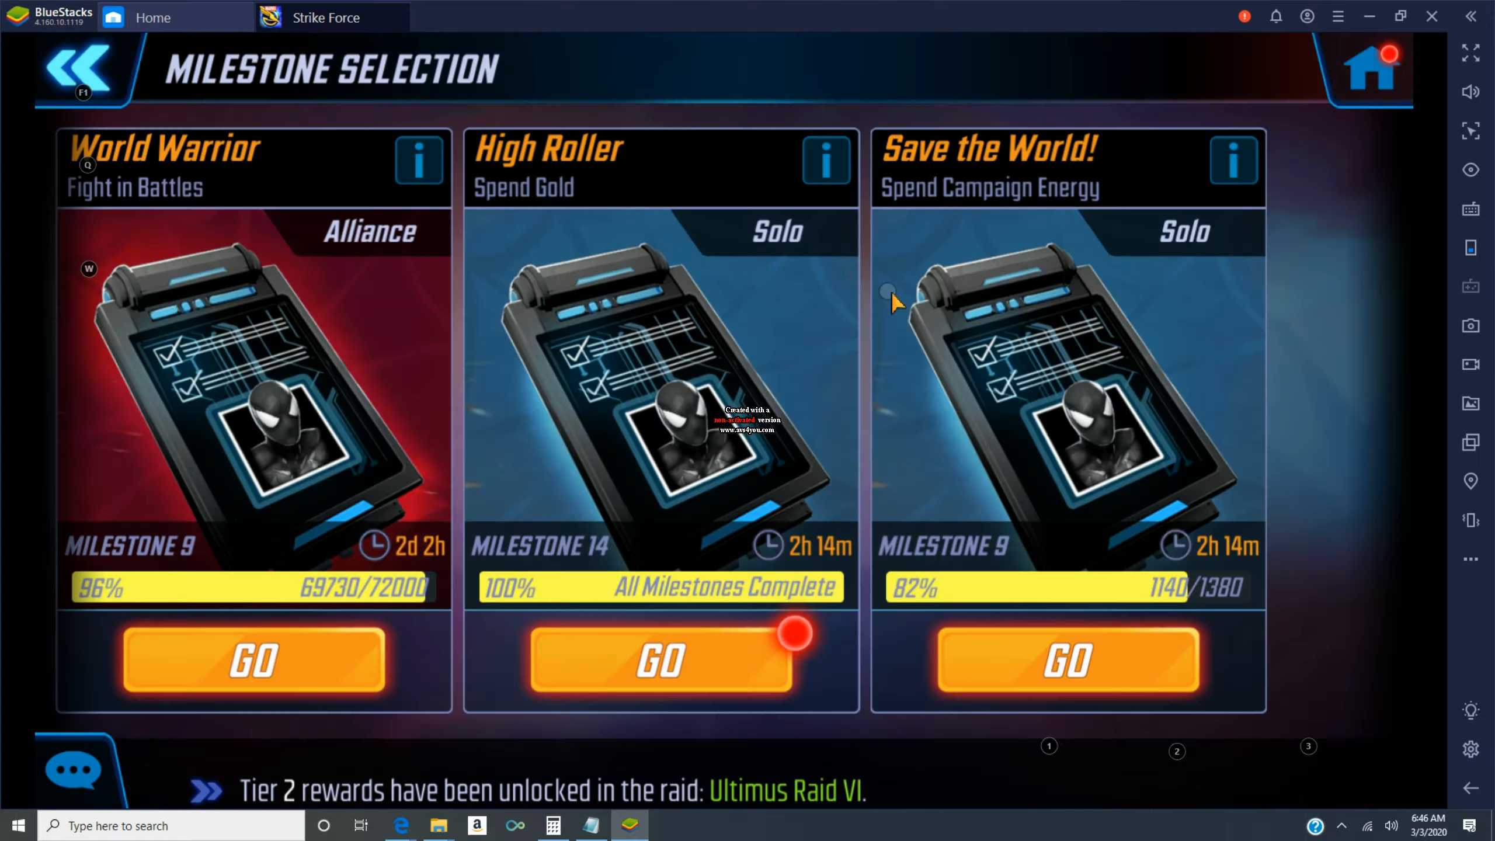
- Buy Superior Nanites from Supplies, then promote Star-Lord via the High Roller milestone
click(659, 660)
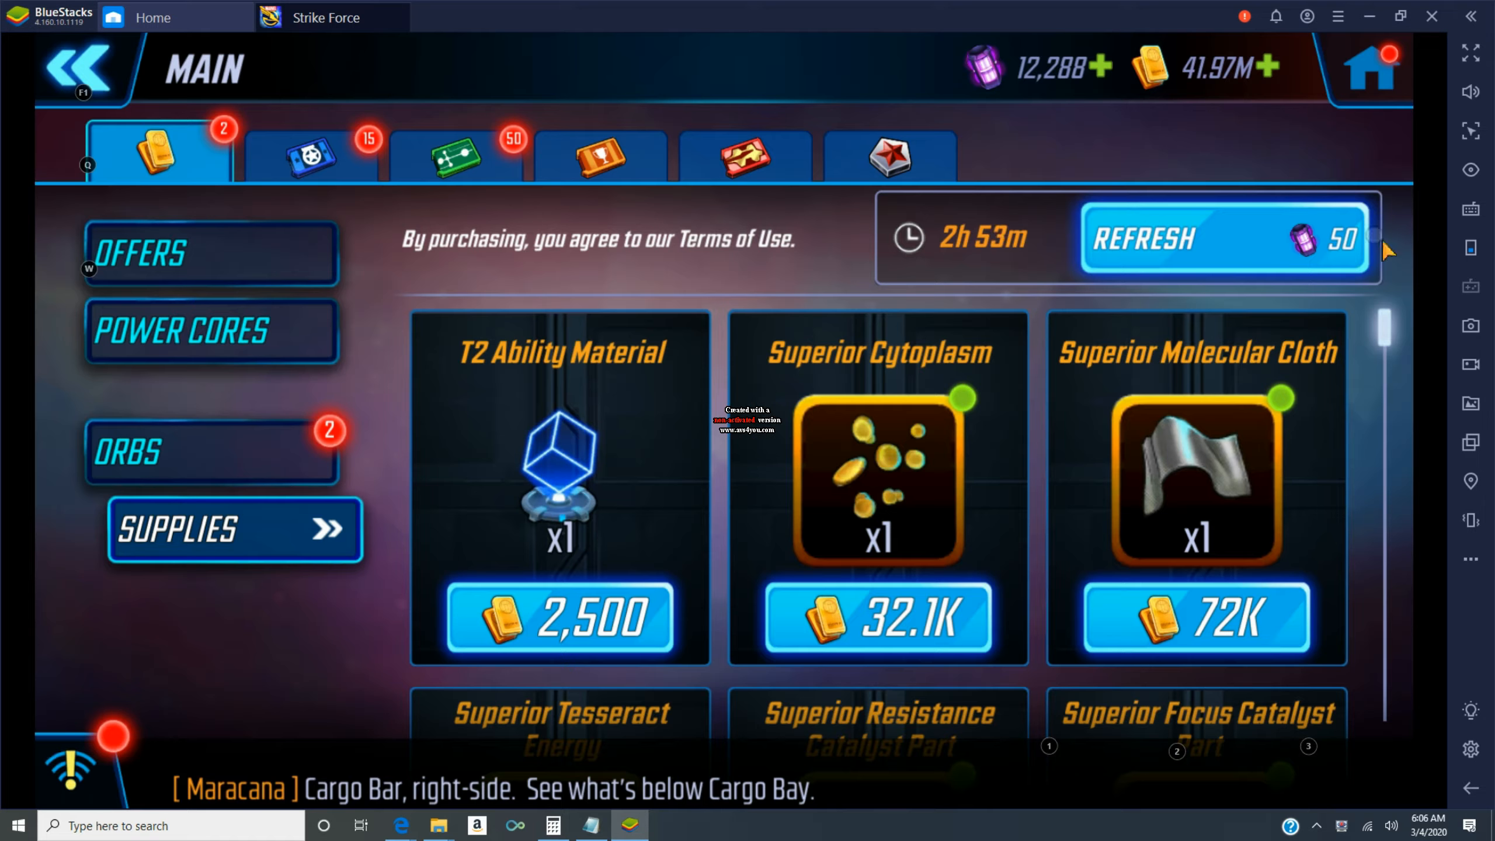
scroll(down, 3)
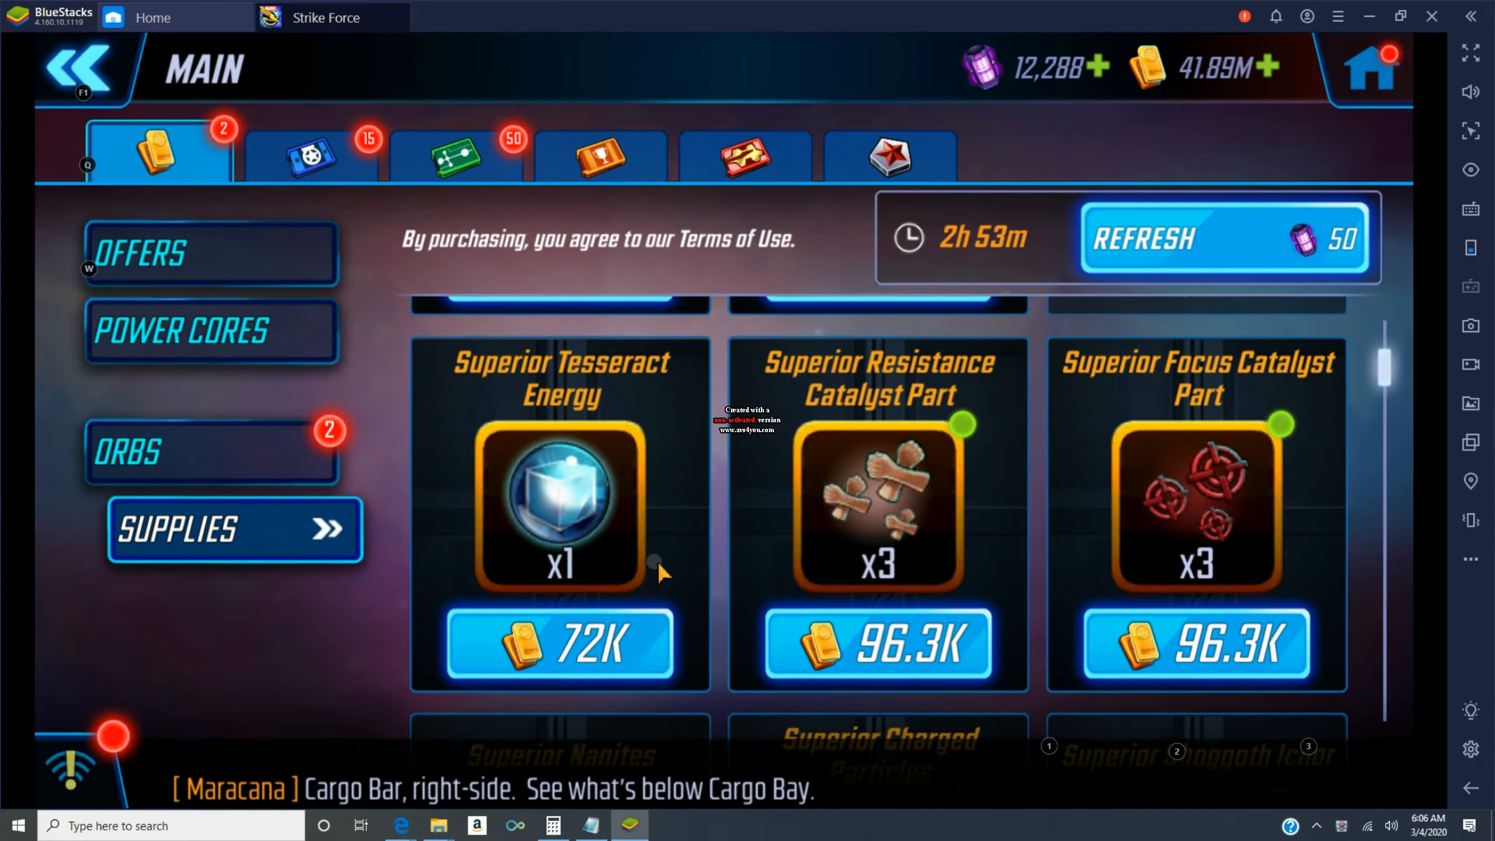
click(877, 508)
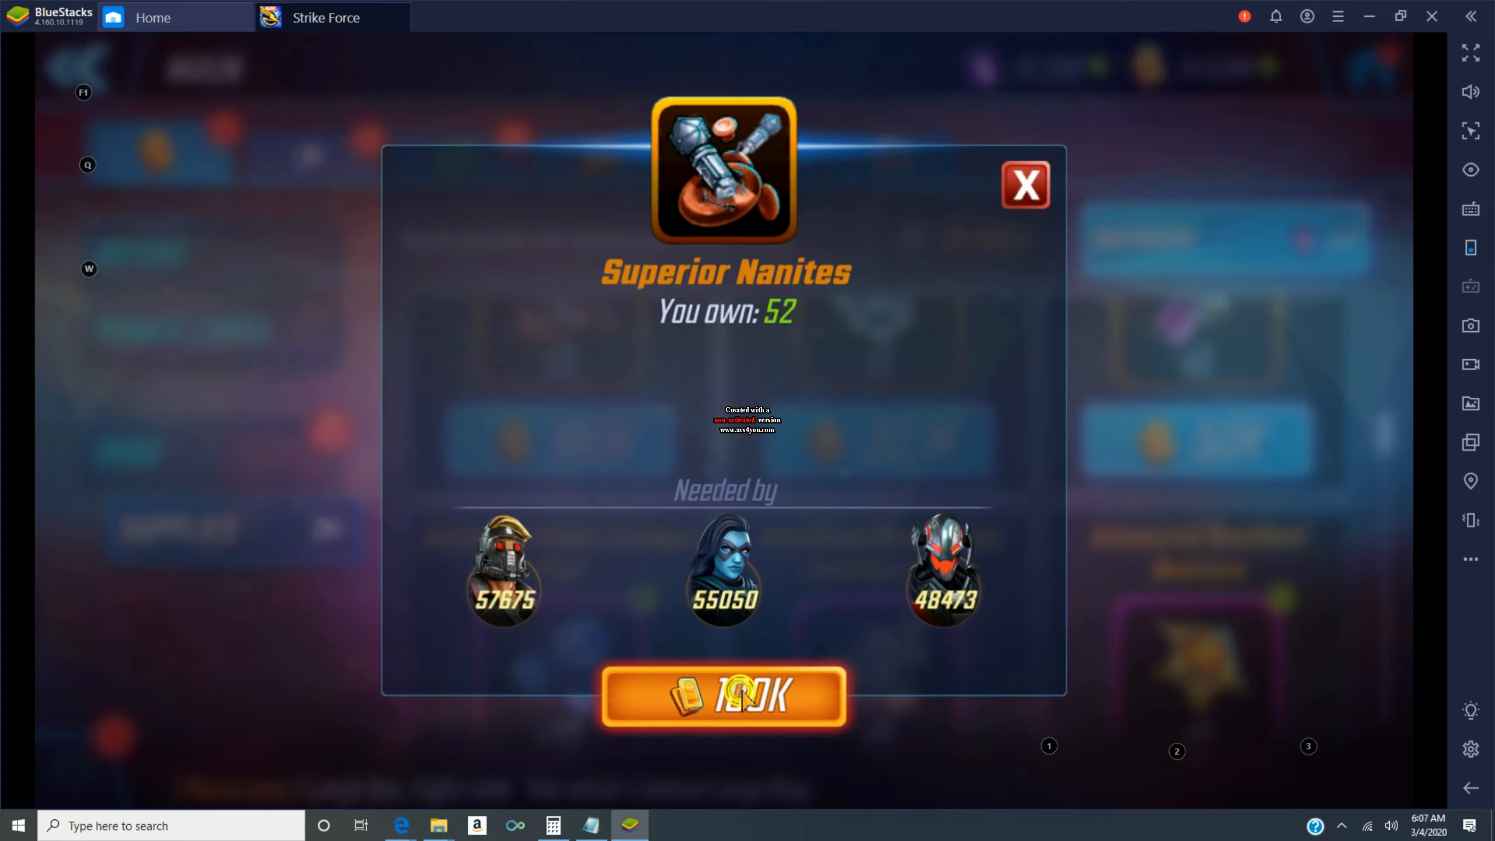
click(1023, 185)
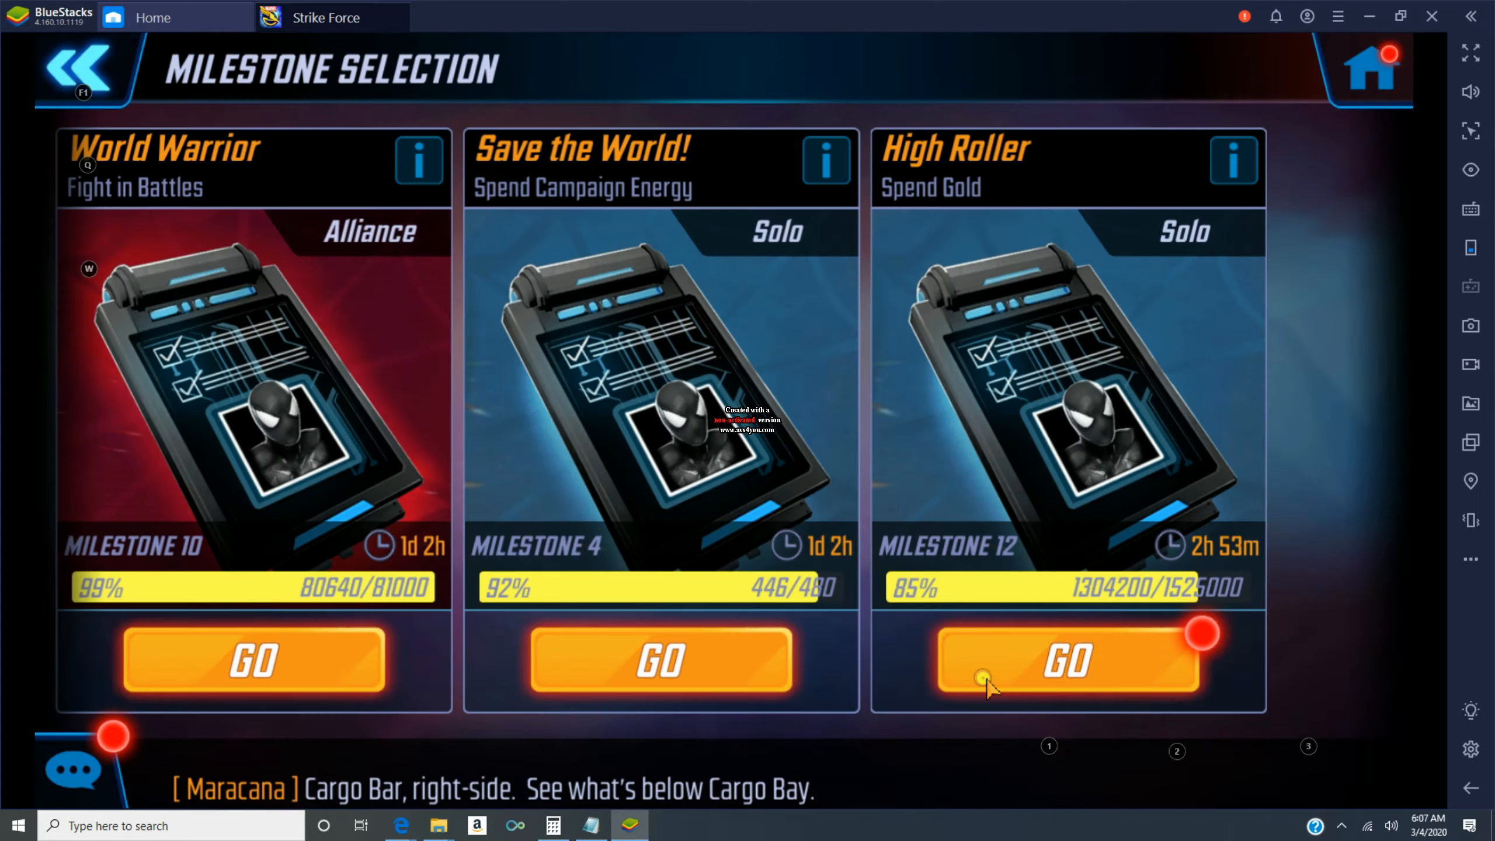
click(1069, 662)
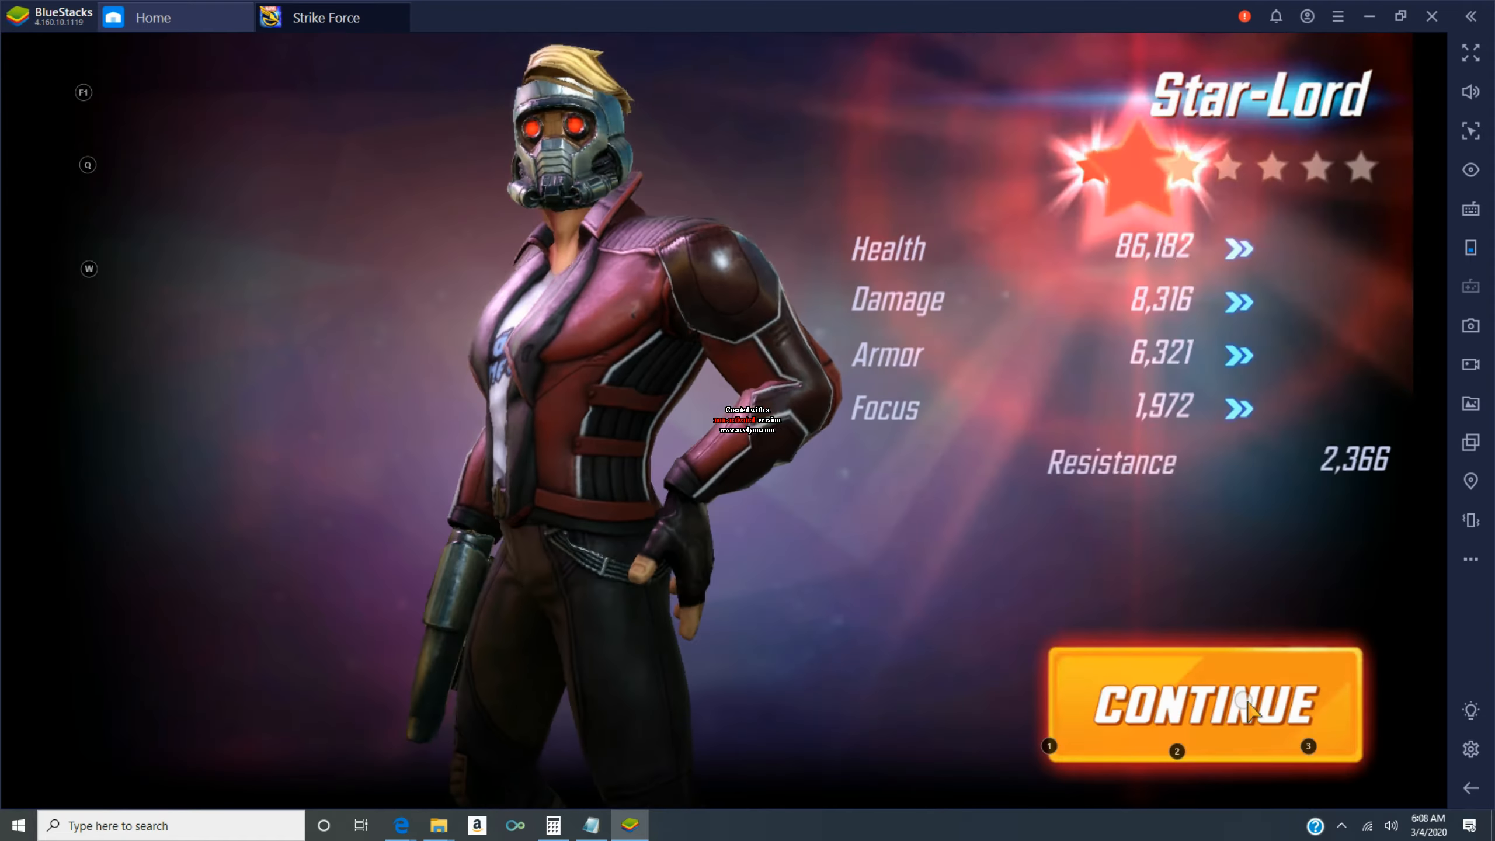
click(1201, 705)
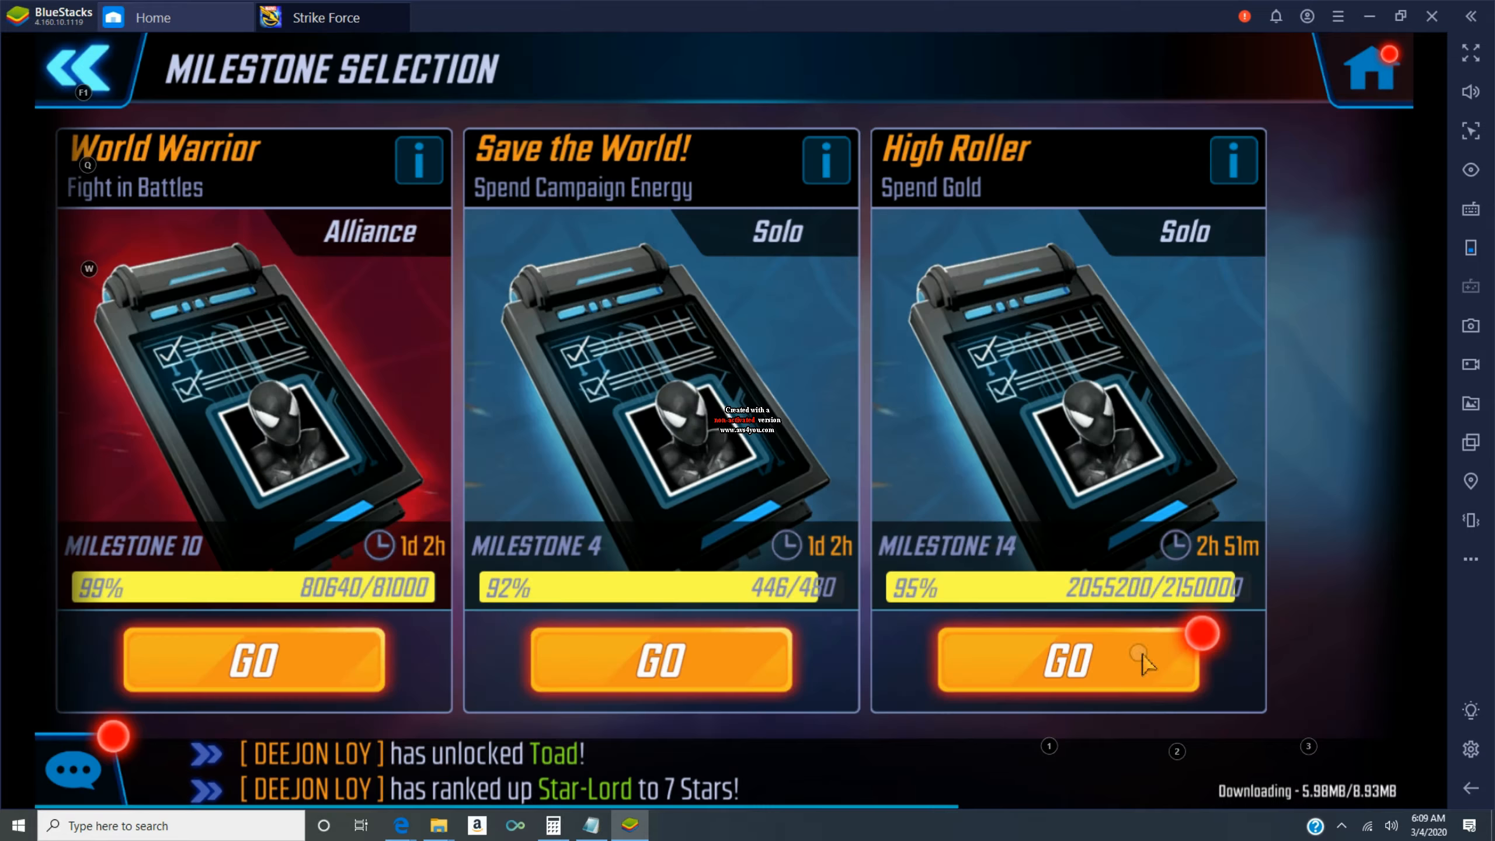
- Open Karnak from the roster and train him to level 31
click(1067, 660)
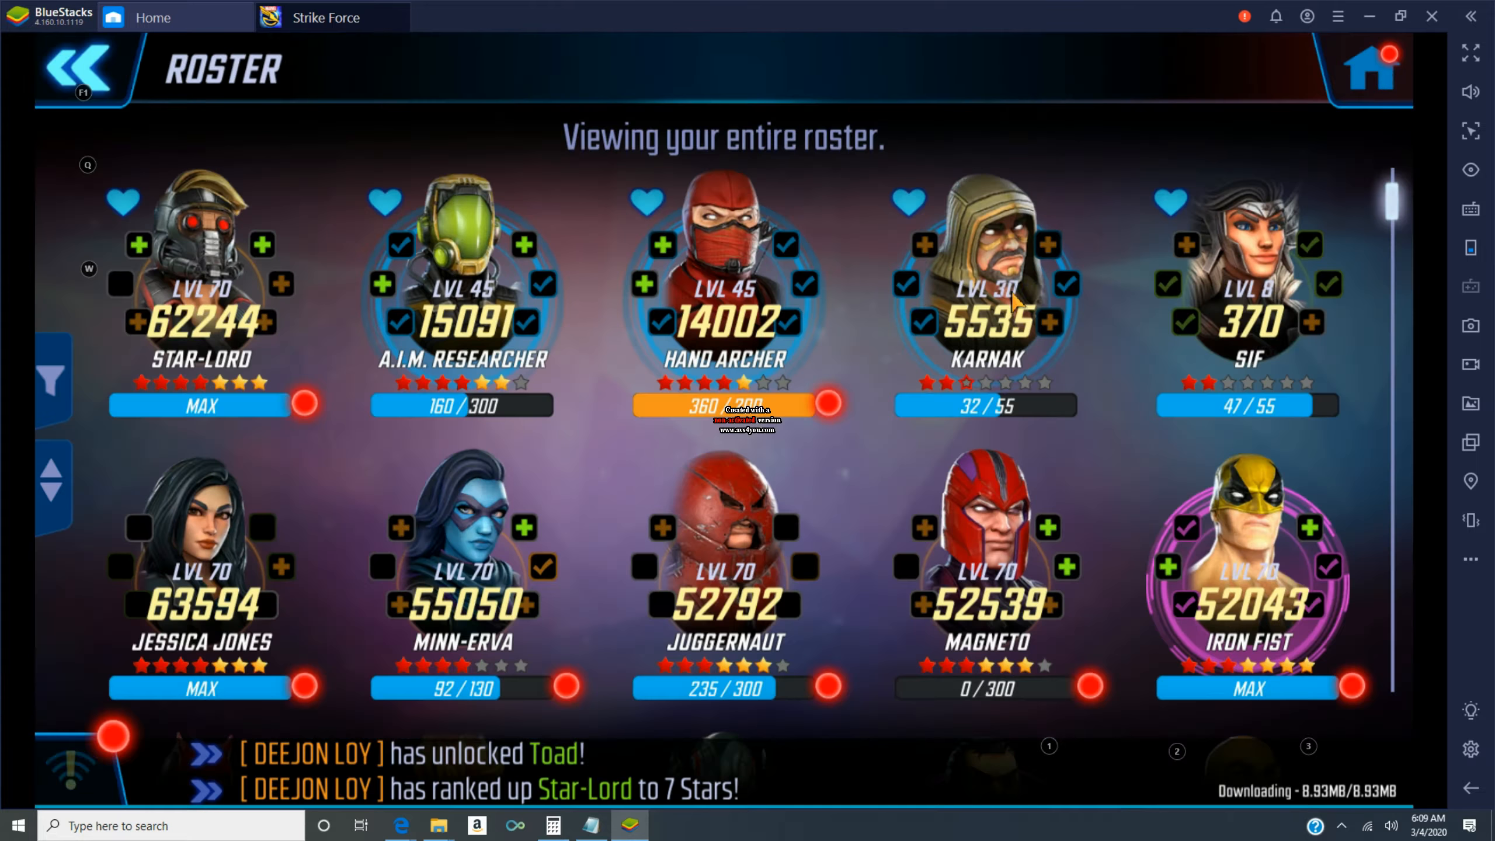
click(985, 286)
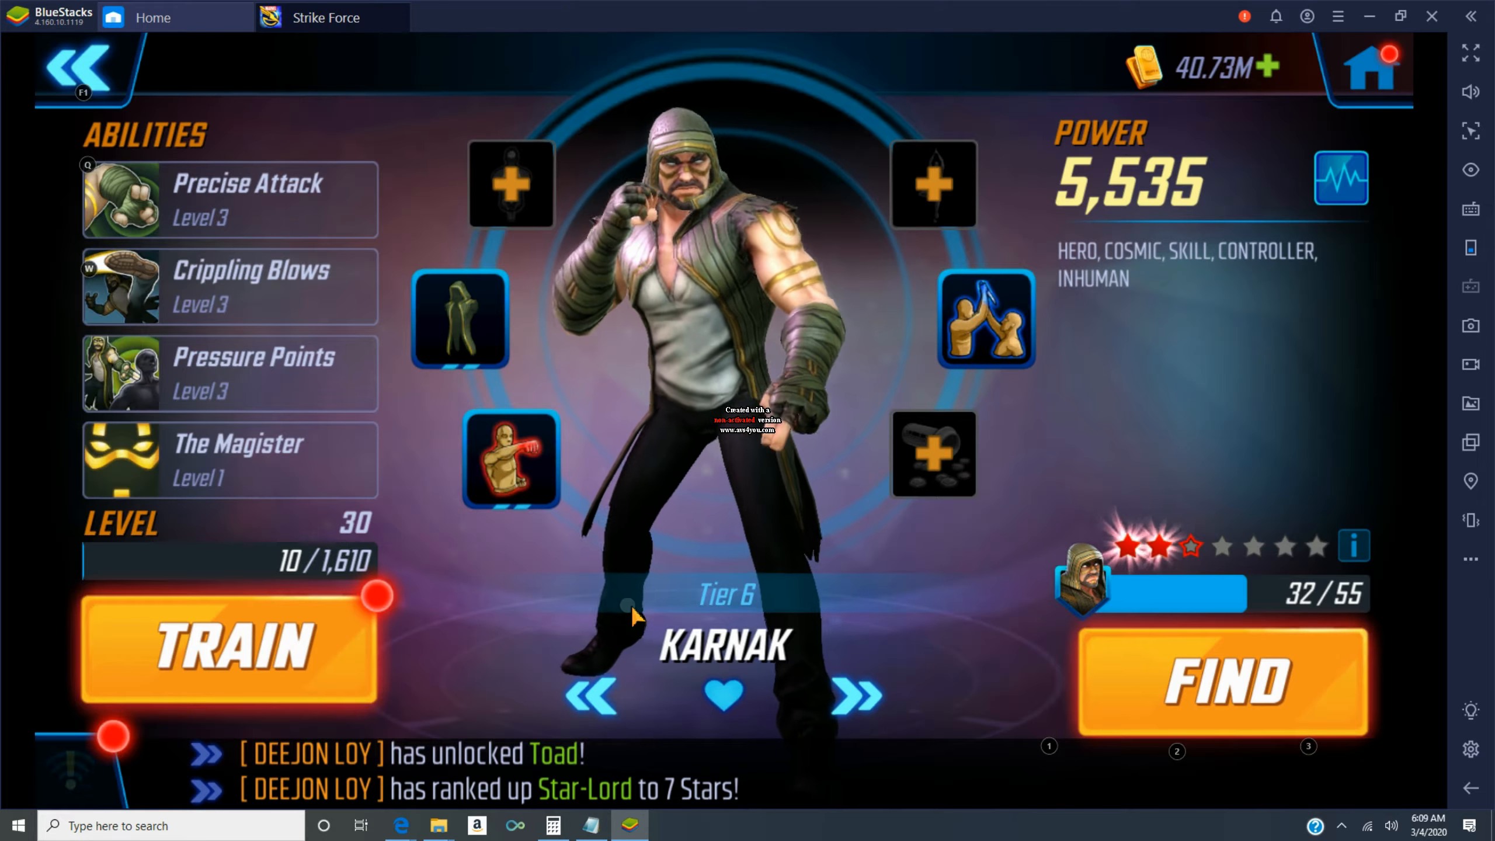
click(229, 648)
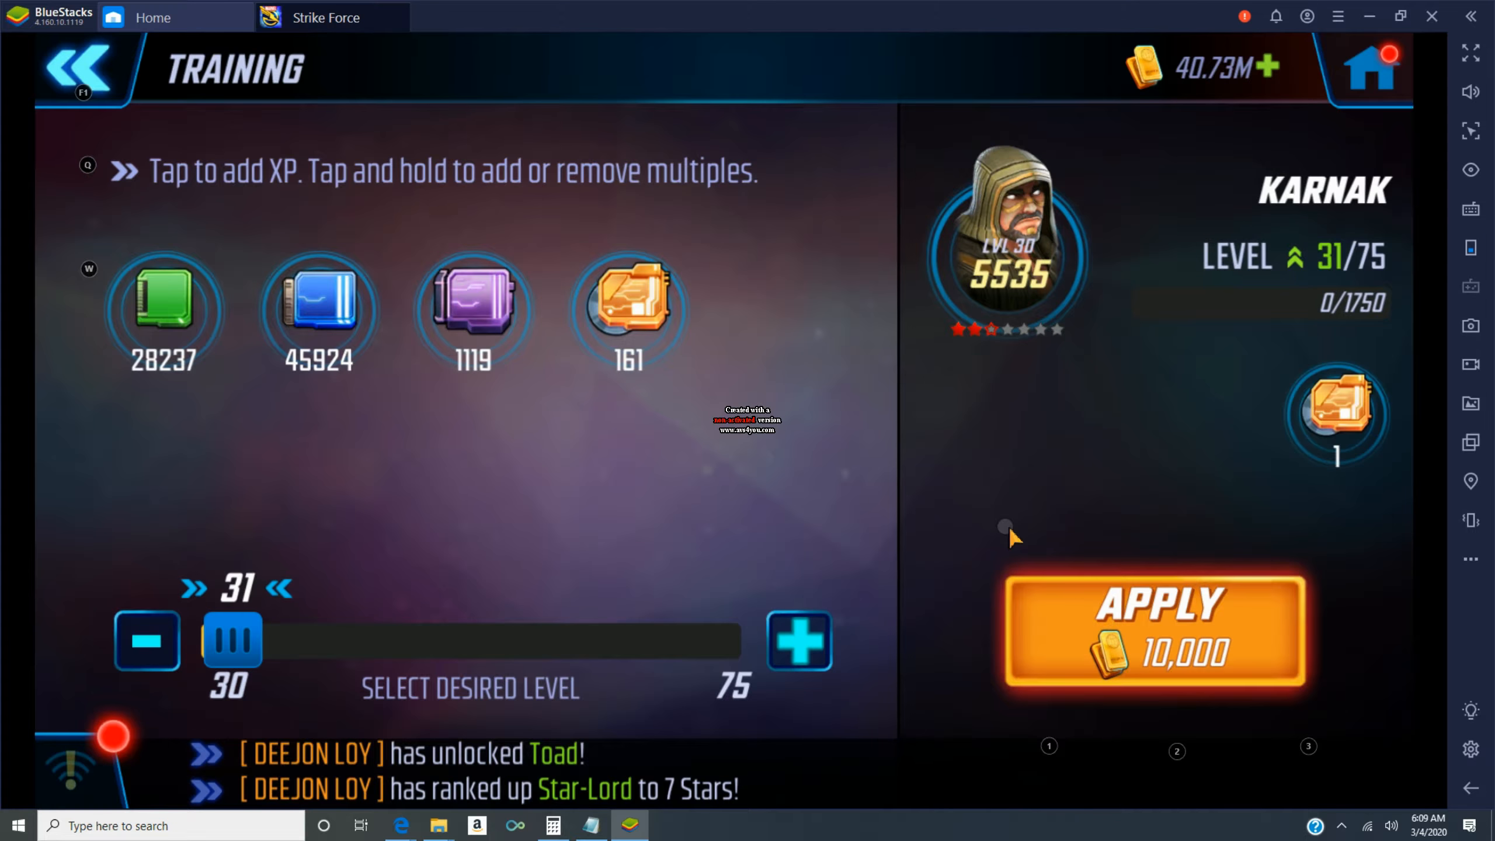
click(1154, 630)
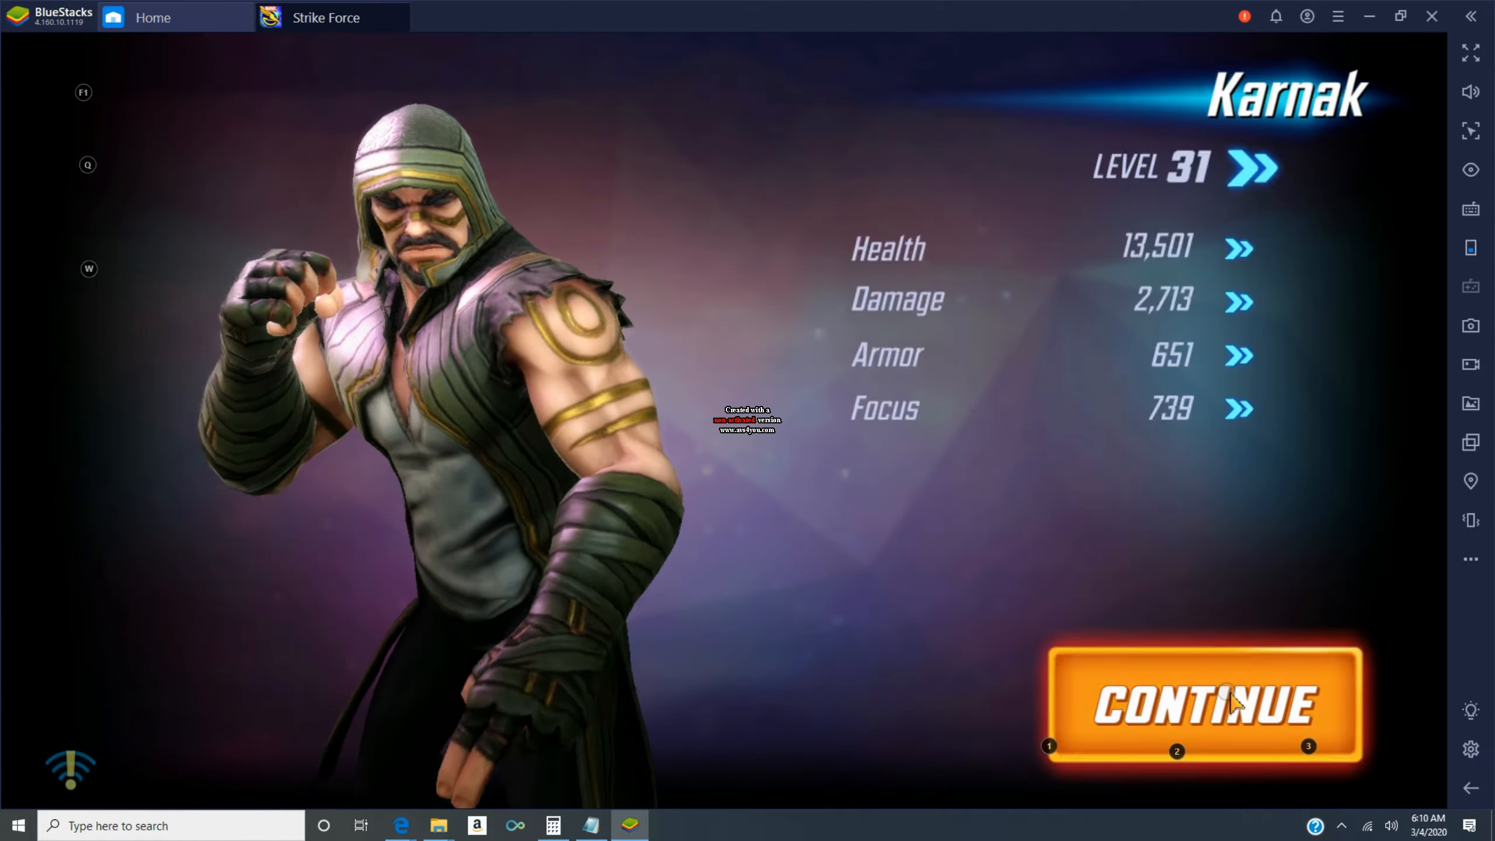
click(1203, 706)
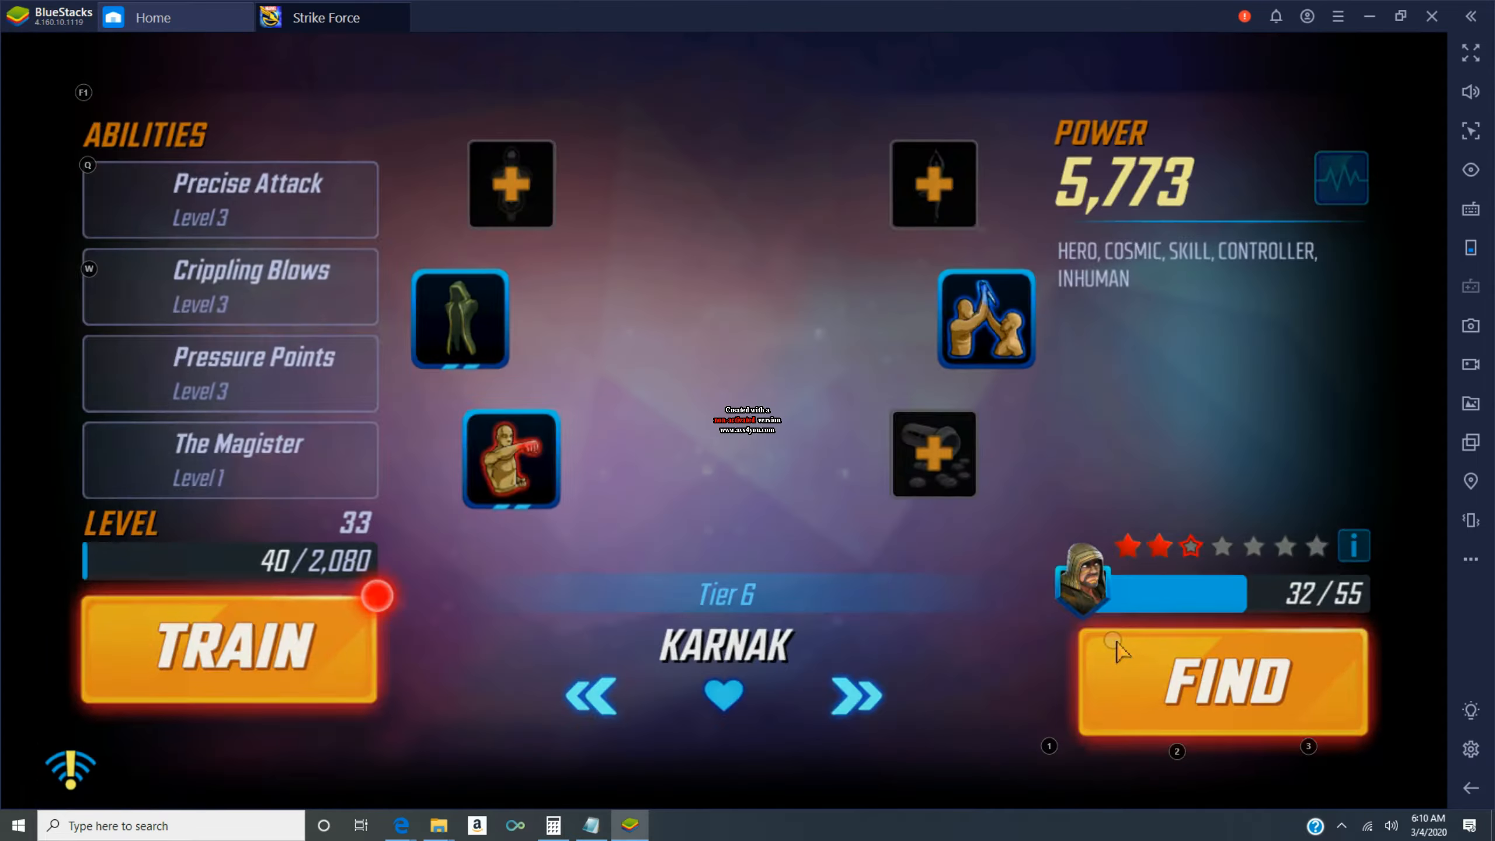
- Equip Karnak's gear, upgrade The Magister to level 2, and review Precise Attack
click(229, 648)
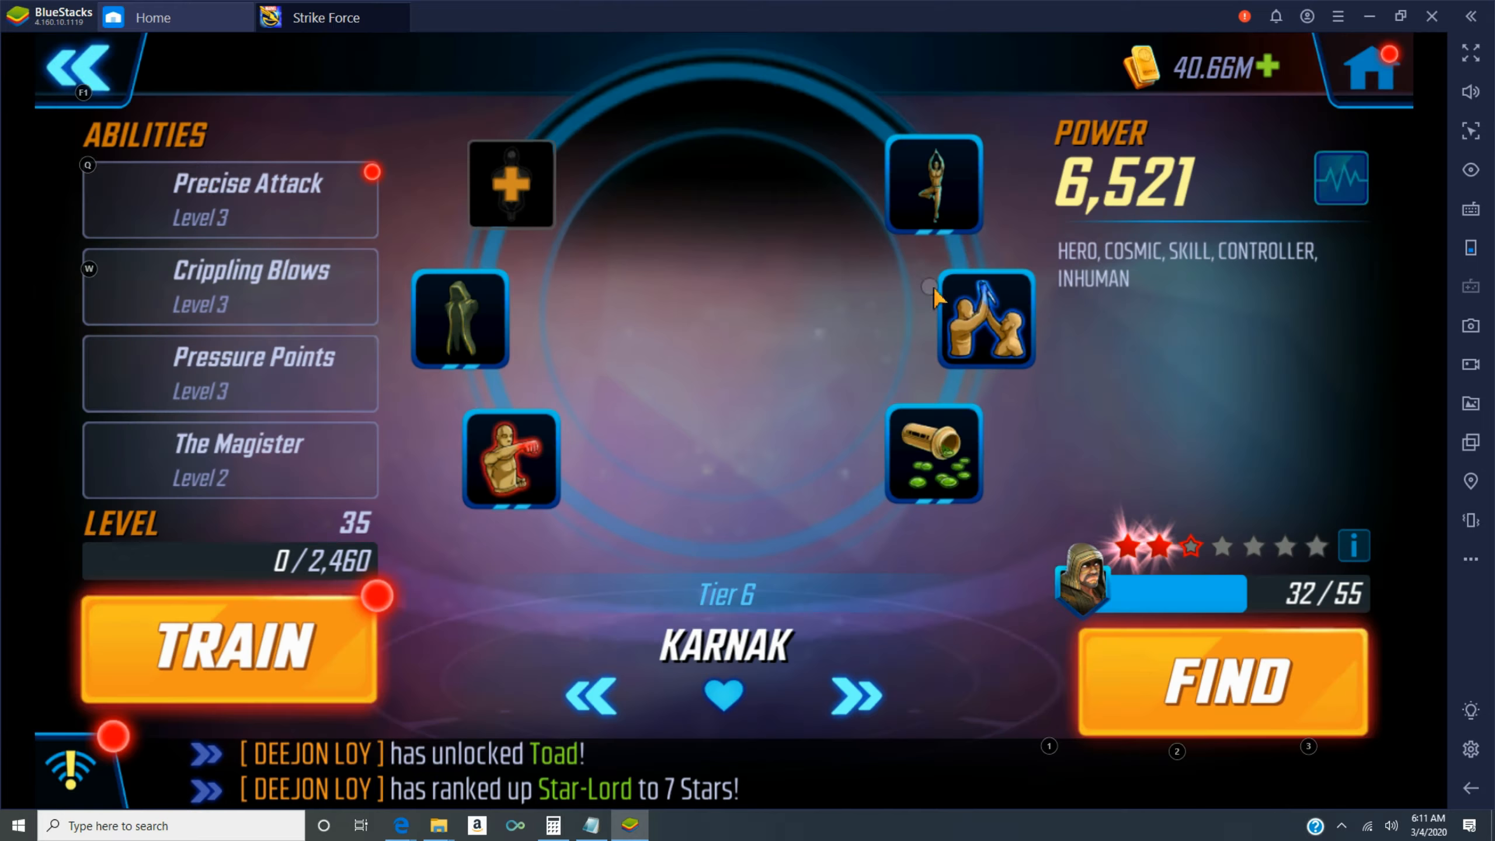
click(229, 199)
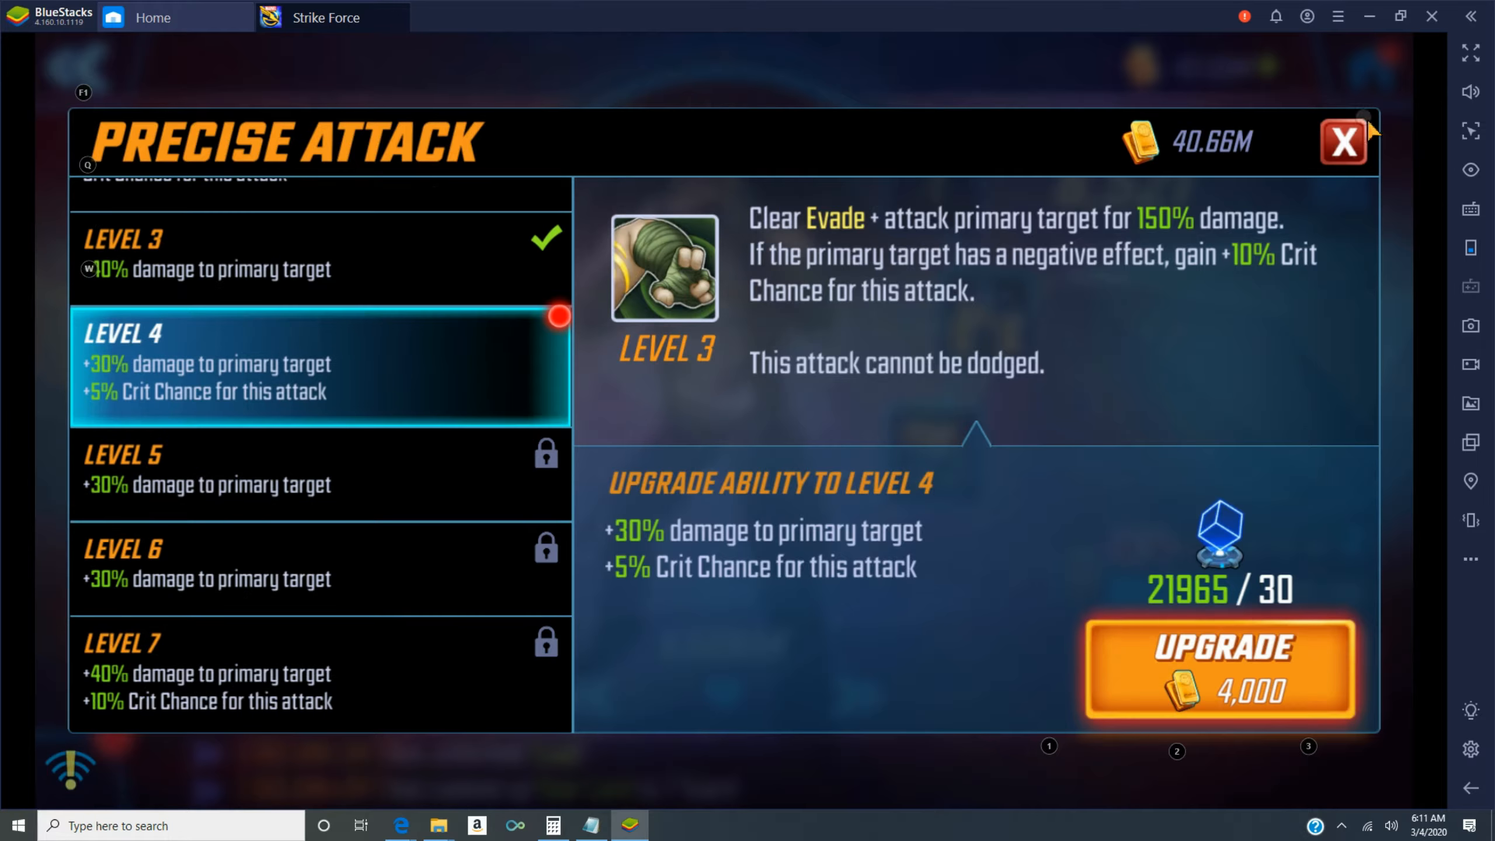
click(1343, 141)
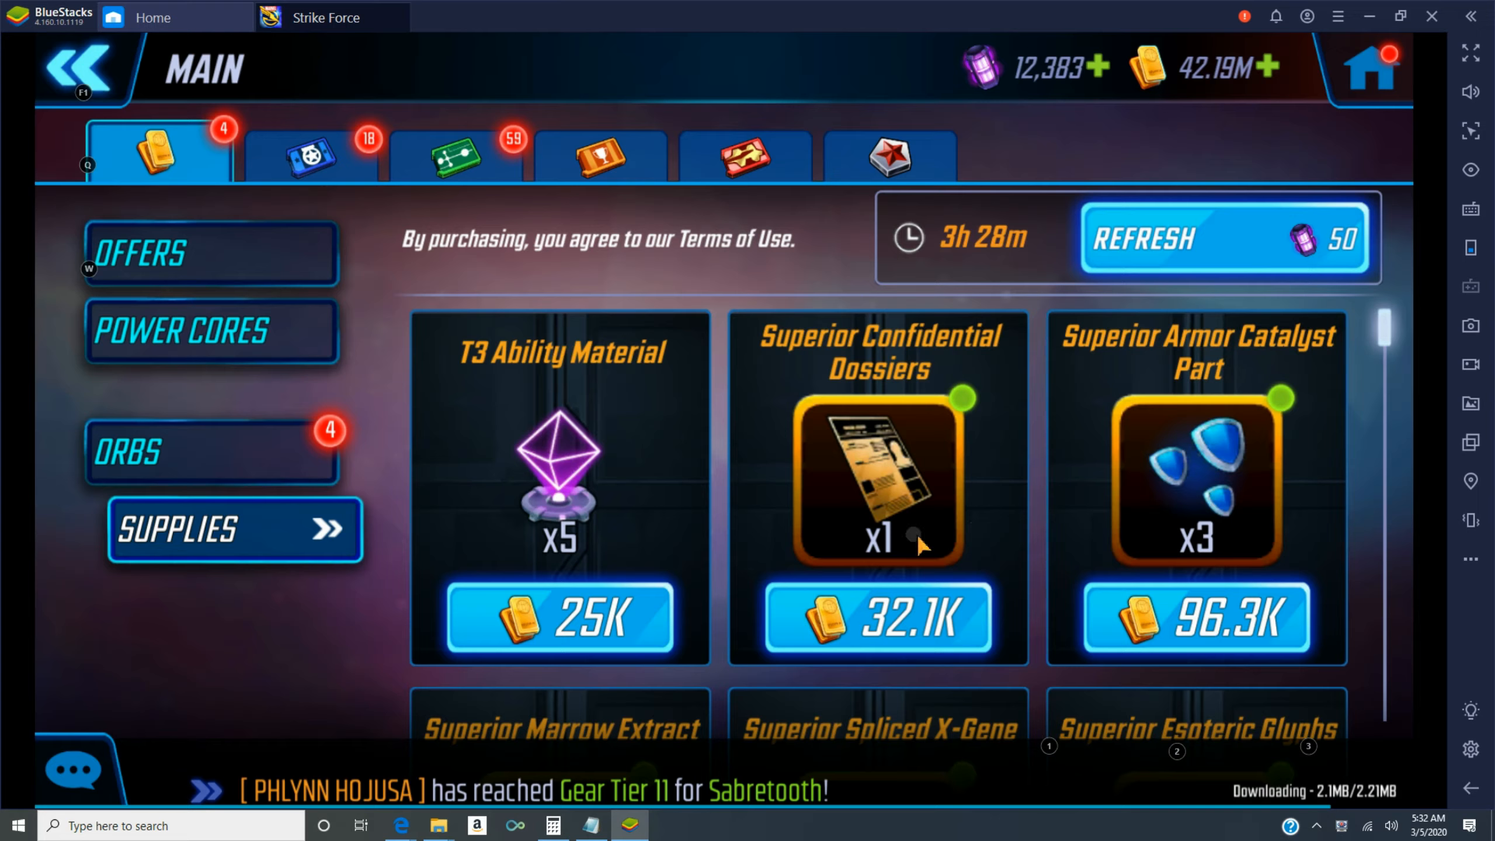
- Buy T3 Ability Material, a gear part and Superior Esoteric Glyphs, then finish the Hand Archer promotion
click(559, 617)
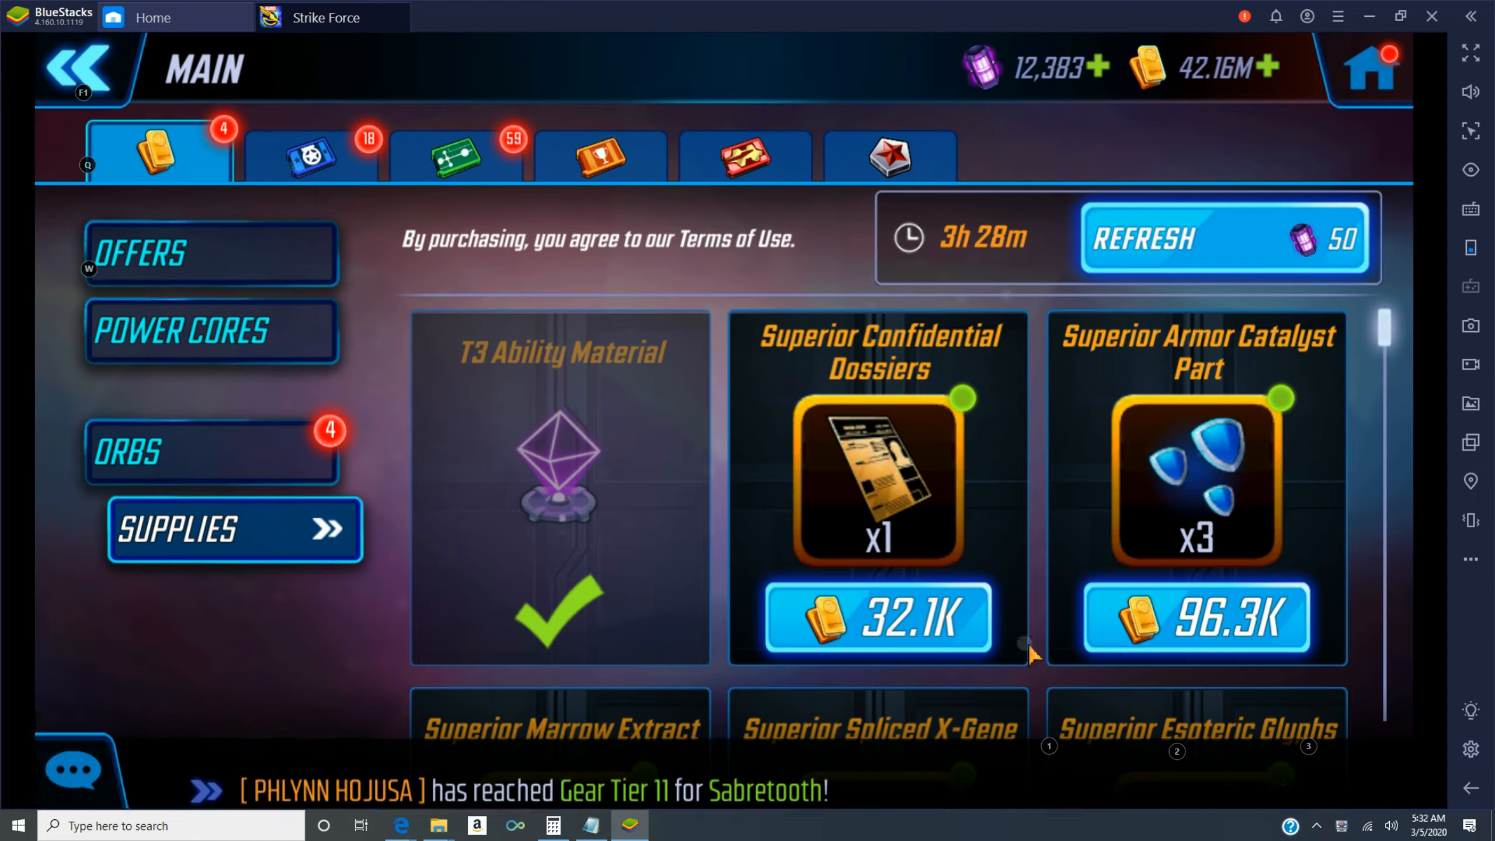
click(1195, 616)
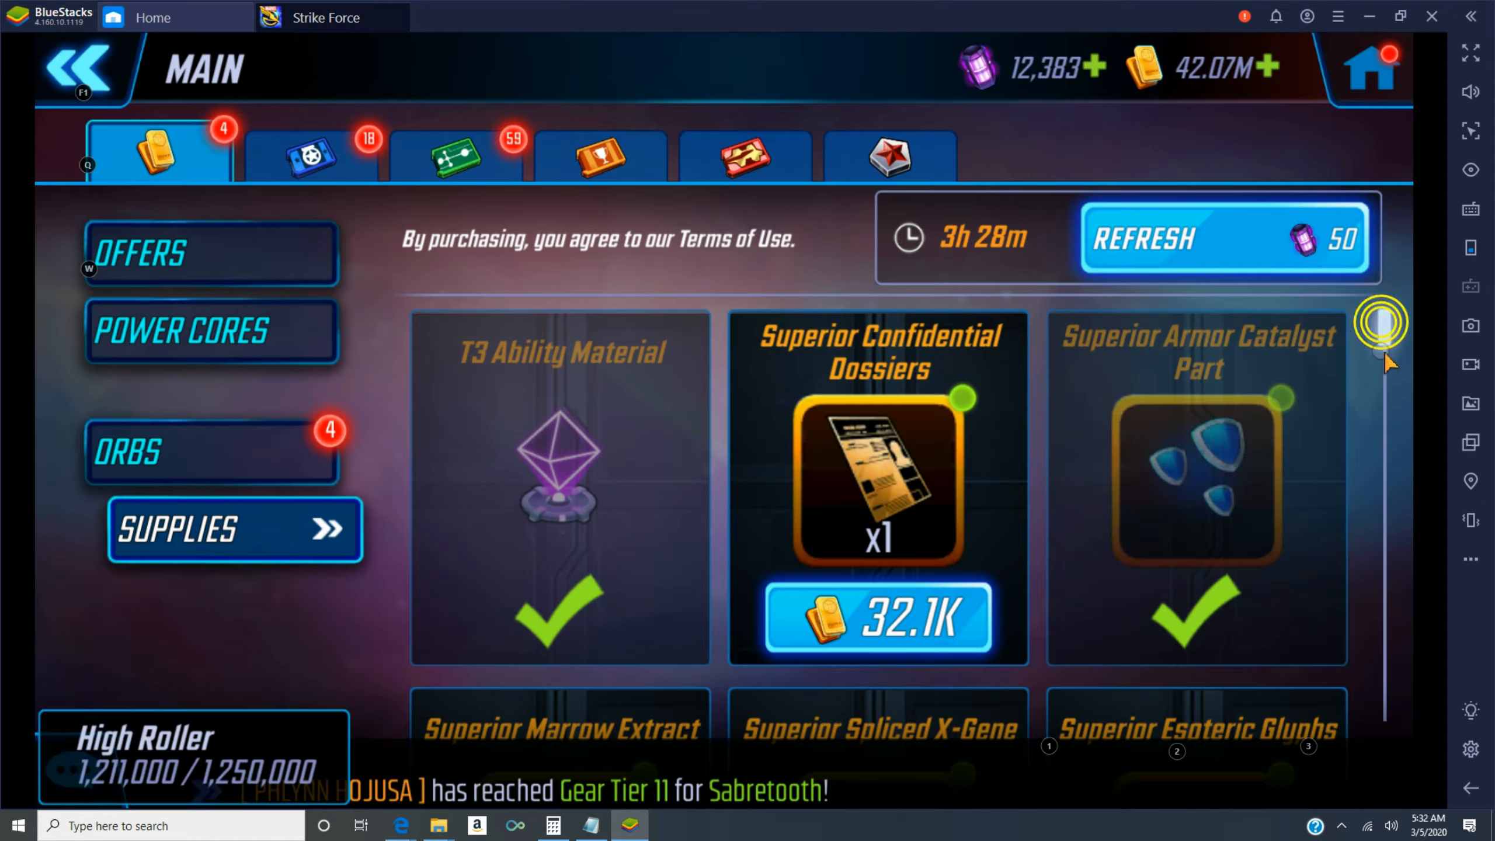
click(877, 729)
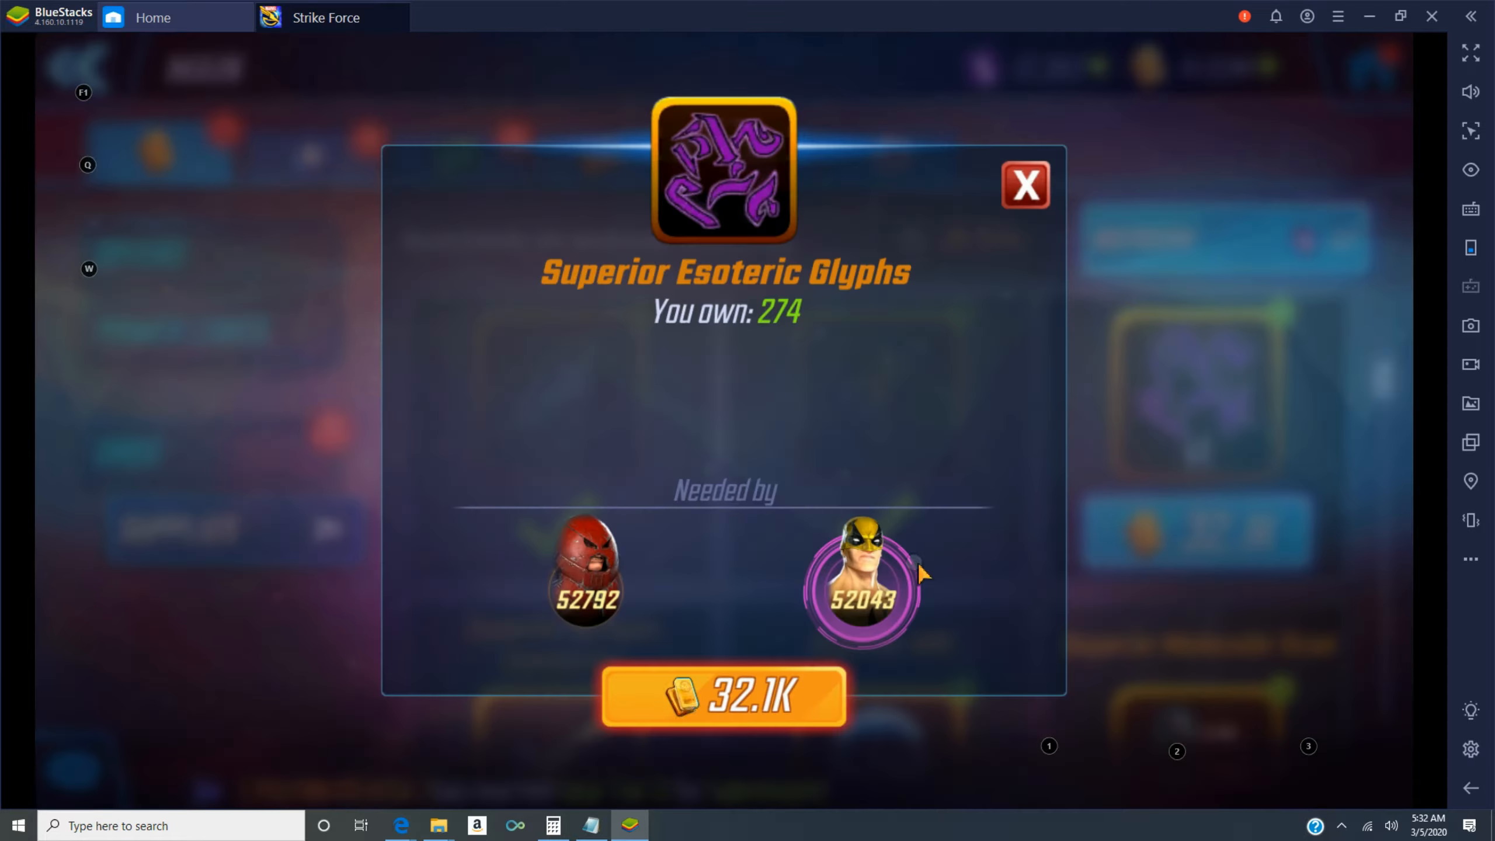
click(1025, 184)
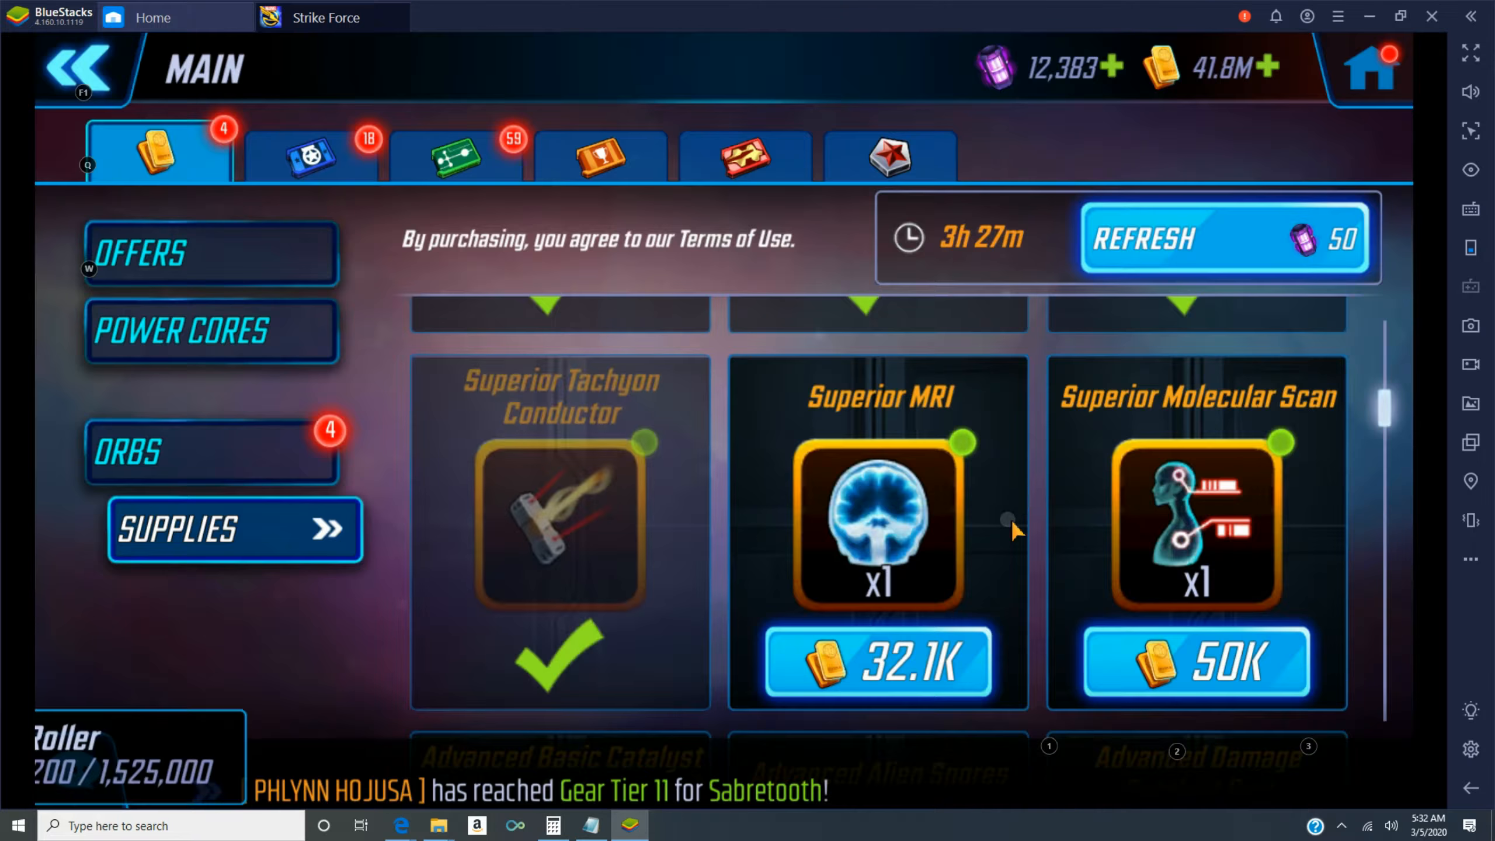
mouse_move(1291, 562)
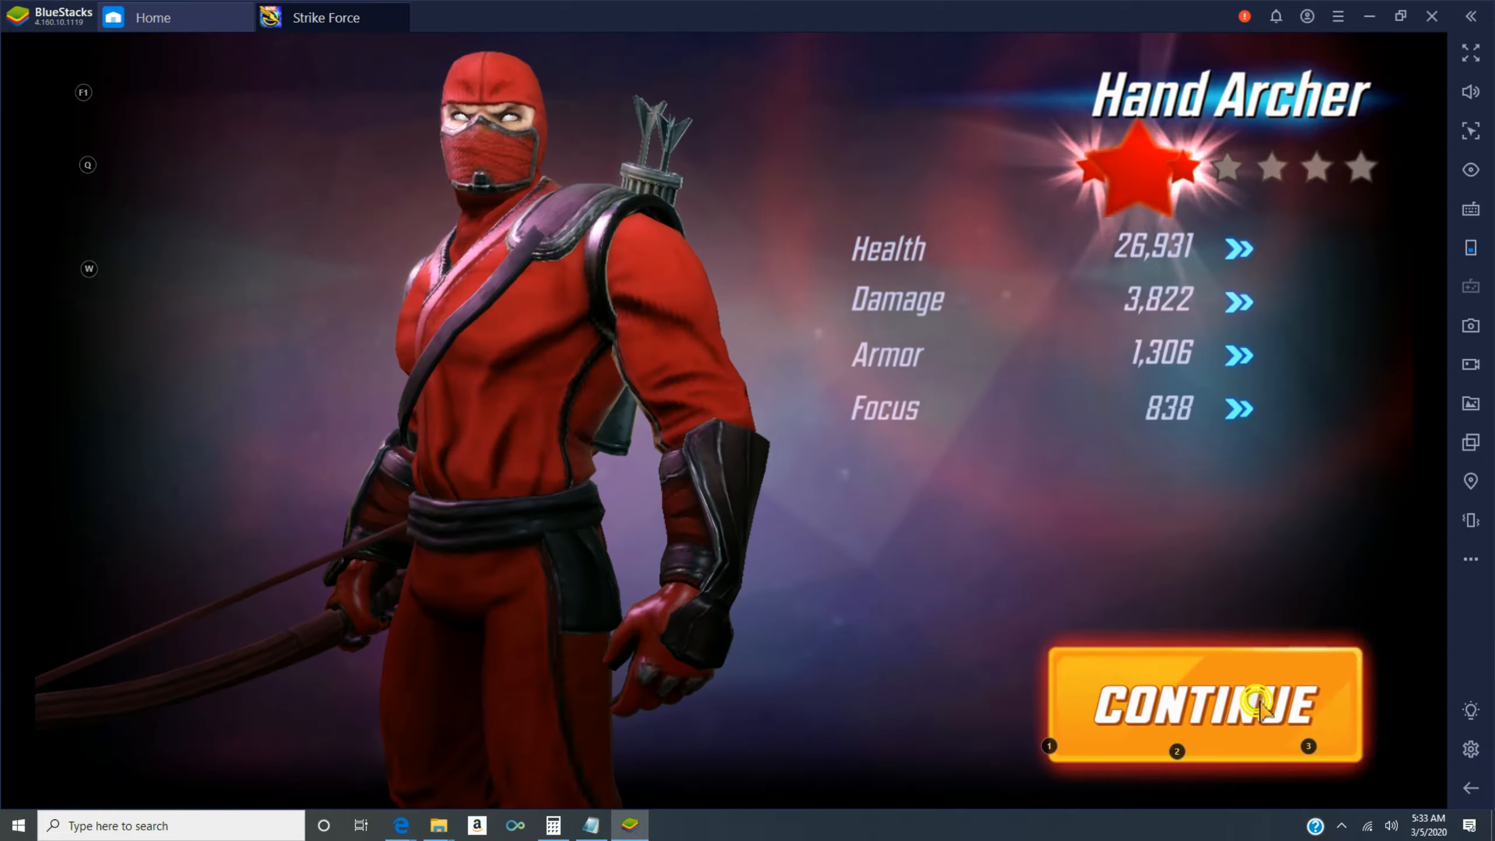
click(1203, 706)
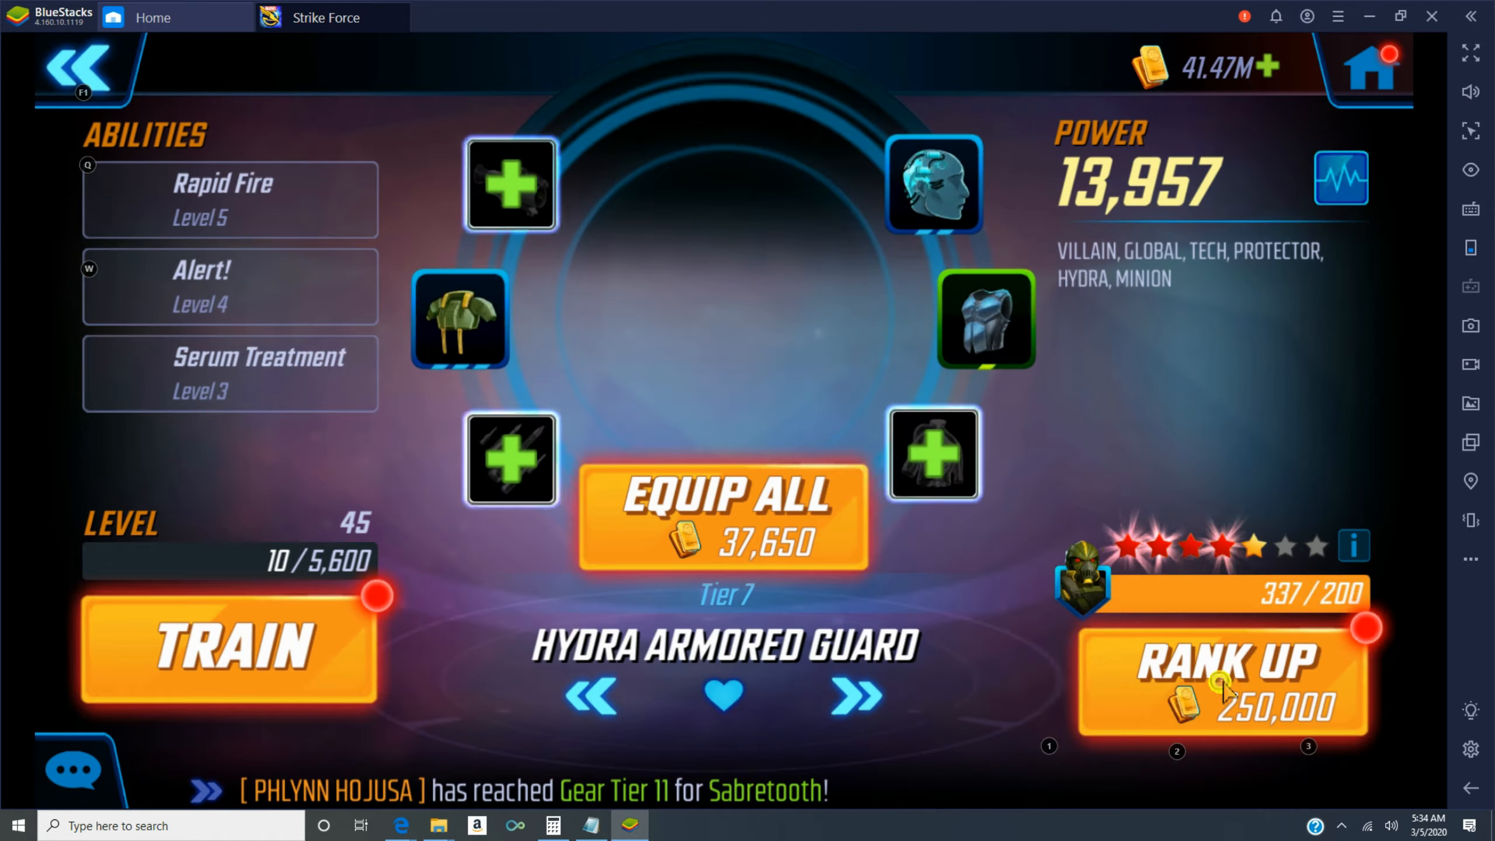
- Train Karnak to level 40 and upgrade his Crippling Blows ability
click(1224, 677)
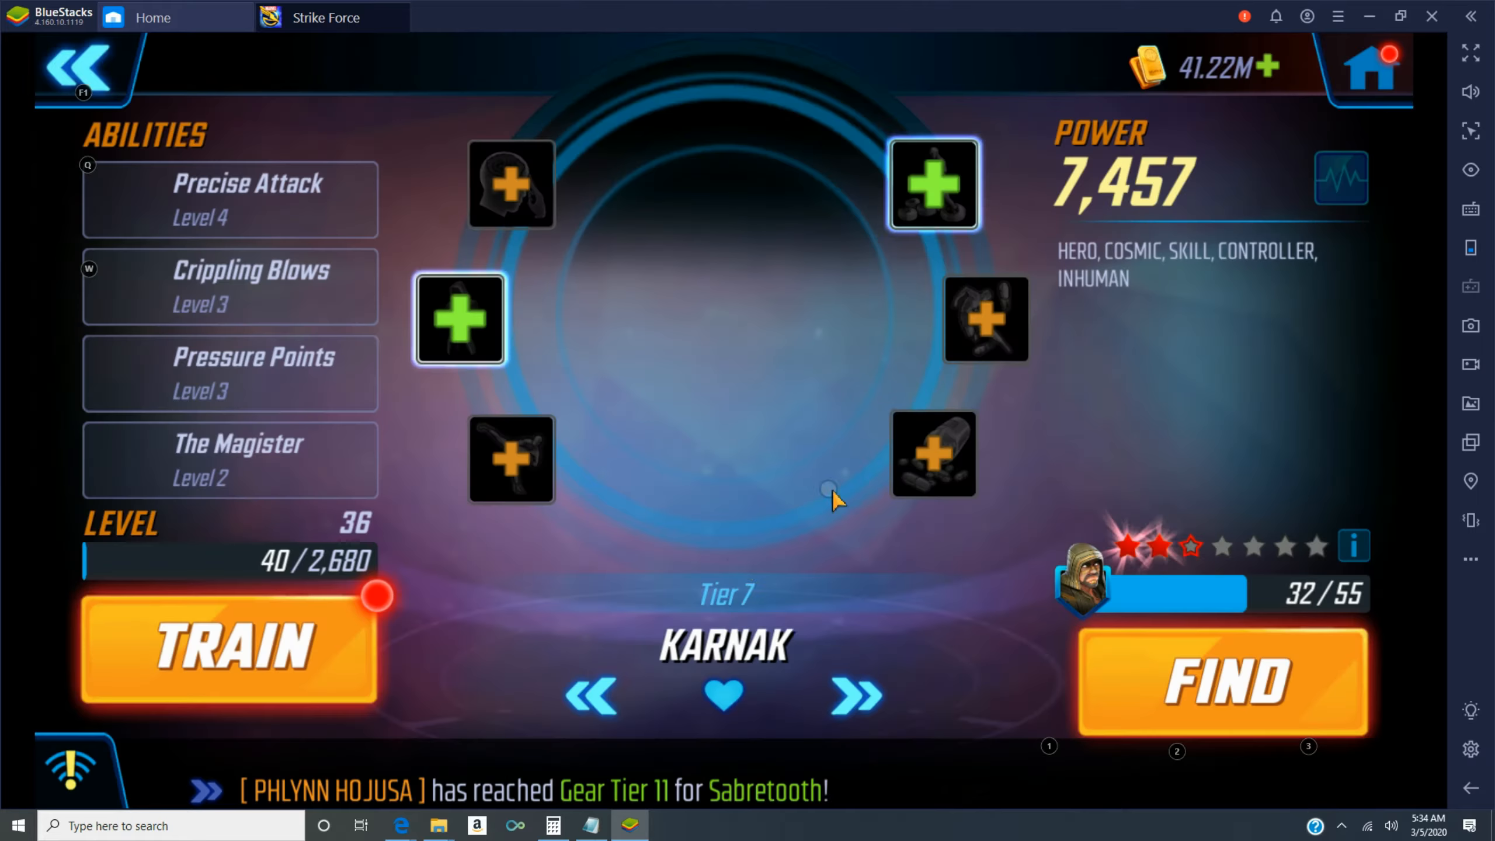
click(229, 647)
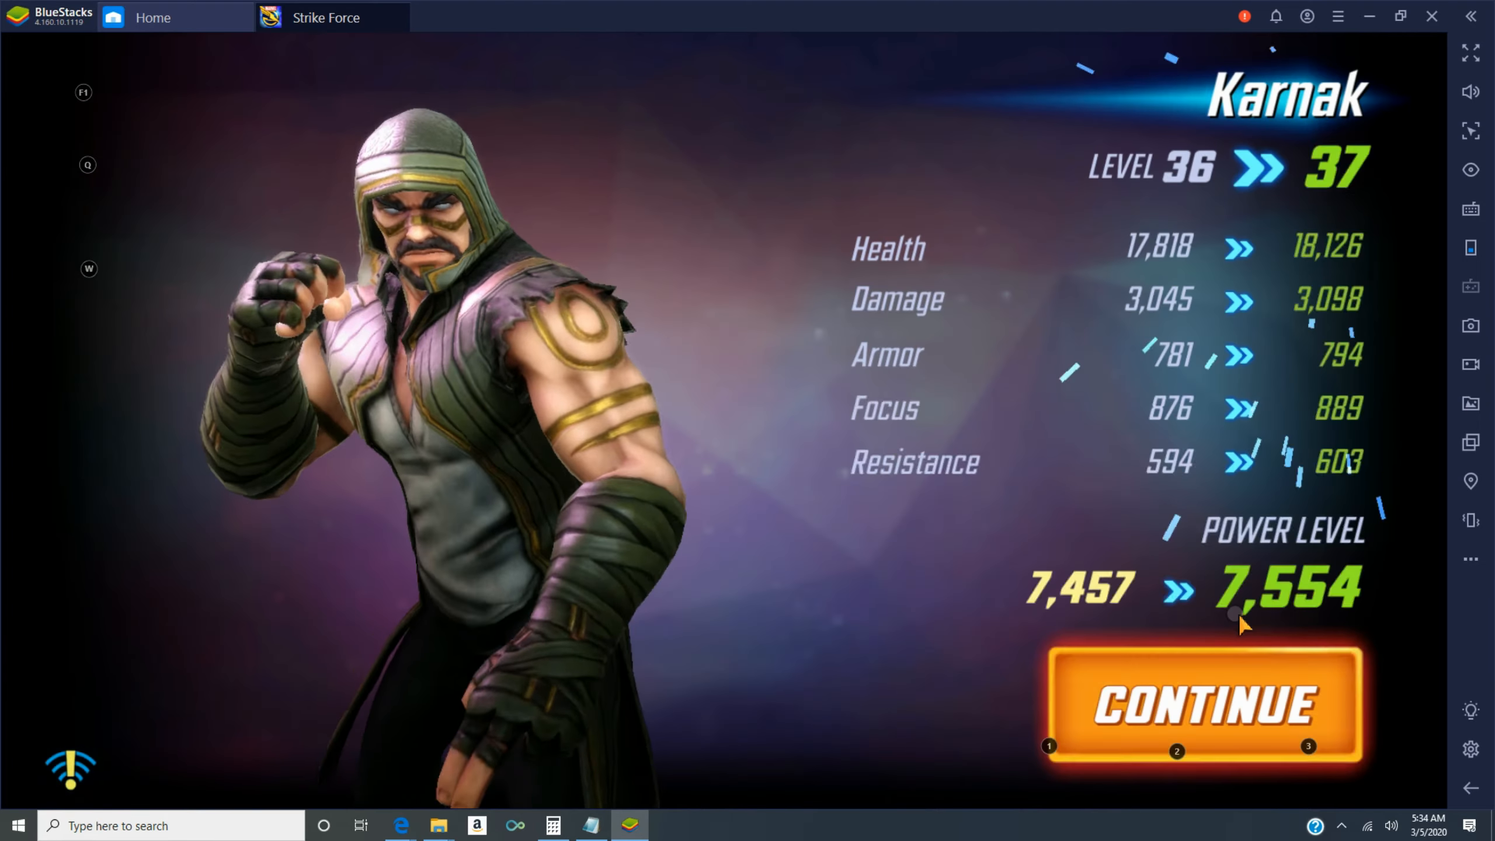
click(1202, 704)
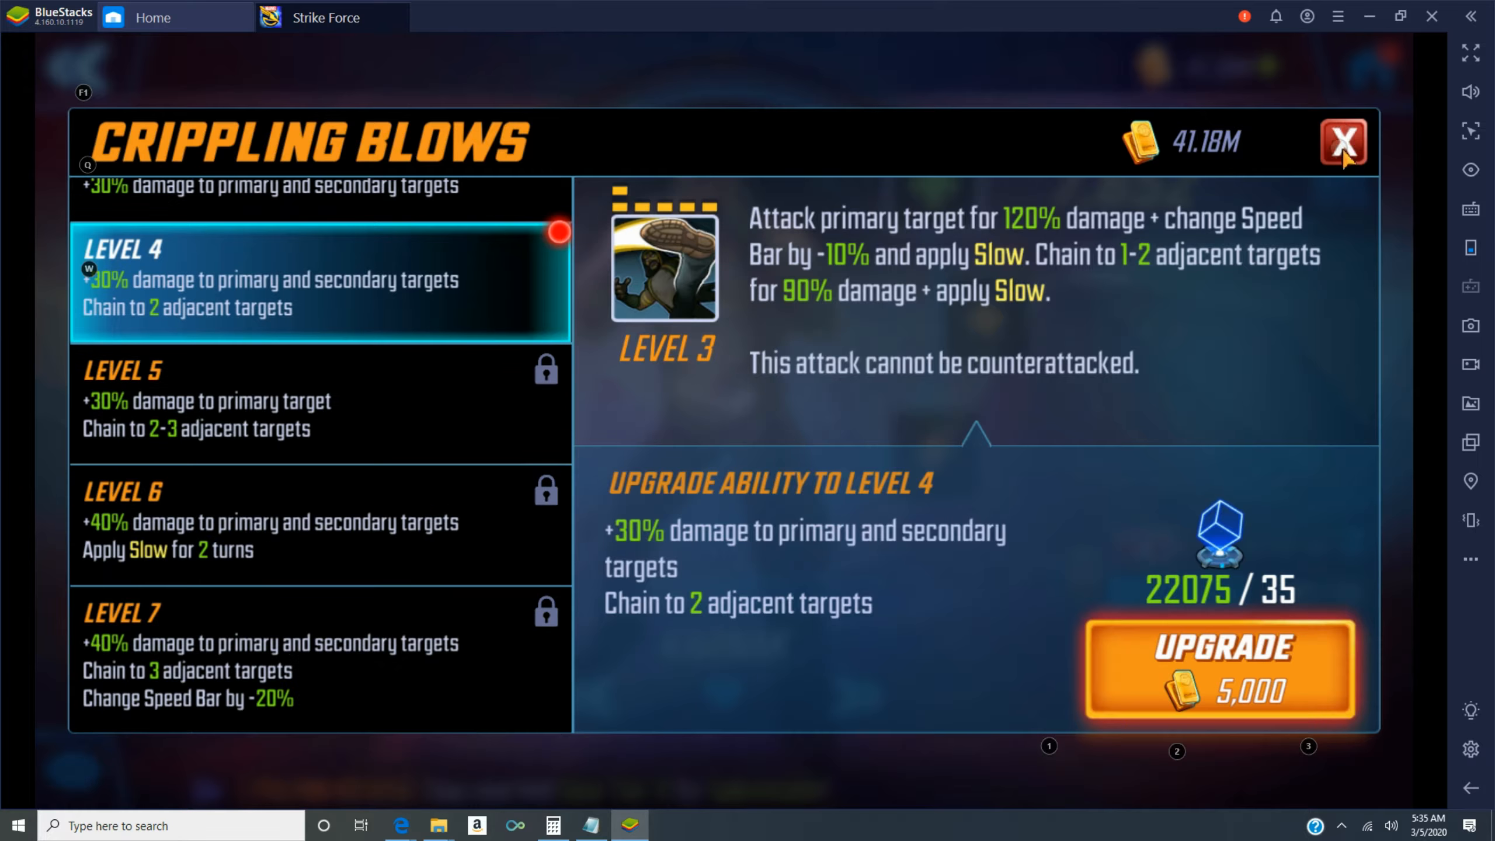
click(1342, 143)
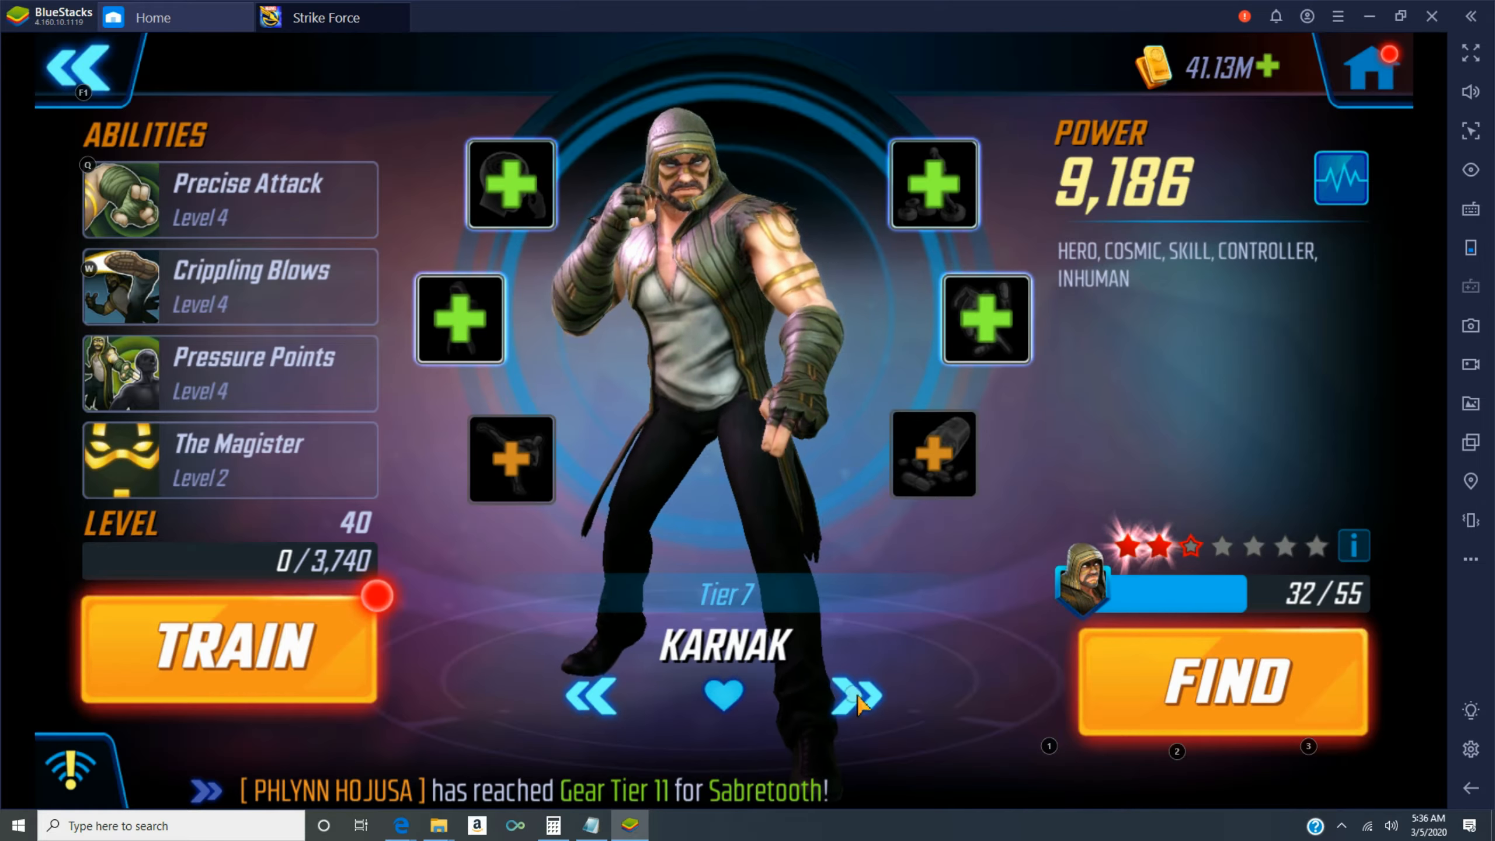
- Spend XP to train Sif to level 10
click(855, 697)
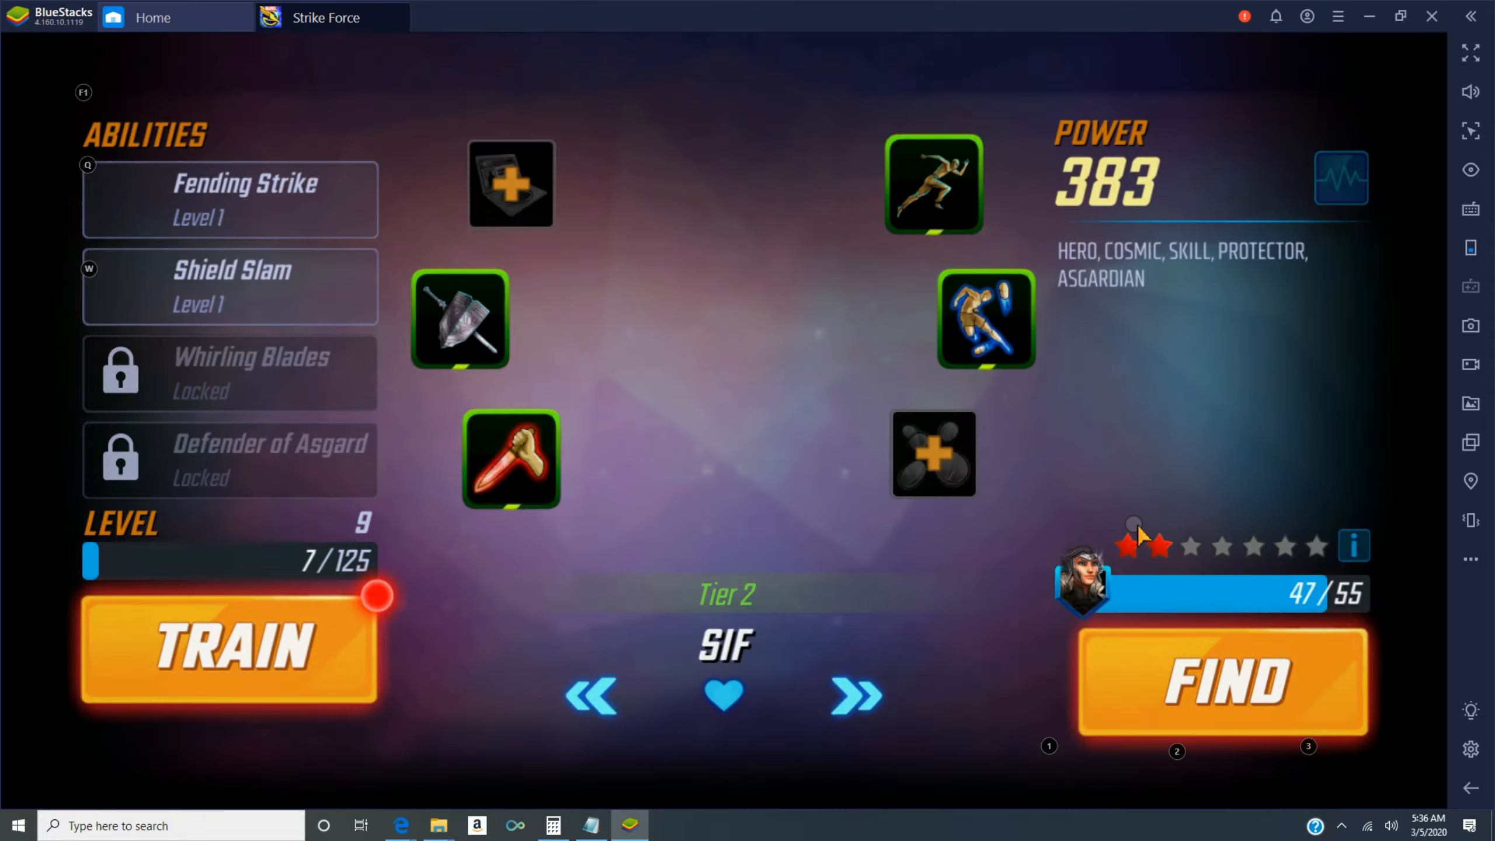
click(229, 648)
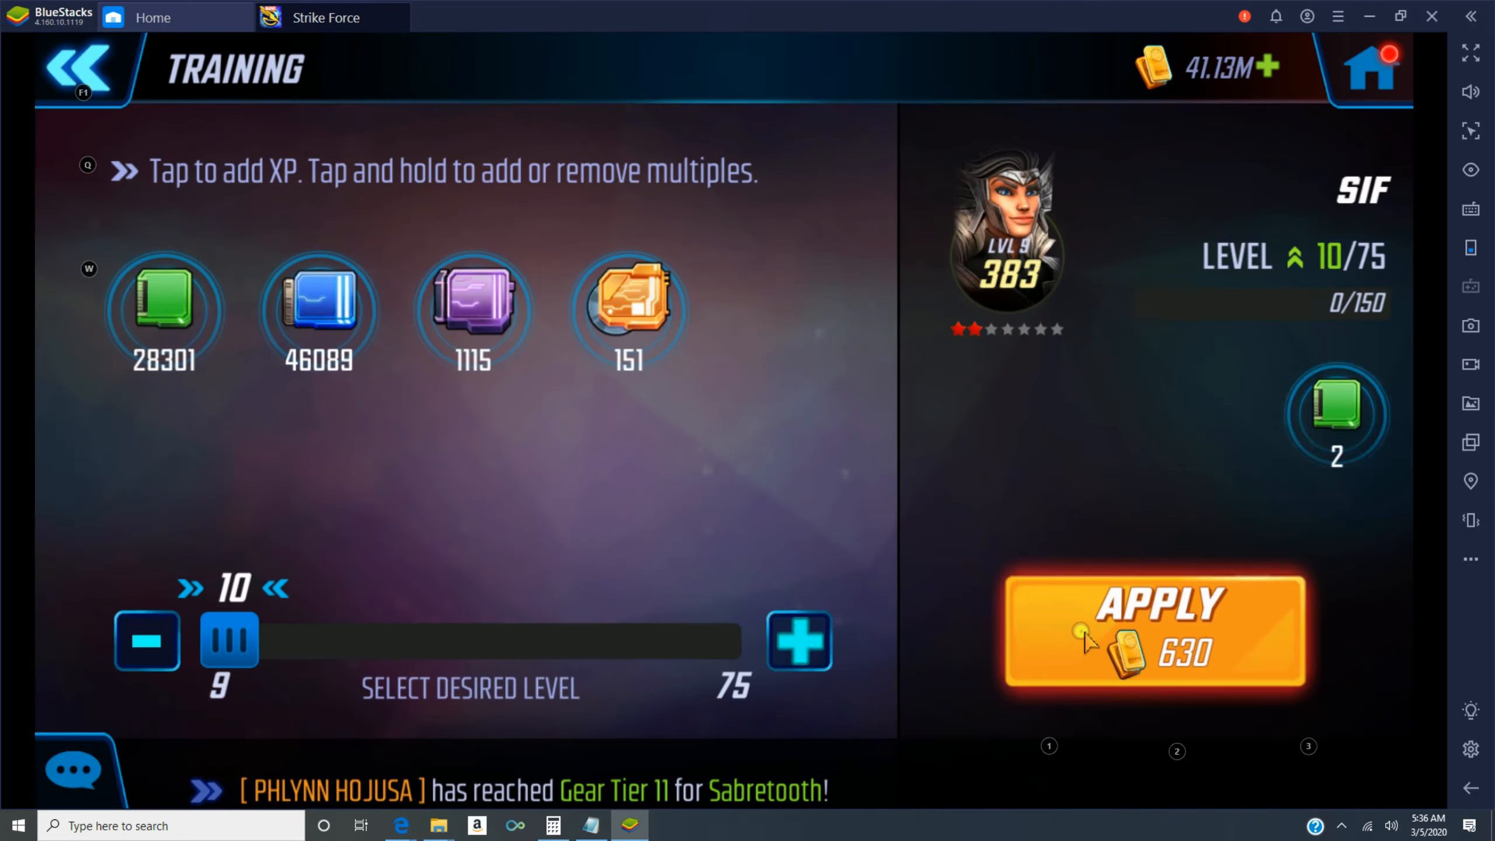
click(1154, 634)
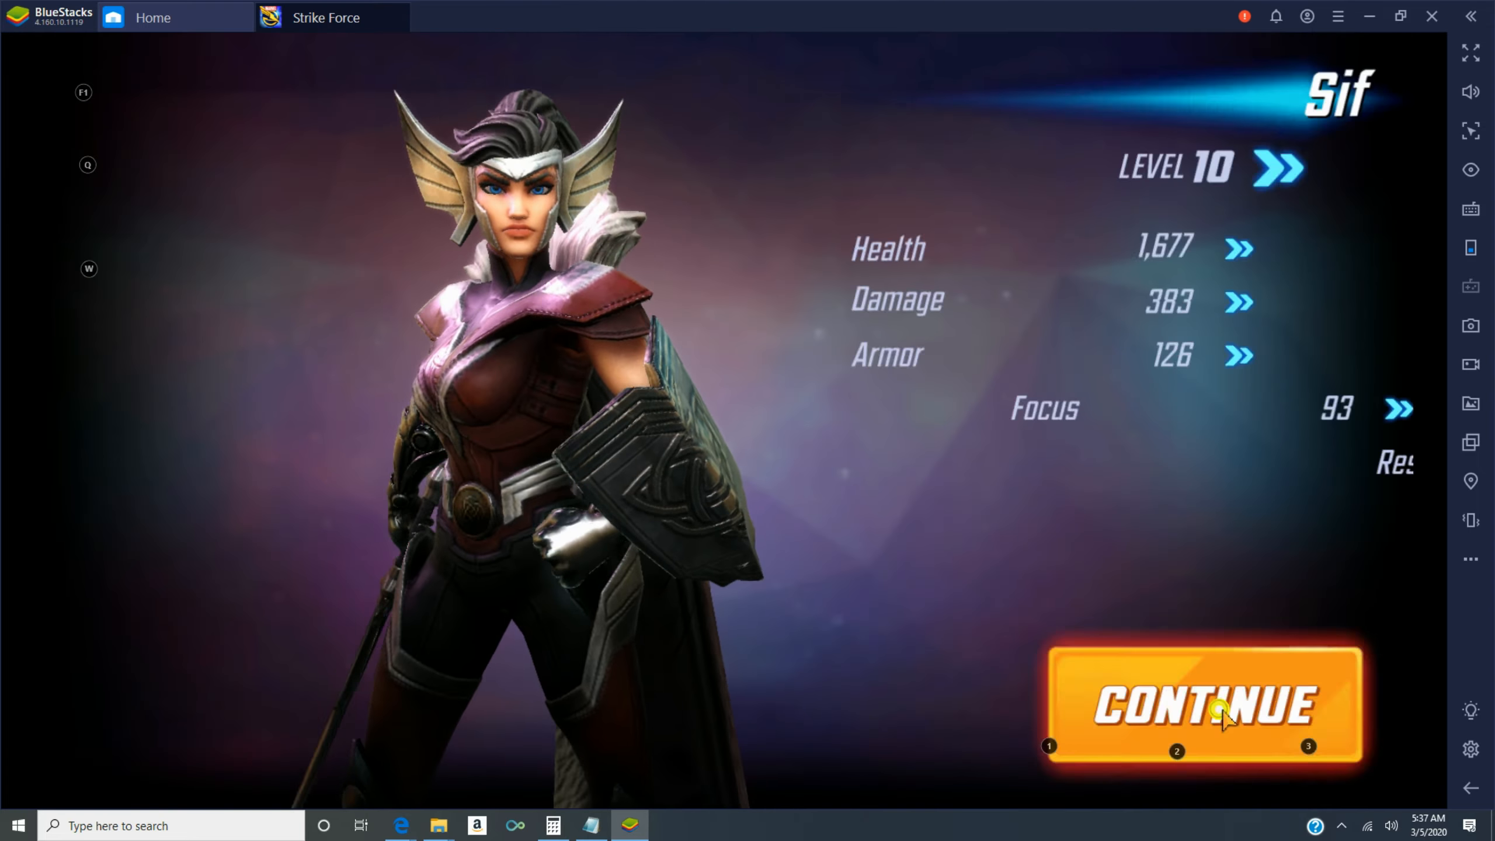
click(1203, 707)
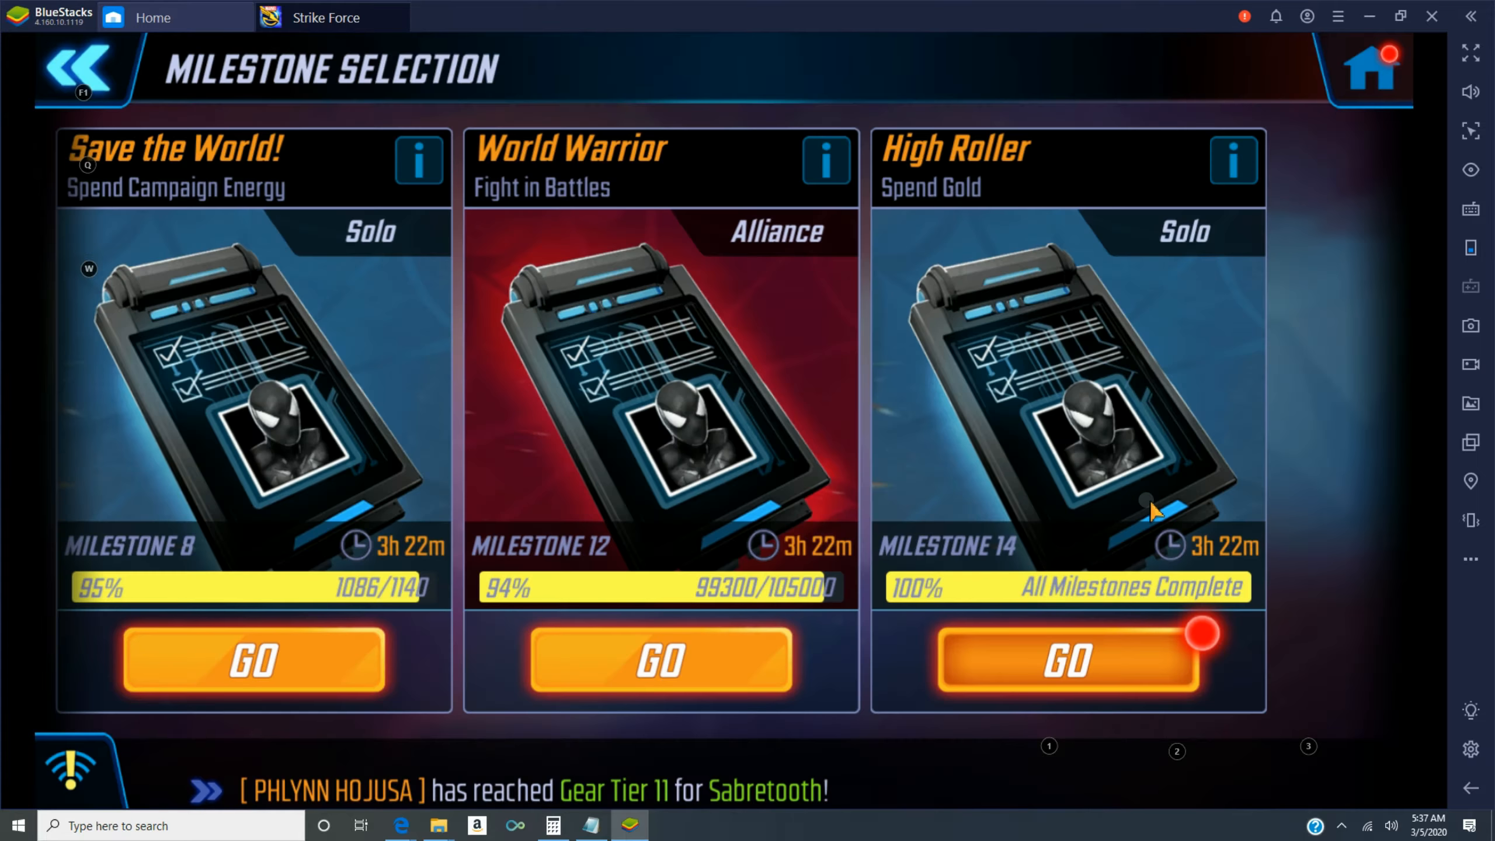
- Buy Superior Resistance Catalyst Parts and a Superior Laser Torch with gold, dismissing the Red Star Orb offer
click(1068, 660)
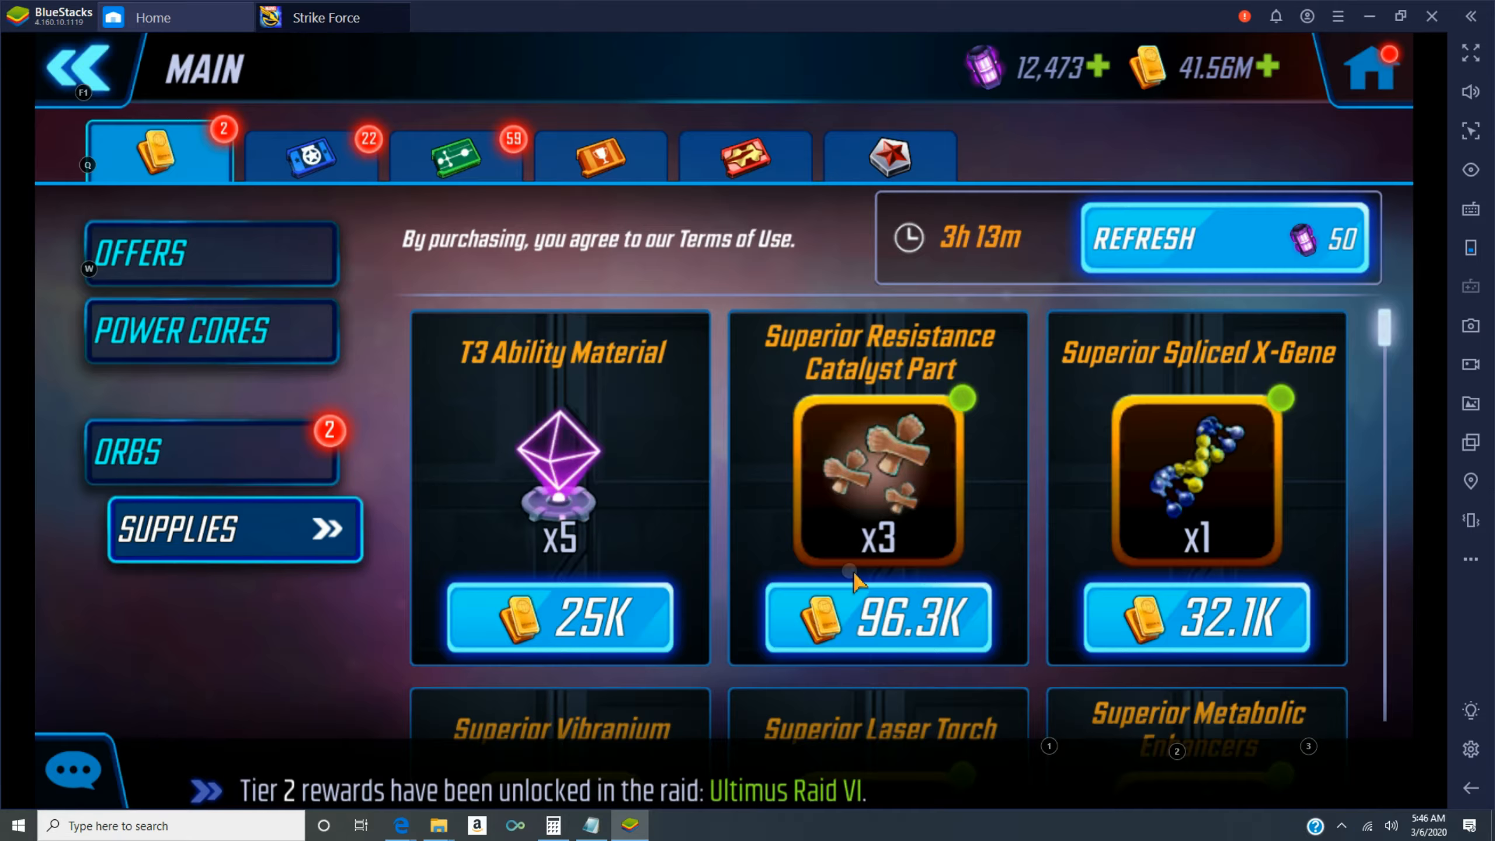
click(877, 481)
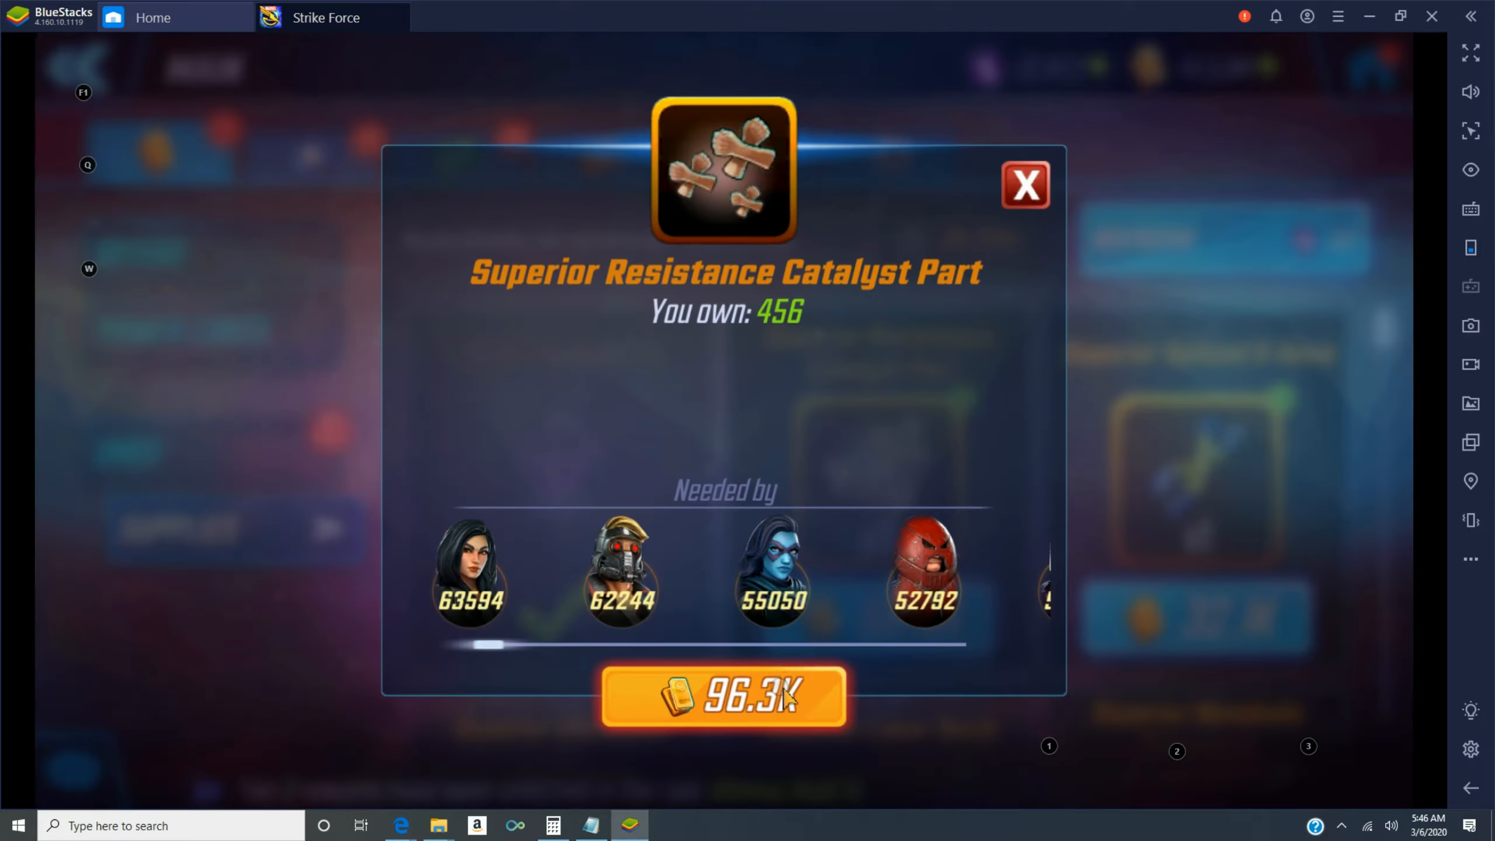
click(1026, 184)
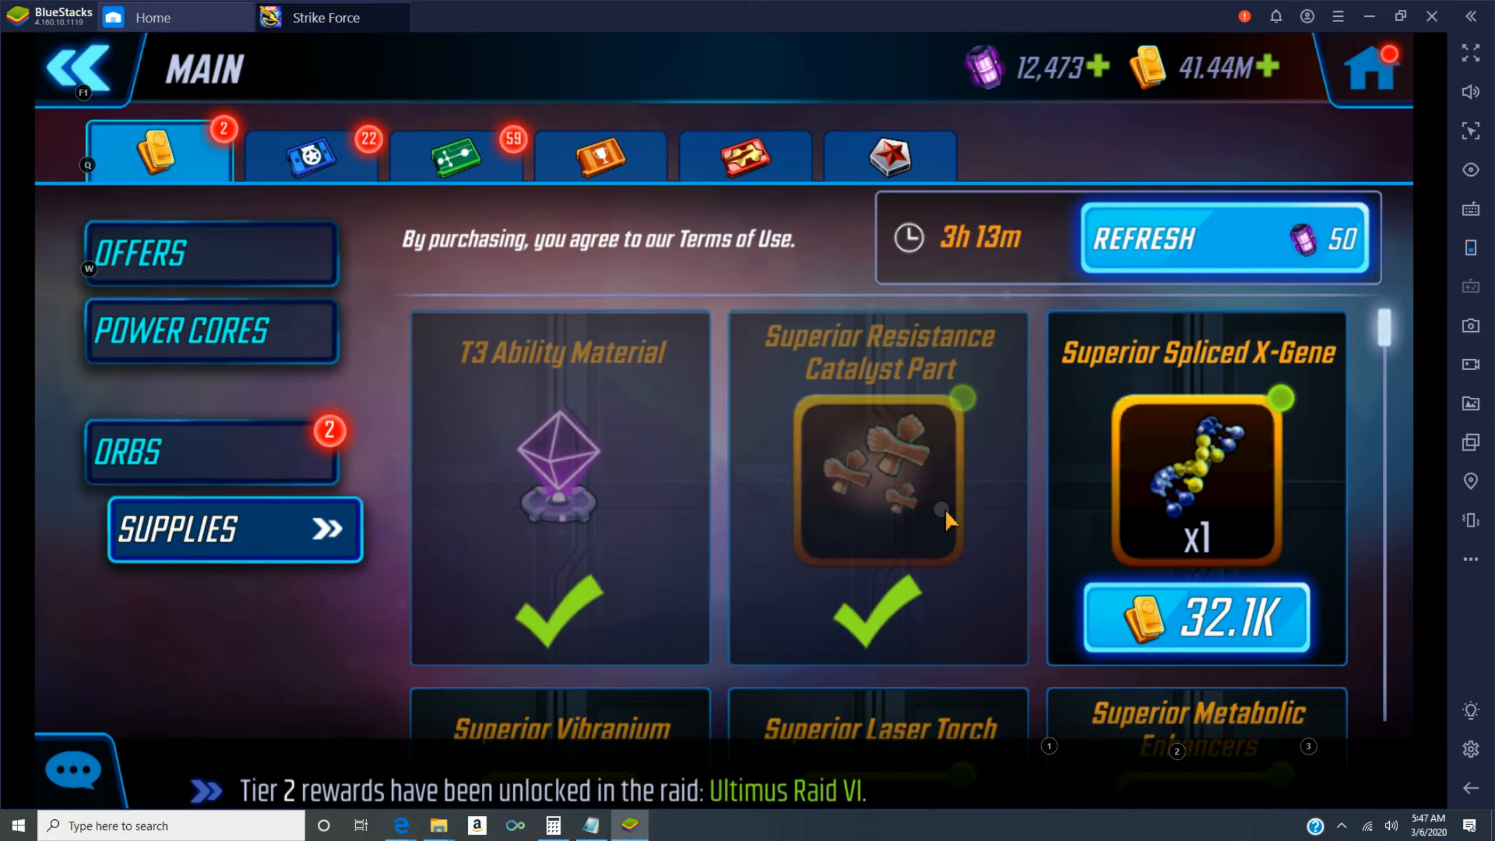
click(877, 729)
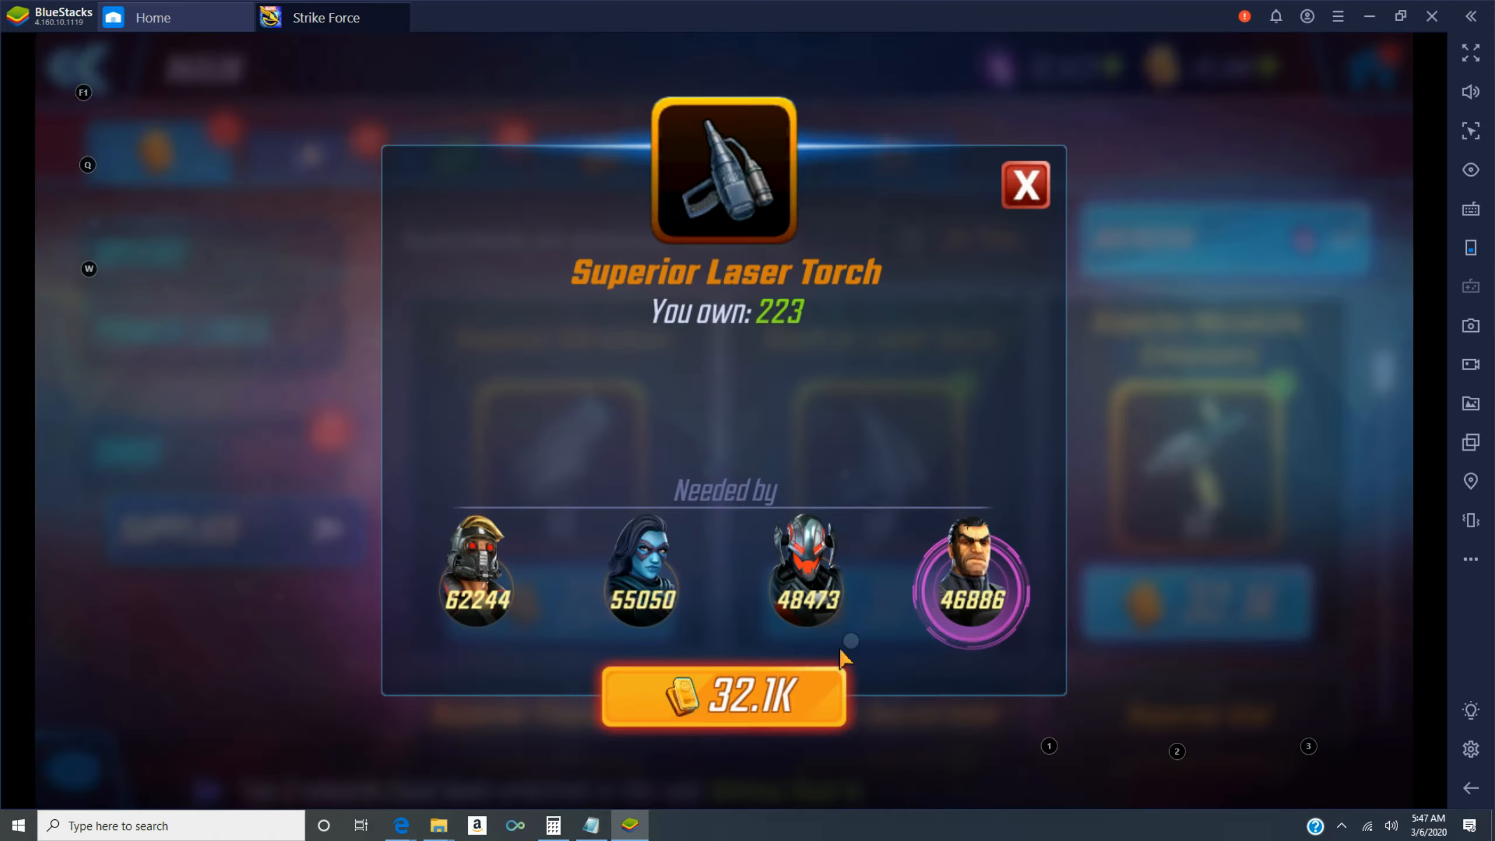
click(1025, 186)
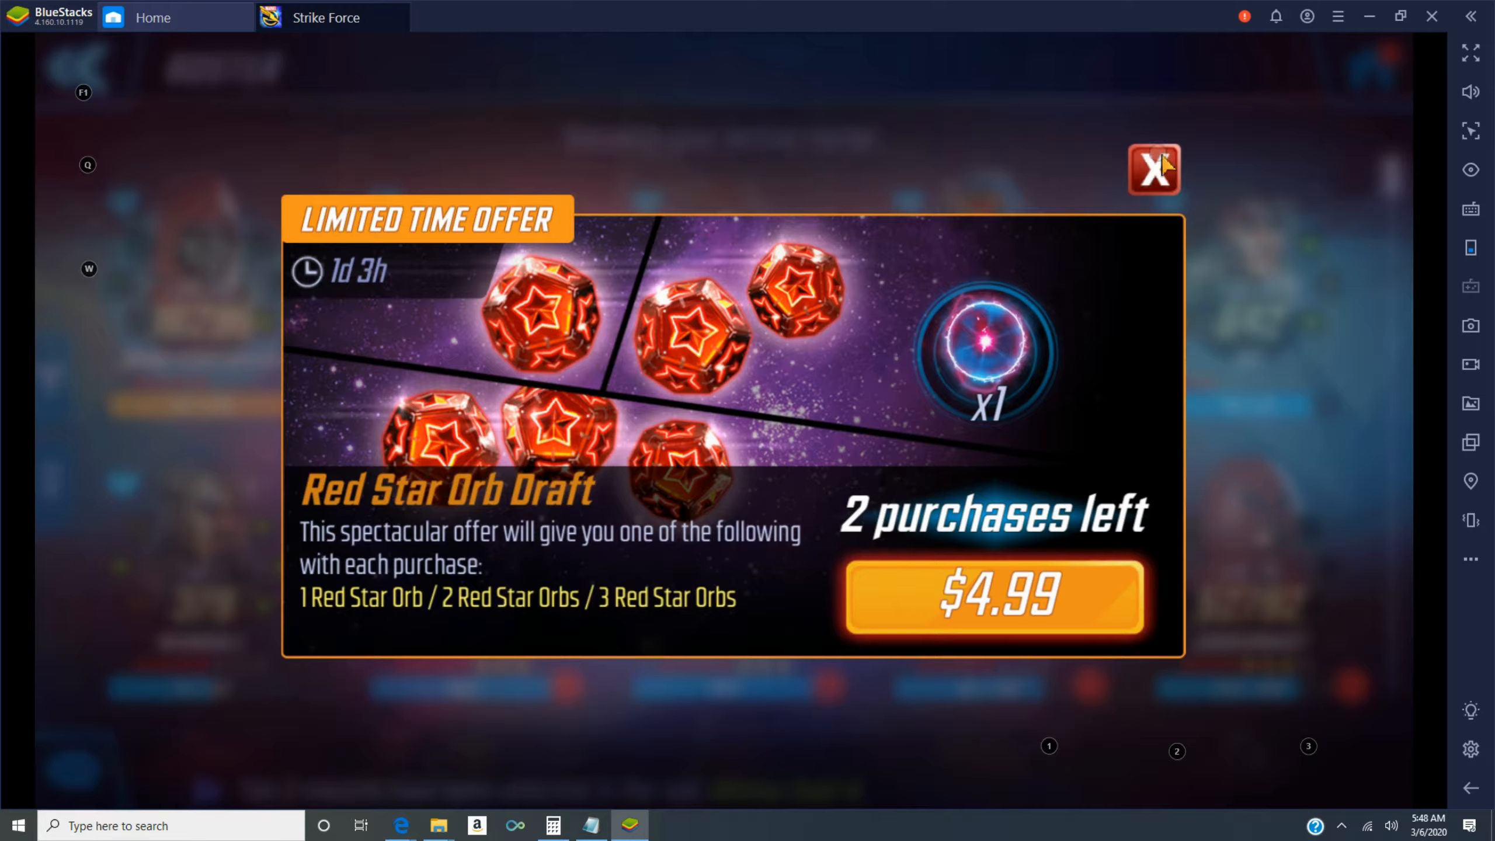
click(1153, 168)
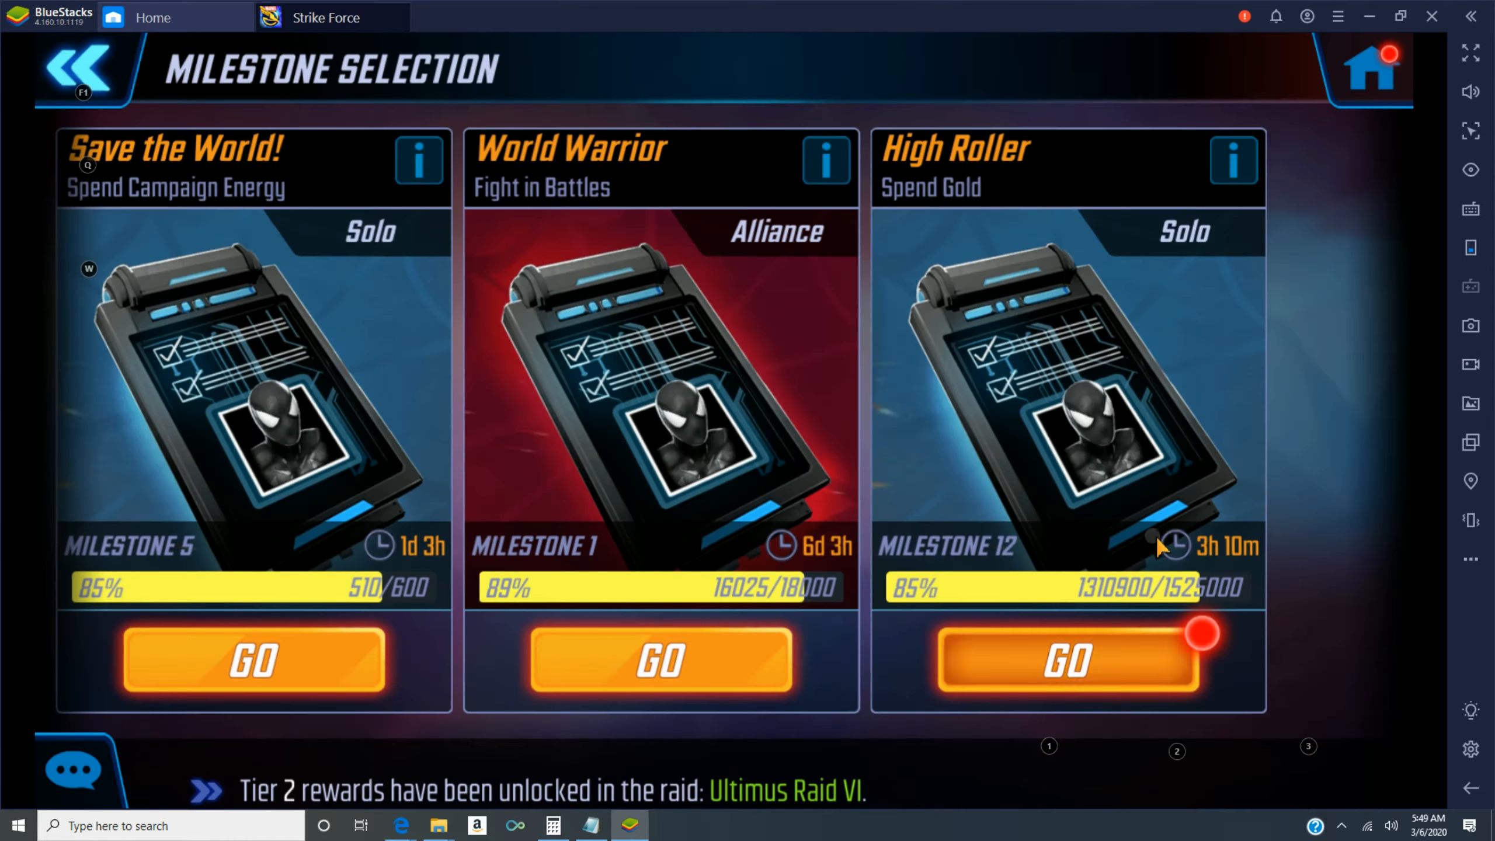
- Leave the High Roller milestones for the home screen, then reopen the milestones overview
click(1068, 660)
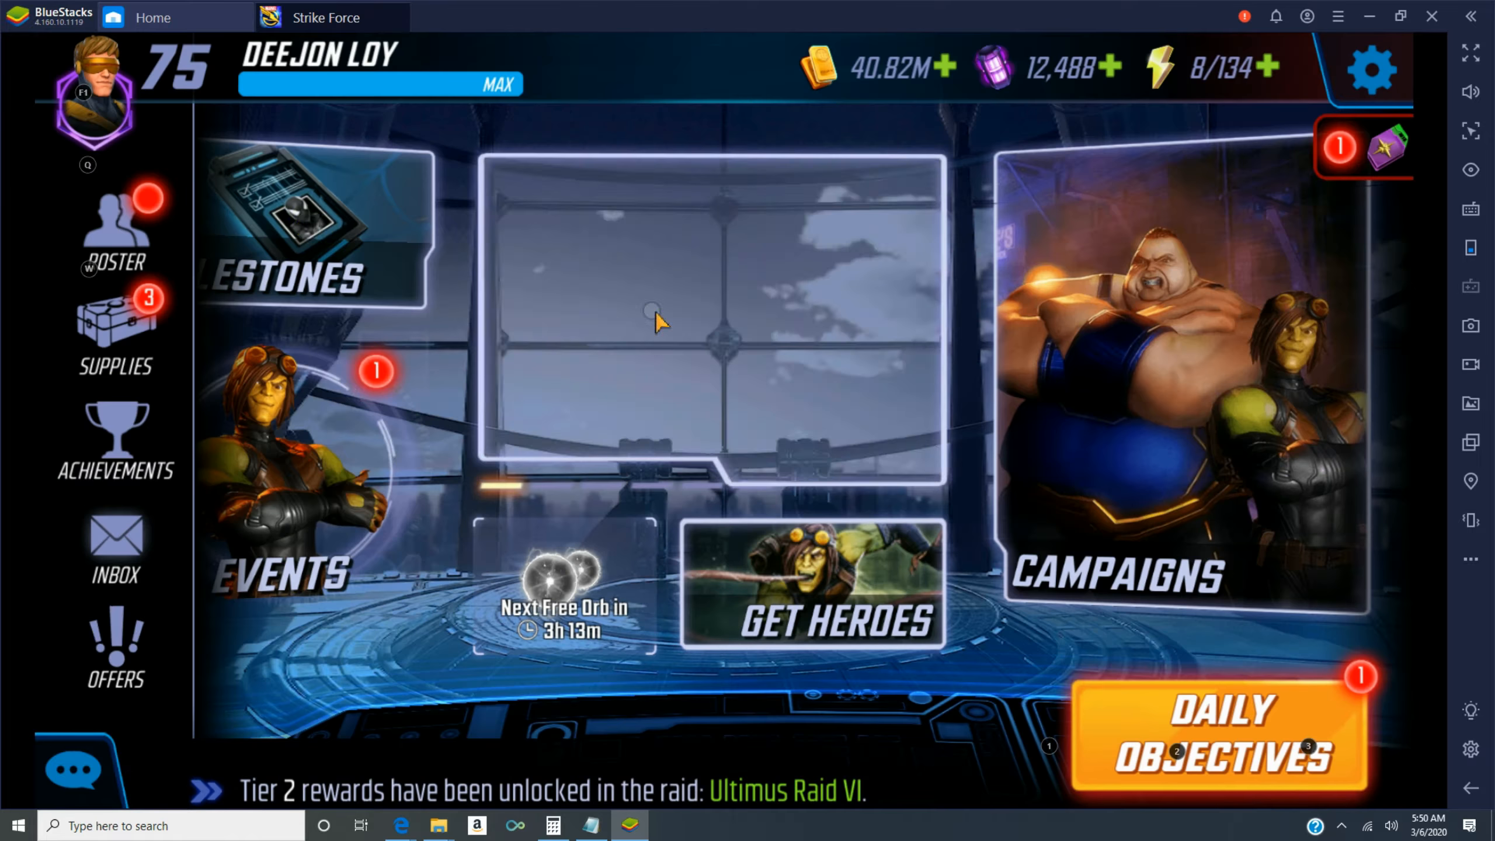
click(114, 229)
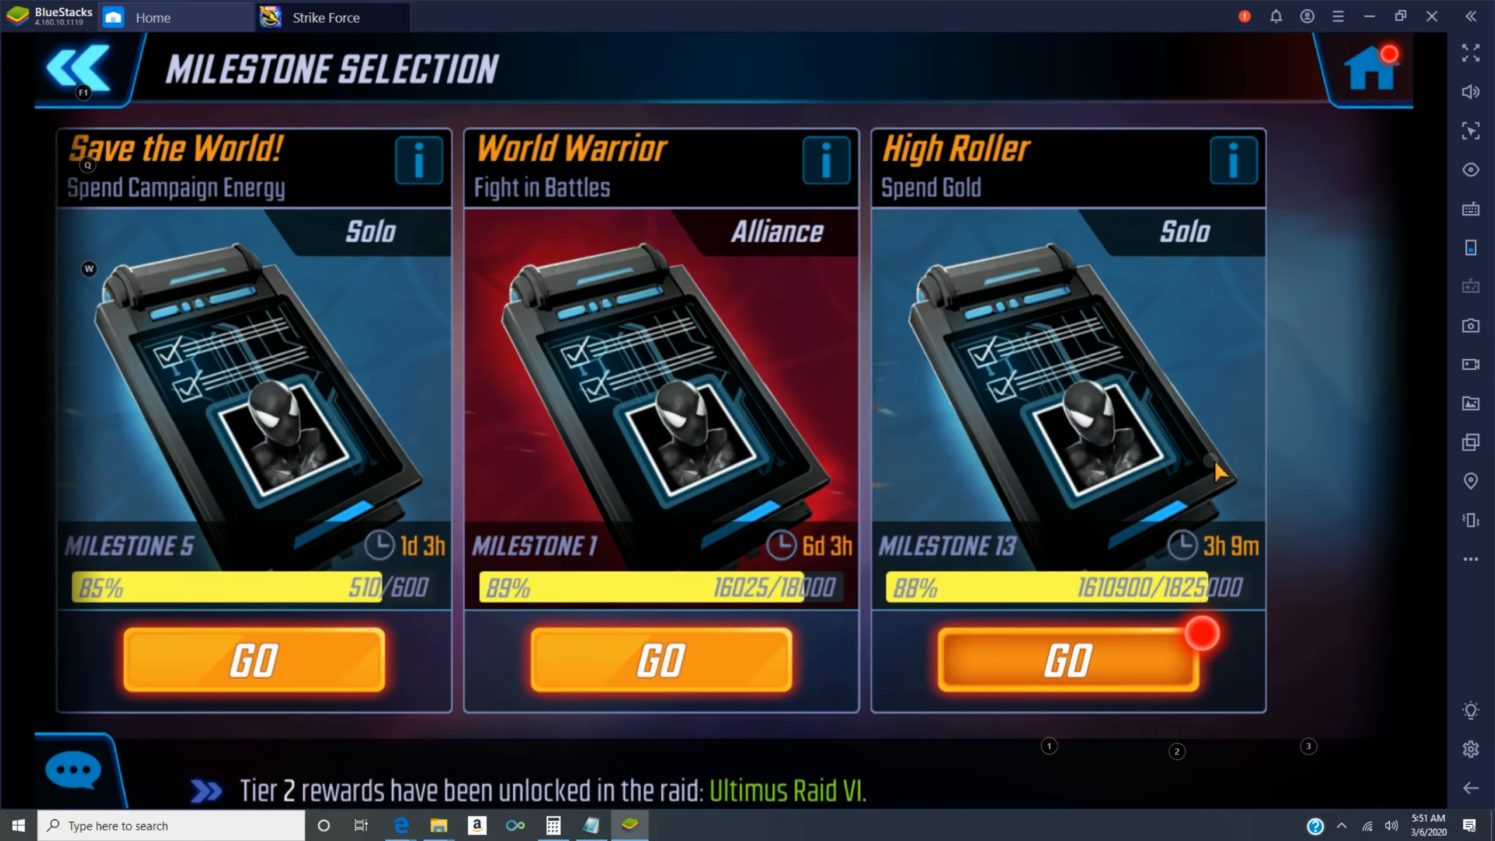
- Craft Sif's missing Vaccine Regimen gear, level her up, and improve Shield Slam
click(81, 70)
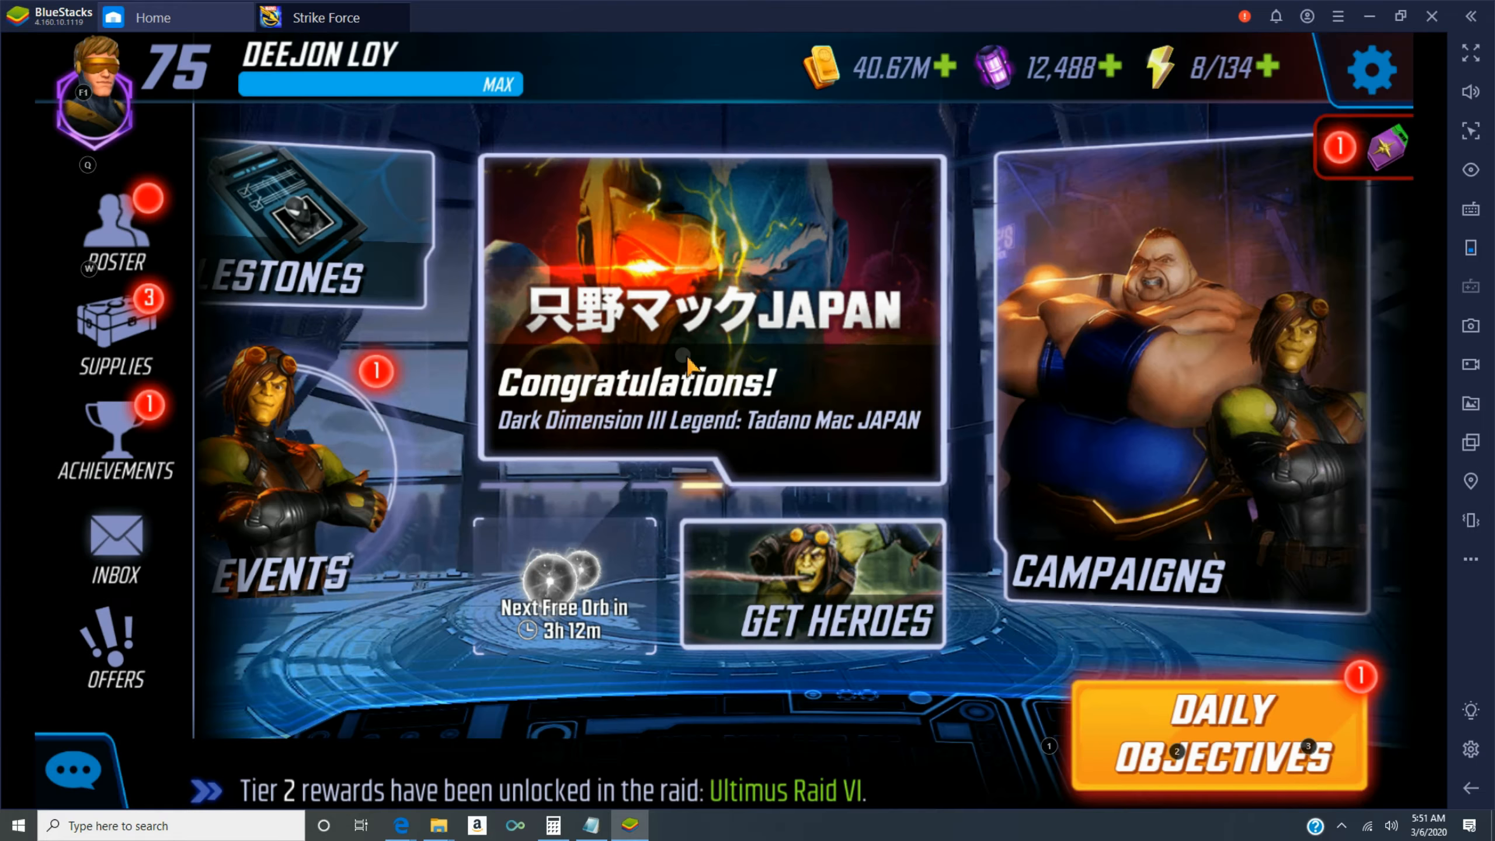
click(114, 229)
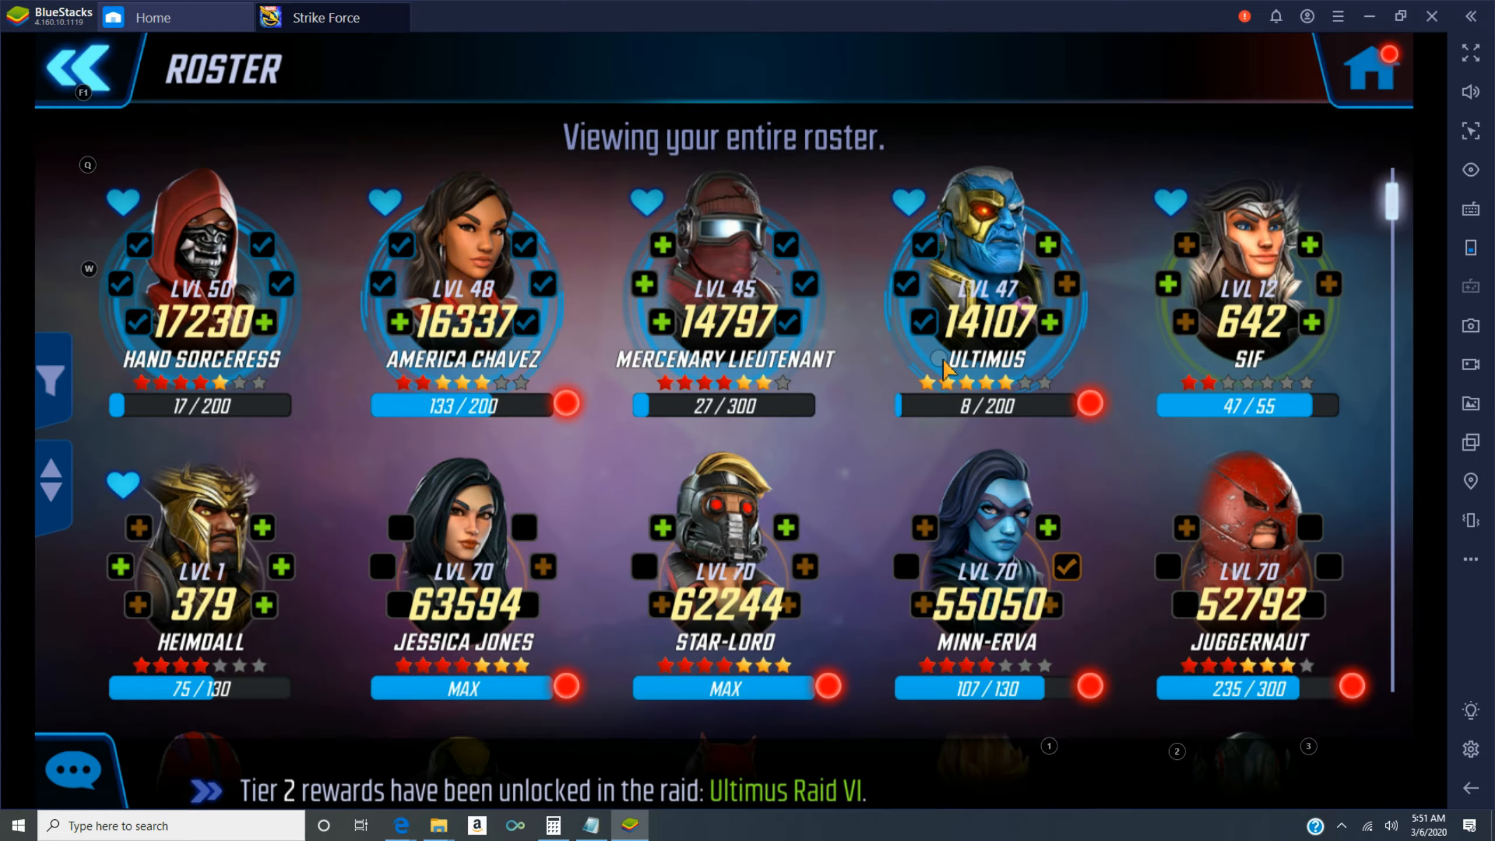
click(1245, 296)
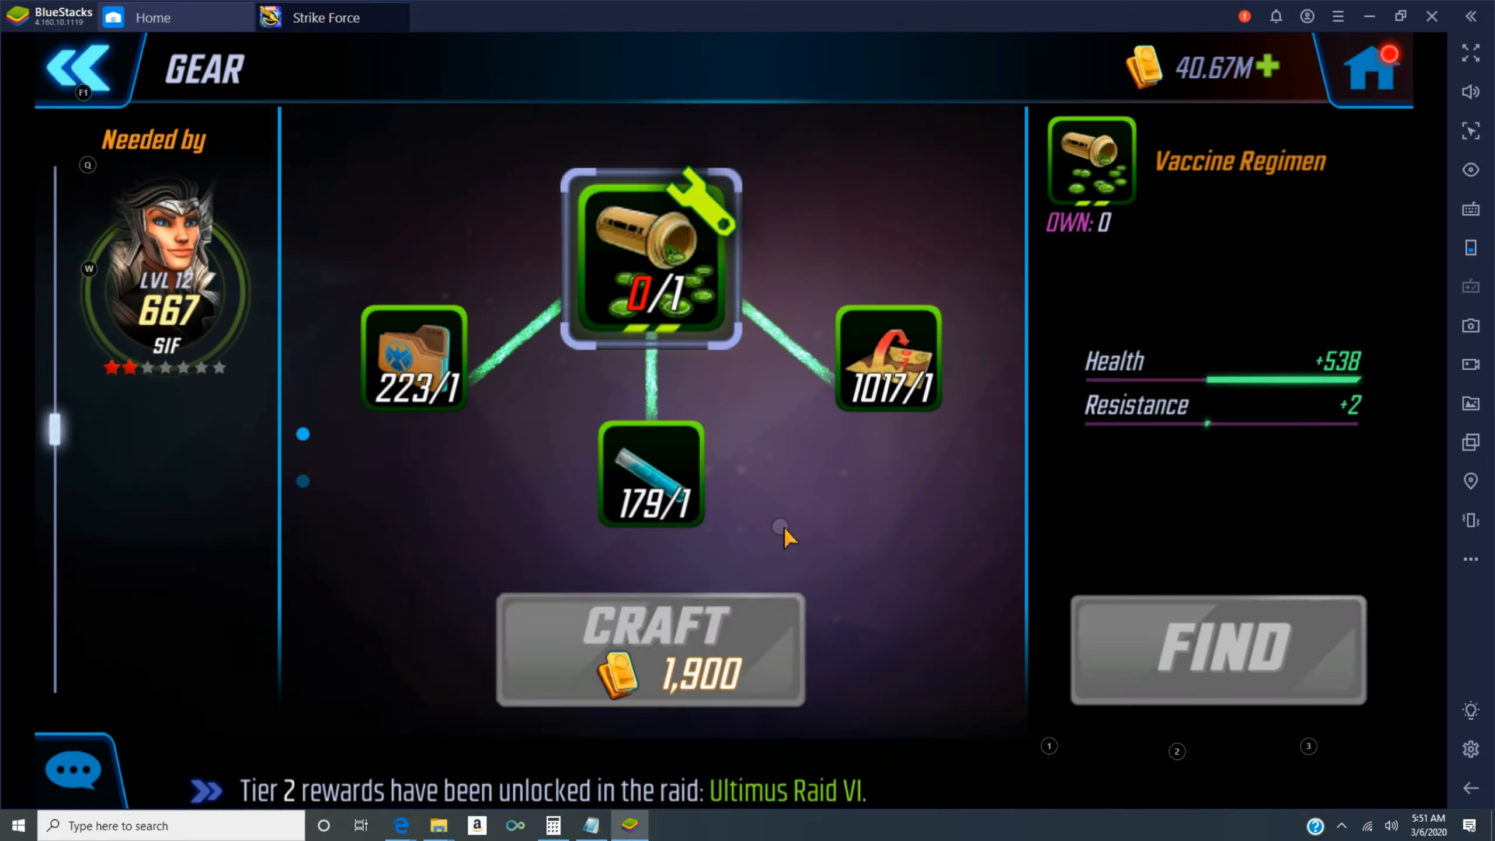
click(650, 649)
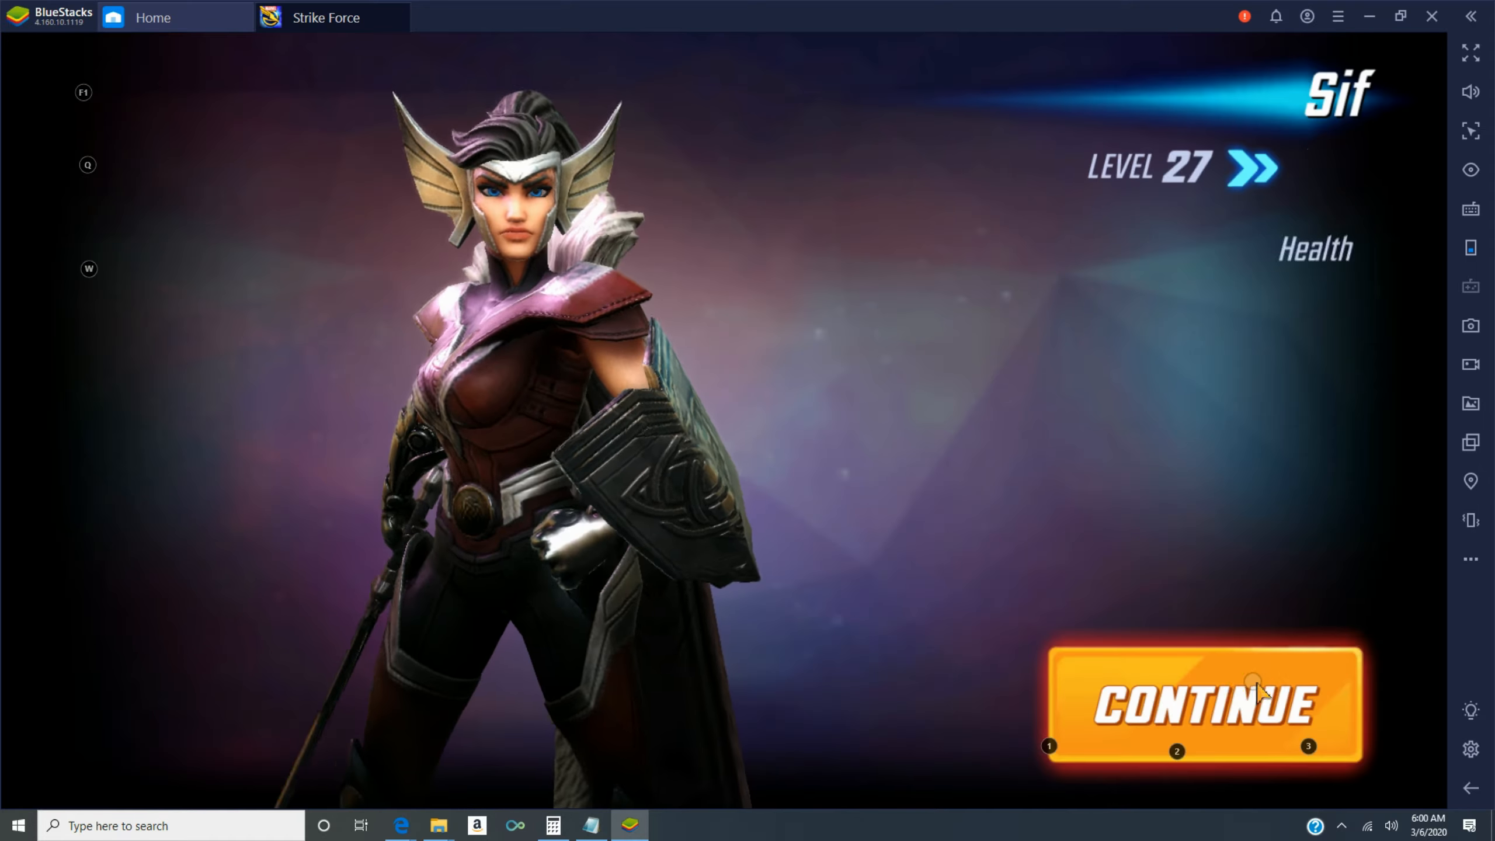
click(1201, 705)
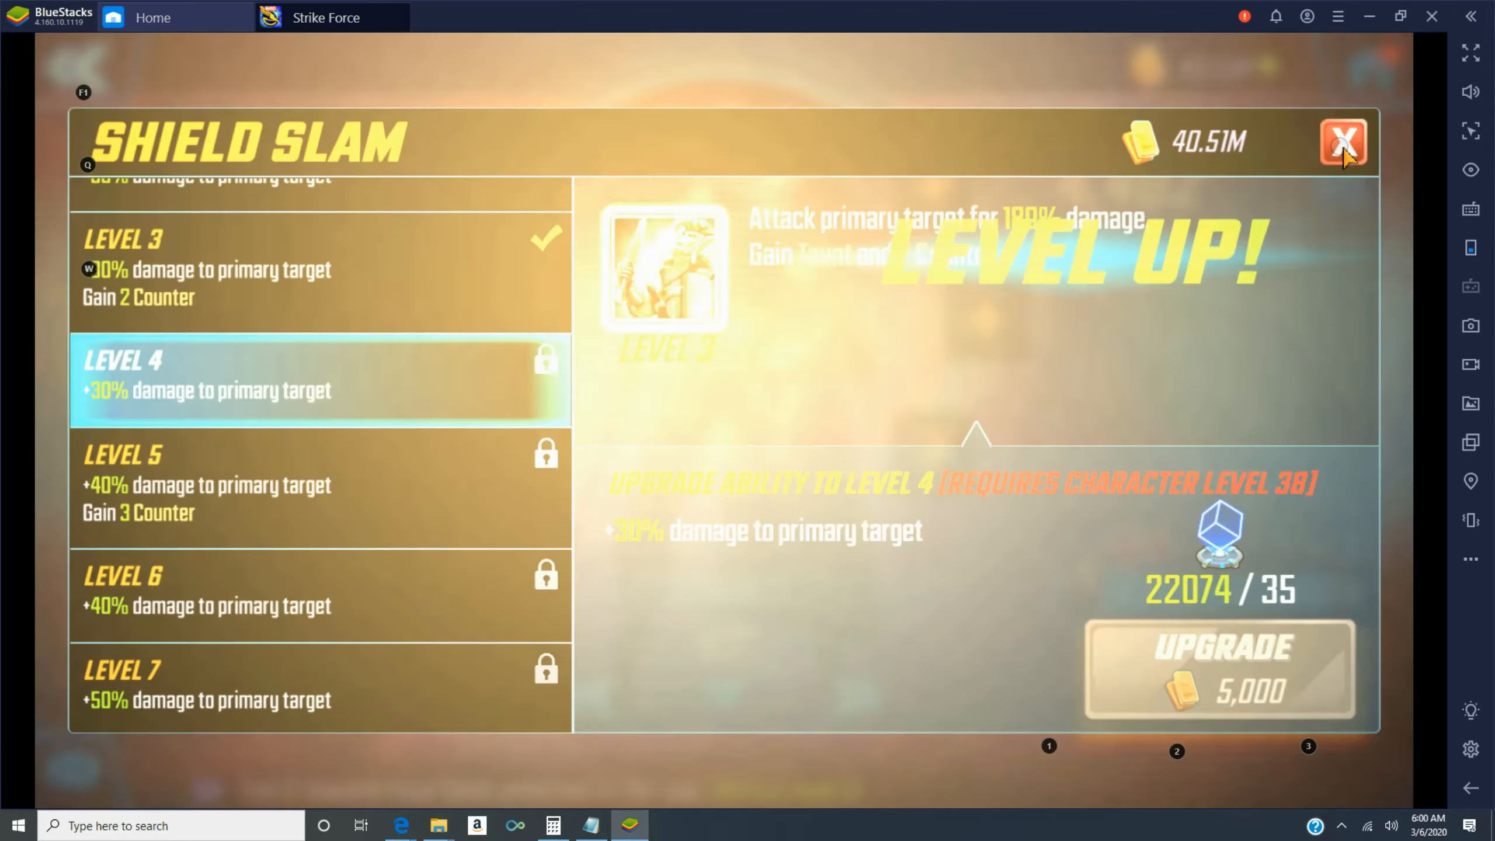
click(1342, 142)
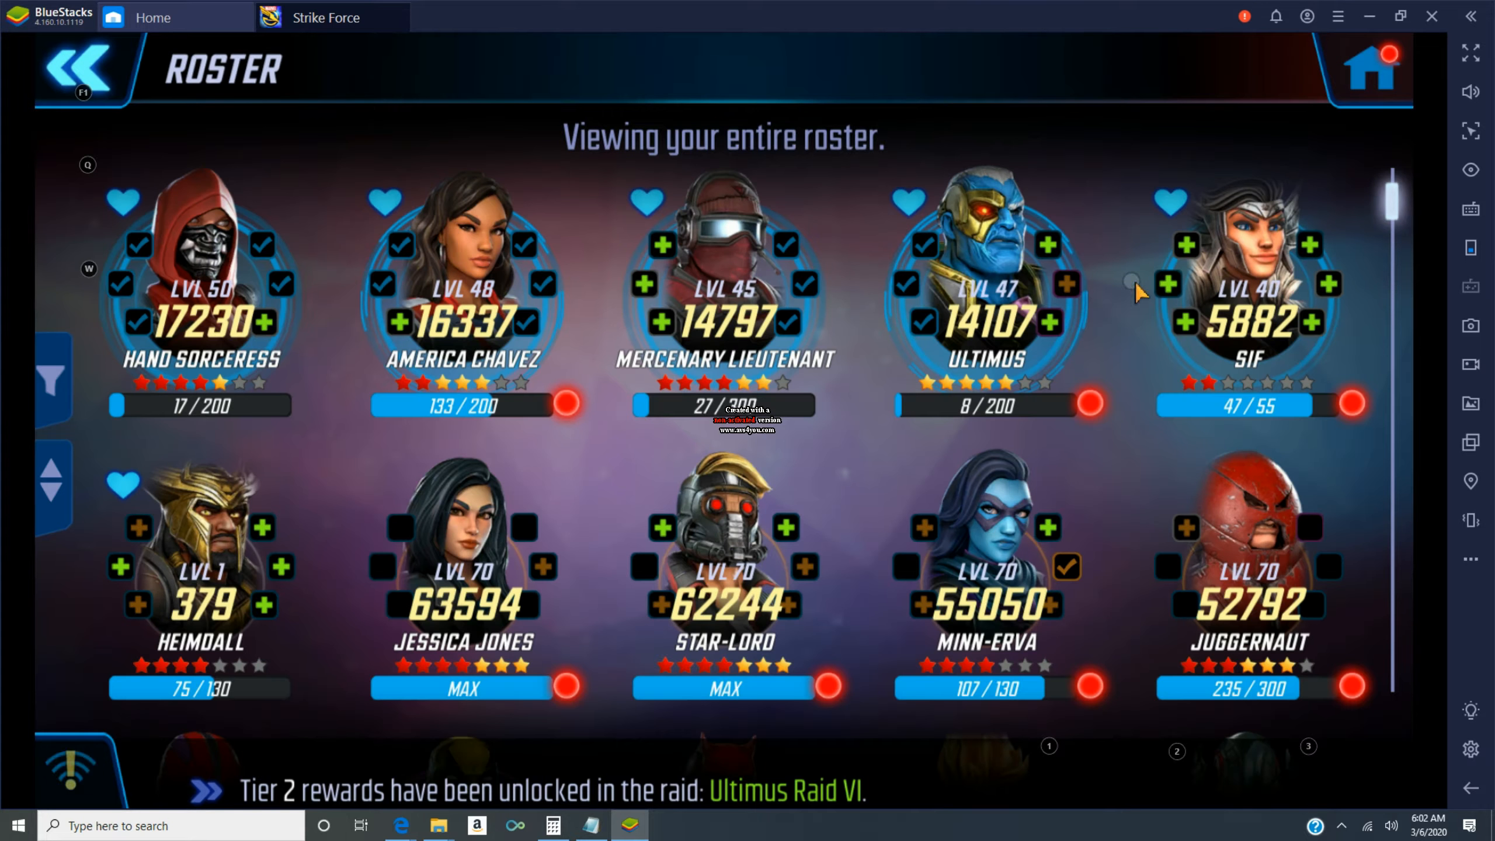
click(1249, 286)
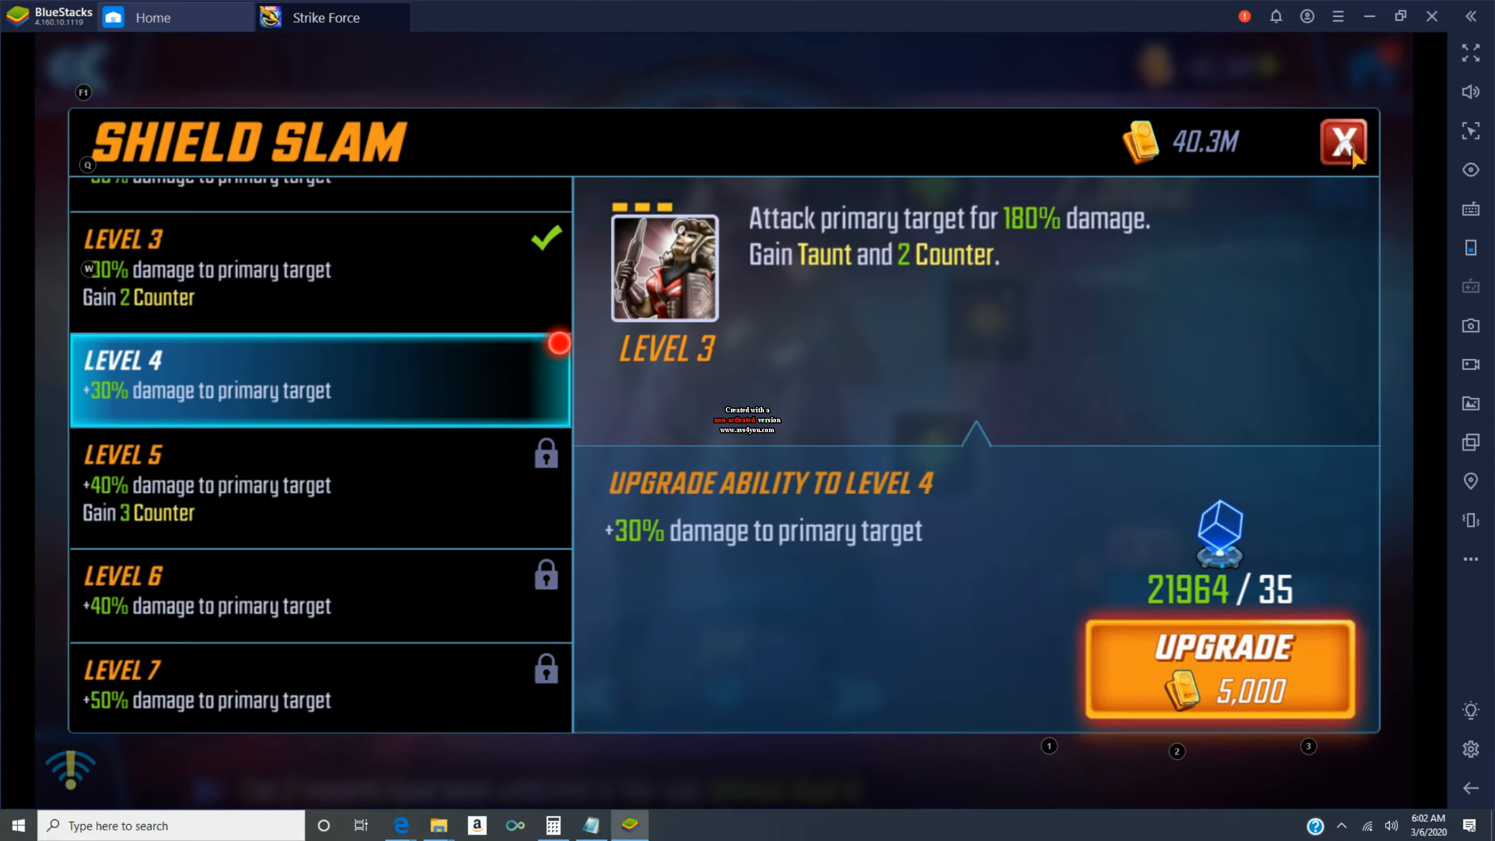
click(1343, 143)
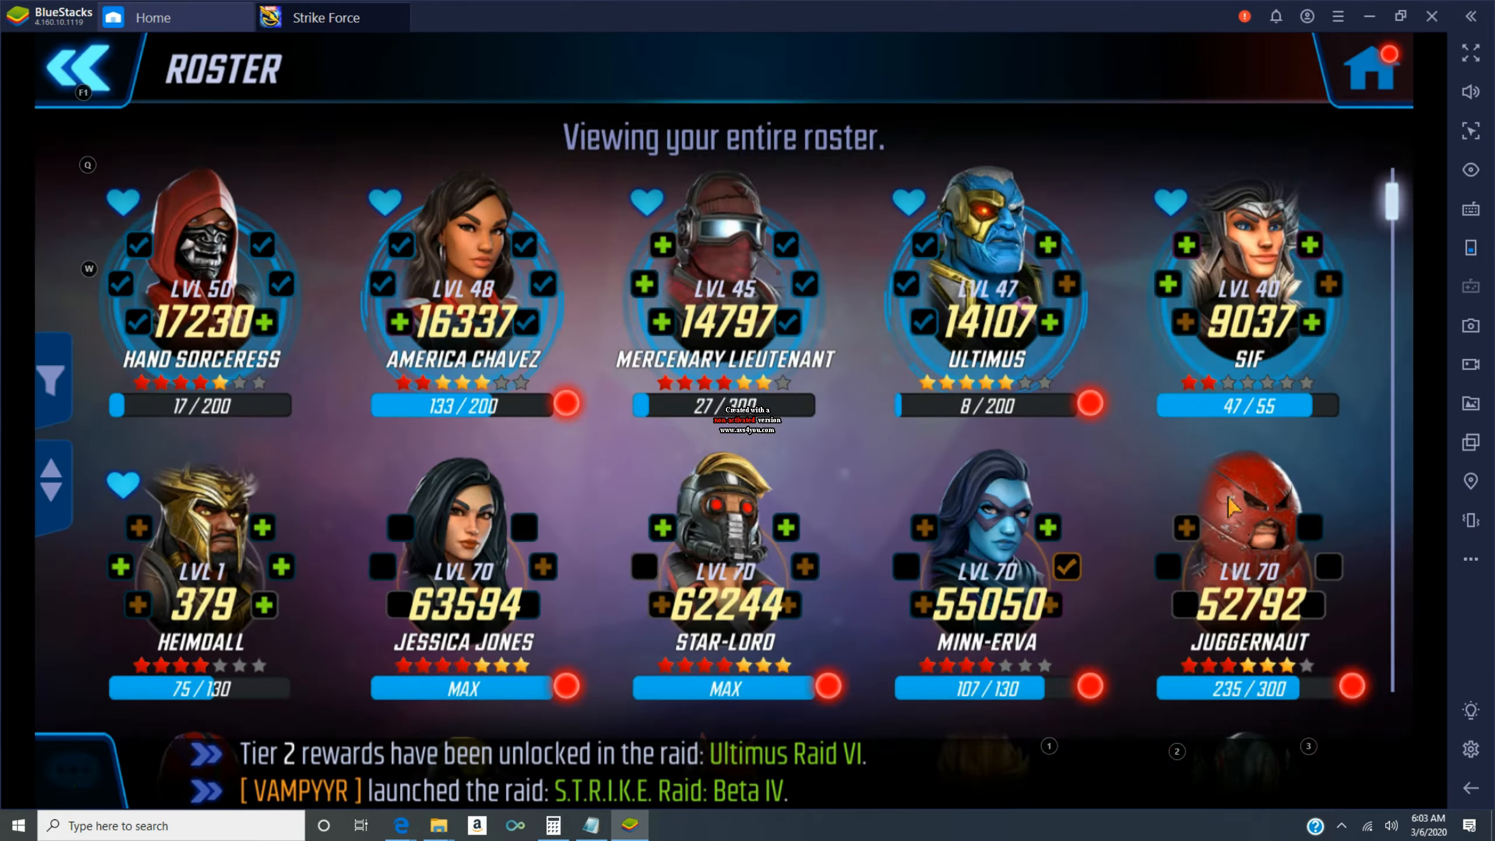
- Promote Heimdall to gear Tier 6 at level 30
click(200, 572)
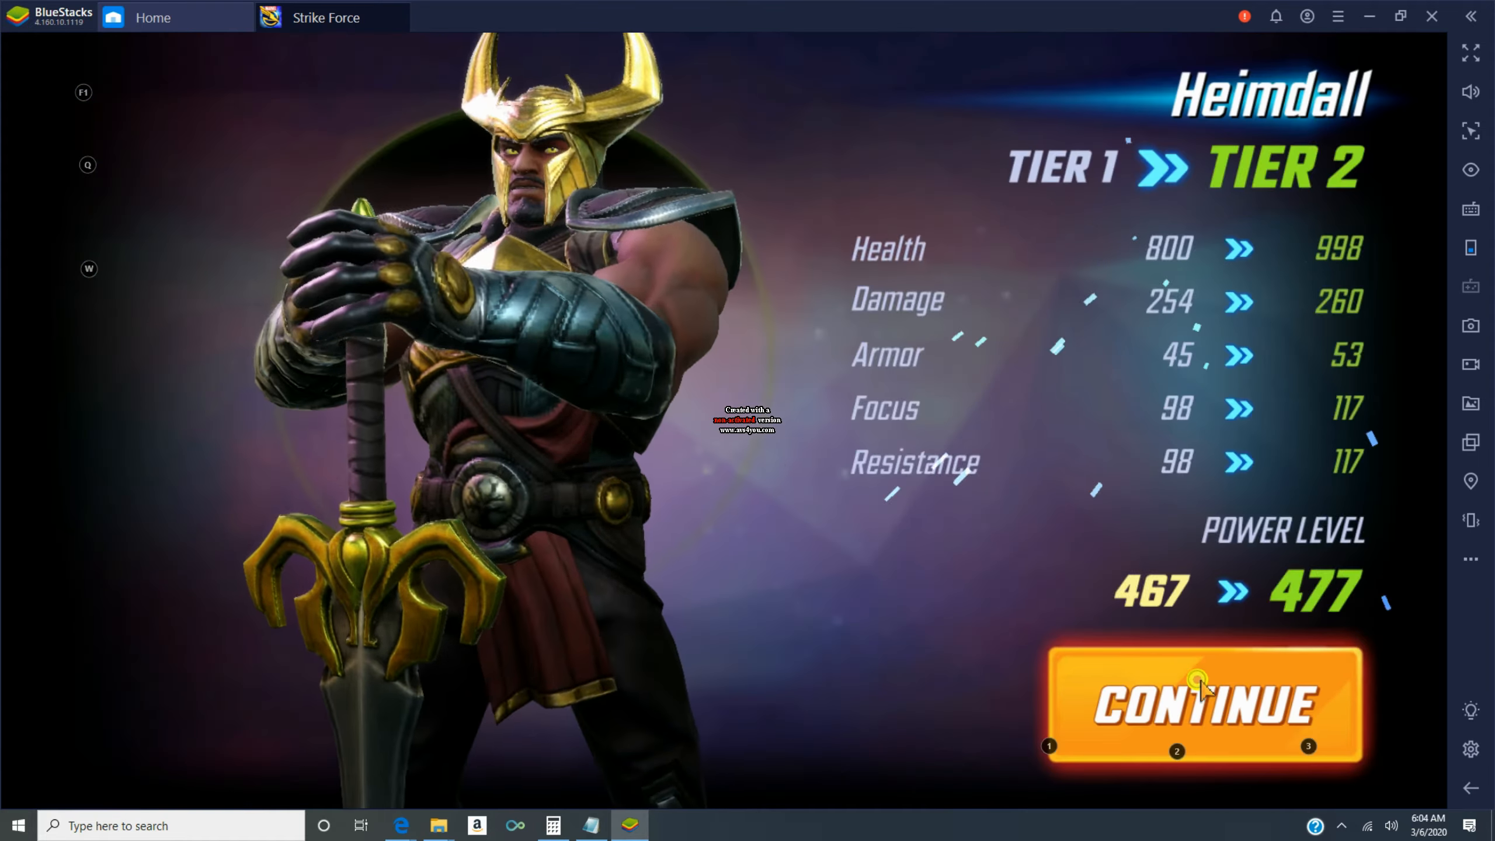
click(1201, 705)
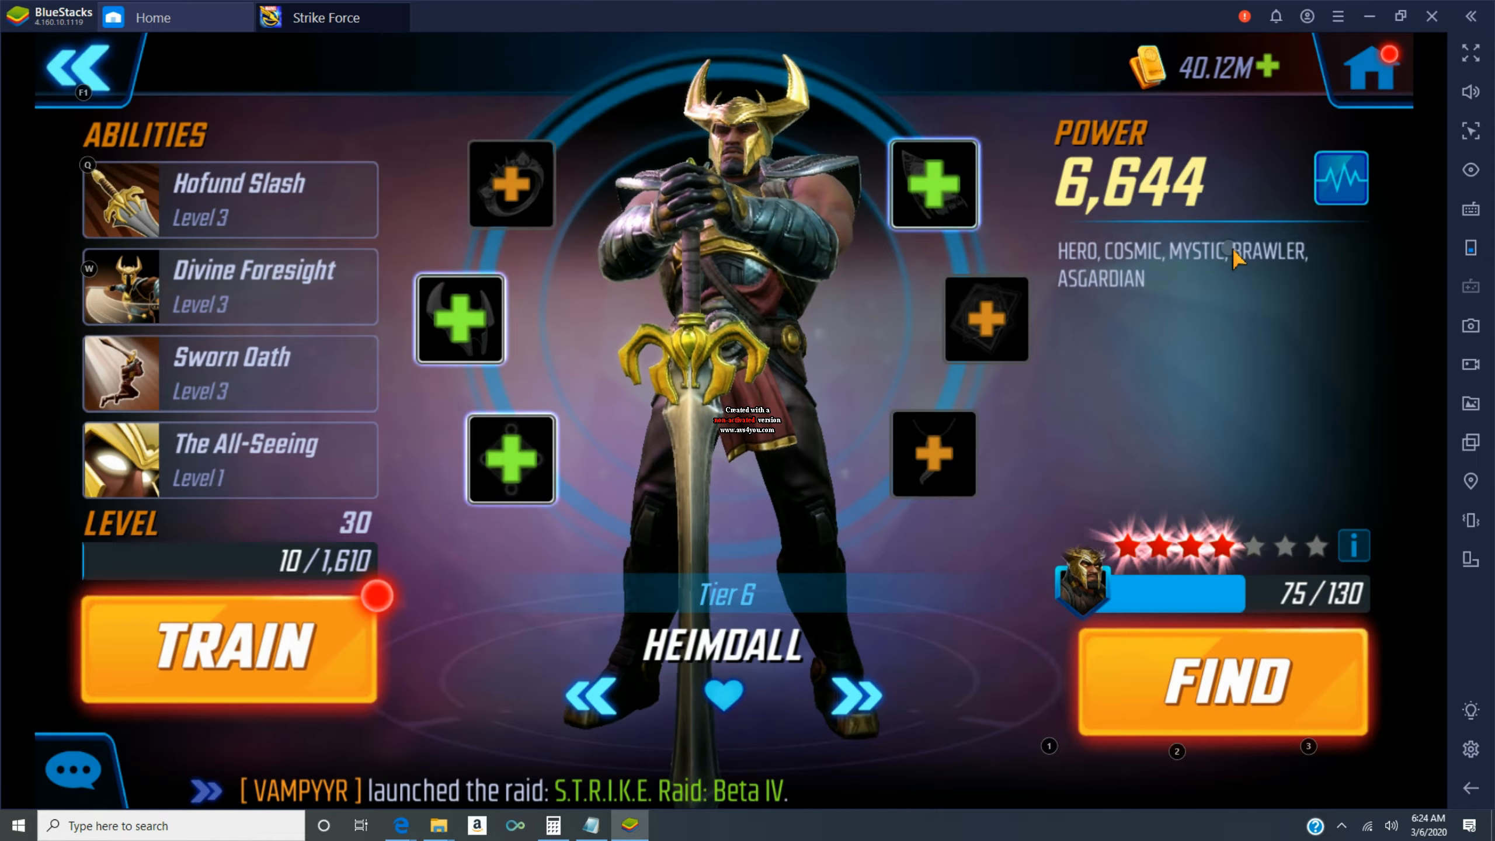
click(81, 69)
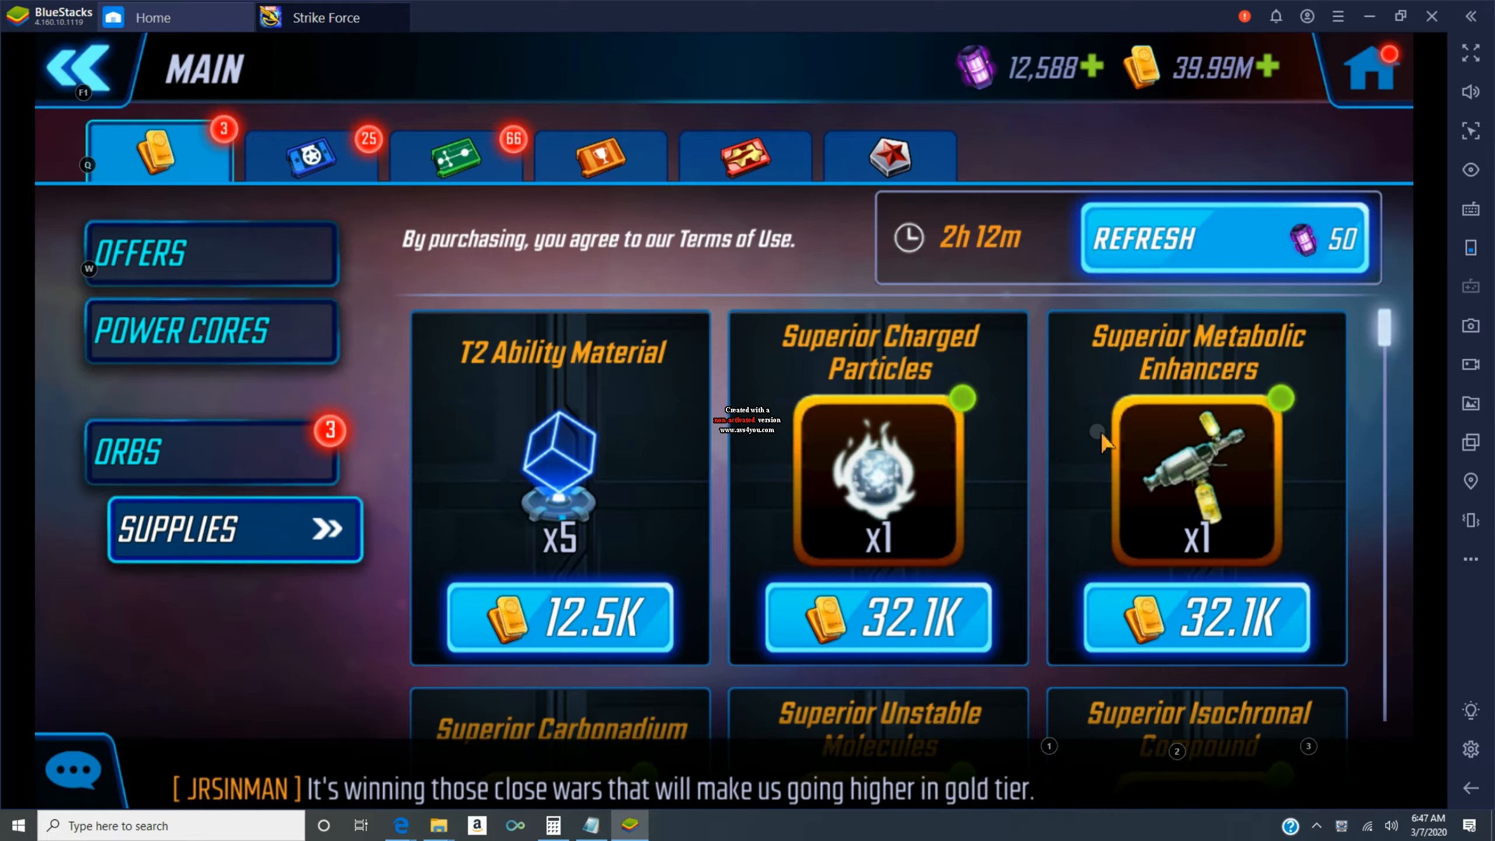
mouse_move(1387, 324)
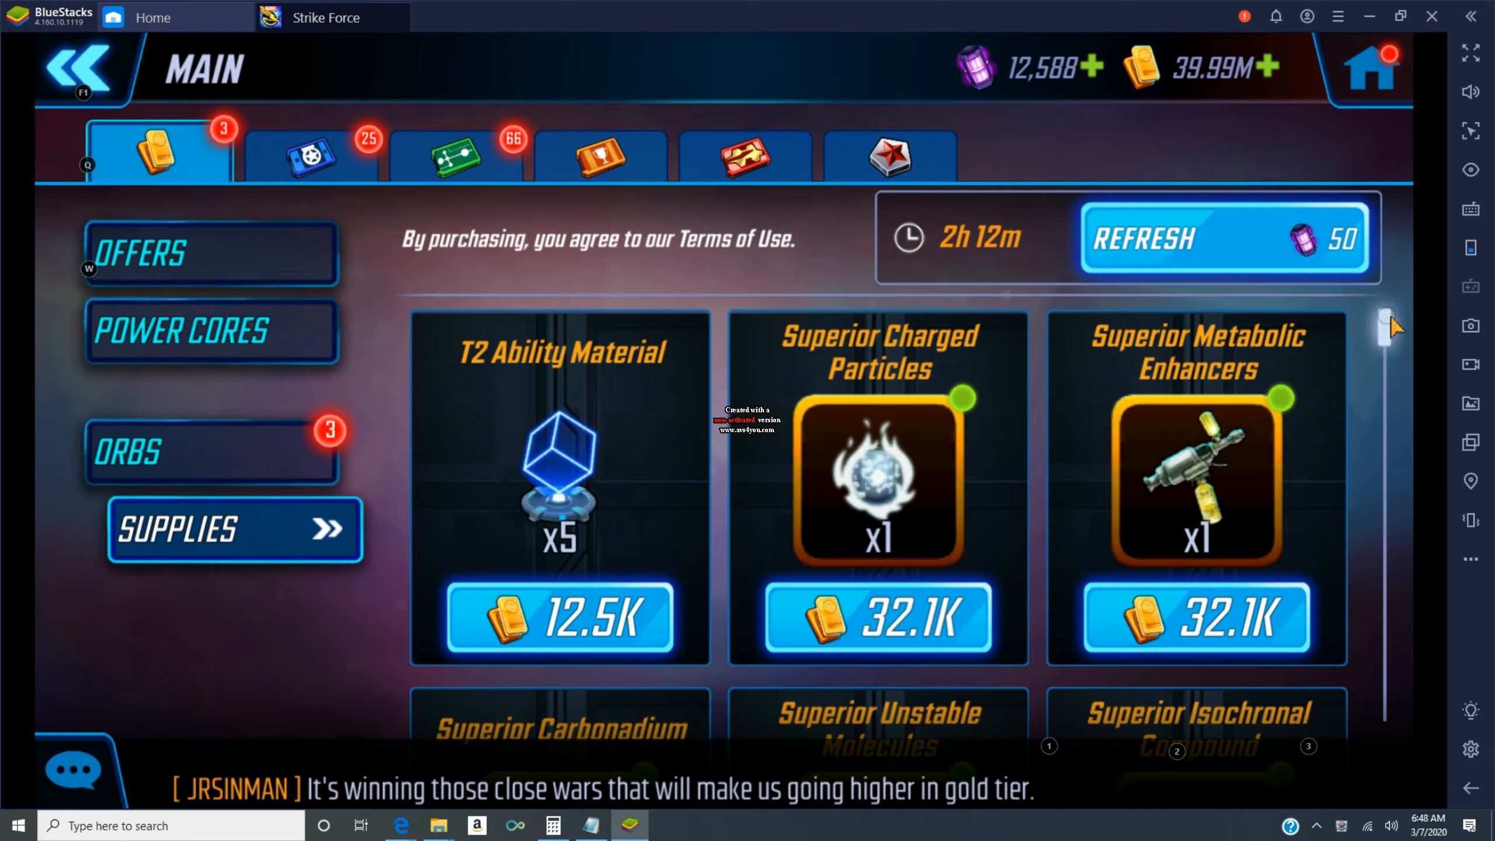
- Buy Superior Isochronal Compound, Unstable Molecules, Miasma and Resistance Catalyst Part with gold
scroll(down, 3)
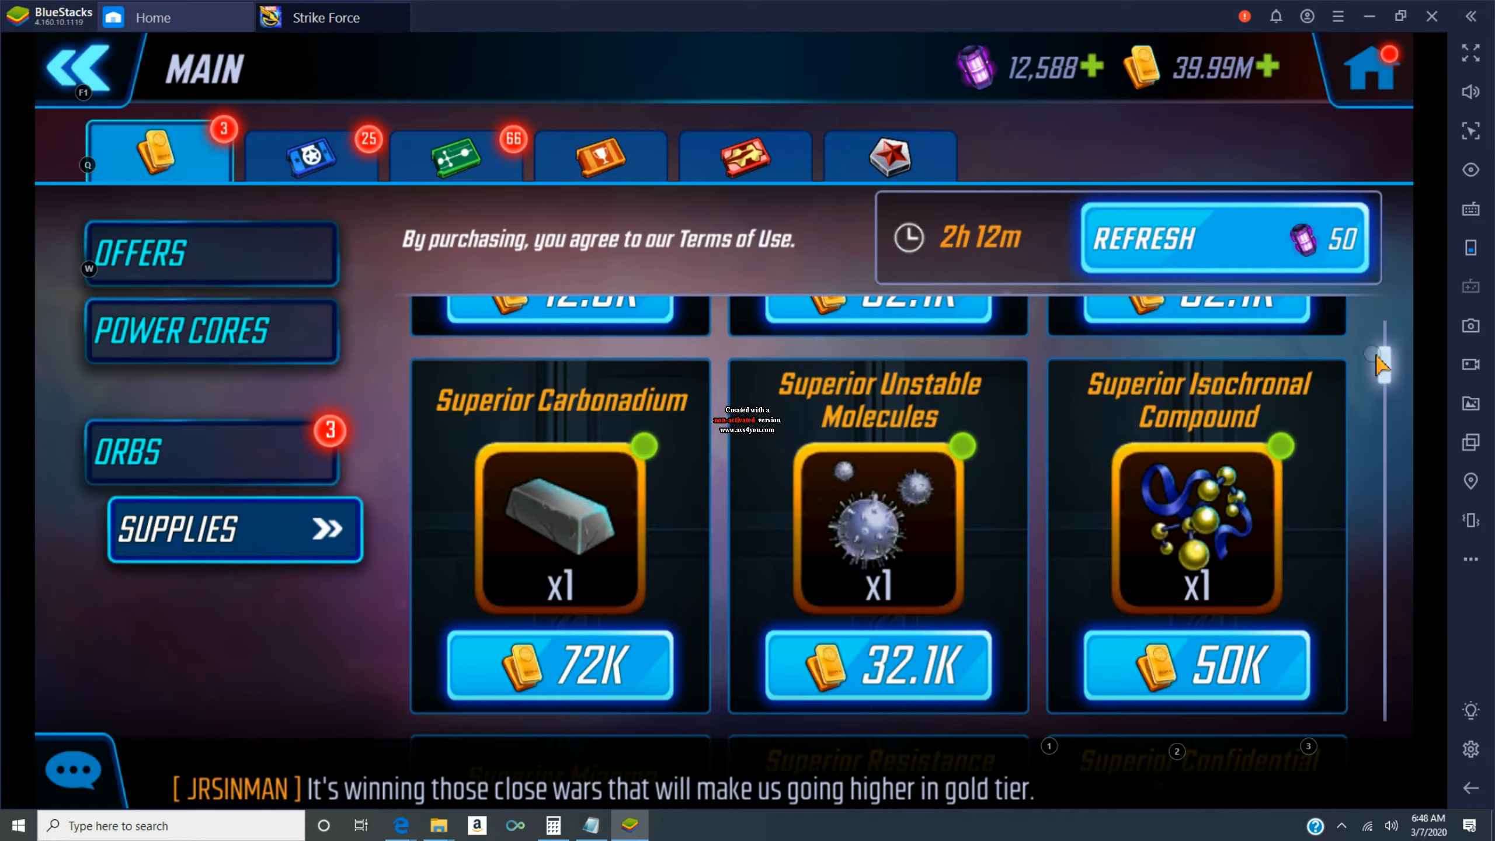
click(1195, 529)
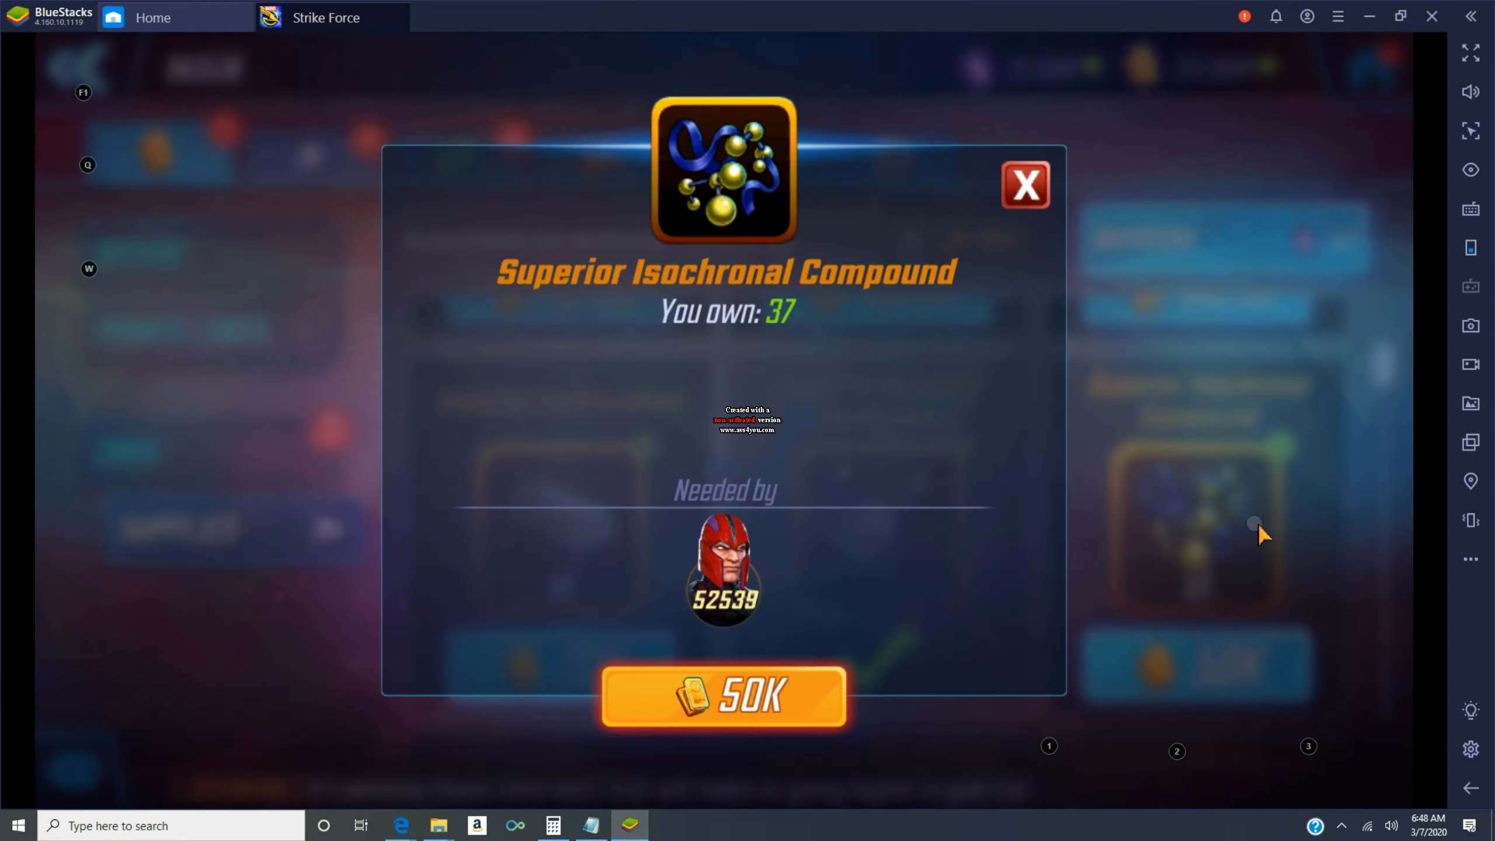
click(1024, 186)
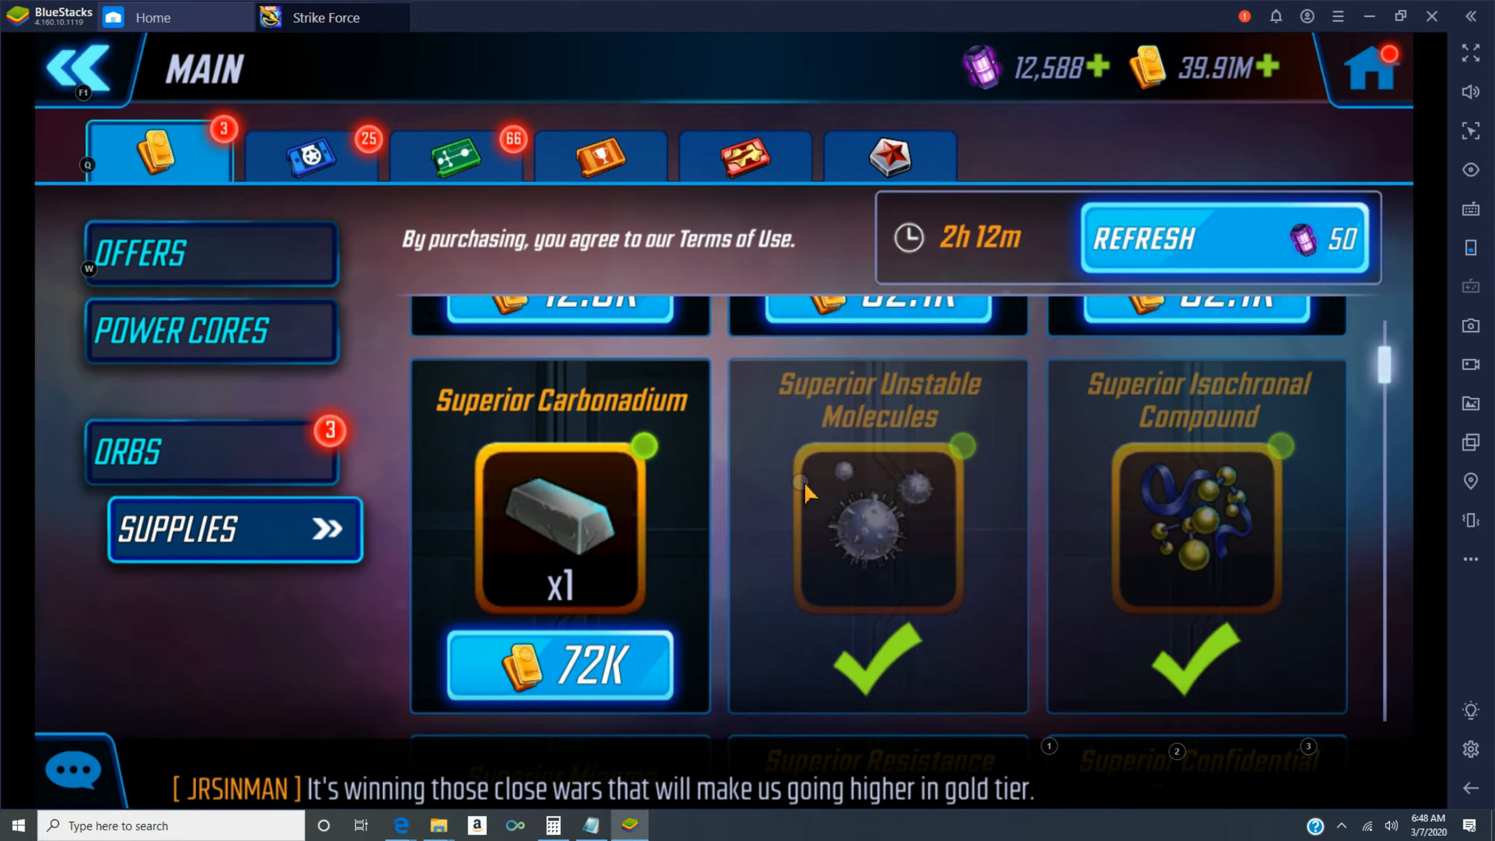
scroll(down, 3)
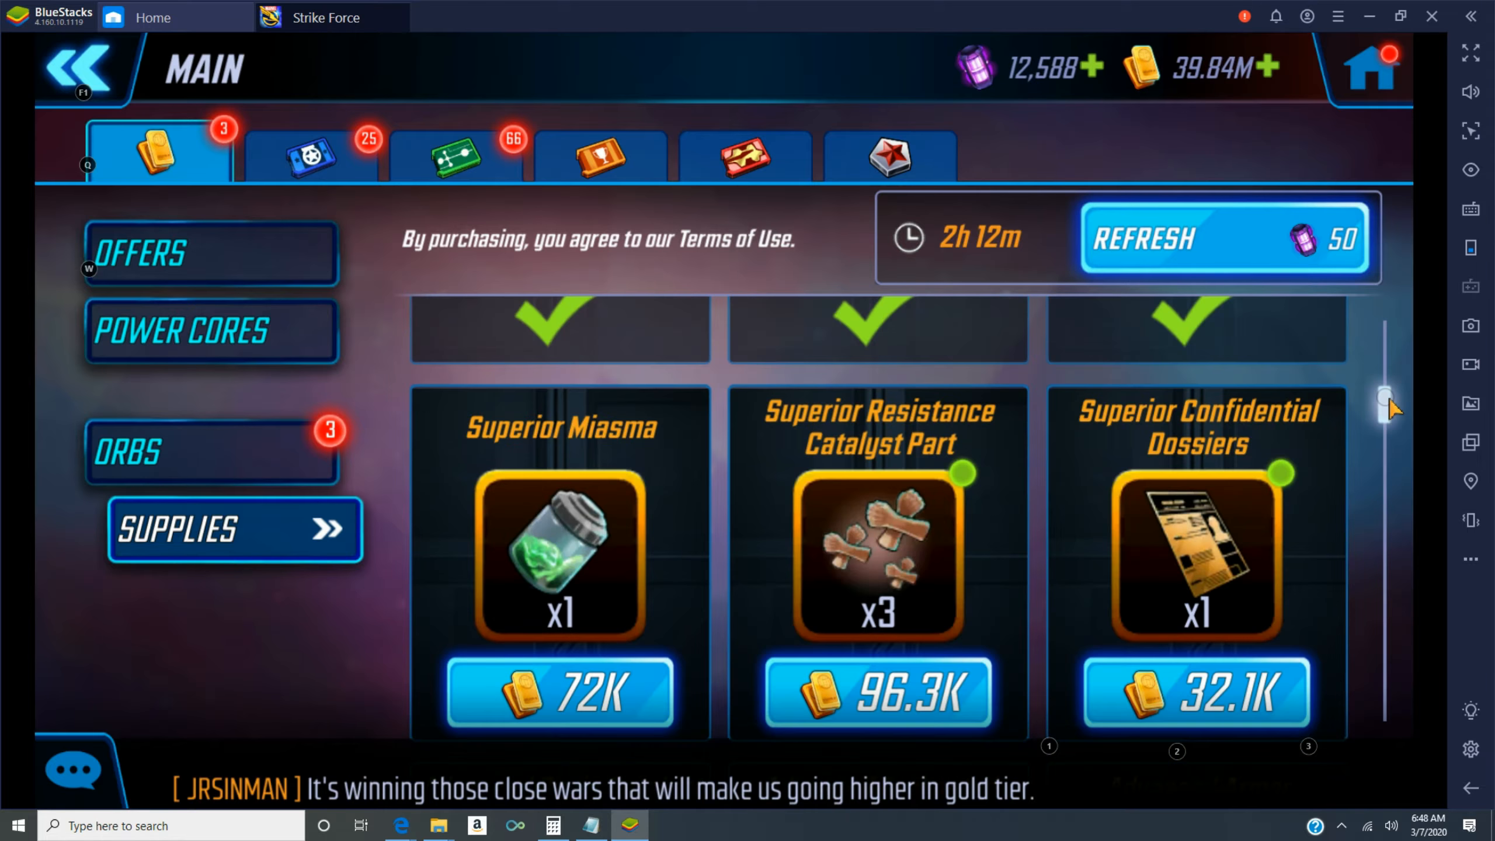
click(560, 691)
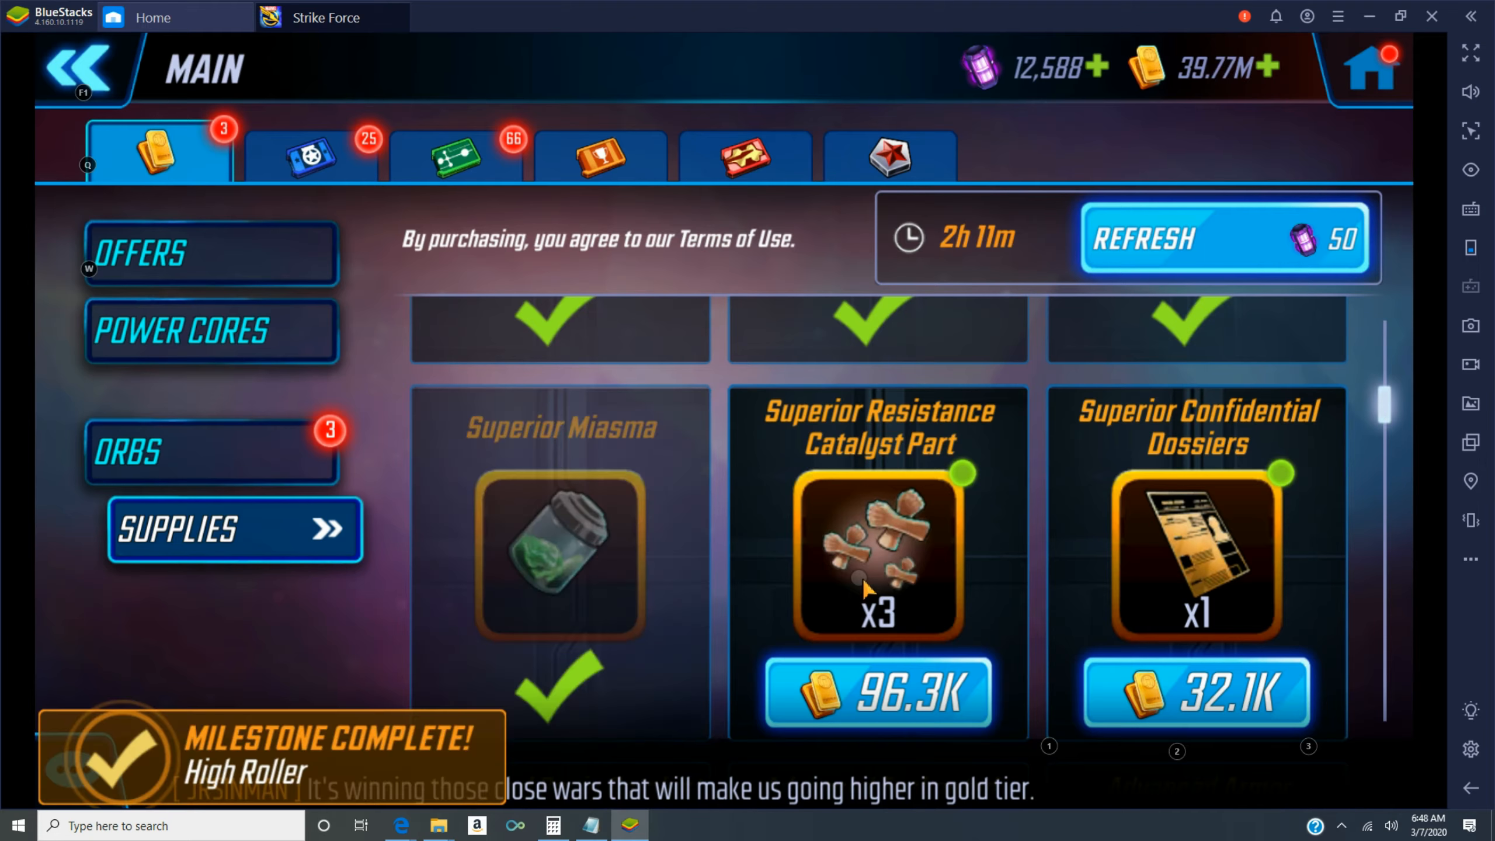
click(878, 693)
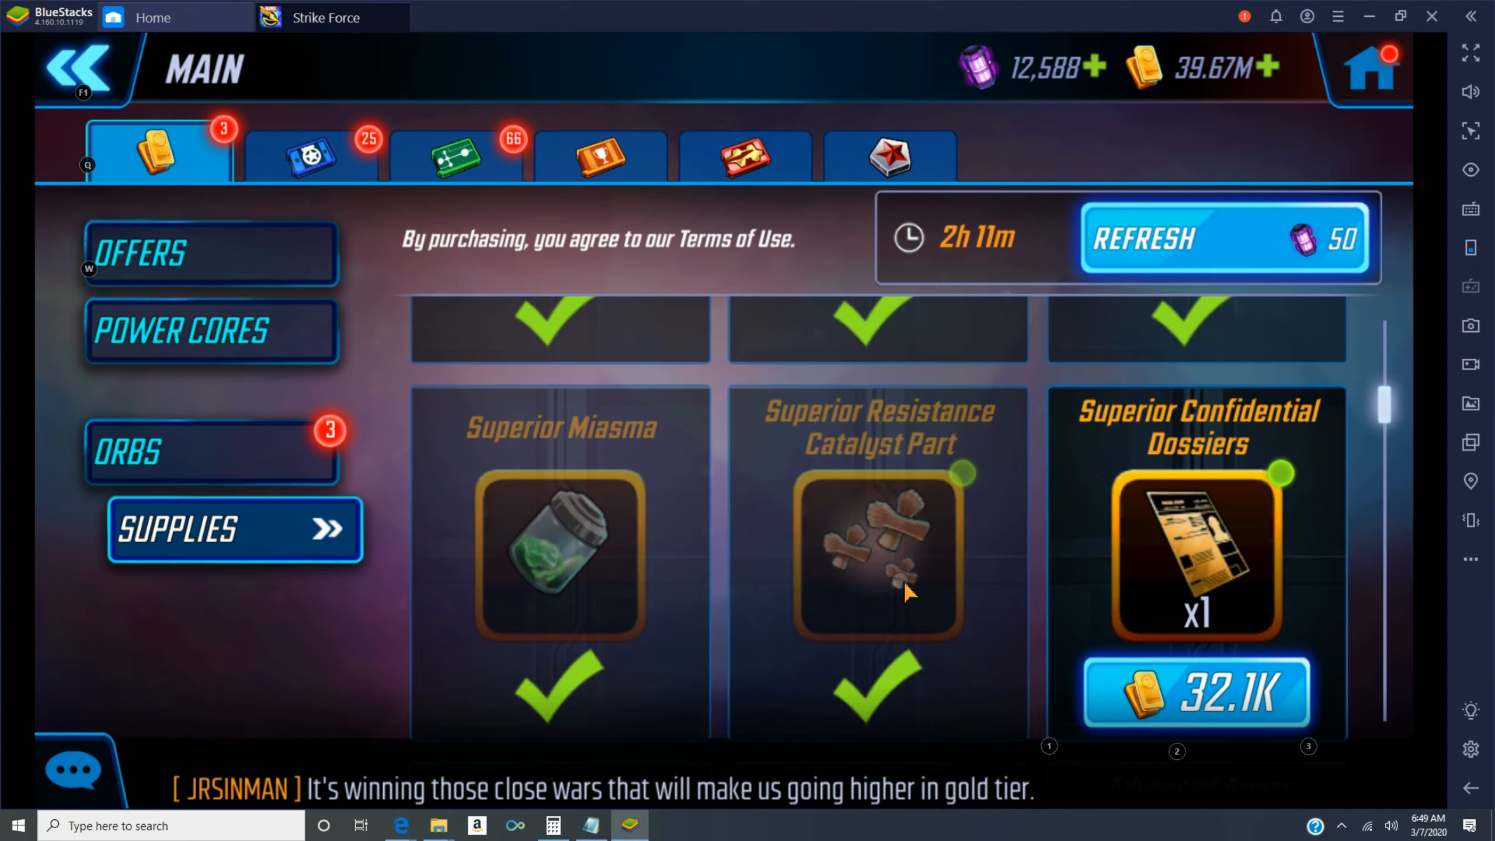
scroll(down, 3)
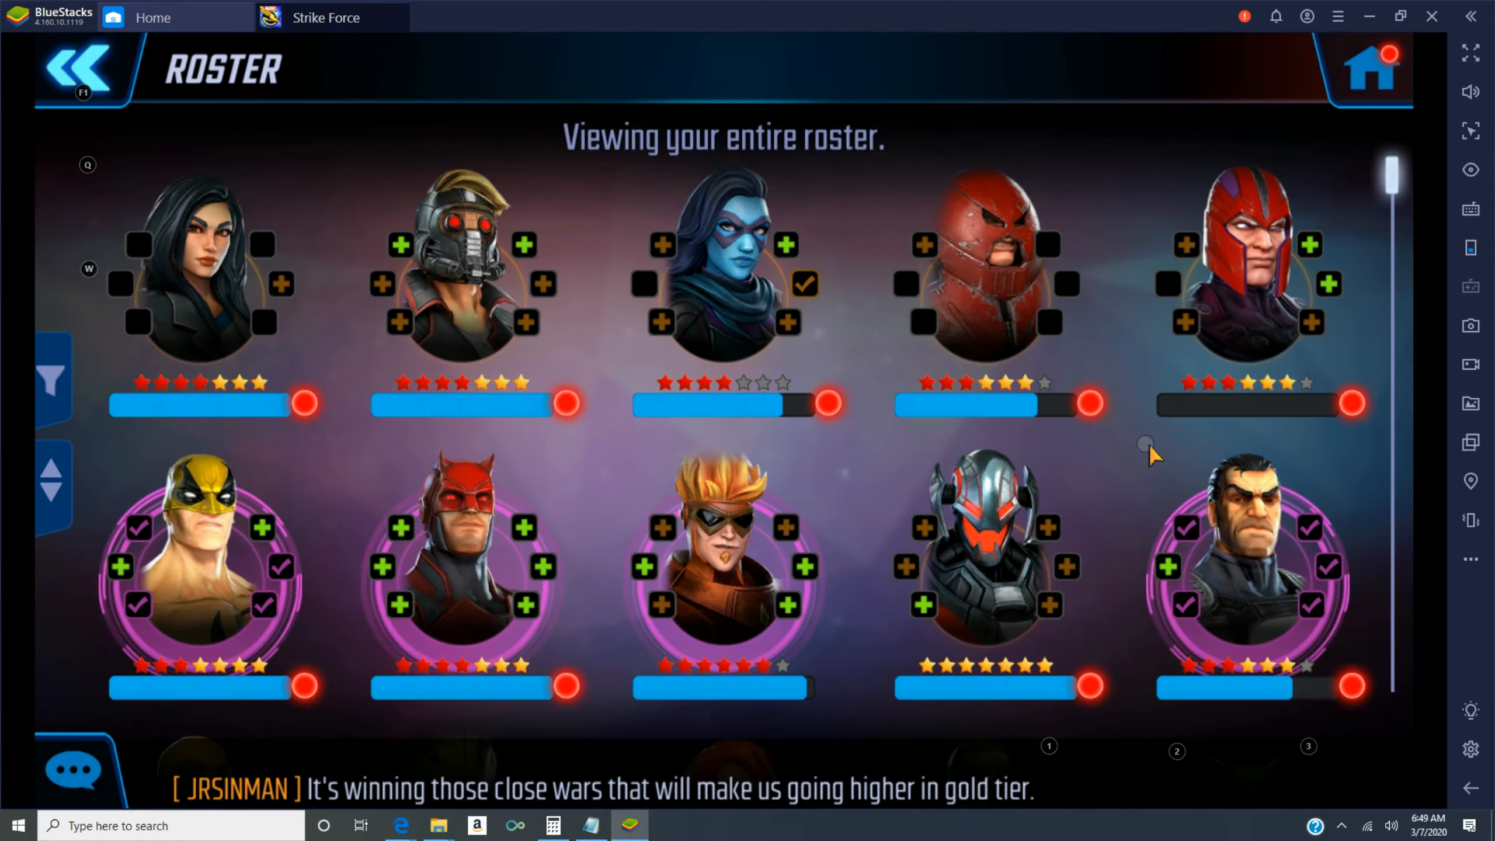
- Upgrade Ultron's Purge System to level 7 and train him to level 71
click(981, 567)
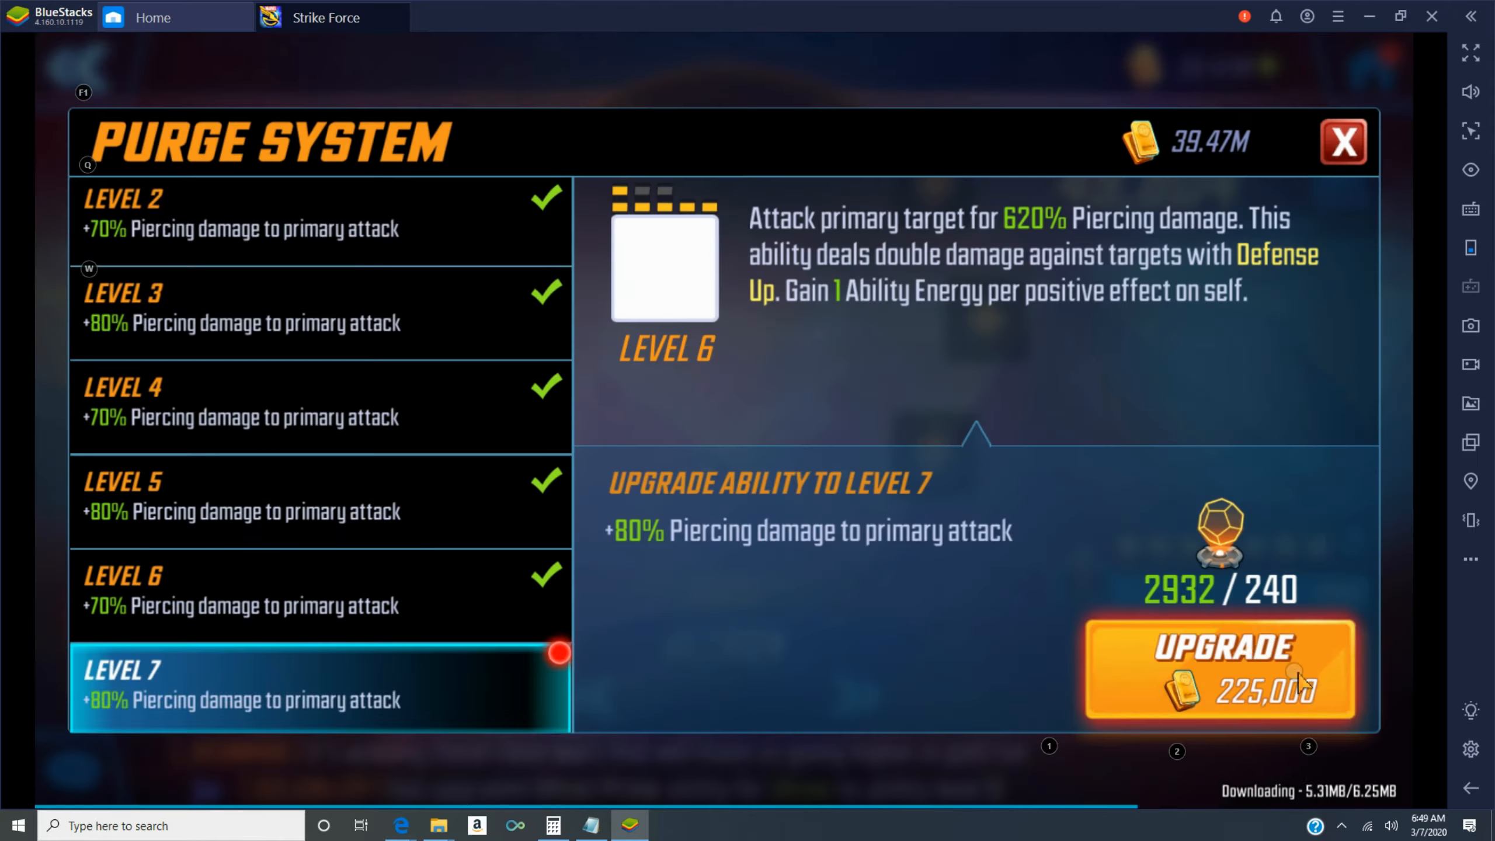
click(1221, 668)
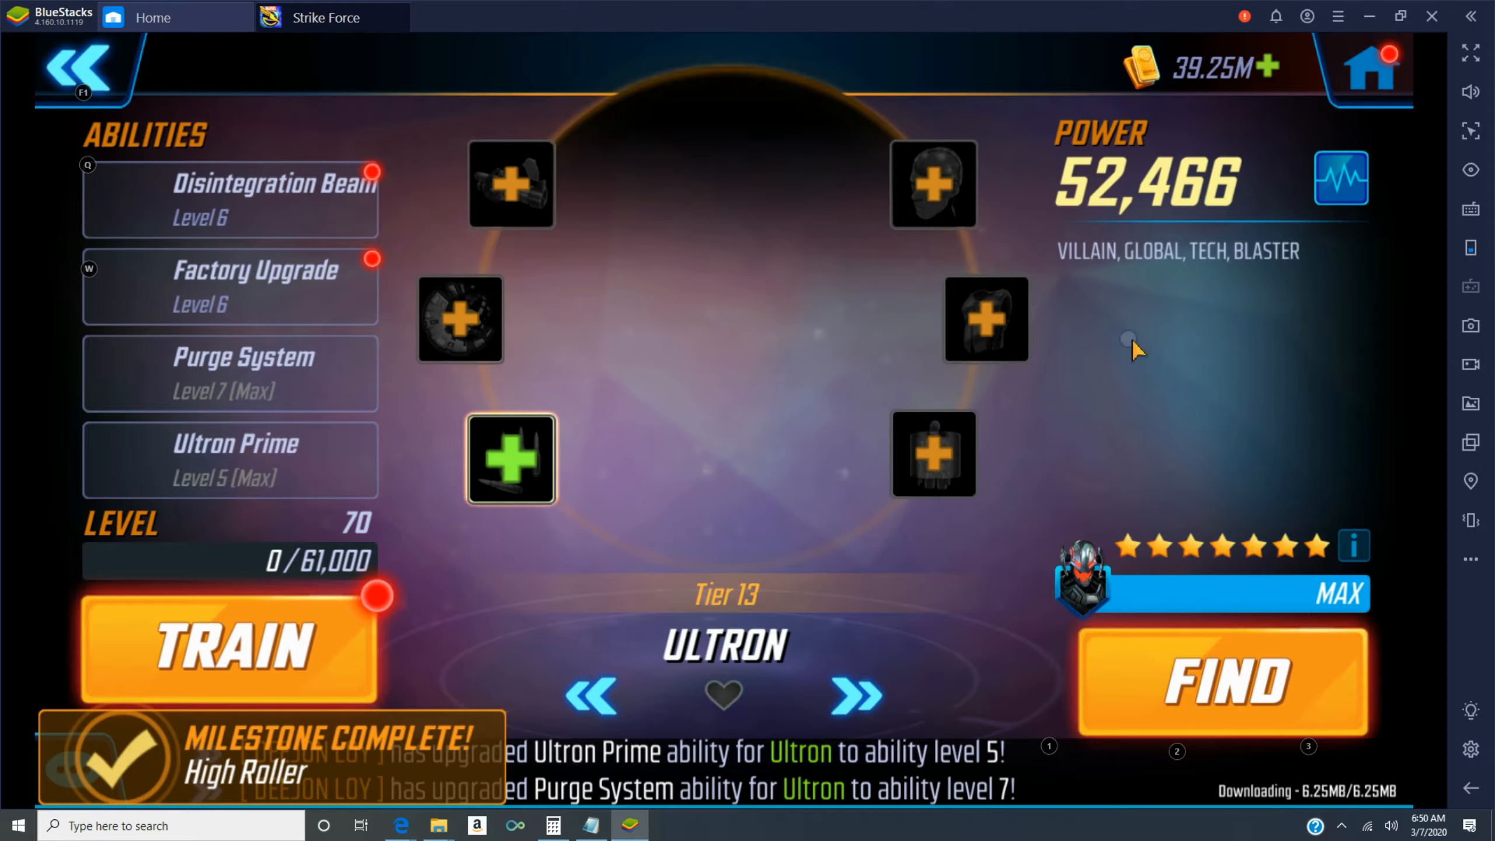
click(229, 286)
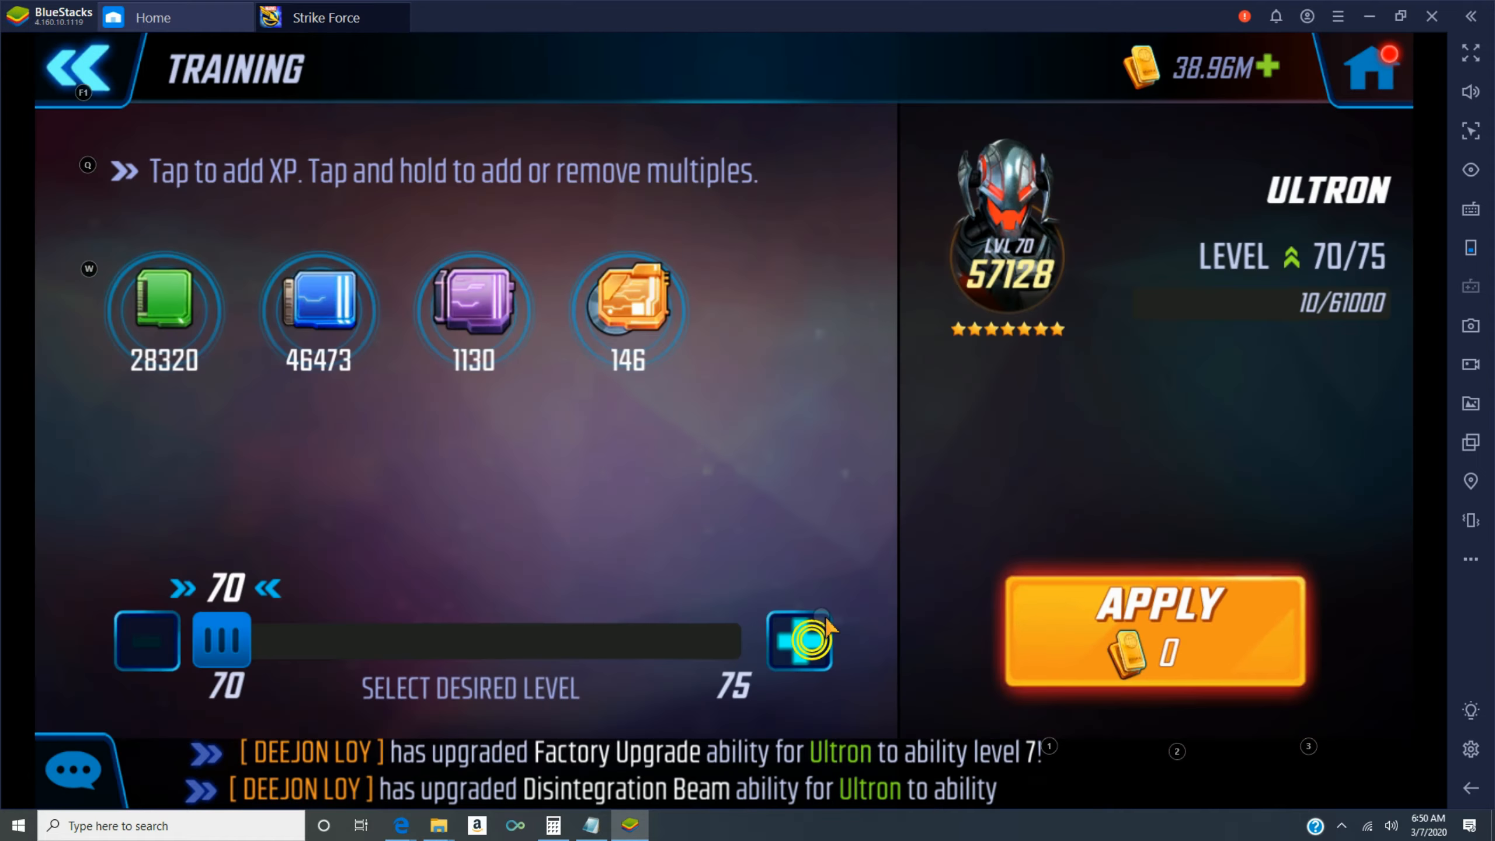
click(1154, 630)
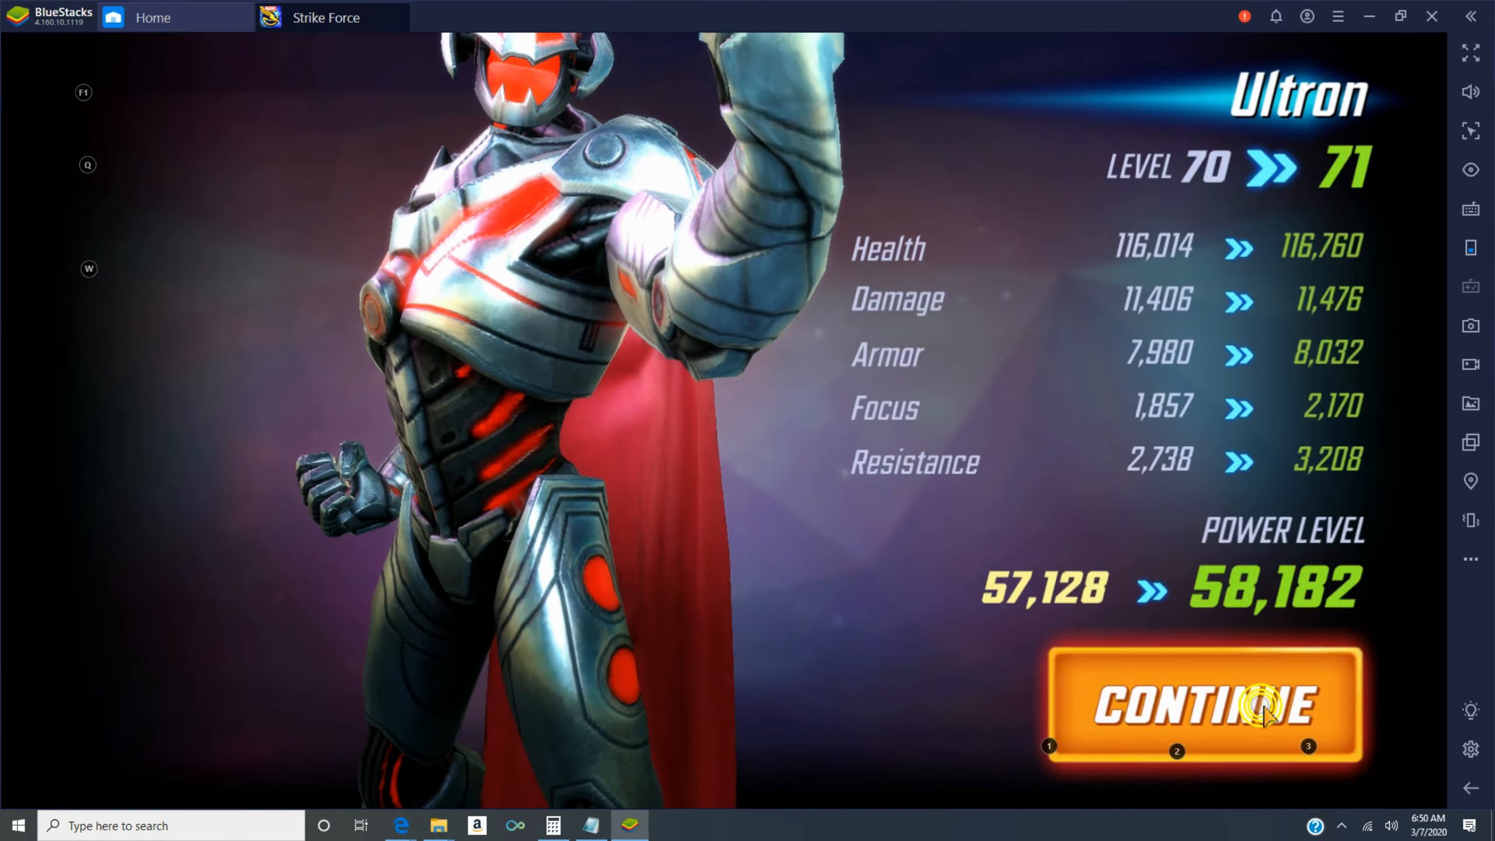
click(1205, 706)
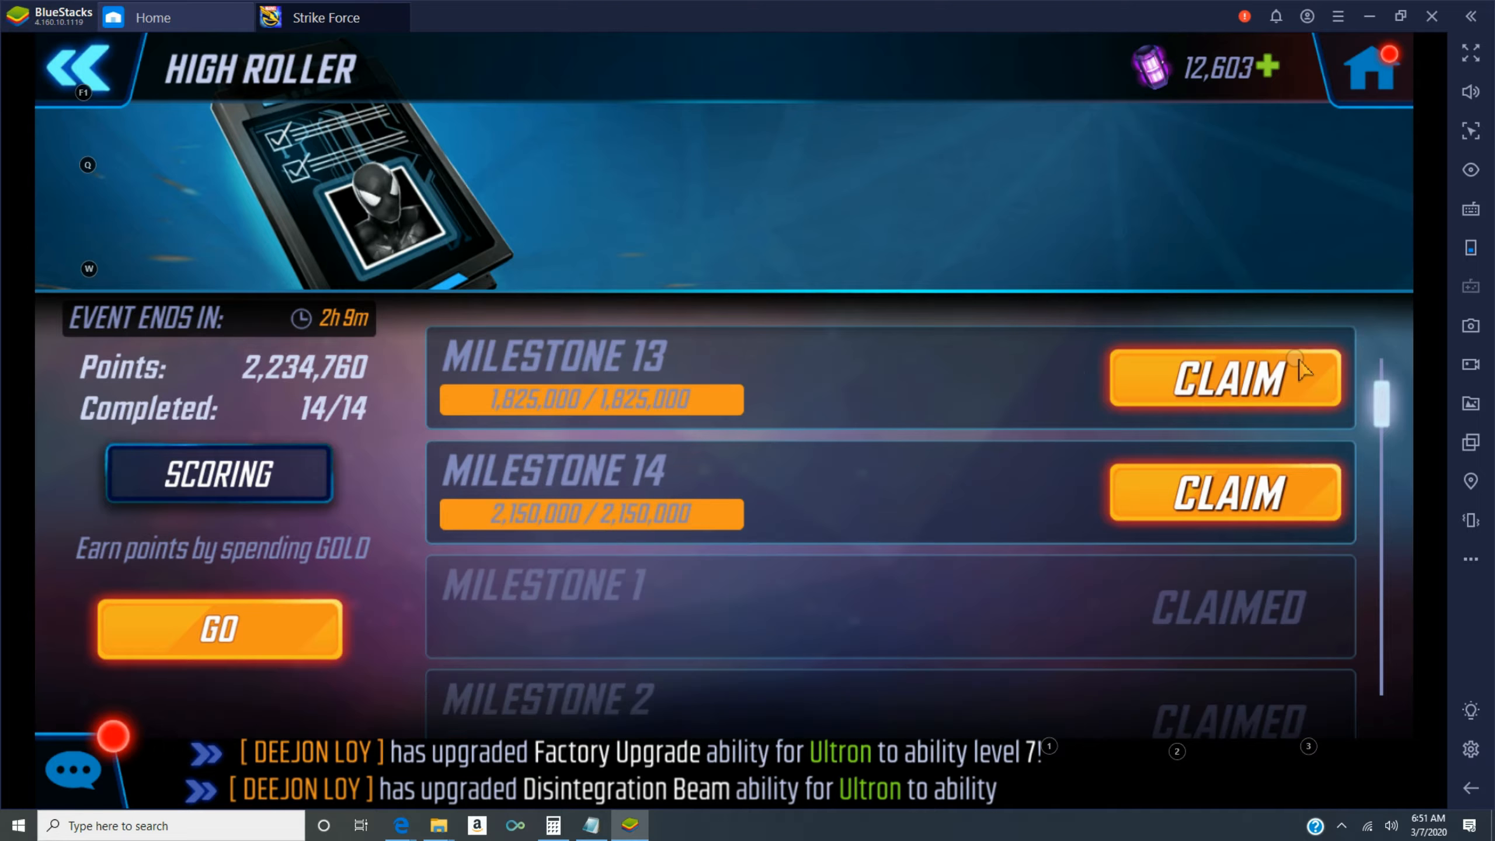
- Claim High Roller Milestone 13, then buy Superior Esoteric Glyphs, Unstable Molecules and Focused Chi
click(1224, 378)
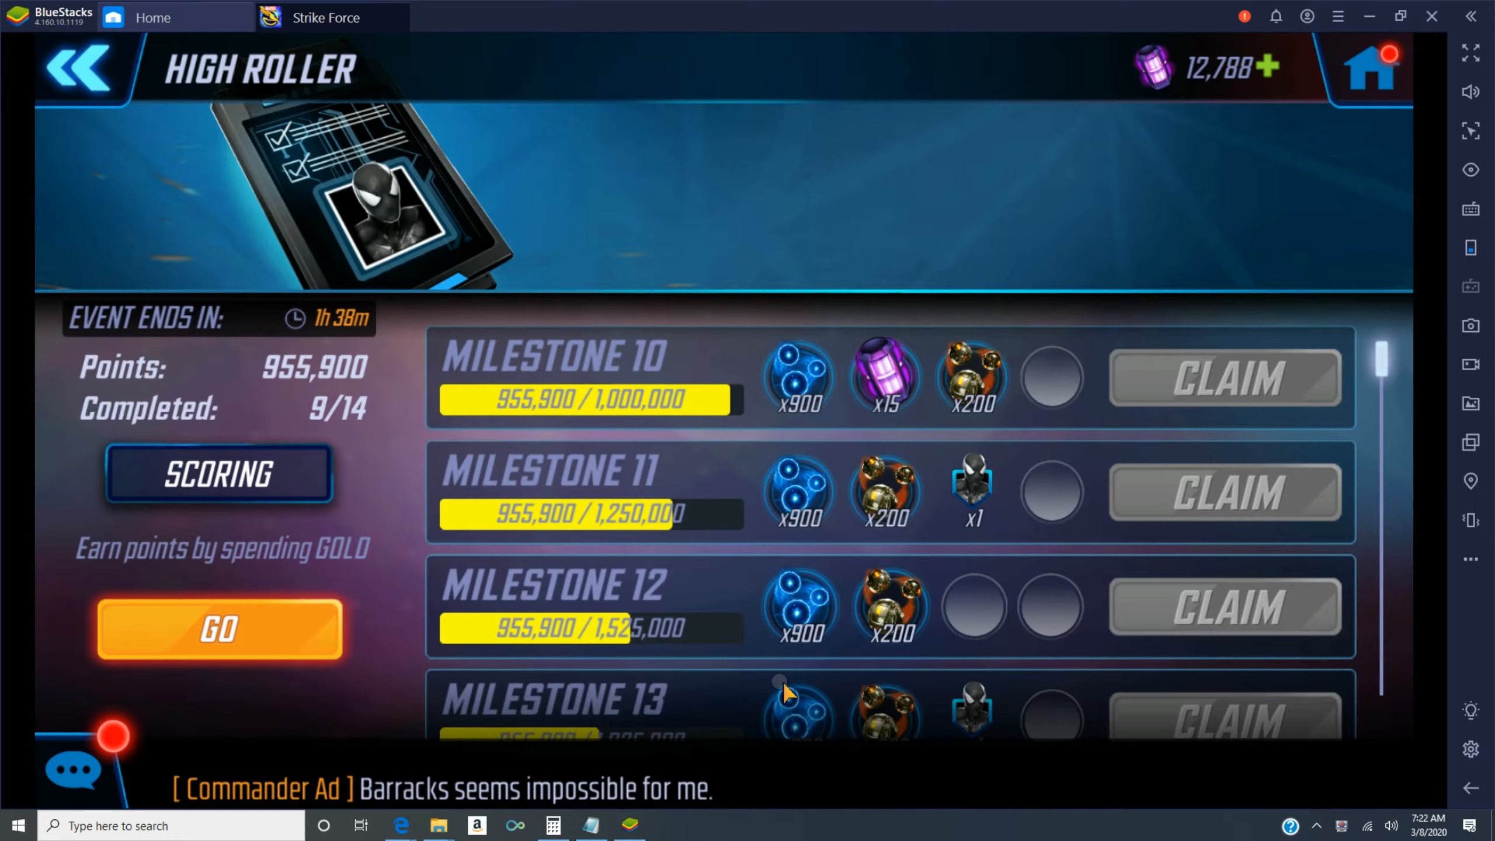
click(78, 68)
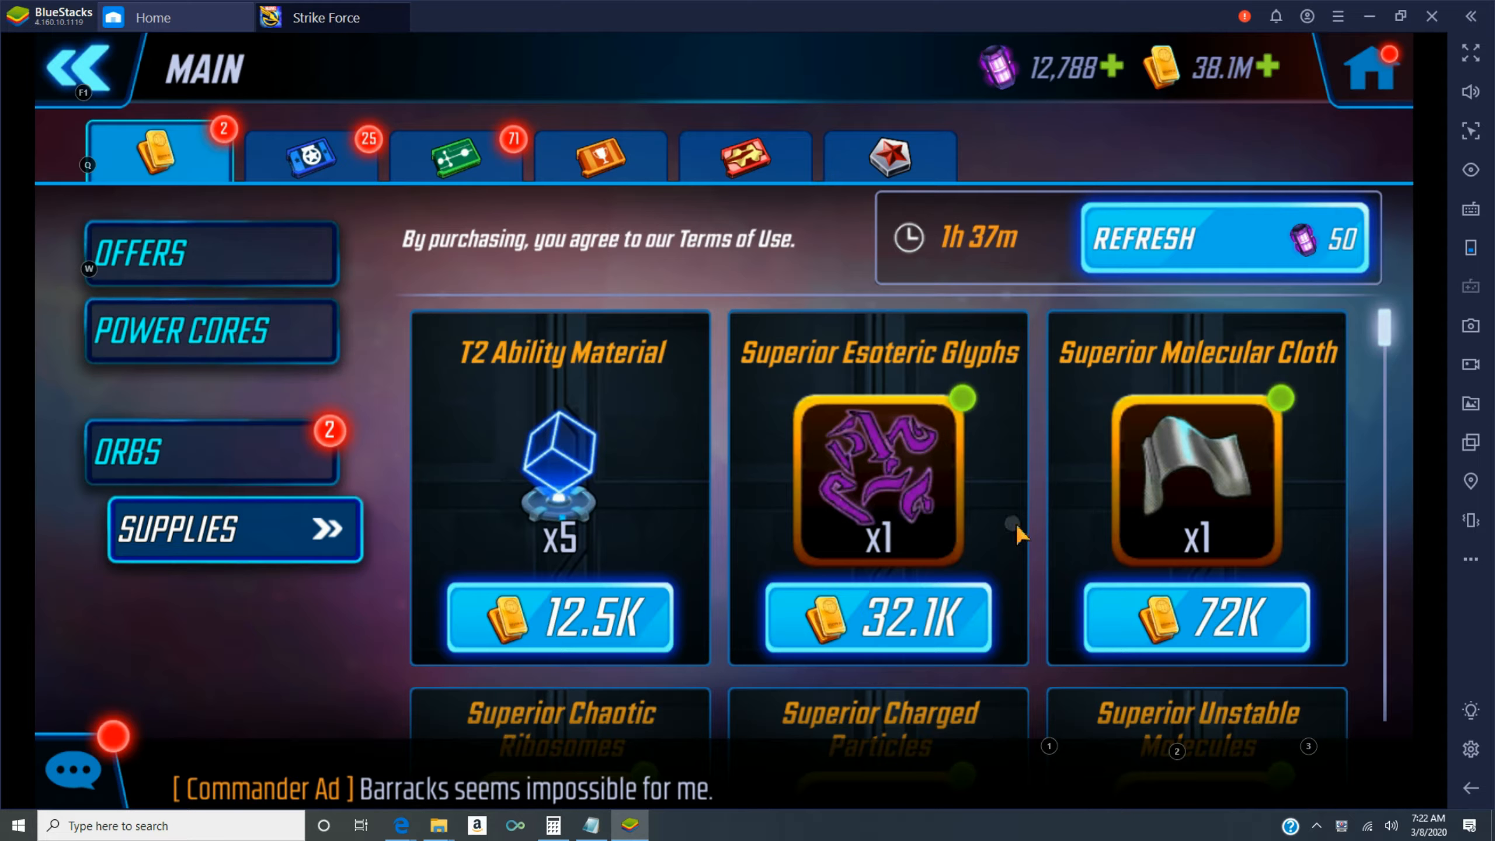
click(877, 617)
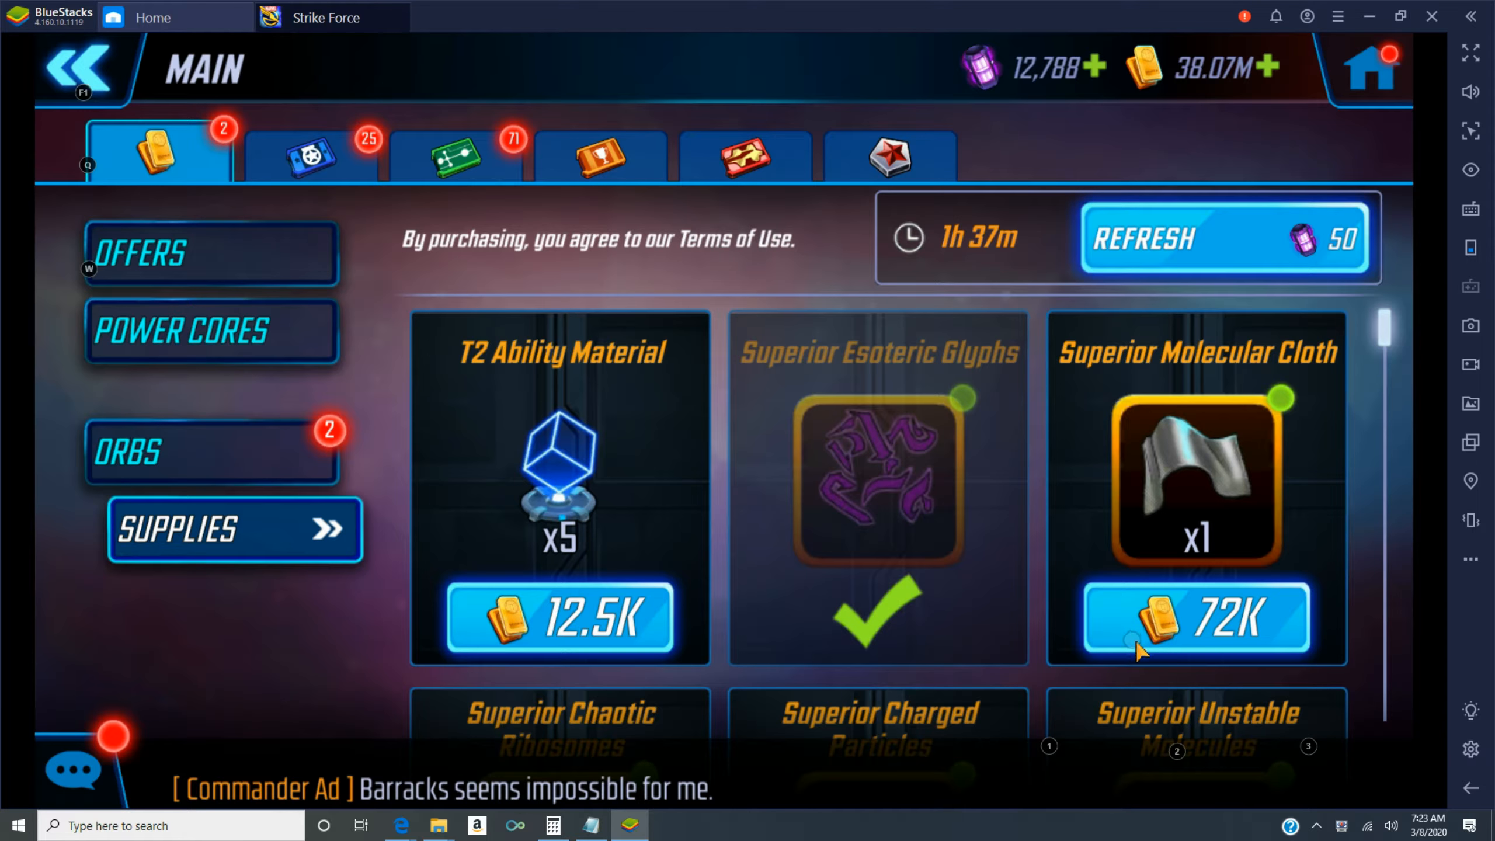
scroll(down, 3)
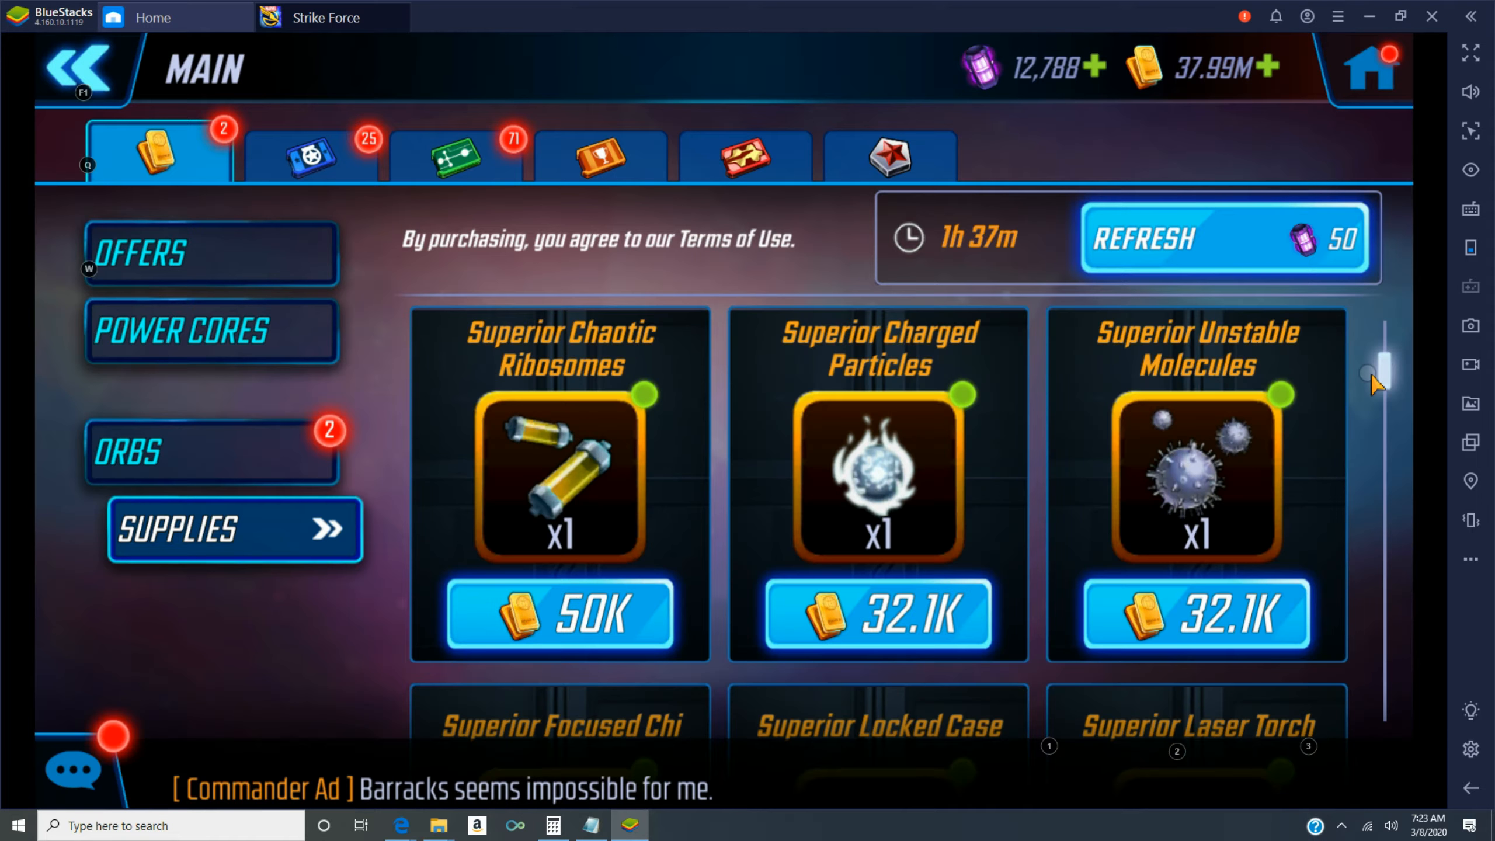
click(558, 613)
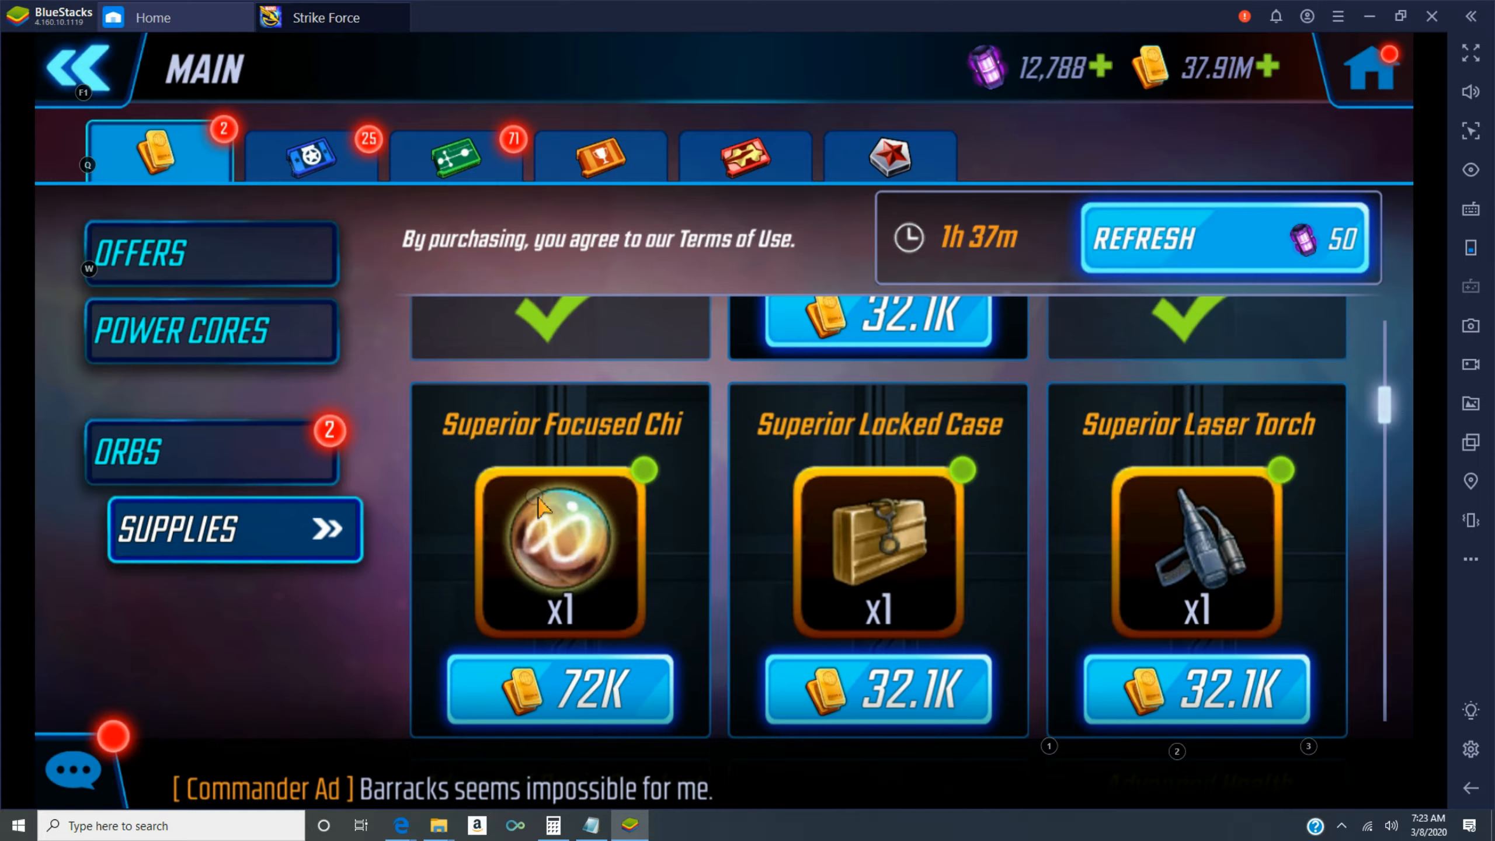
click(559, 689)
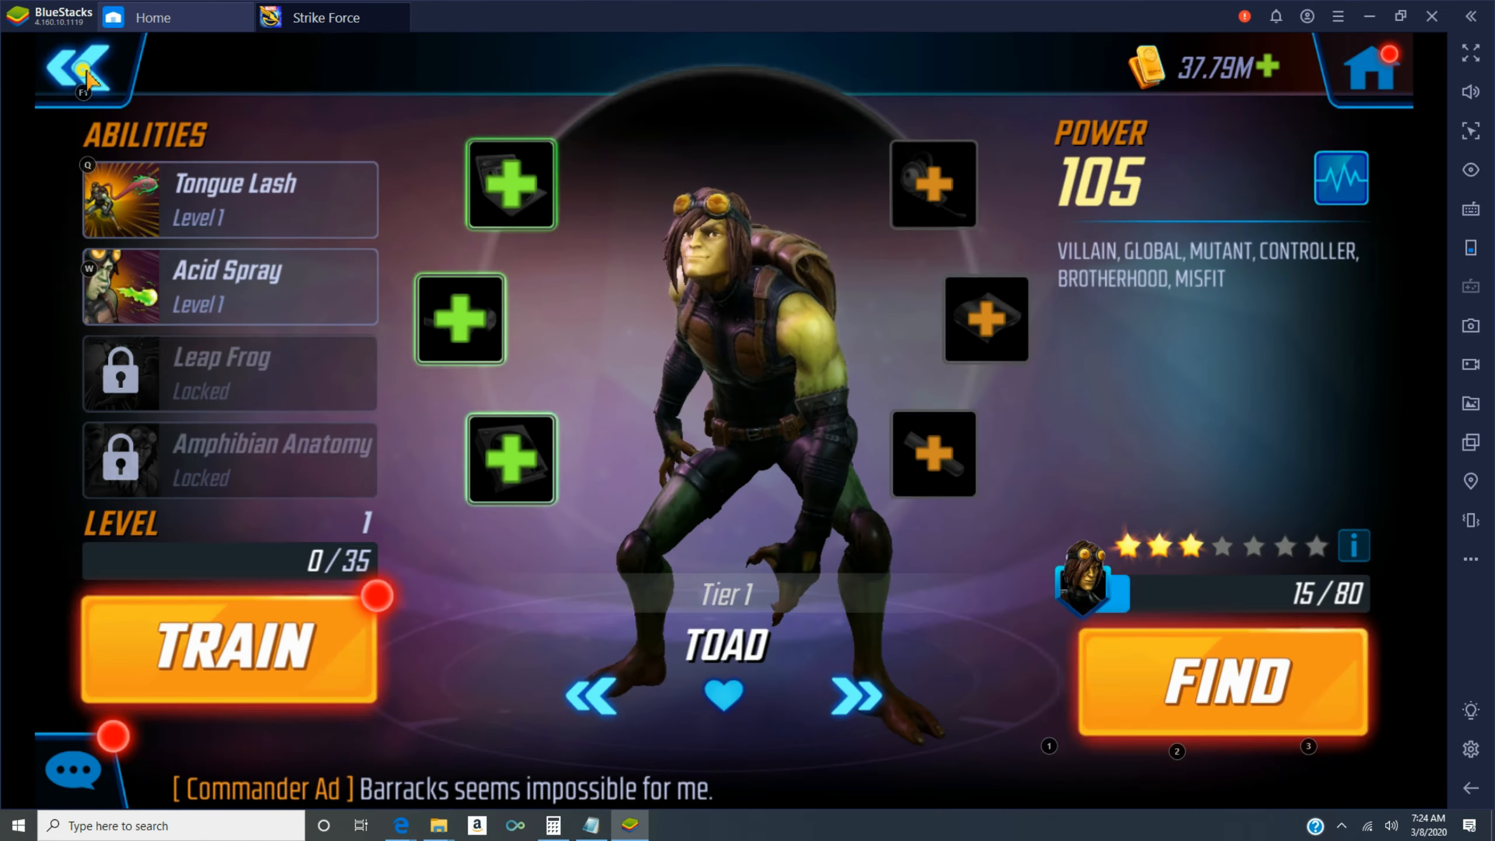
- Train Ultron from level 71 up to level 73
click(229, 648)
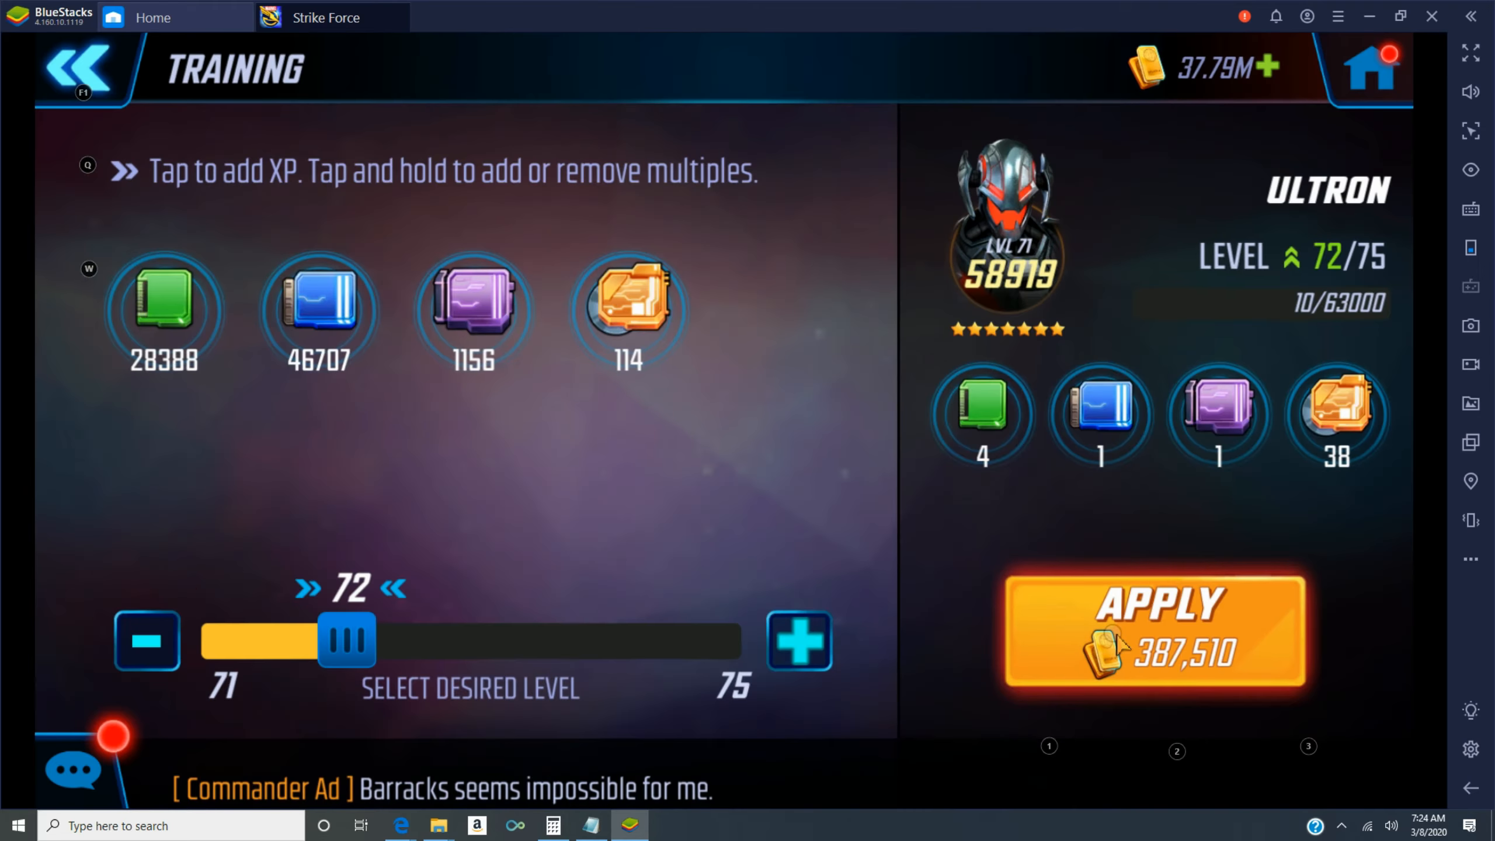
click(82, 69)
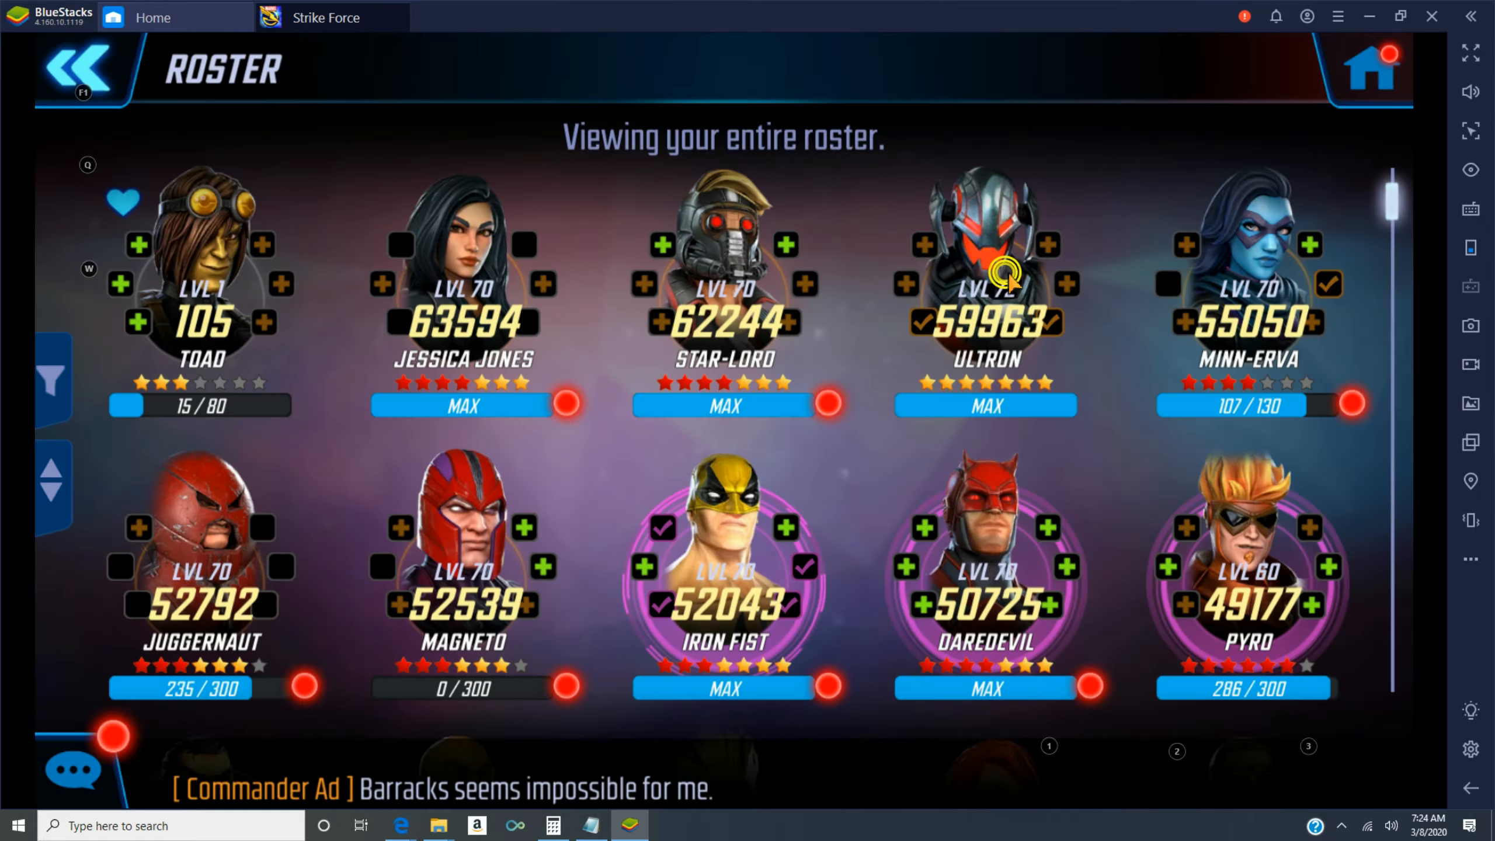
click(984, 286)
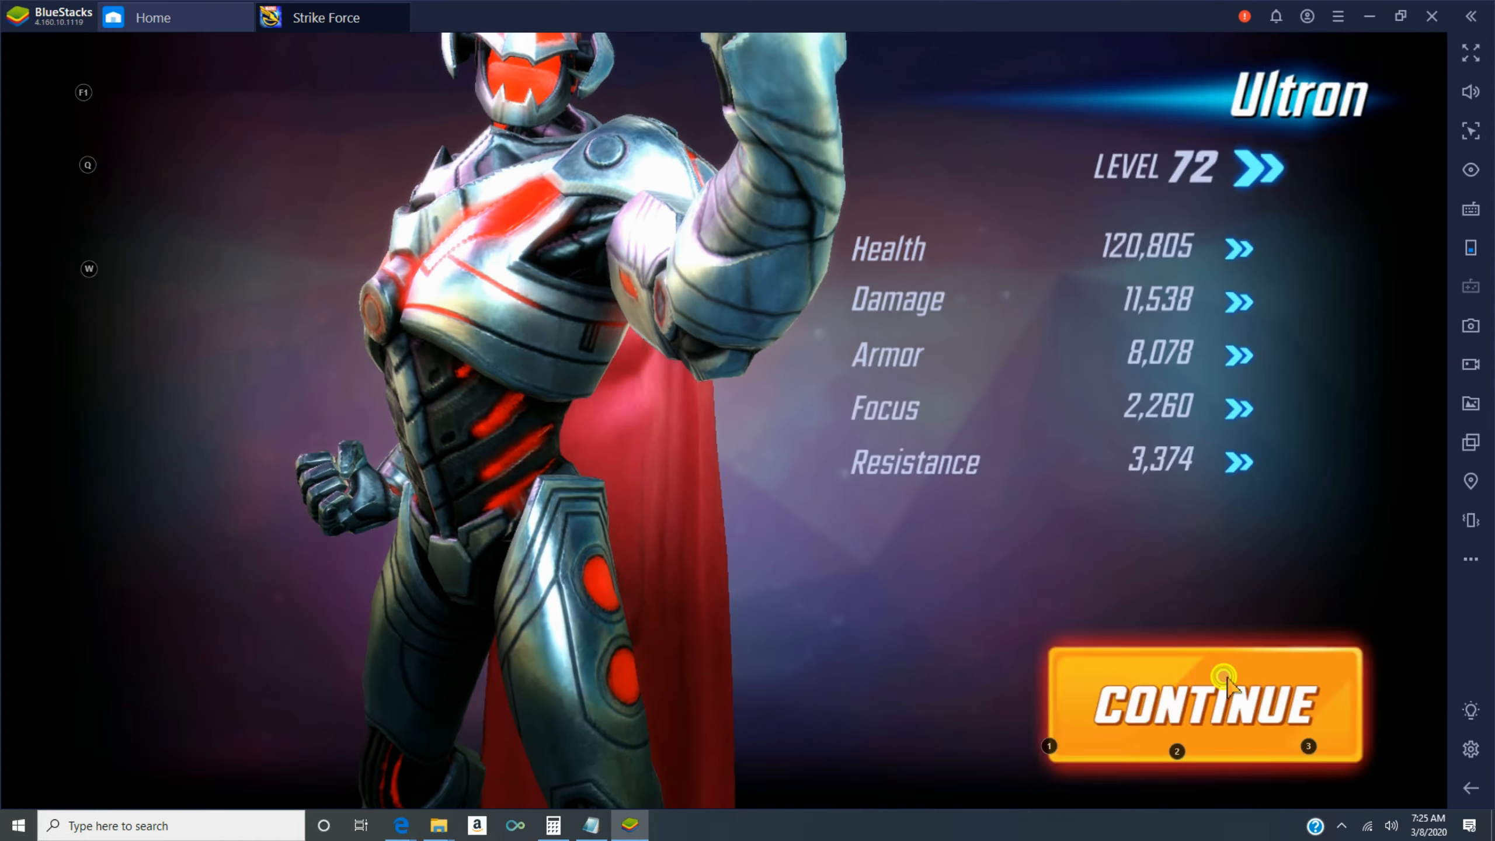
click(1203, 706)
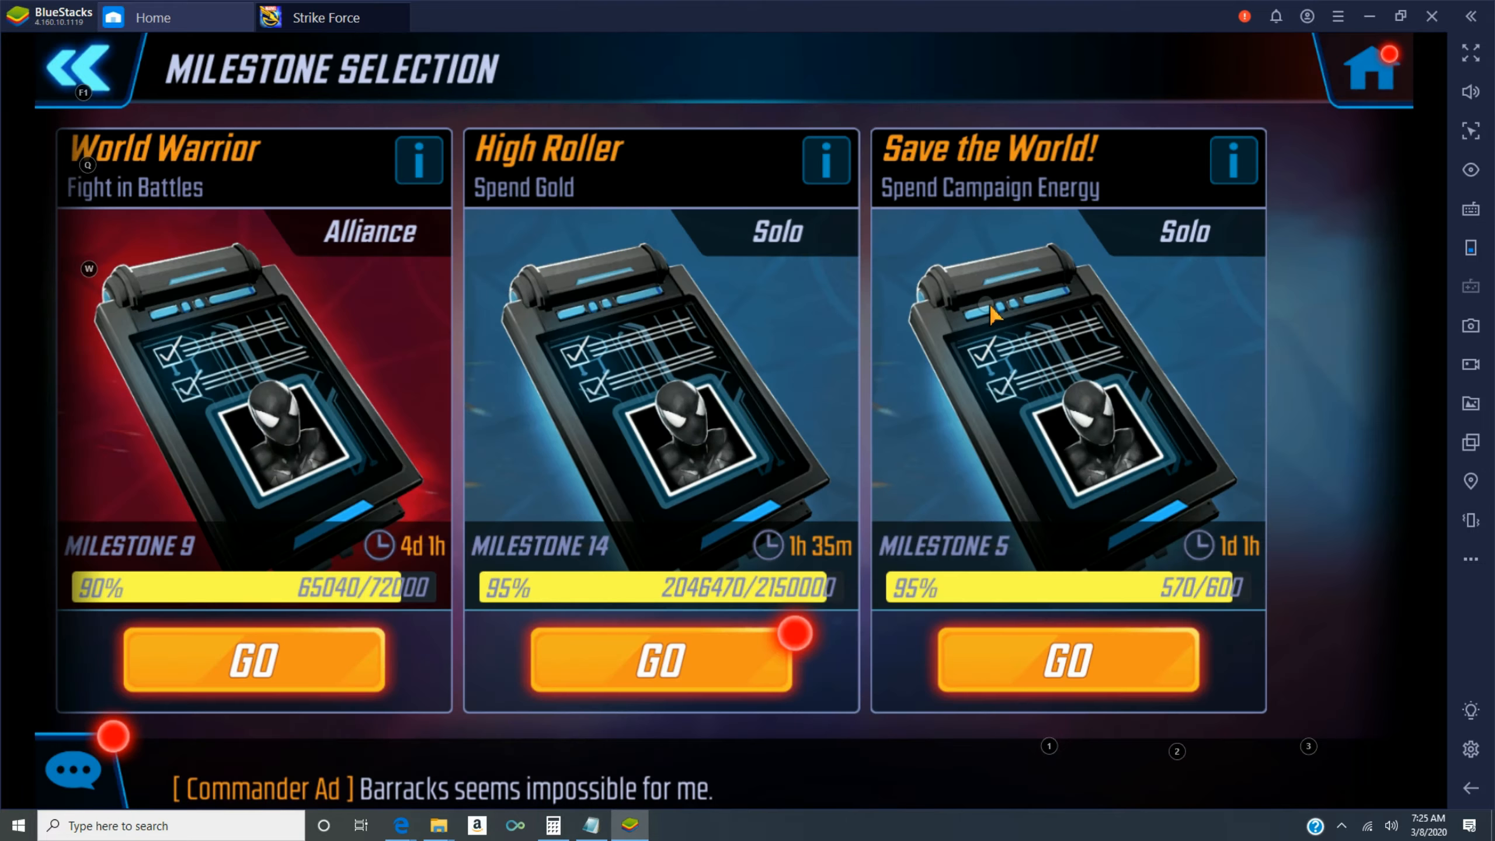
mouse_move(1435, 77)
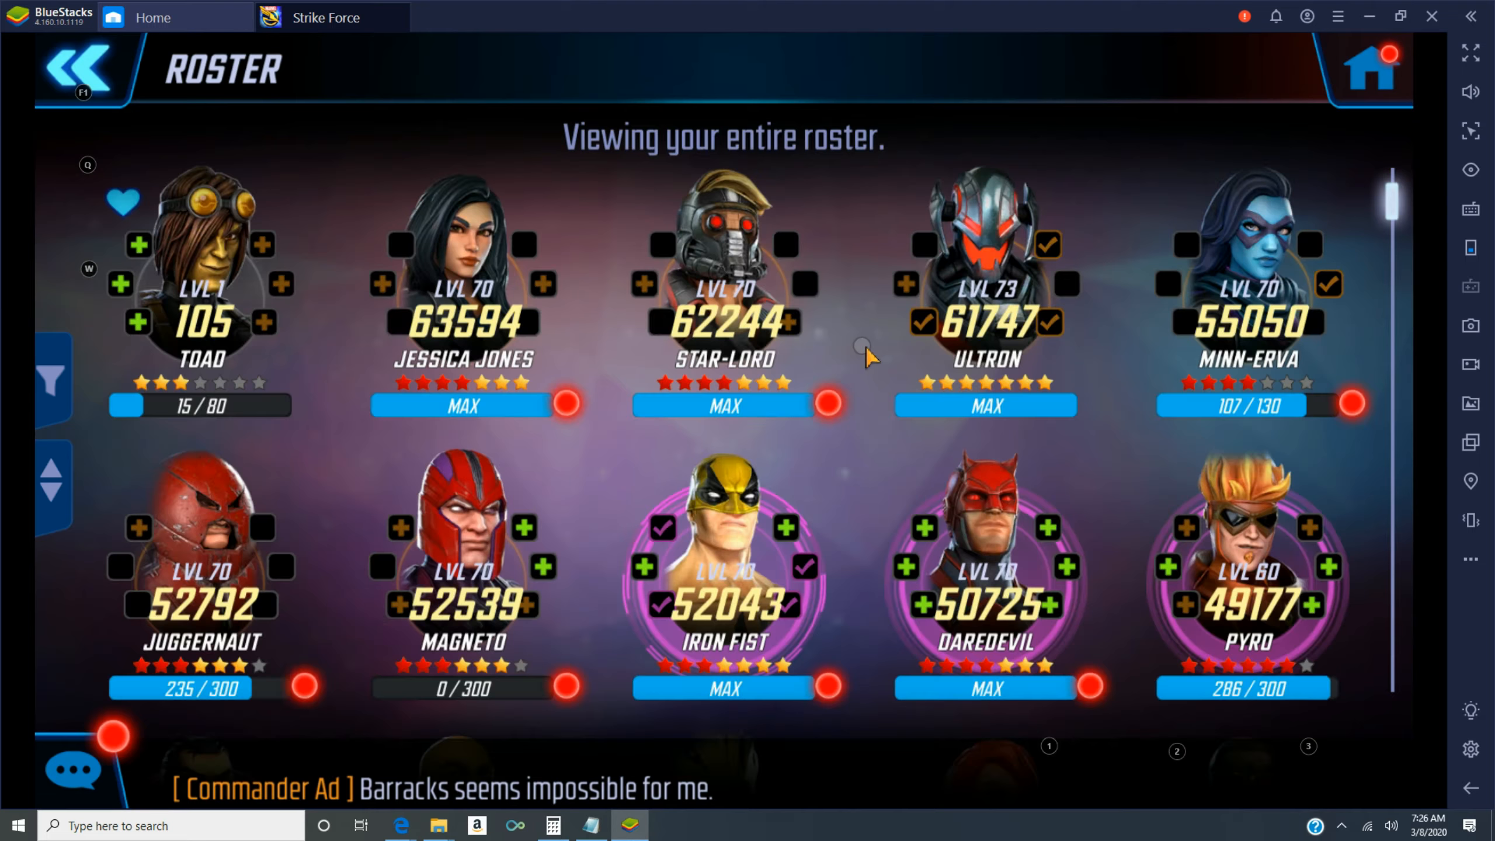
scroll(down, 3)
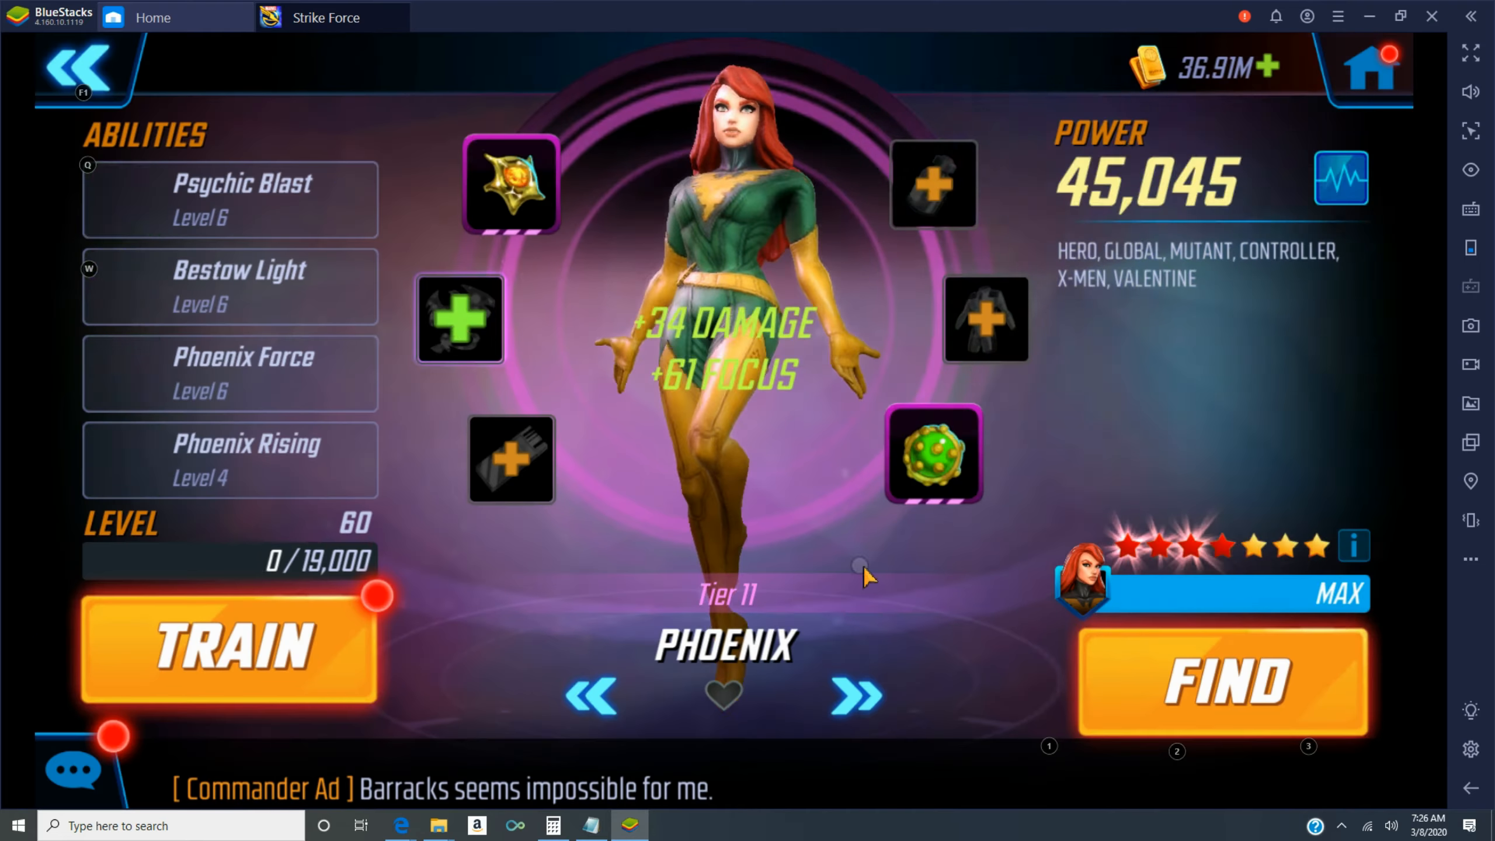
- Equip another gear piece on Phoenix and buy a Superior MRI with gold
click(724, 695)
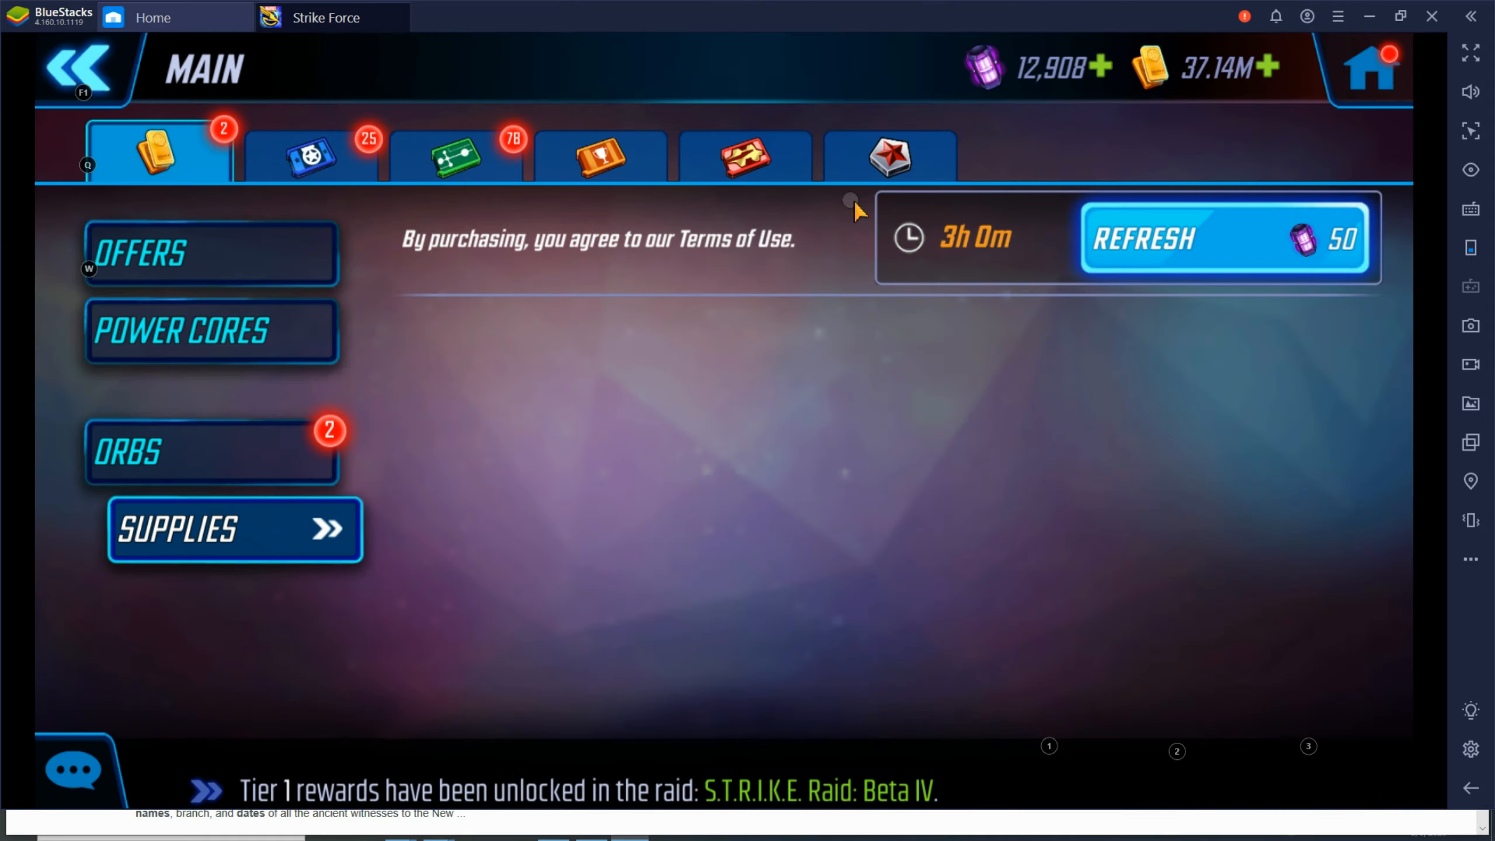
click(234, 530)
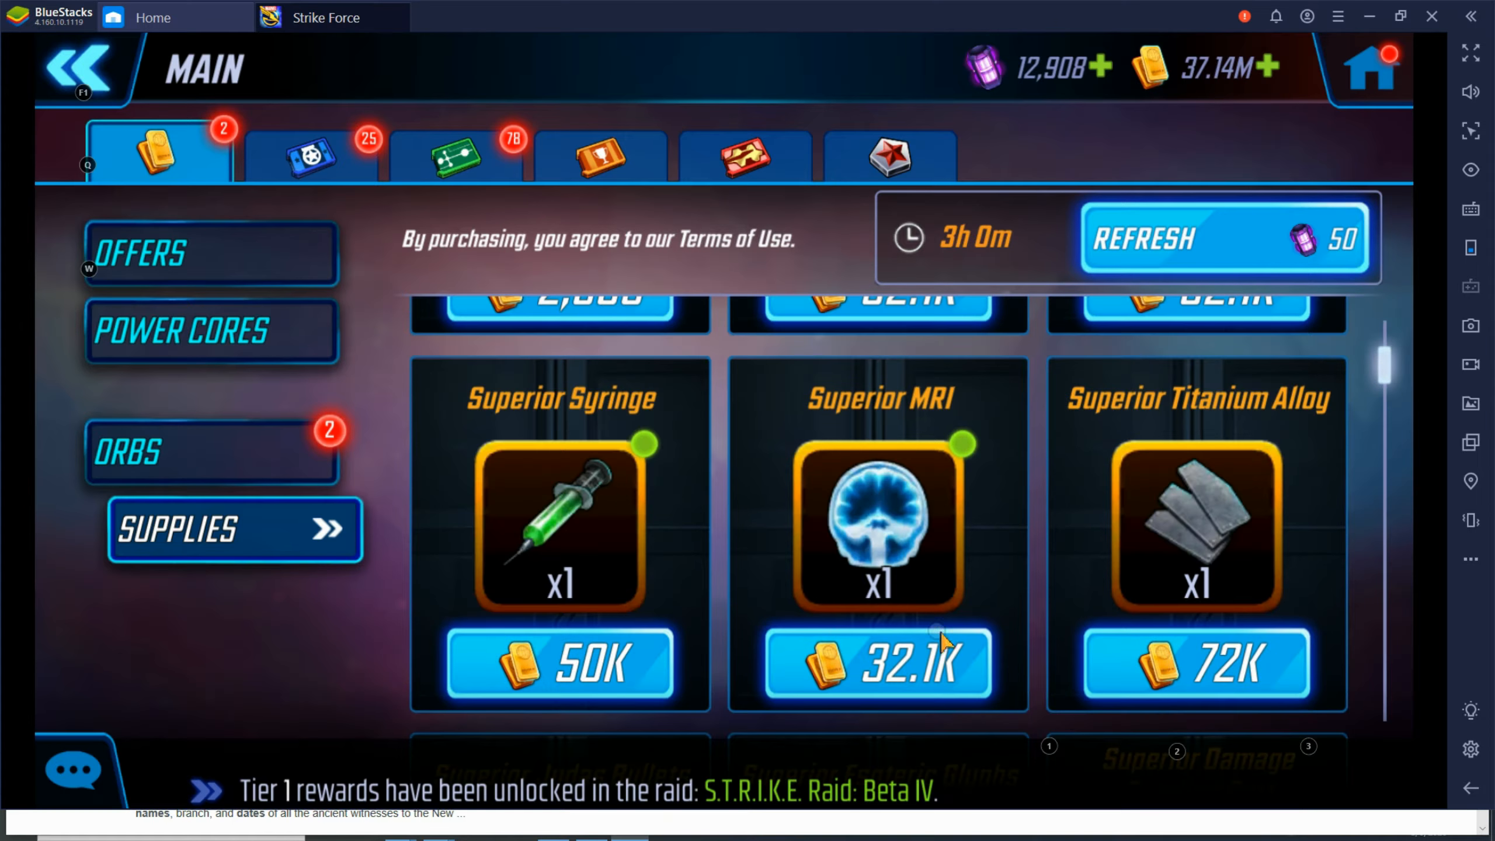
click(877, 663)
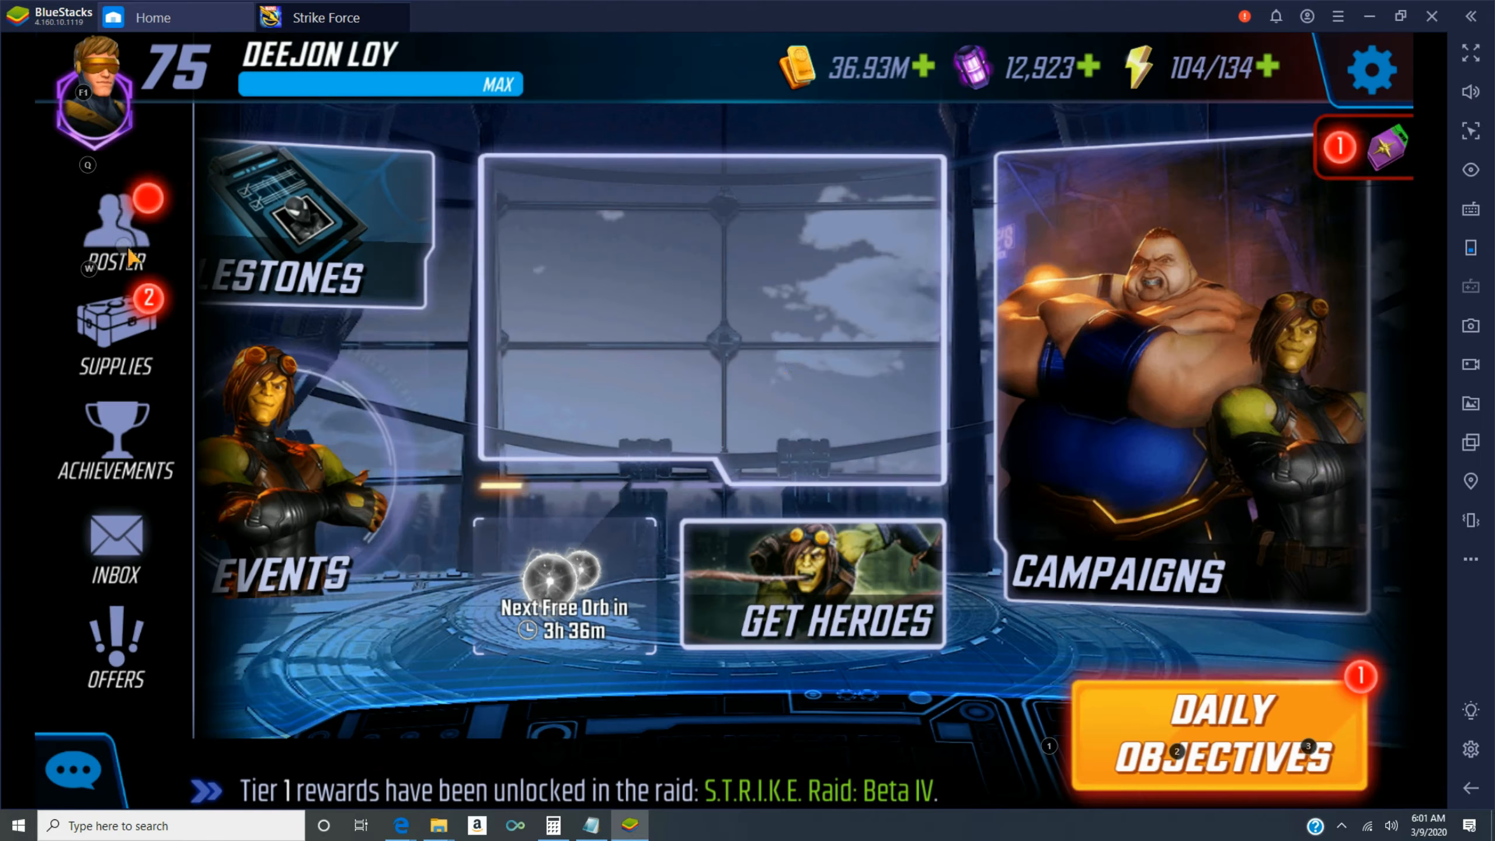
- View the roster with Ultron at level 75 on top, then open Phoenix's hero page
click(114, 233)
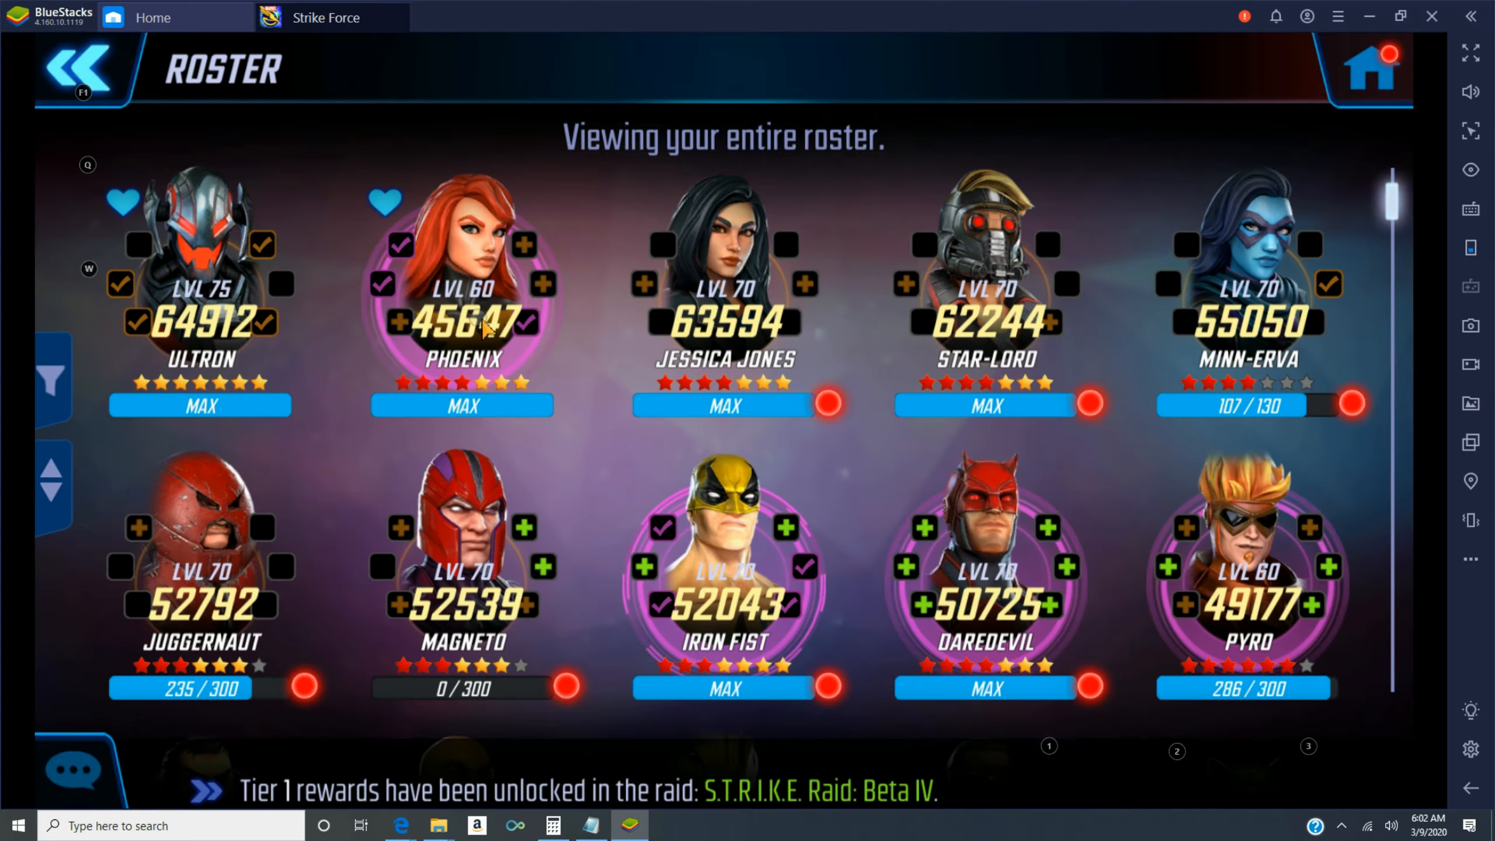
click(461, 287)
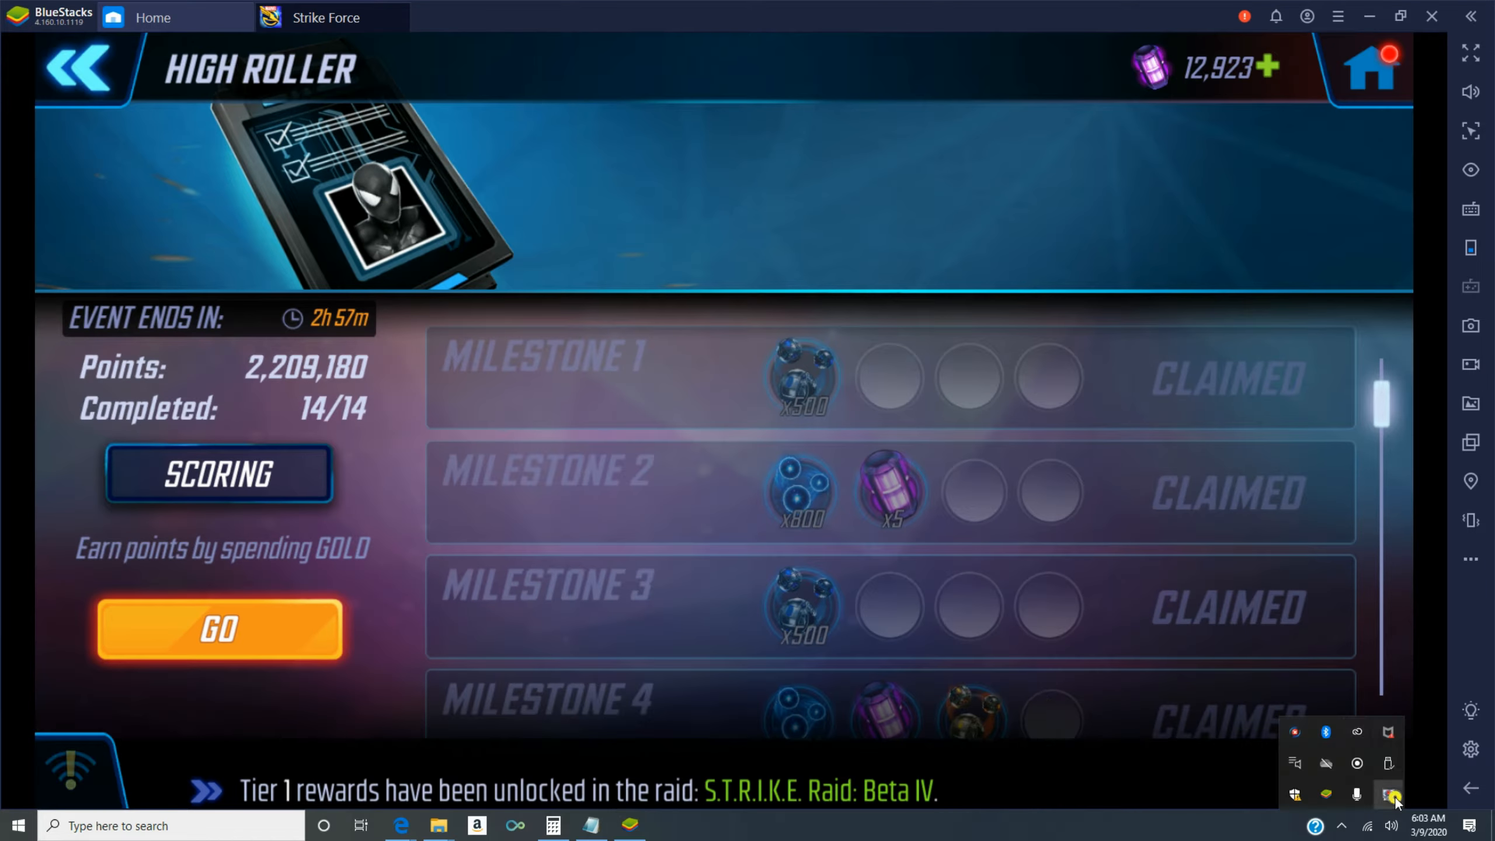
- Buy a T3 Ability Material for 25K gold and a Superior S.H.I.E.L.D. Tech from Supplies
scroll(down, 3)
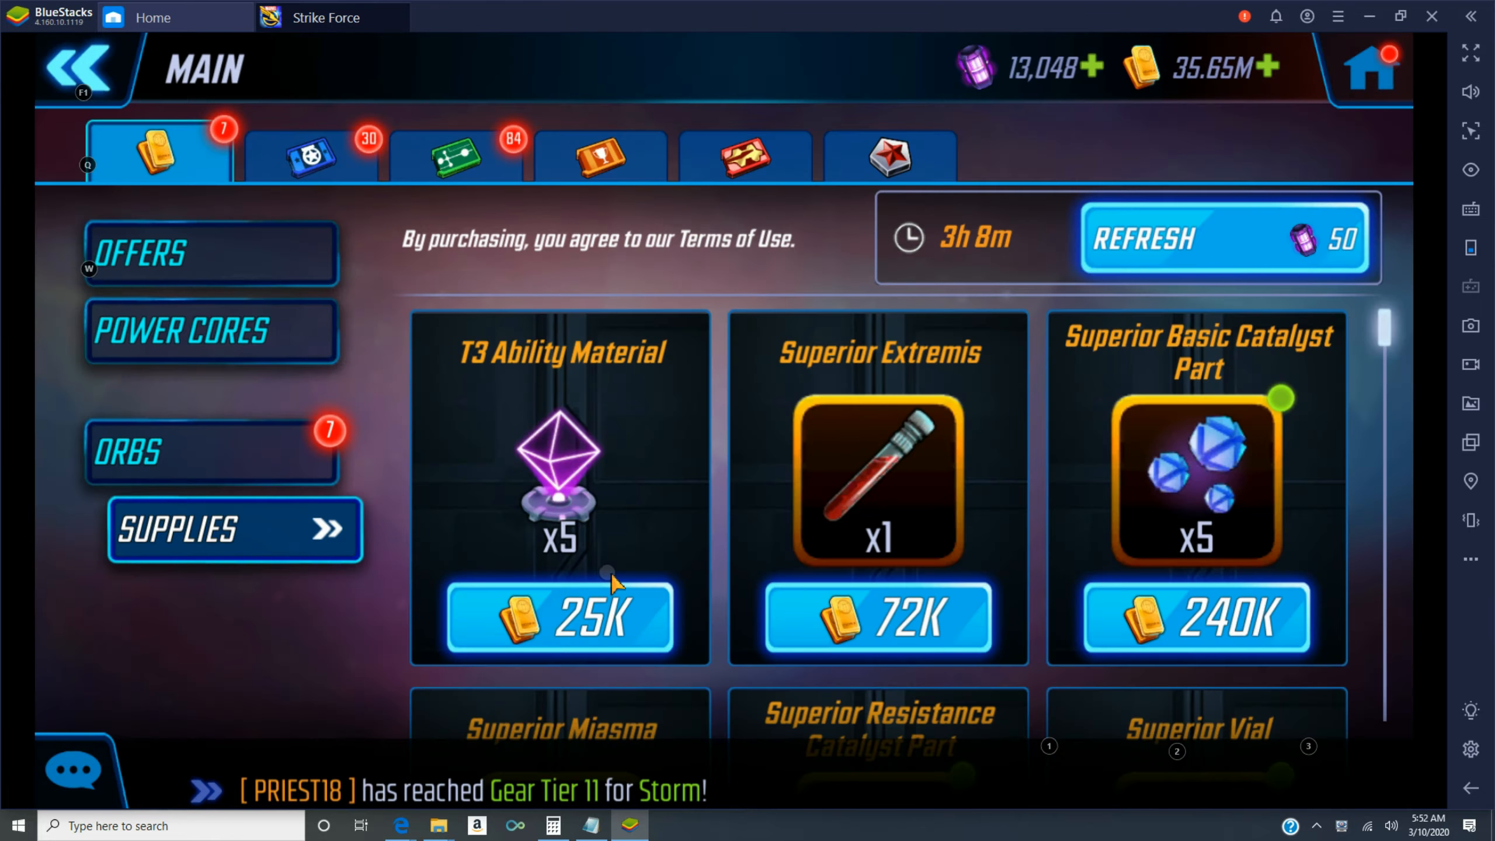
click(558, 618)
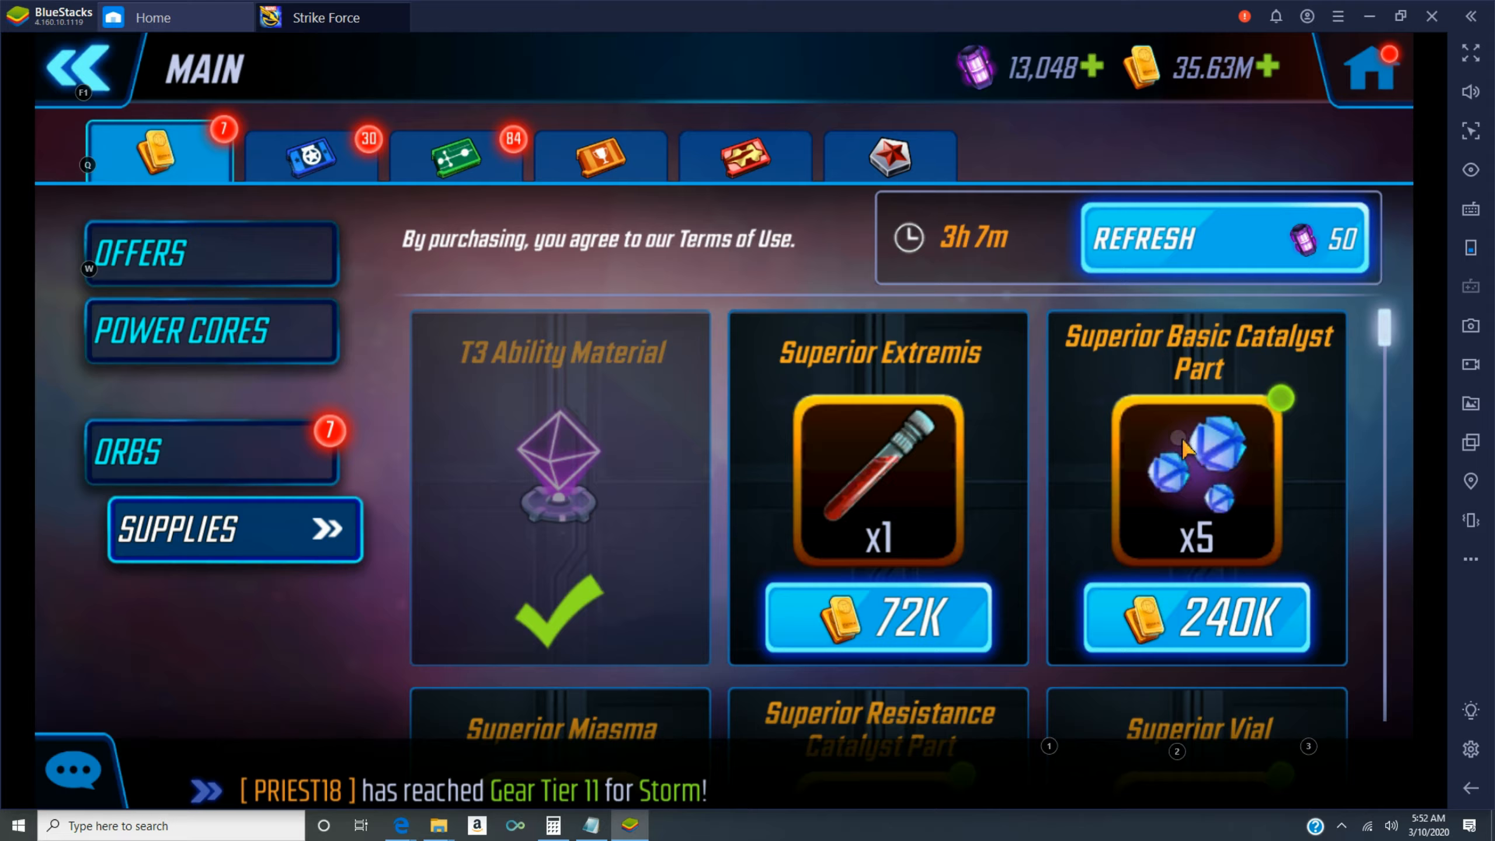
scroll(down, 3)
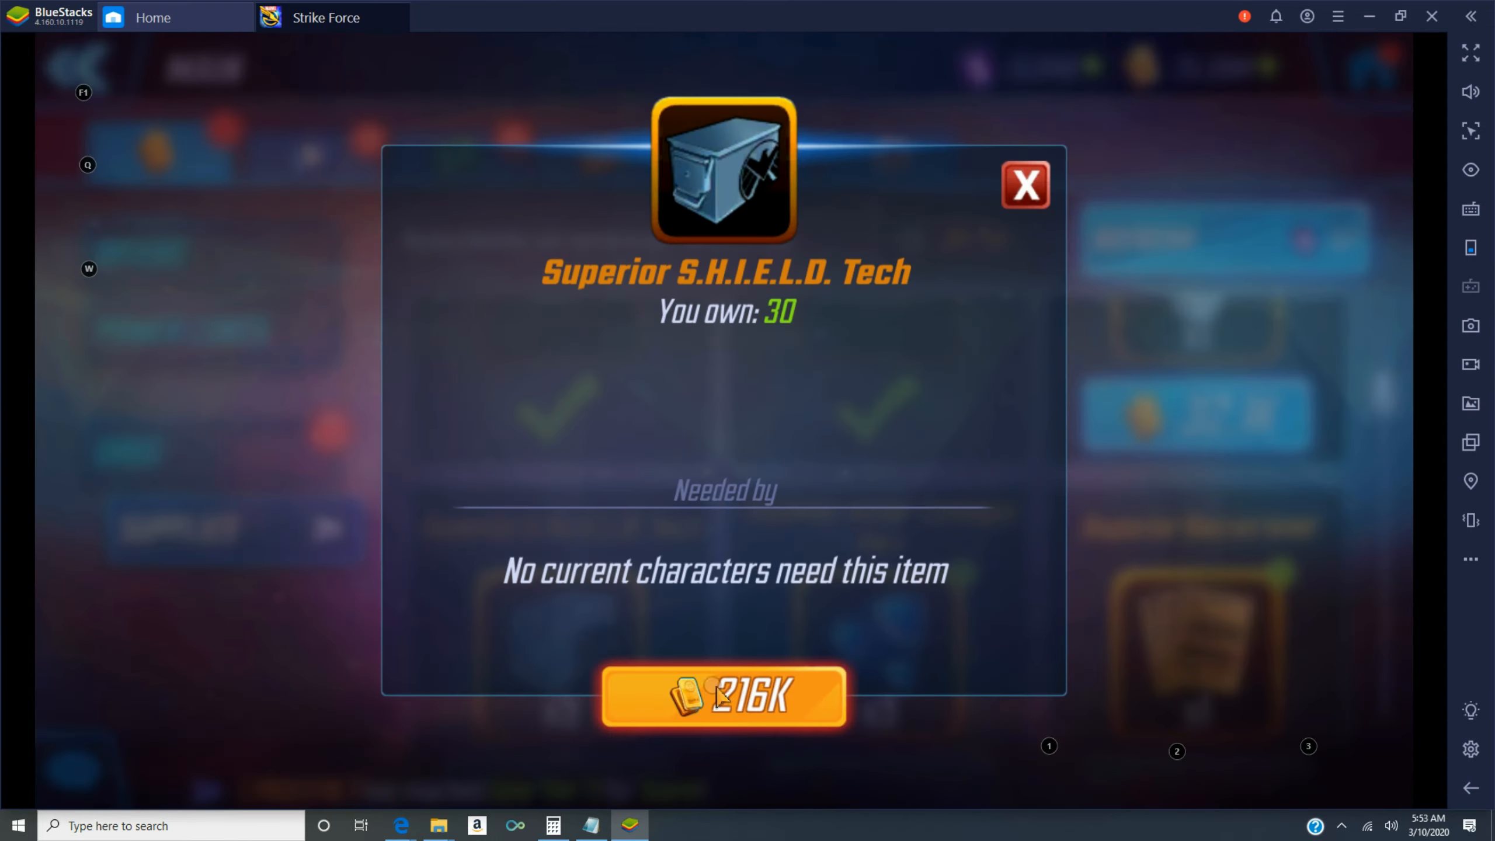
click(1025, 185)
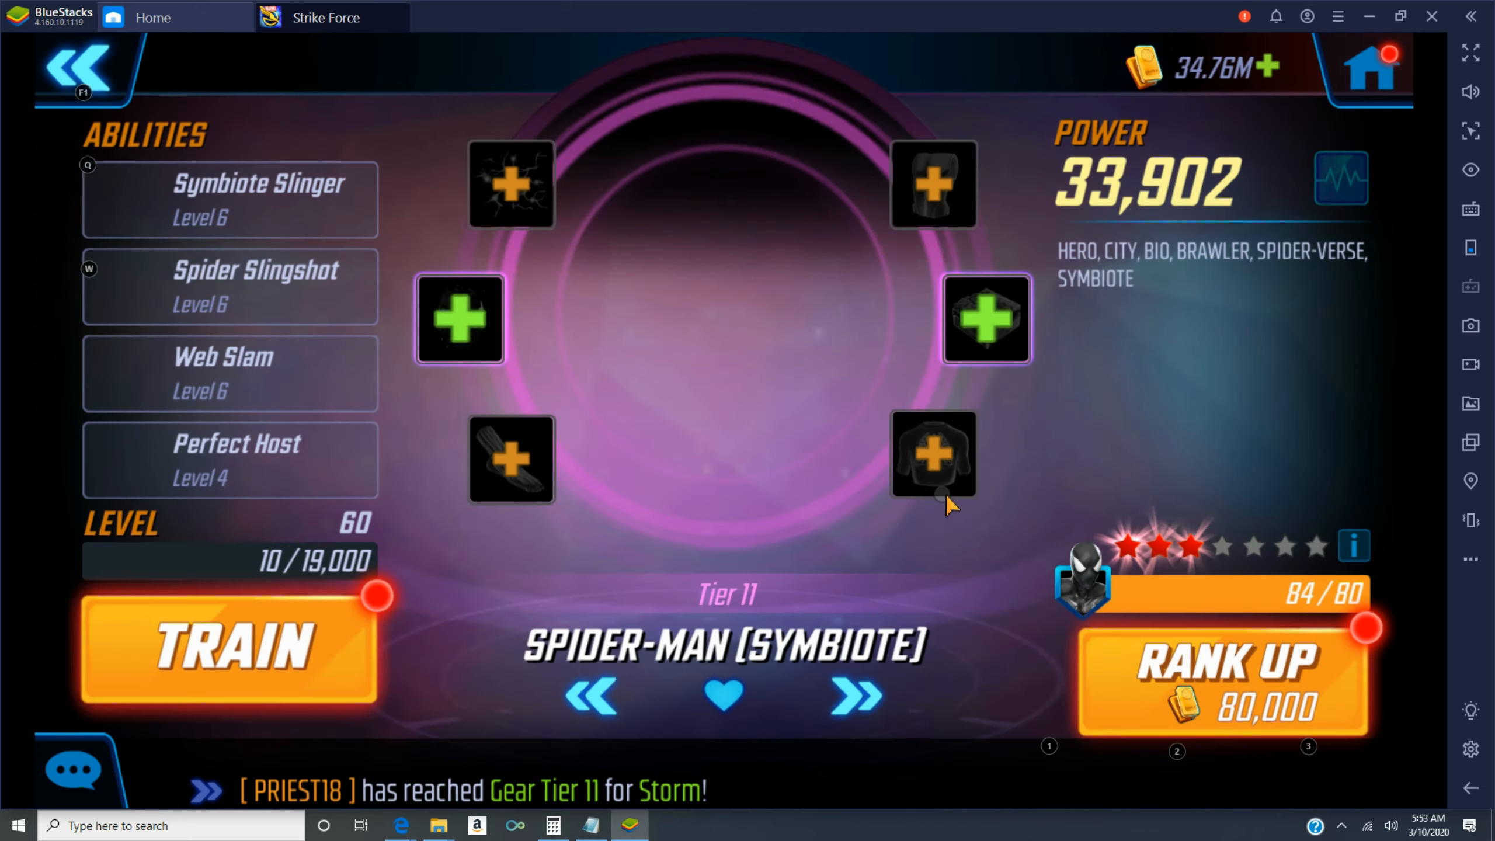
- Rank Spider-Man (Symbiote) up to four stars and dismiss the stats summary
click(1223, 677)
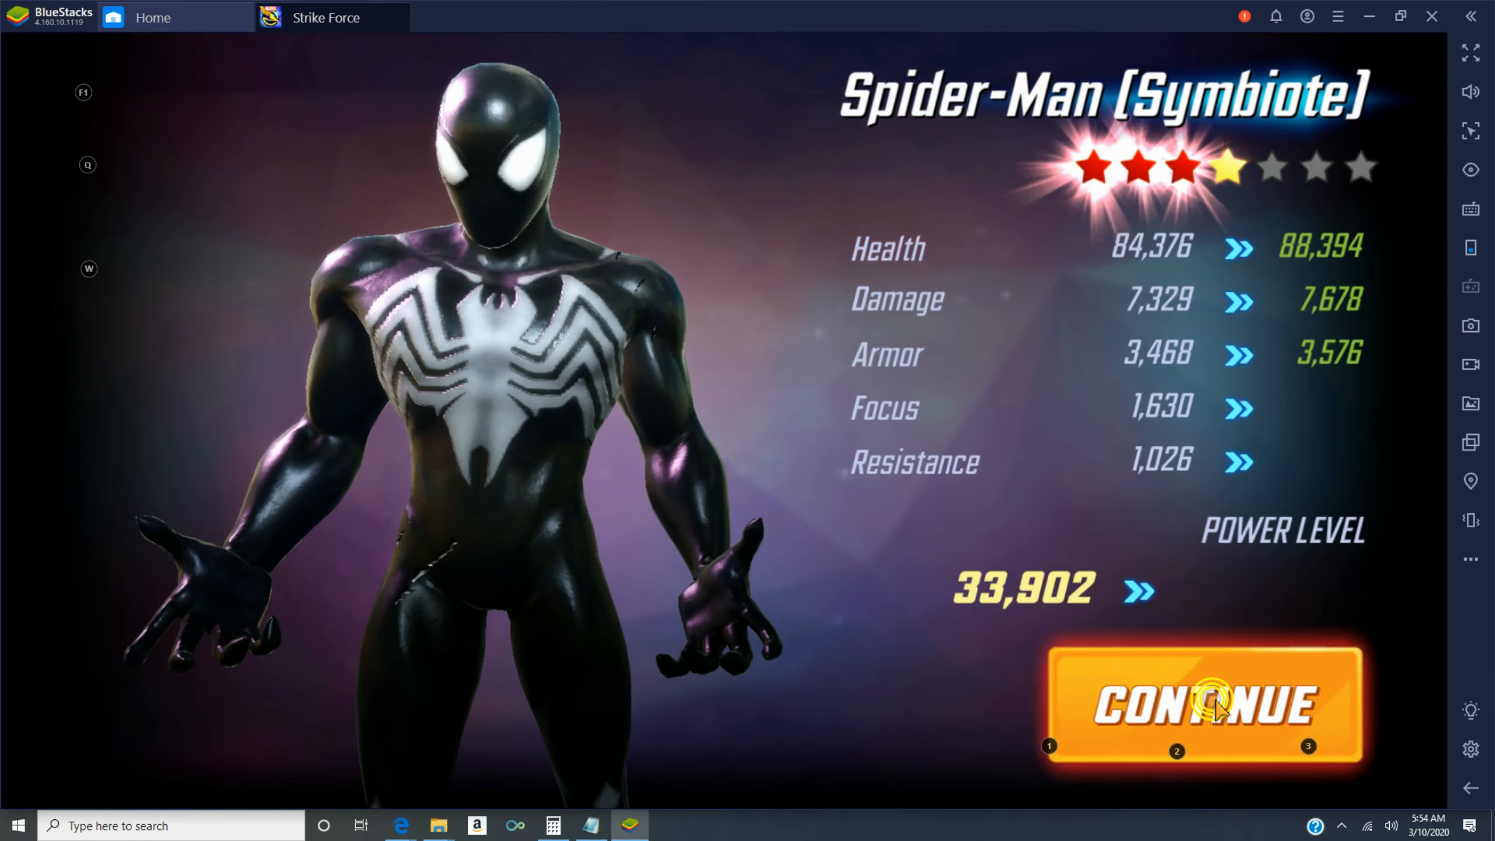
click(1203, 706)
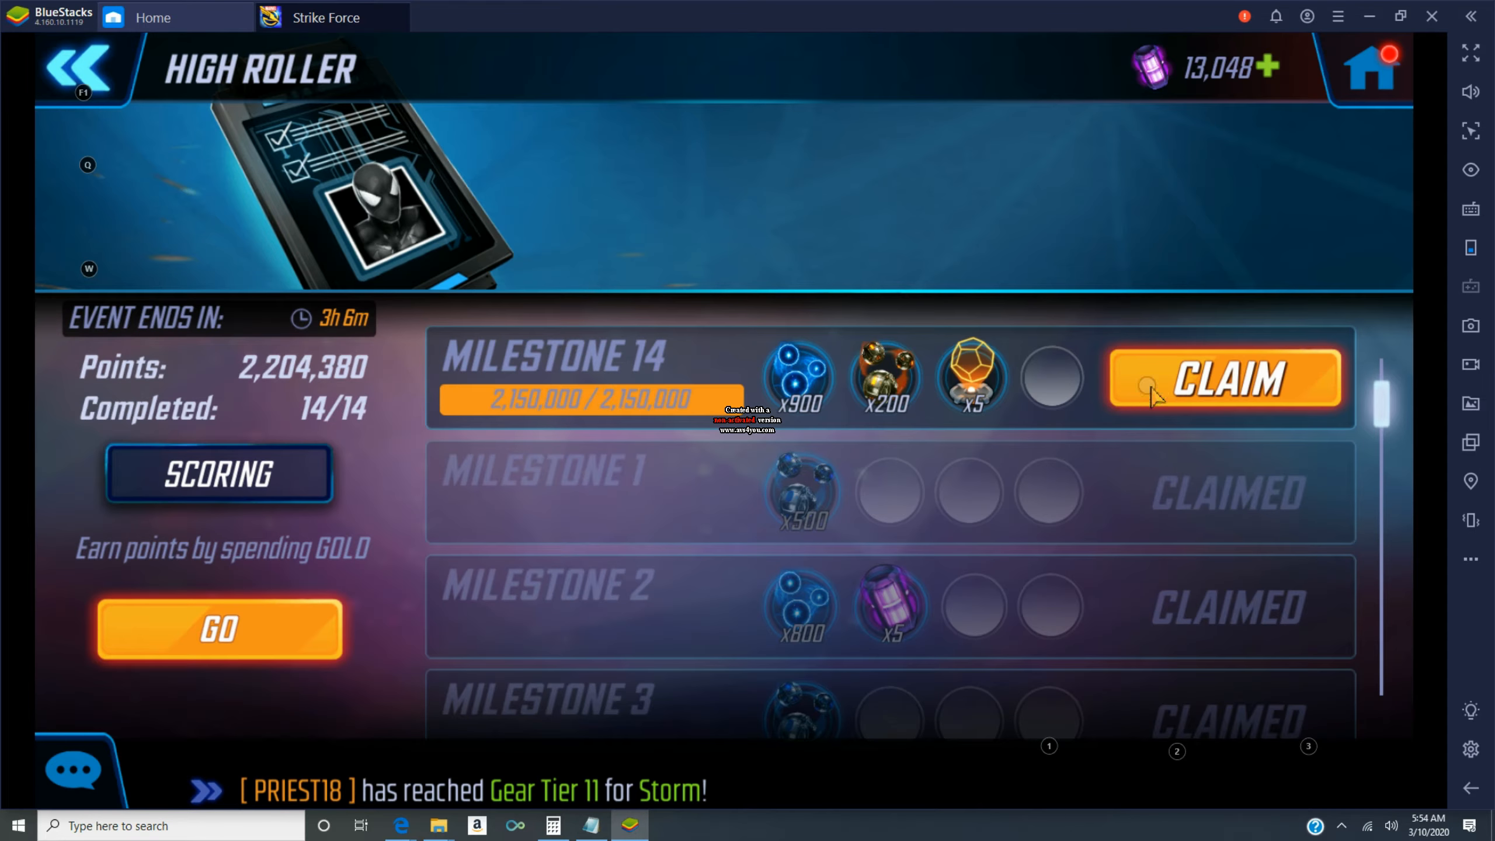
- Claim High Roller Milestone 14, then buy Superior Laser Torch, Gamma Radiation and Spliced X-Gene
click(1223, 379)
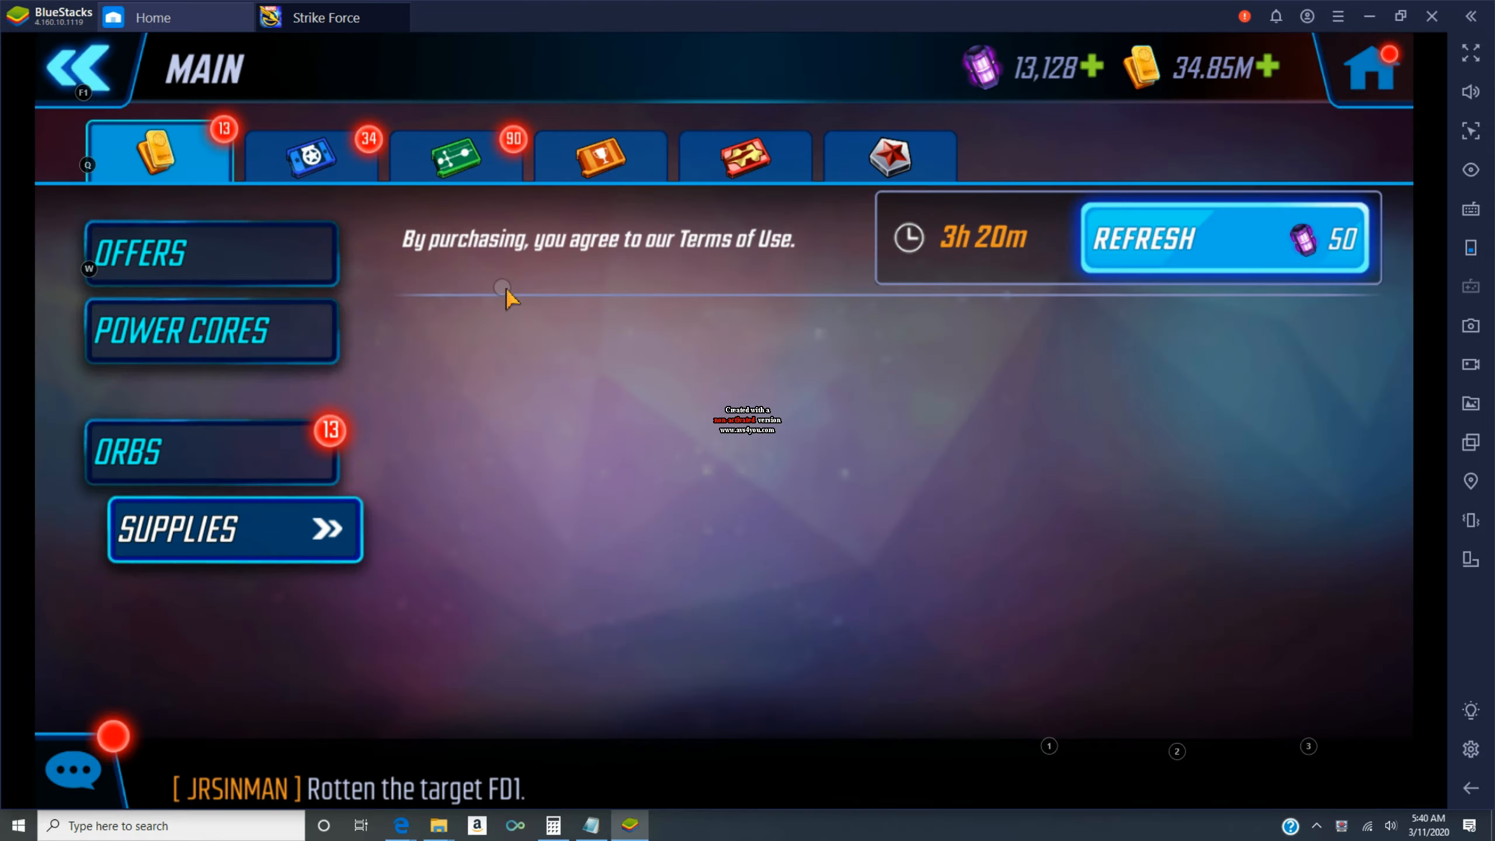
click(233, 529)
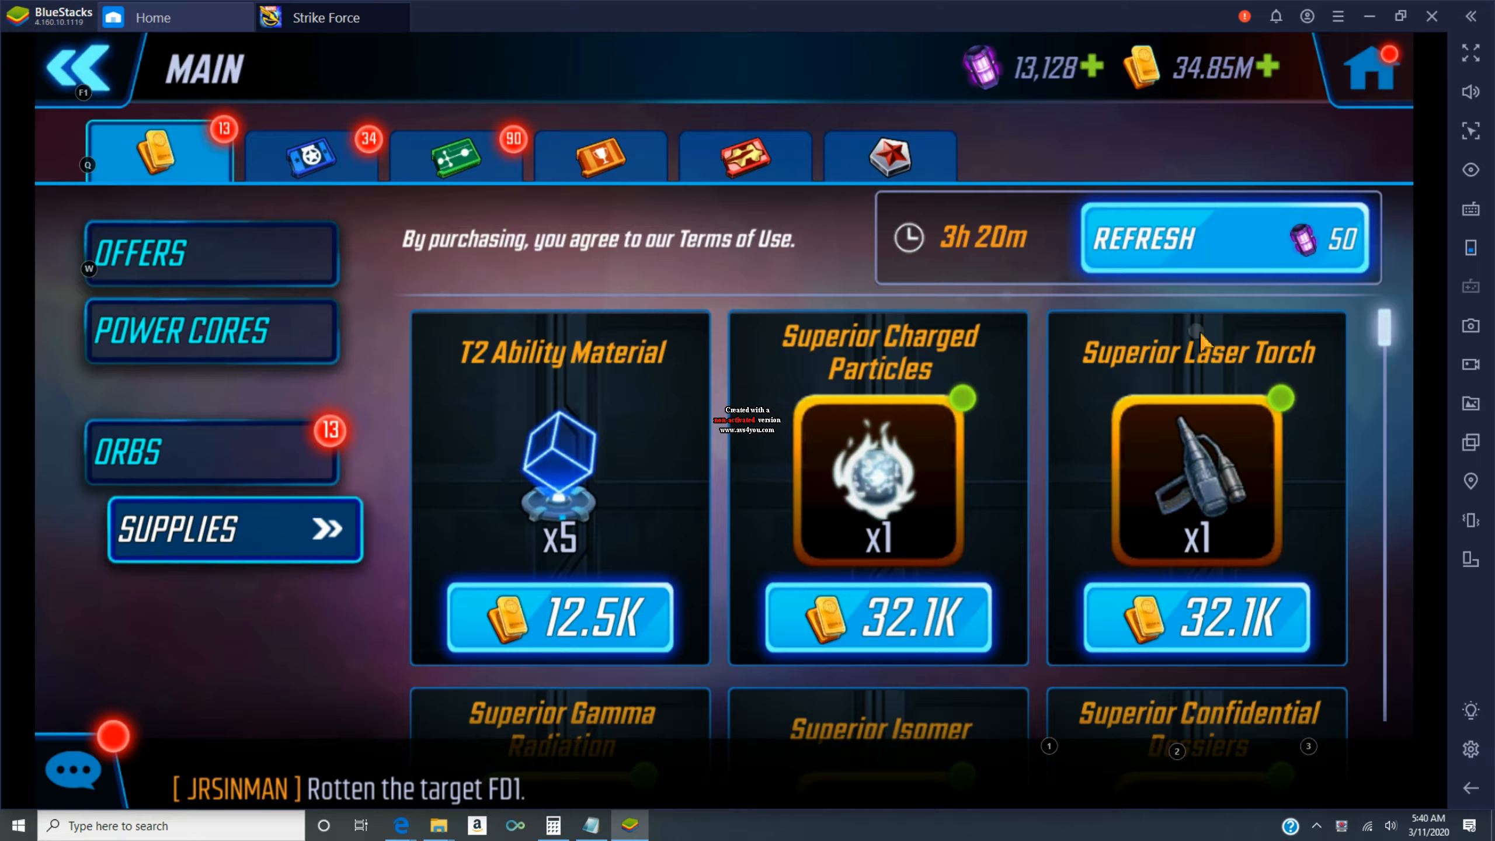
click(1196, 617)
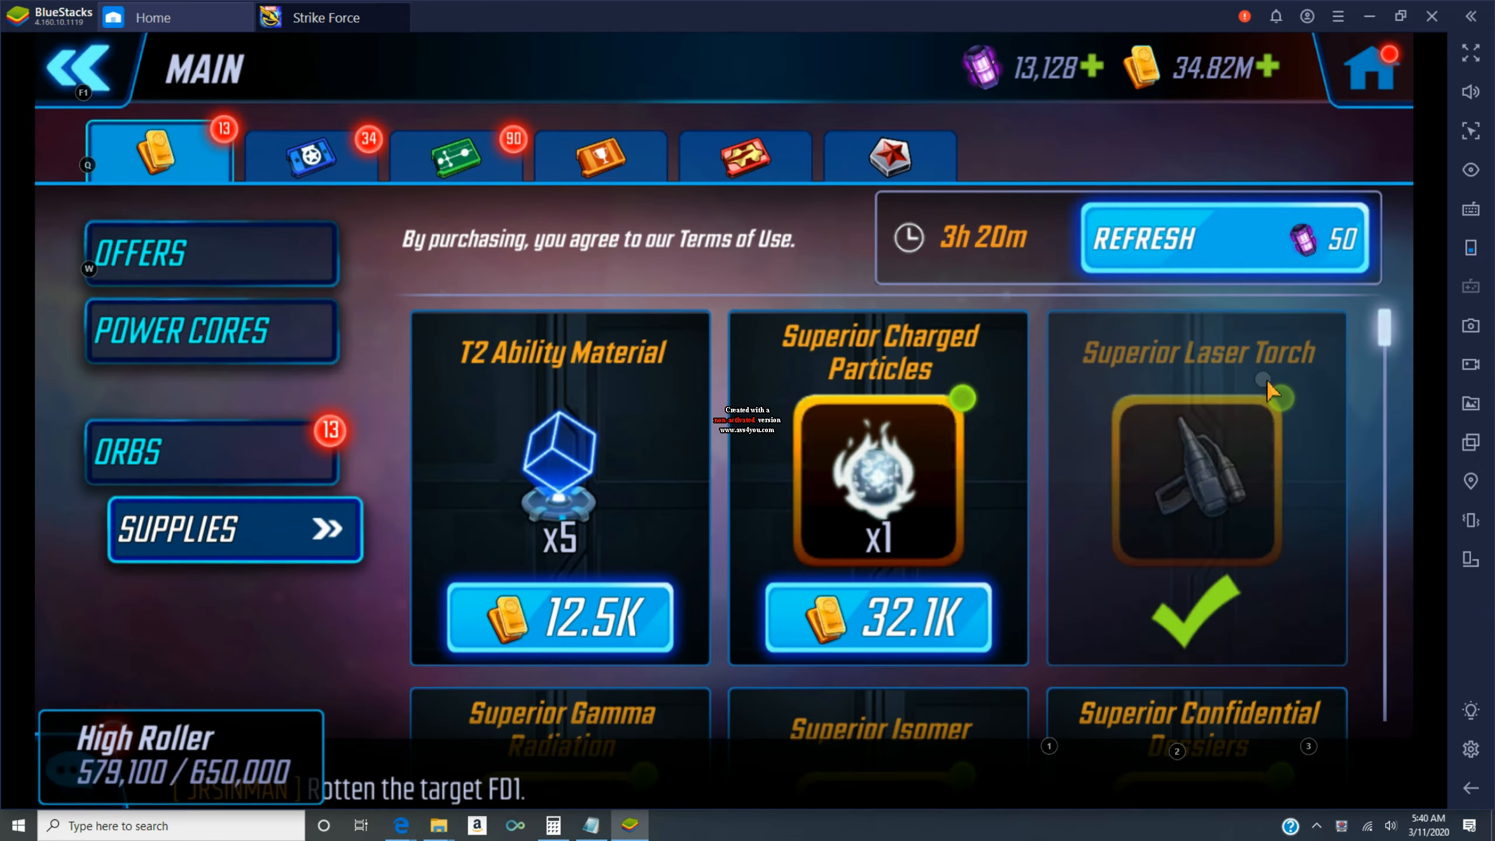
click(562, 734)
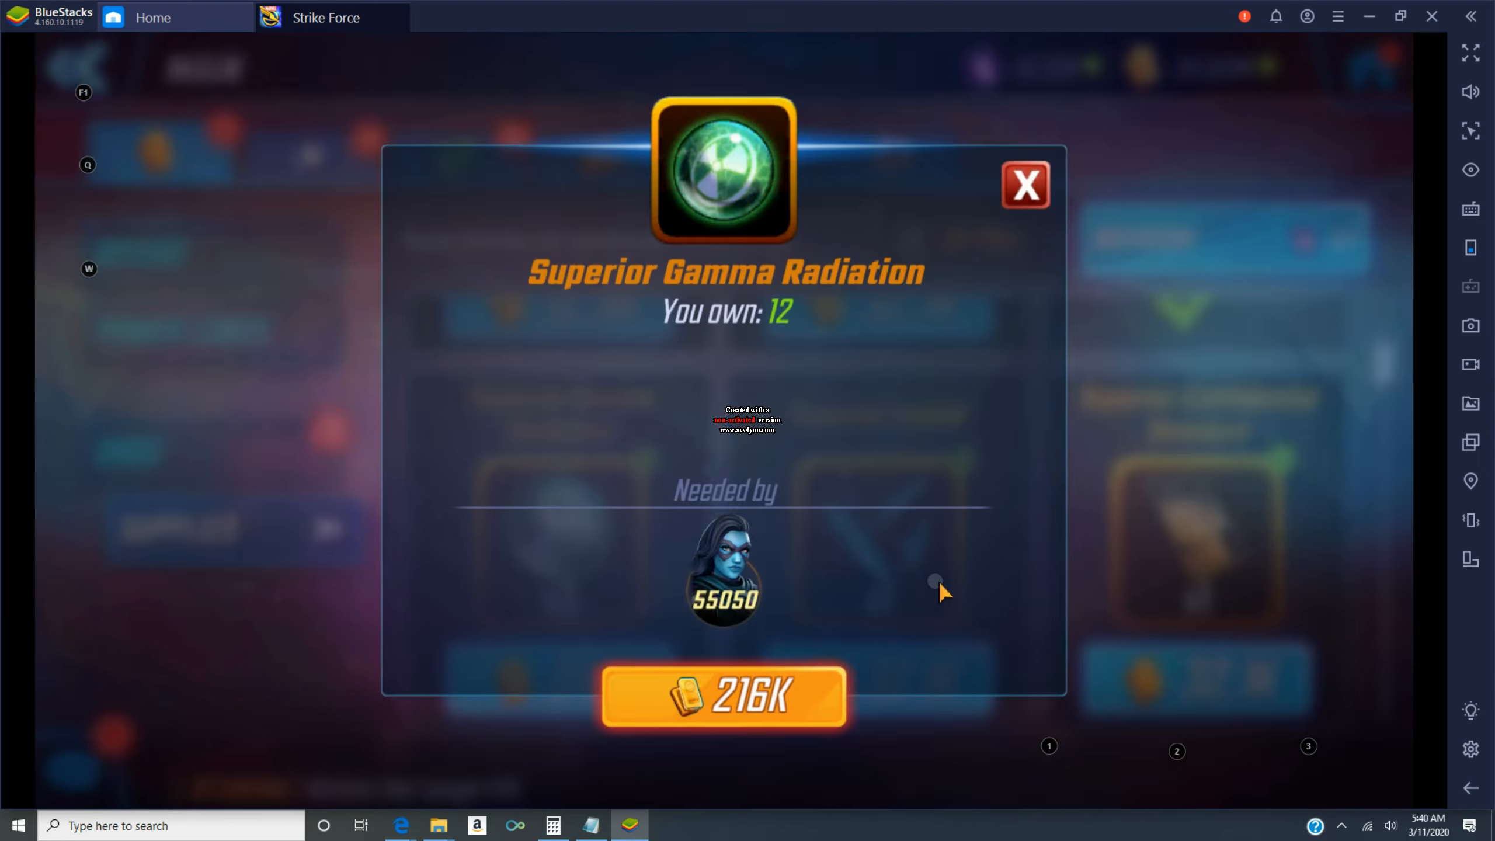
click(1025, 185)
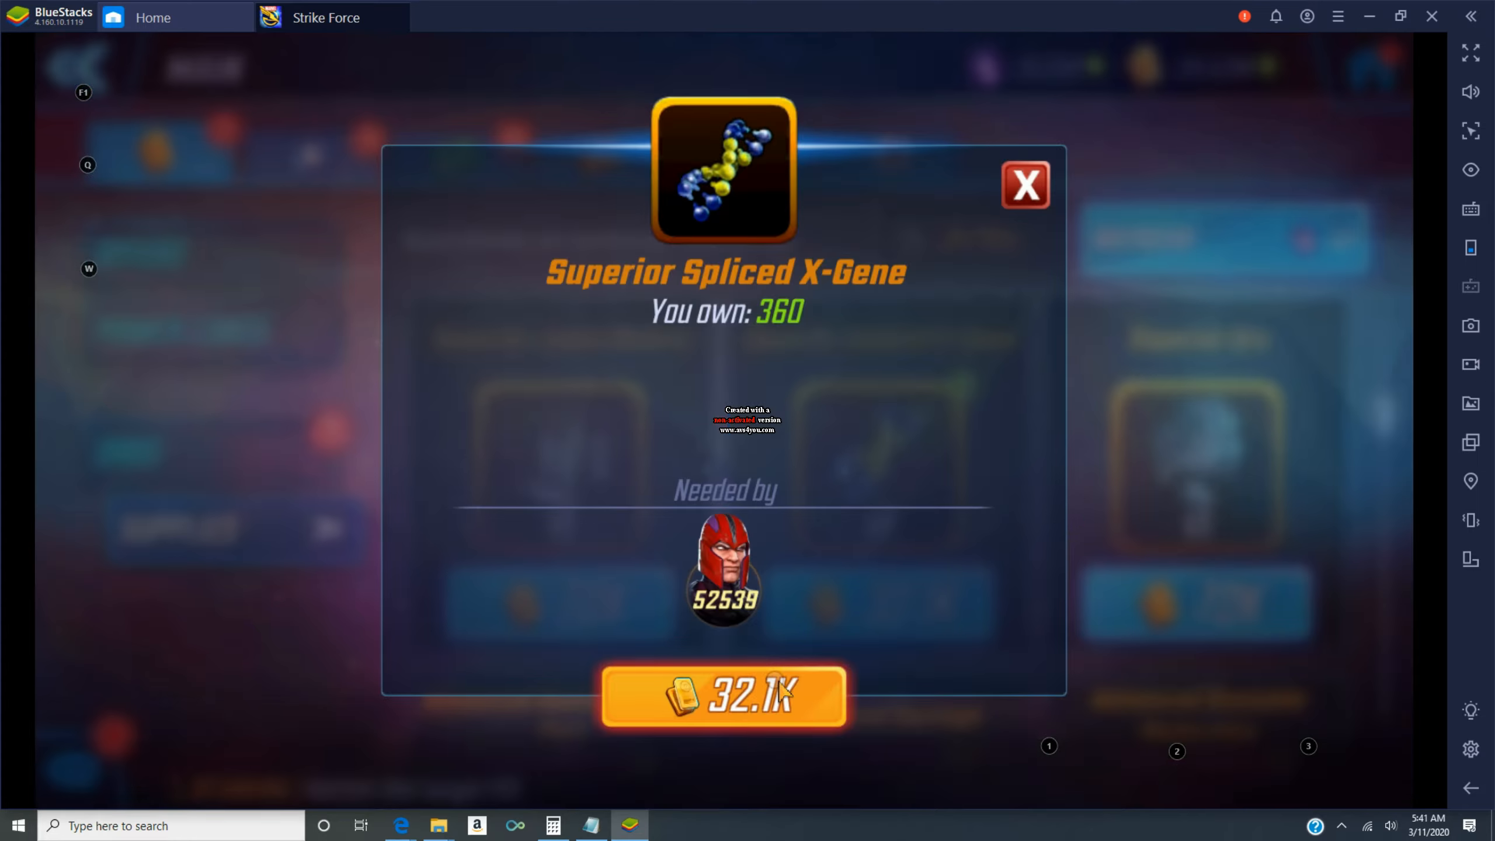
click(1026, 184)
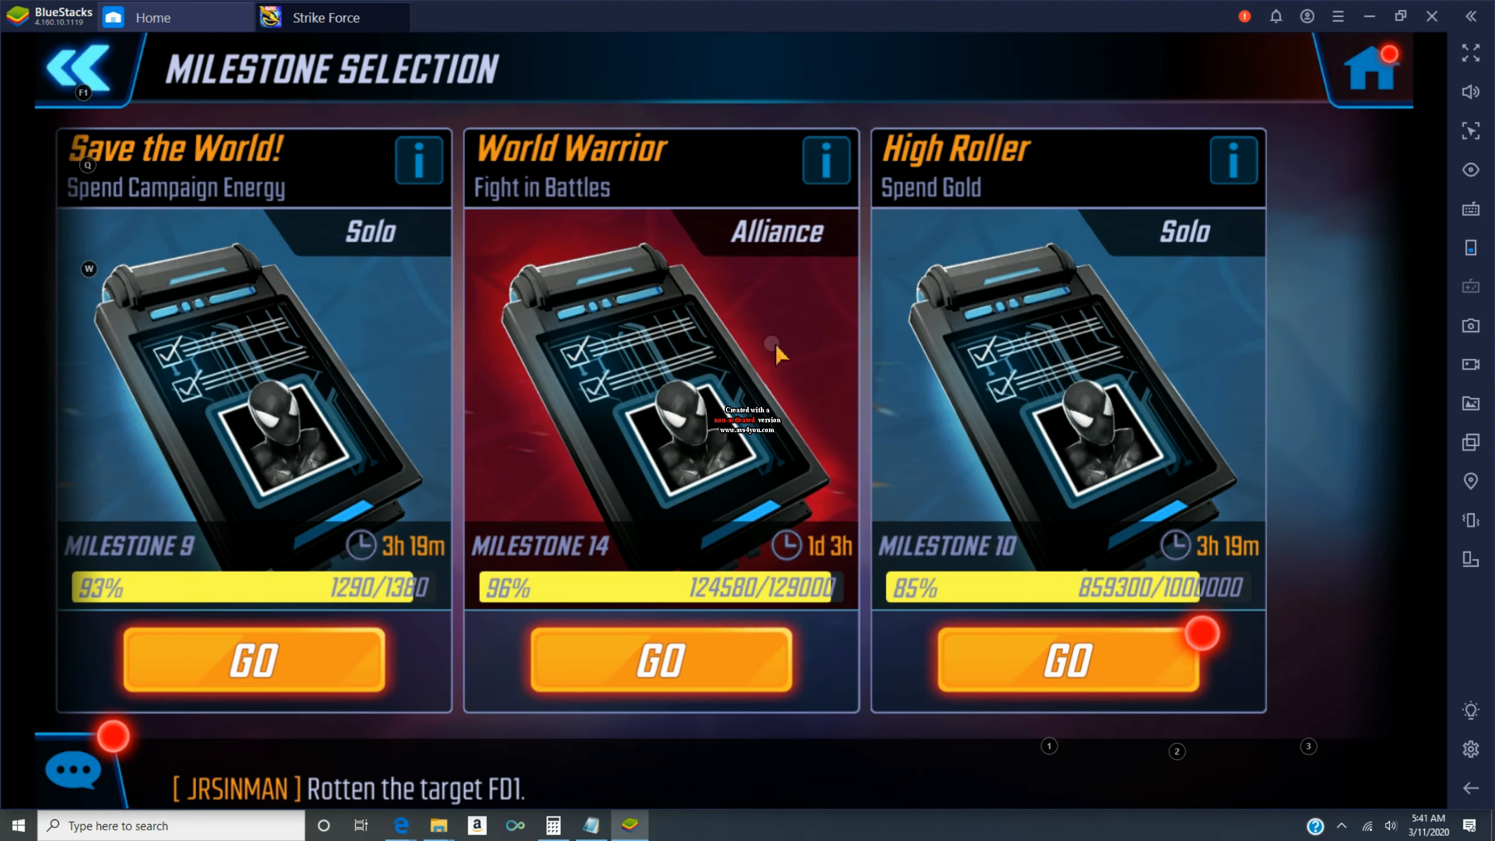
click(82, 70)
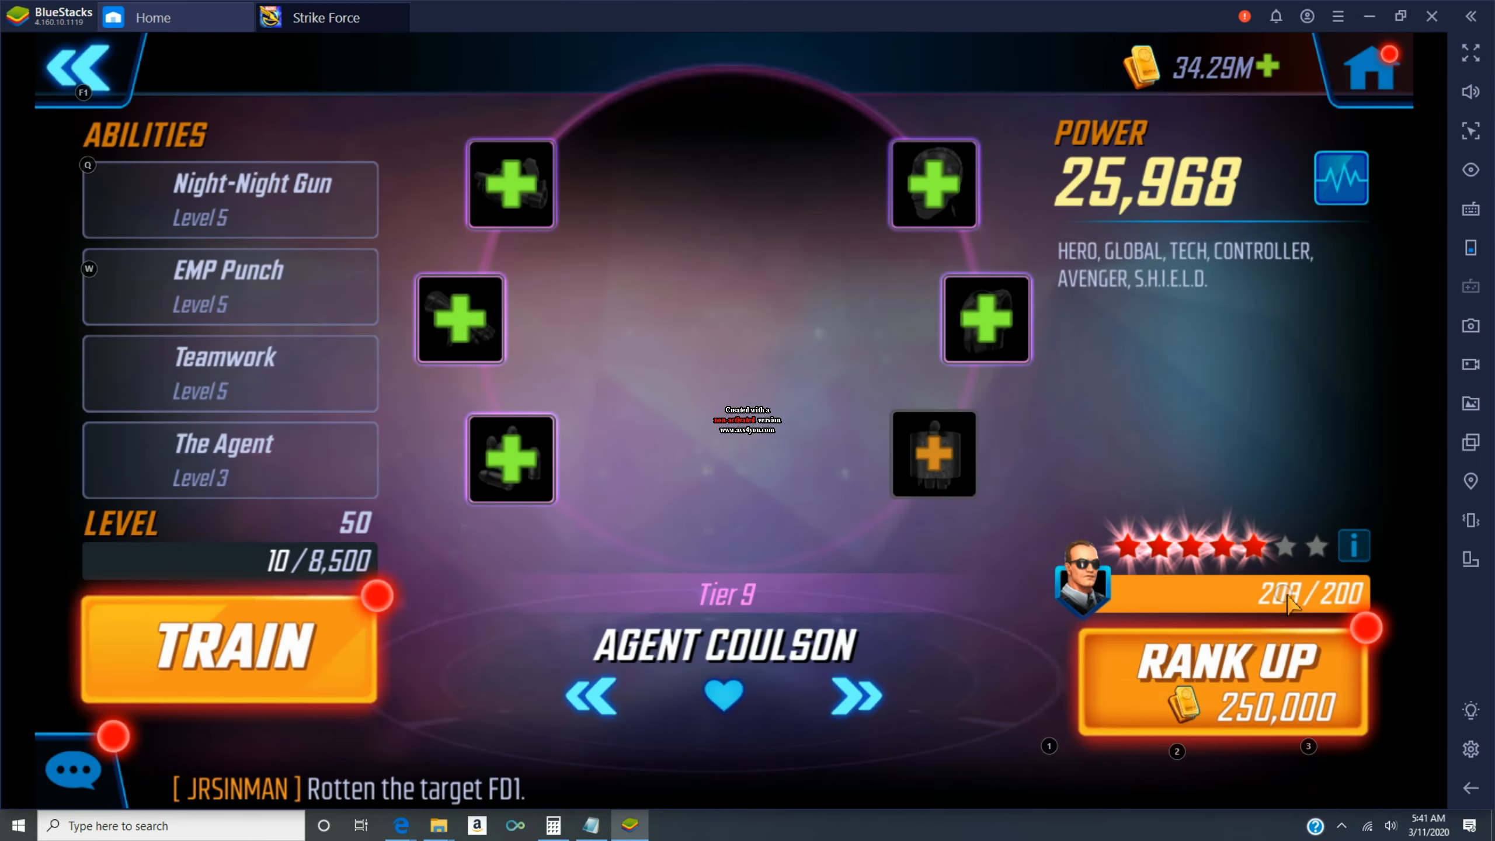
- Rank up Agent Coulson to 27,379 power and upgrade Phoenix to complete High Roller
click(1224, 677)
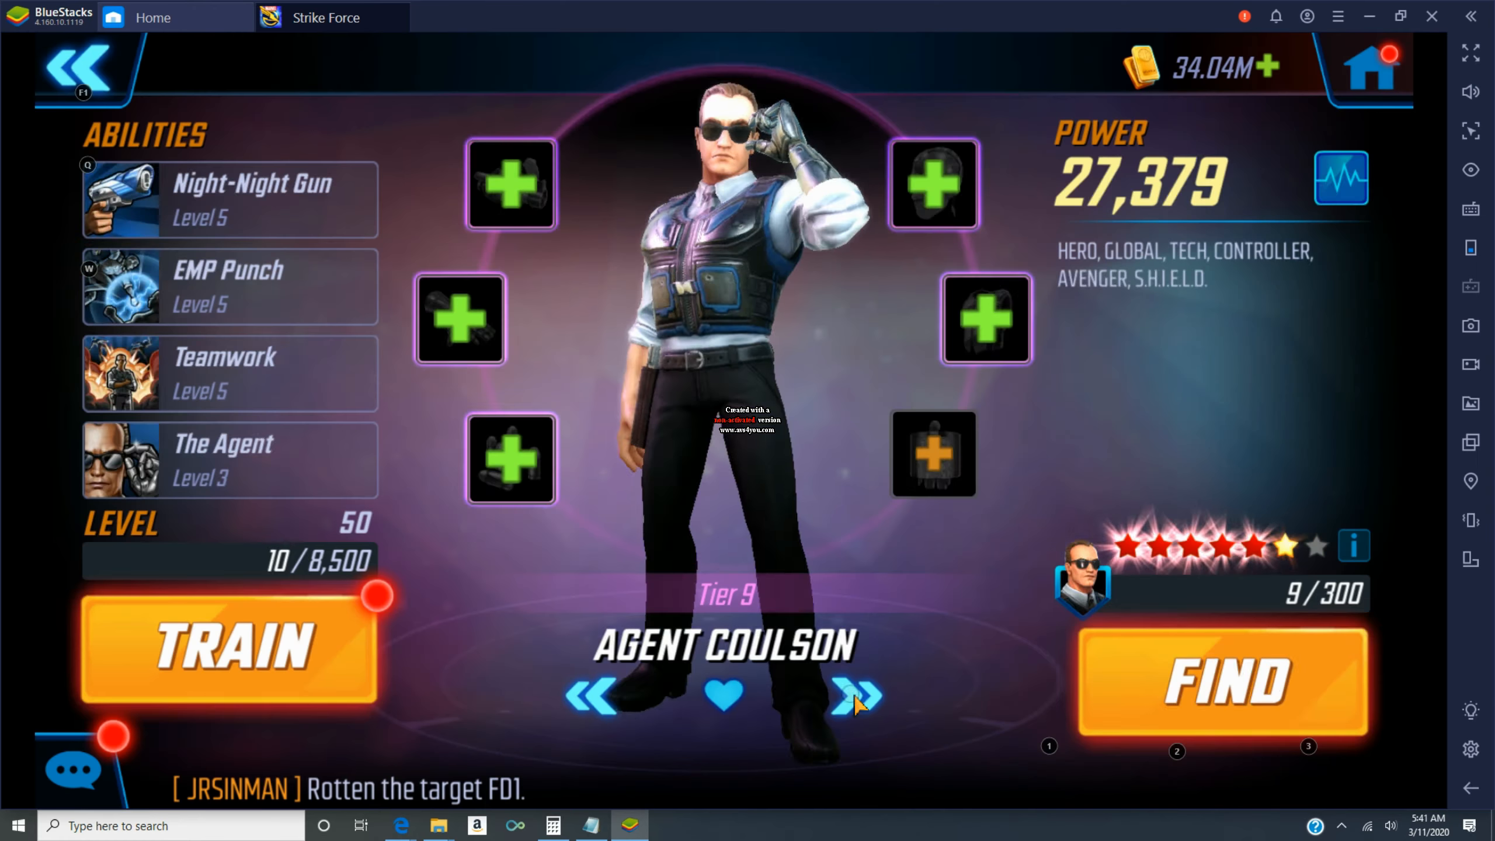
click(853, 696)
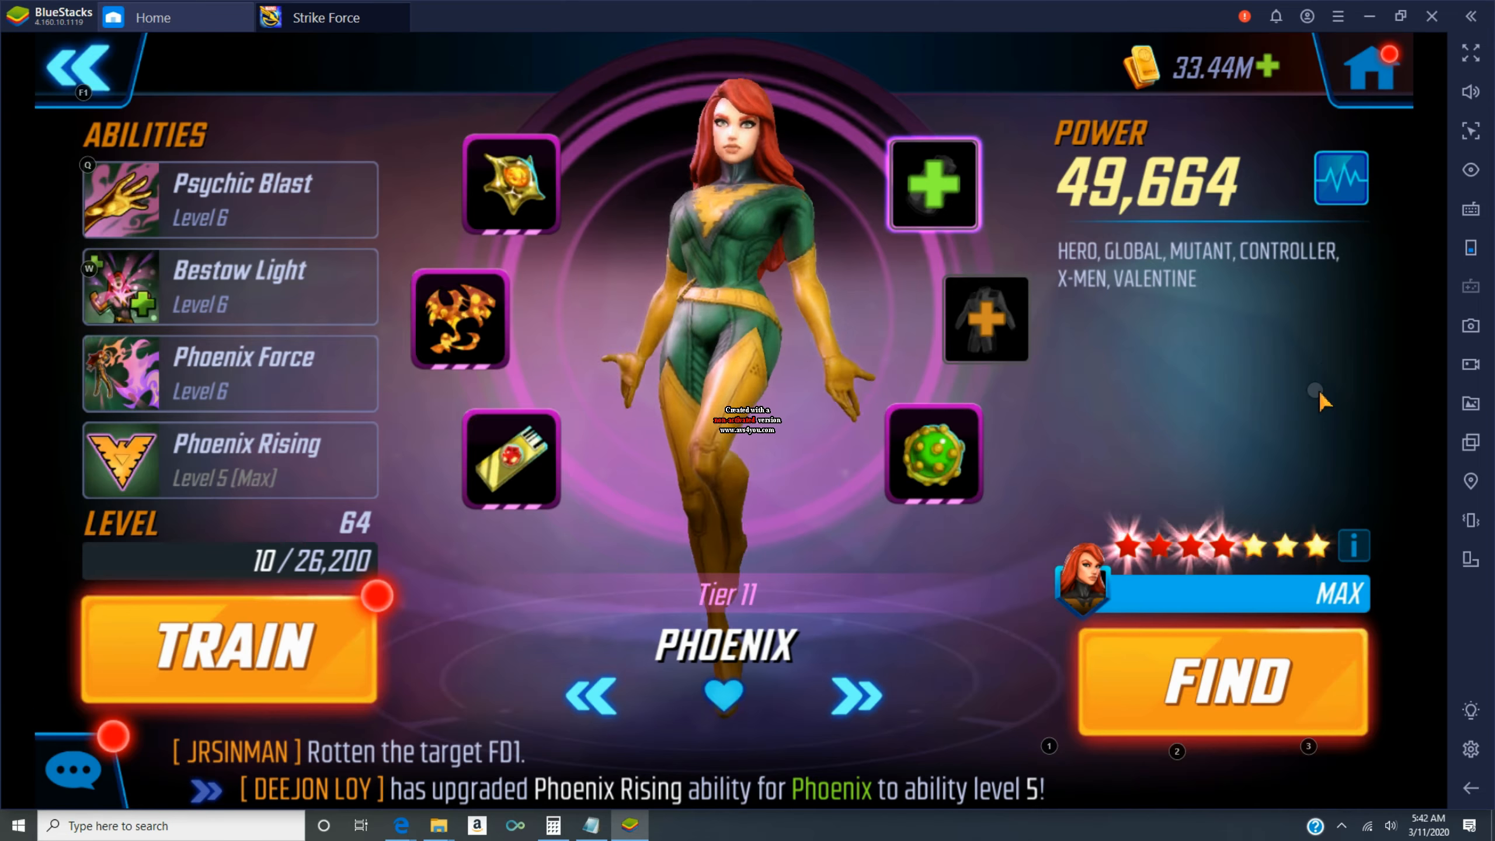
click(933, 183)
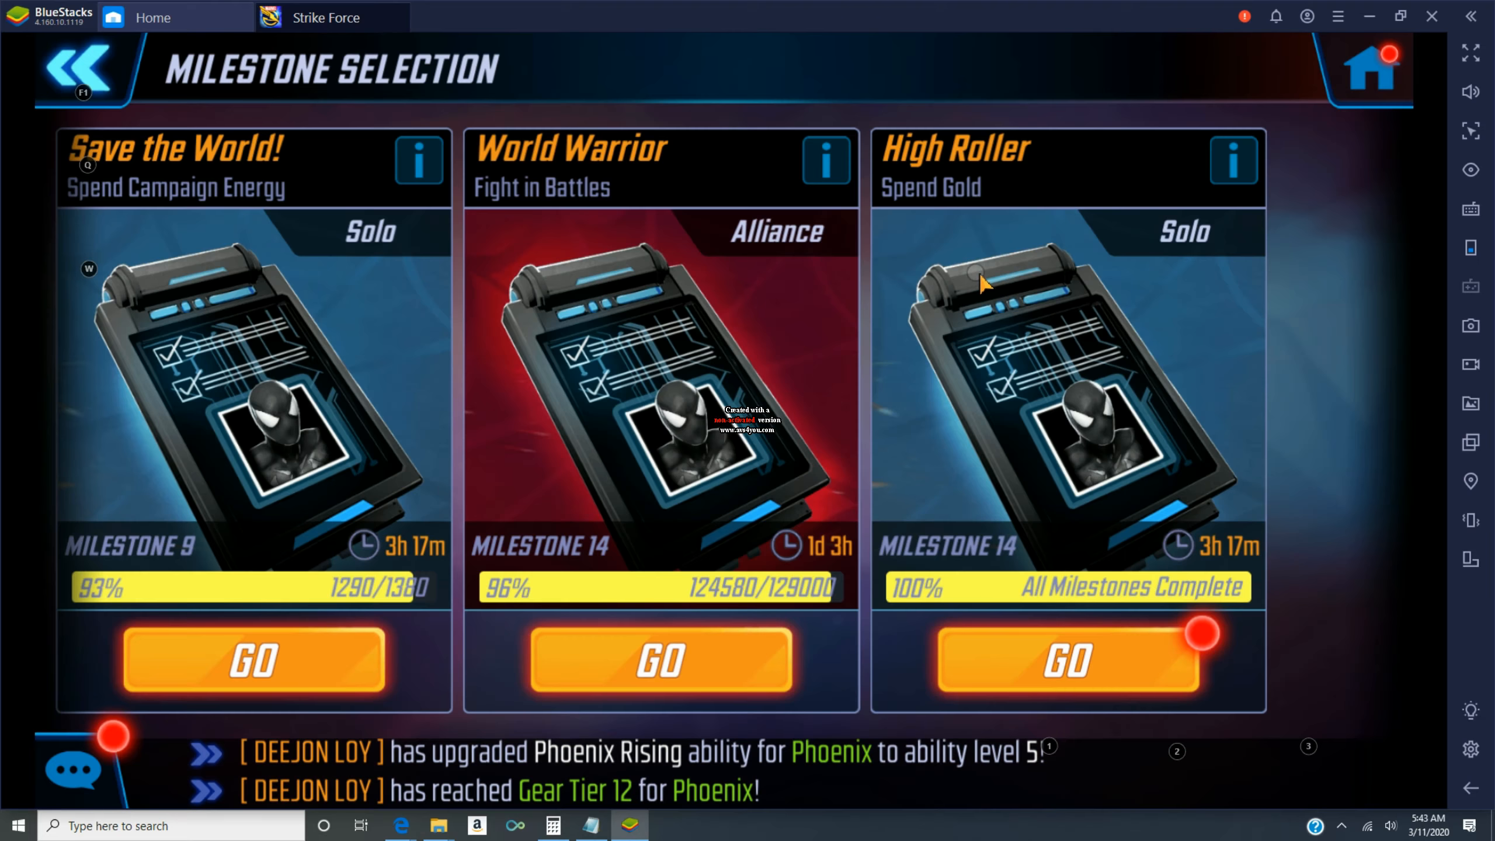
click(1068, 661)
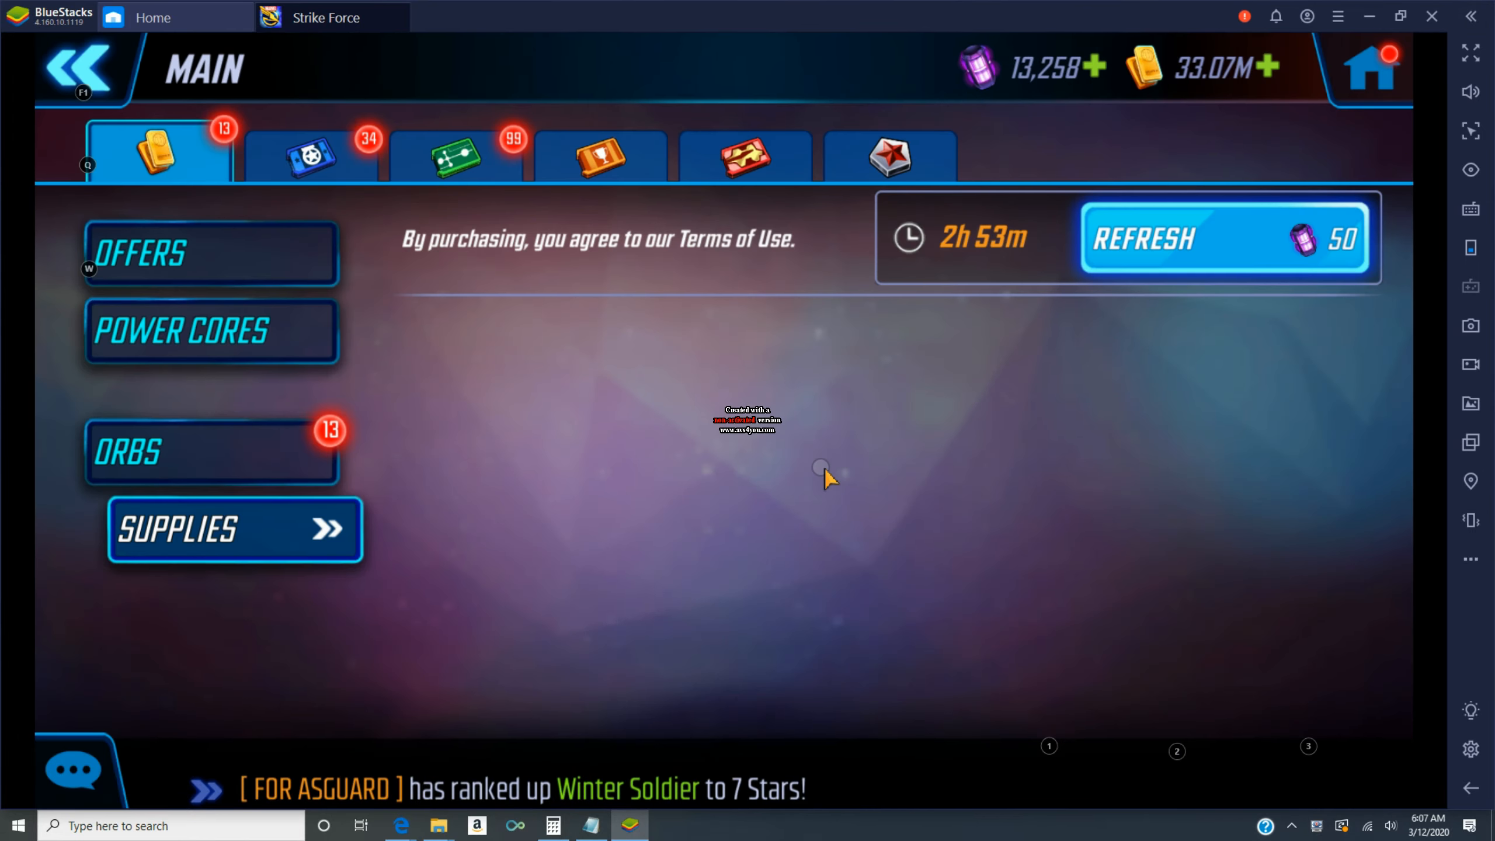
- Buy T3 Ability Material, Superior Arcane Powder and Superior Spliced X-Gene, then open Heimdall
click(234, 529)
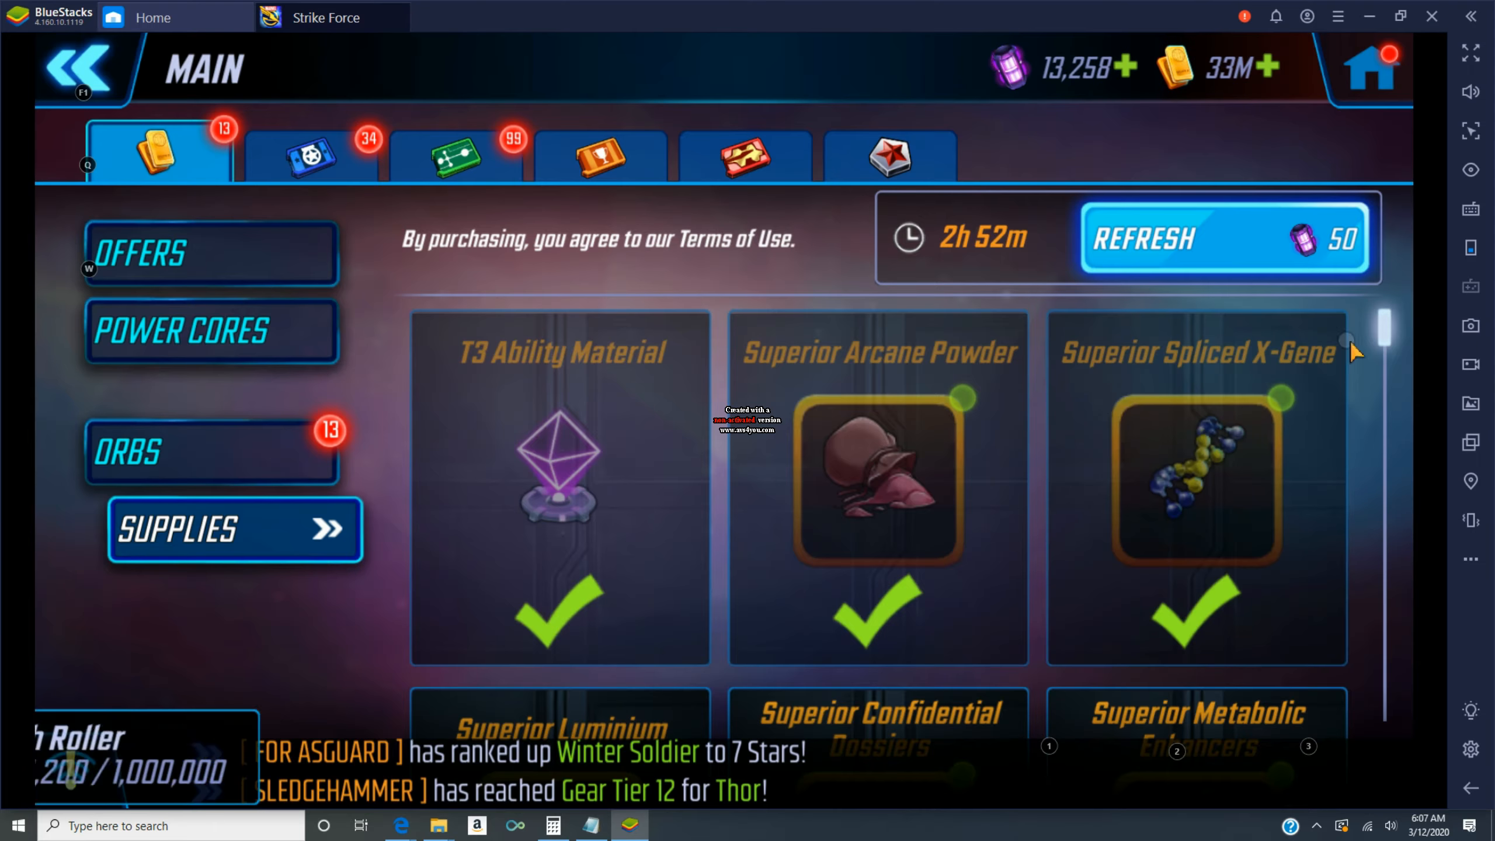
scroll(down, 3)
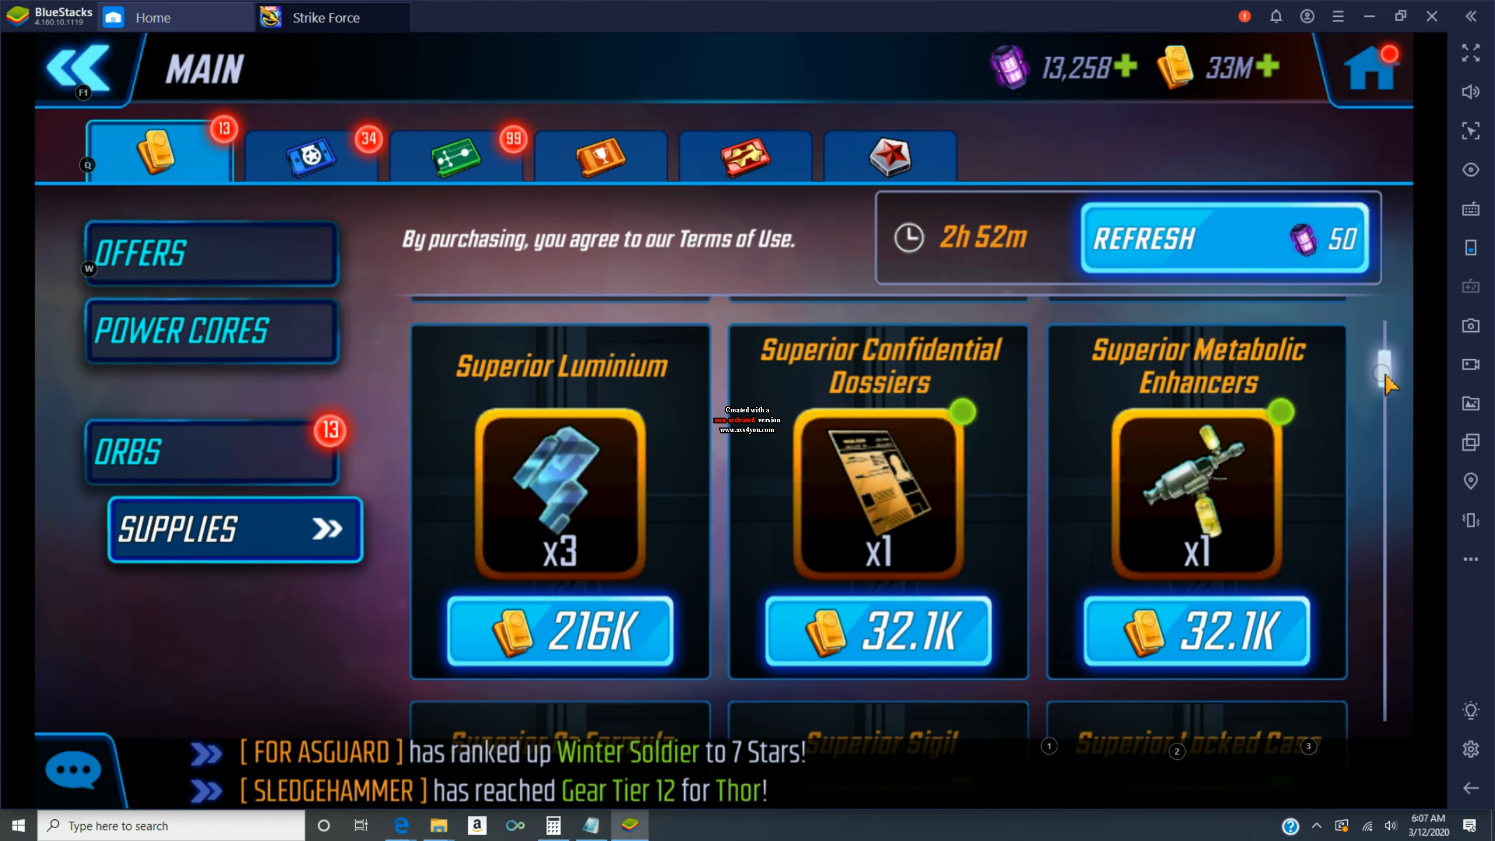
scroll(down, 3)
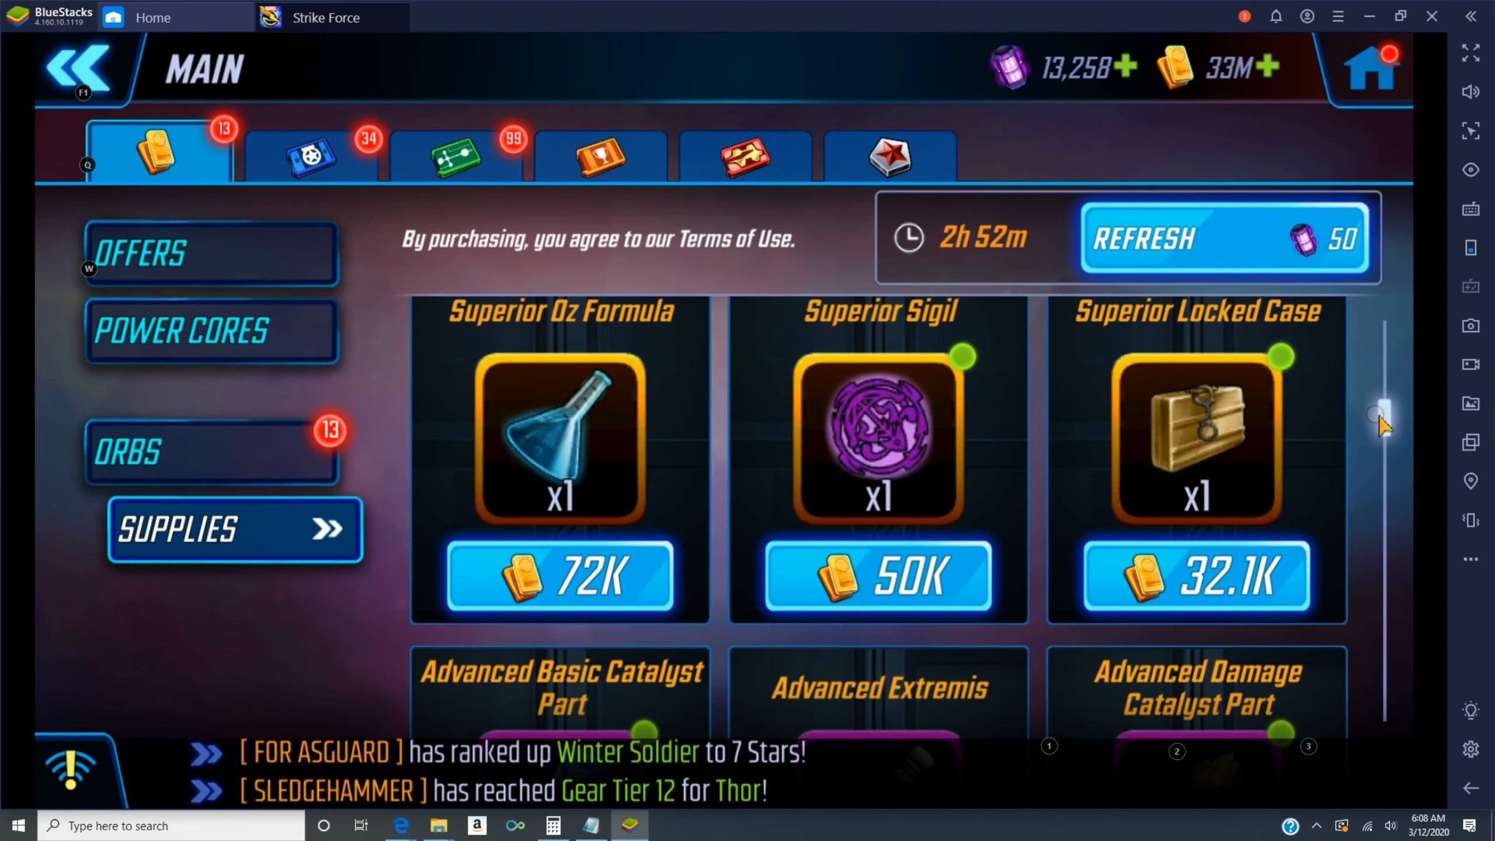
click(877, 577)
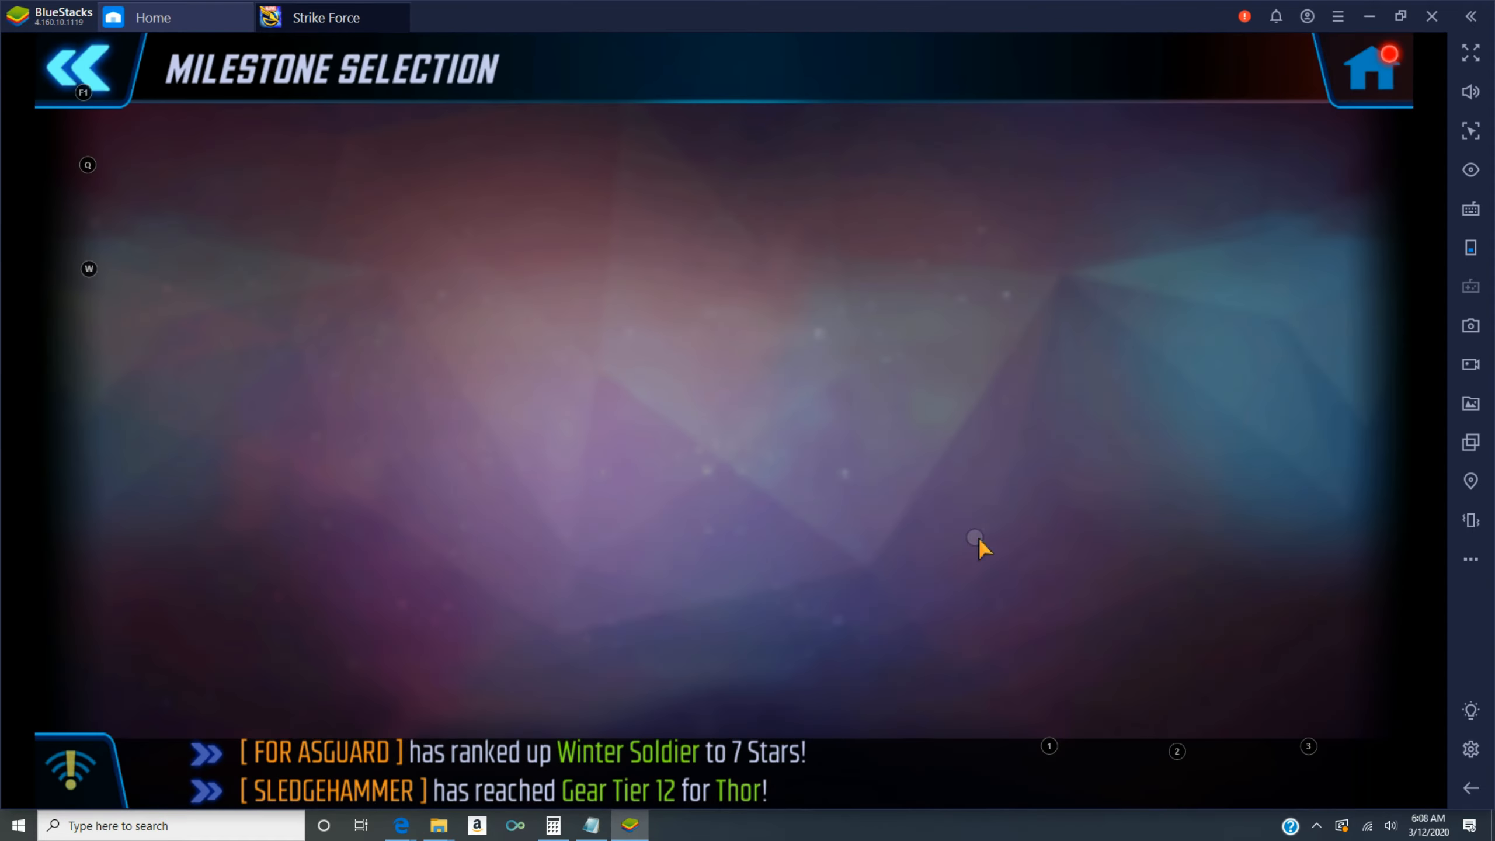
click(81, 69)
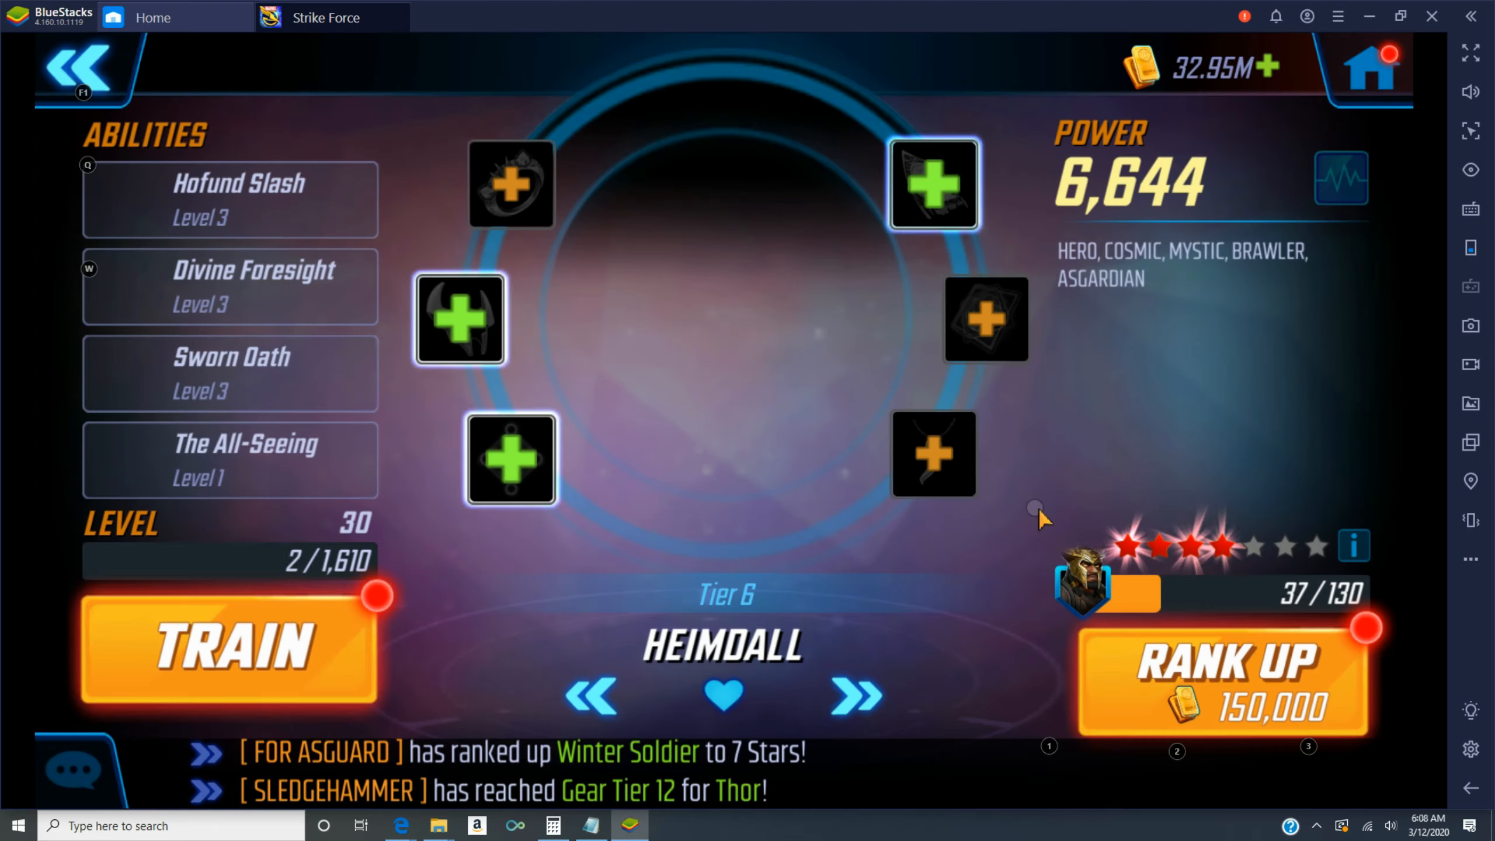
- Rank Heimdall up to five stars, train Phoenix to level 66, and return home
click(1225, 677)
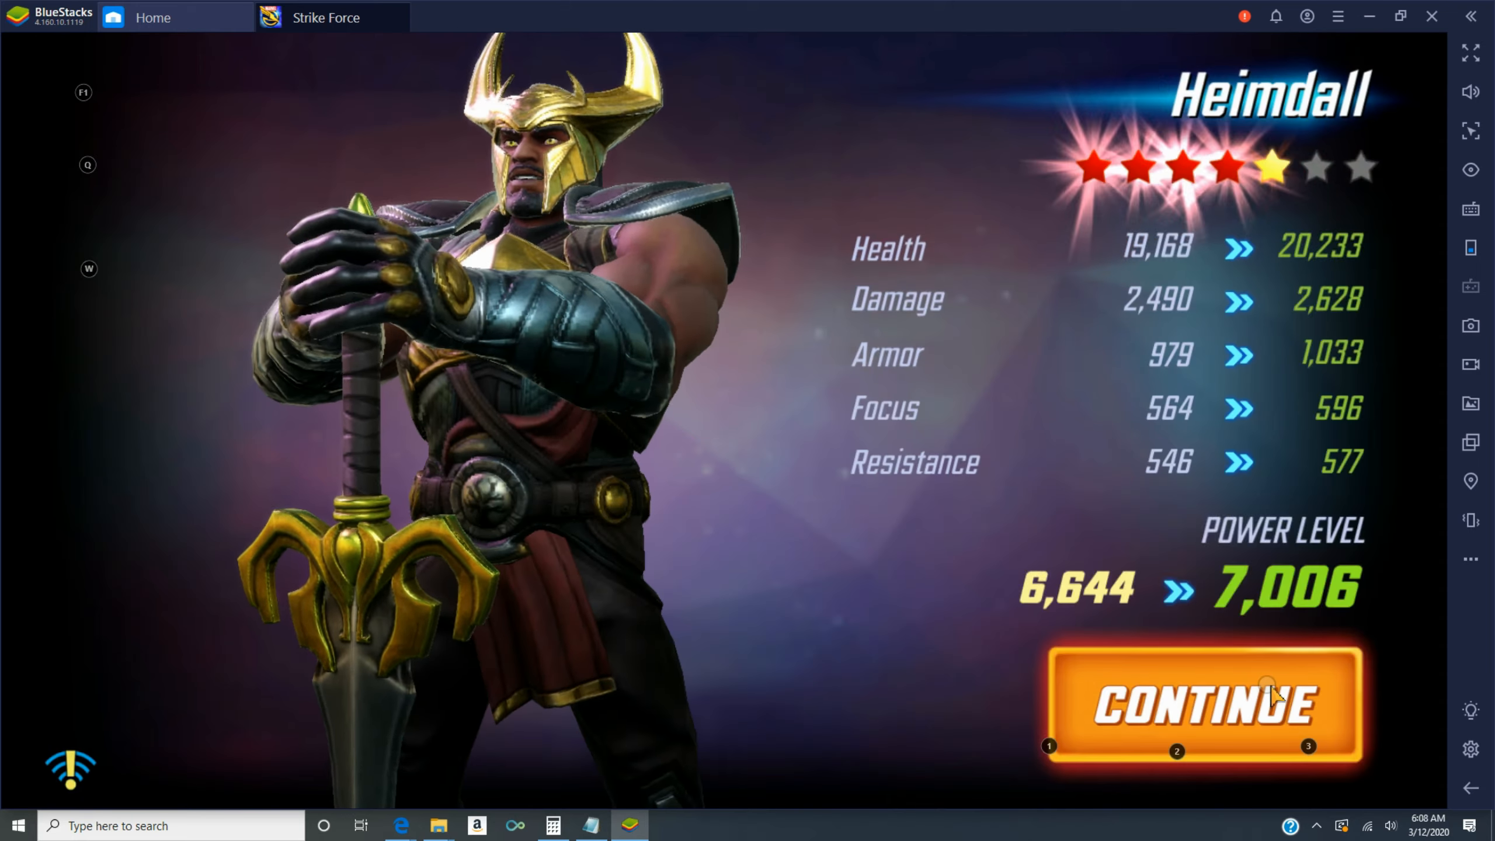
click(1200, 703)
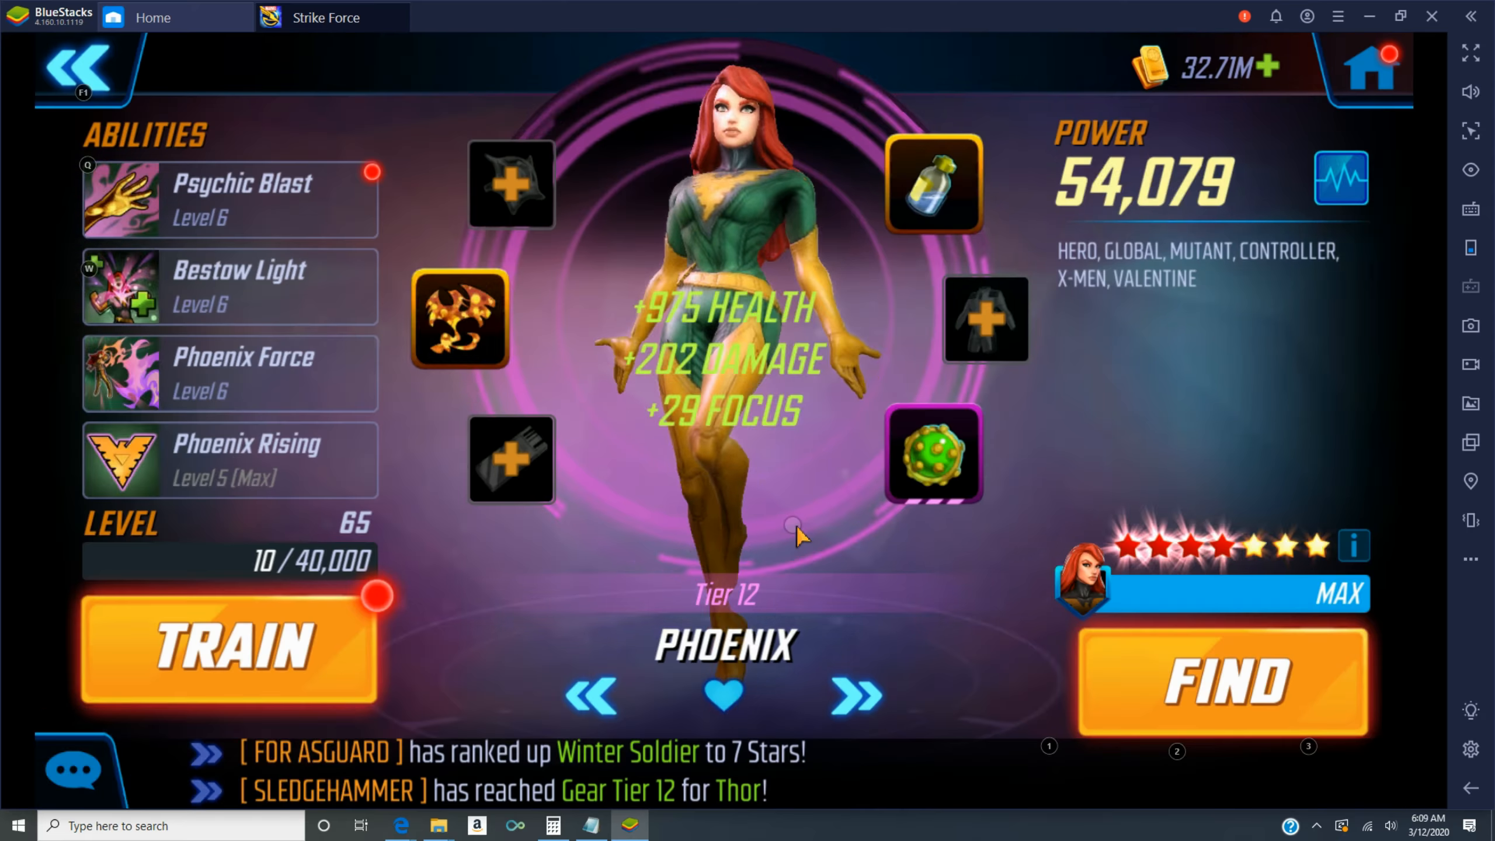
click(229, 648)
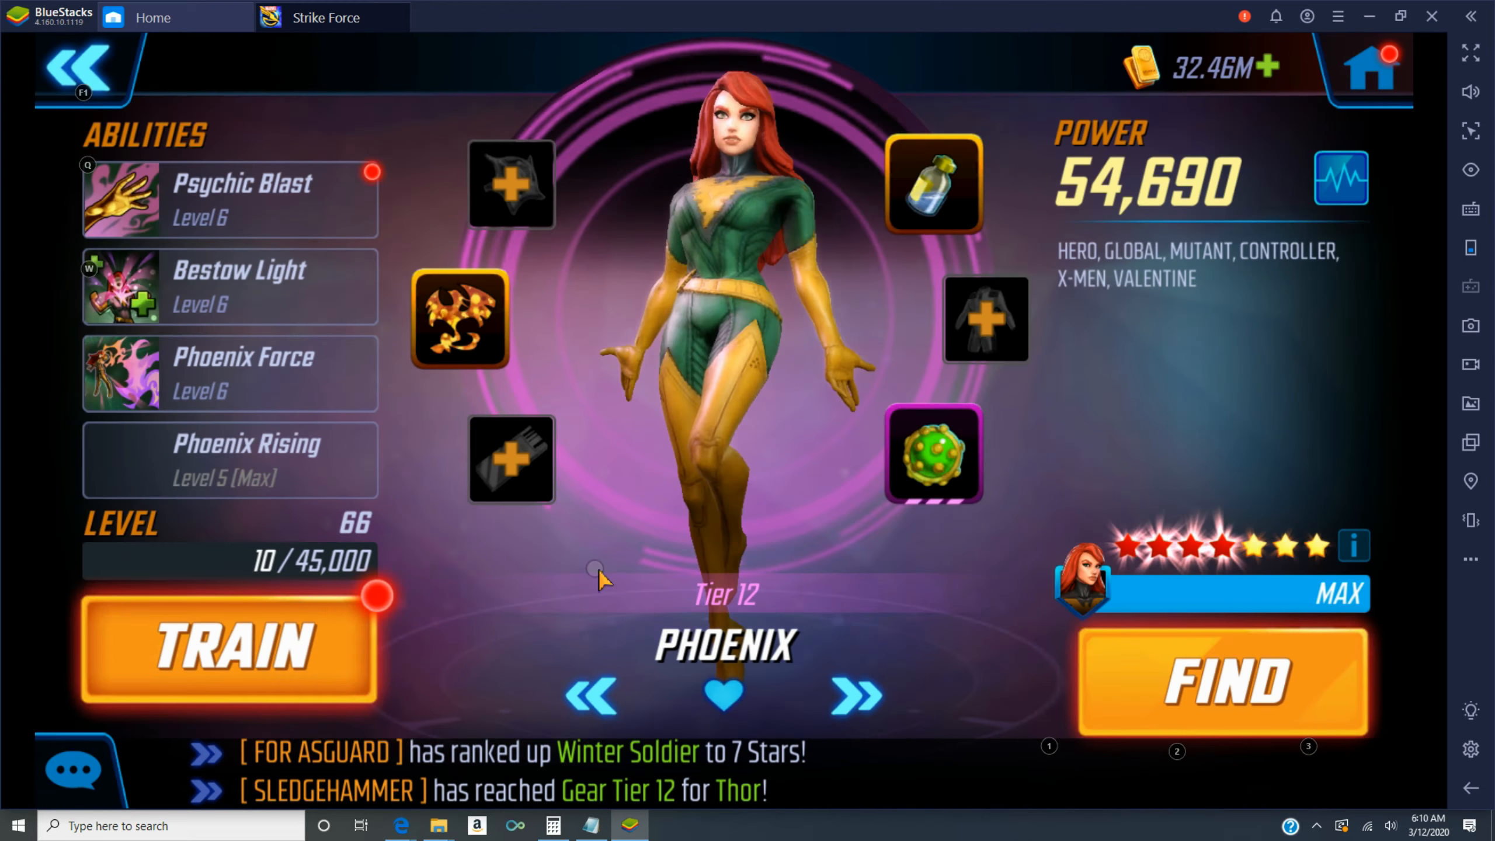
click(229, 645)
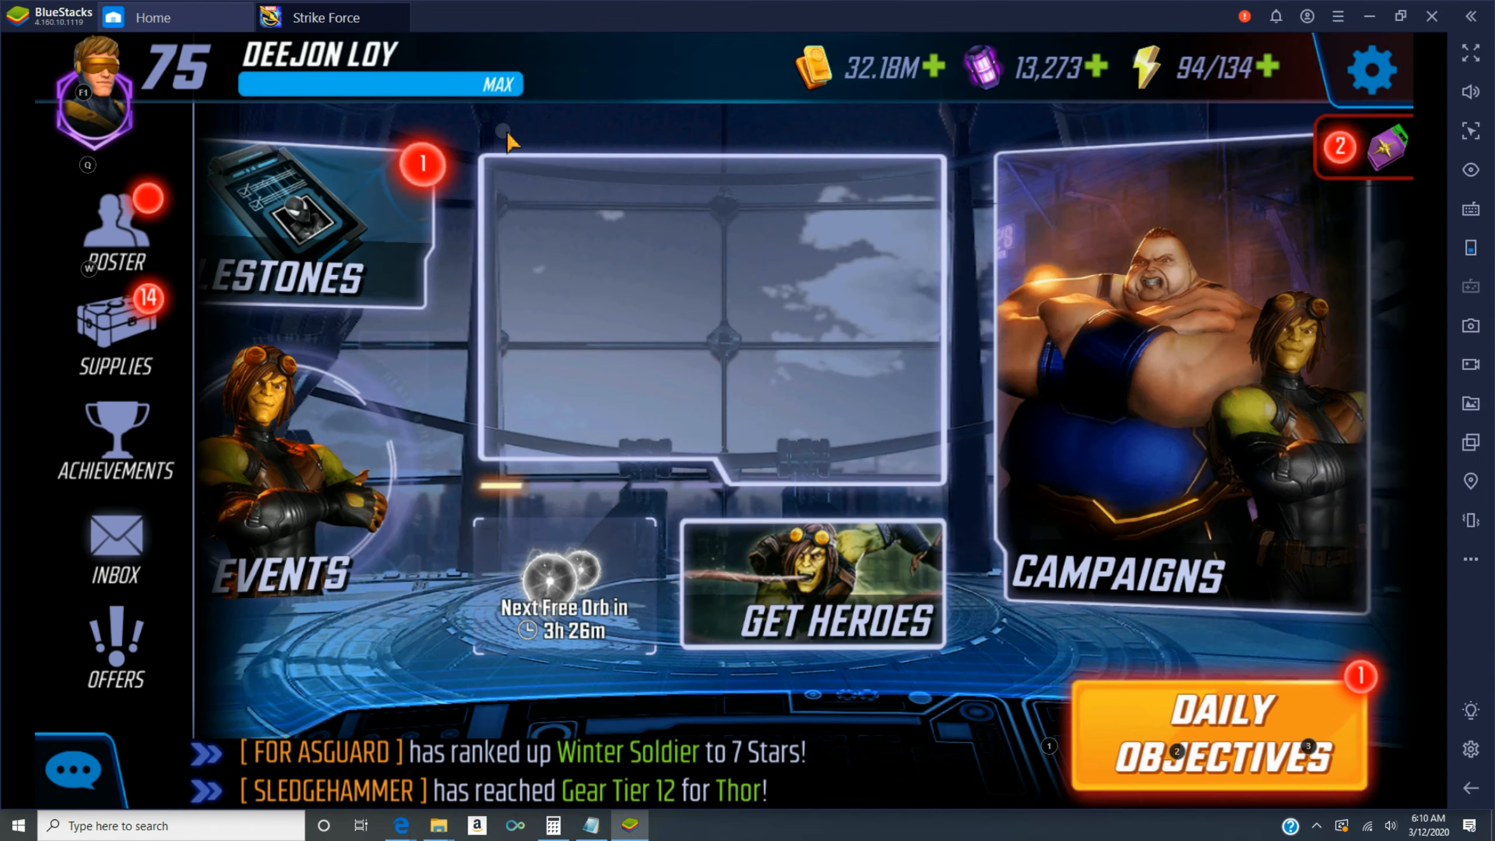
- Train Phoenix to level 68 (56,530 power) and bring up the event selection list
click(115, 229)
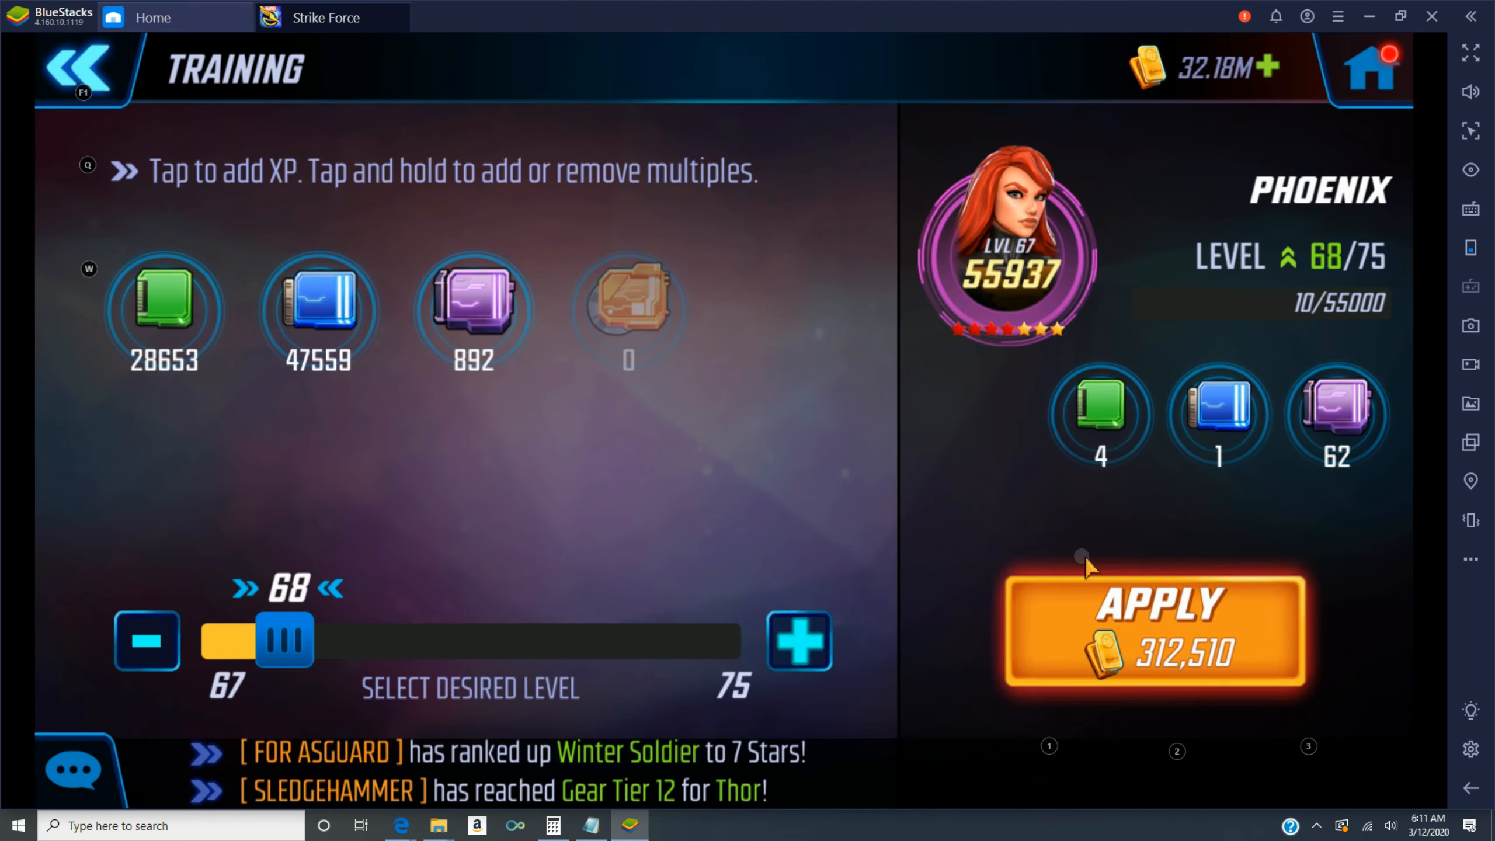
click(1154, 629)
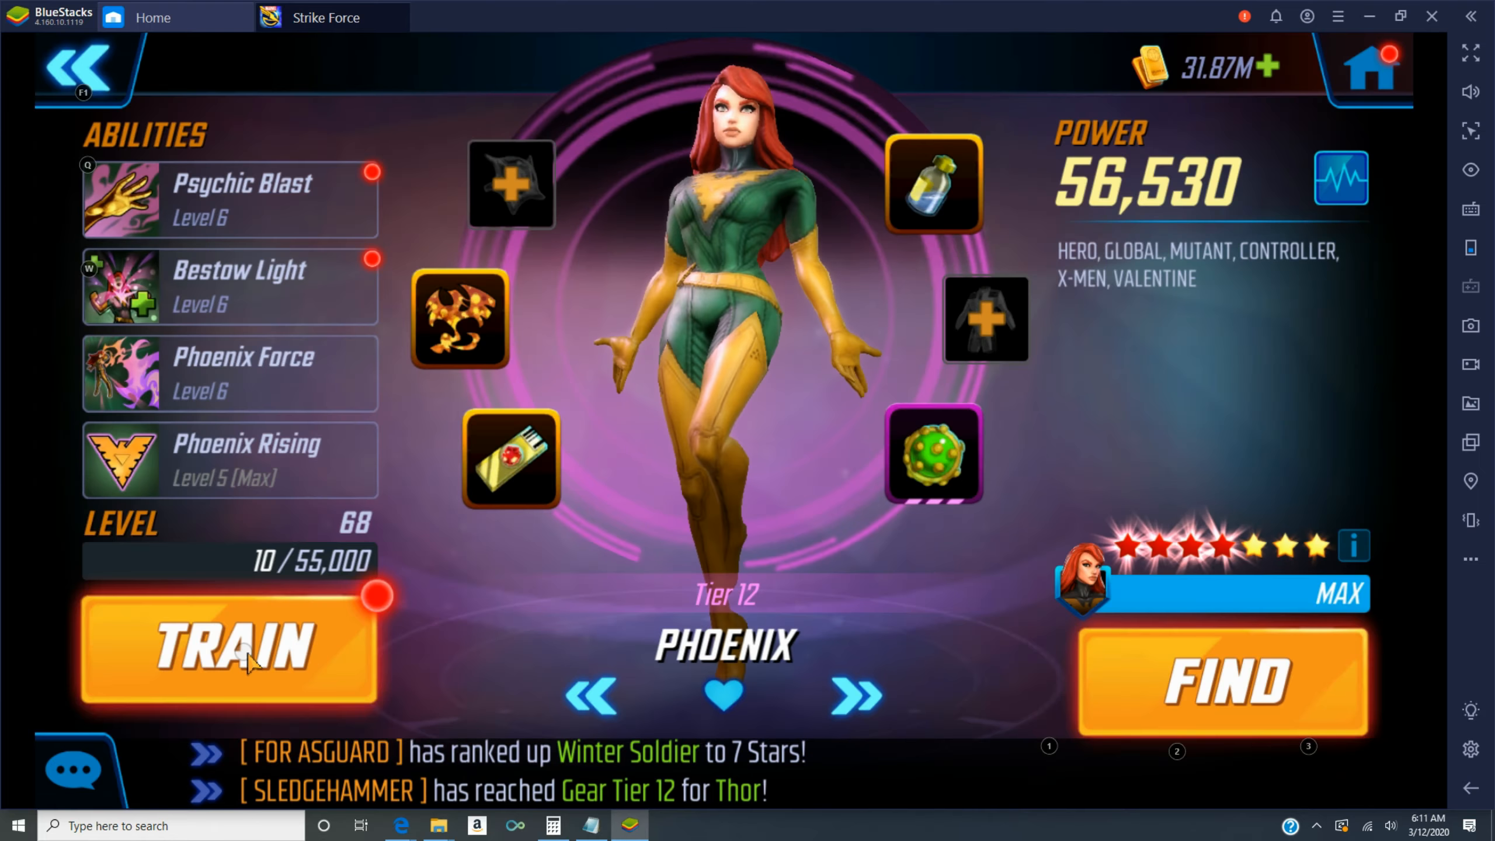
click(229, 648)
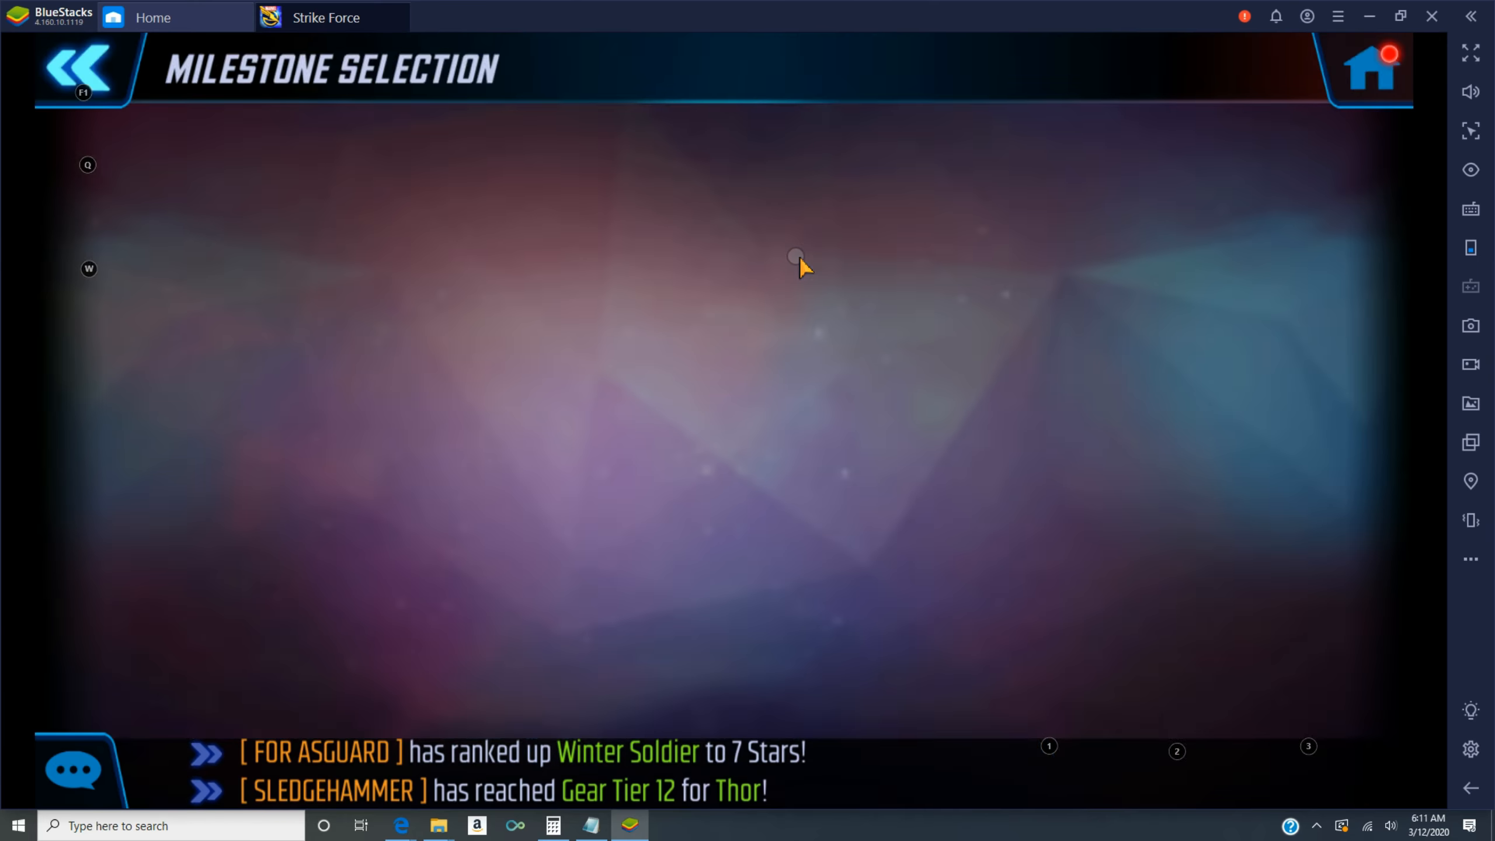
click(81, 69)
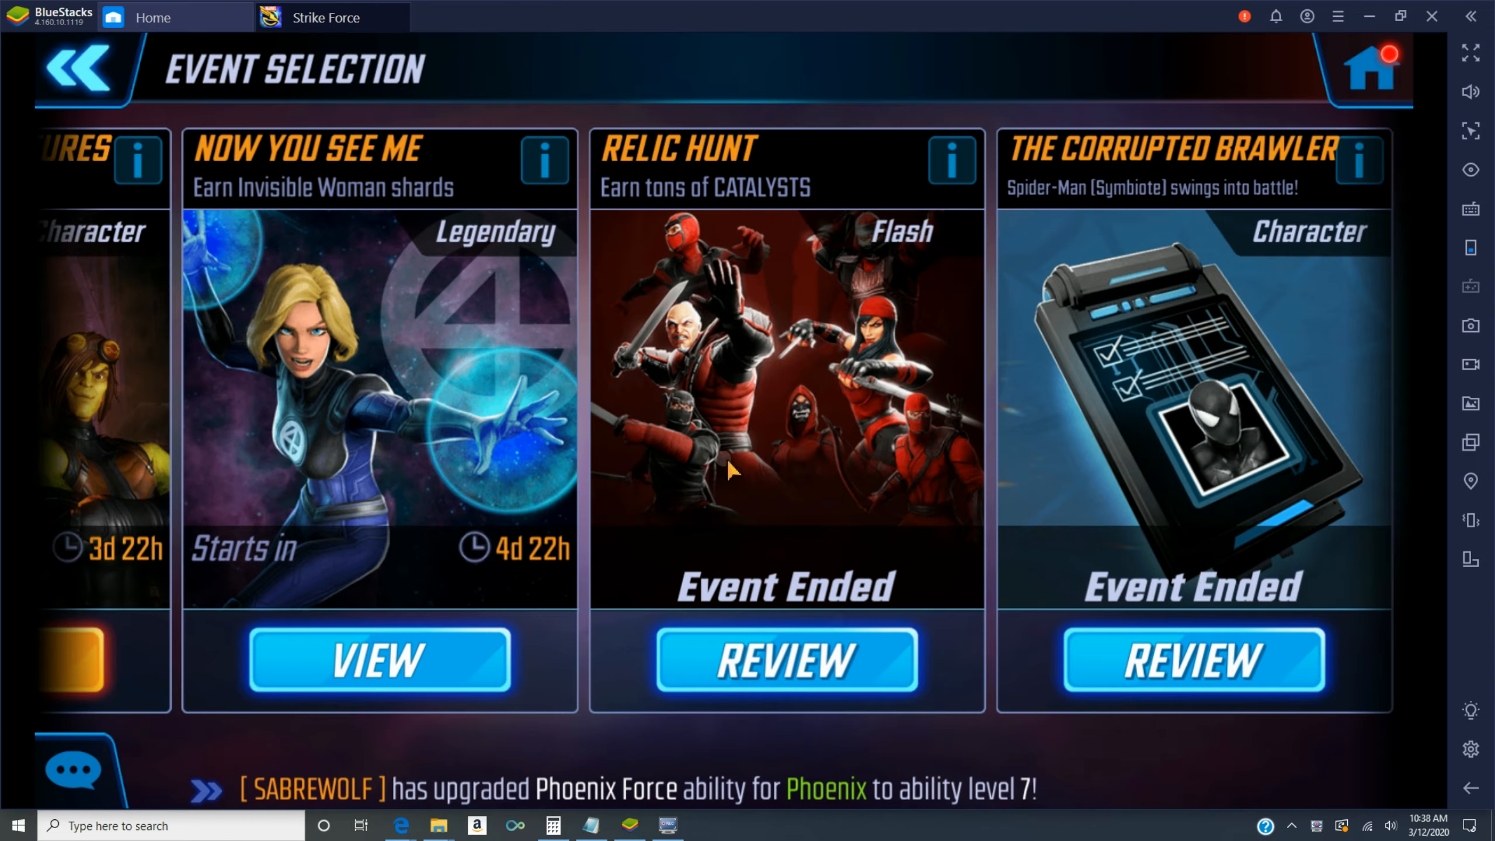
mouse_move(1267, 418)
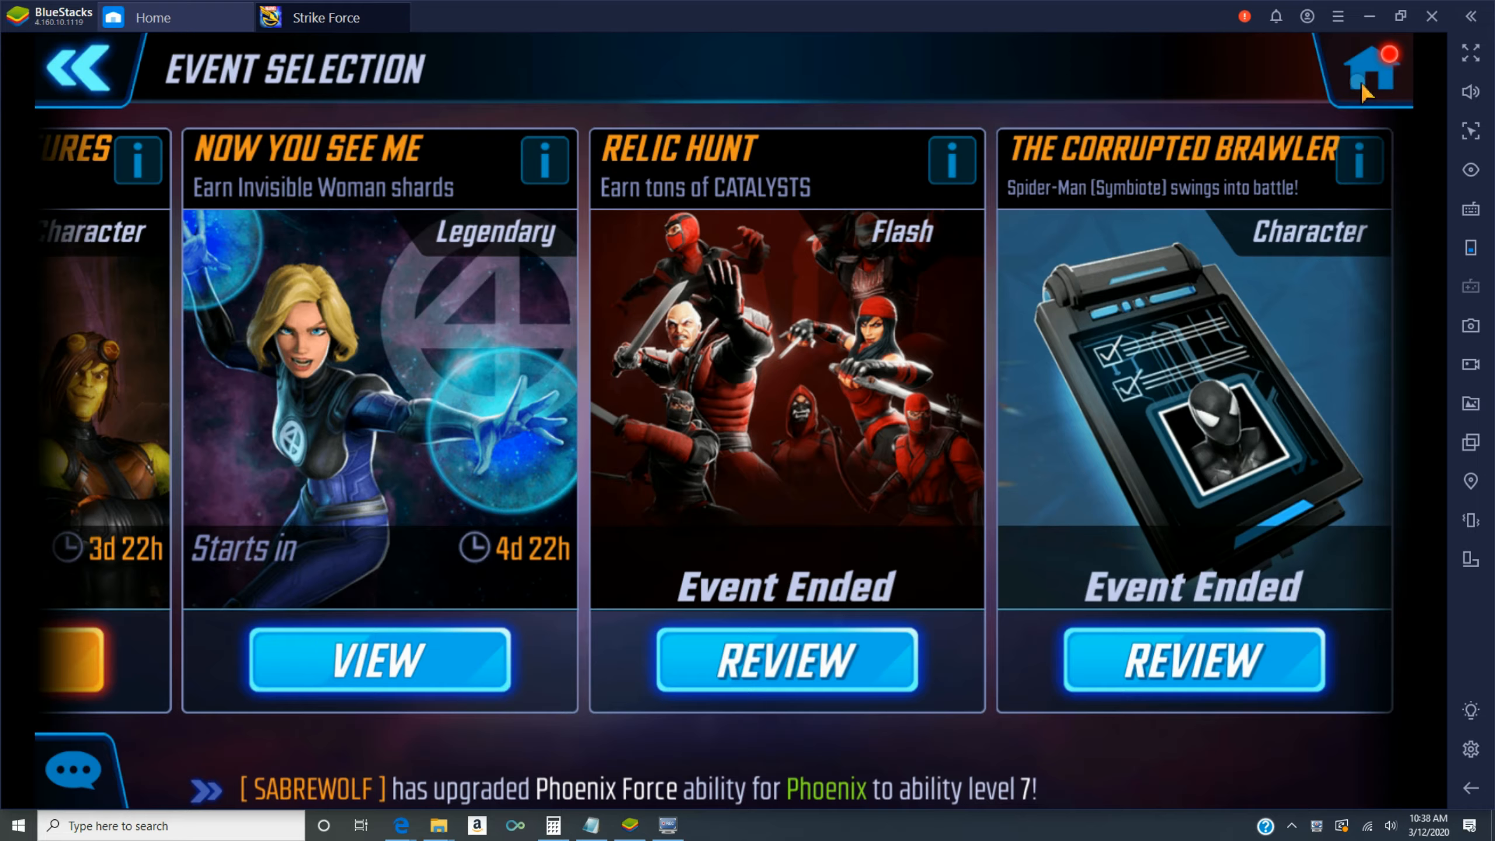
- View the full roster with Hand Assassin, Loki, Mordo, Drax and their power totals
click(1371, 69)
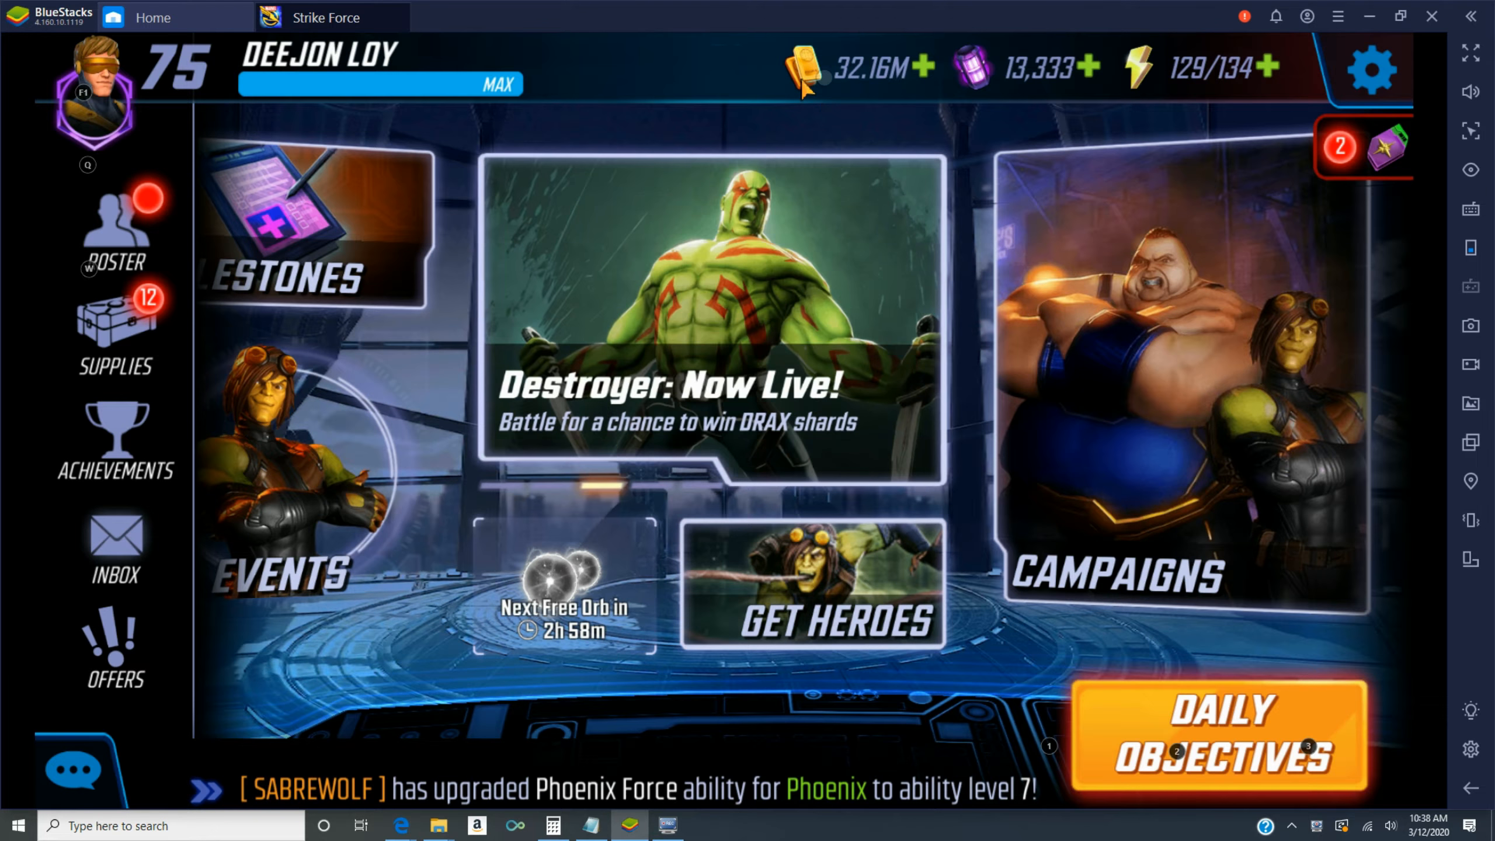
mouse_move(124, 236)
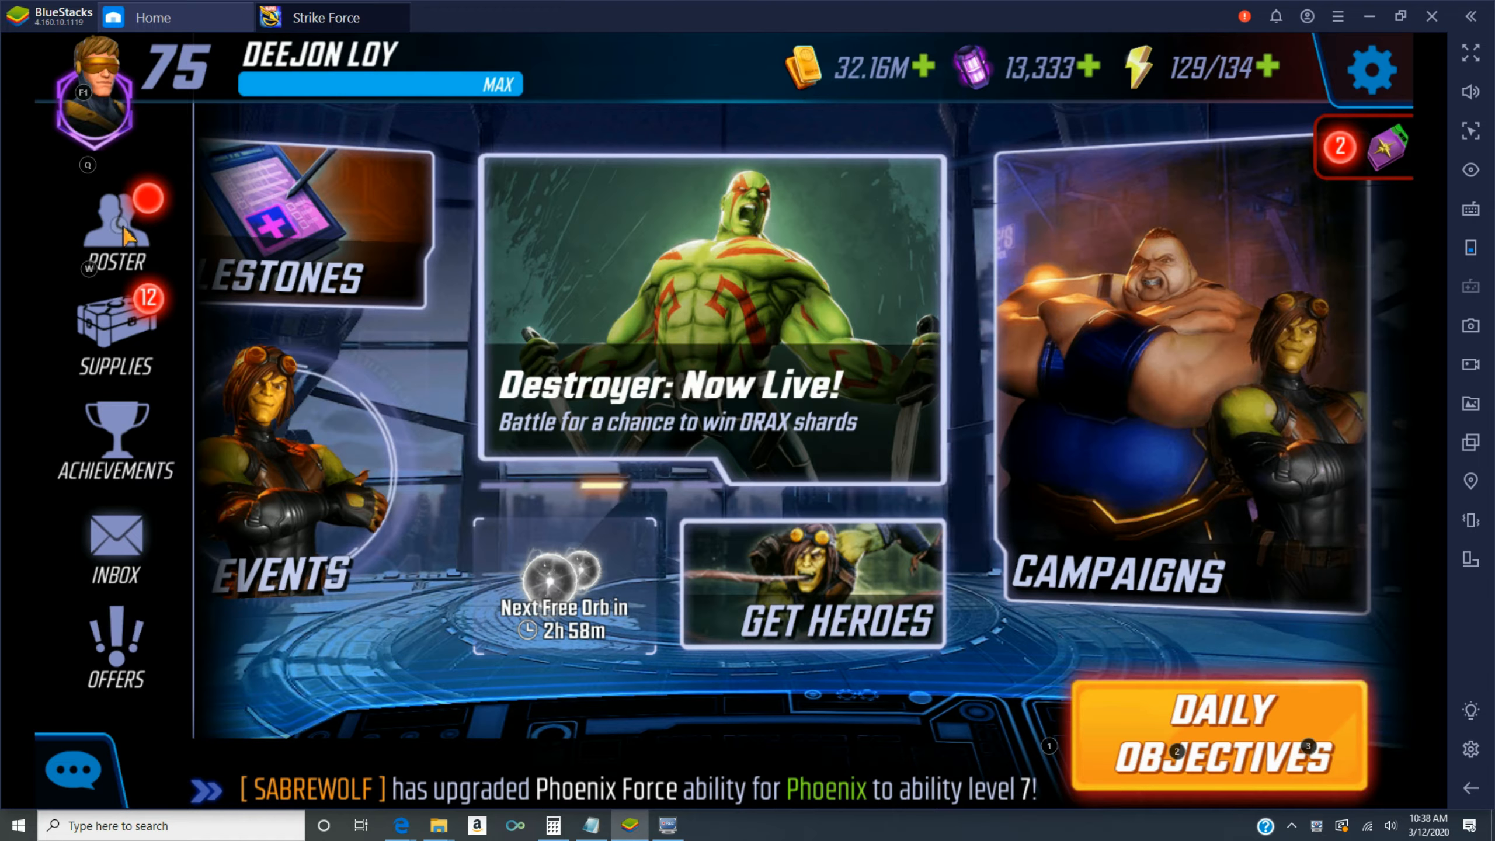
mouse_move(450, 229)
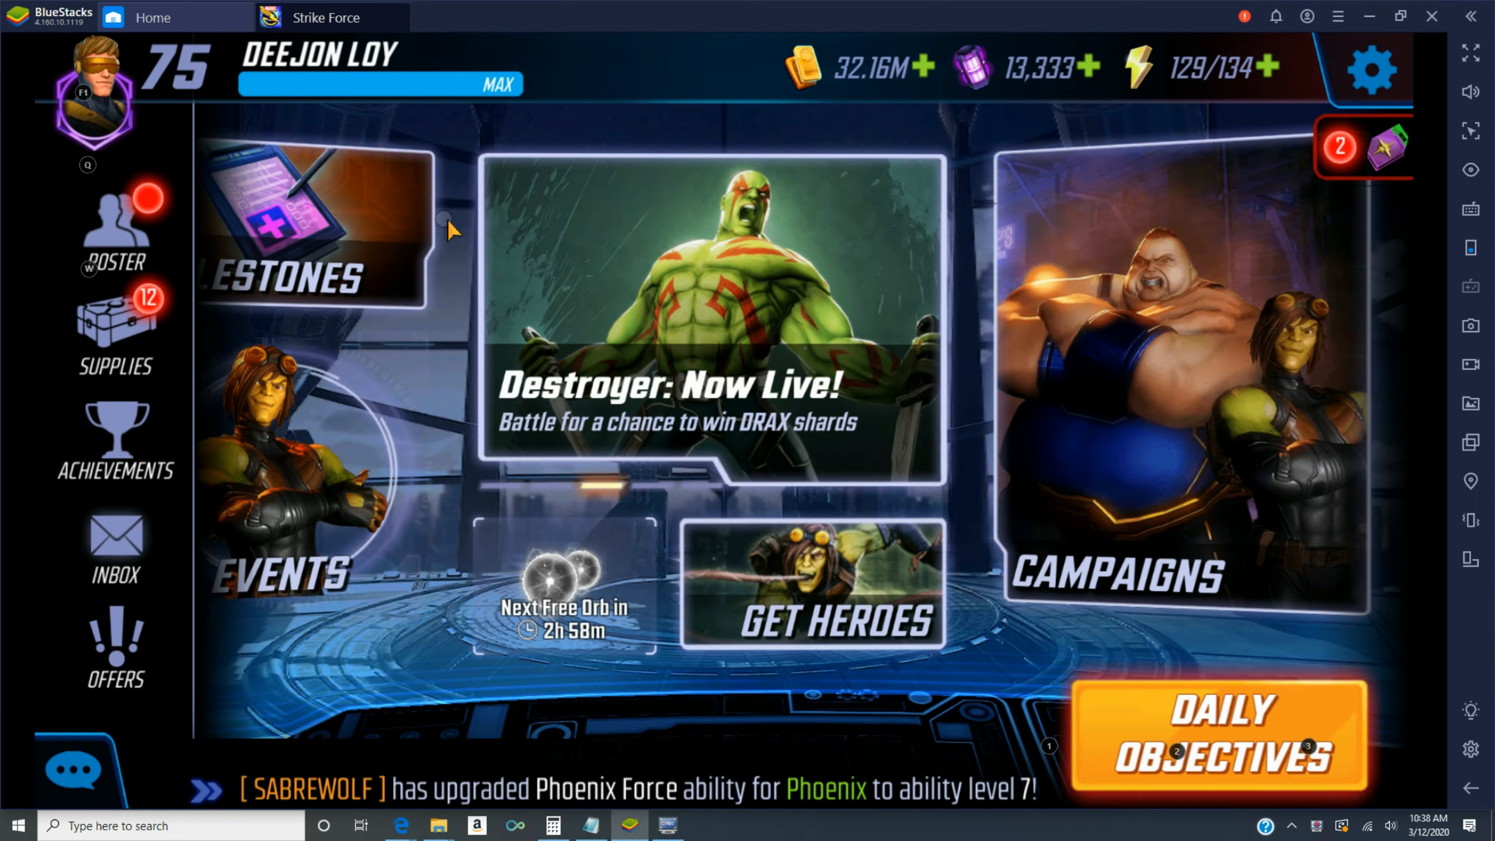
mouse_move(820, 620)
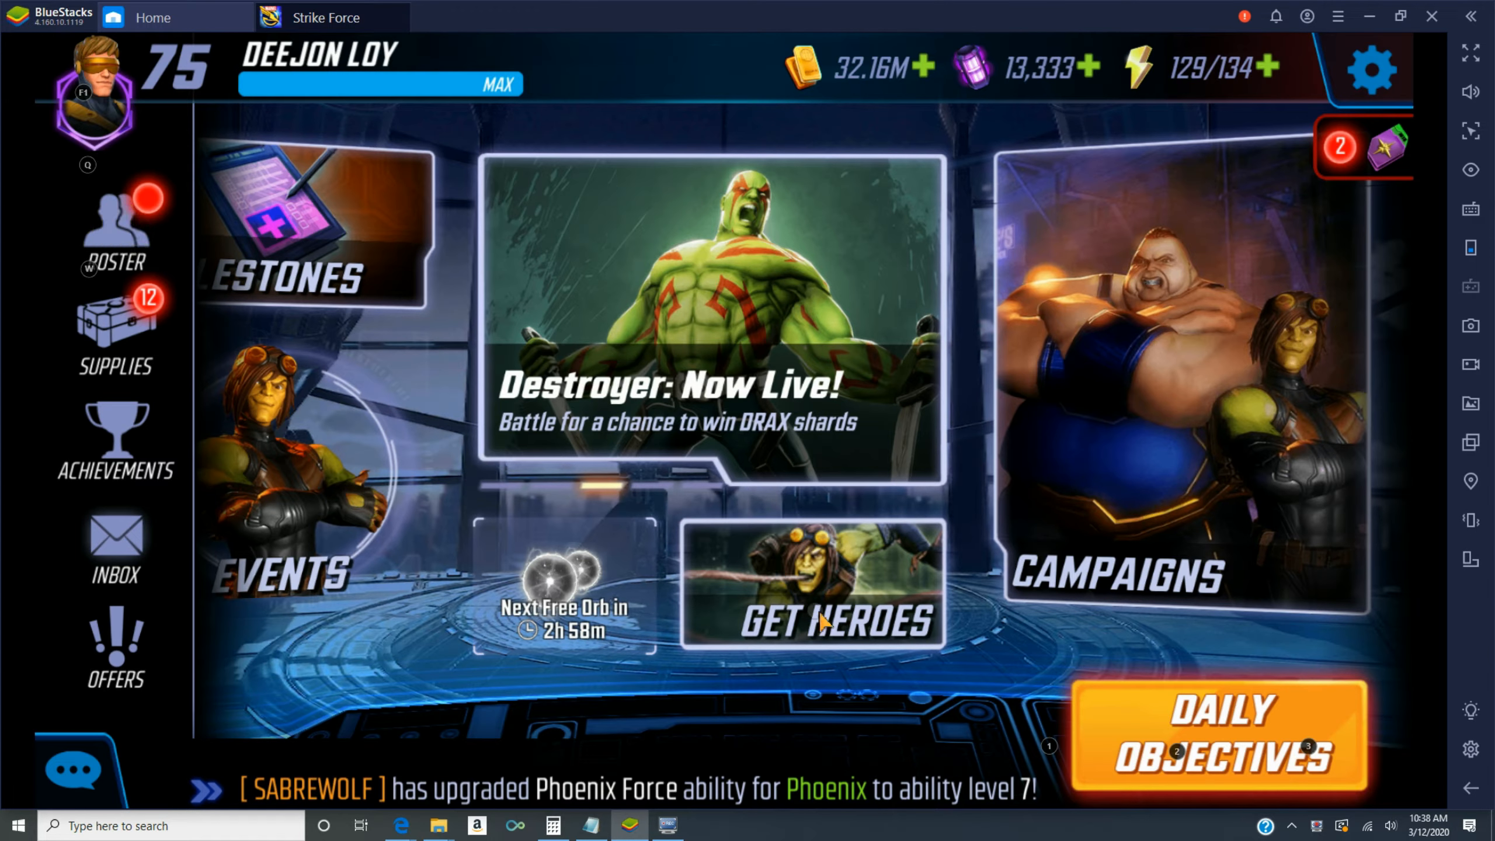
click(114, 224)
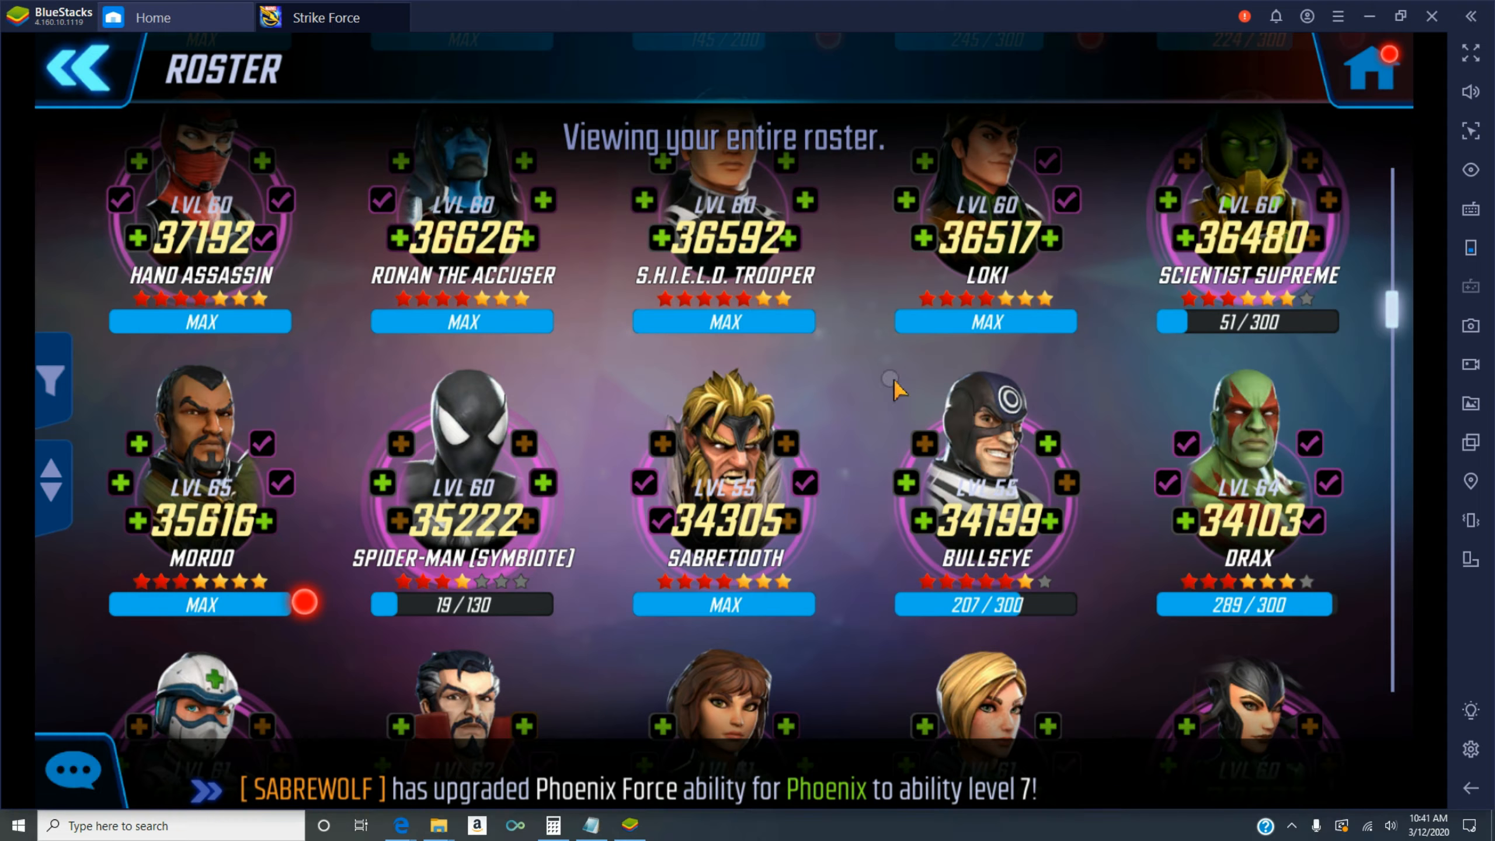
mouse_move(1089, 280)
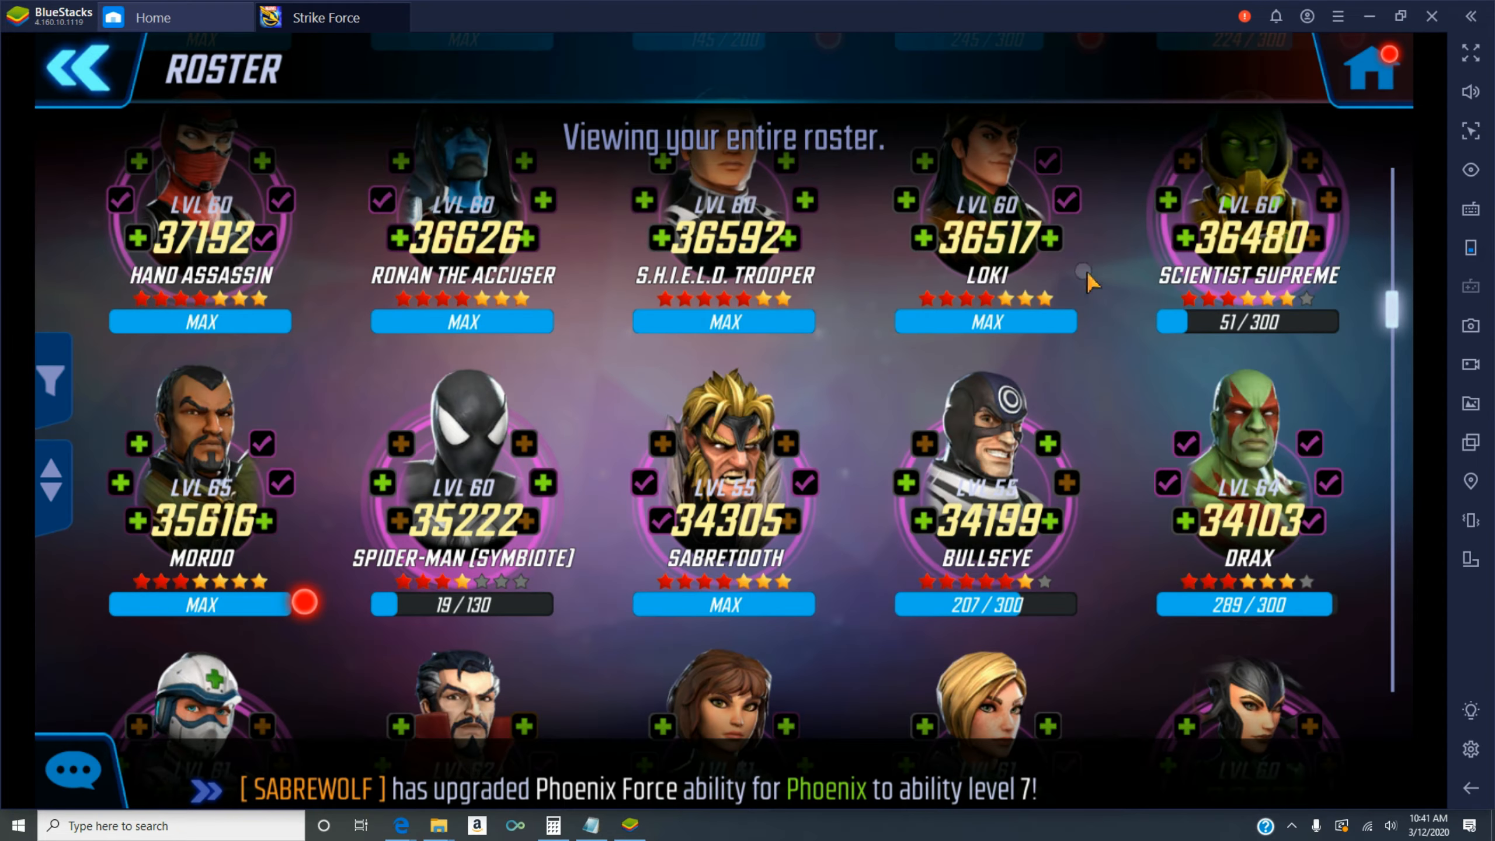
mouse_move(1378, 79)
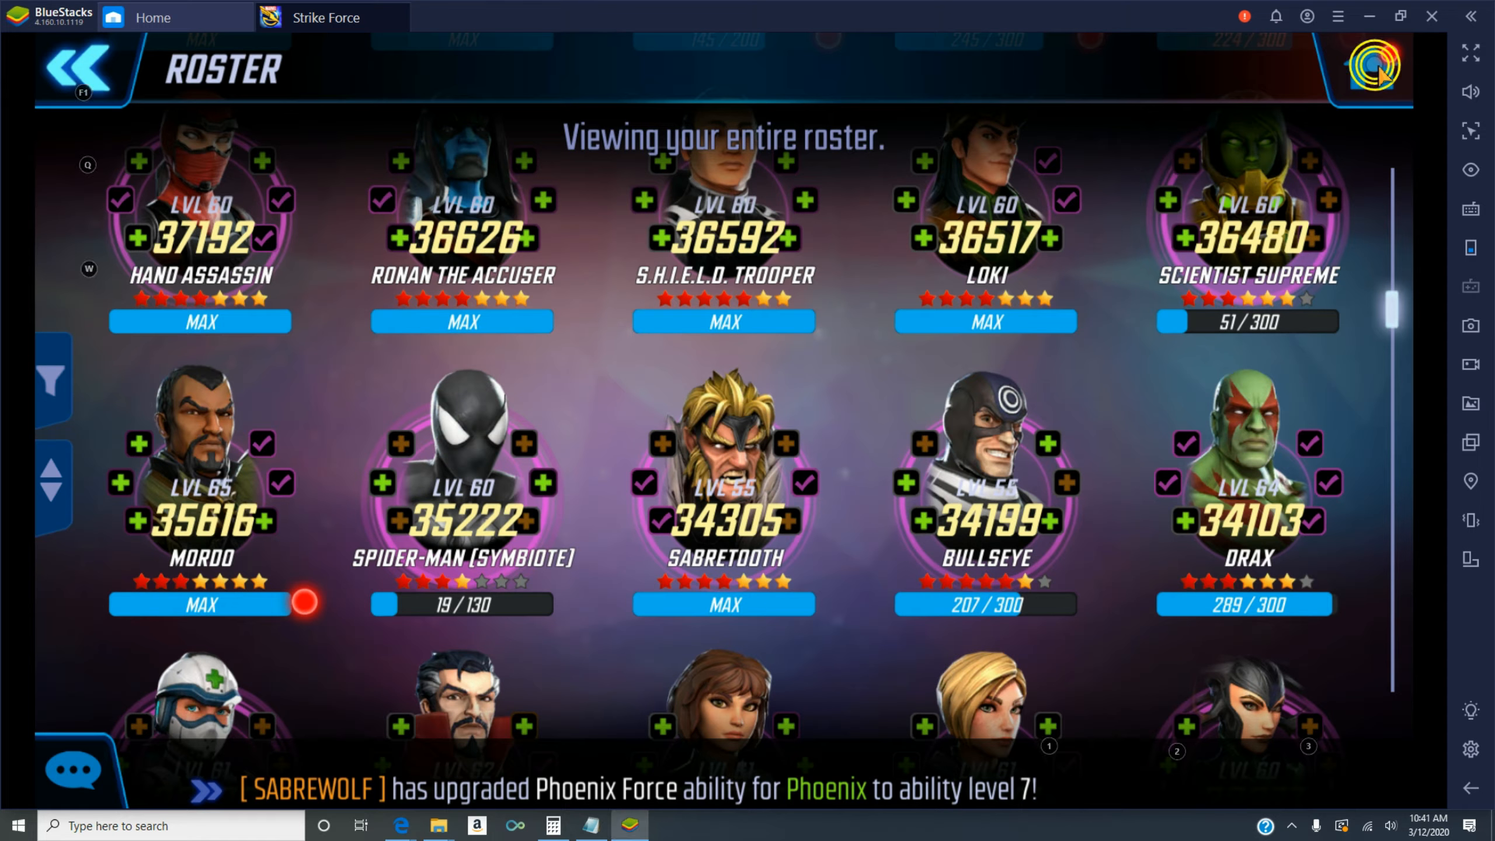
- Check the player profile's collection power, return home, and switch to the organizer spreadsheet
click(76, 71)
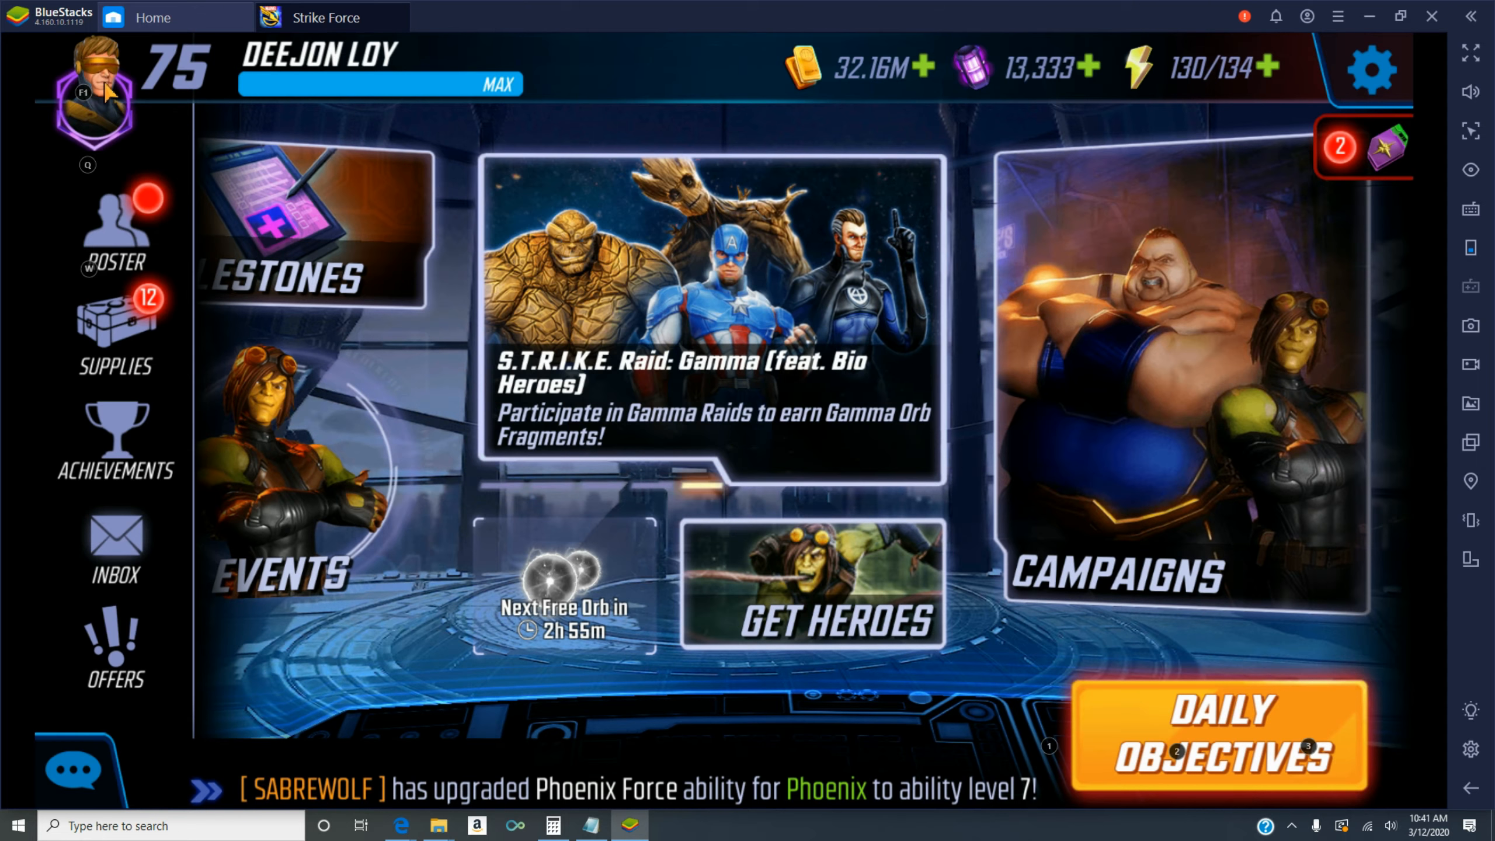
click(89, 100)
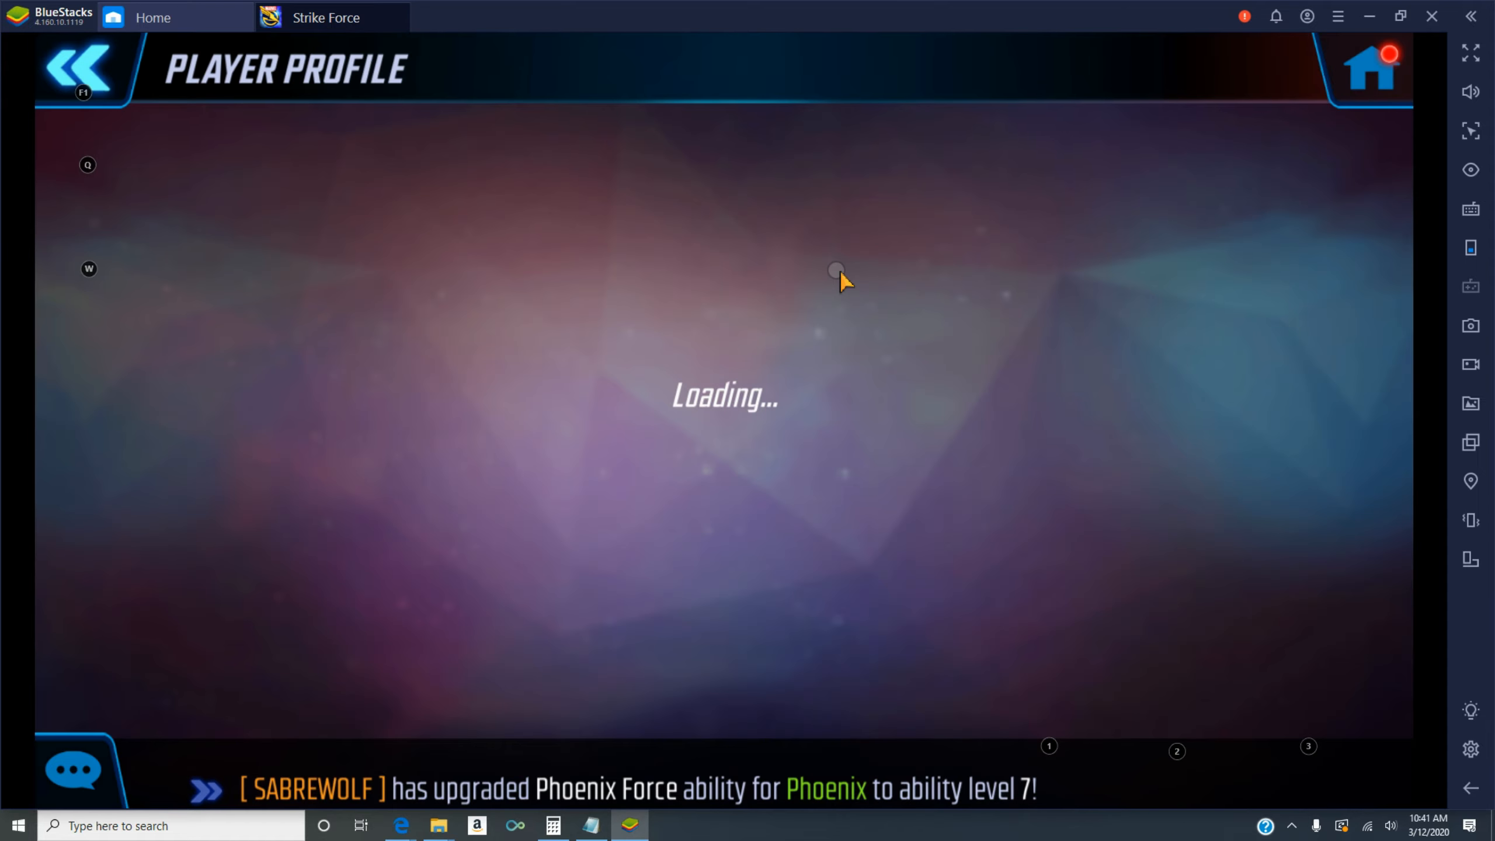
mouse_move(1154, 491)
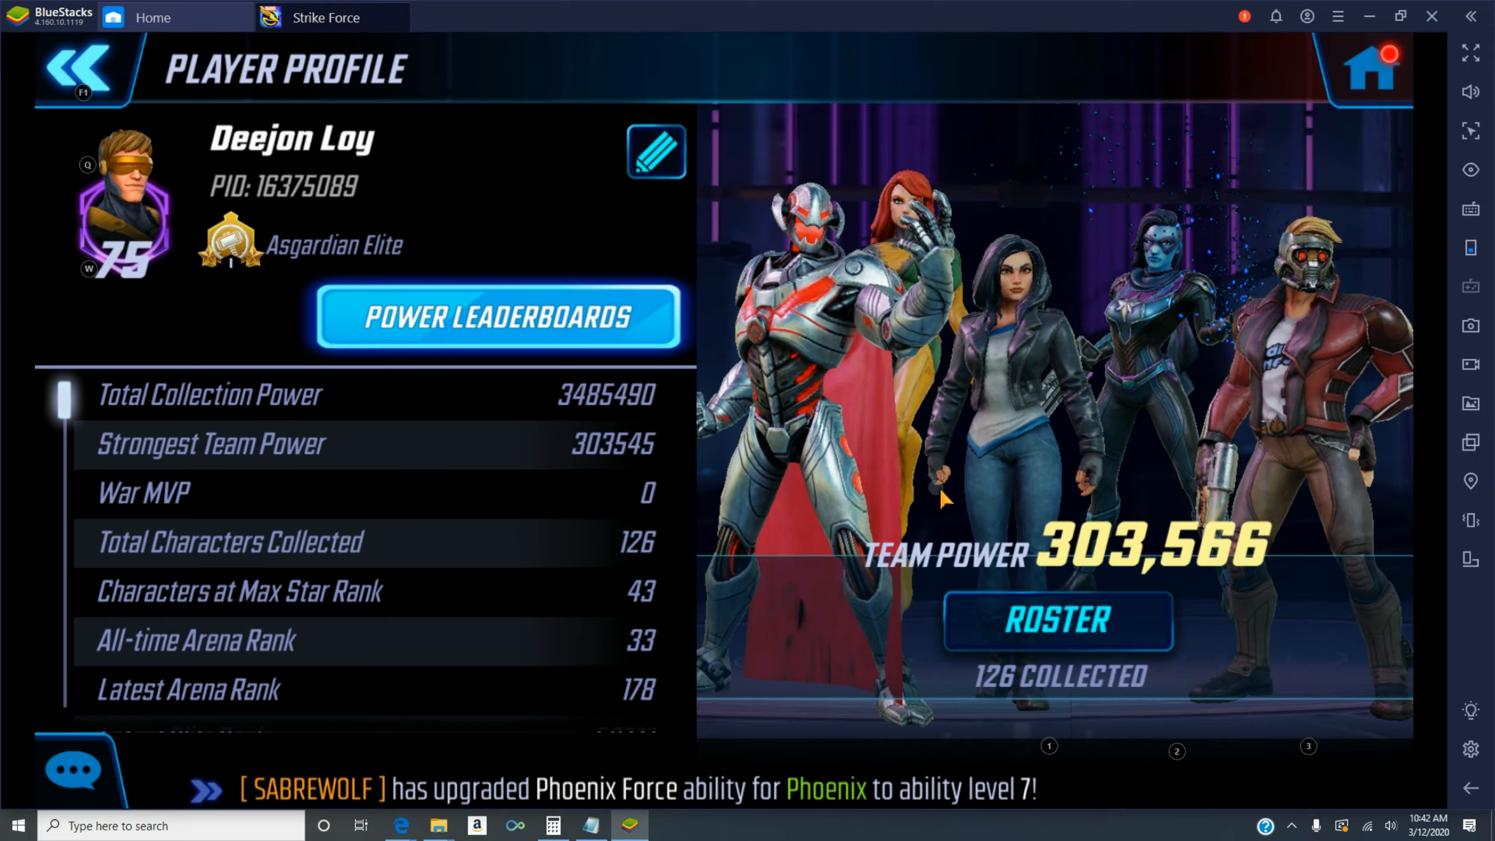
click(81, 68)
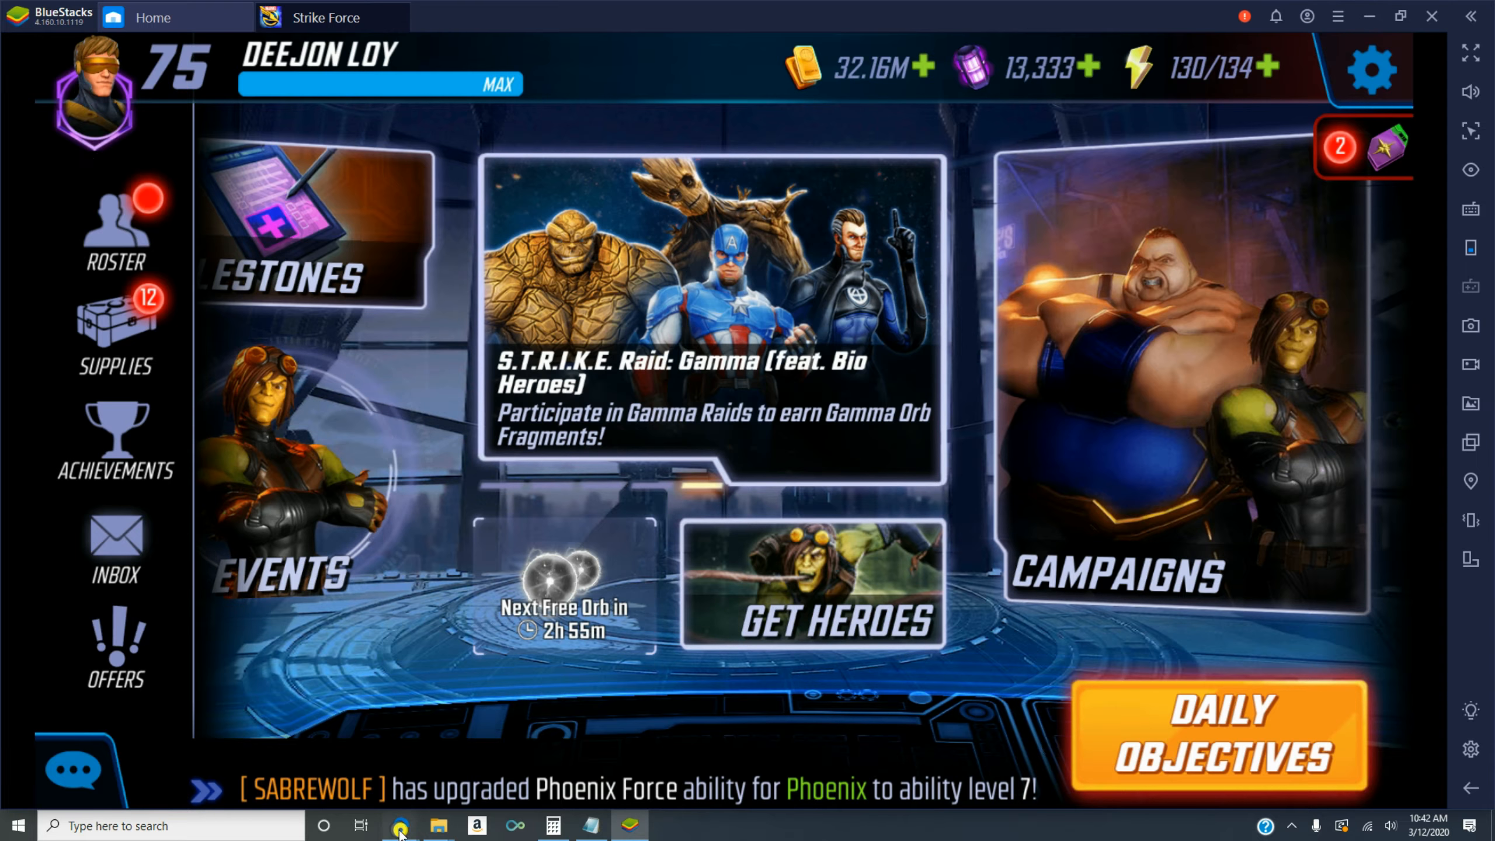
click(399, 826)
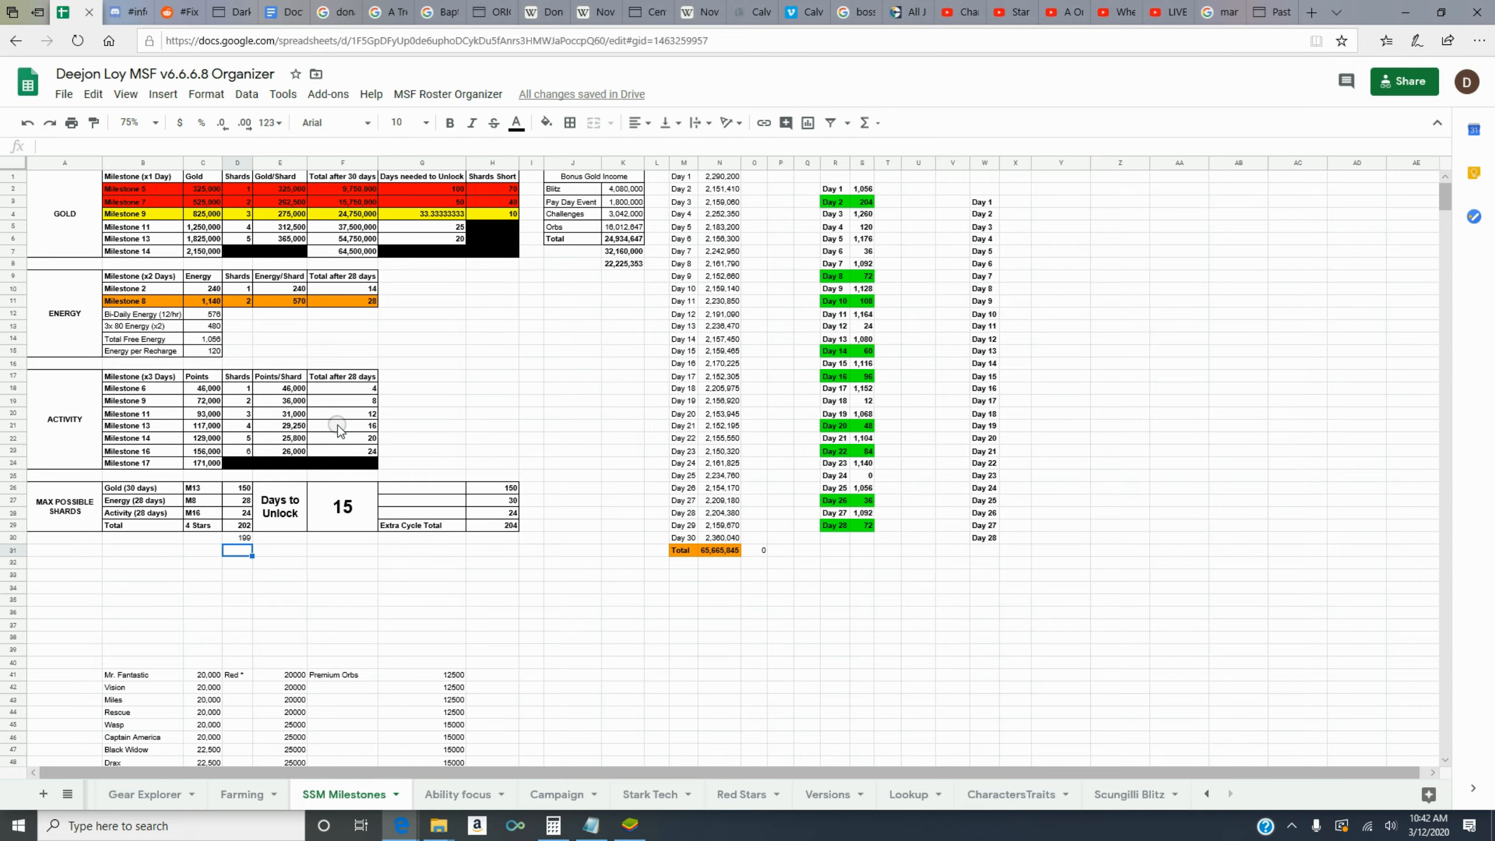
mouse_move(621, 381)
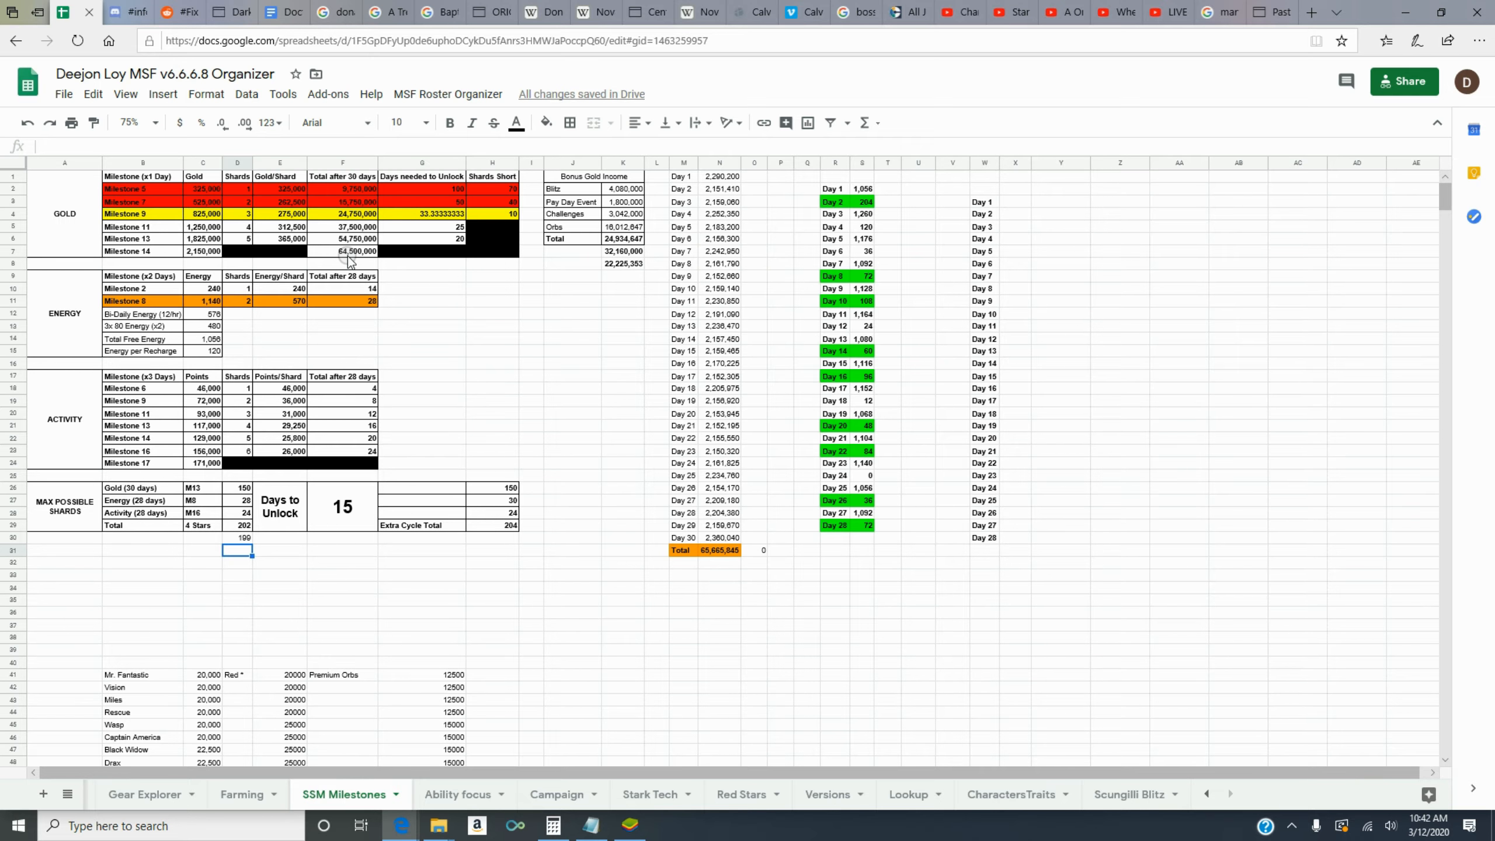
mouse_move(349, 256)
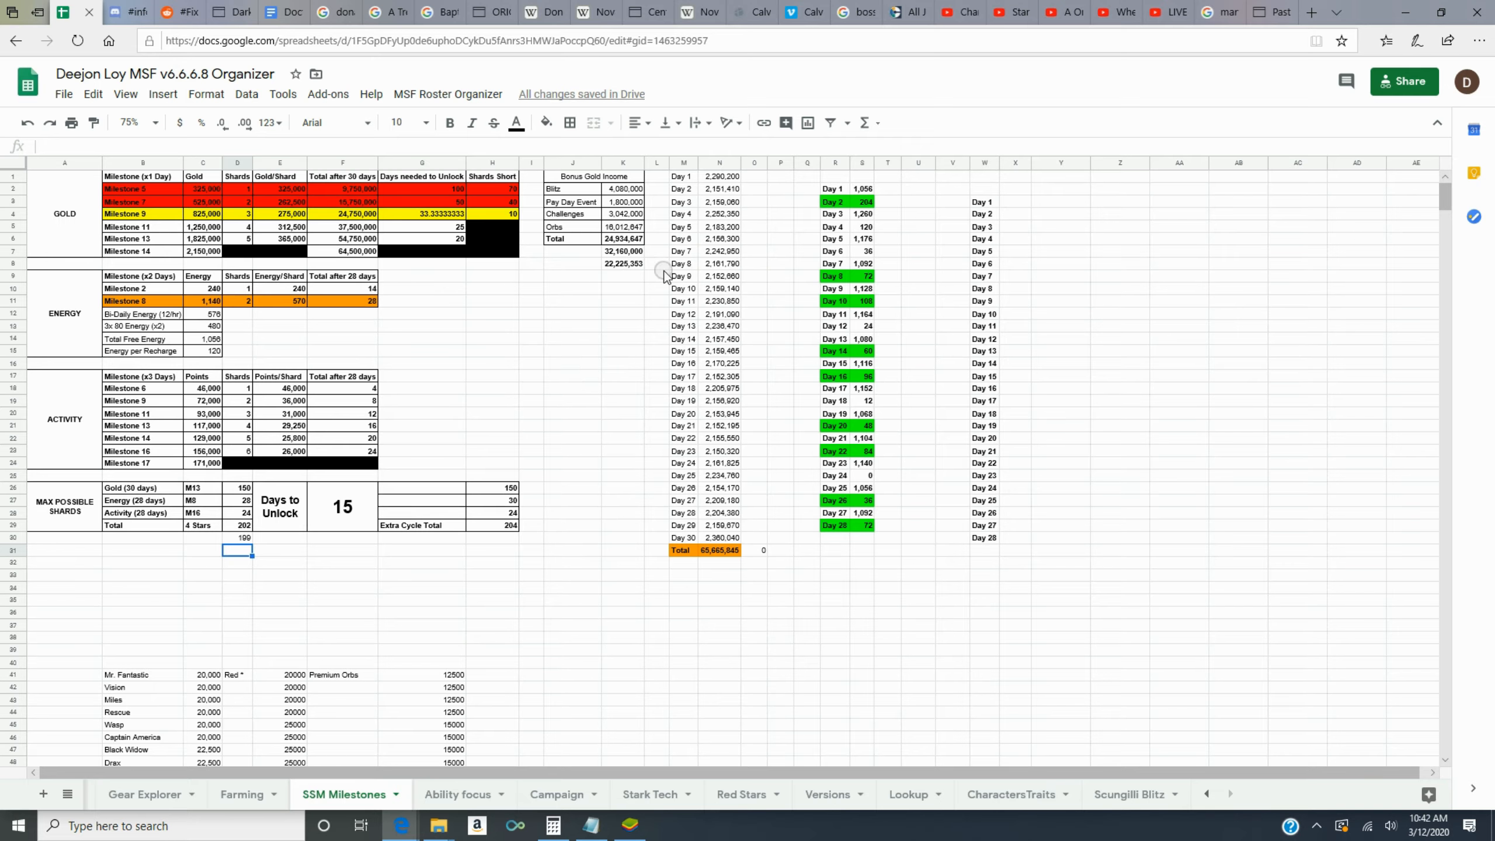
mouse_move(636, 226)
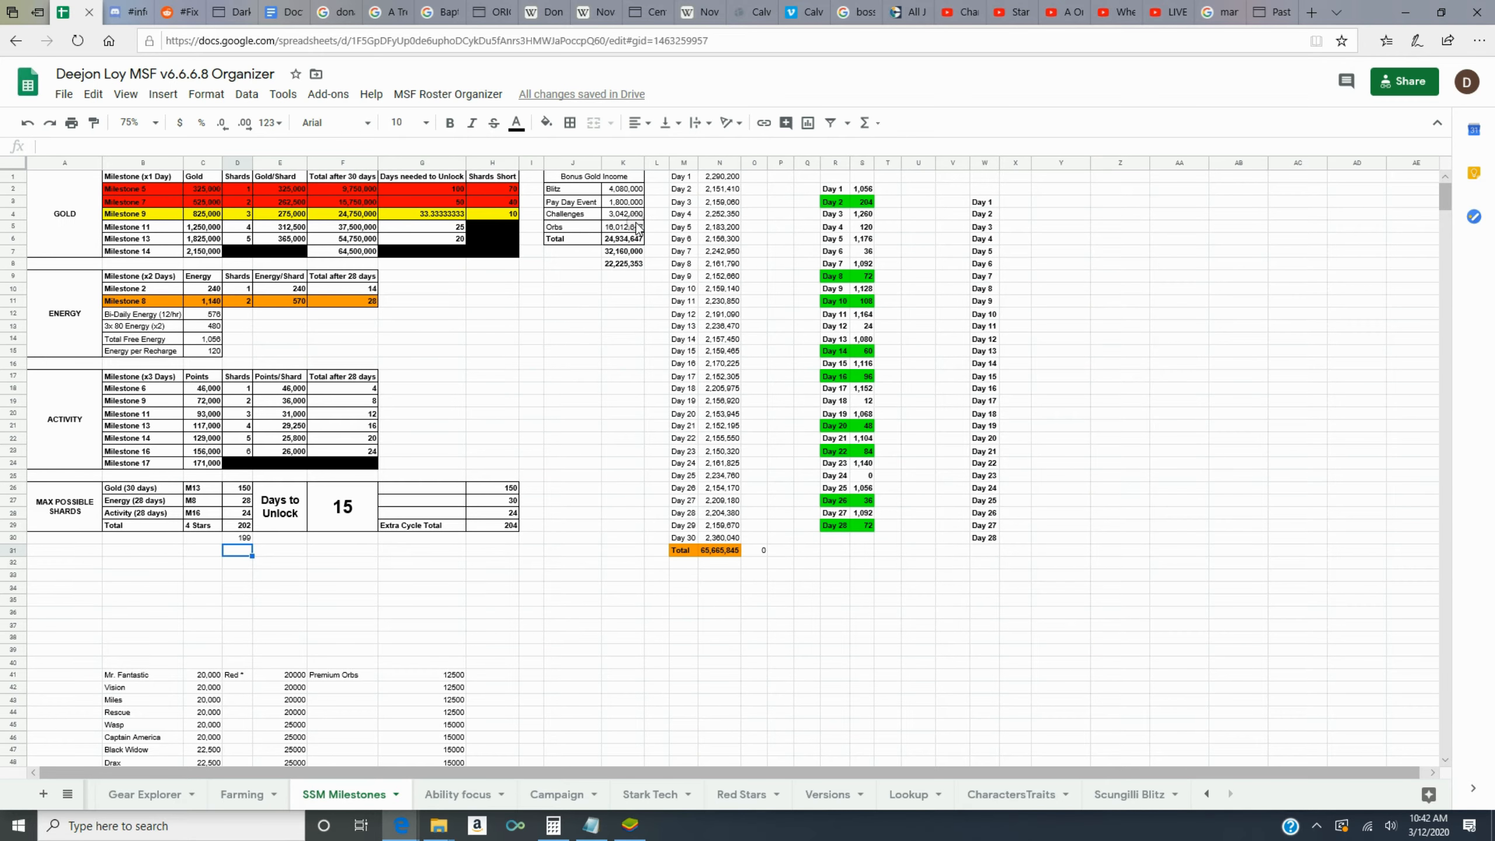
mouse_move(634, 229)
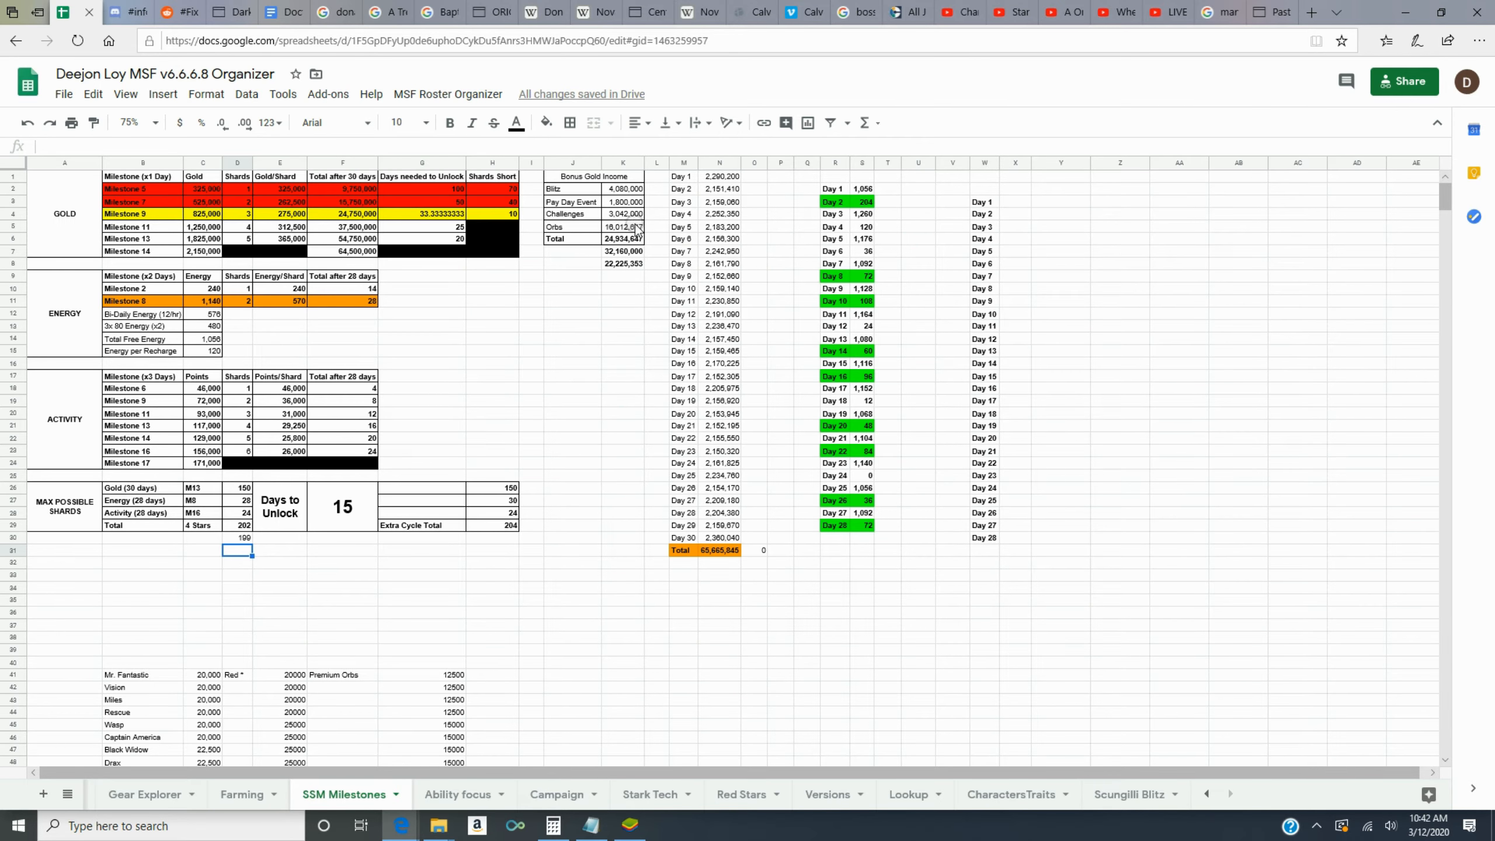
mouse_move(650, 236)
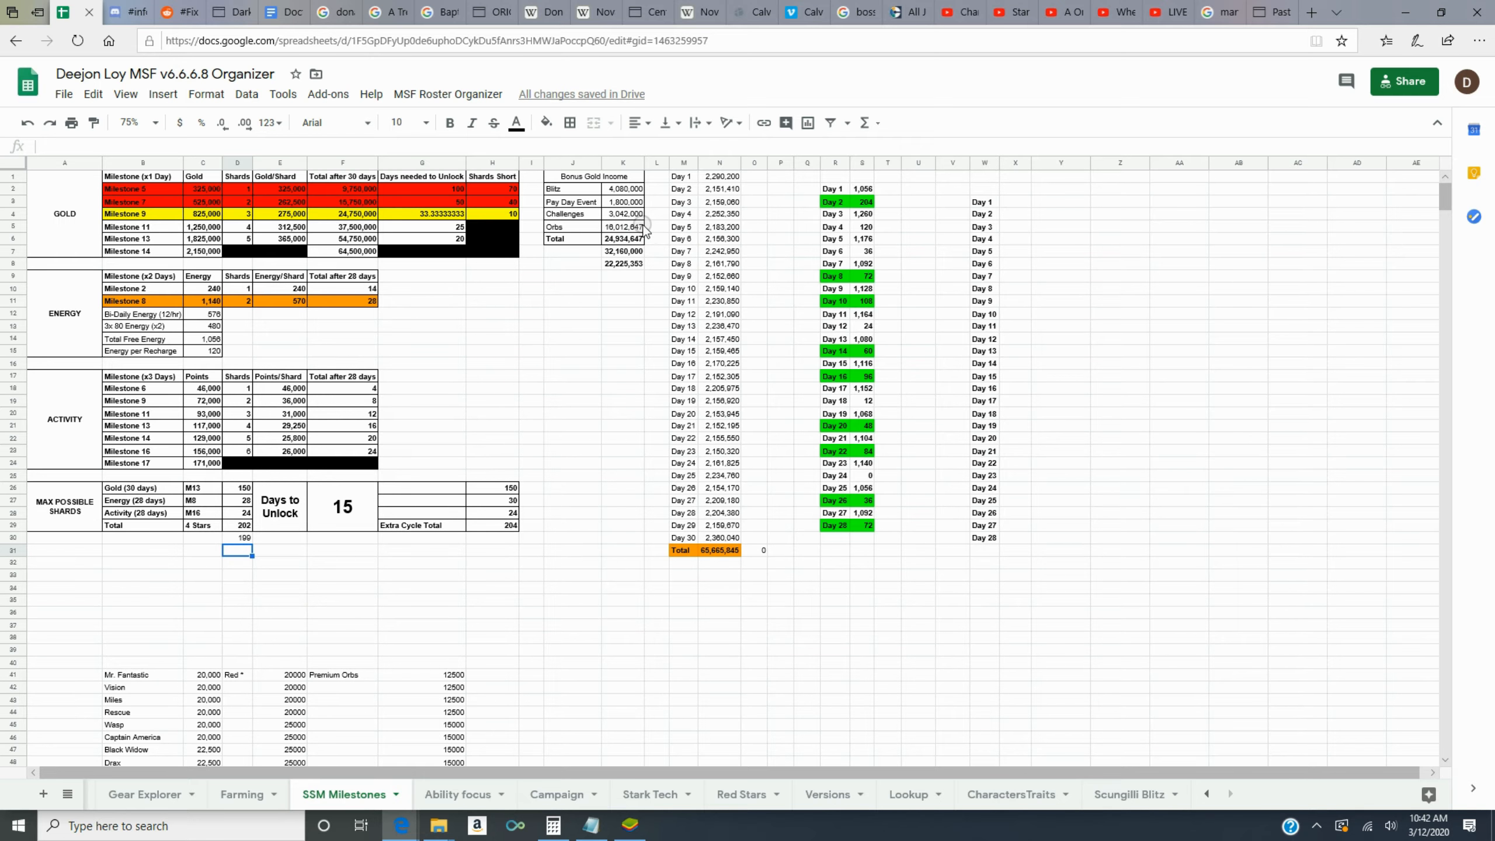
mouse_move(648, 221)
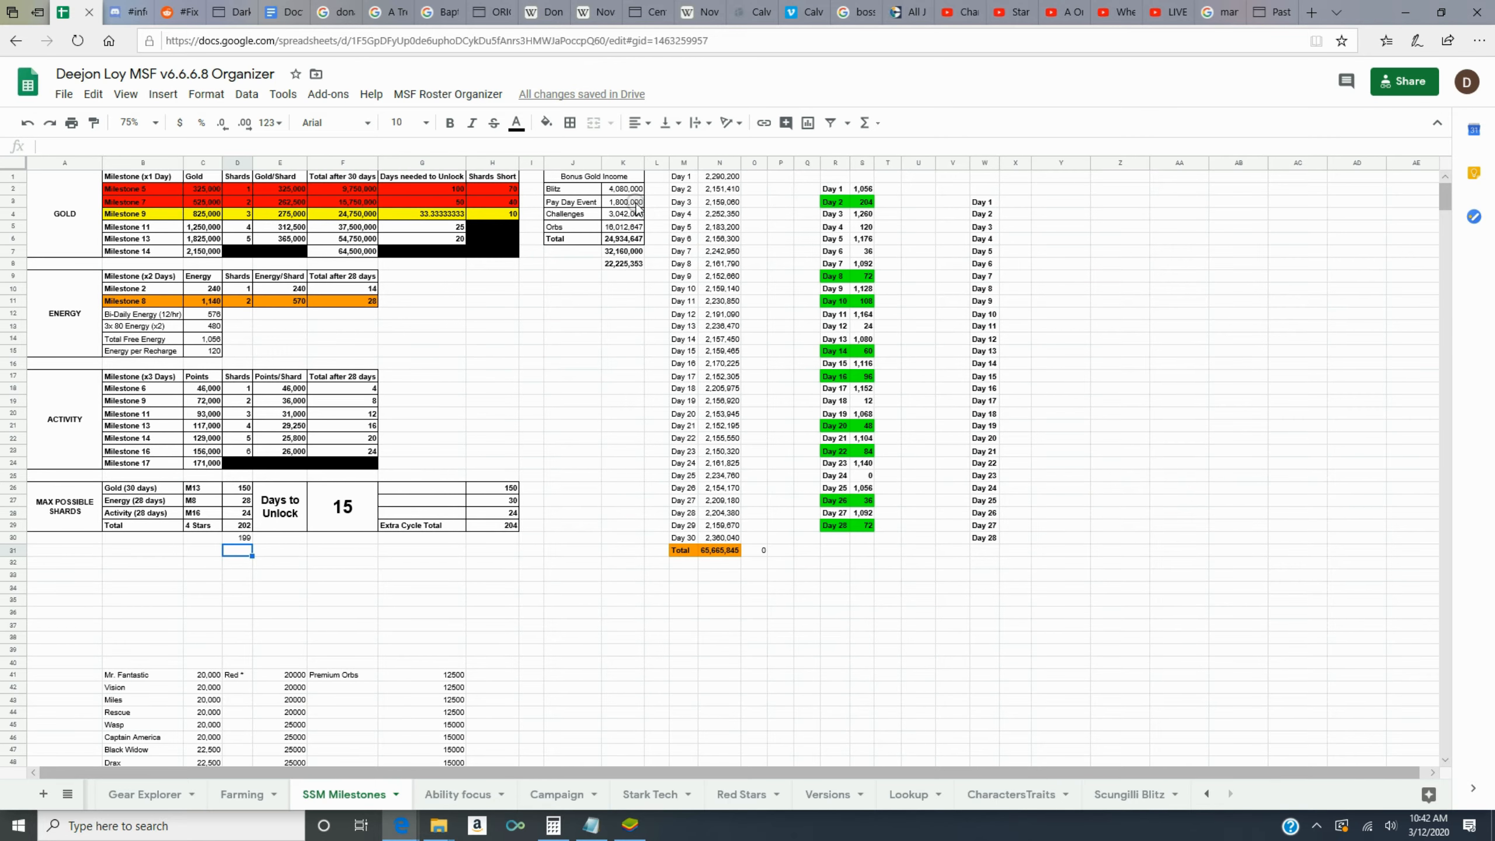
mouse_move(651, 184)
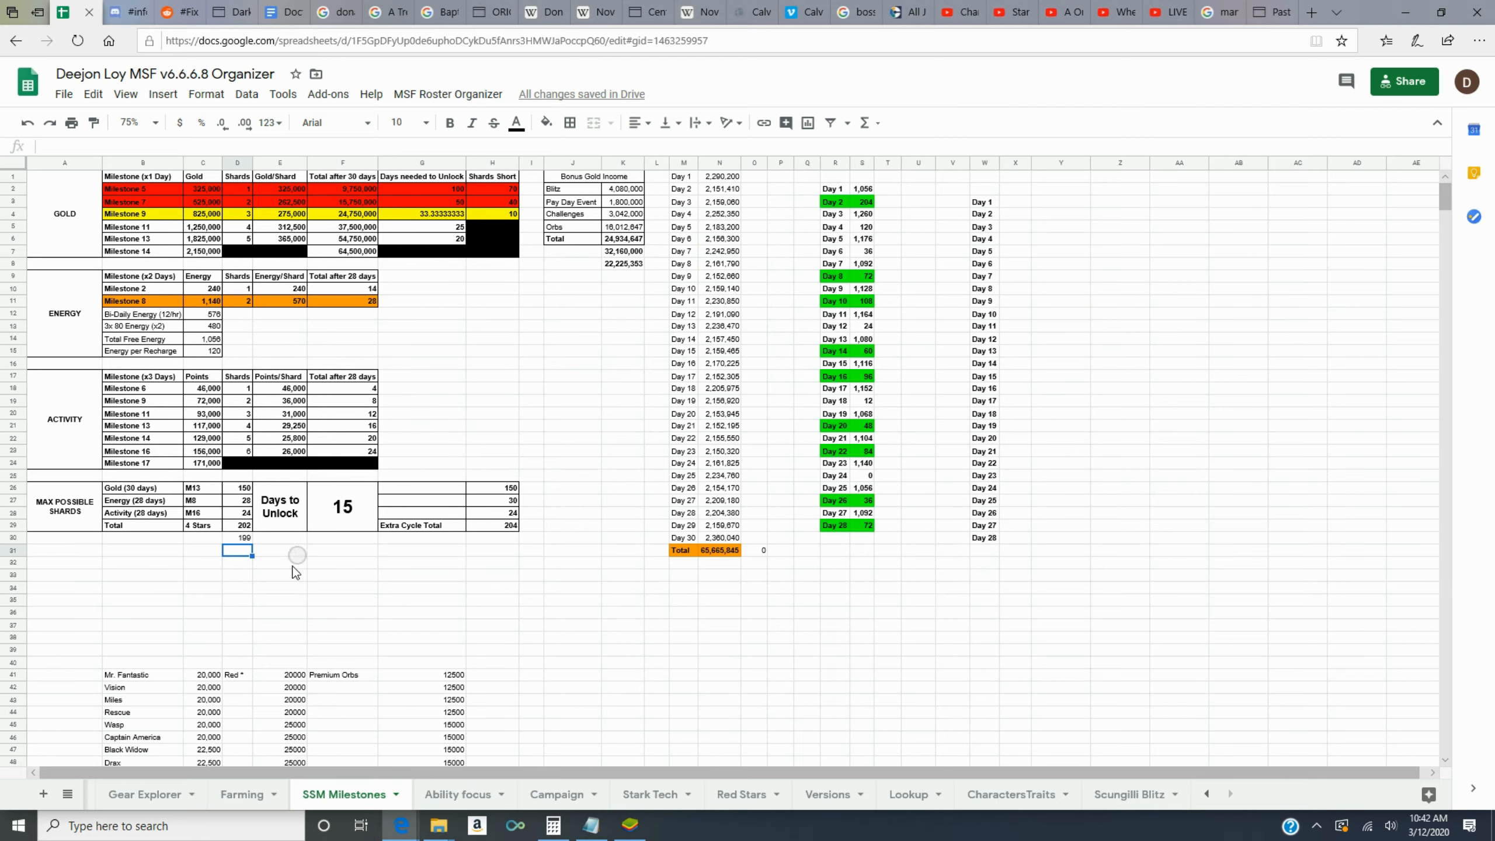
scroll(down, 3)
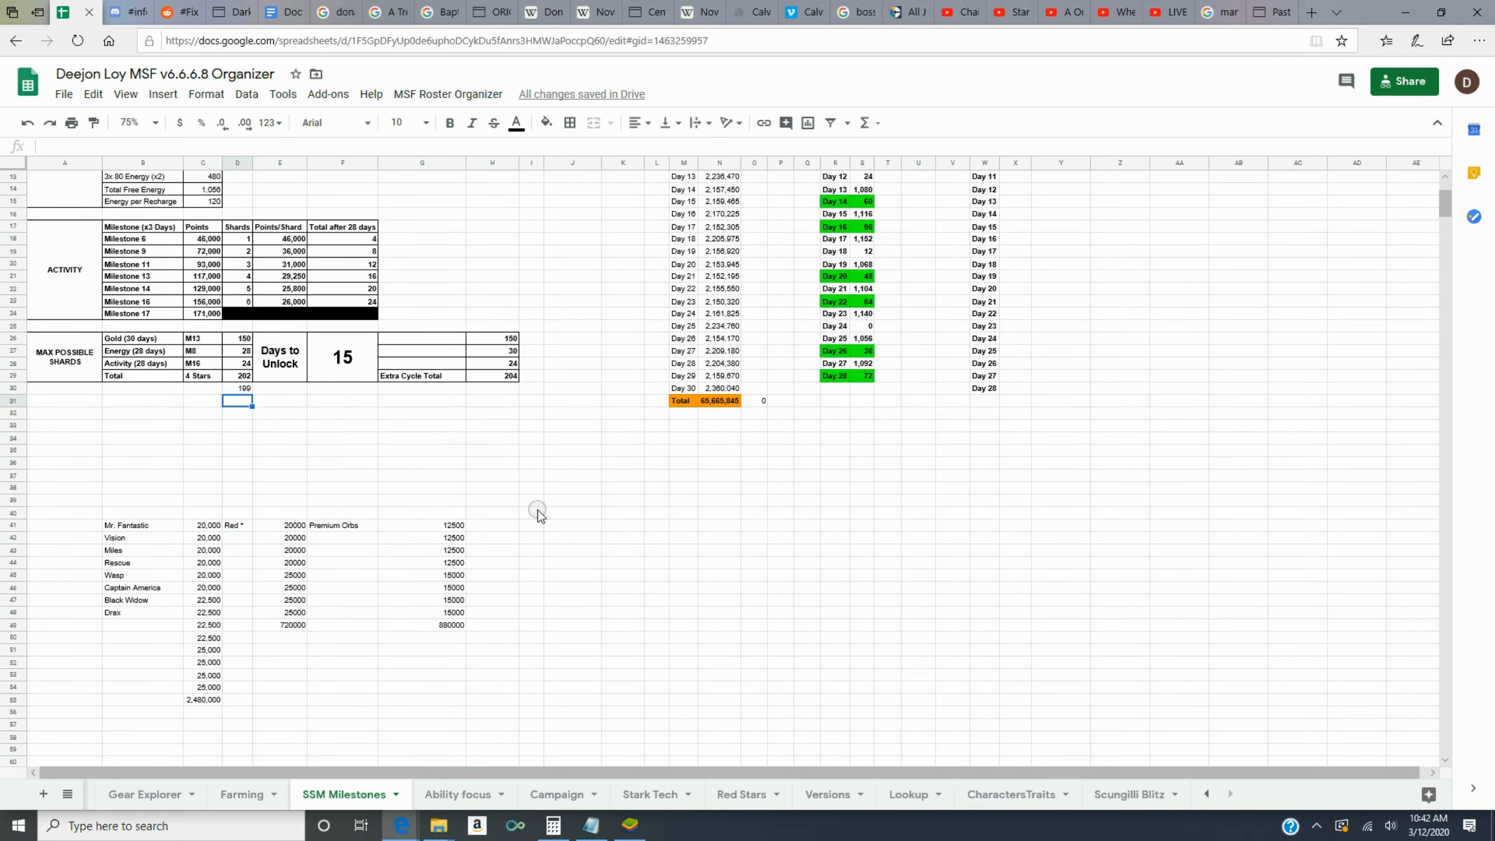
mouse_move(156, 480)
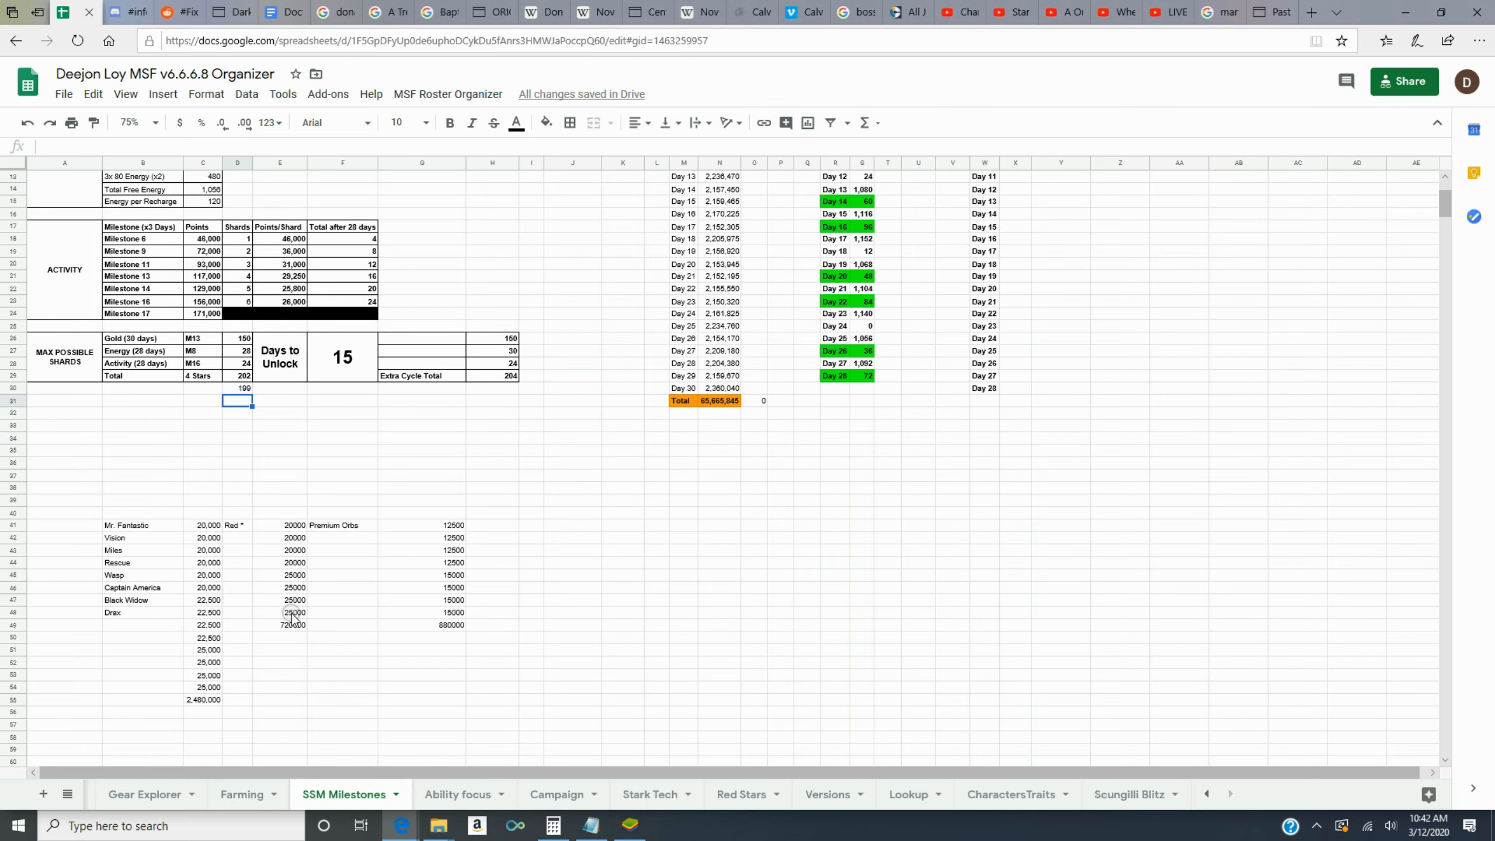
mouse_move(434, 533)
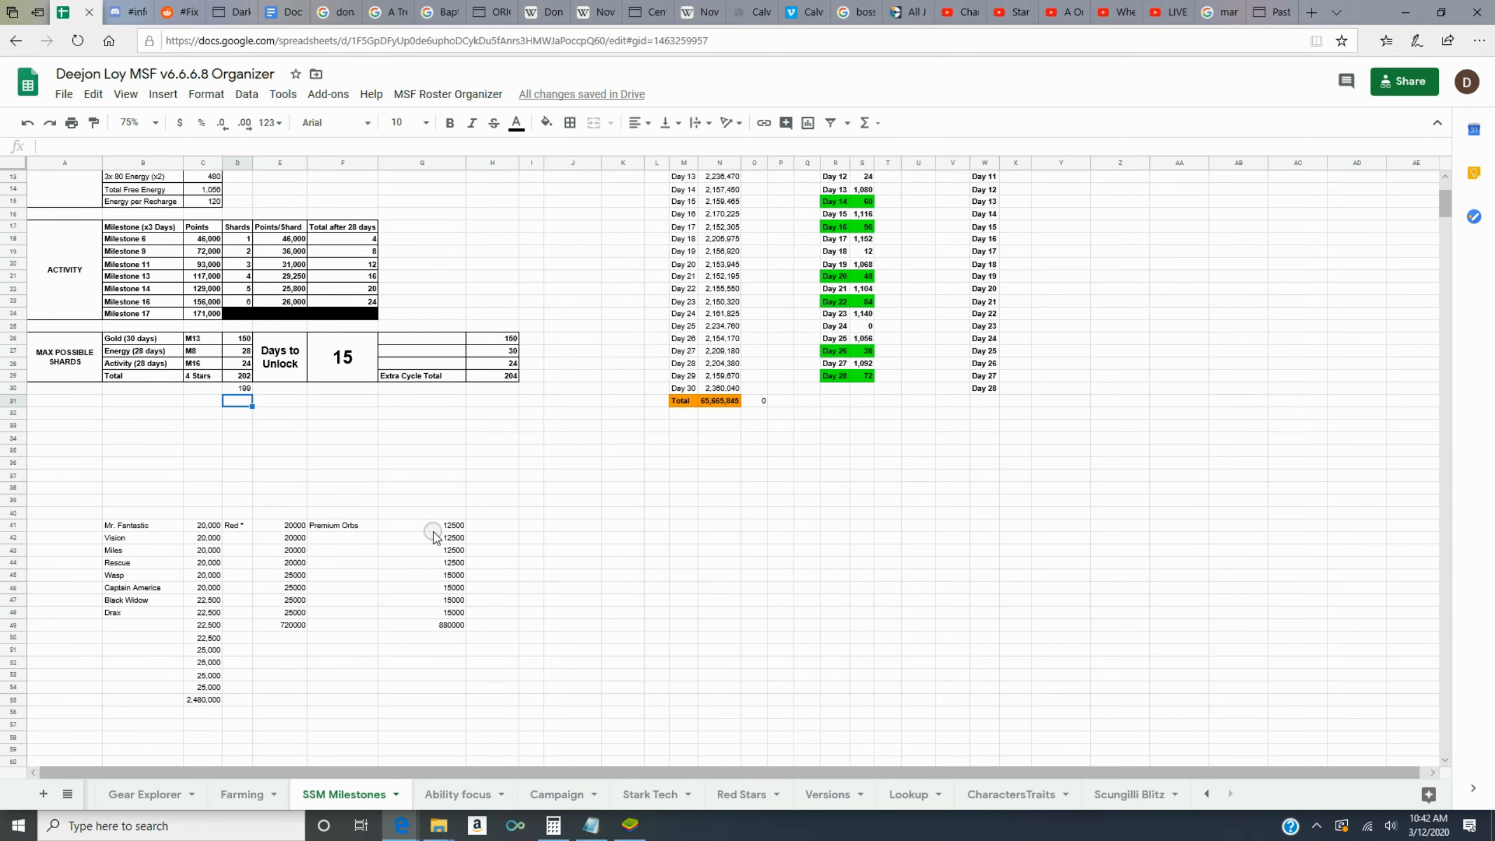
mouse_move(335, 603)
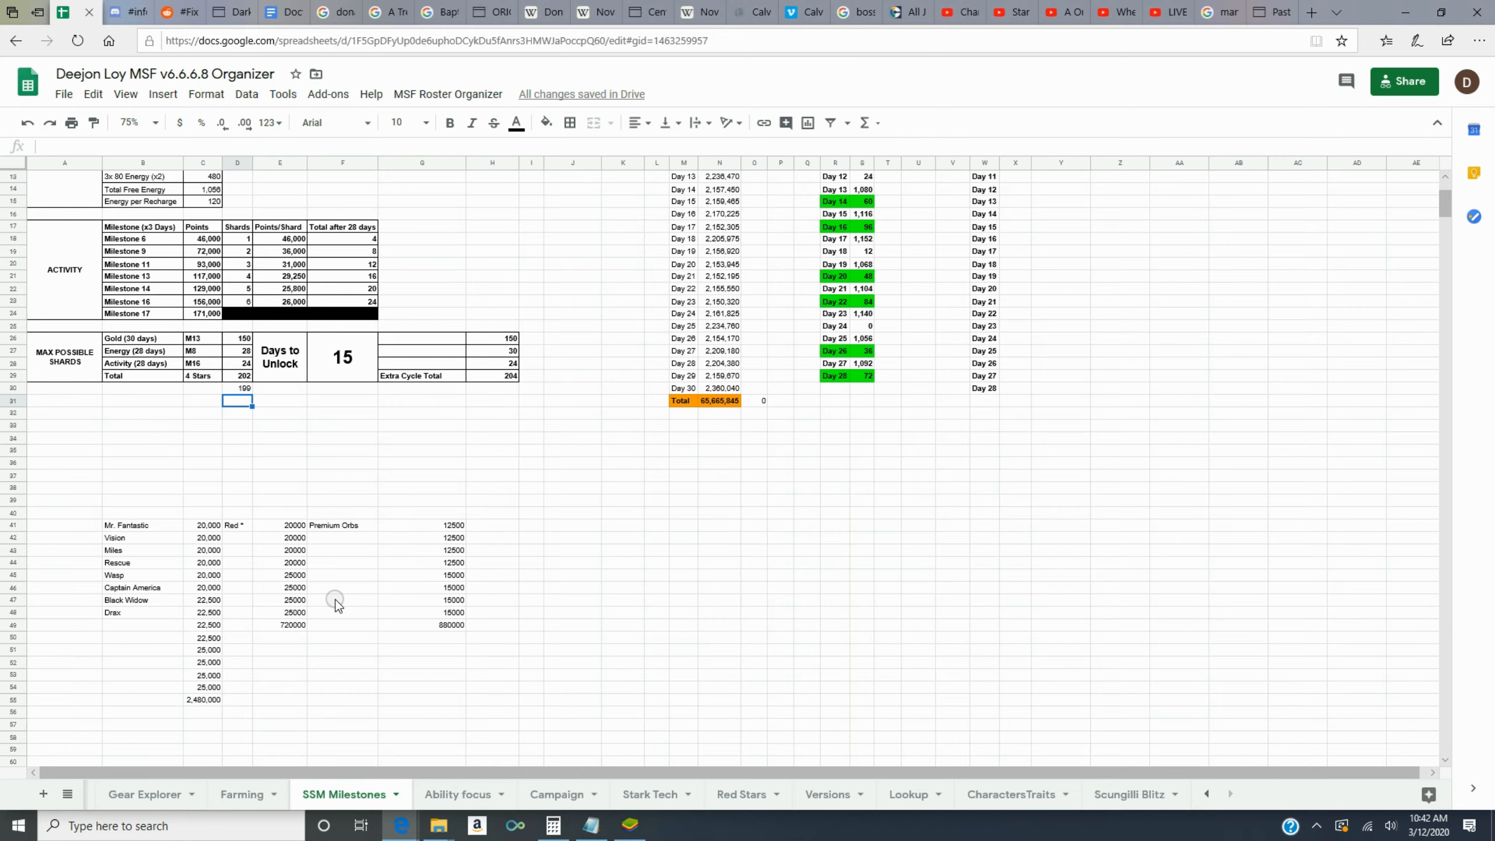
mouse_move(422, 632)
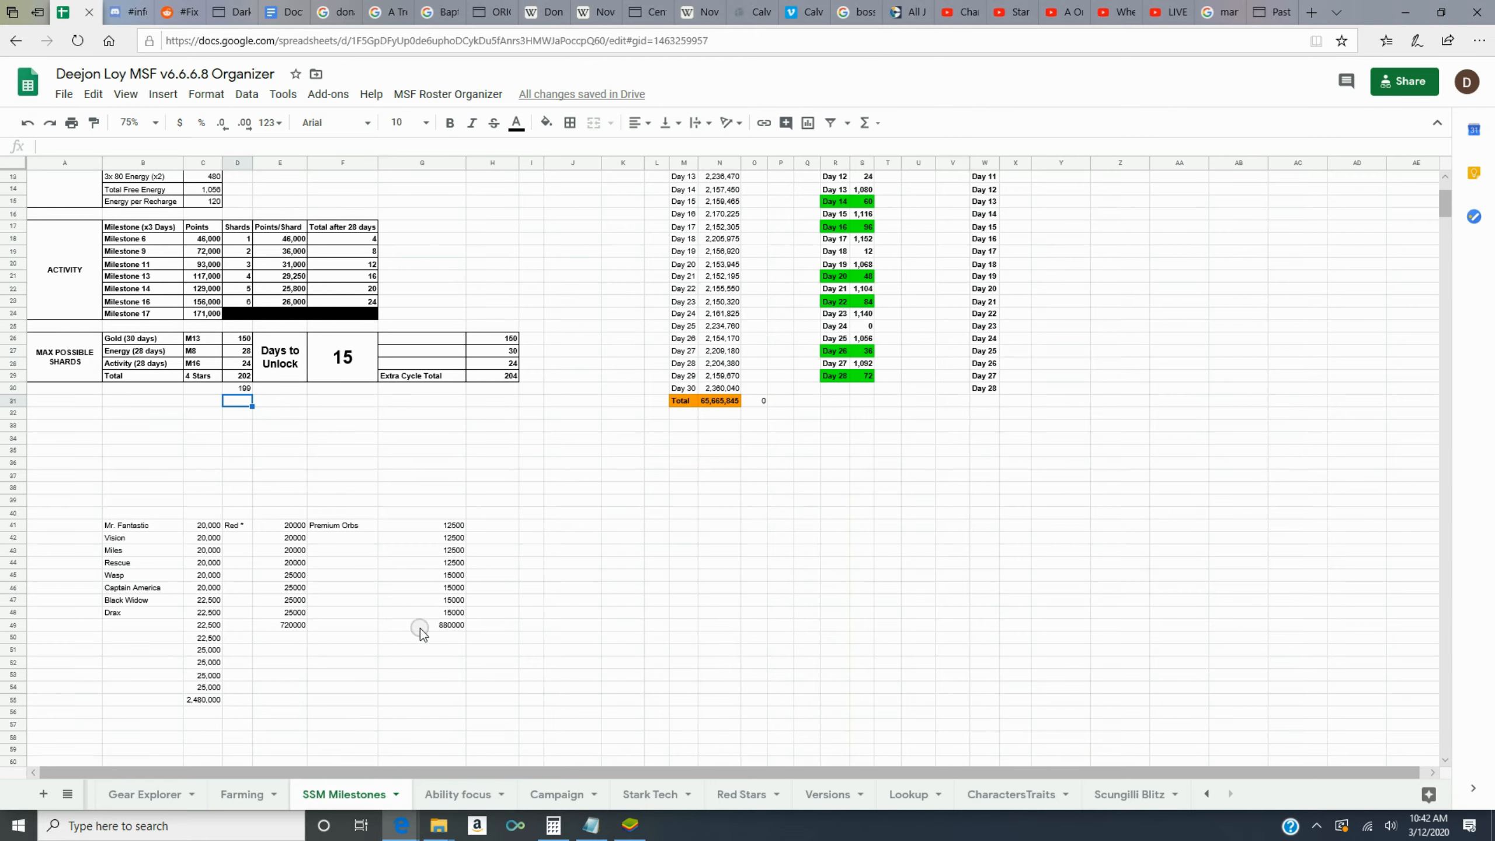
click(422, 624)
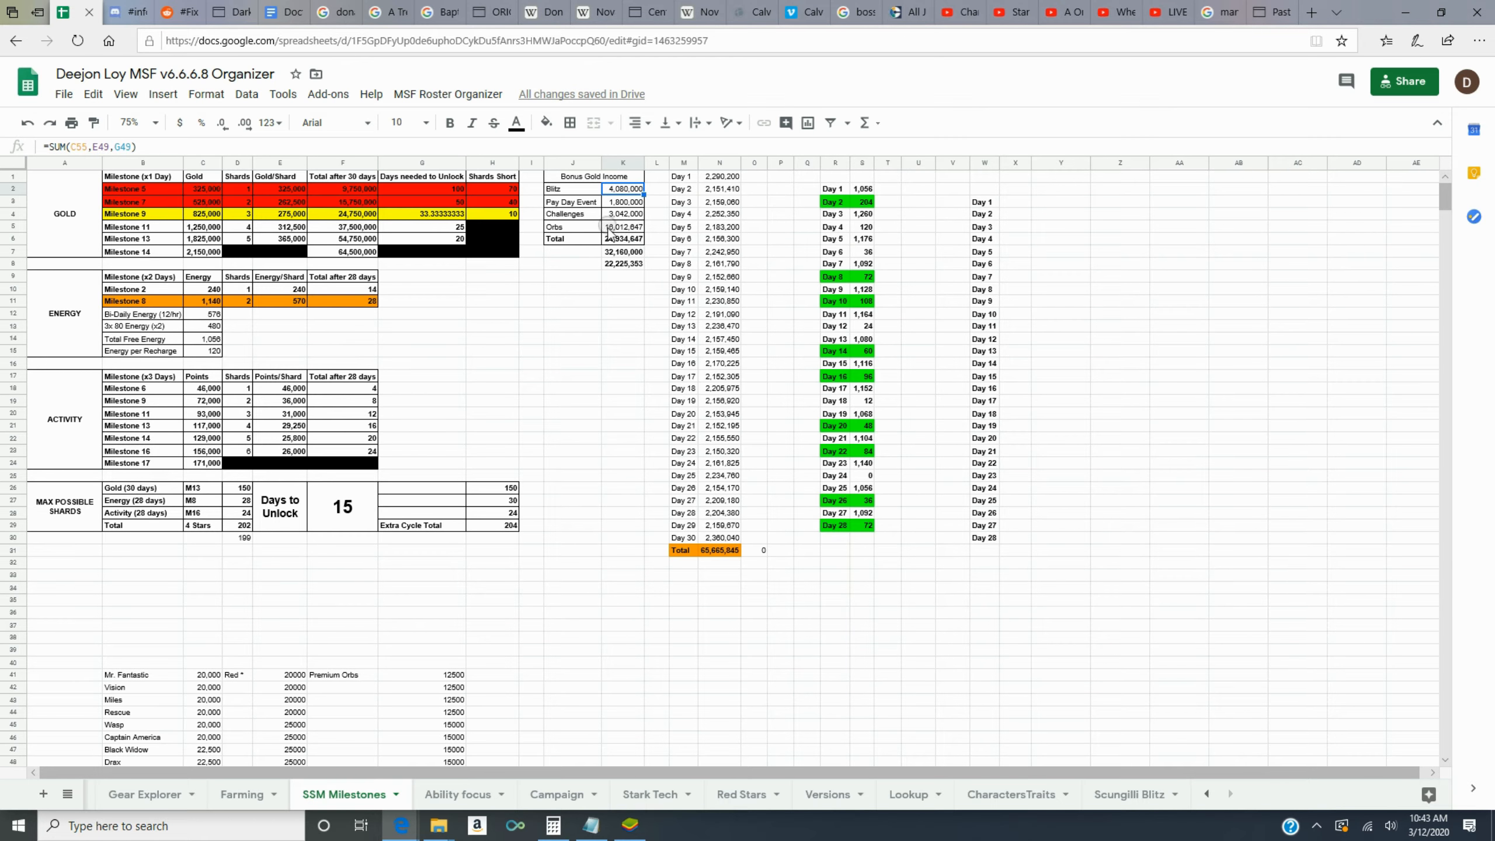
click(622, 251)
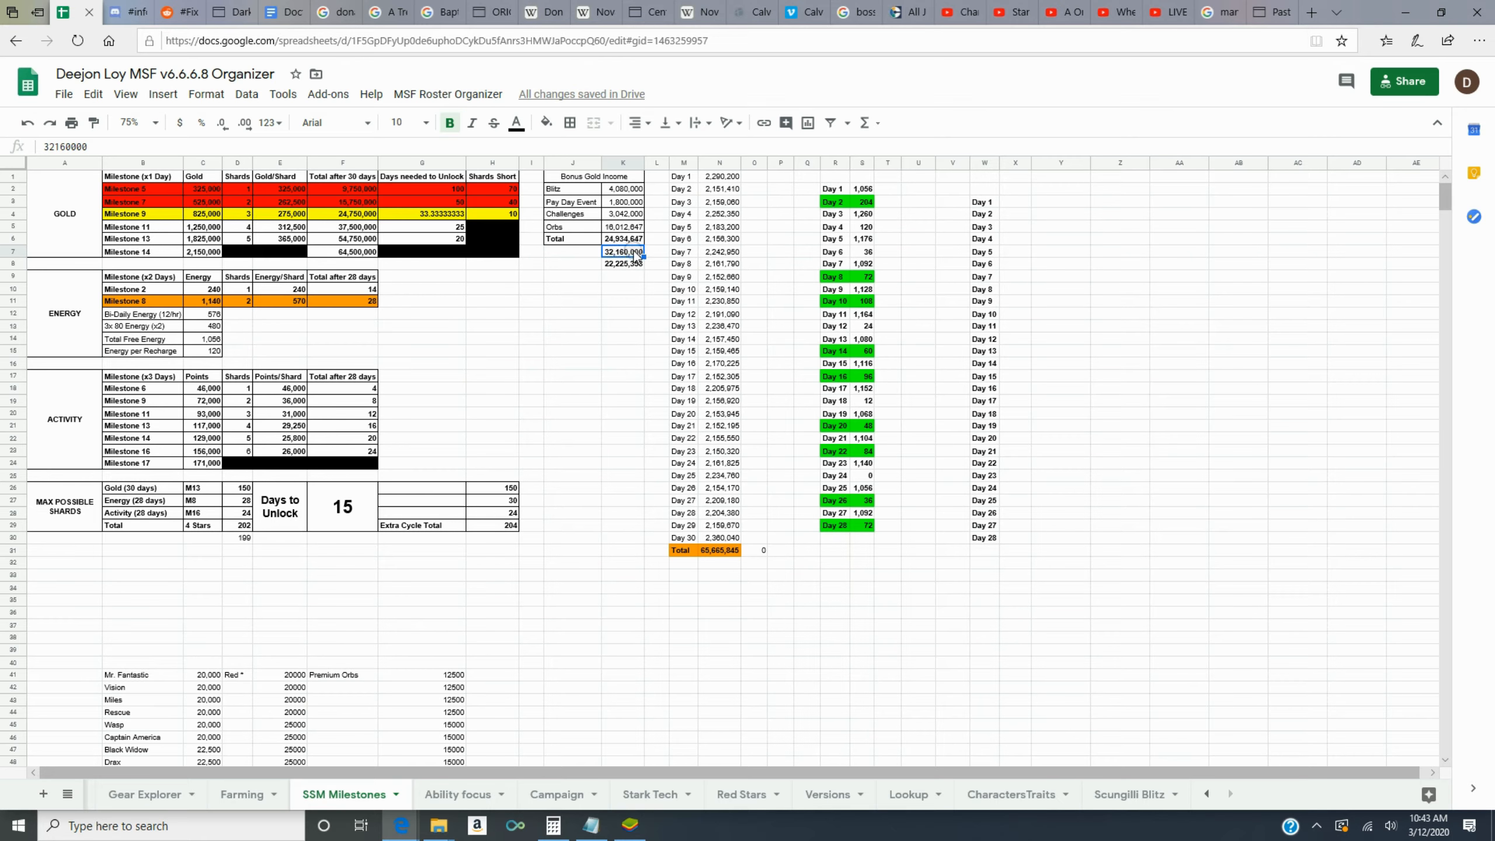
mouse_move(677, 305)
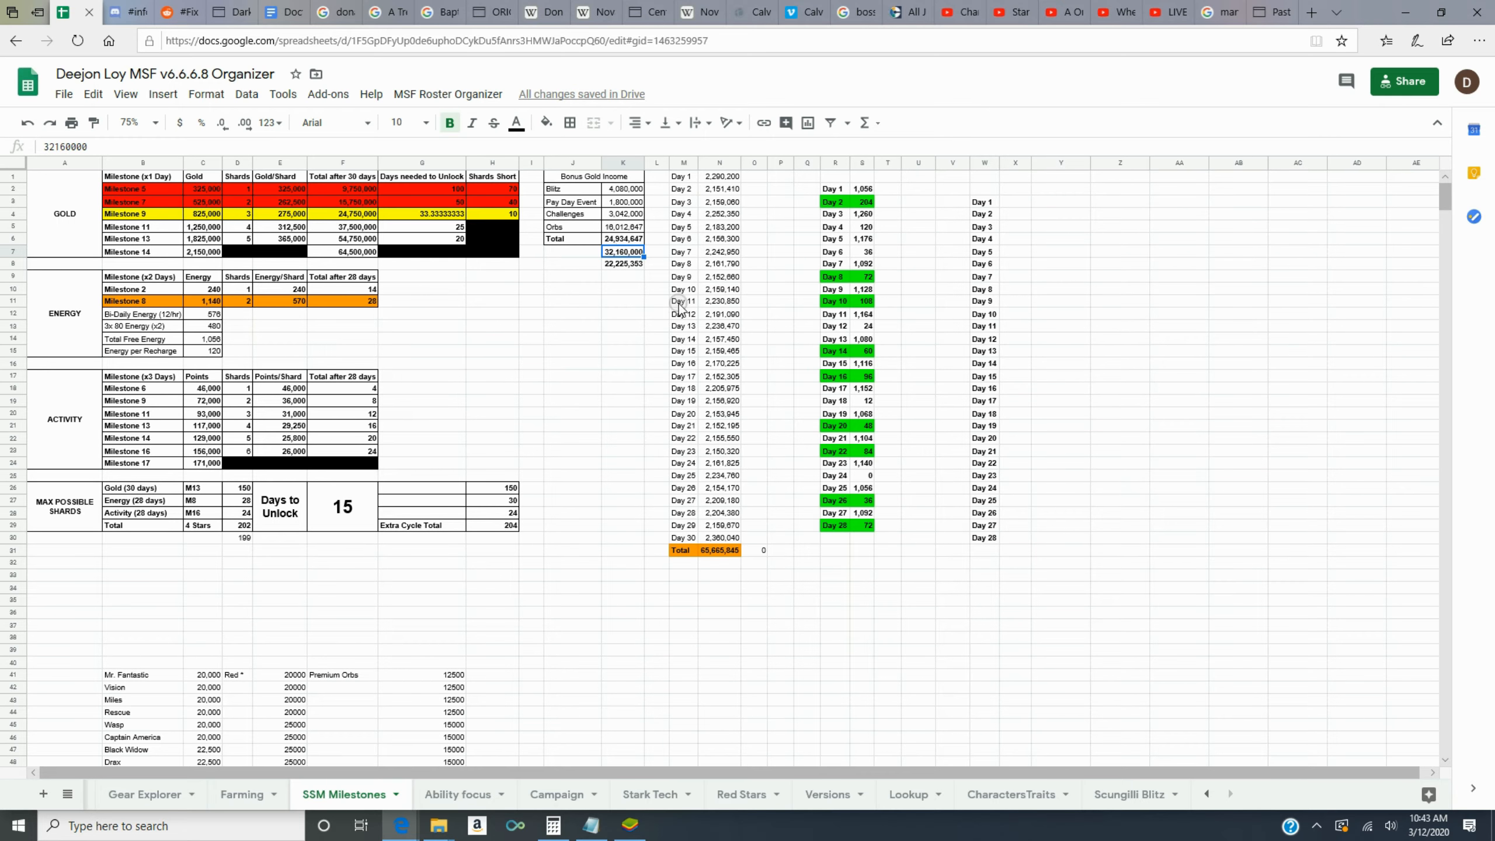
mouse_move(753, 494)
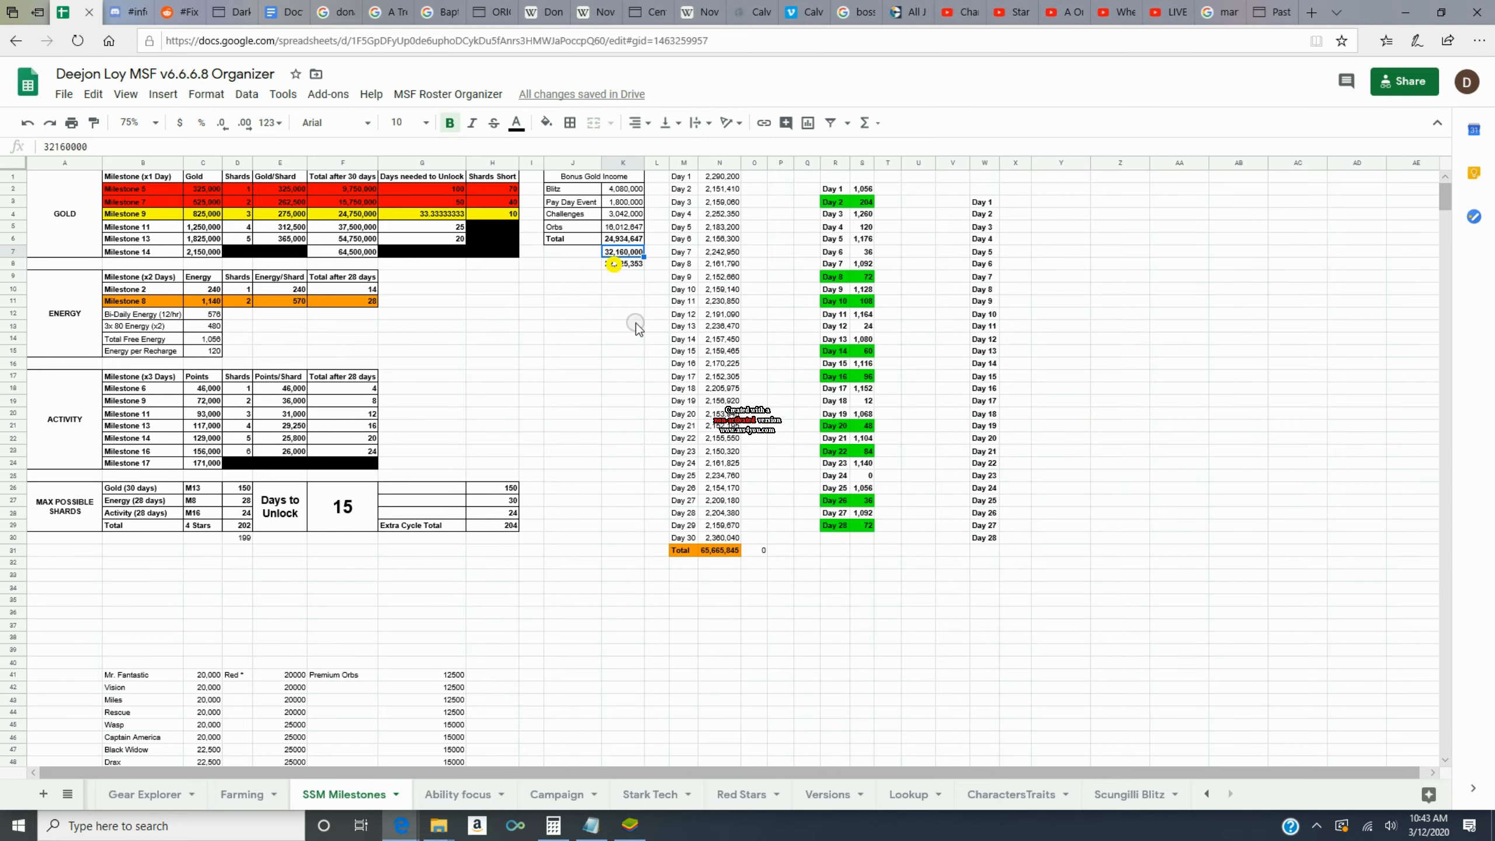
click(624, 263)
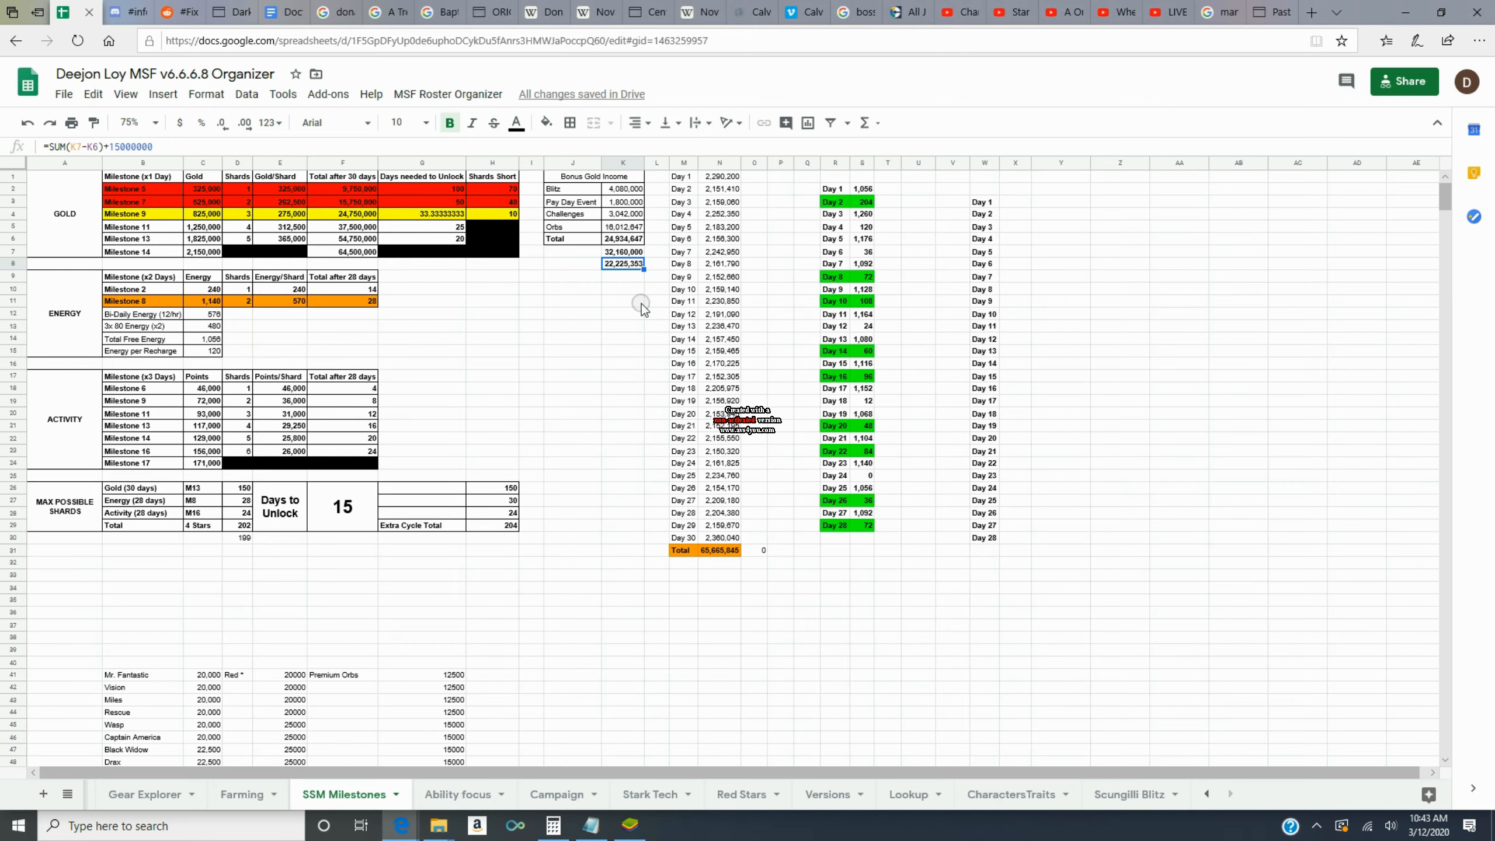
mouse_move(609, 313)
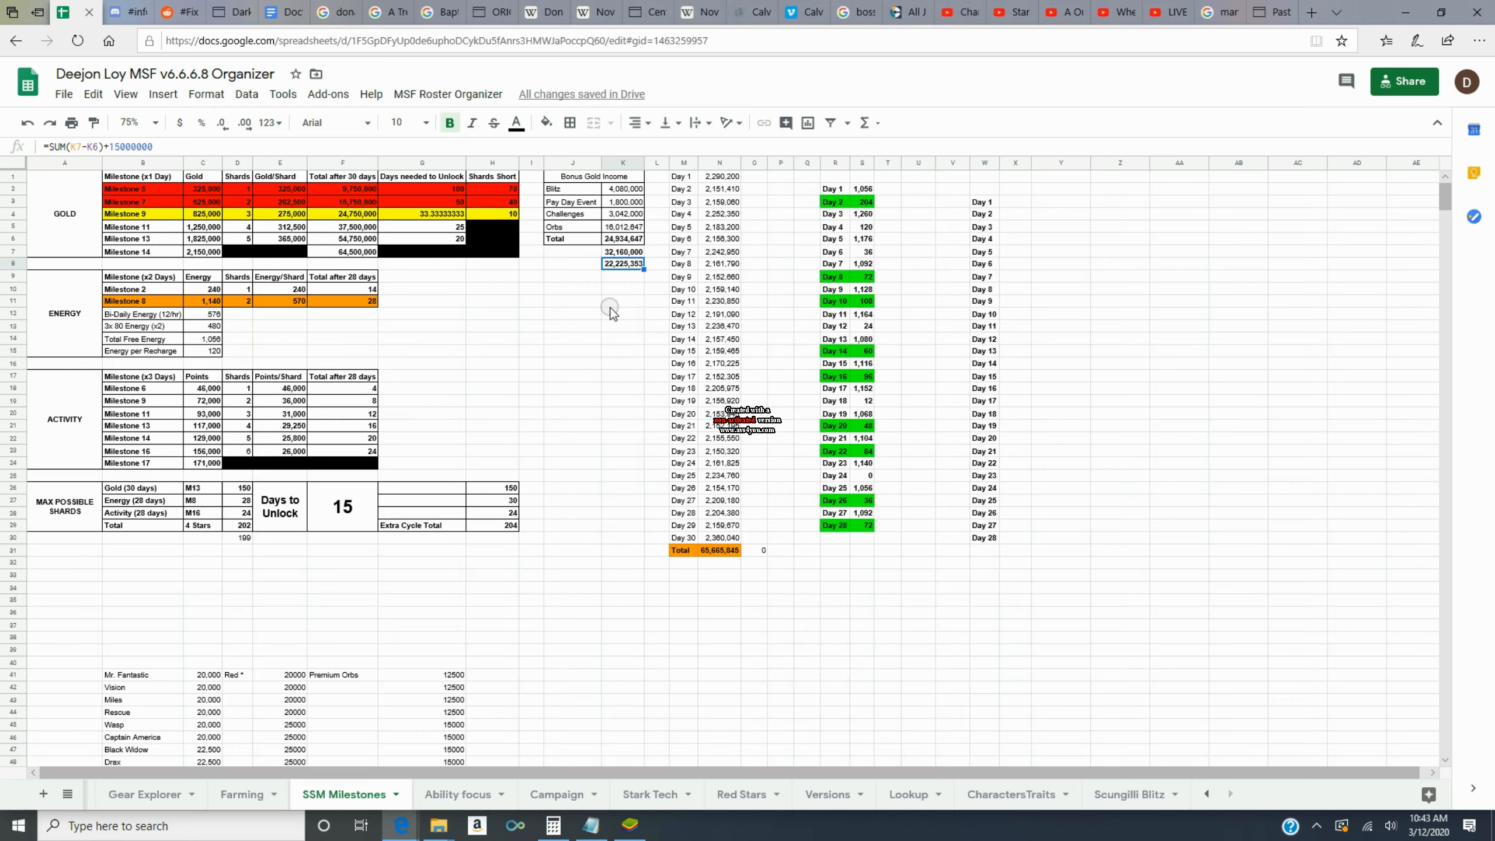
mouse_move(768, 573)
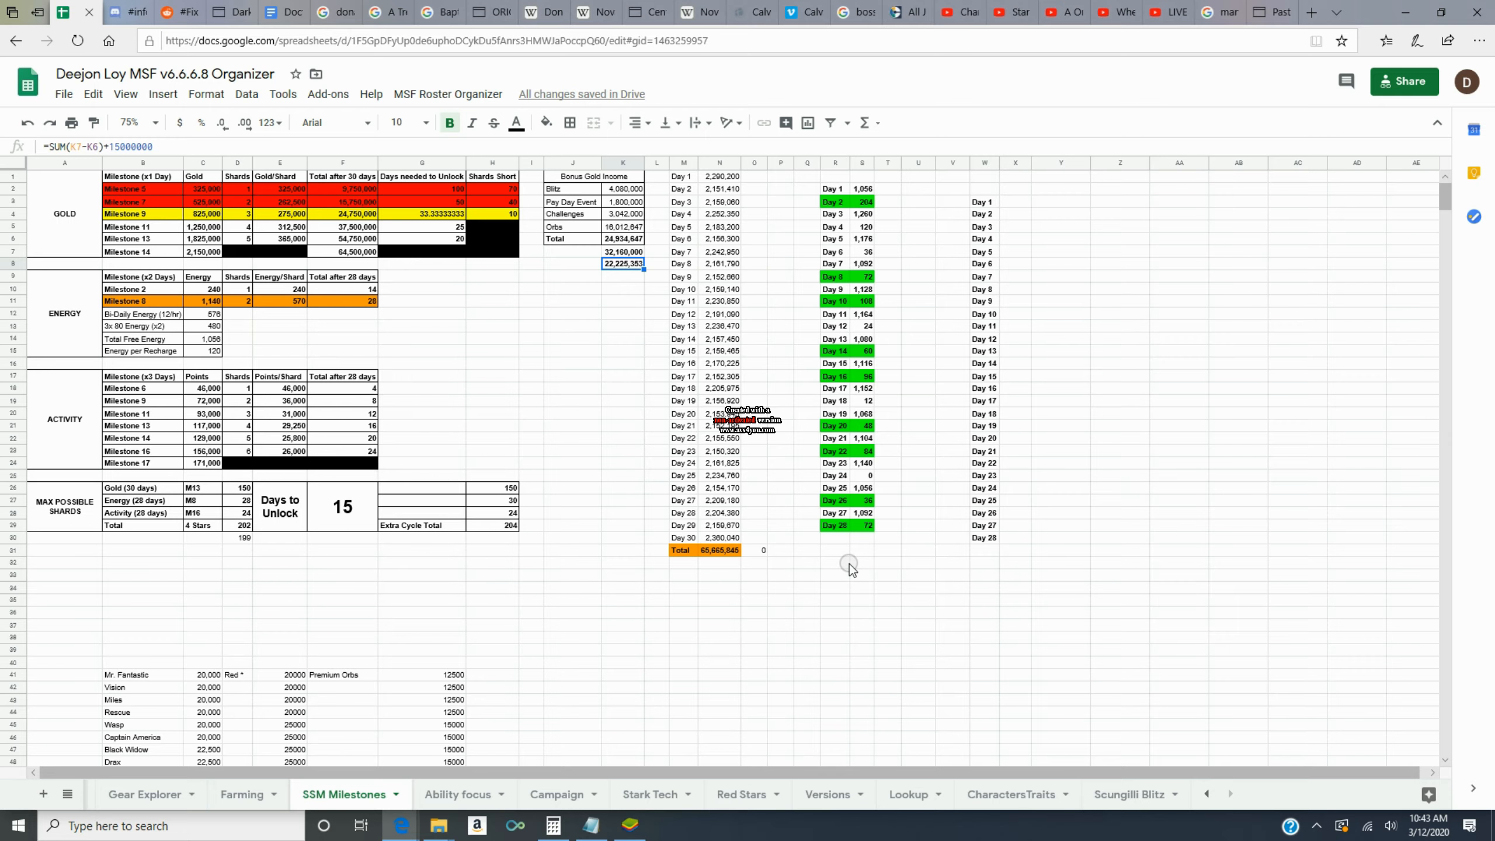
mouse_move(635, 367)
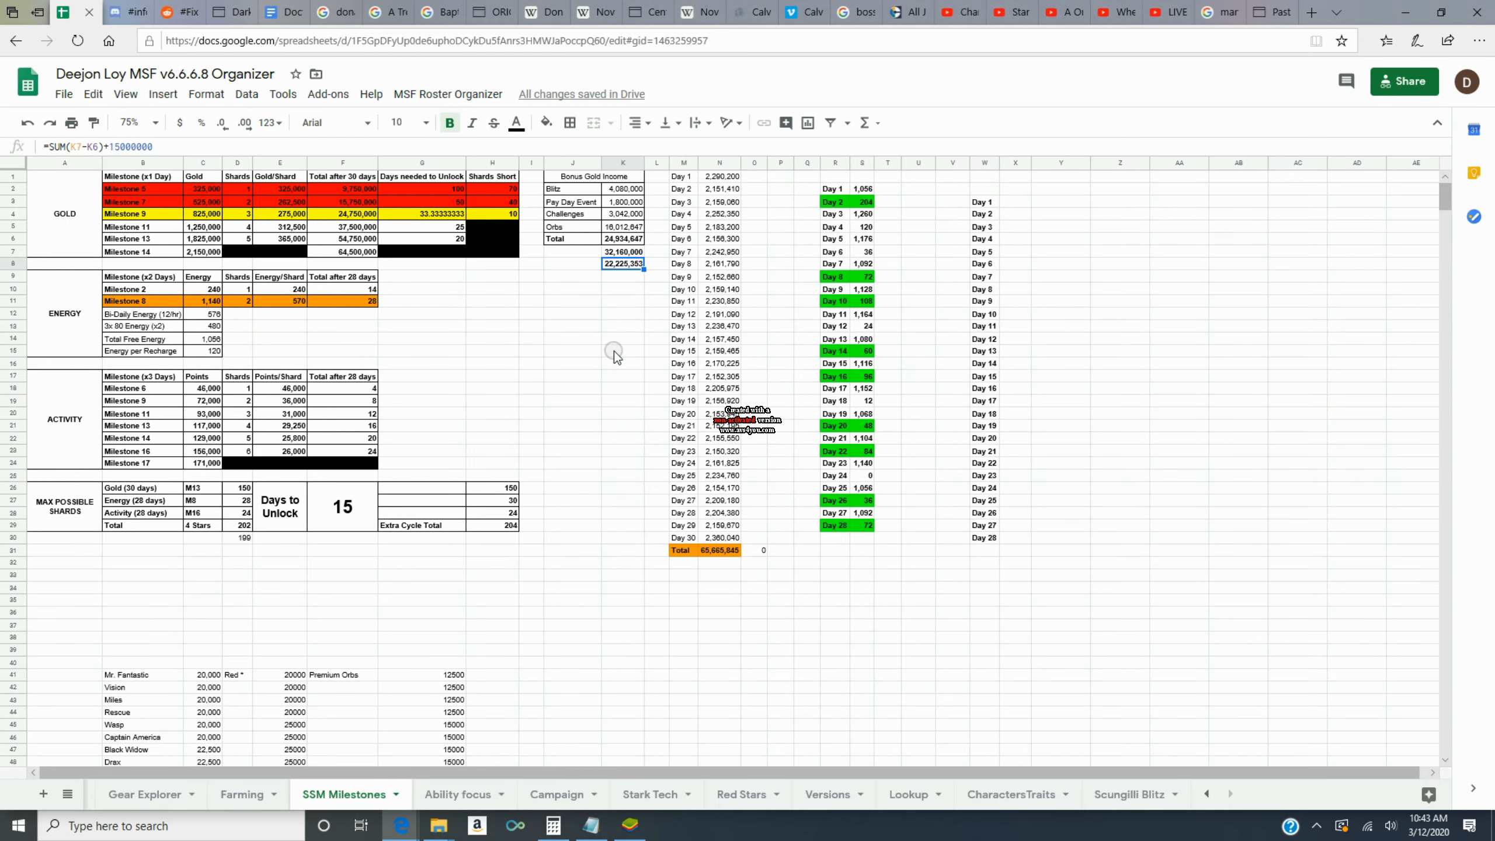
mouse_move(373, 505)
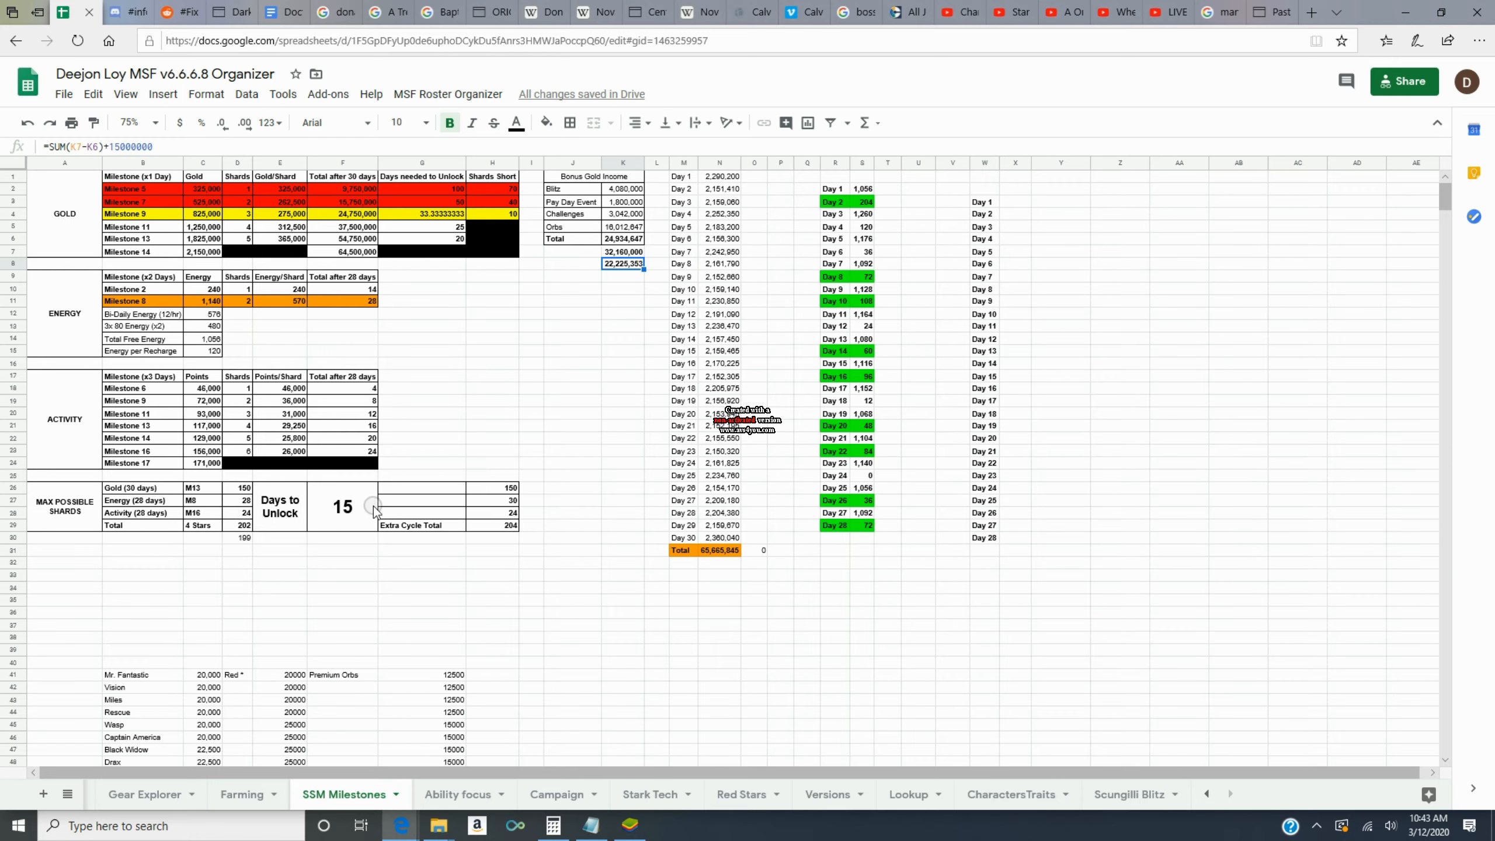
mouse_move(305, 525)
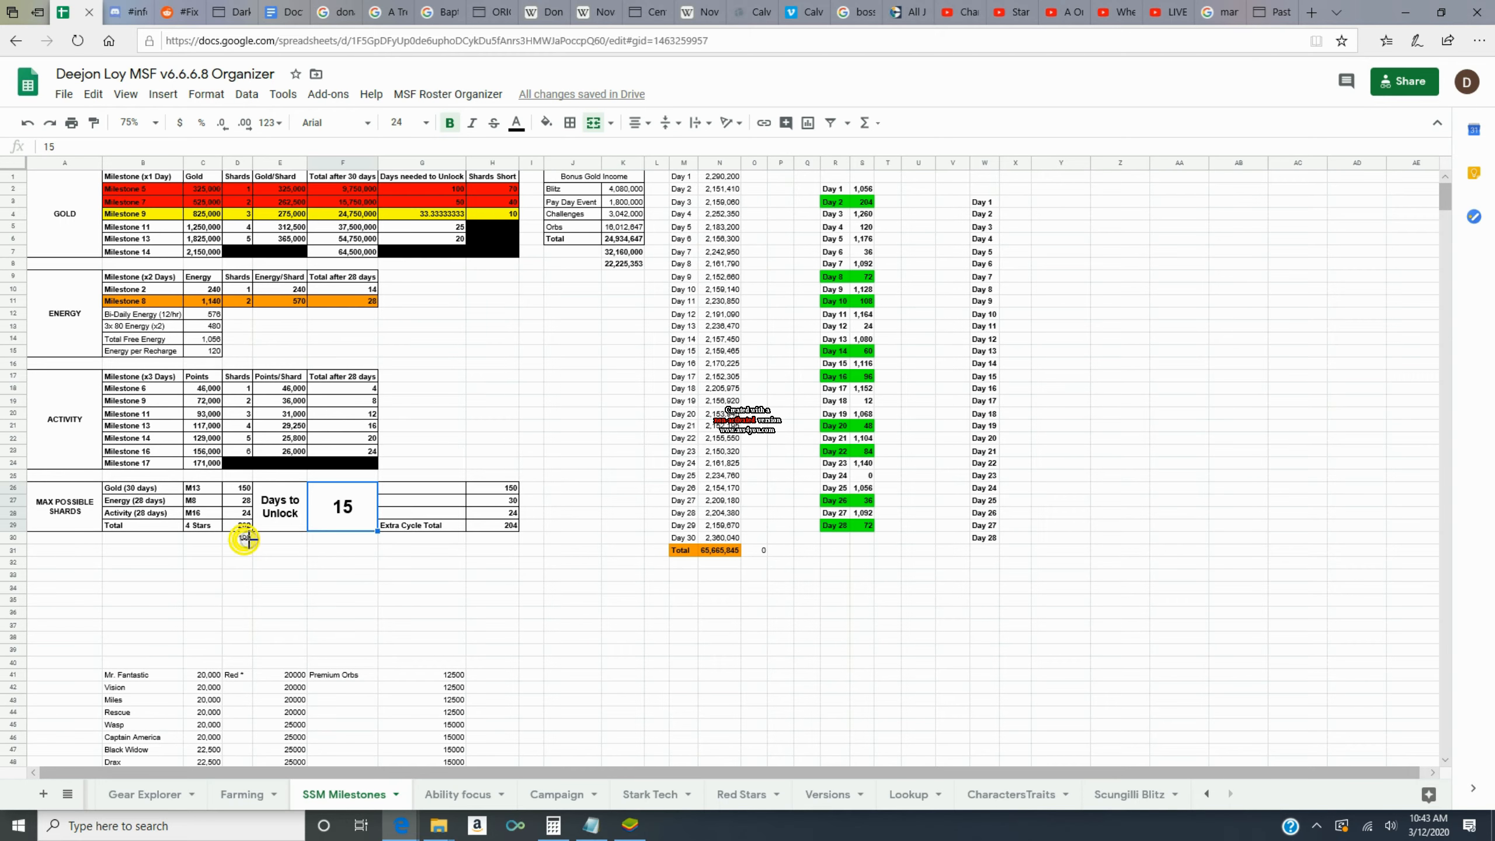
click(239, 536)
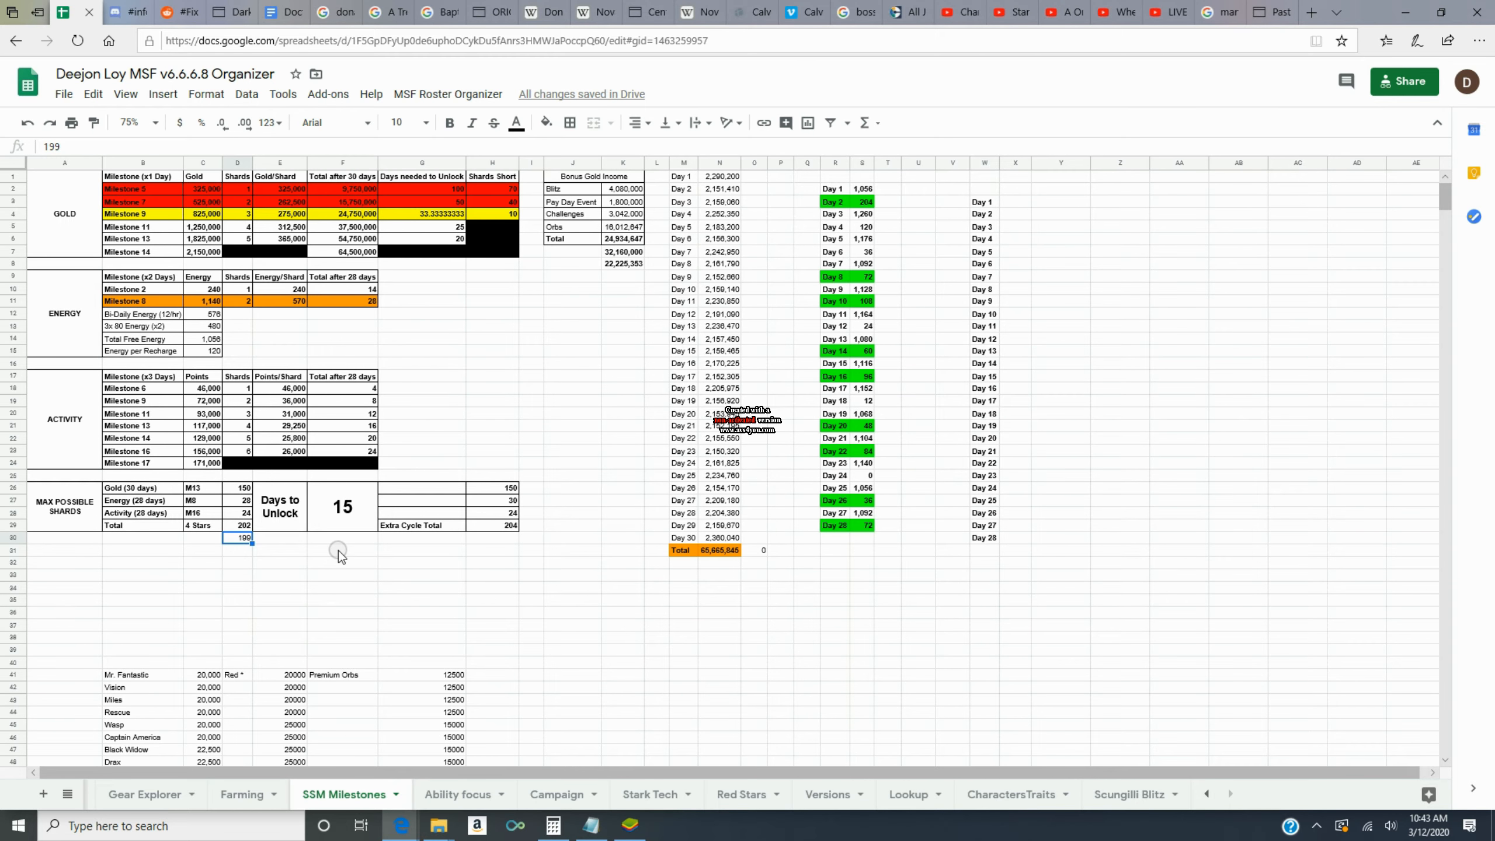
mouse_move(617, 602)
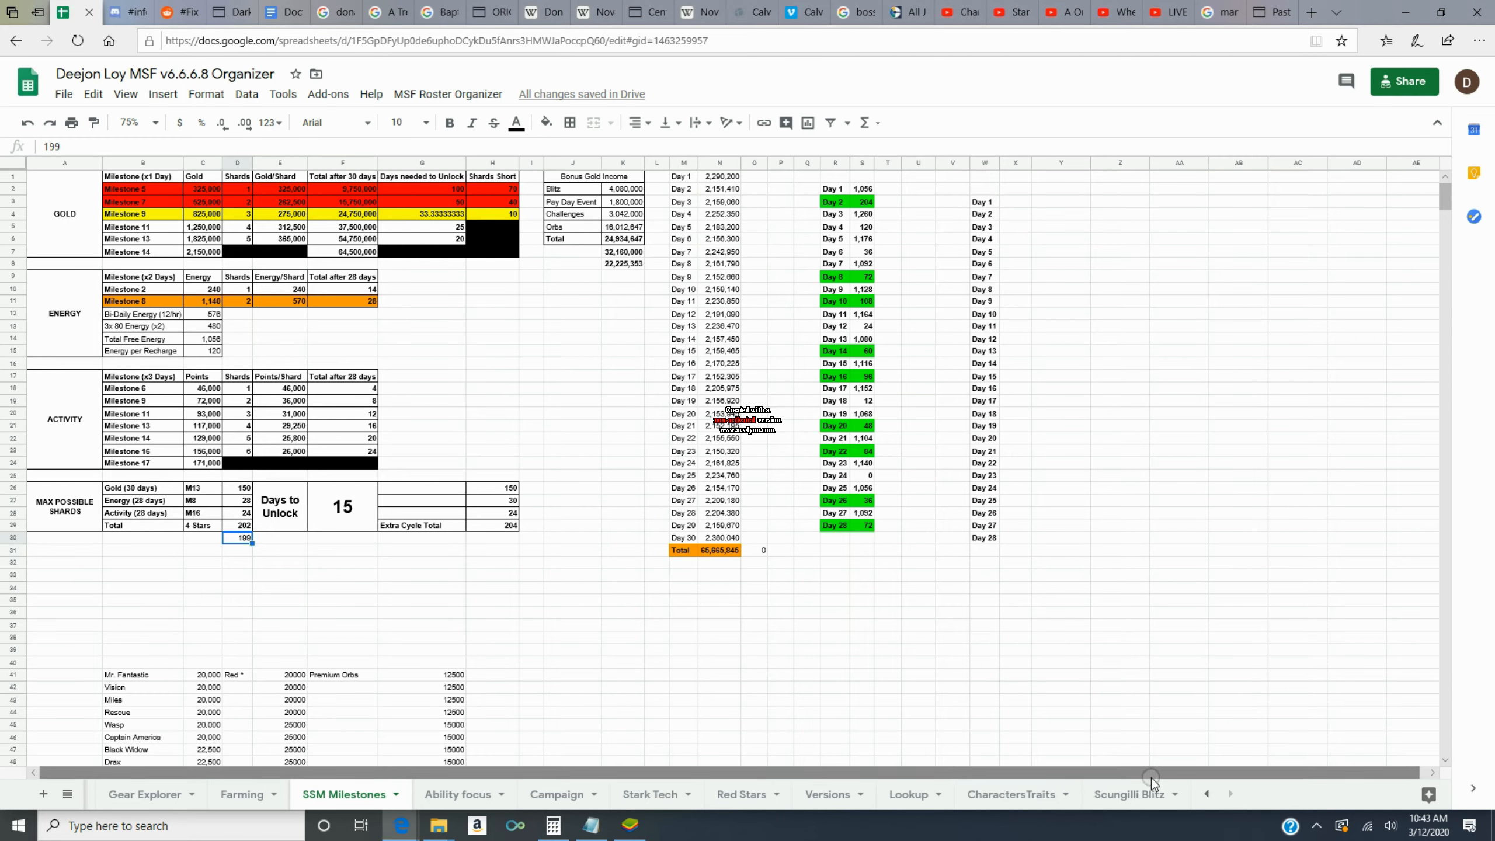
mouse_move(235, 794)
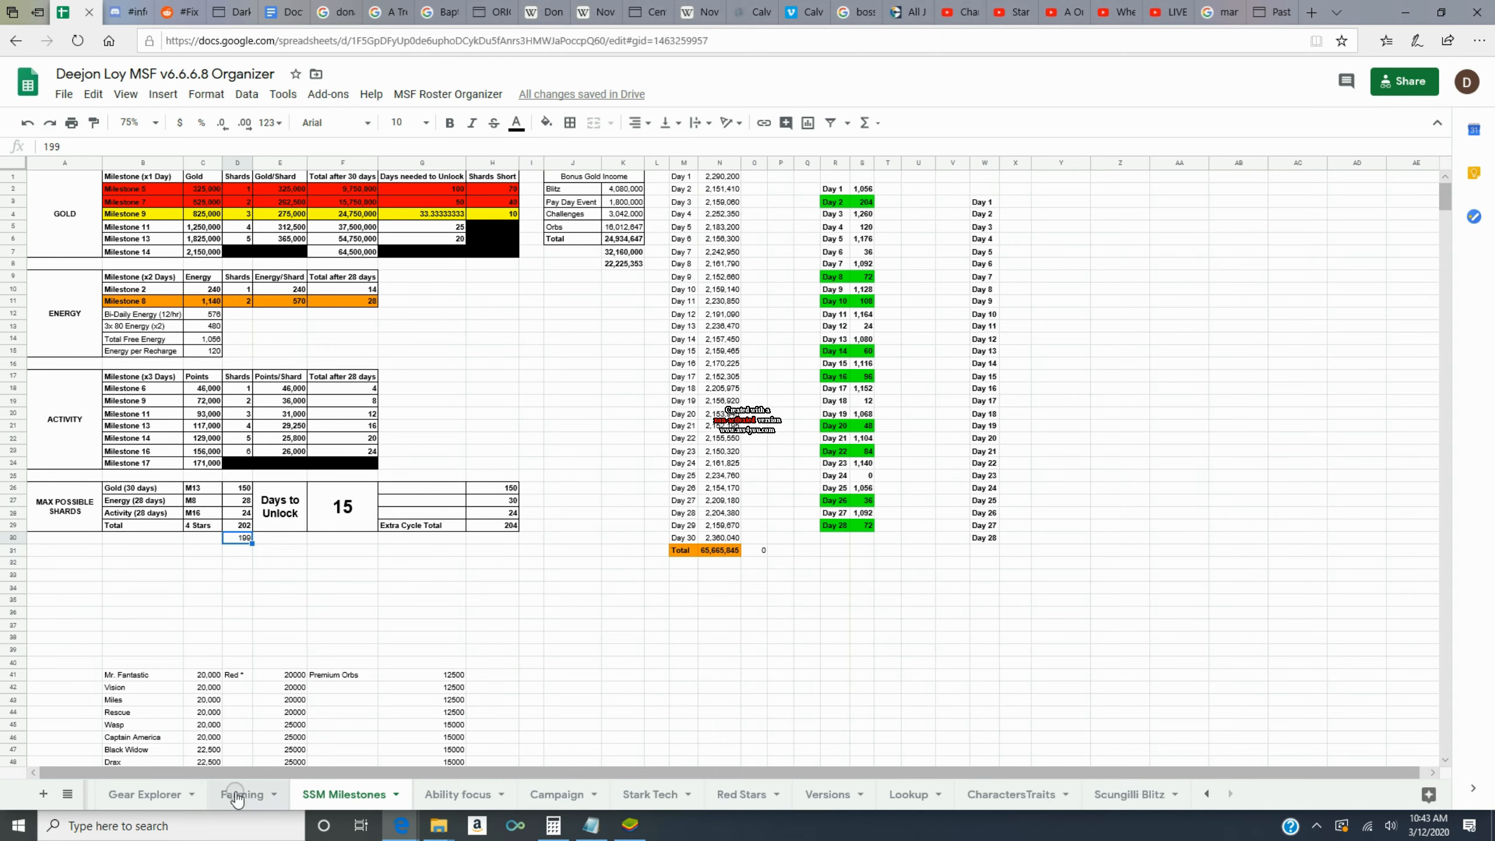
click(241, 795)
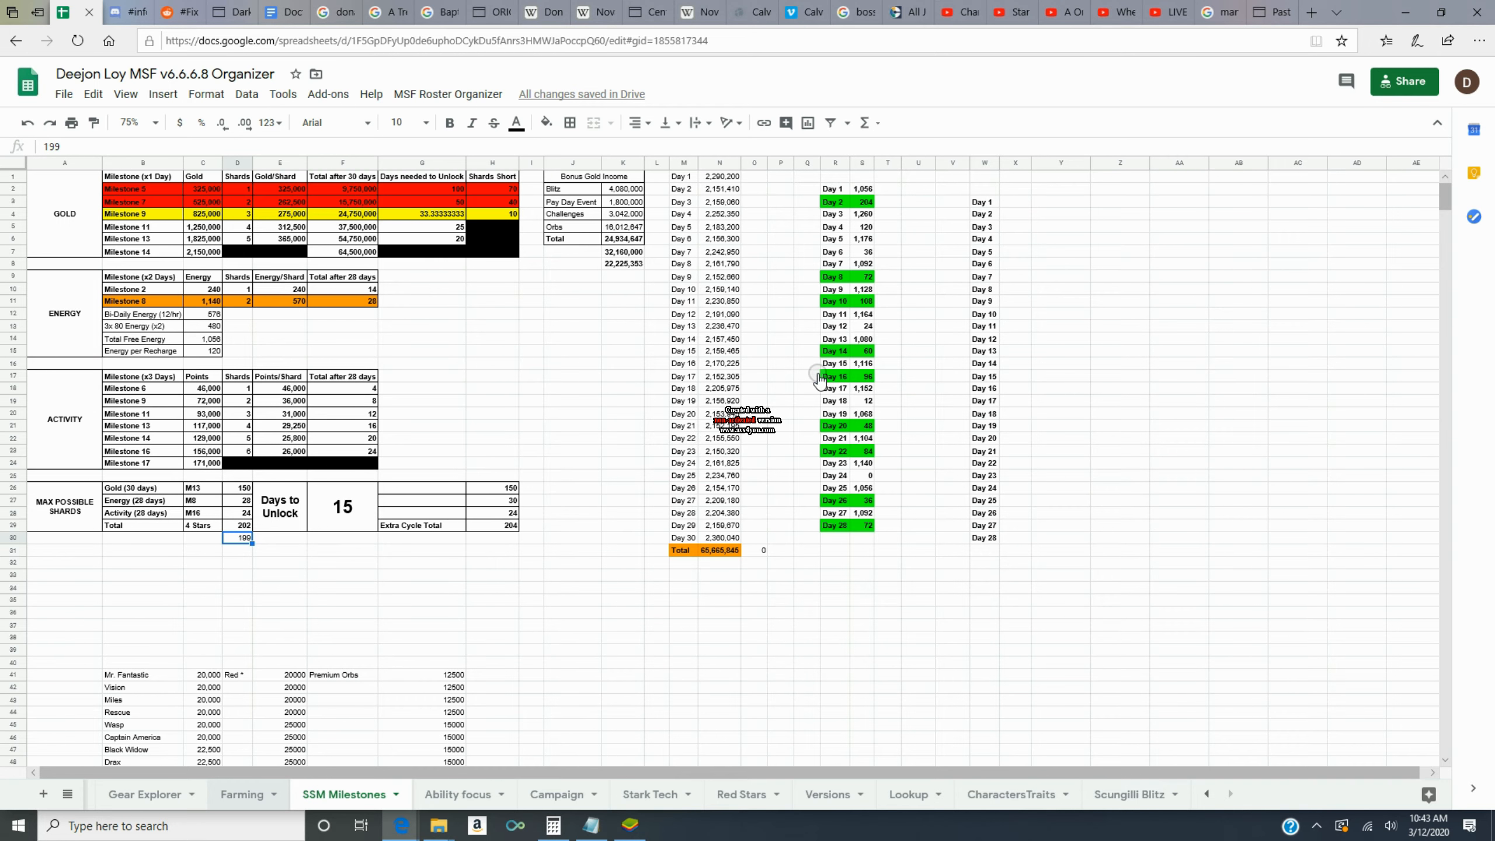
mouse_move(245, 799)
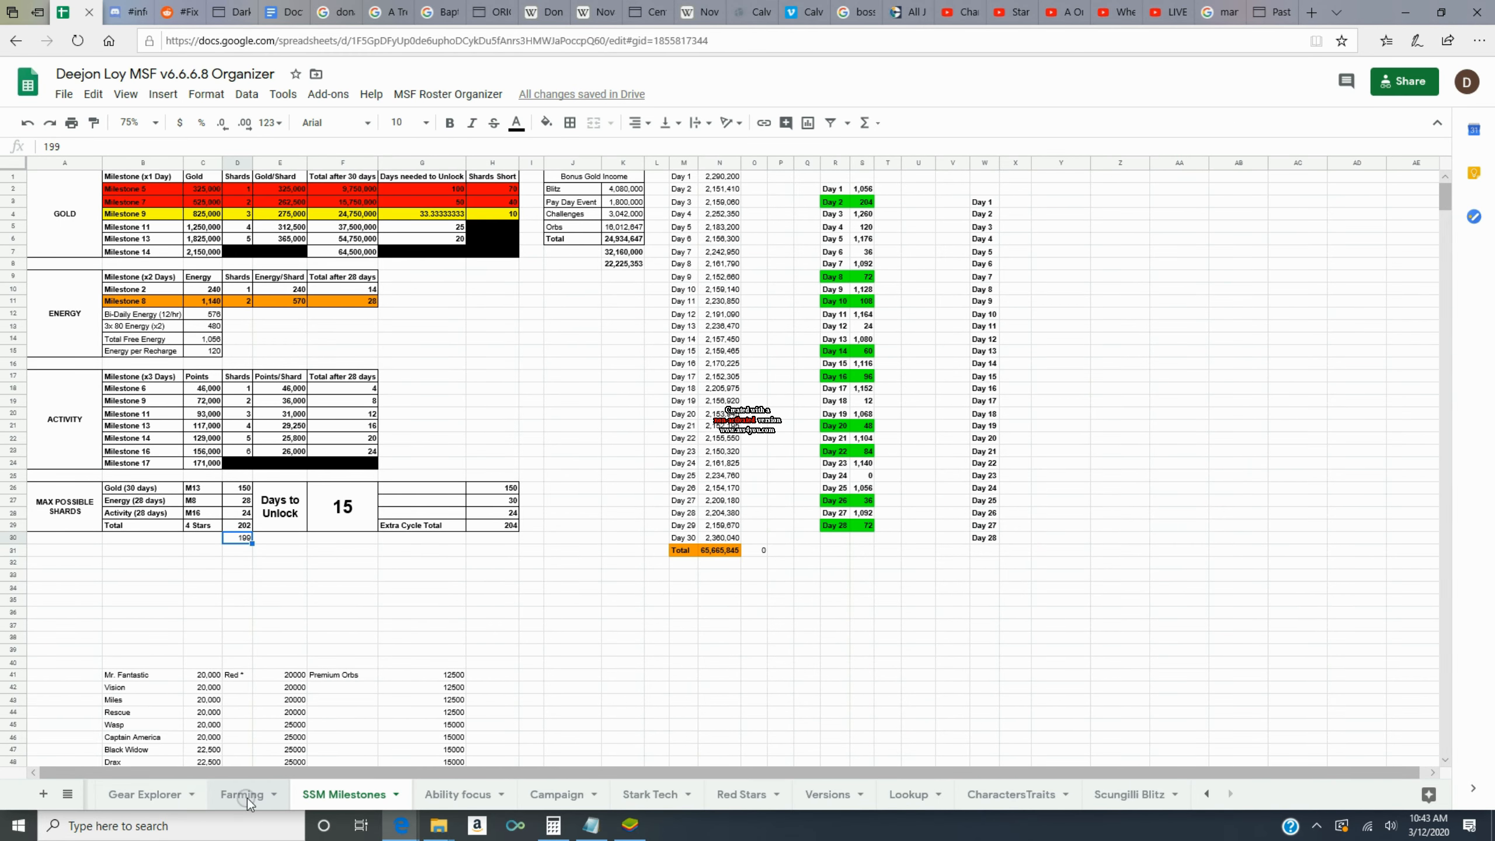
- Show the Farming tab's gear planner with CURRENT, TARGET and NEEDS gold columns
click(240, 793)
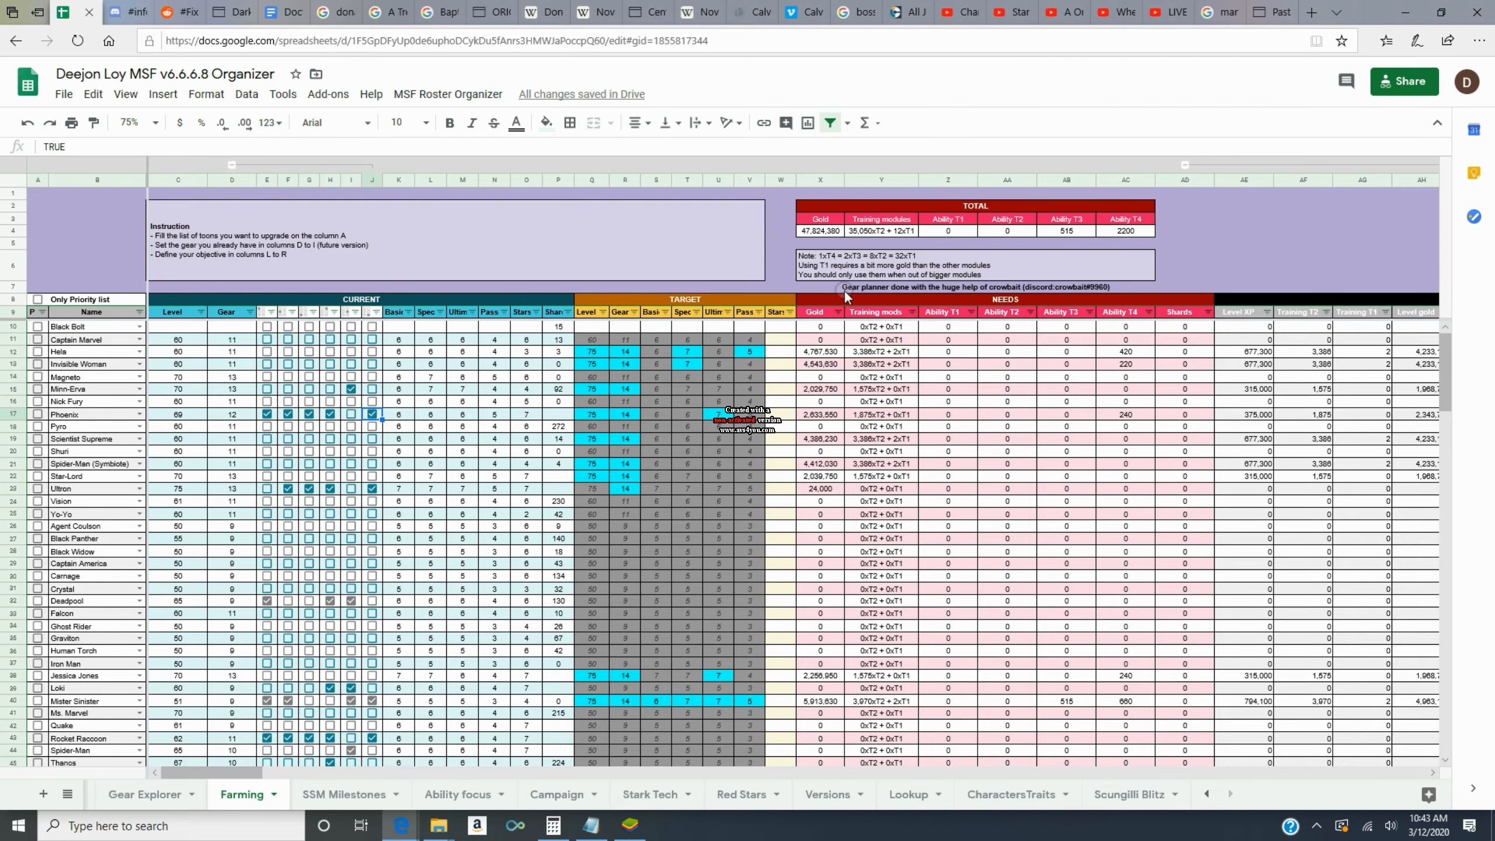
mouse_move(629, 362)
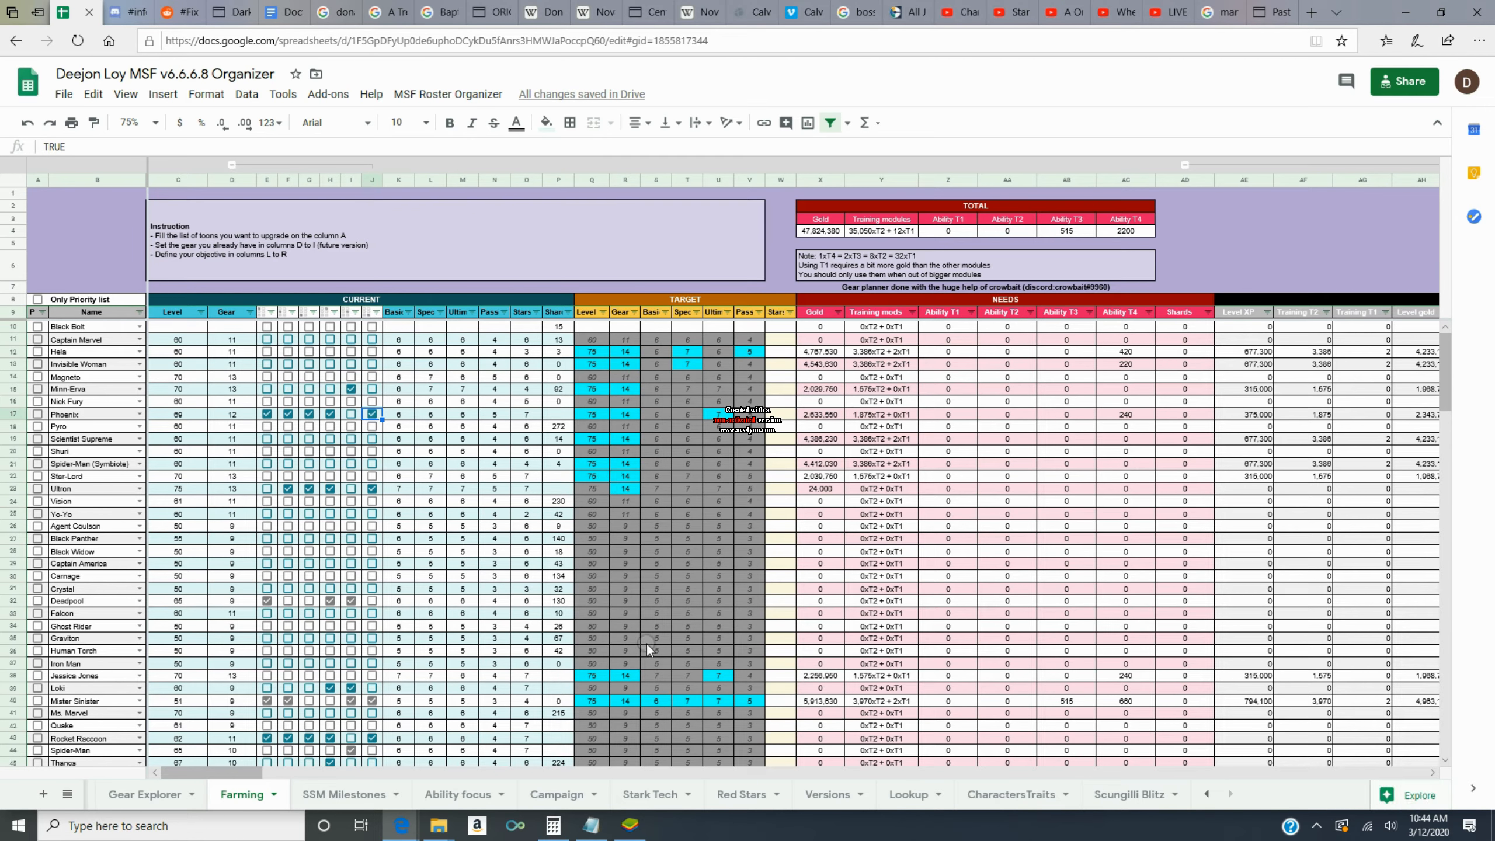
mouse_move(691, 530)
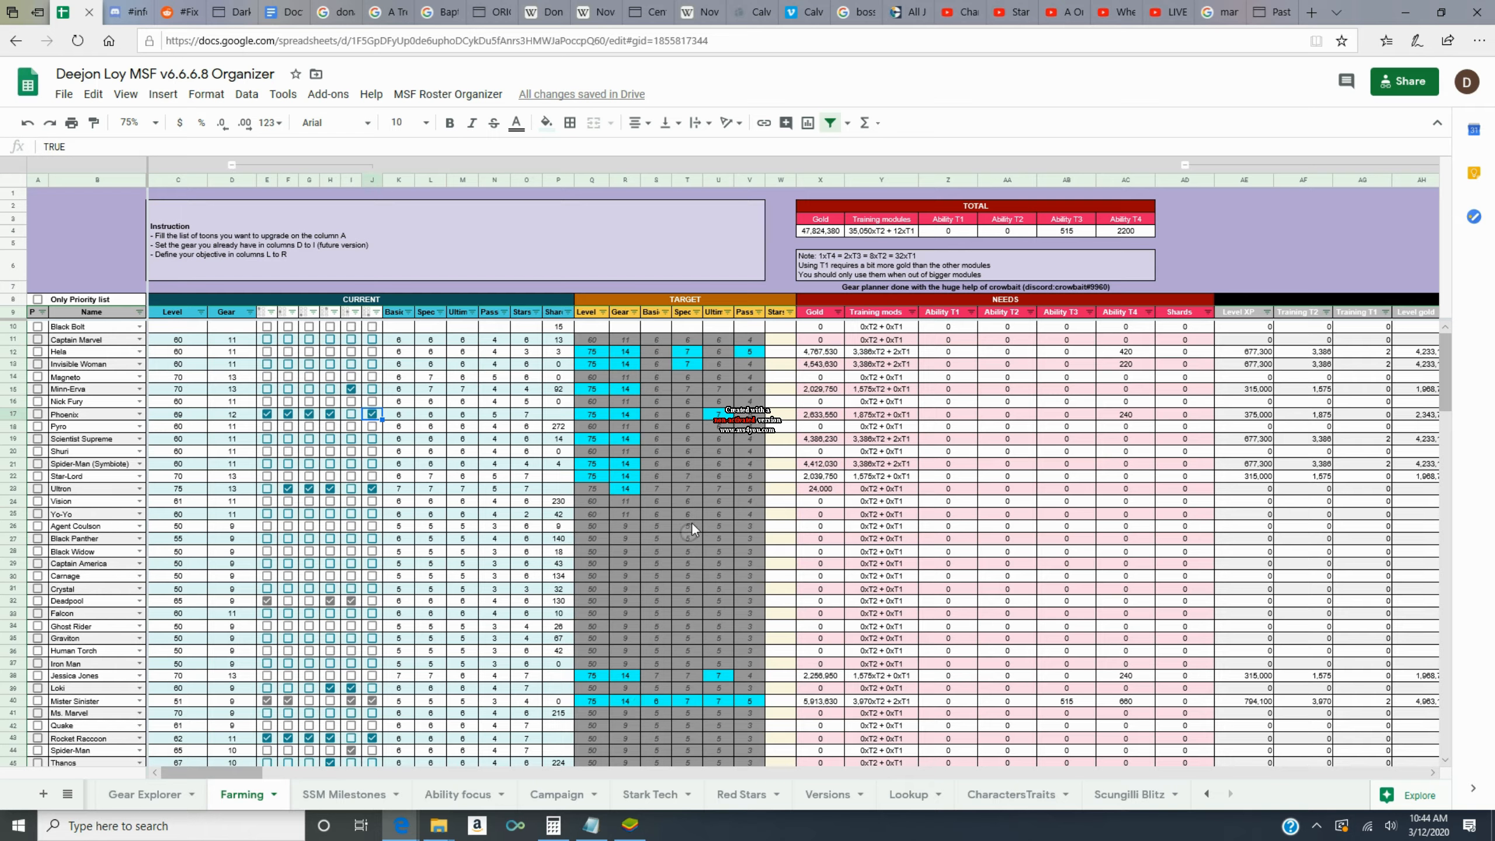
mouse_move(653, 357)
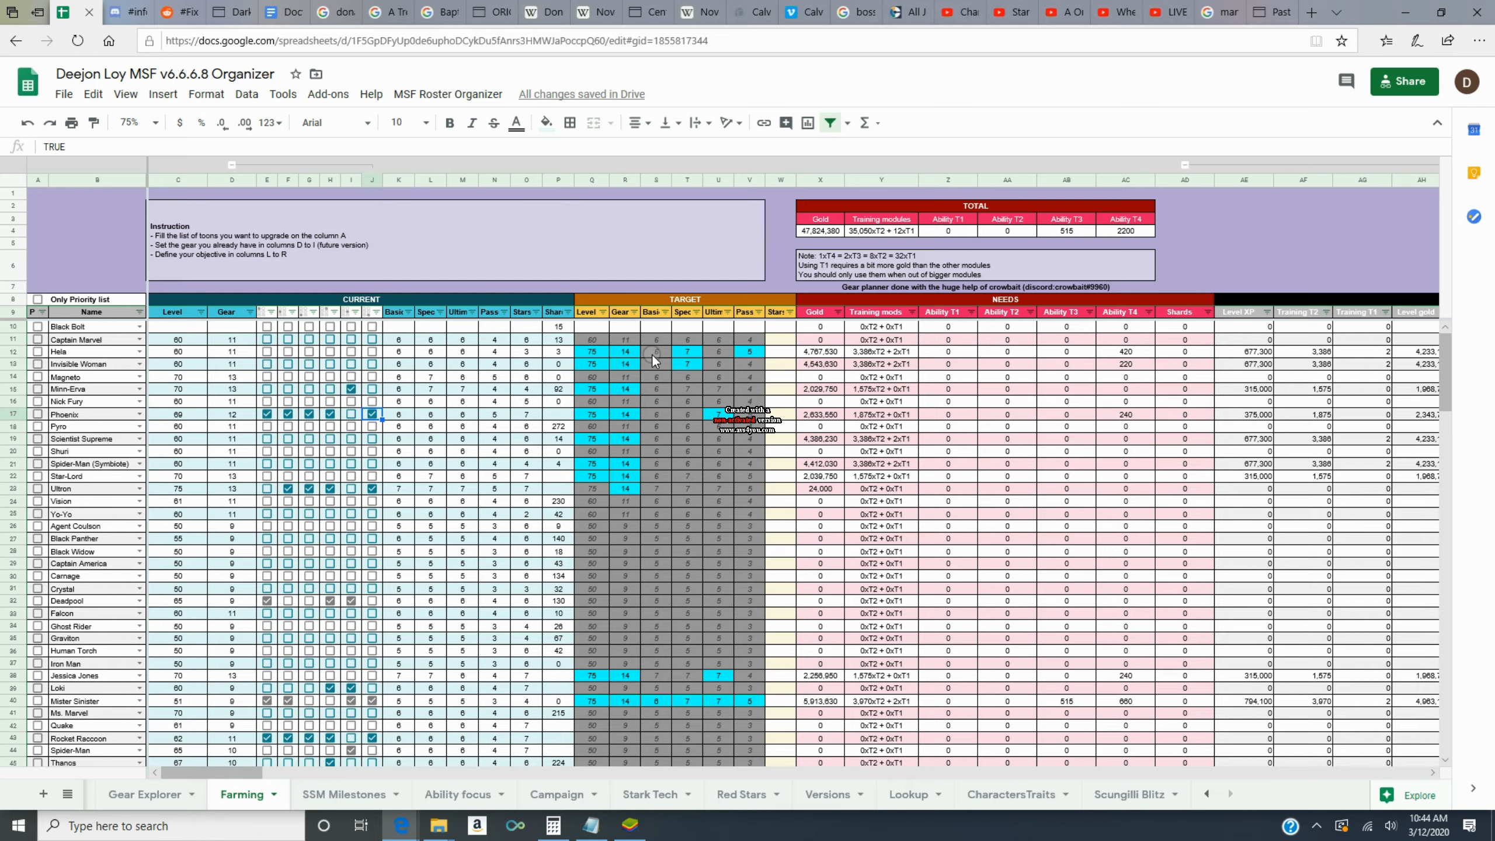
mouse_move(725, 362)
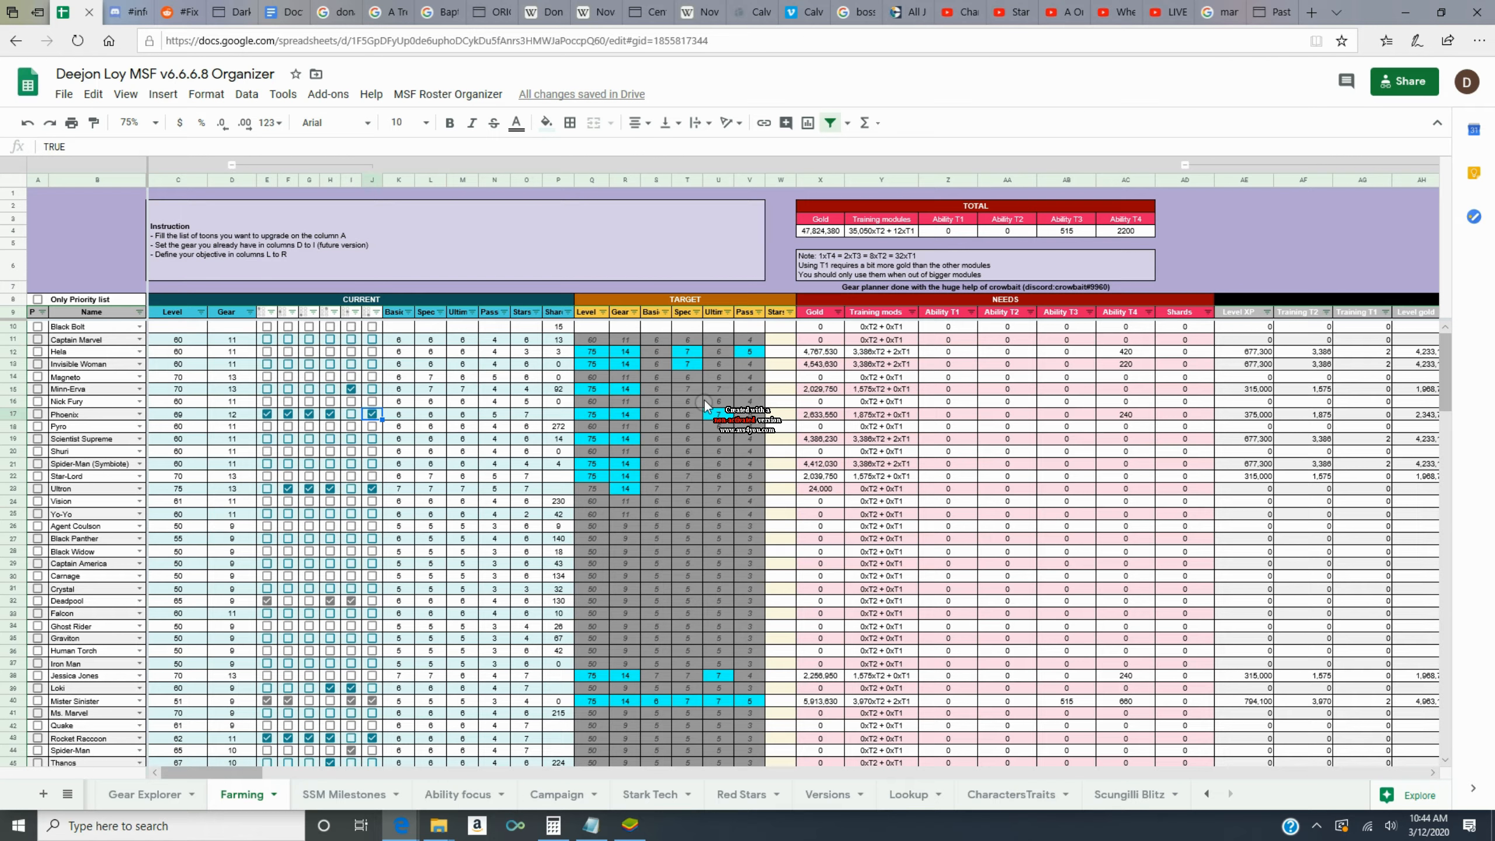
mouse_move(758, 601)
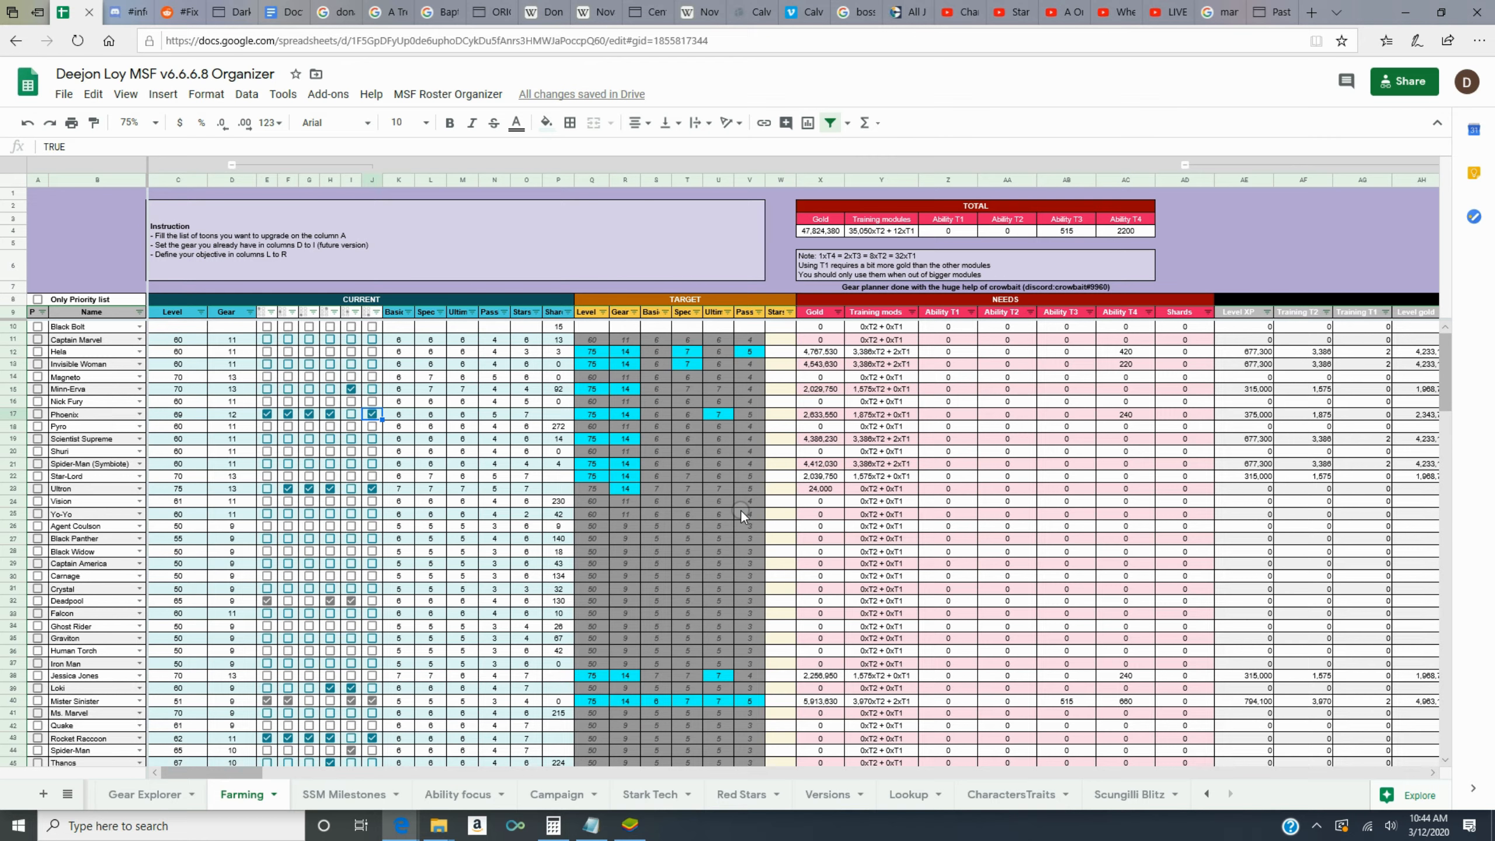
mouse_move(665, 681)
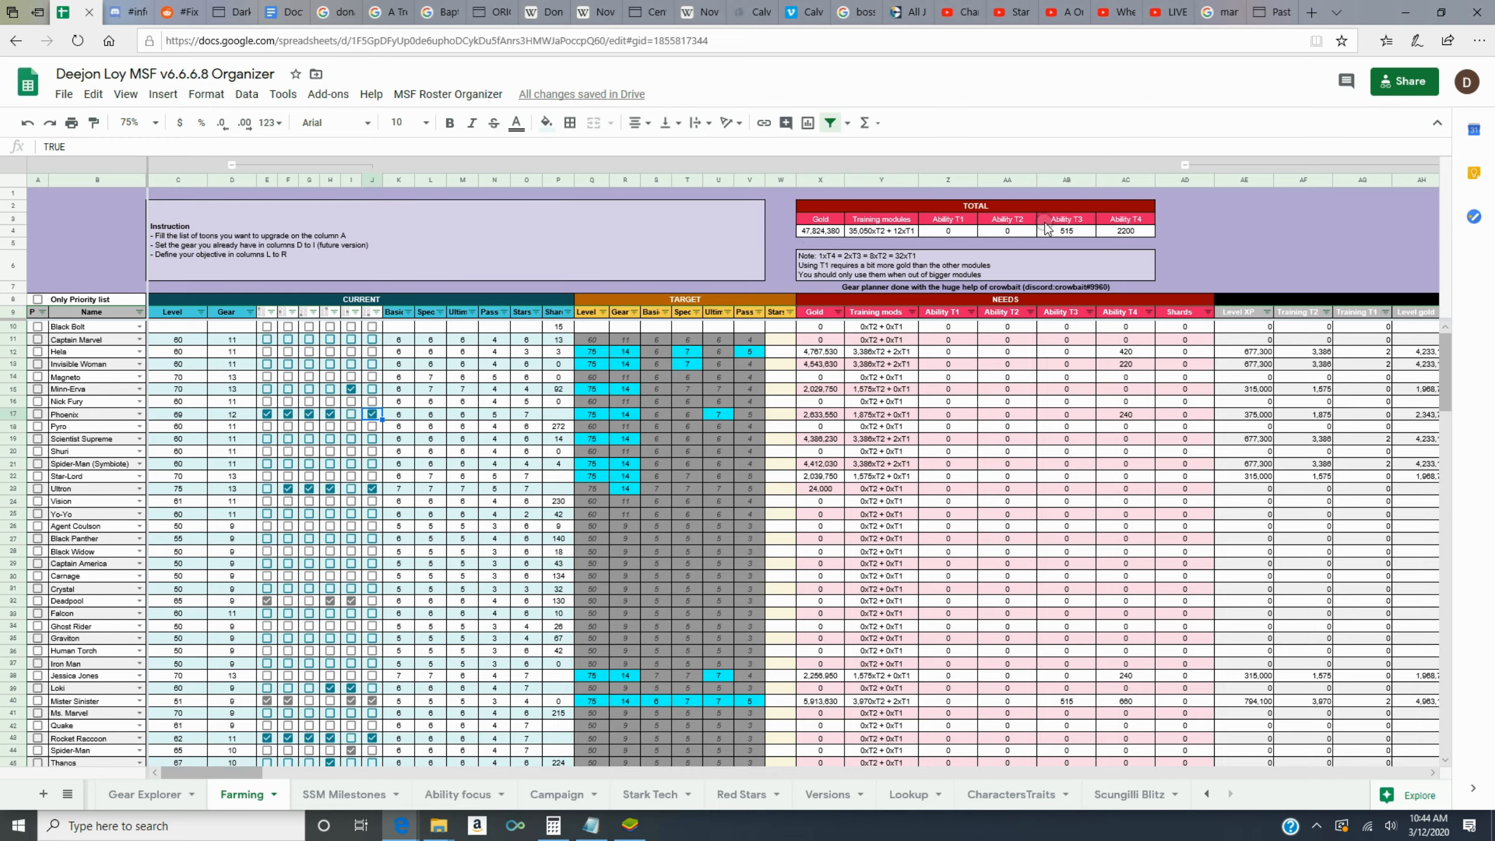
mouse_move(954, 241)
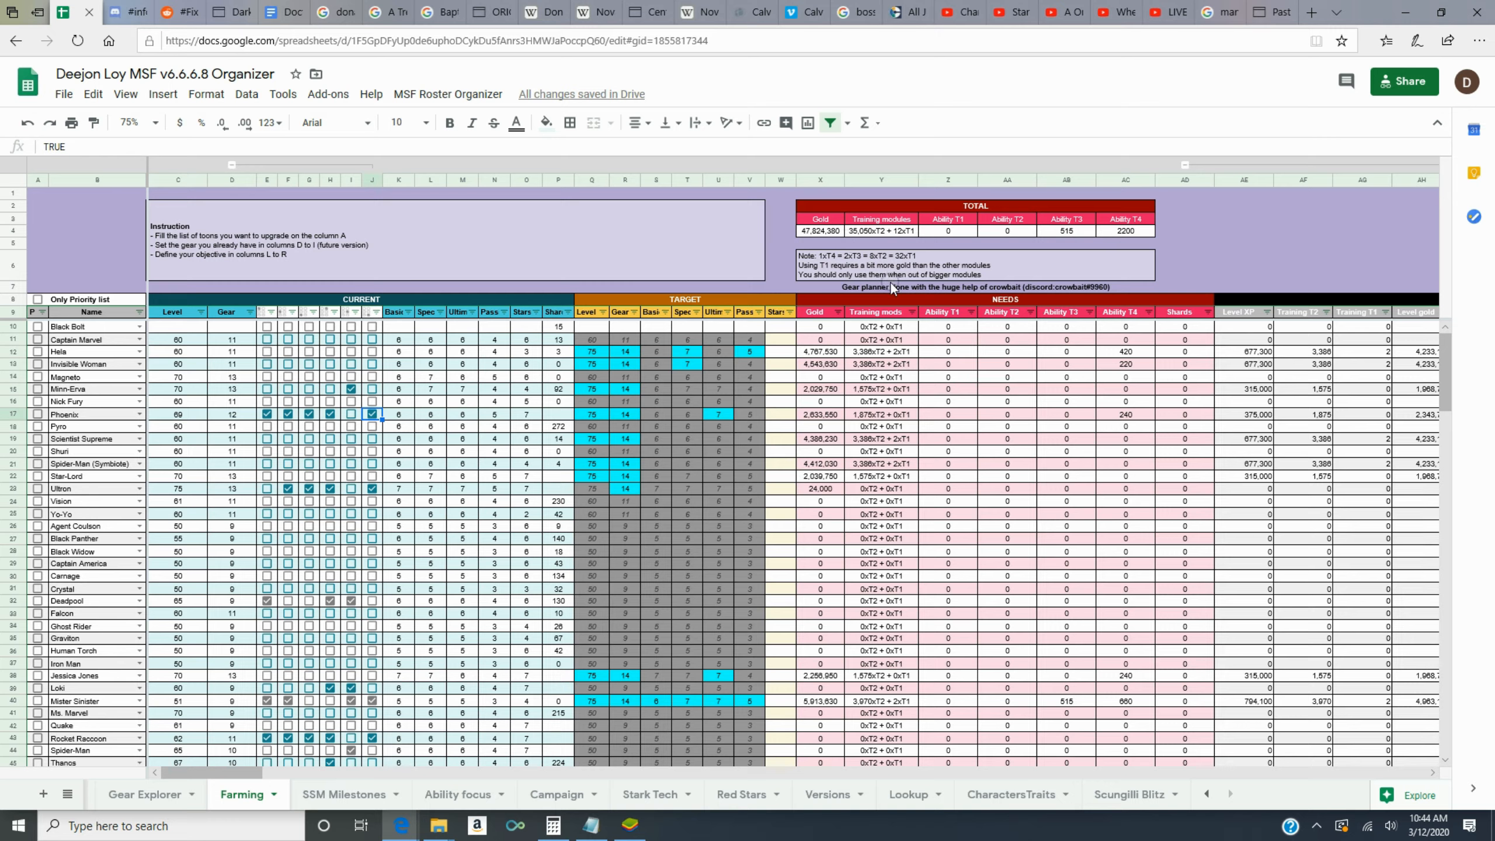
mouse_move(569, 557)
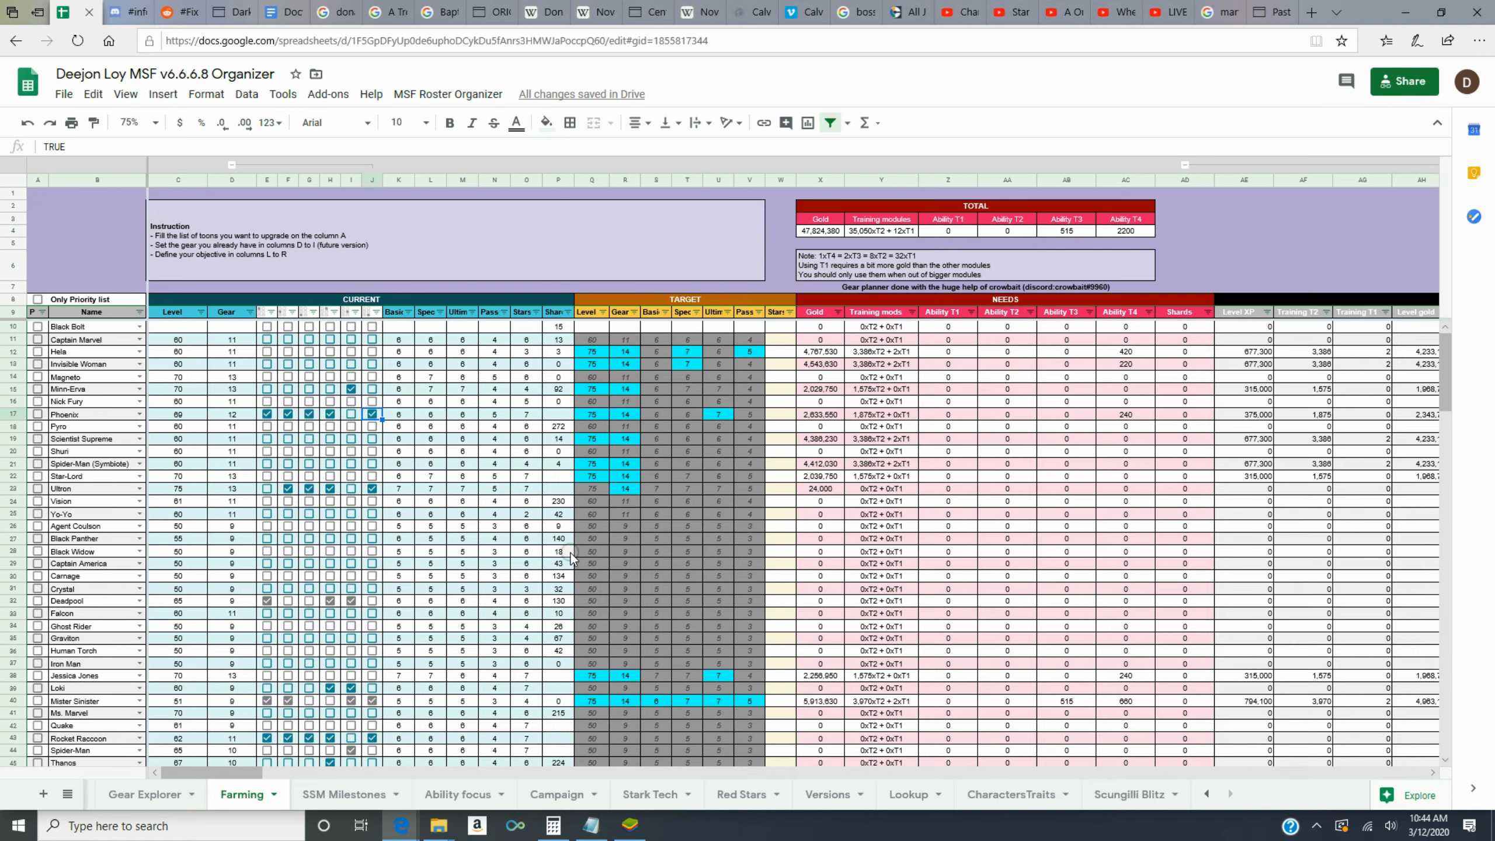
mouse_move(776, 256)
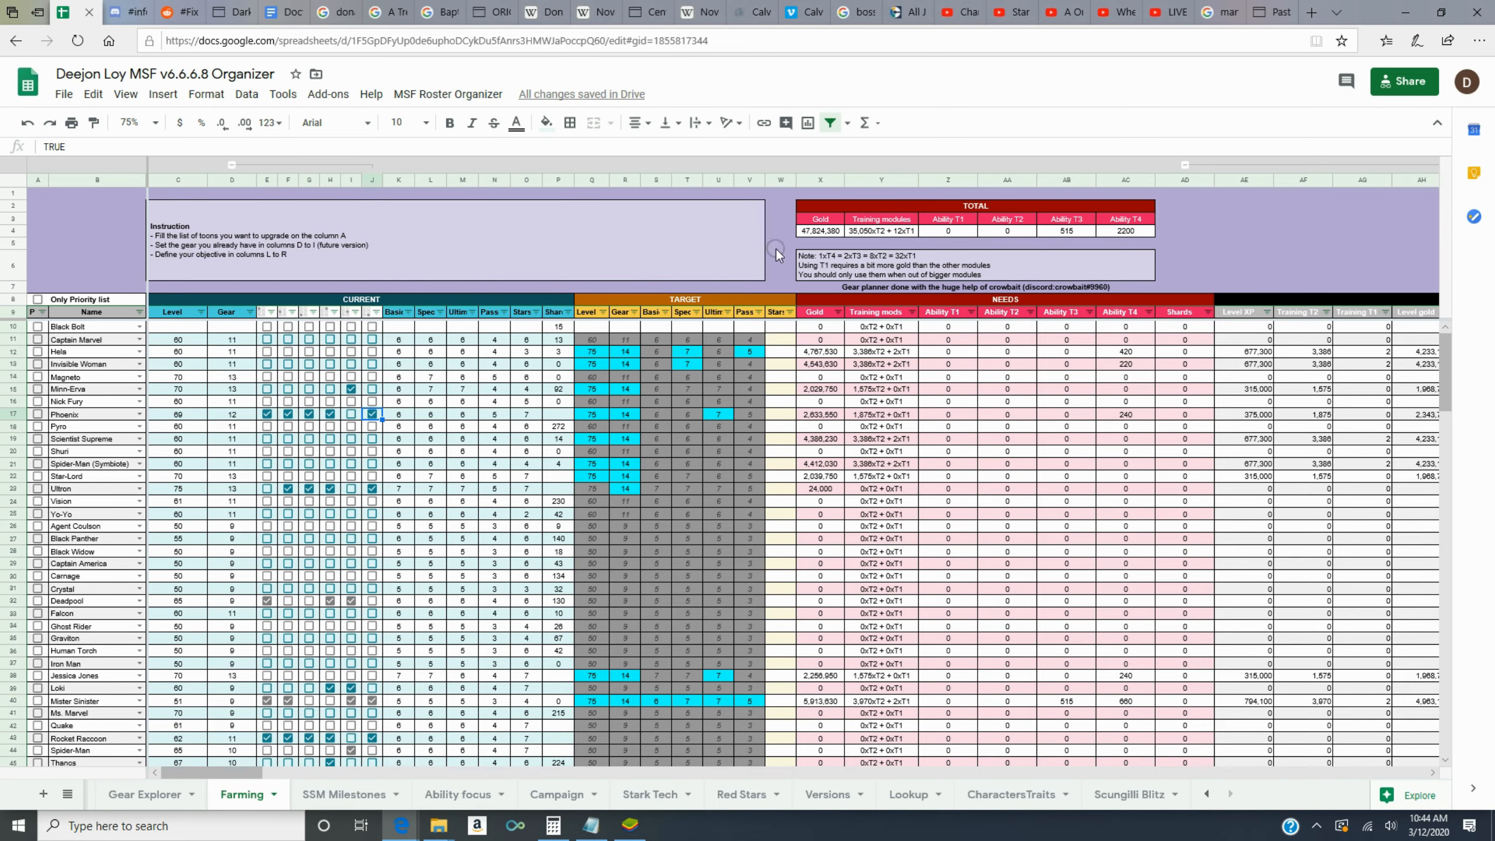
mouse_move(777, 203)
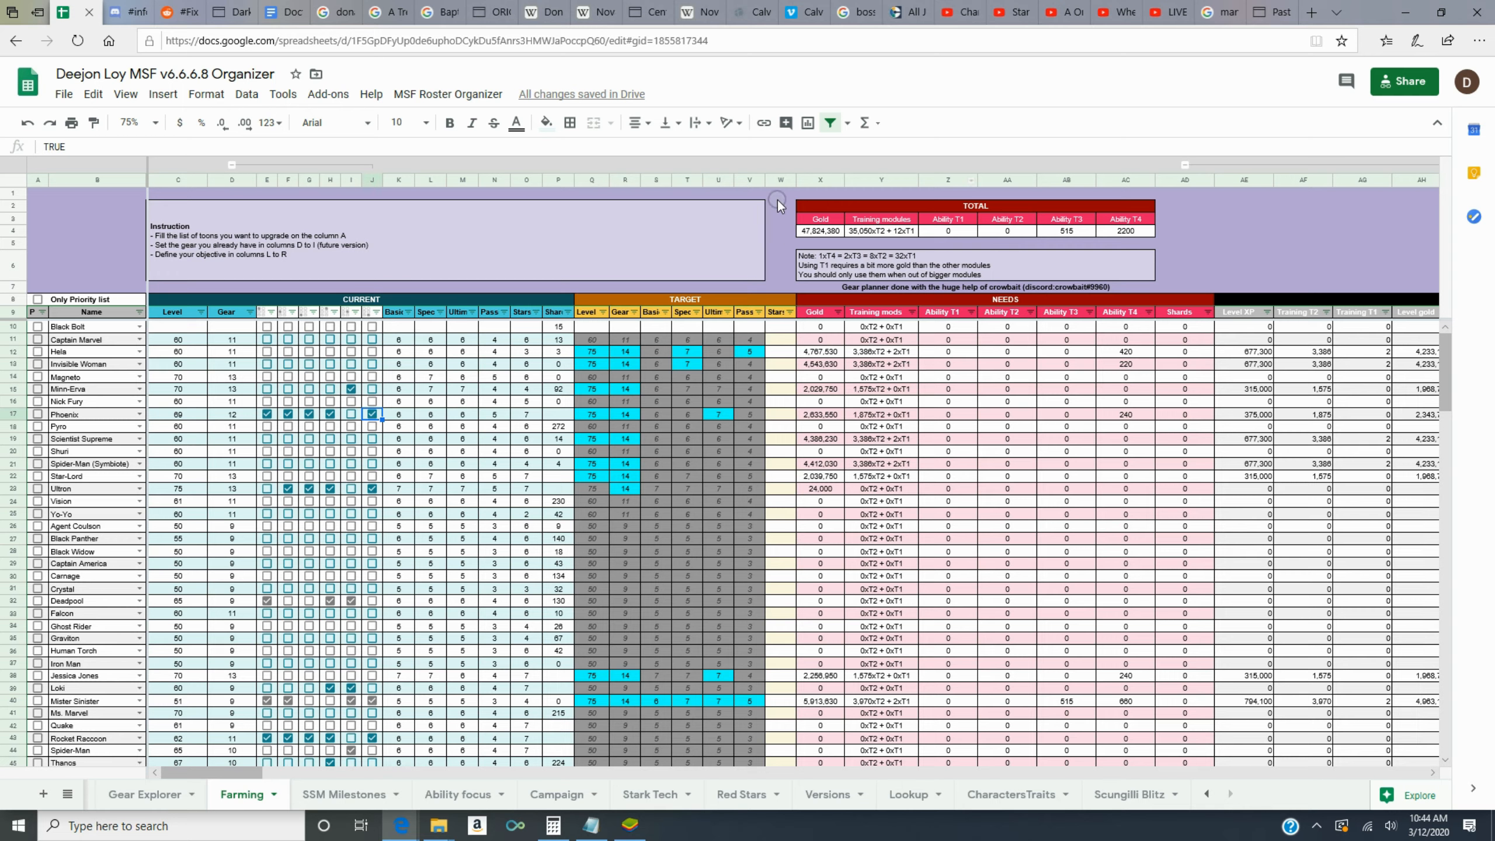
mouse_move(844, 240)
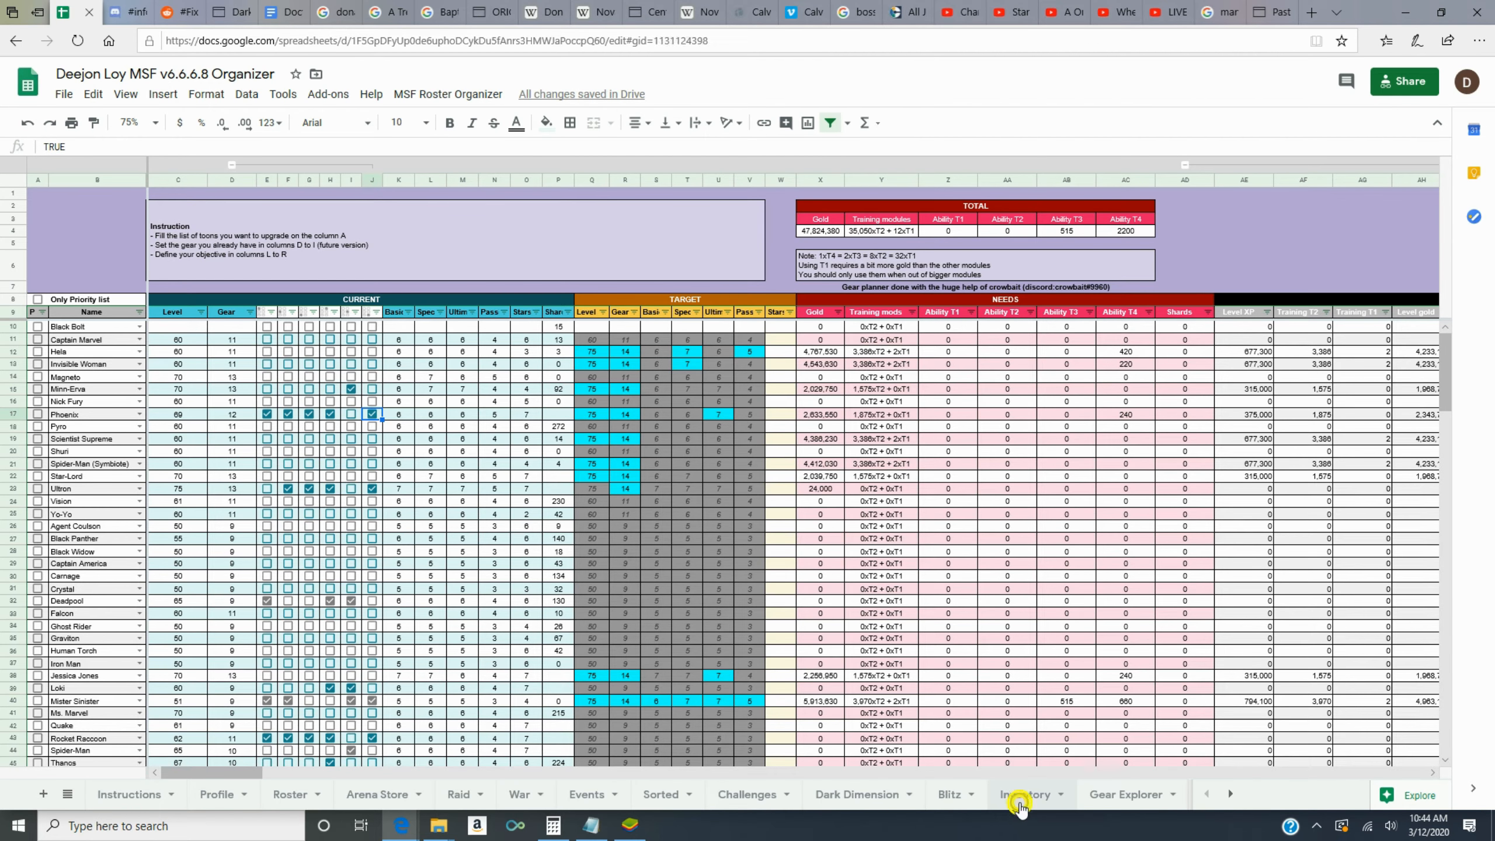
- Switch to the Inventory sheet and scroll down to the Energy, Equipment, Magic and Metal parts
click(1024, 795)
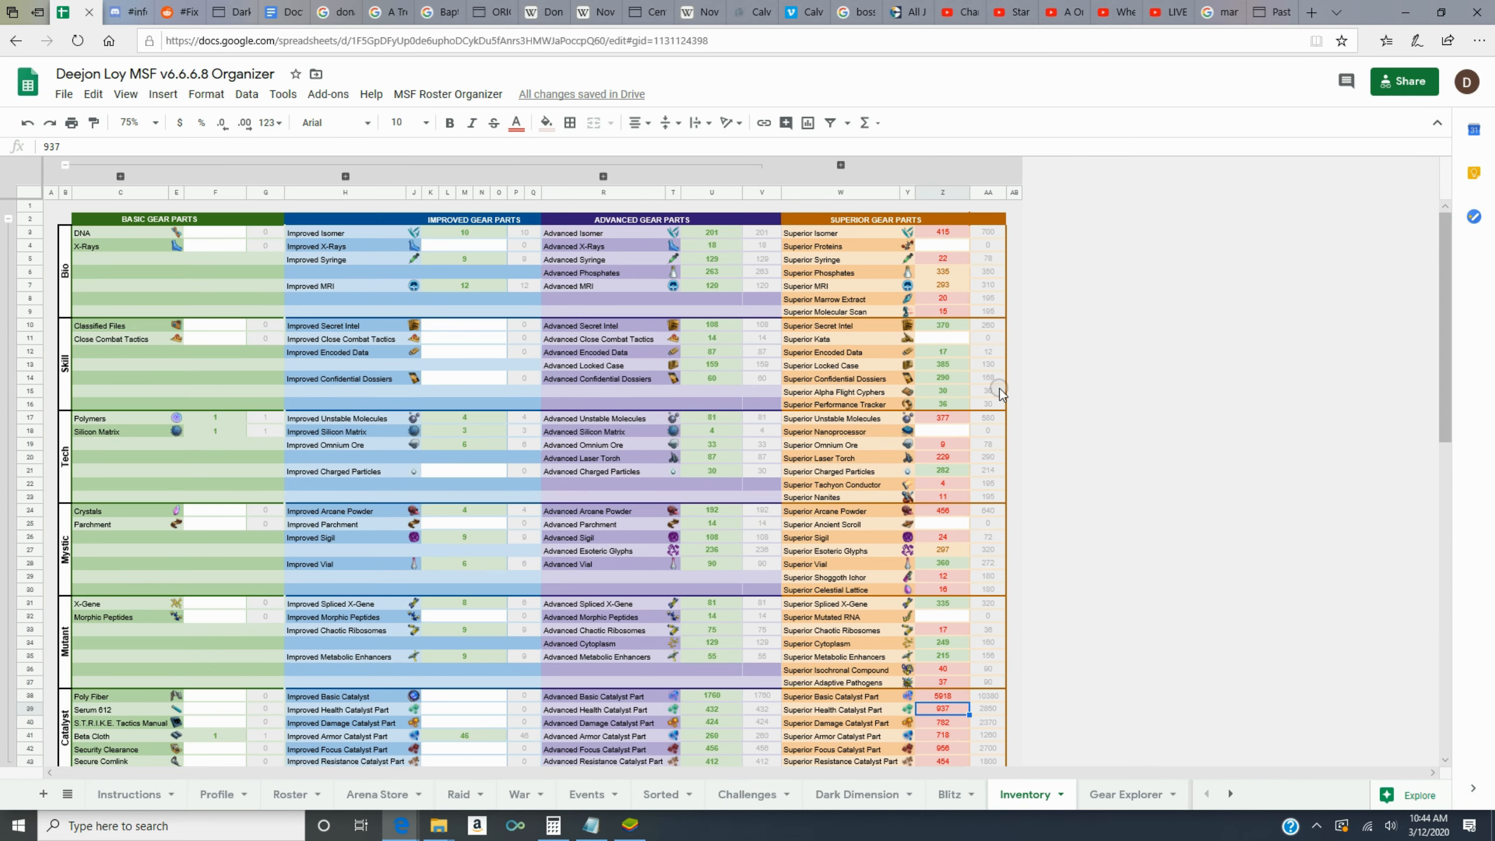
mouse_move(775, 461)
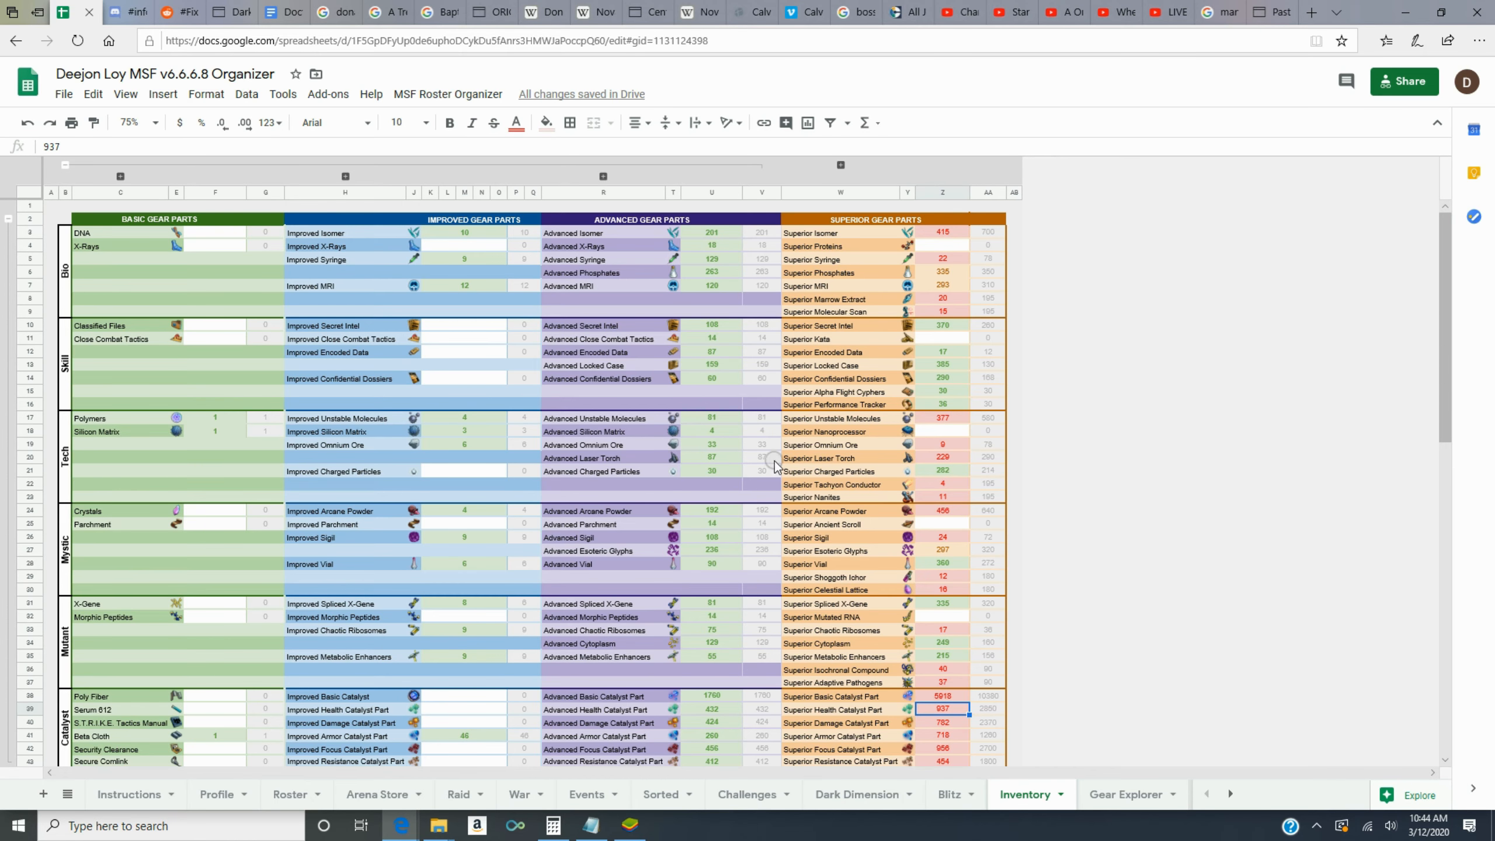
scroll(down, 3)
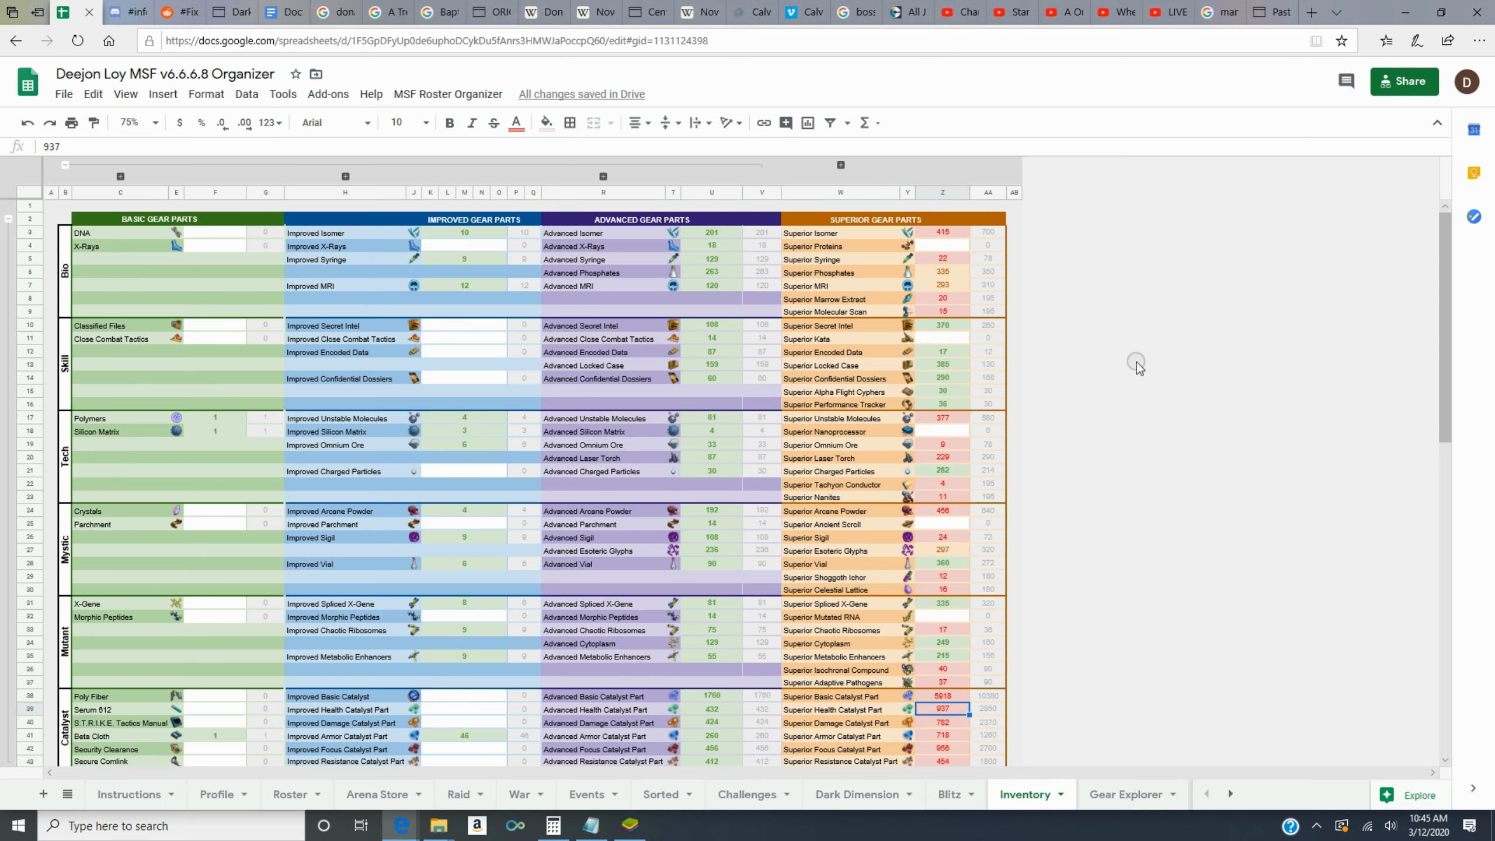
mouse_move(1223, 545)
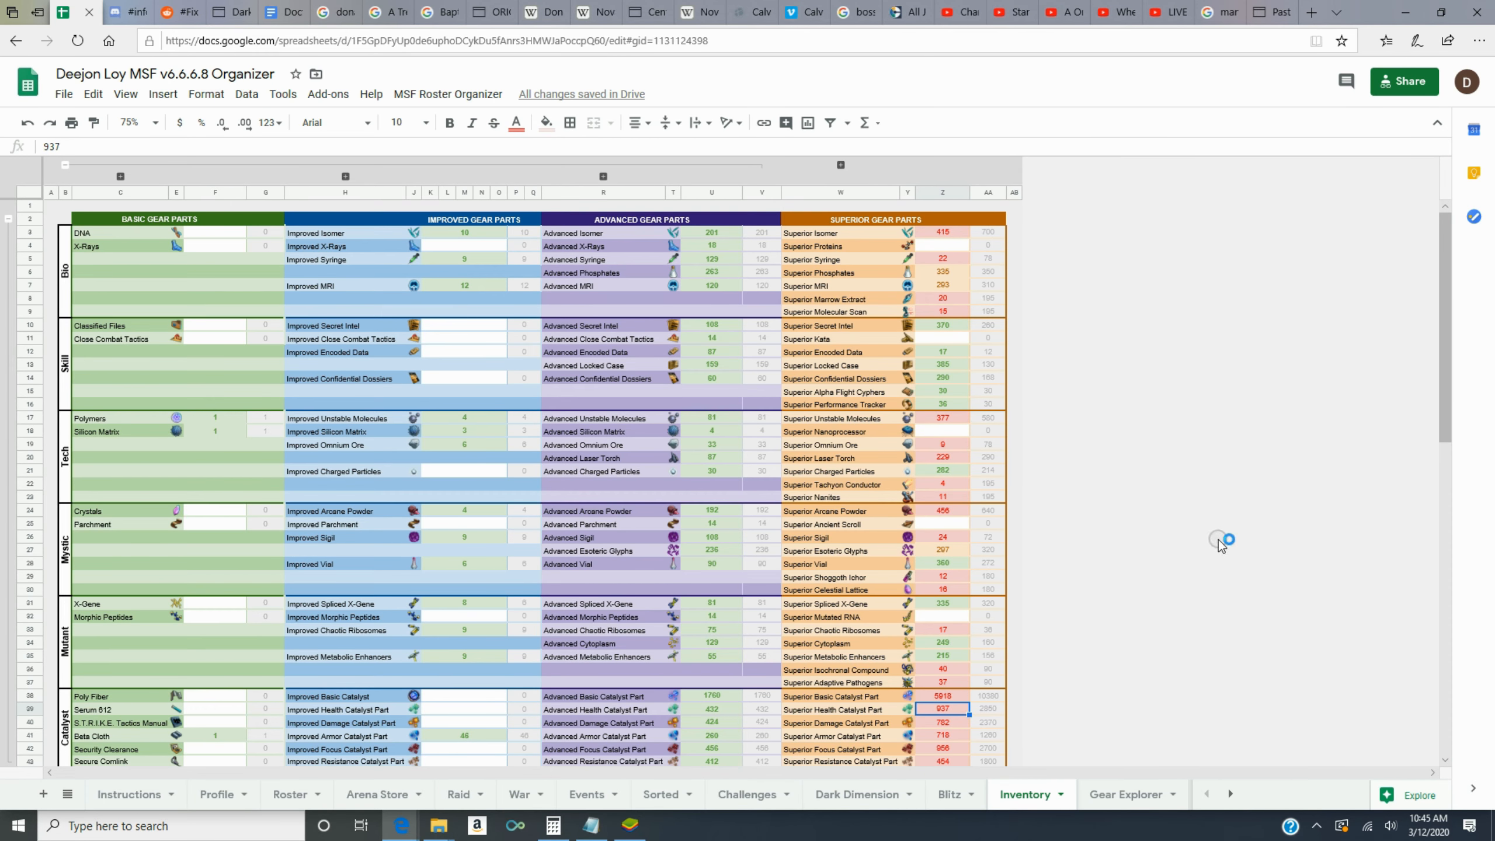
mouse_move(1015, 486)
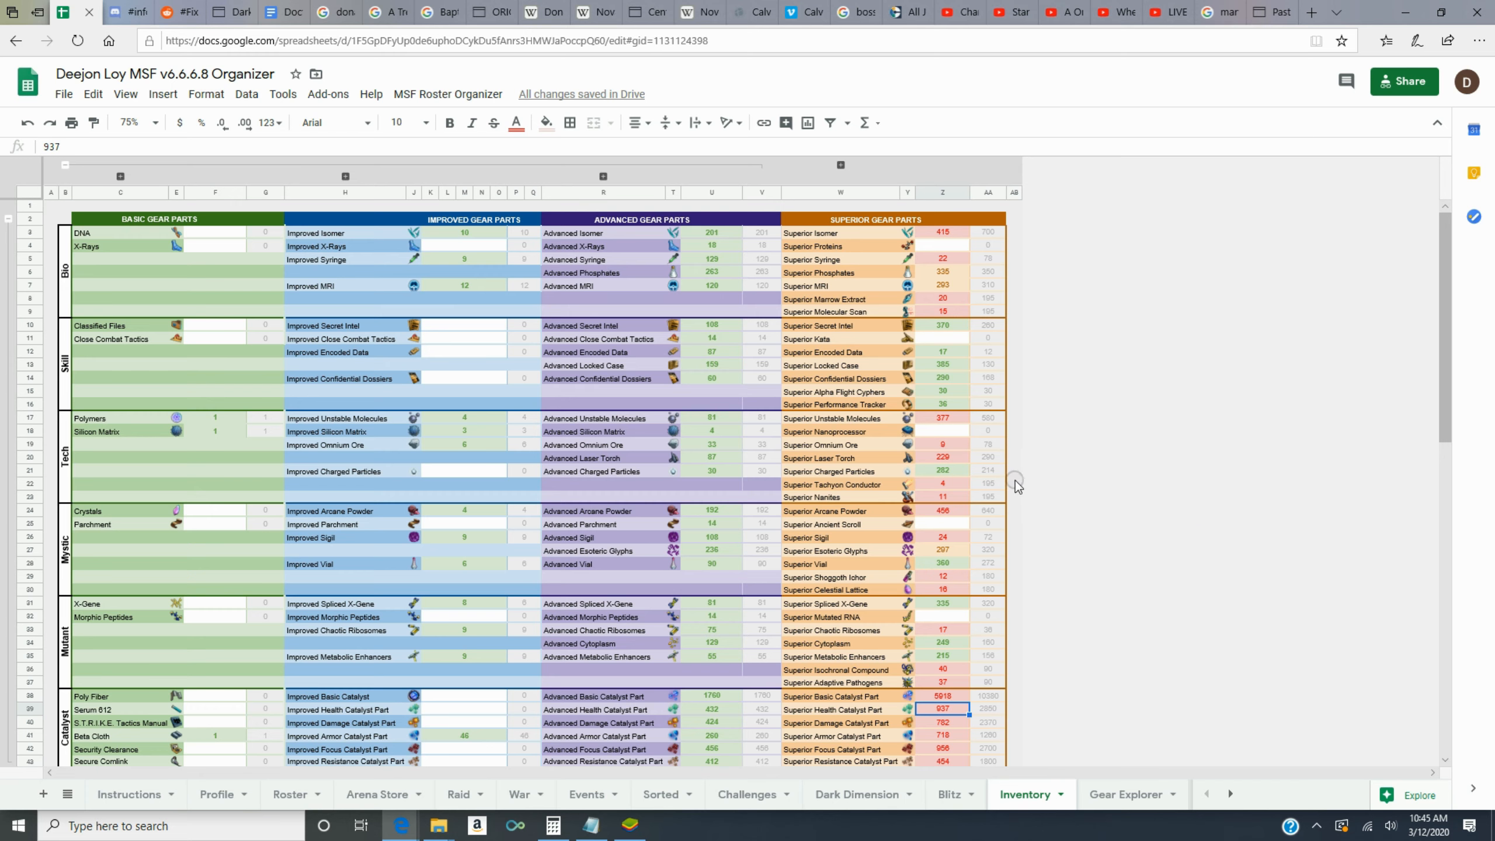
mouse_move(1024, 315)
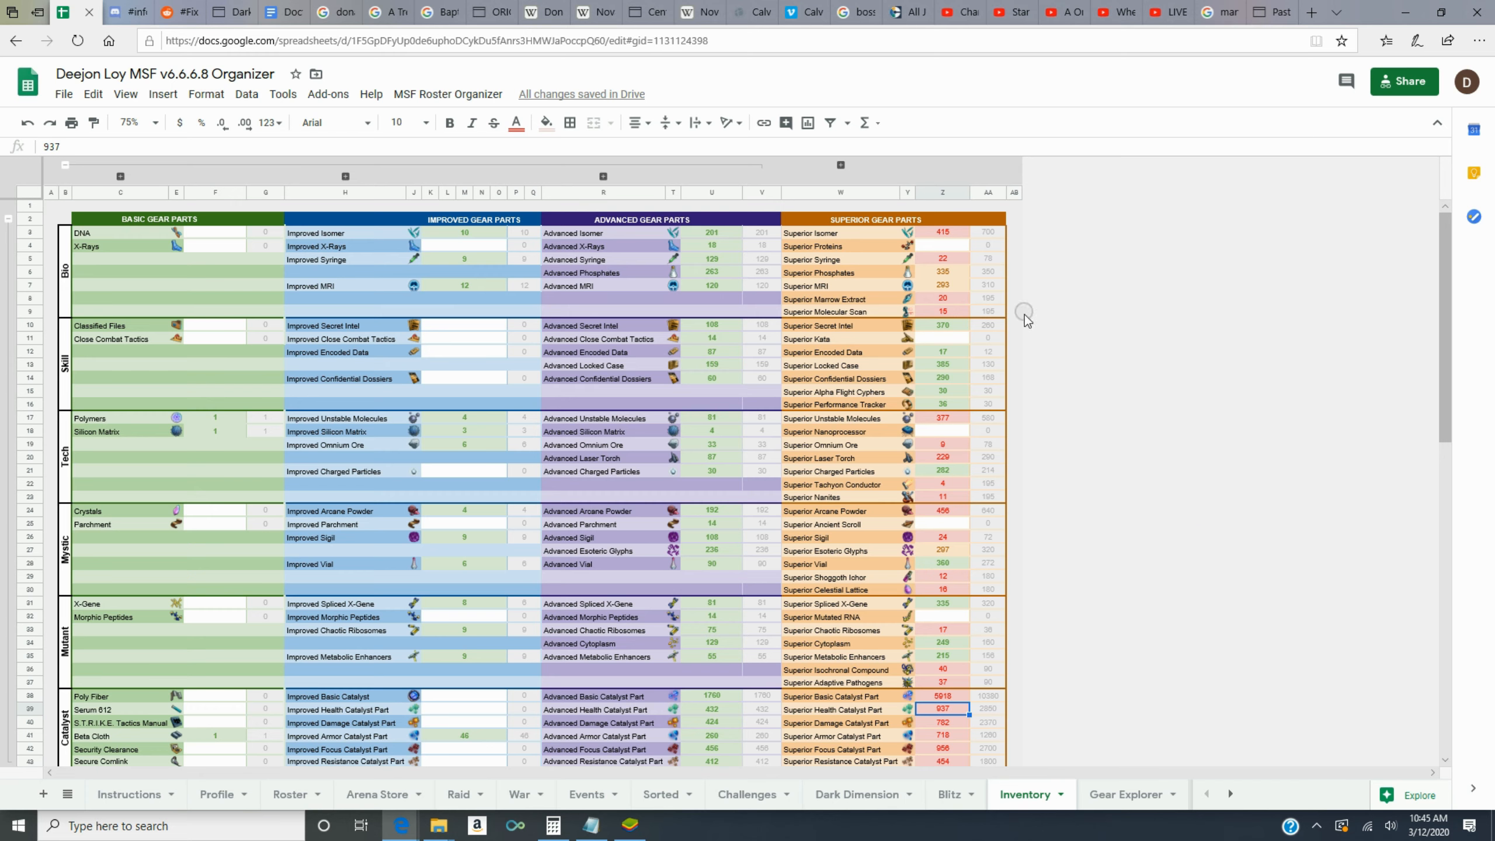
mouse_move(1125, 441)
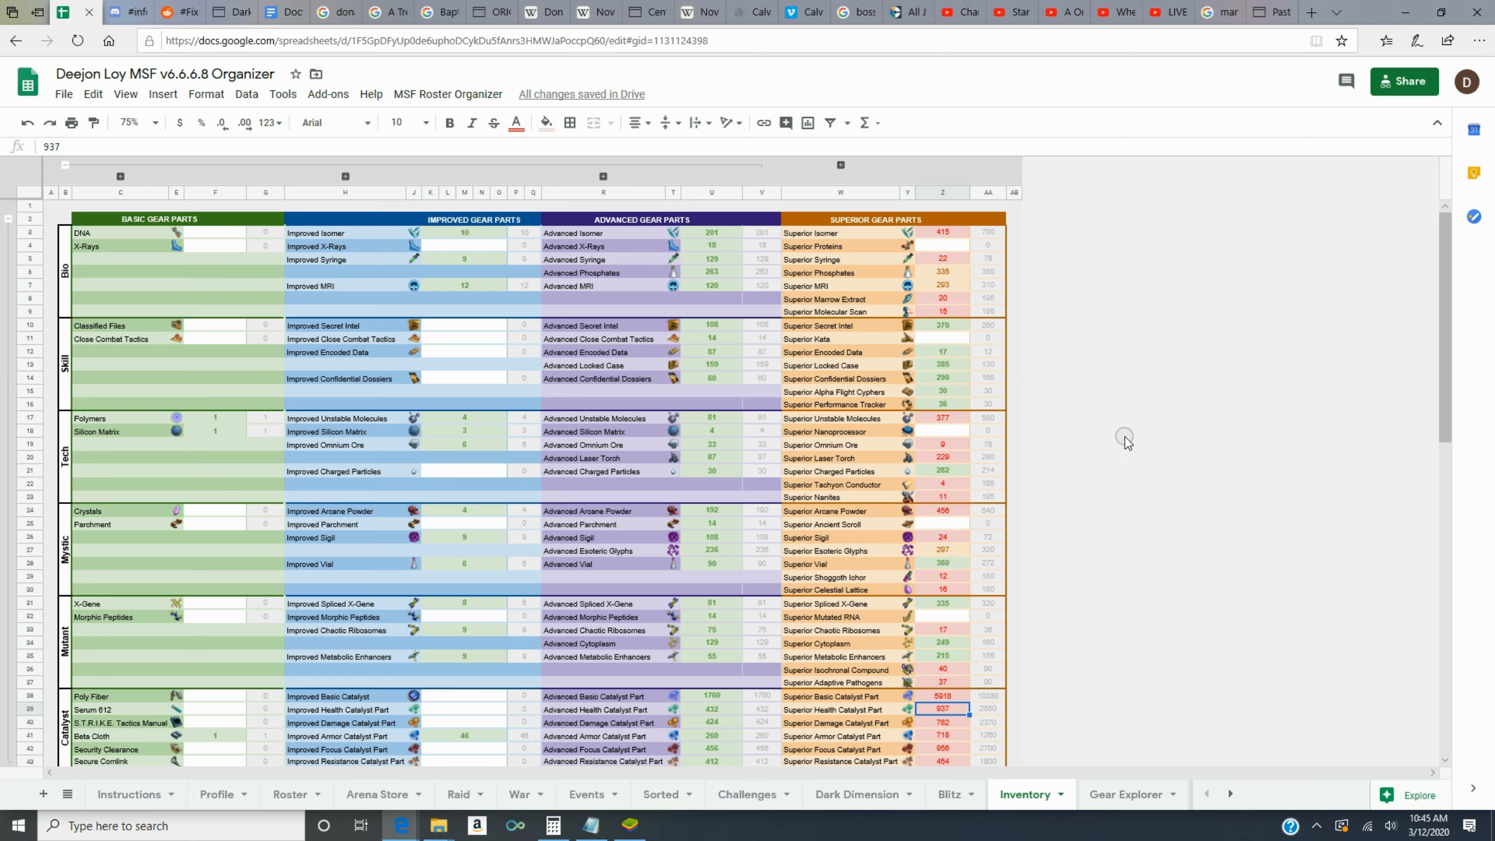
mouse_move(1125, 440)
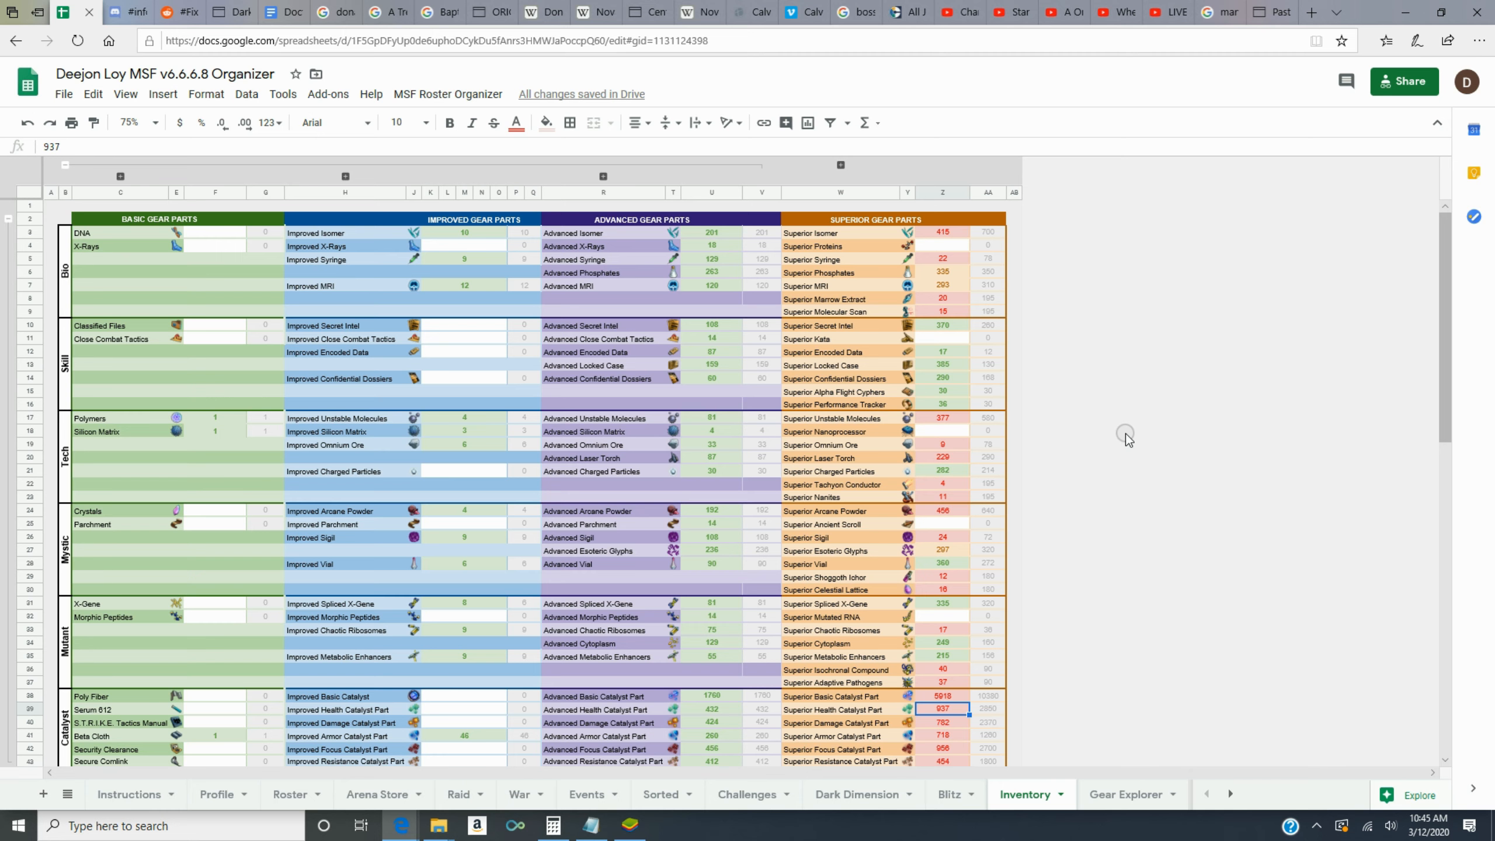
mouse_move(1166, 588)
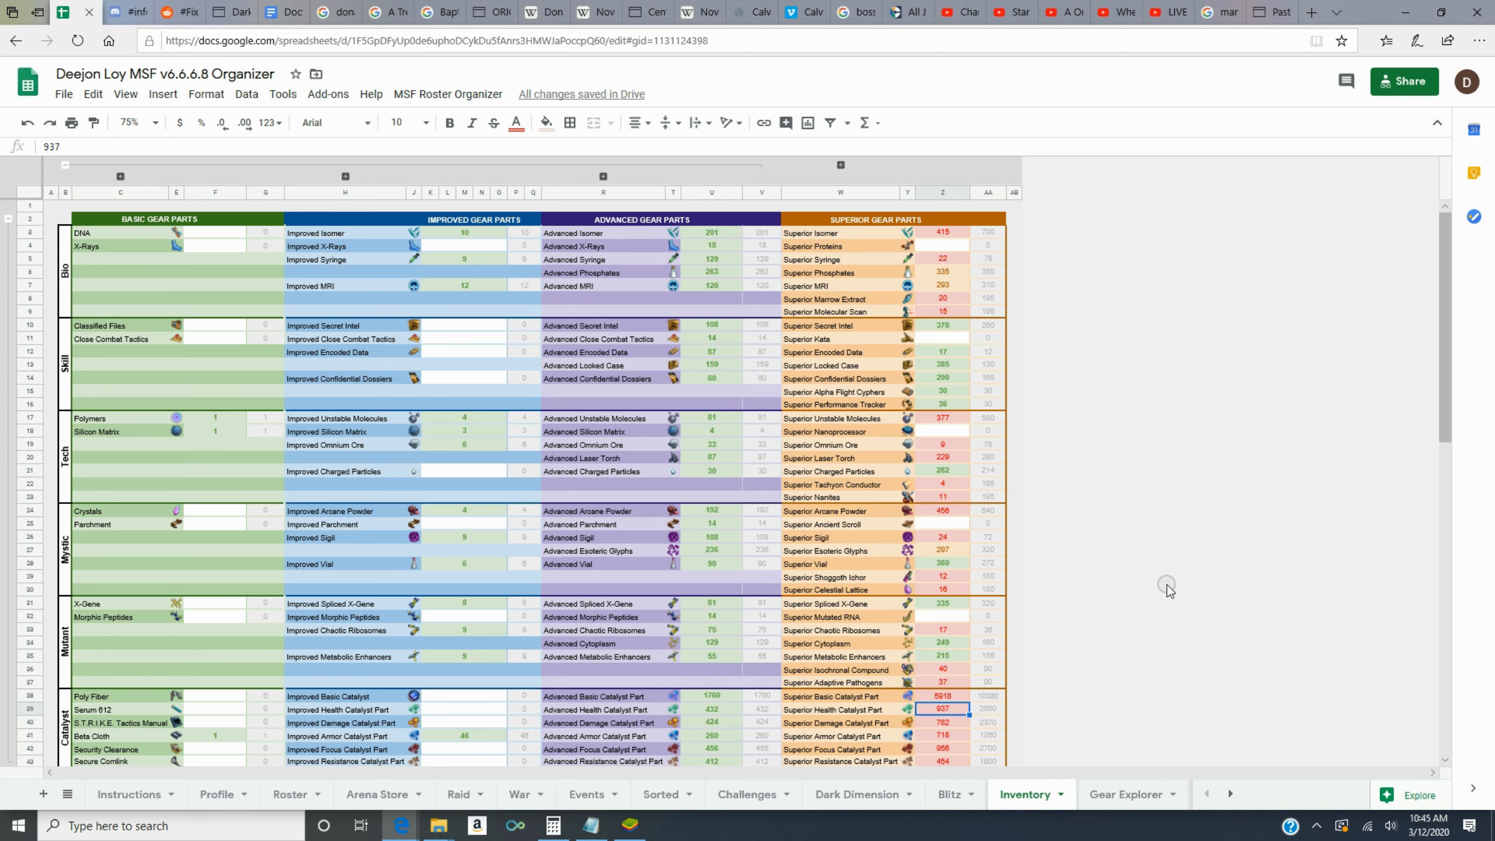
mouse_move(1240, 803)
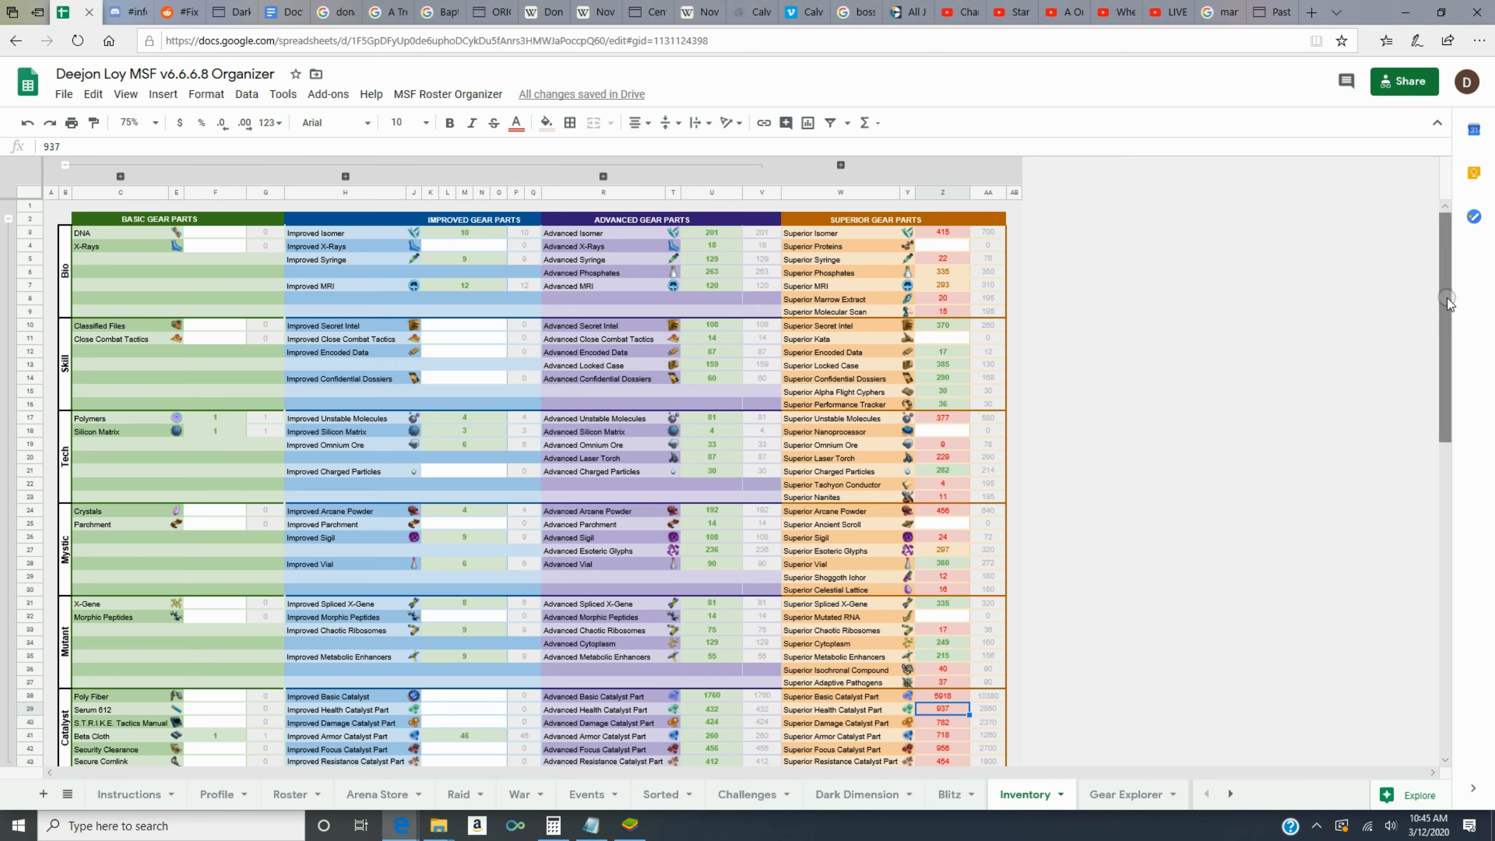
scroll(down, 3)
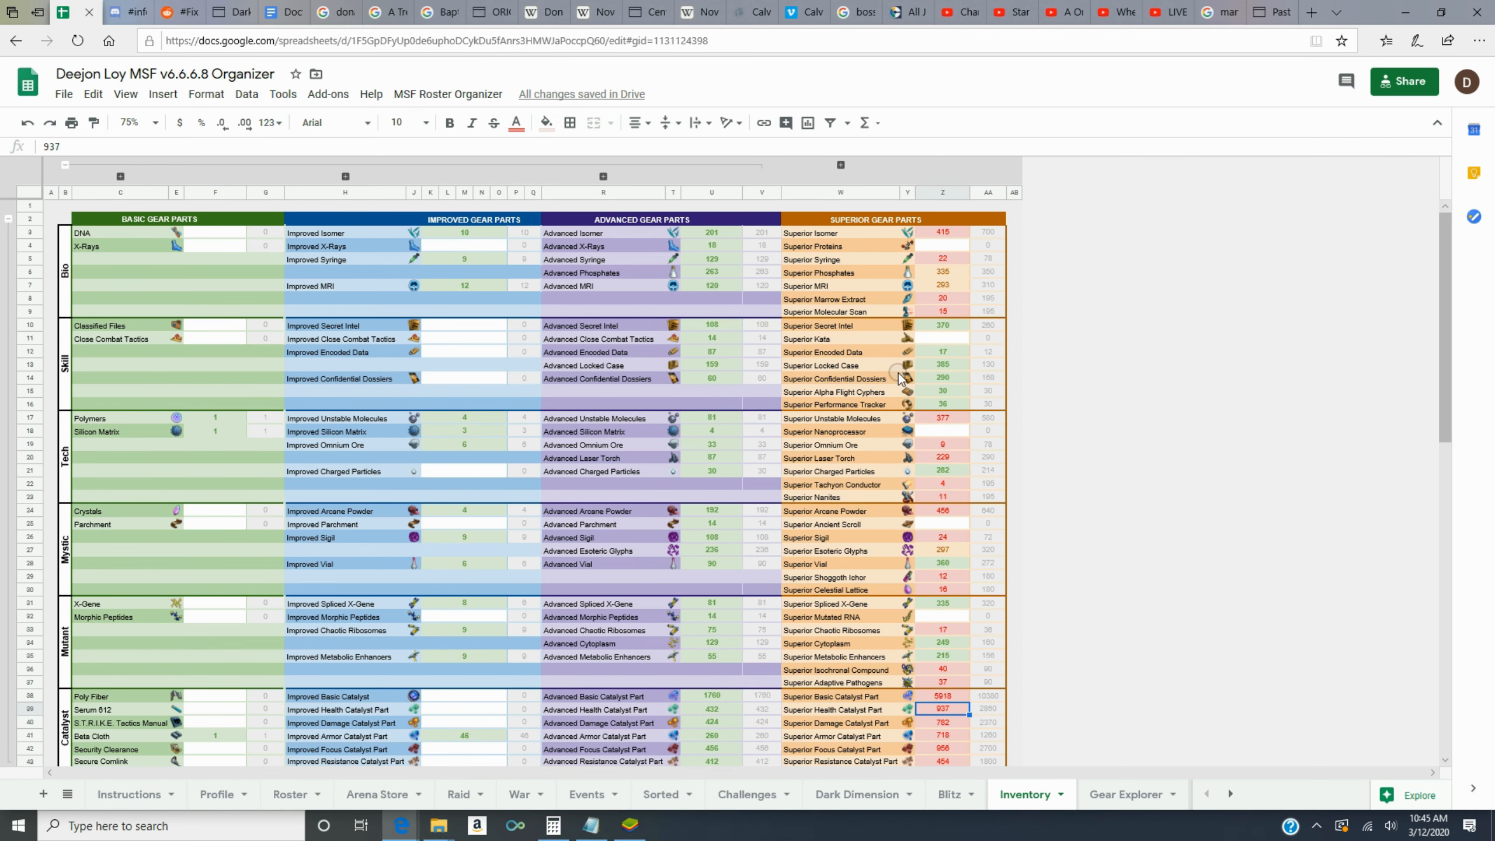
mouse_move(1154, 255)
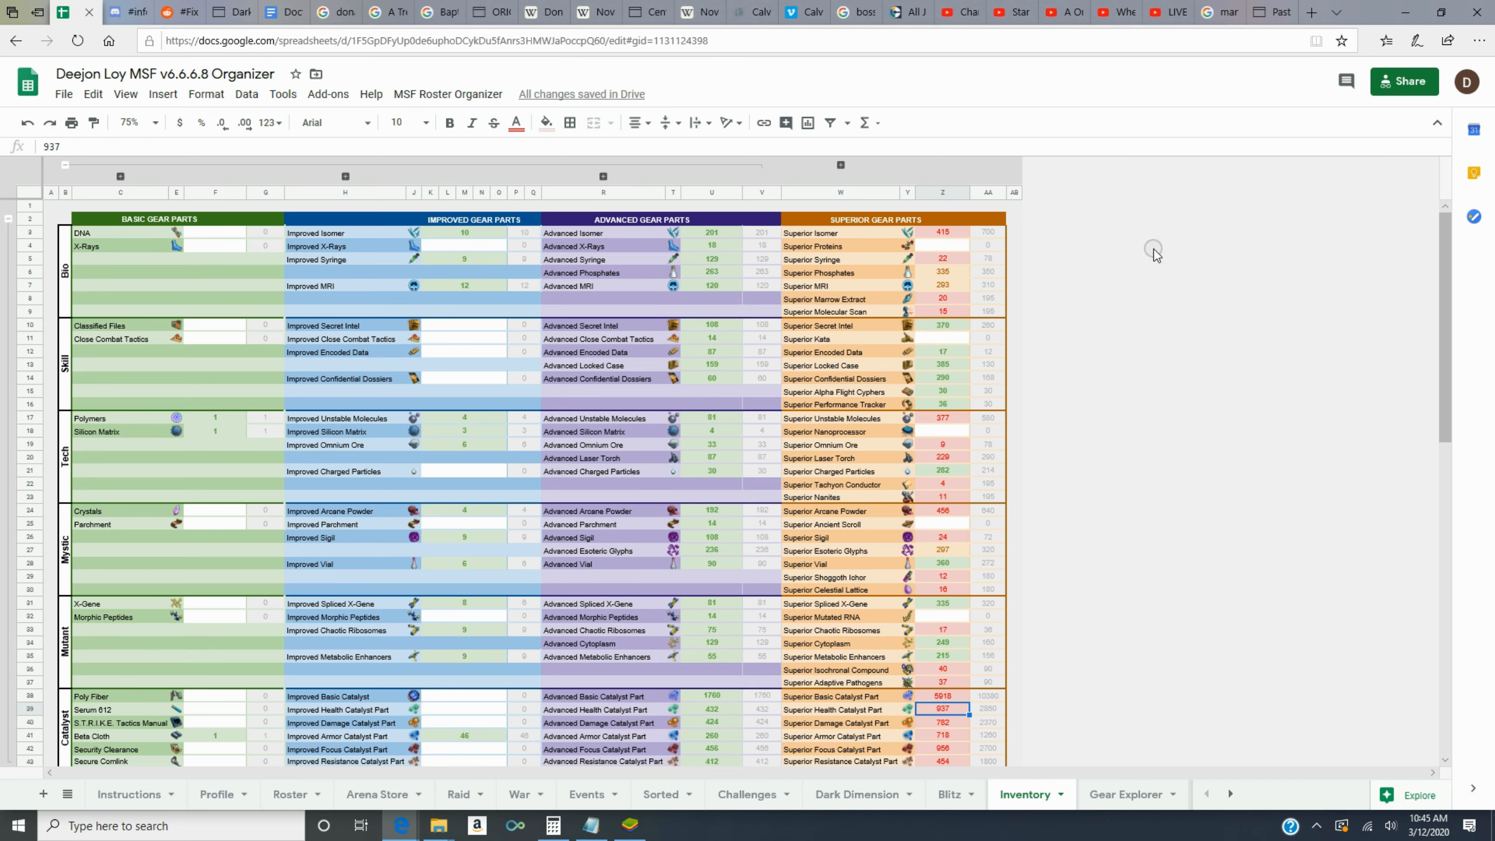
mouse_move(1190, 315)
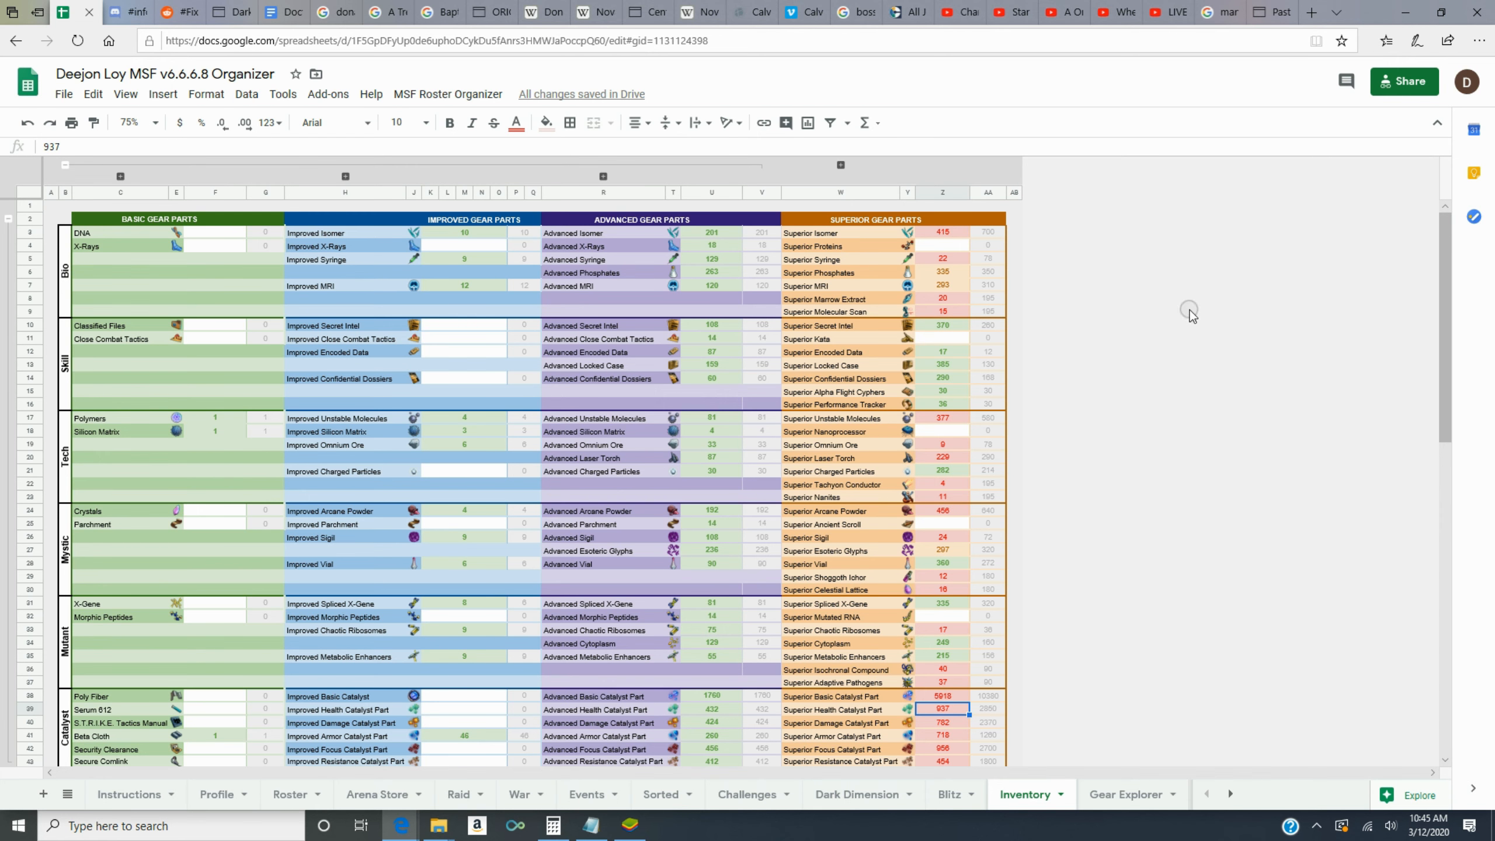
mouse_move(797, 390)
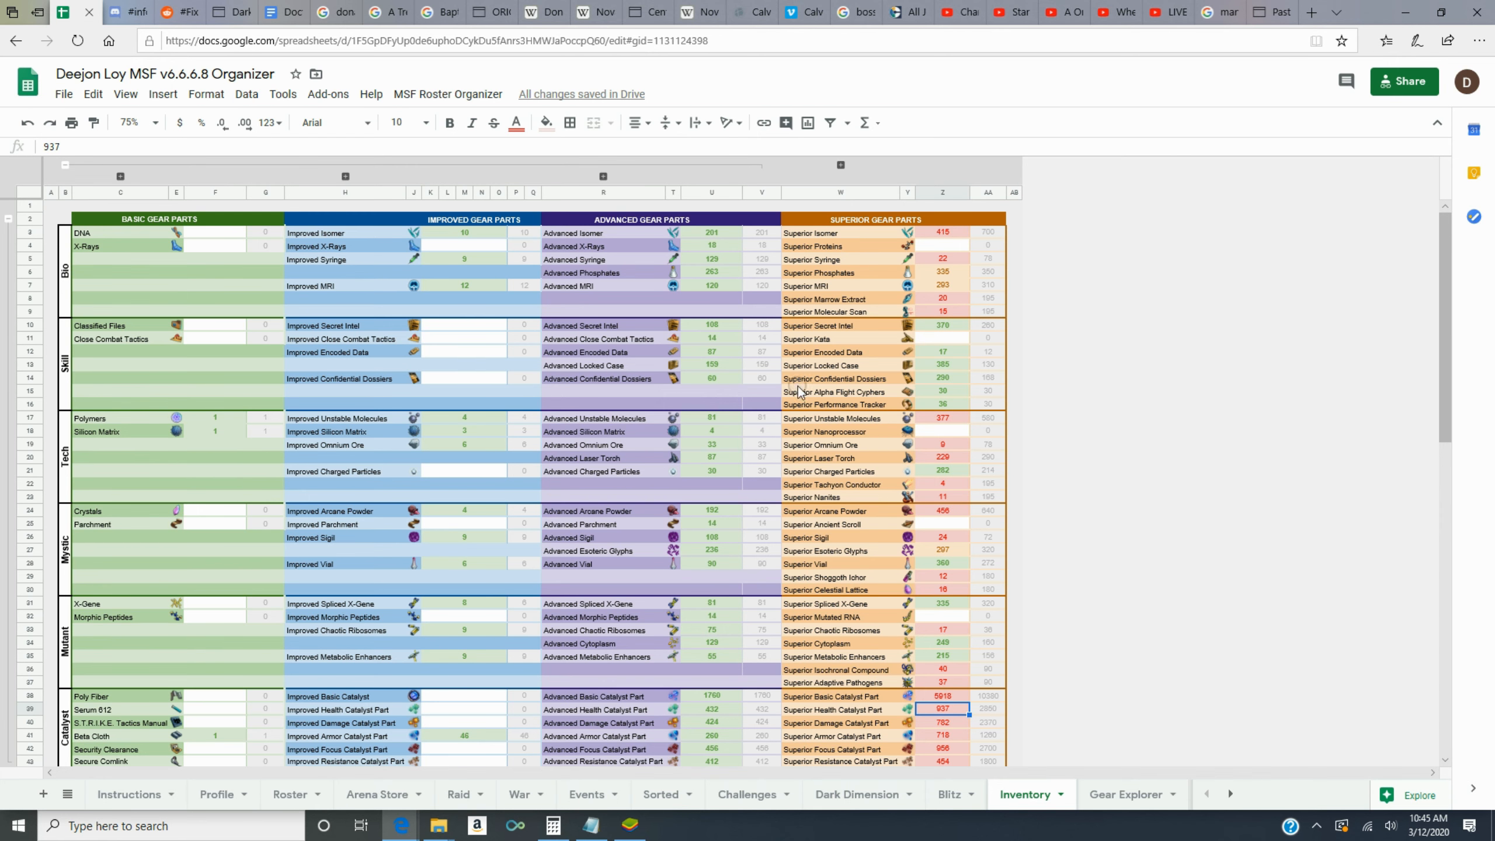
mouse_move(1079, 405)
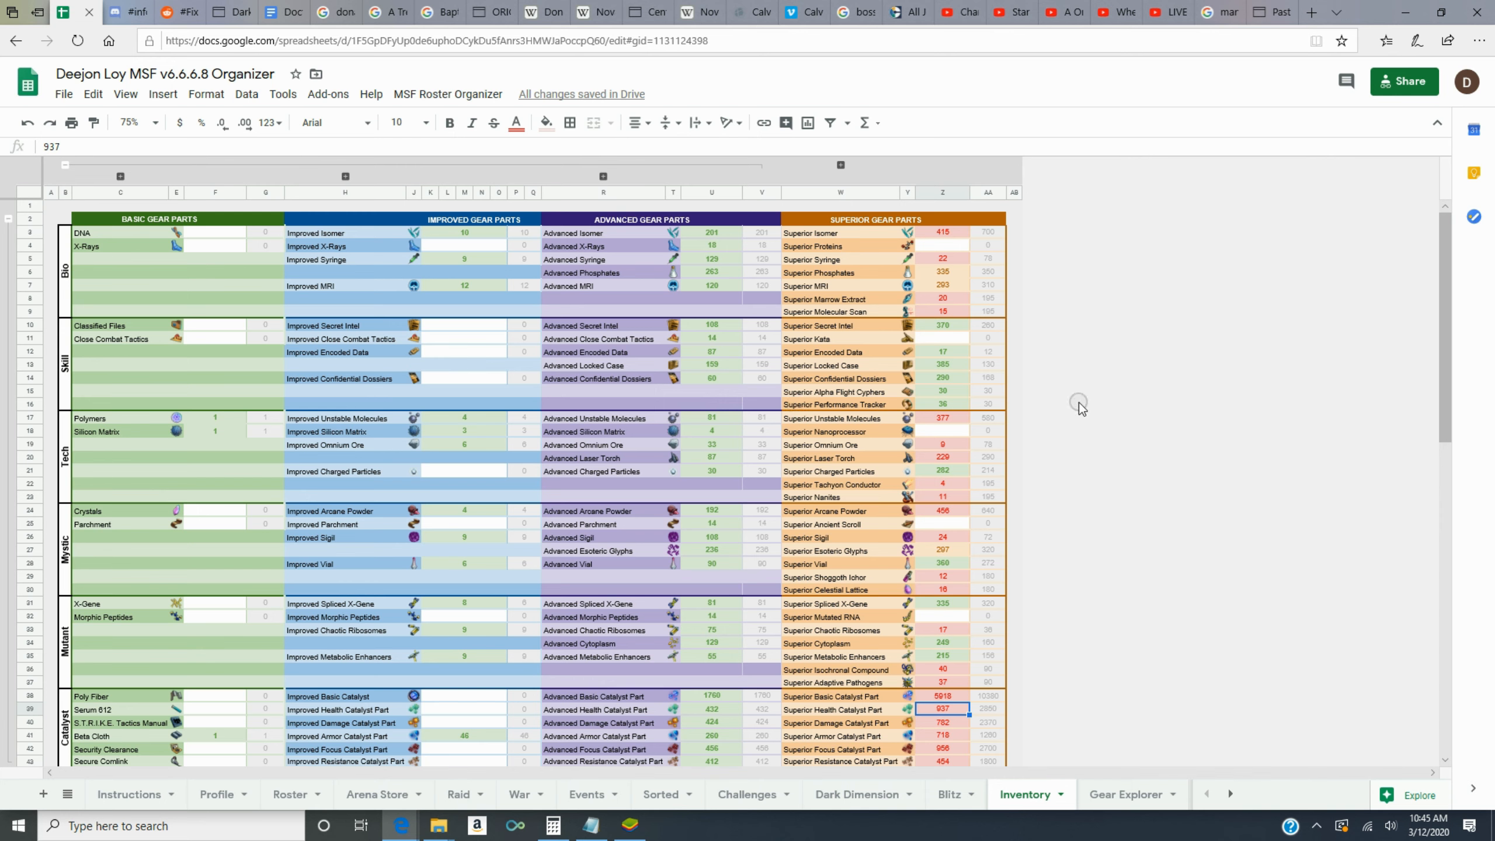
mouse_move(1297, 314)
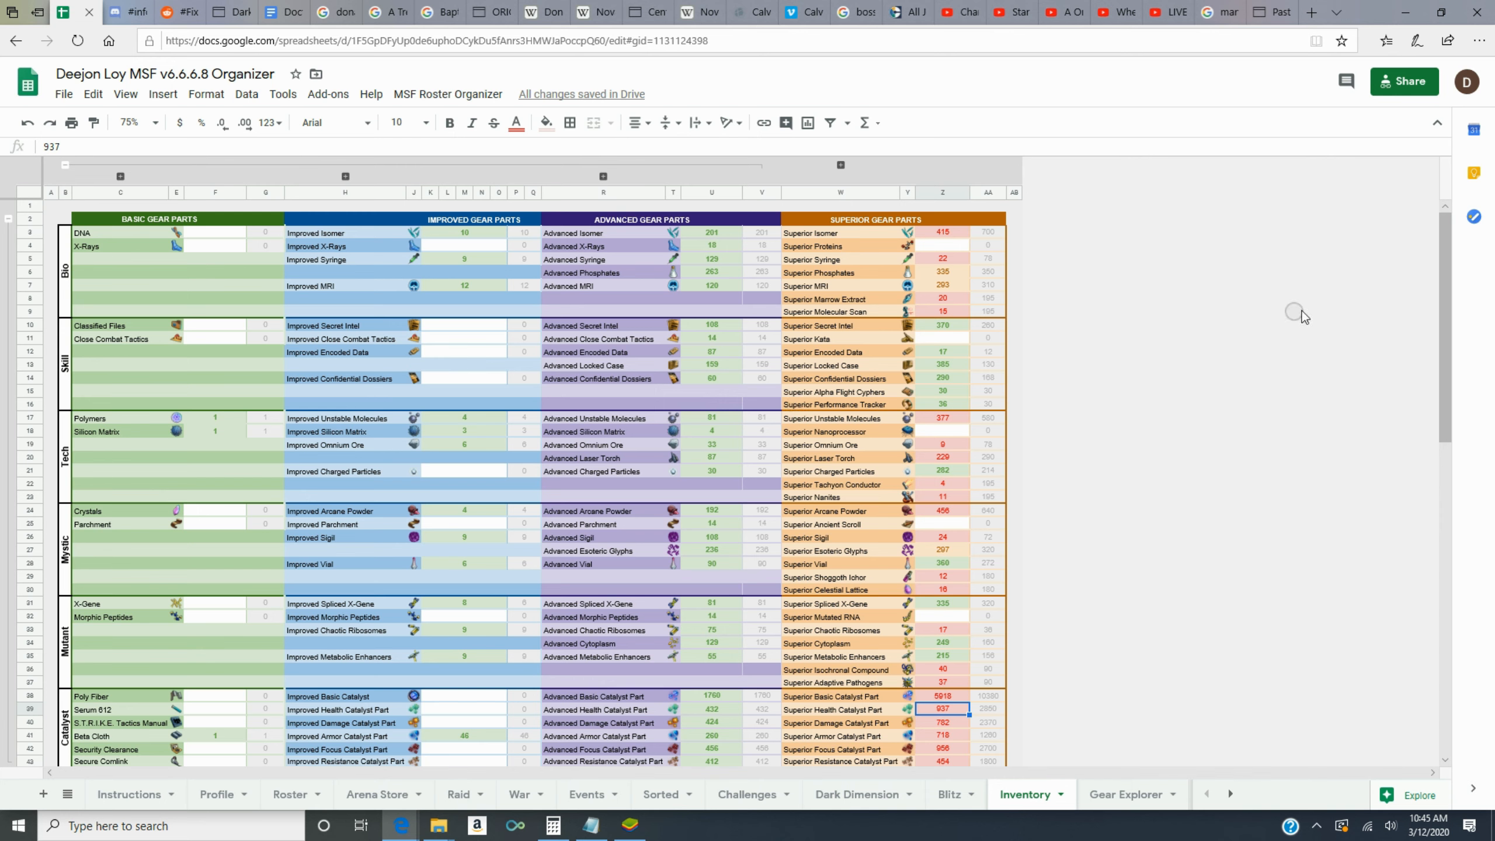
scroll(down, 3)
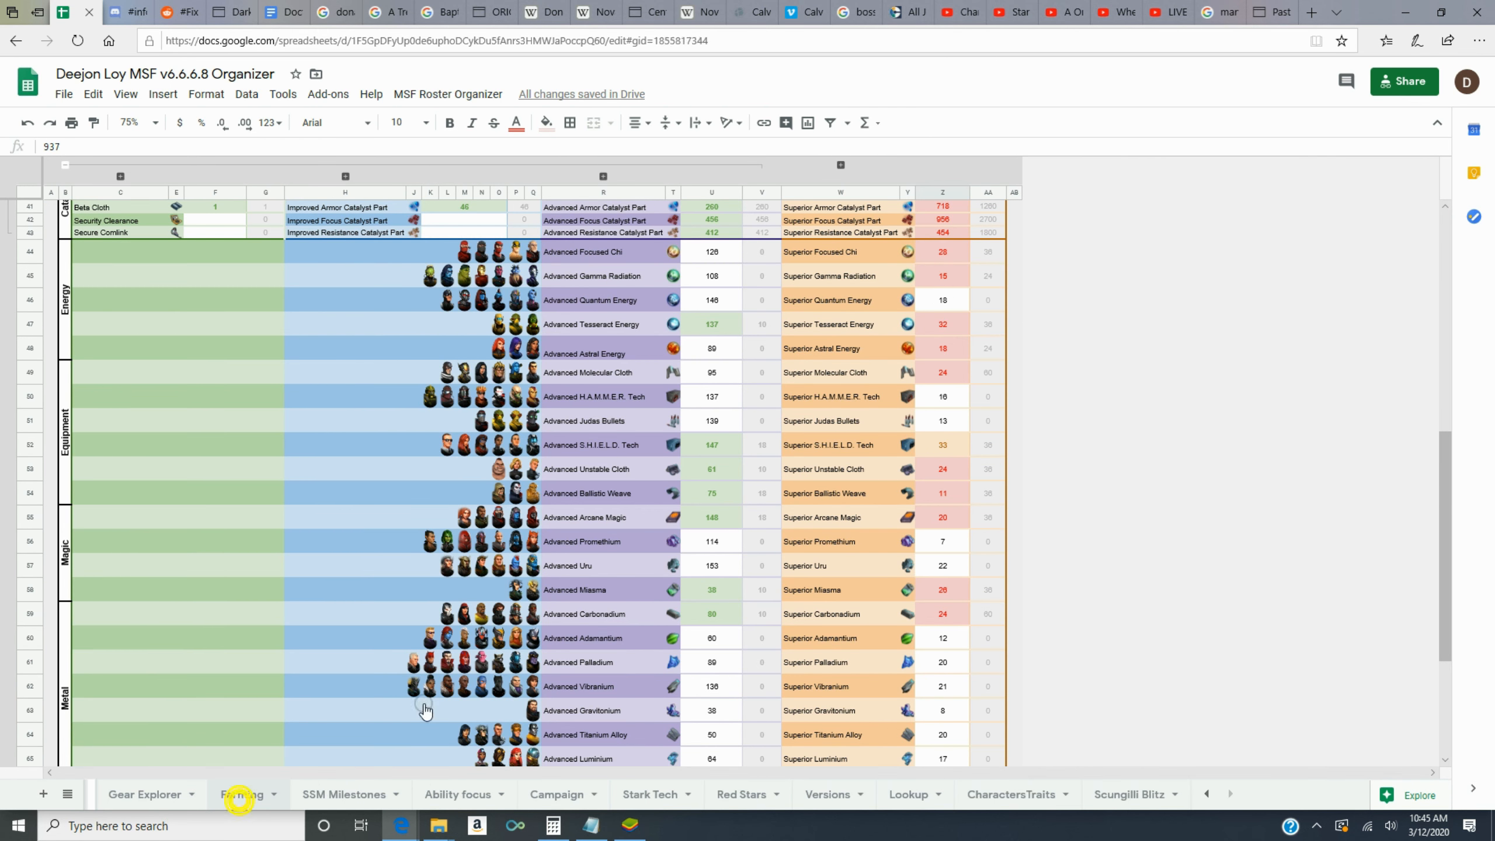
- Switch to the Farming sheet and scroll to the target levels and gold needed per character
click(243, 794)
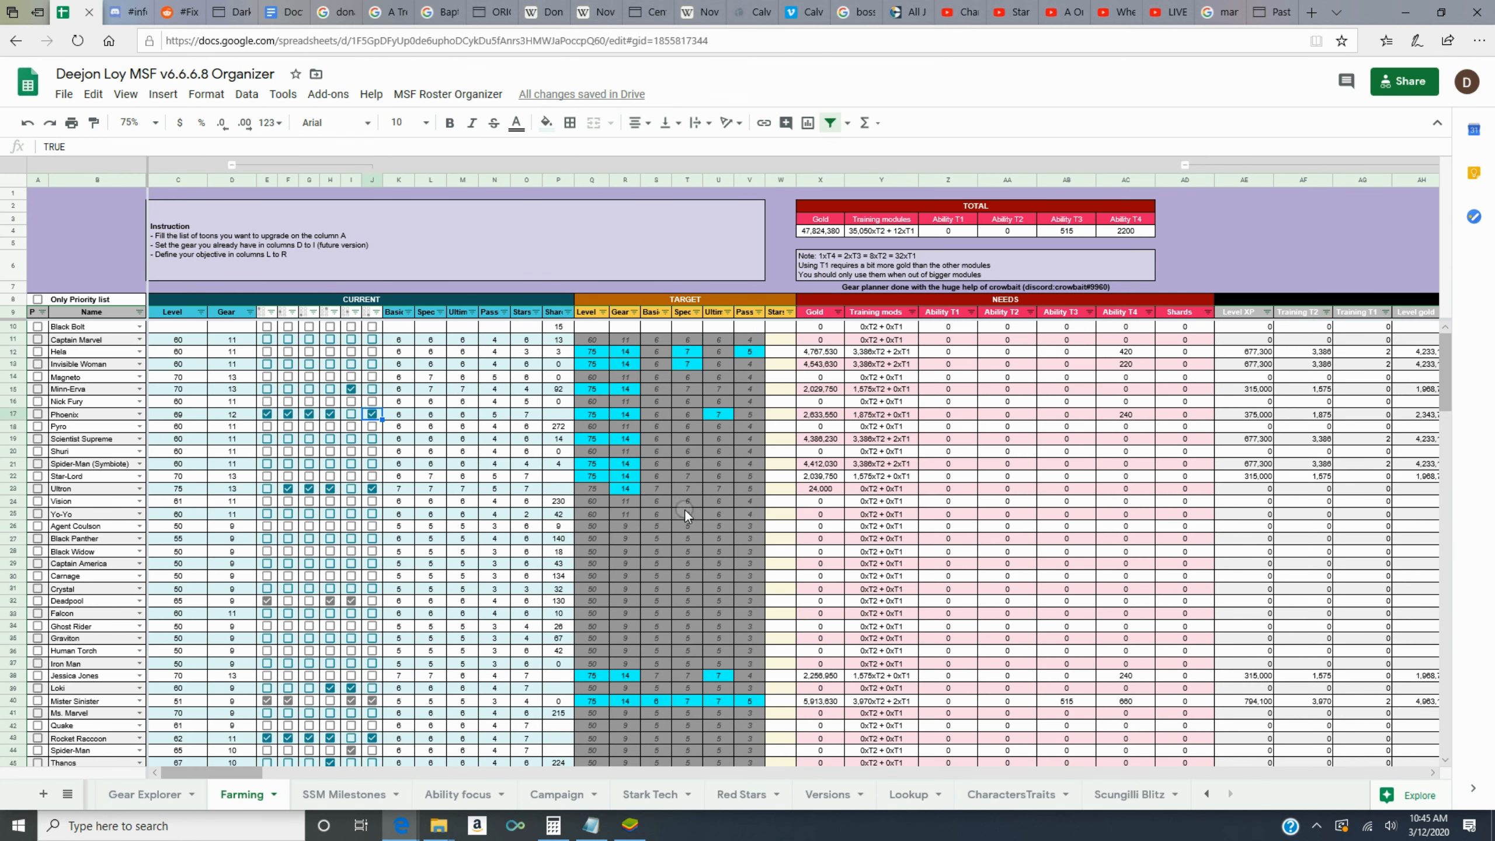
scroll(down, 3)
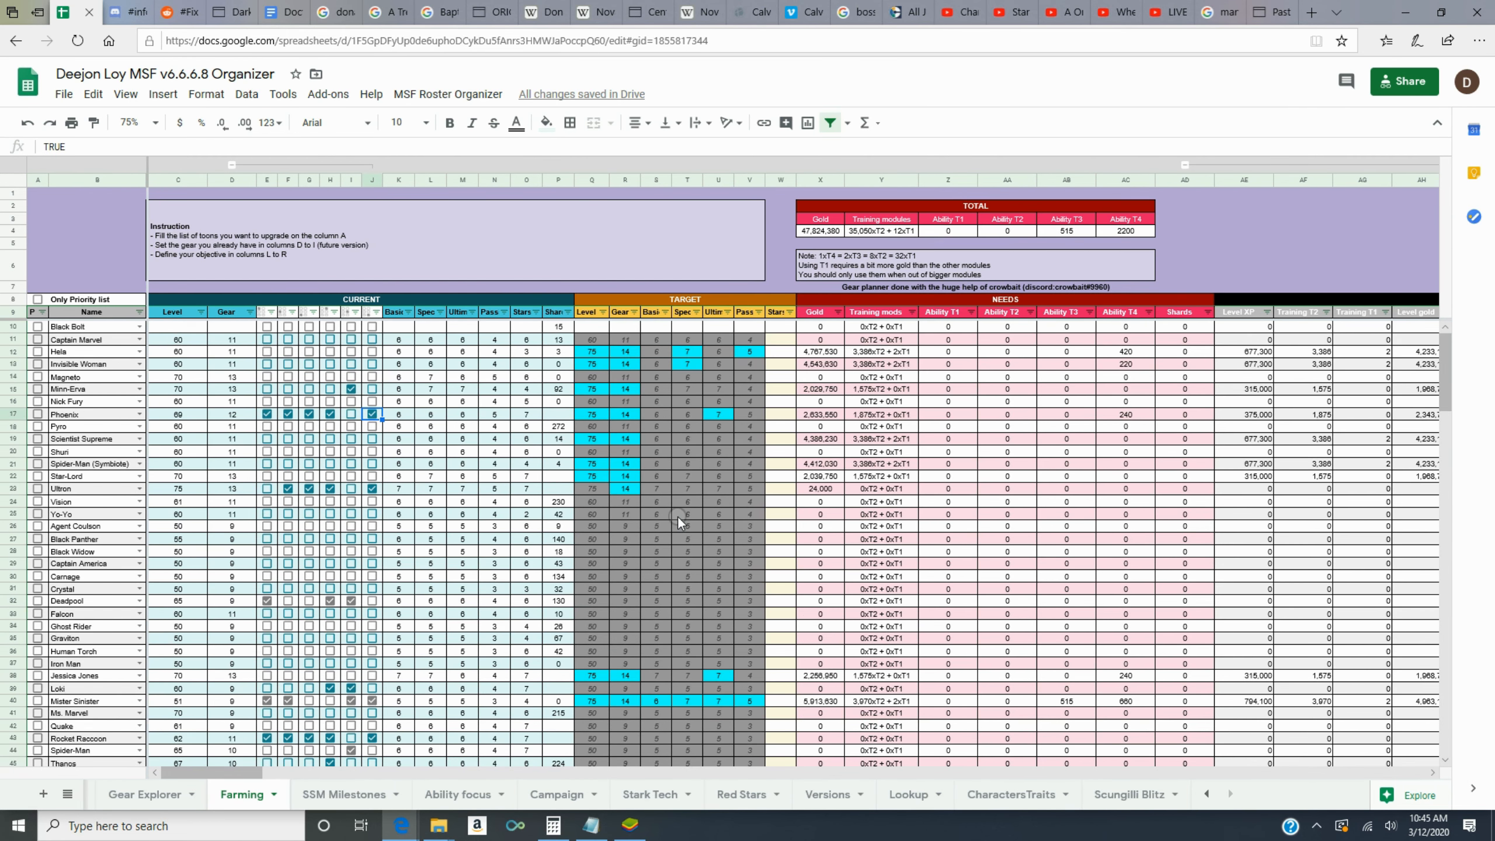
mouse_move(444, 696)
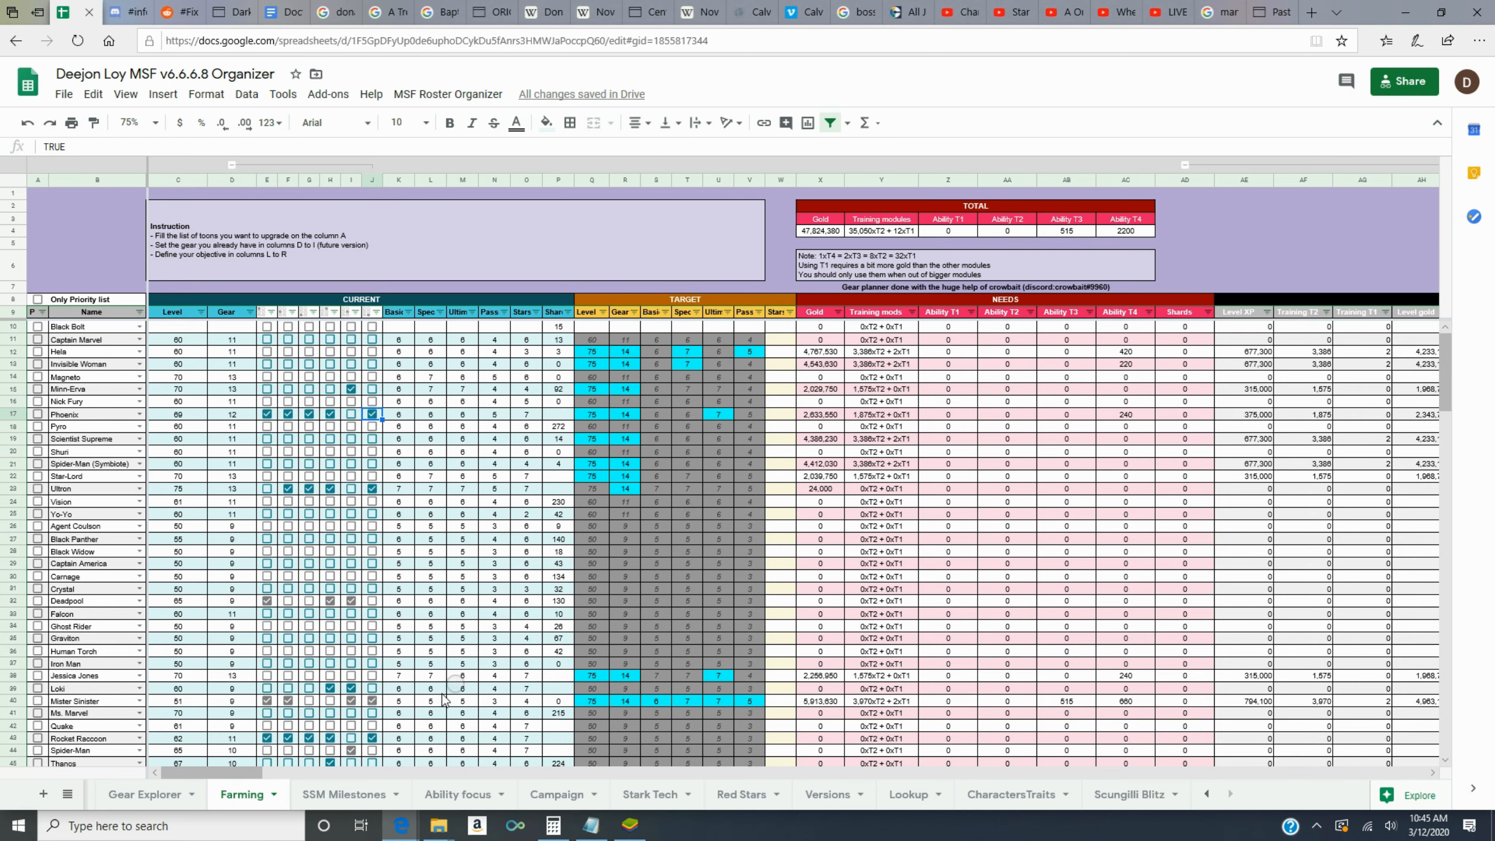
- Switch to the SSM Milestones sheet showing gold, energy and activity milestone tables
click(347, 794)
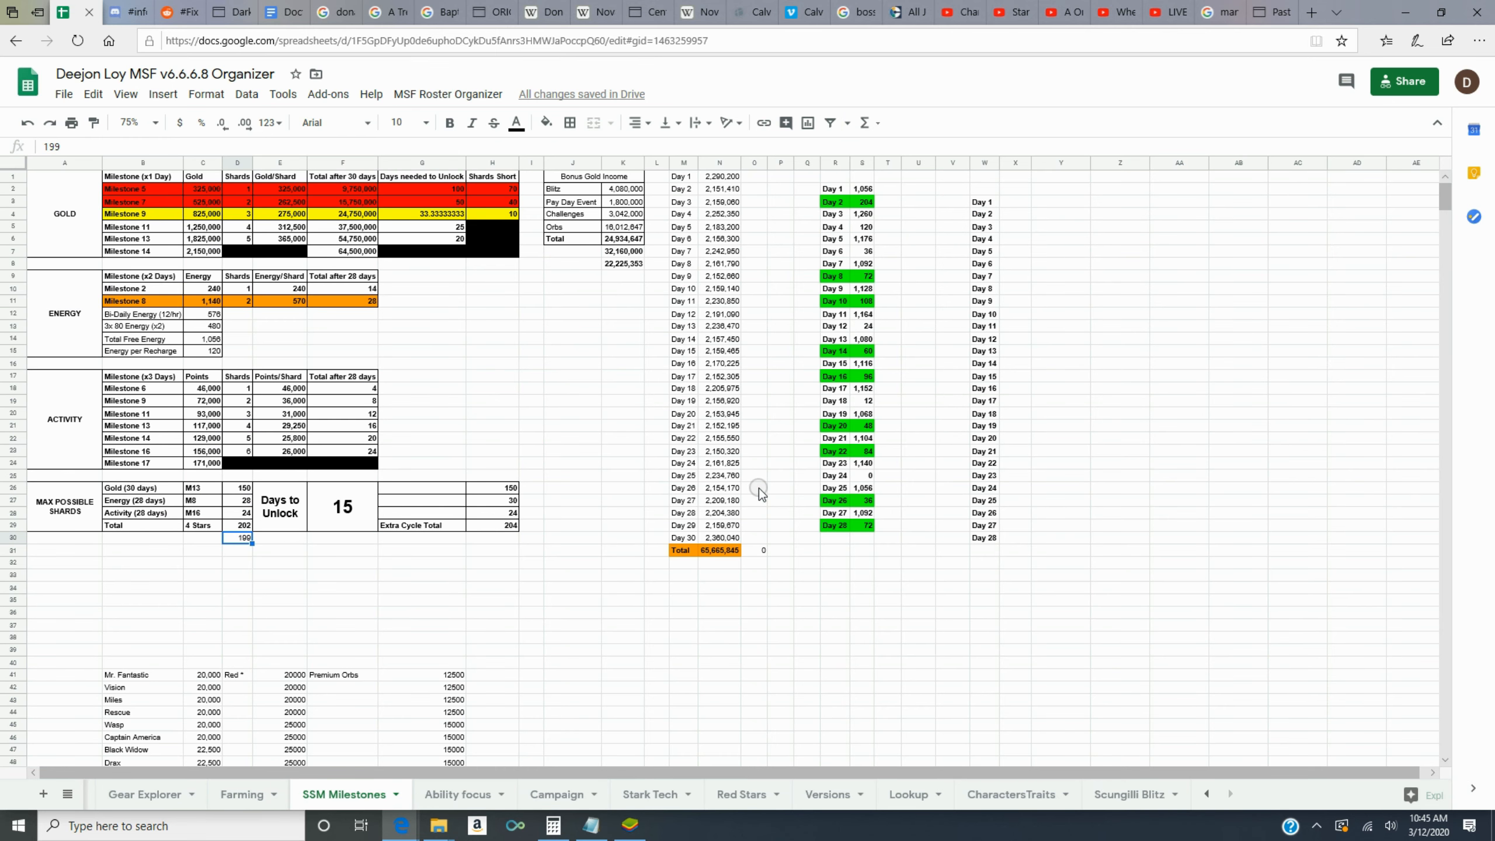
mouse_move(758, 256)
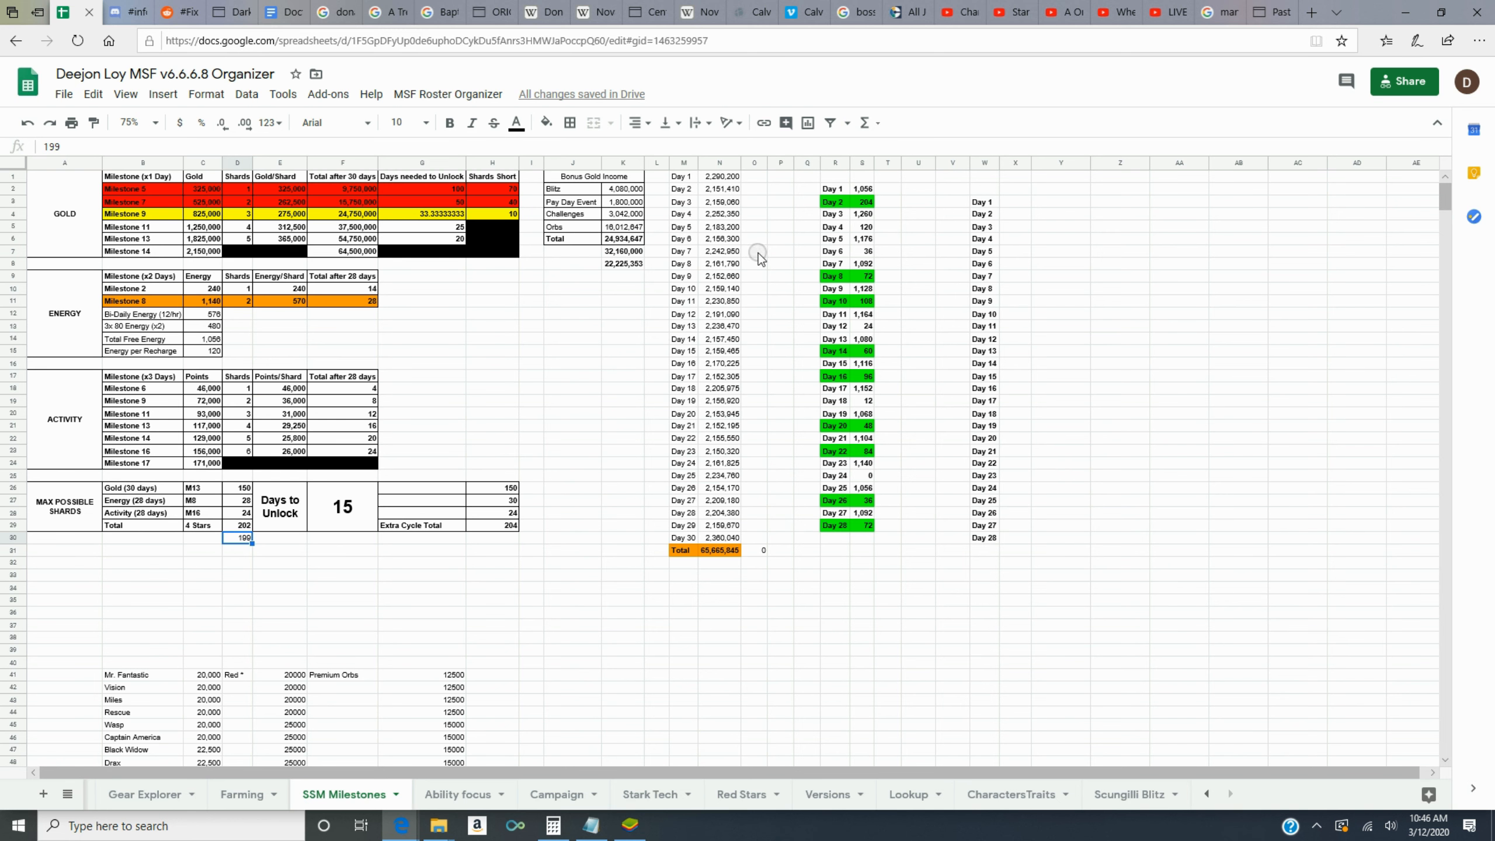
mouse_move(546, 557)
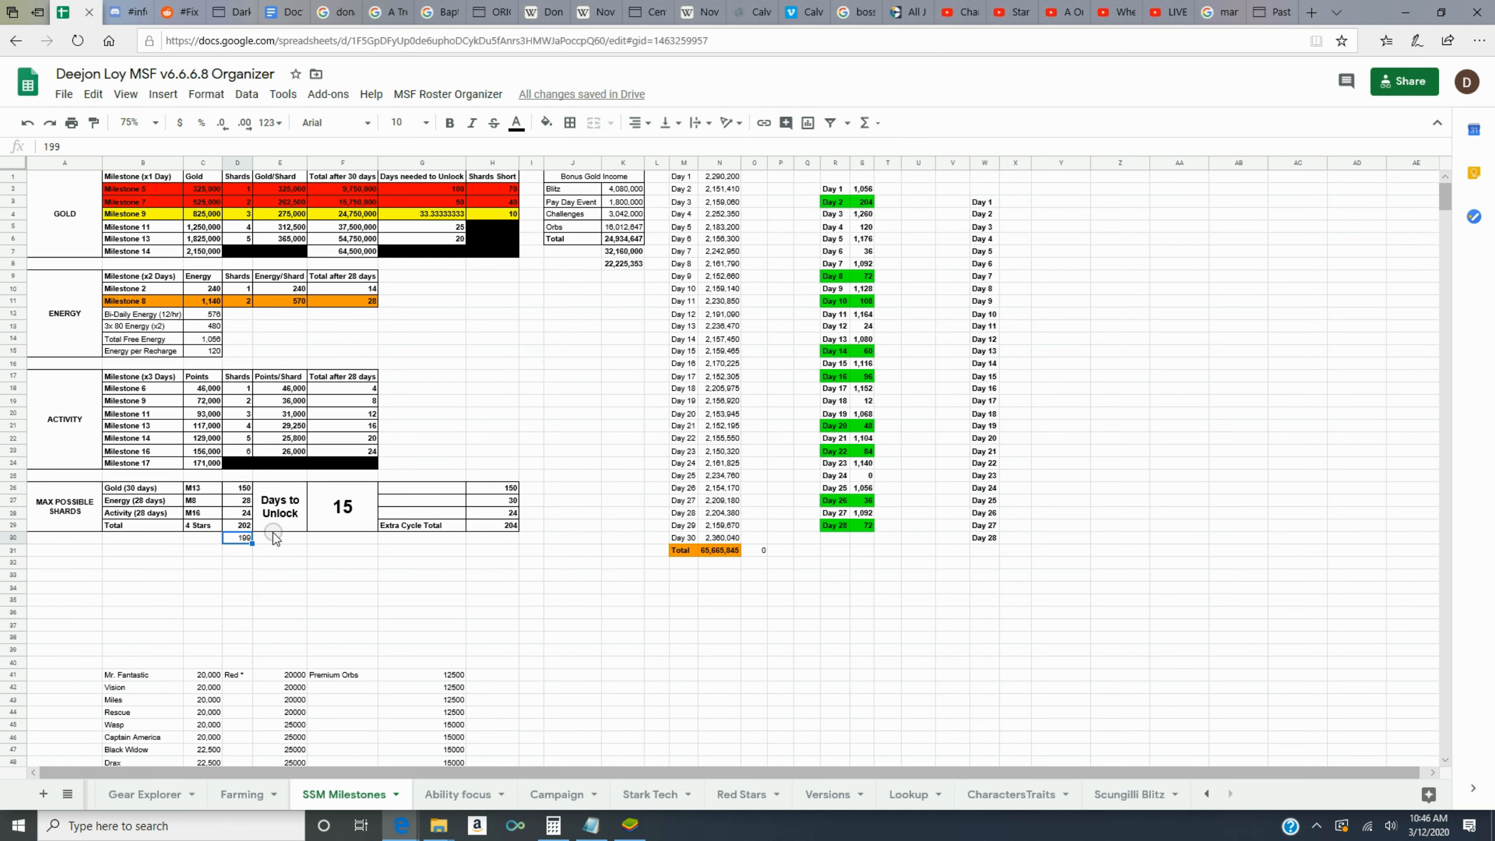
mouse_move(400, 632)
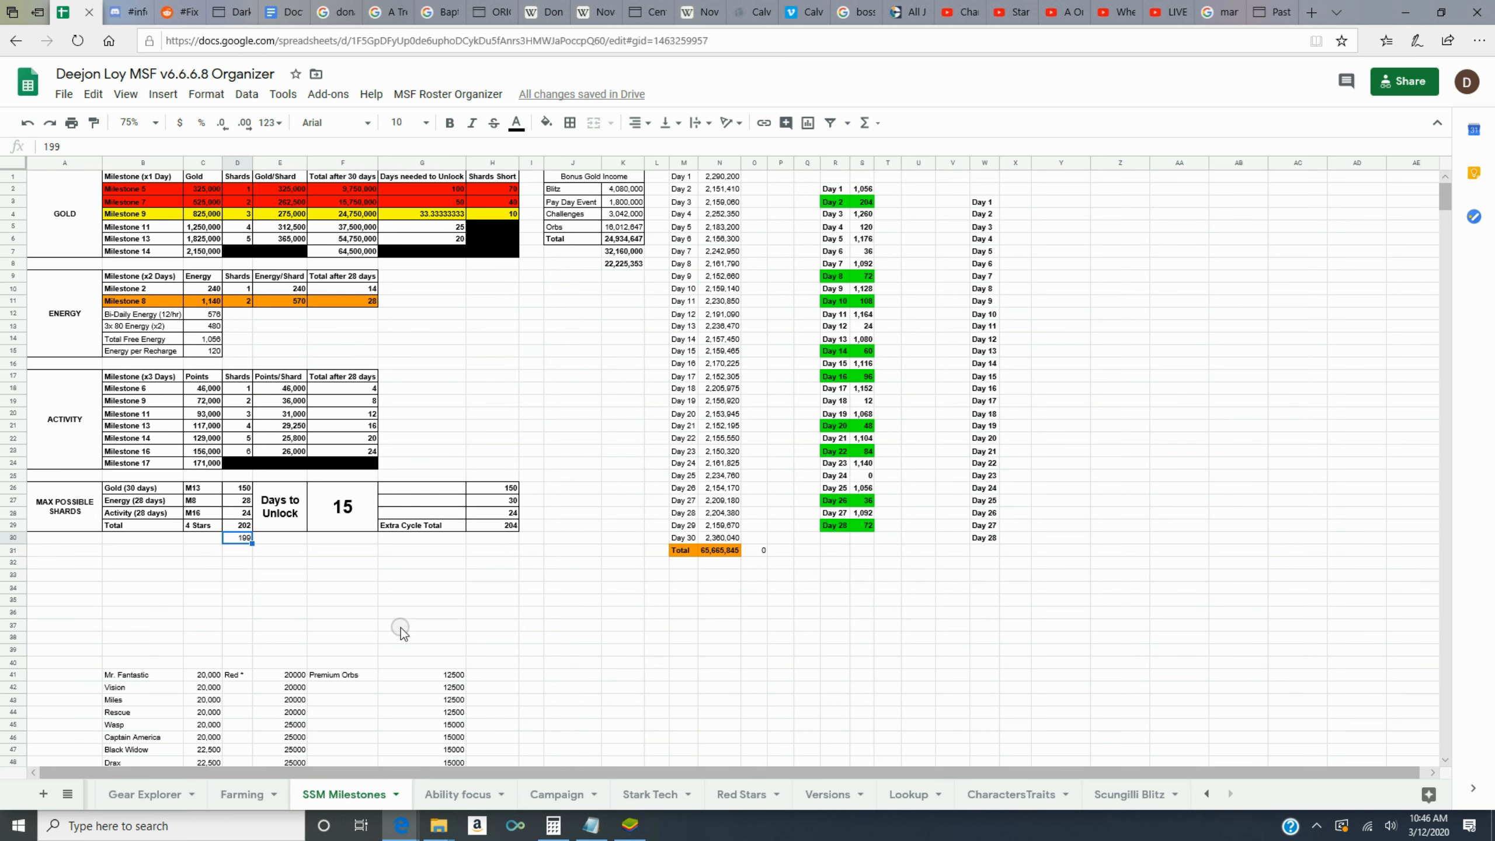
mouse_move(491, 568)
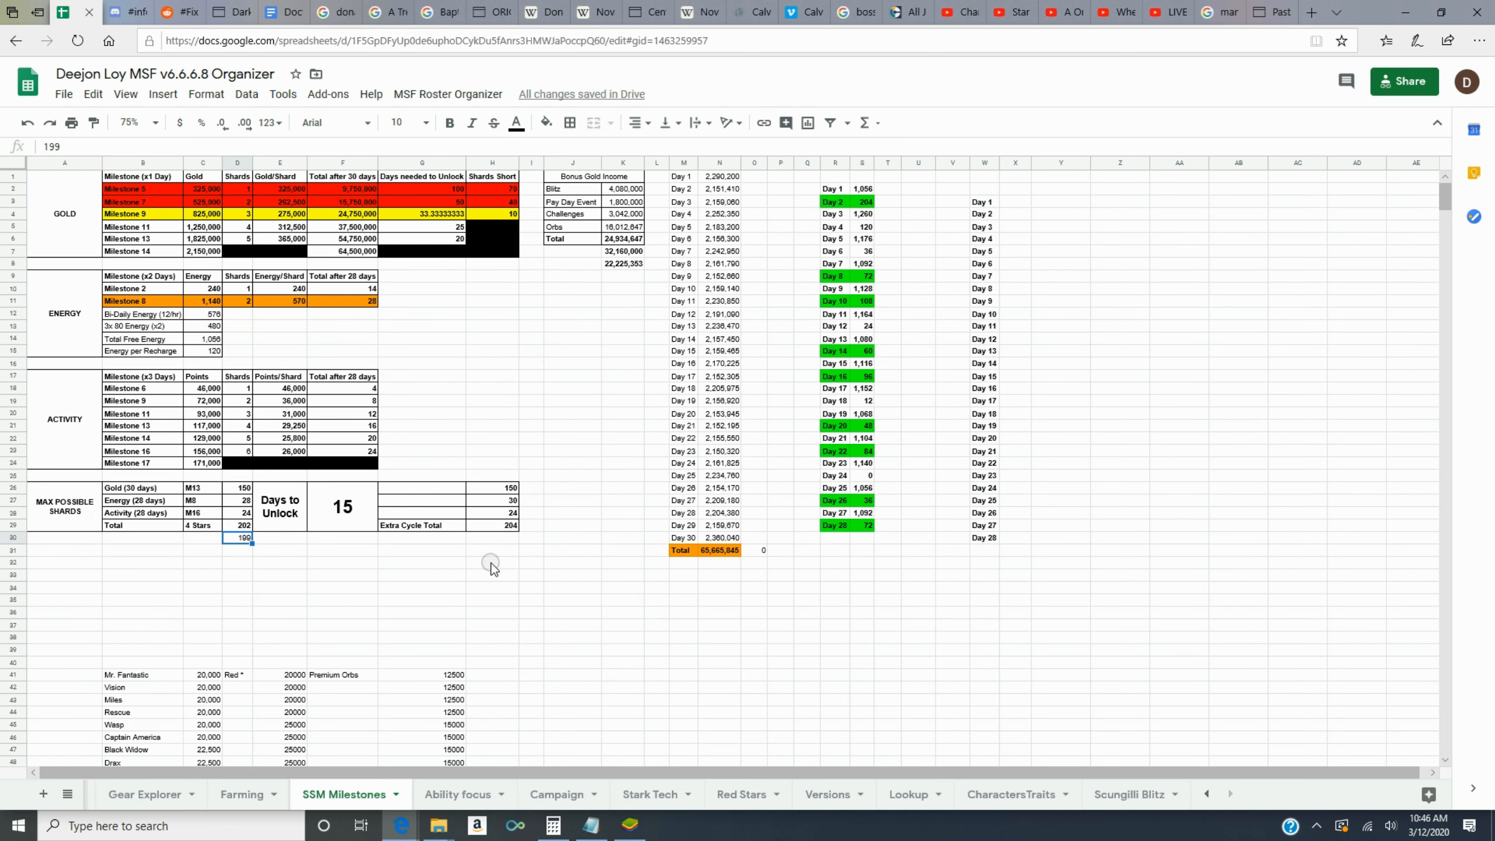
mouse_move(570, 544)
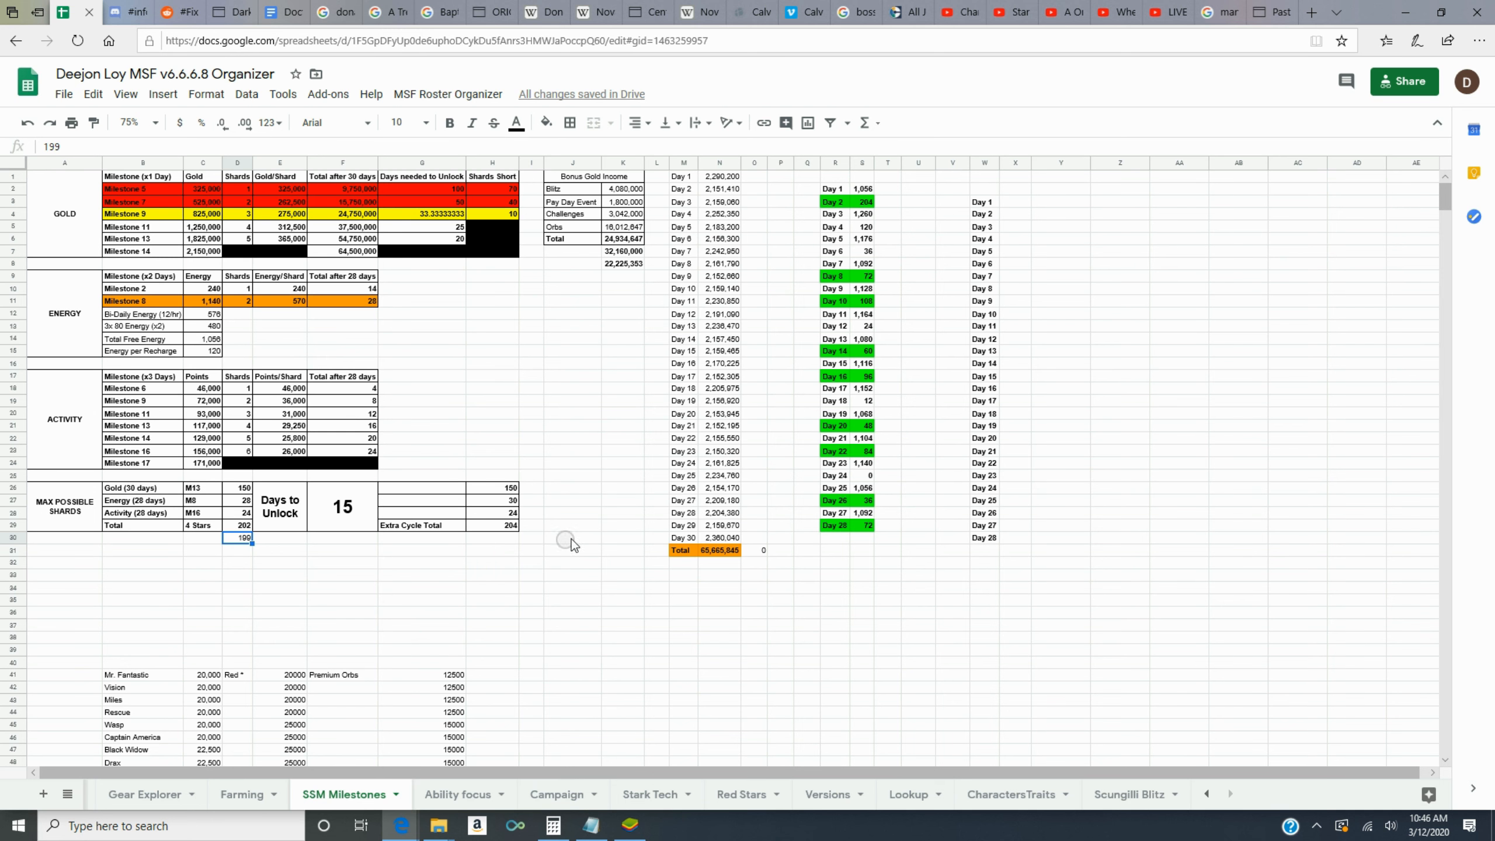
mouse_move(565, 534)
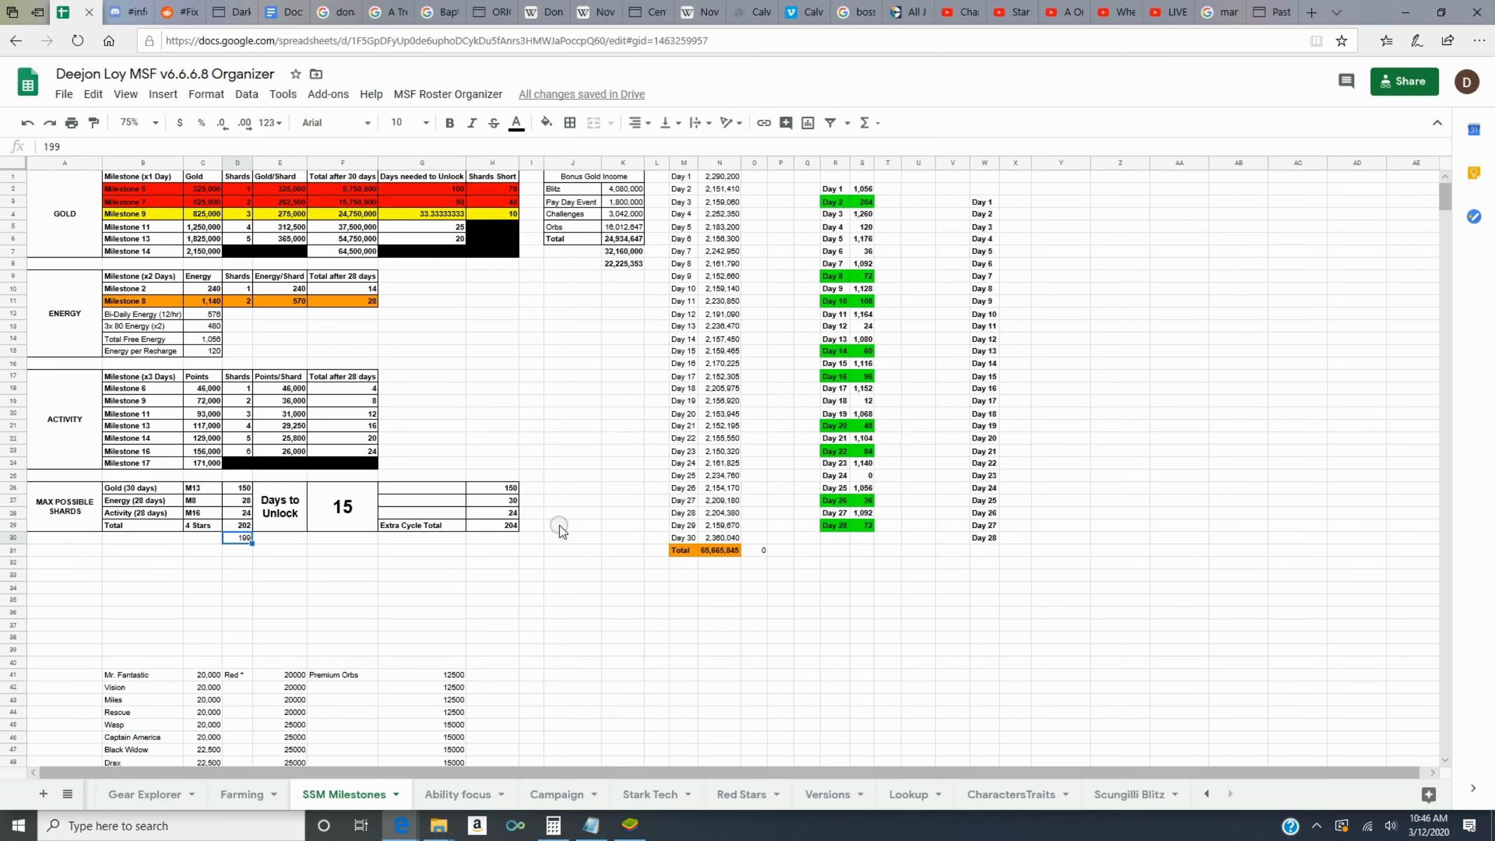
mouse_move(573, 526)
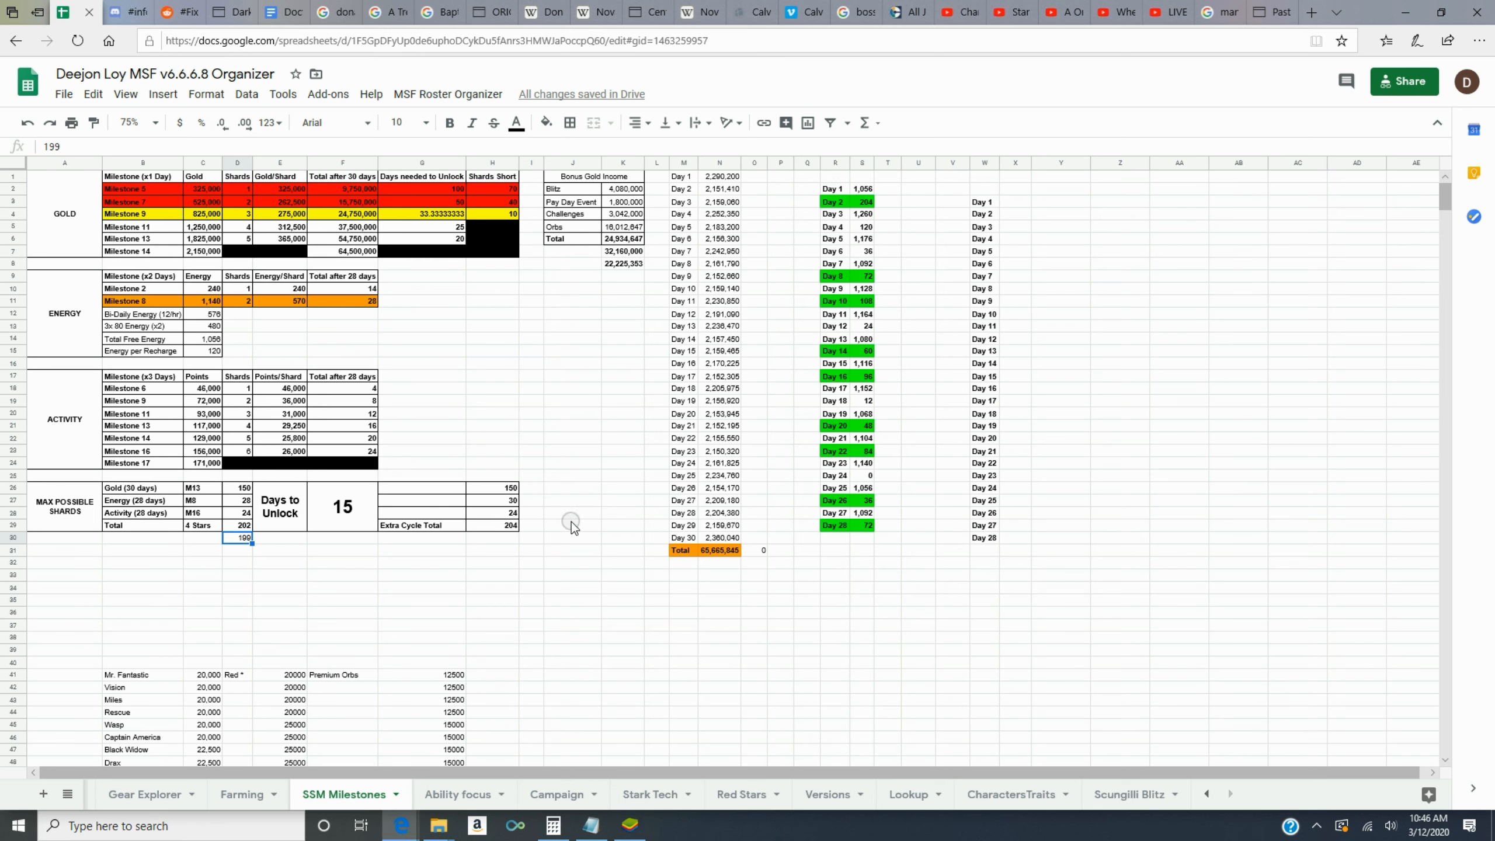
mouse_move(589, 515)
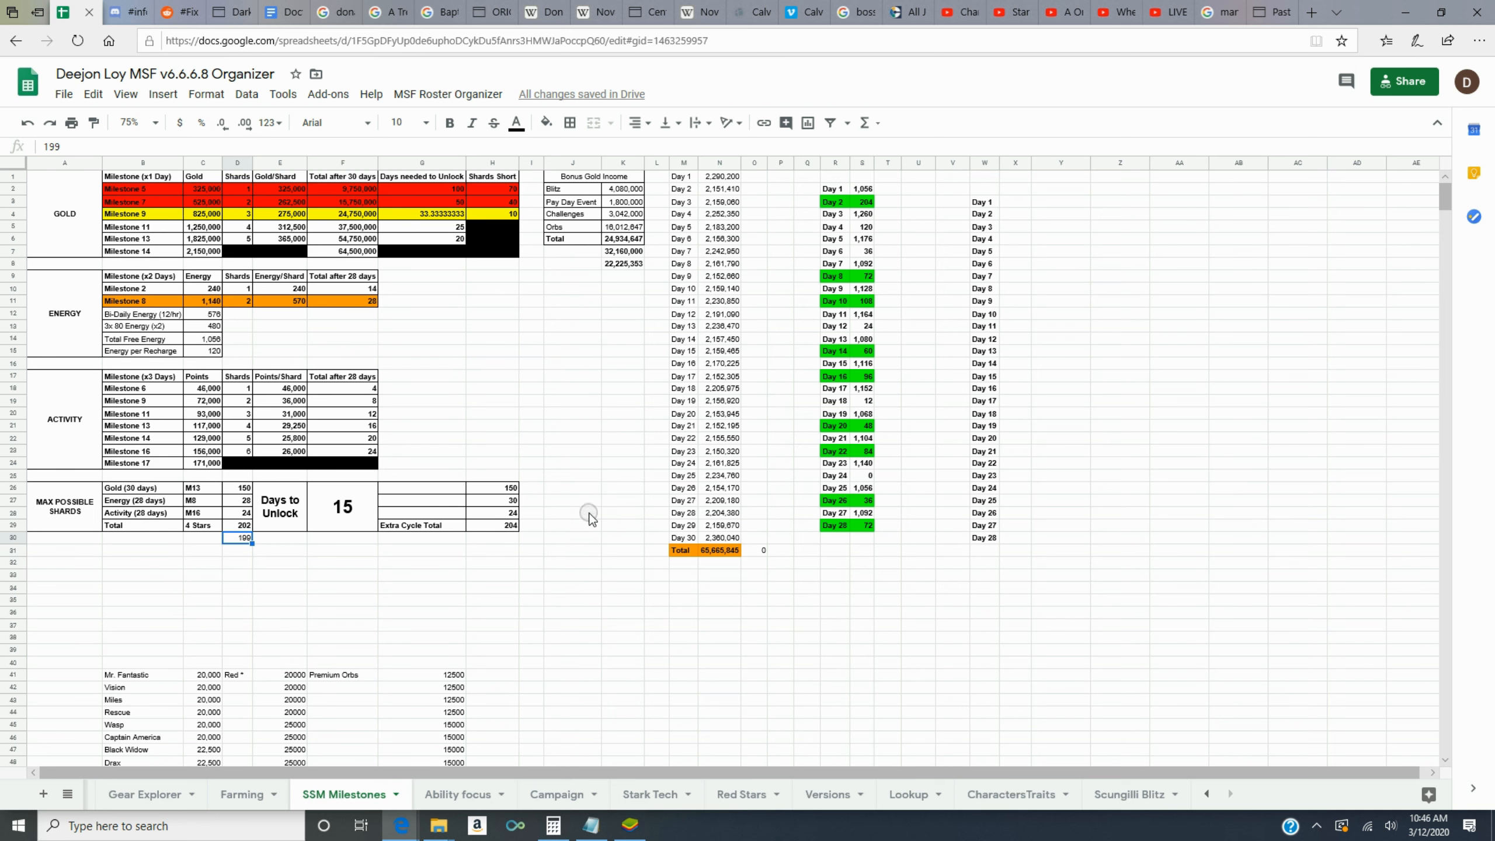
mouse_move(325, 554)
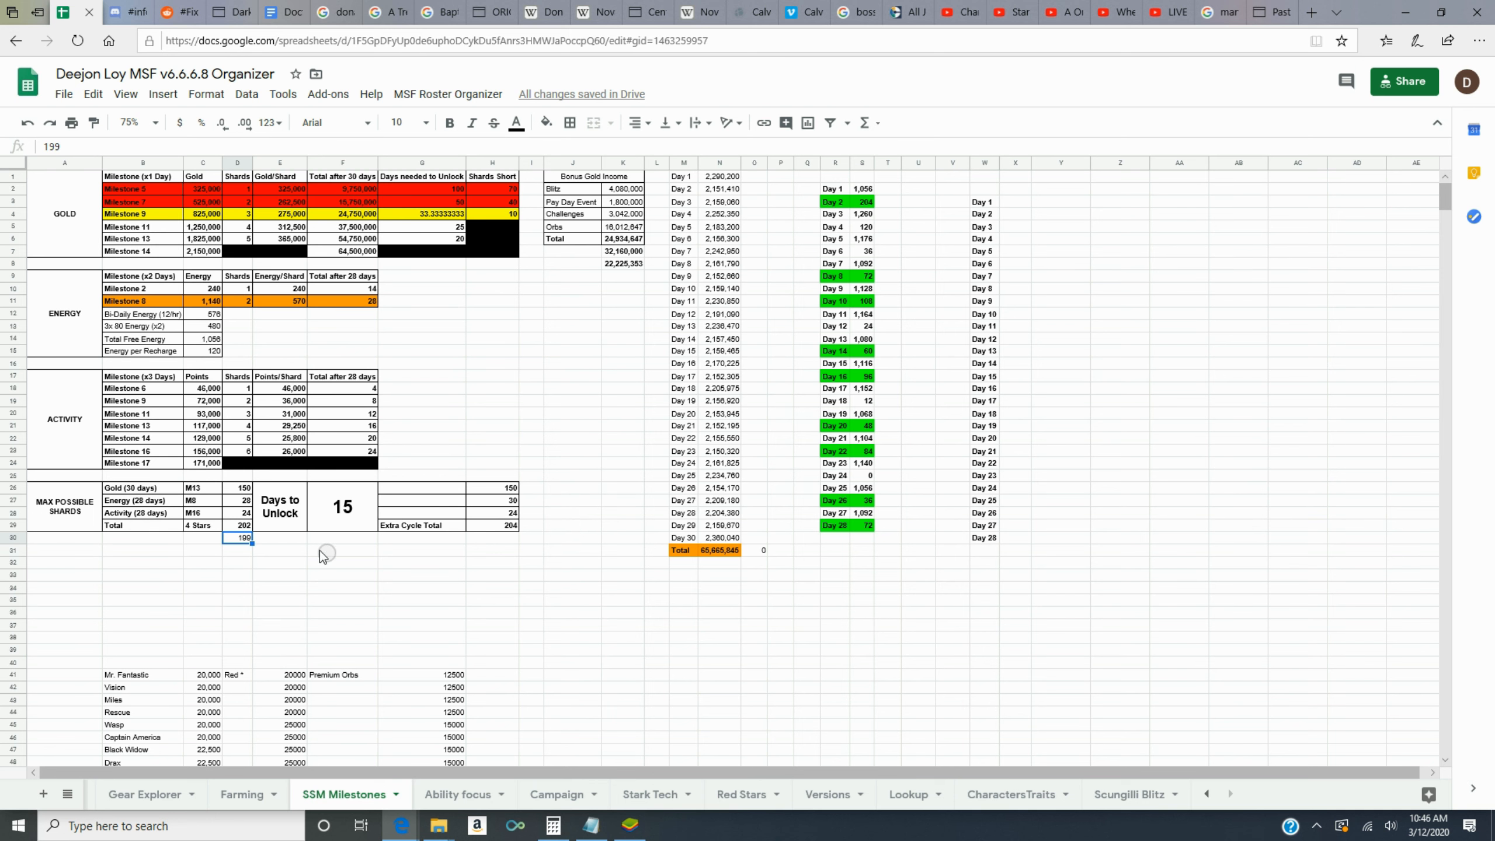
mouse_move(1033, 518)
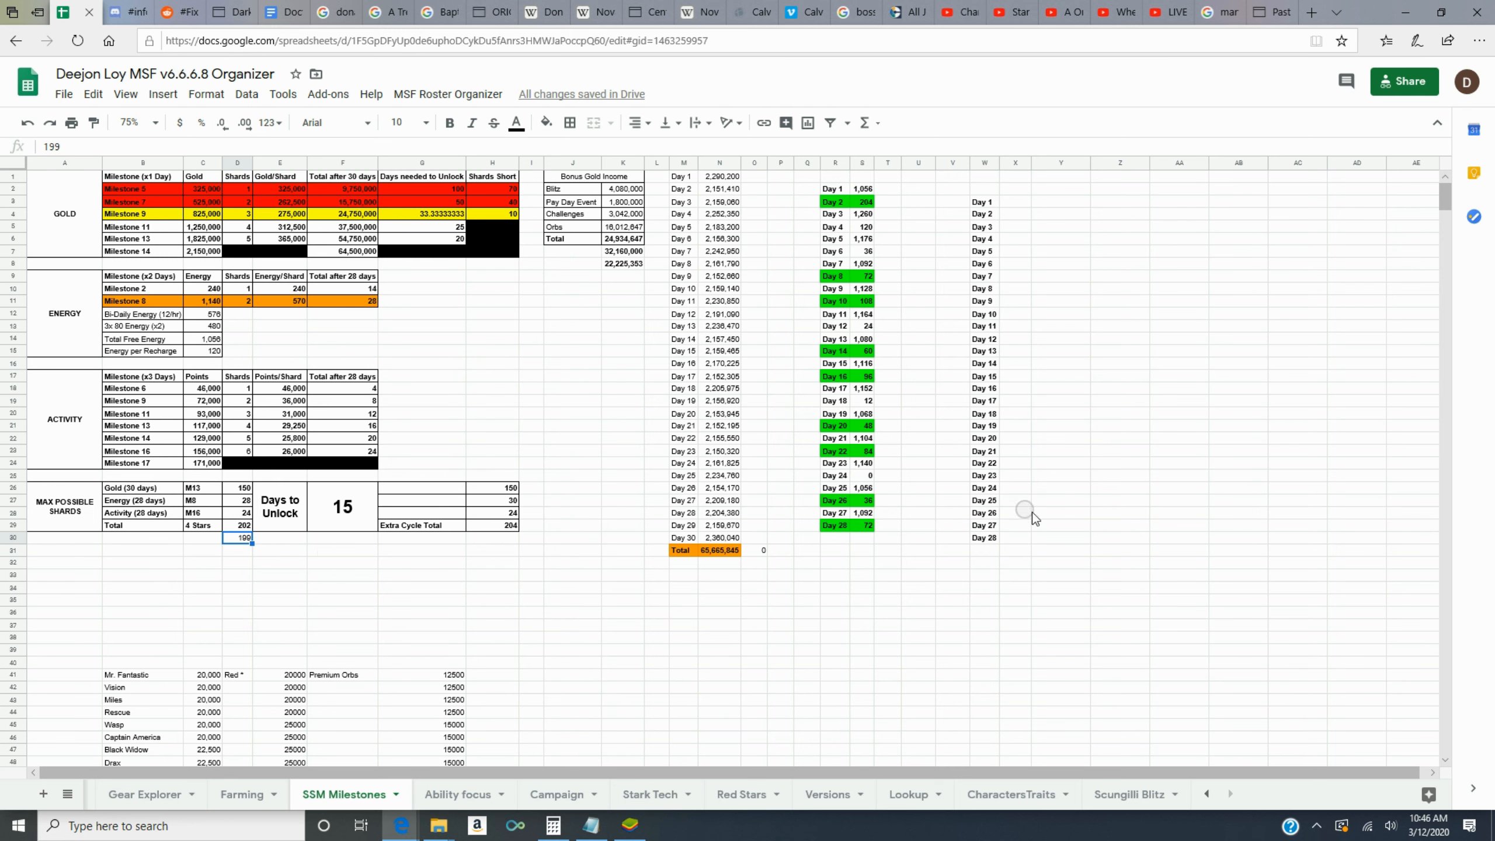
mouse_move(1106, 506)
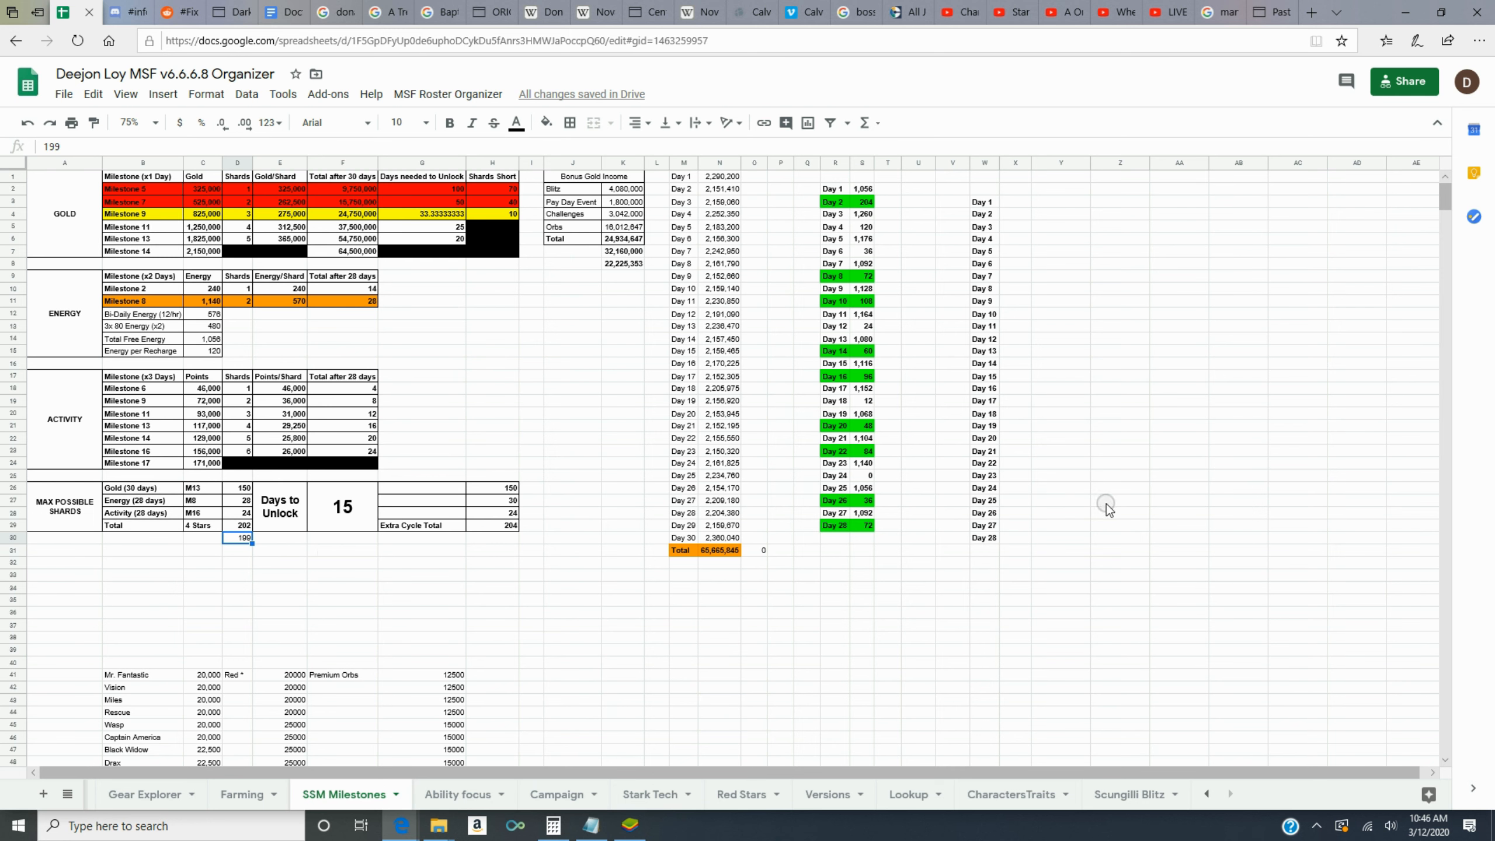
mouse_move(1159, 475)
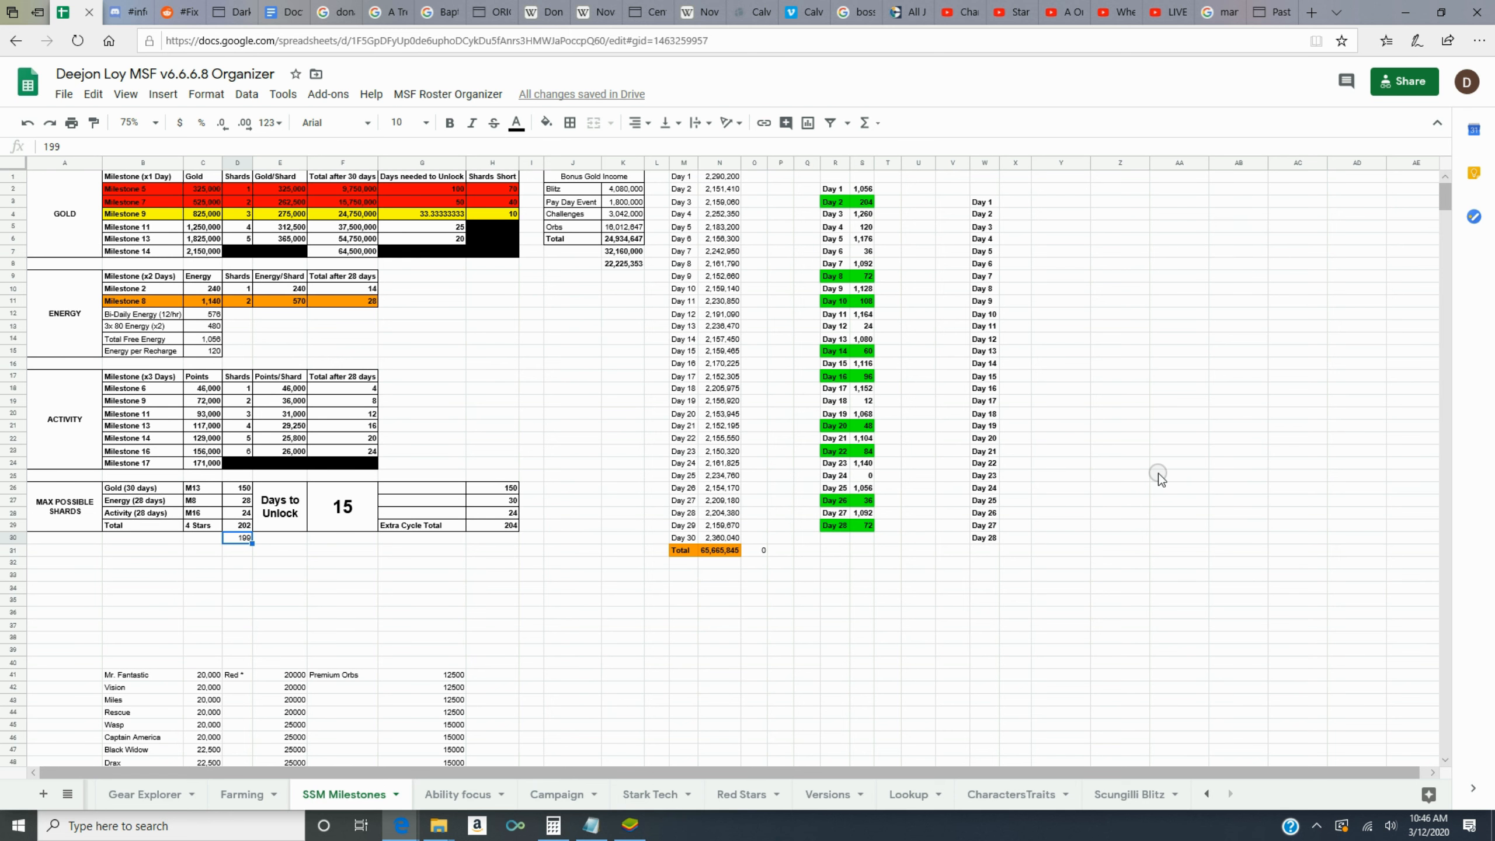
mouse_move(1164, 467)
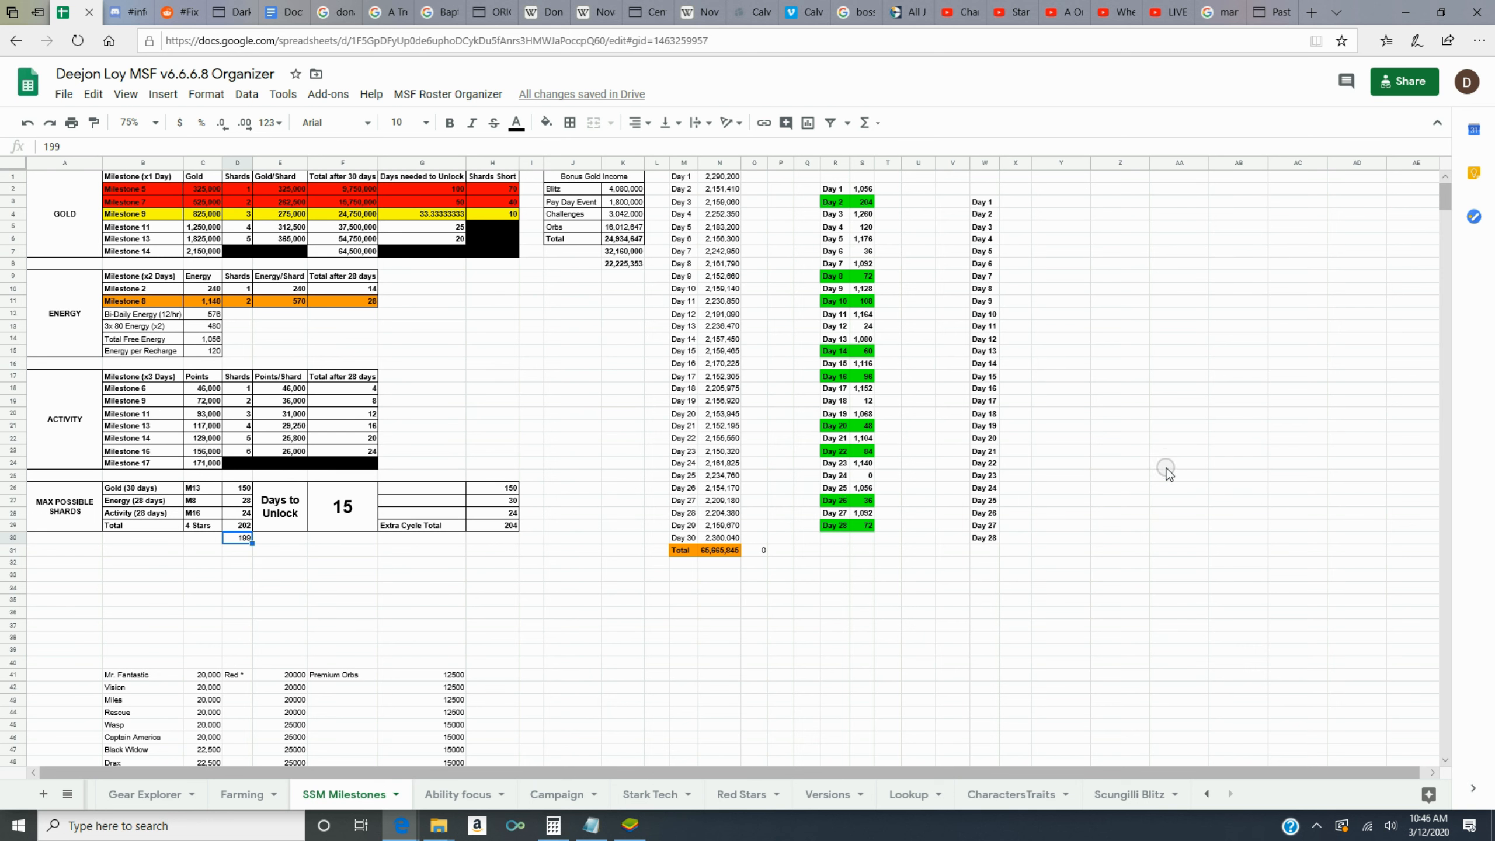
mouse_move(1166, 467)
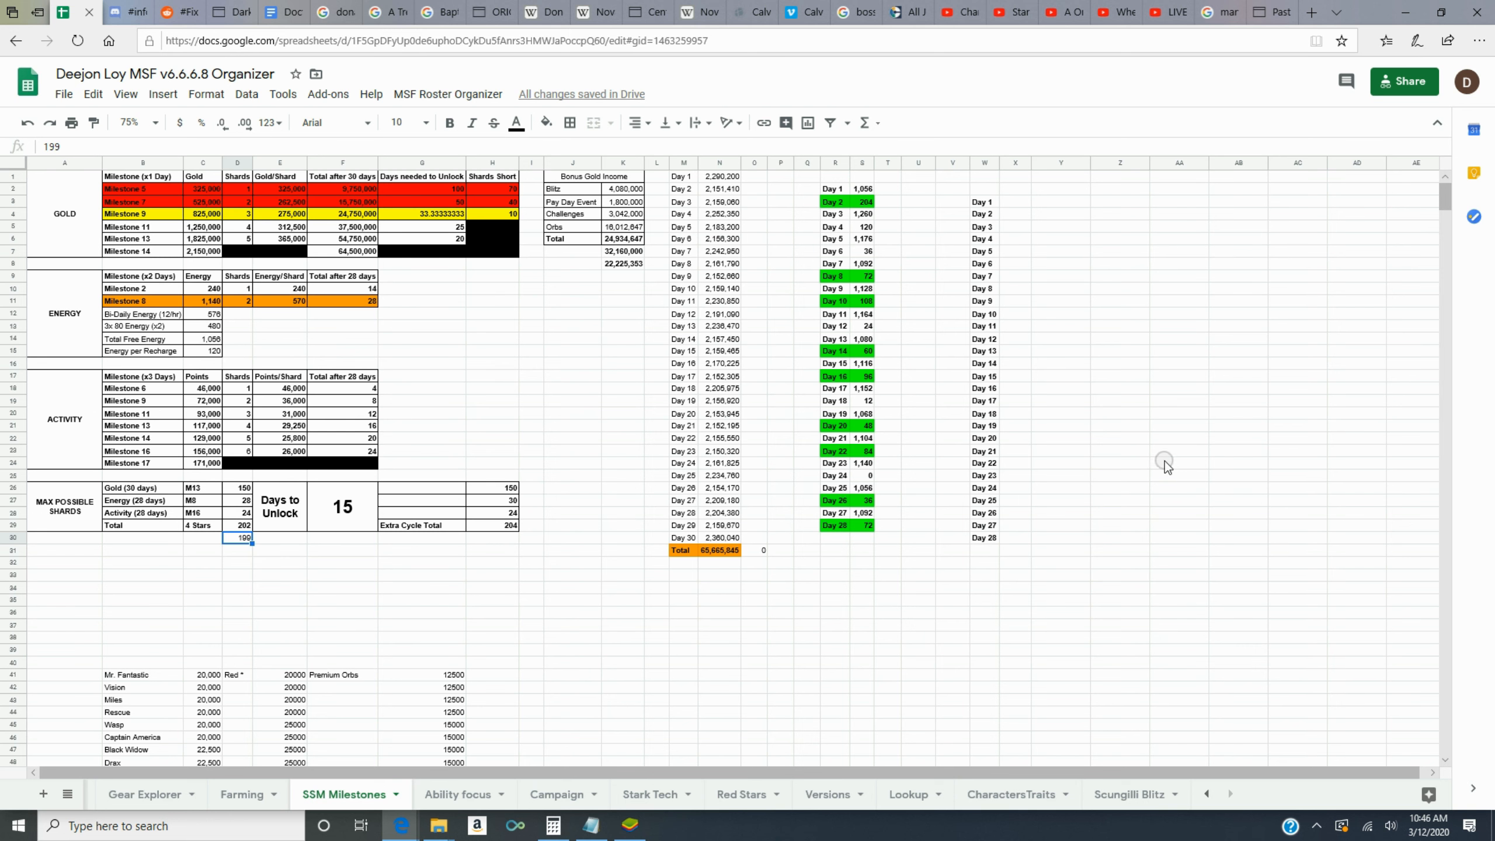
mouse_move(1164, 463)
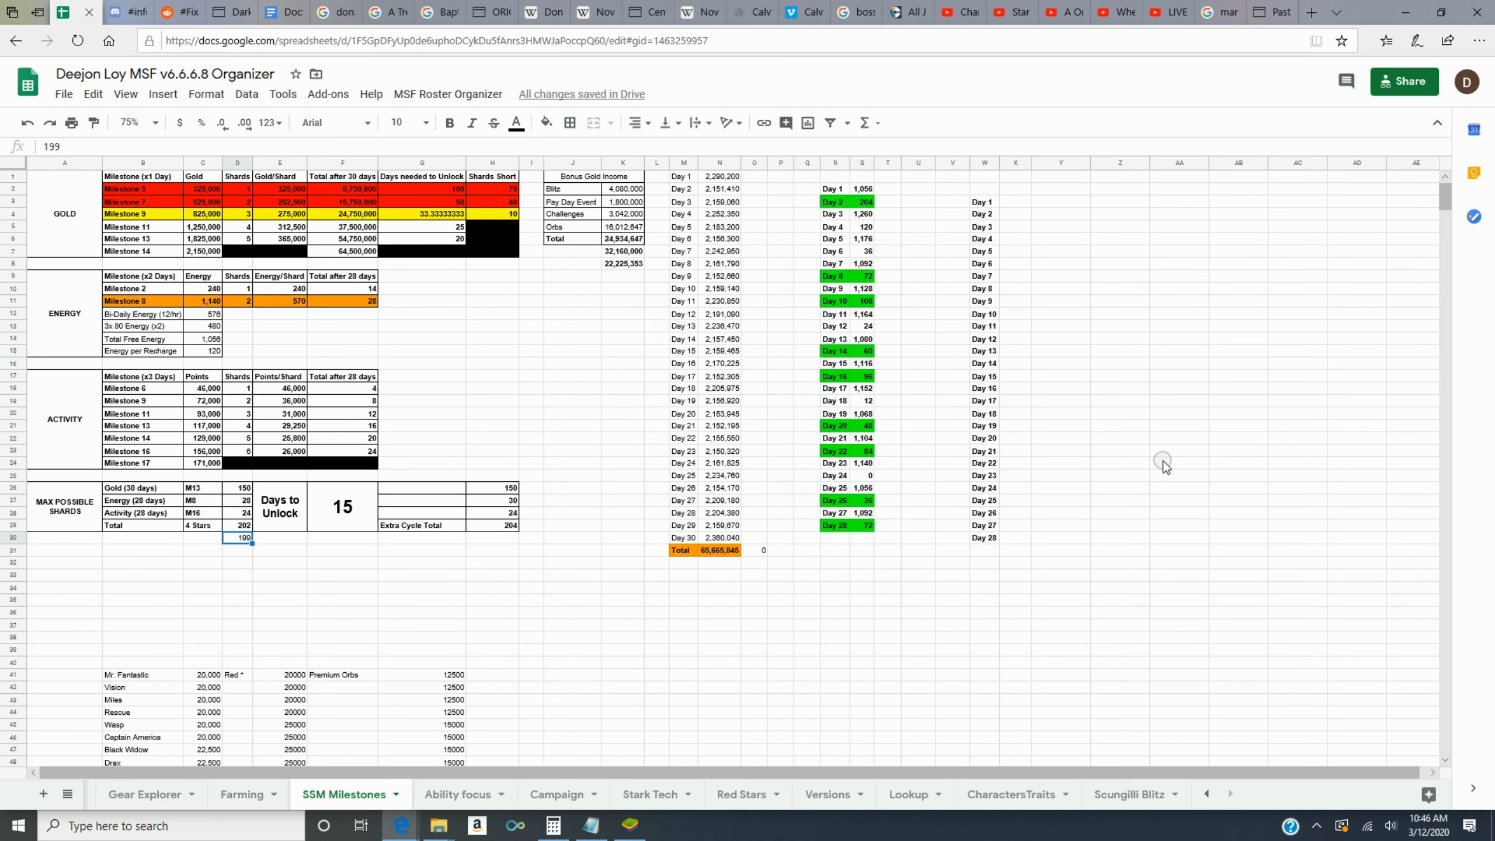
mouse_move(1163, 463)
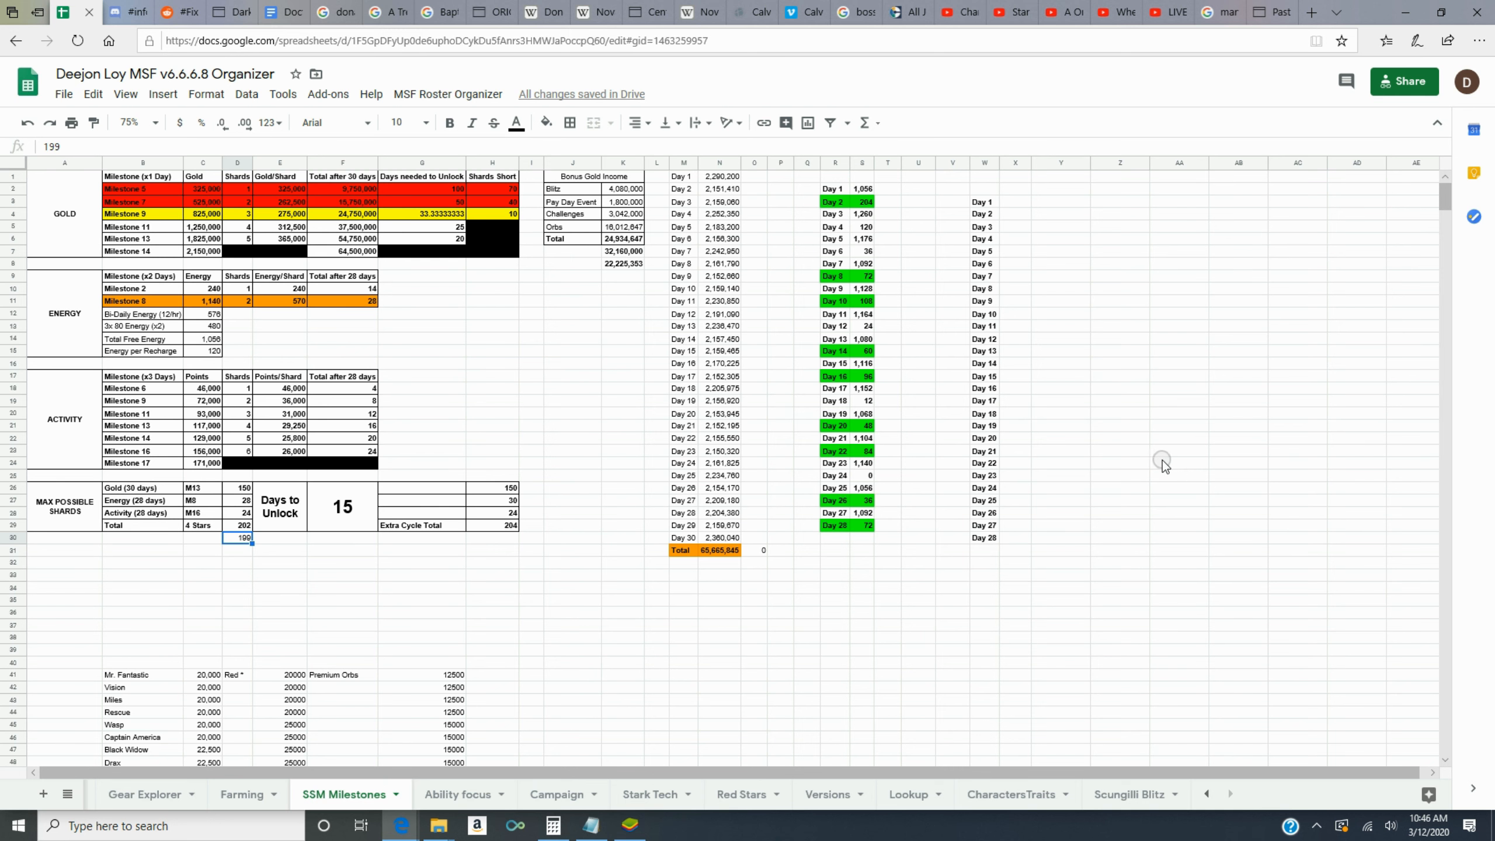